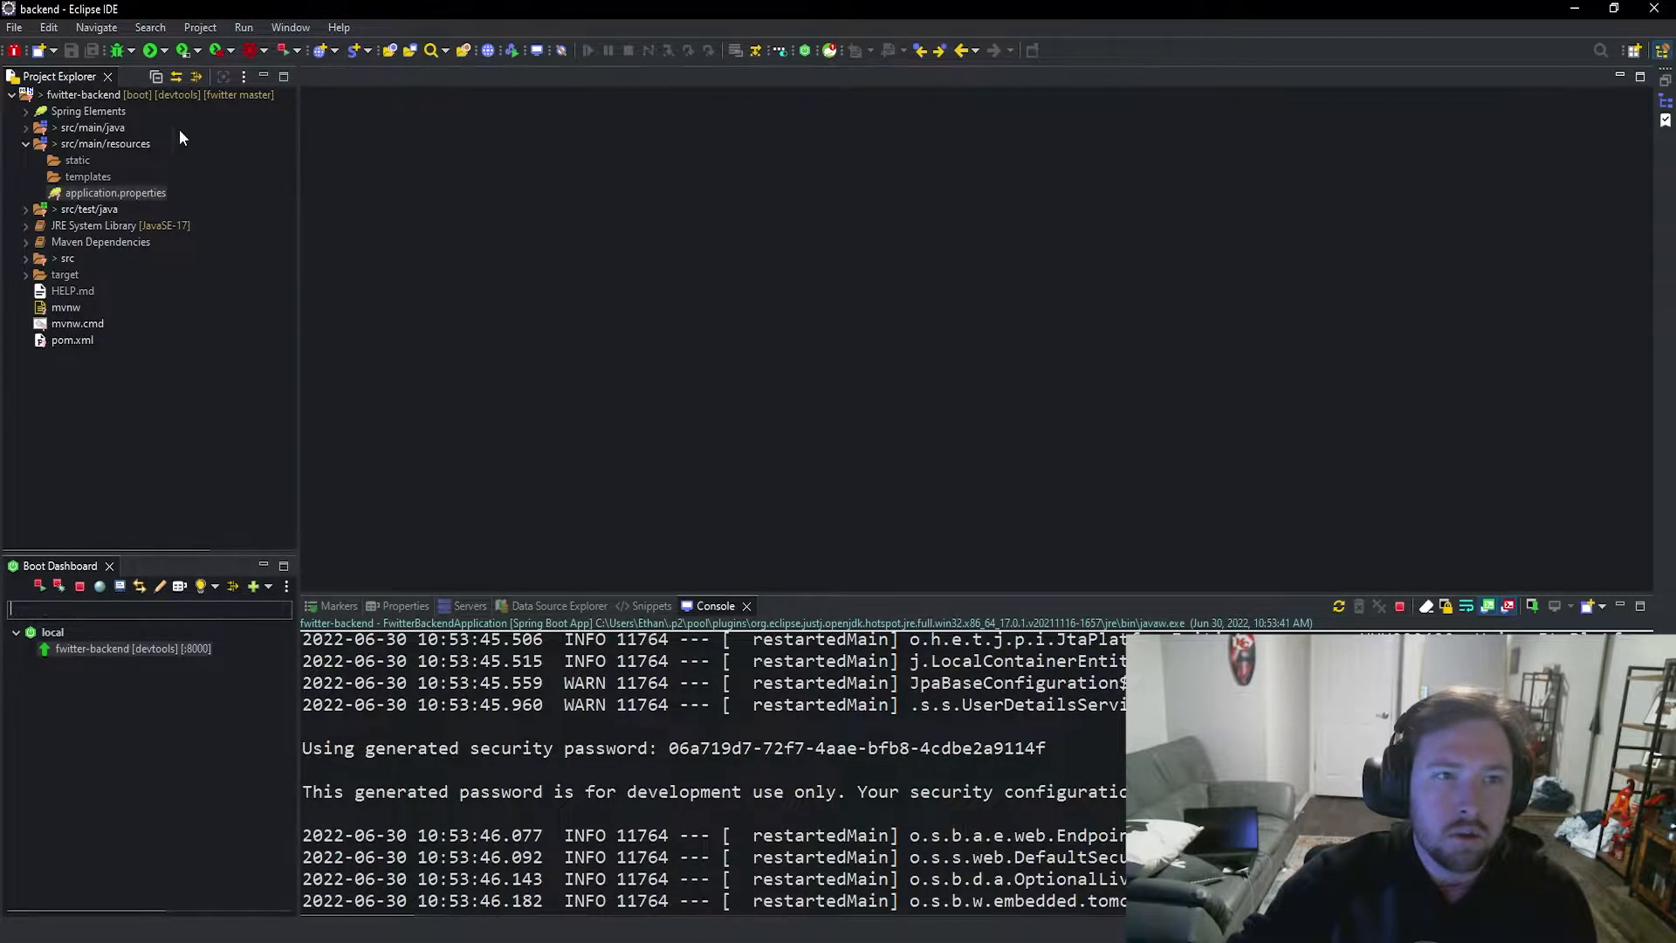
Expand src/main/java to show com.fwitter and close the Console and Outline views.
click(52, 127)
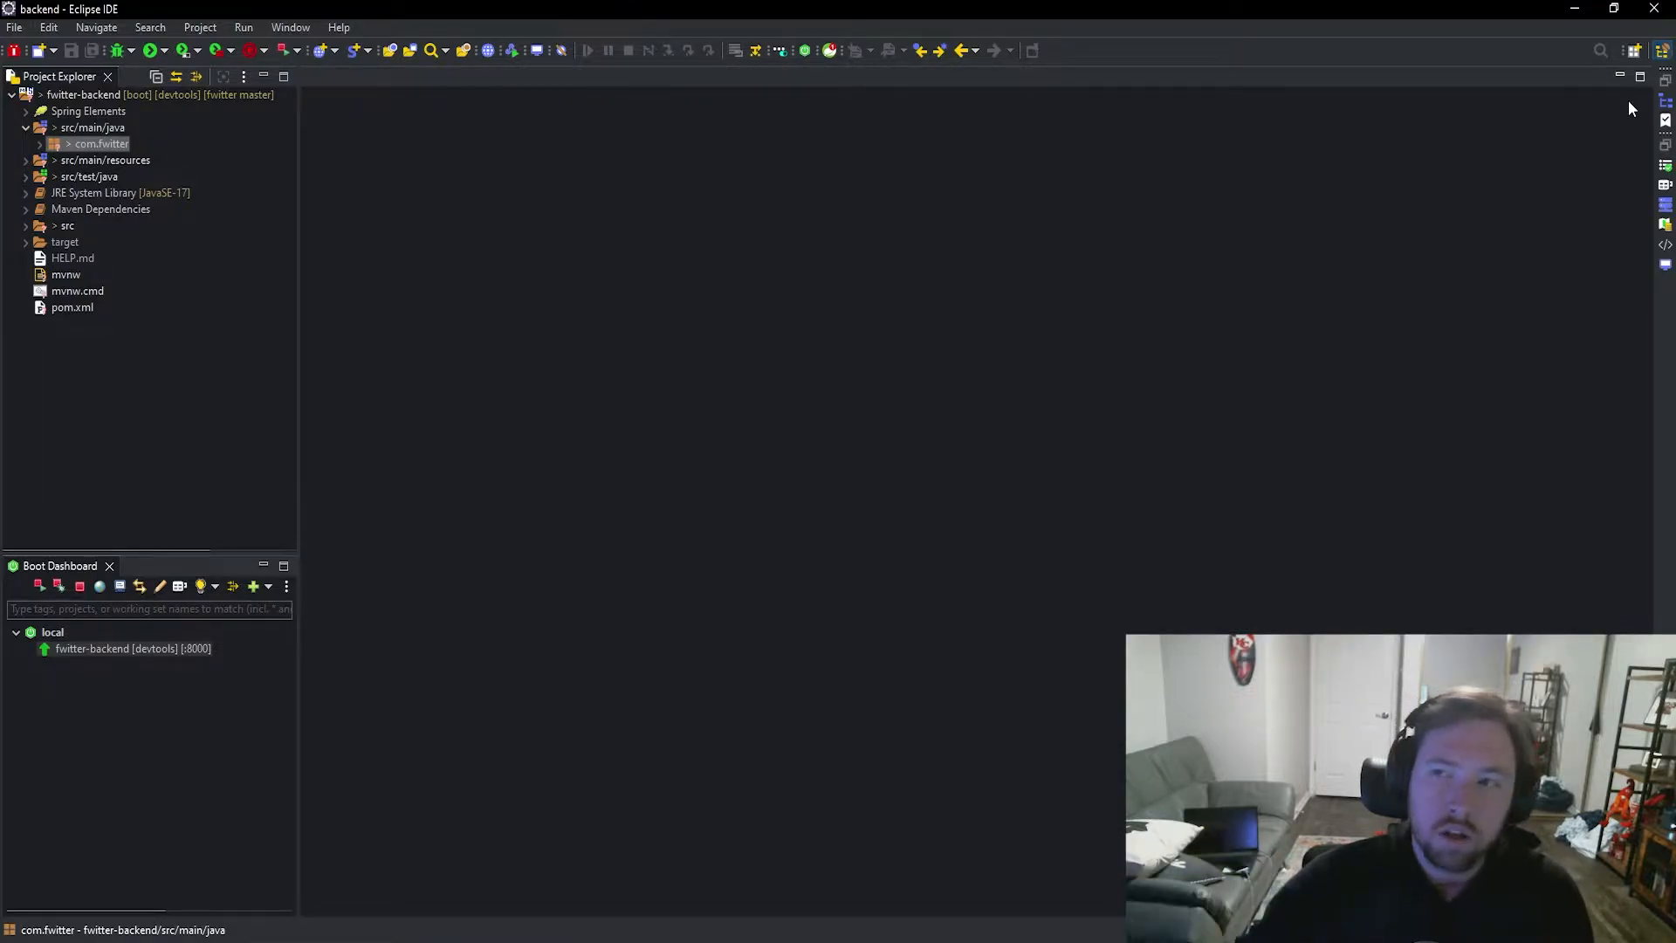
mouse_move(1502, 130)
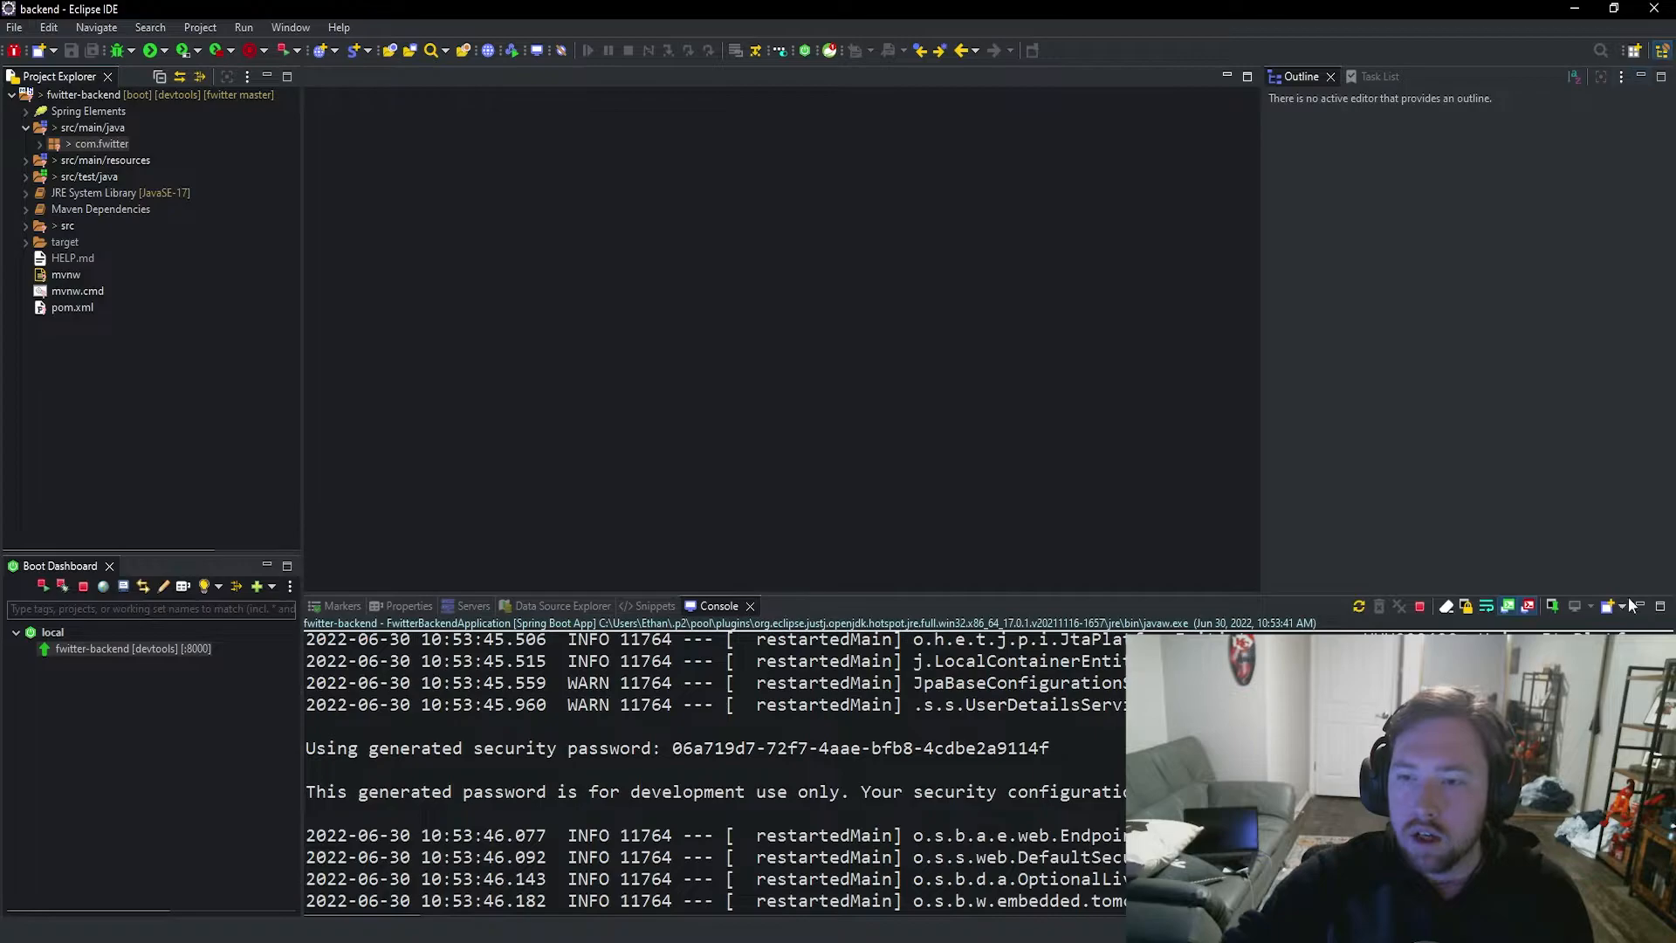
click(341, 606)
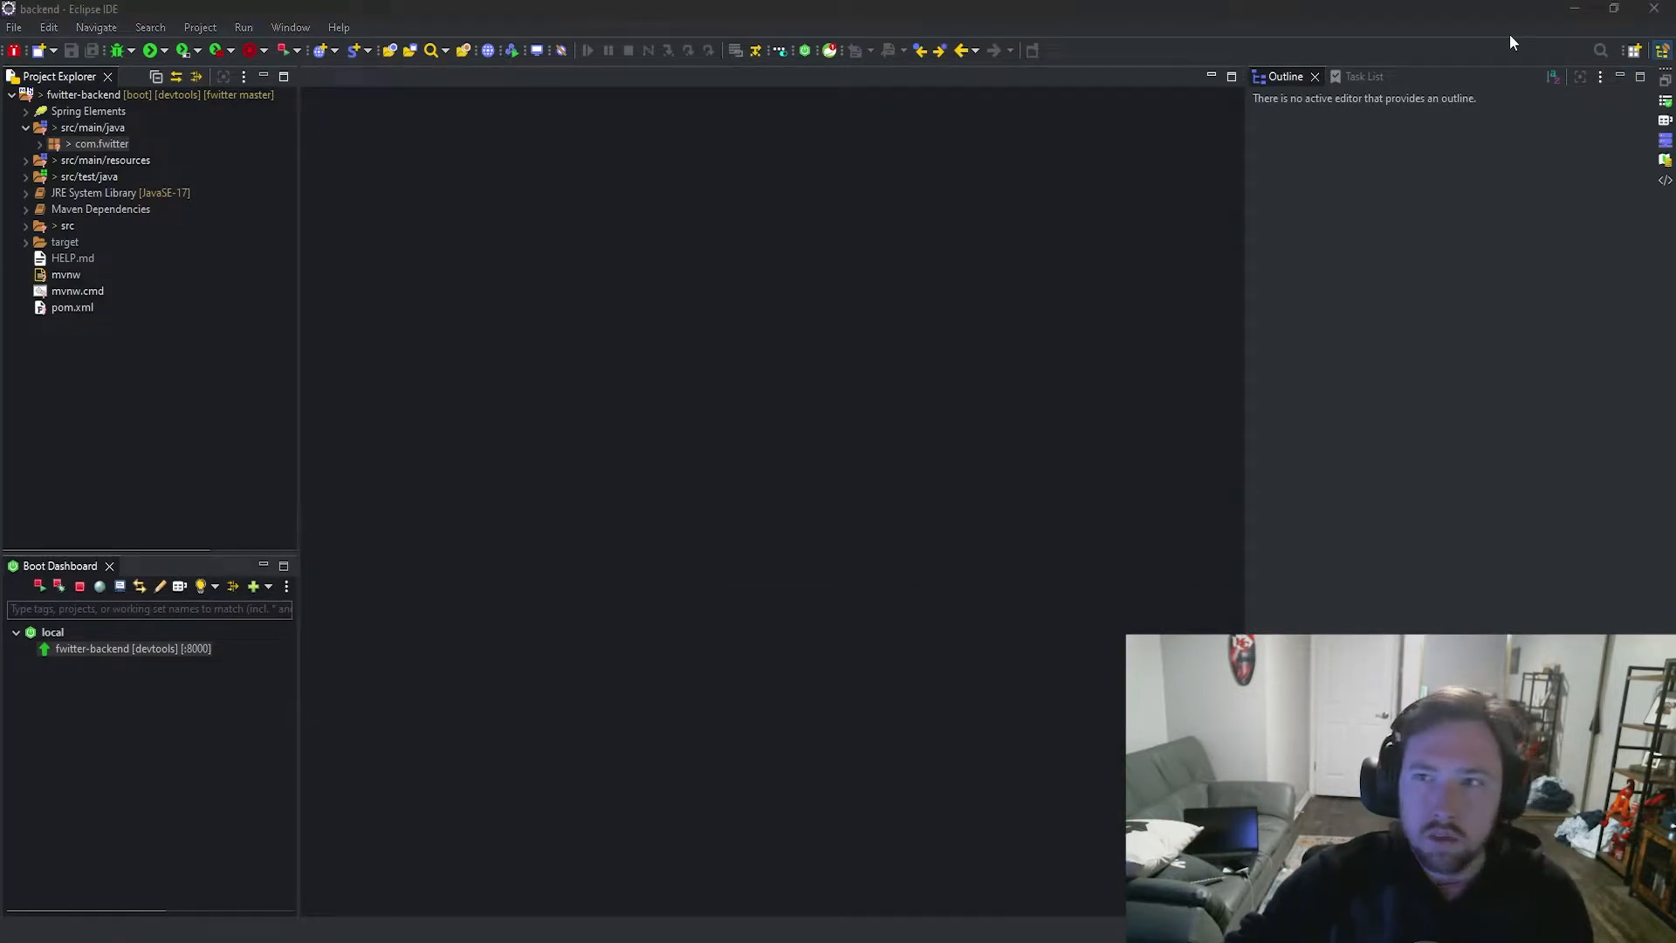
click(1314, 75)
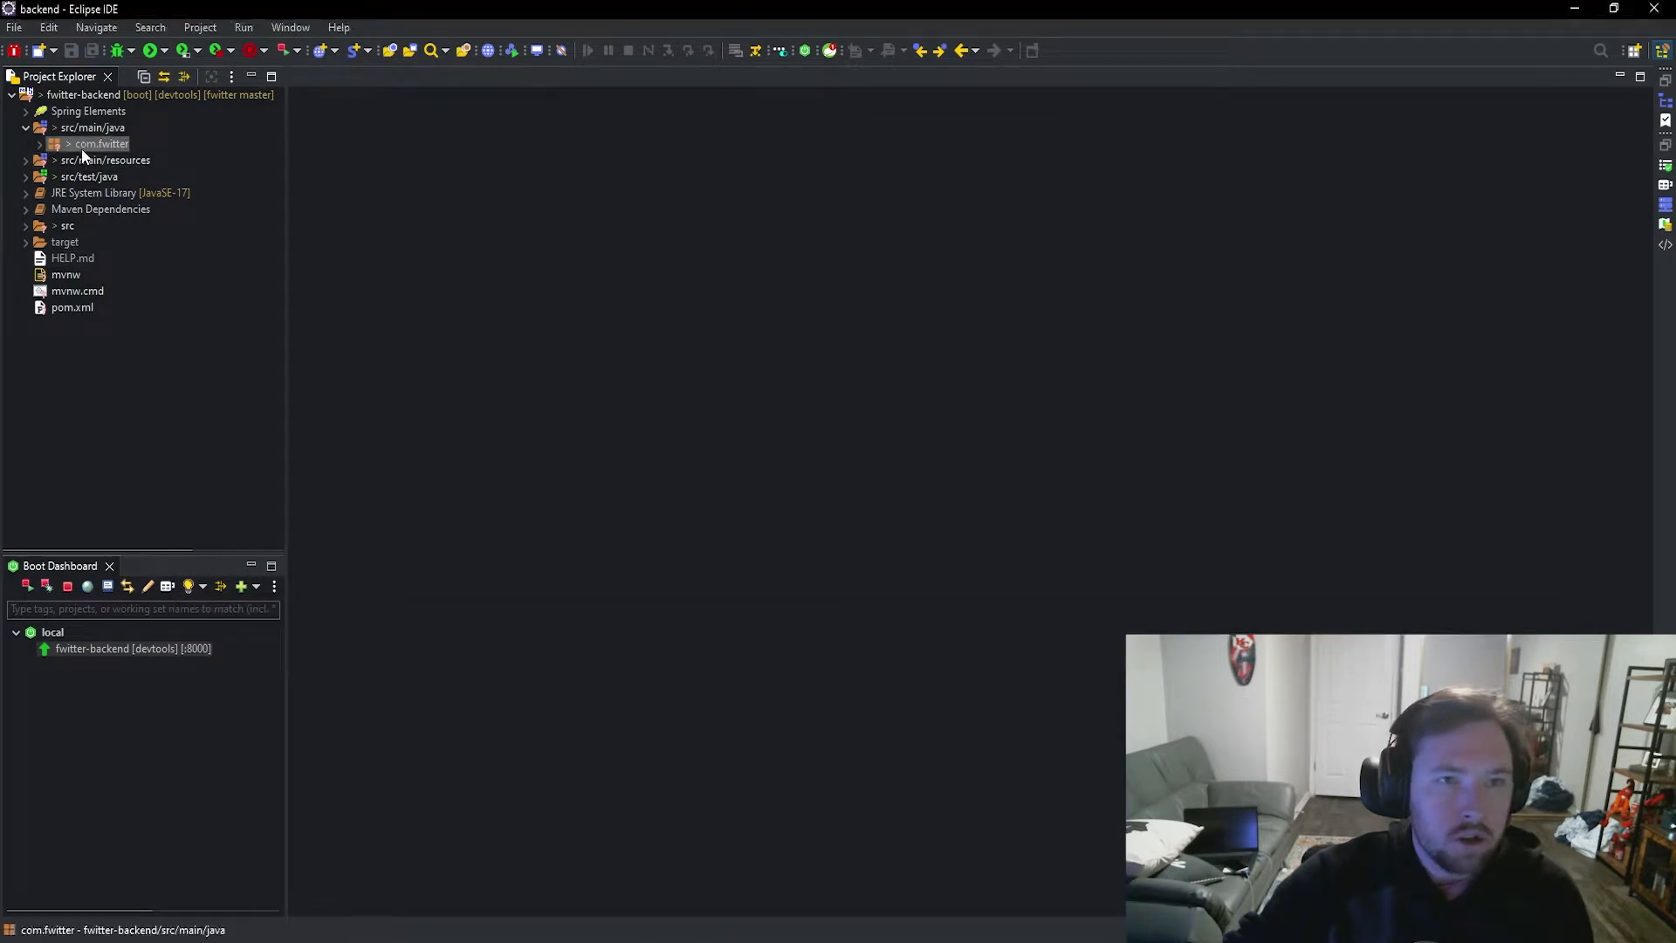
Create the com.fwitter.models package under com.fwitter via New > Package.
right_click(101, 143)
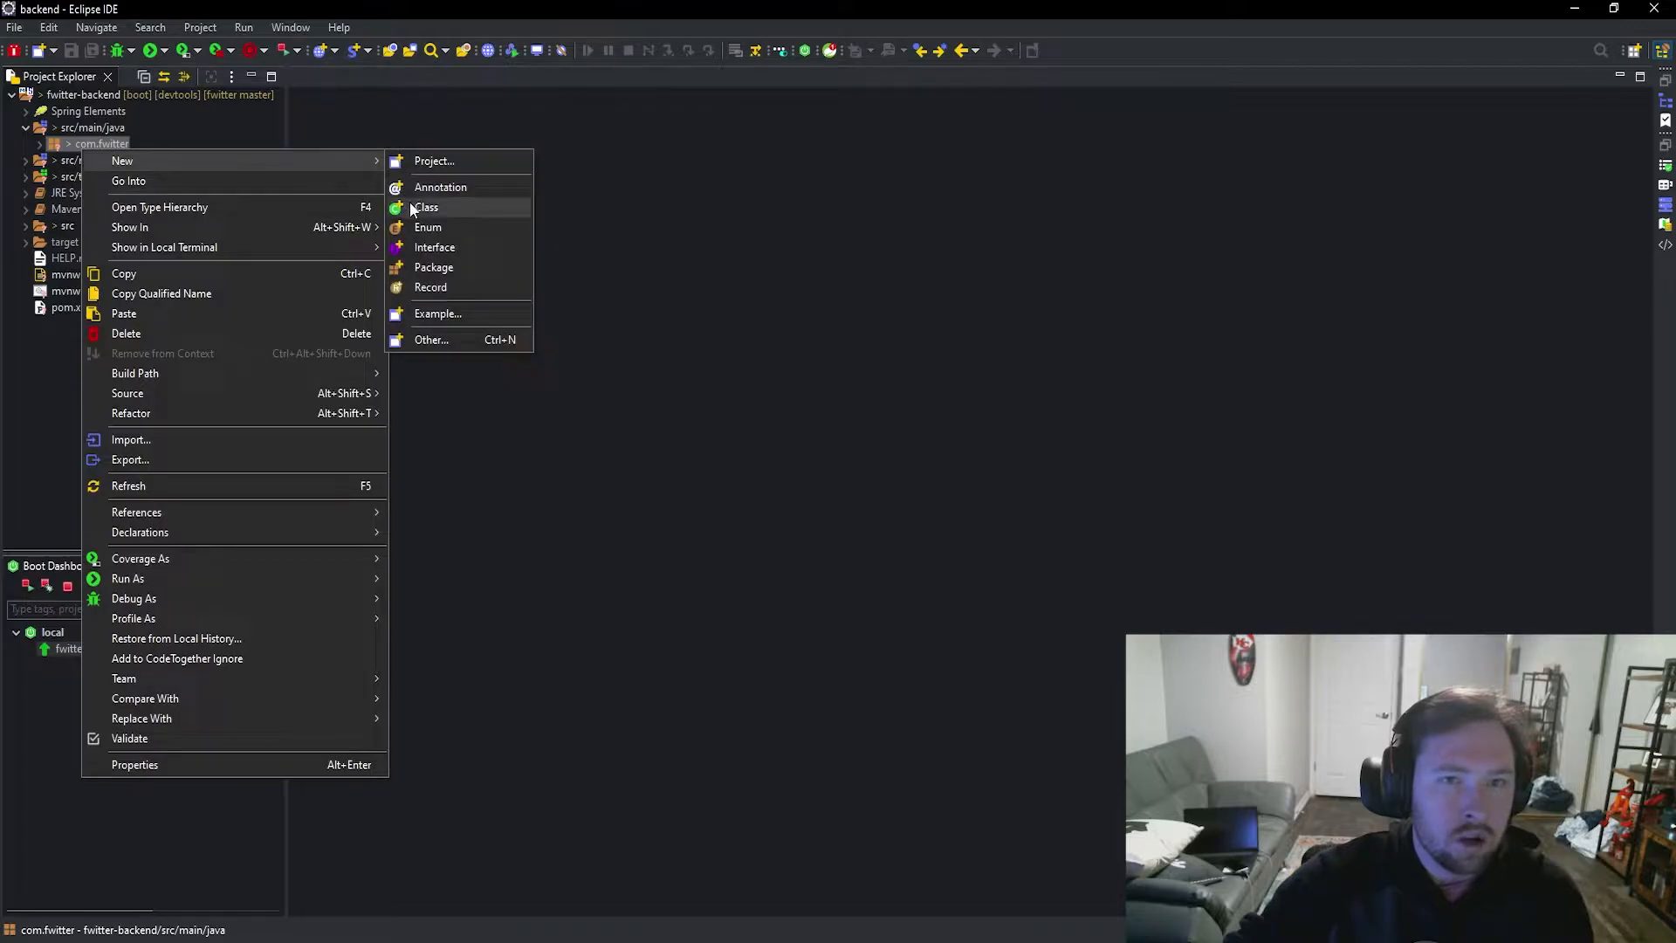
click(435, 265)
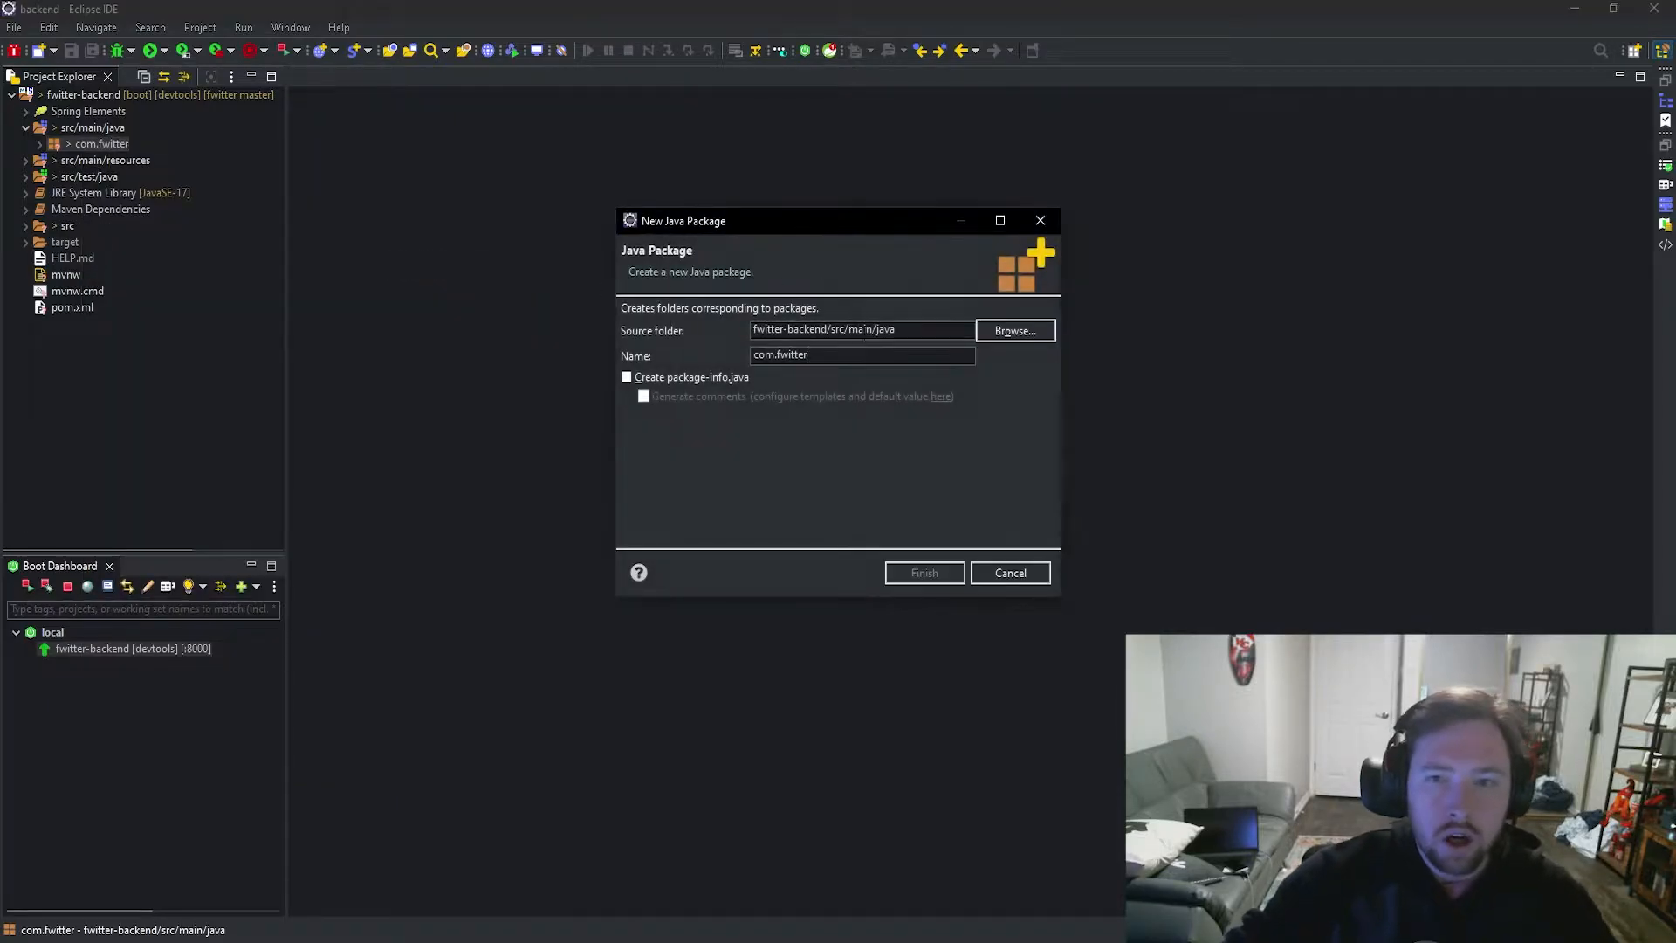
text(.m)
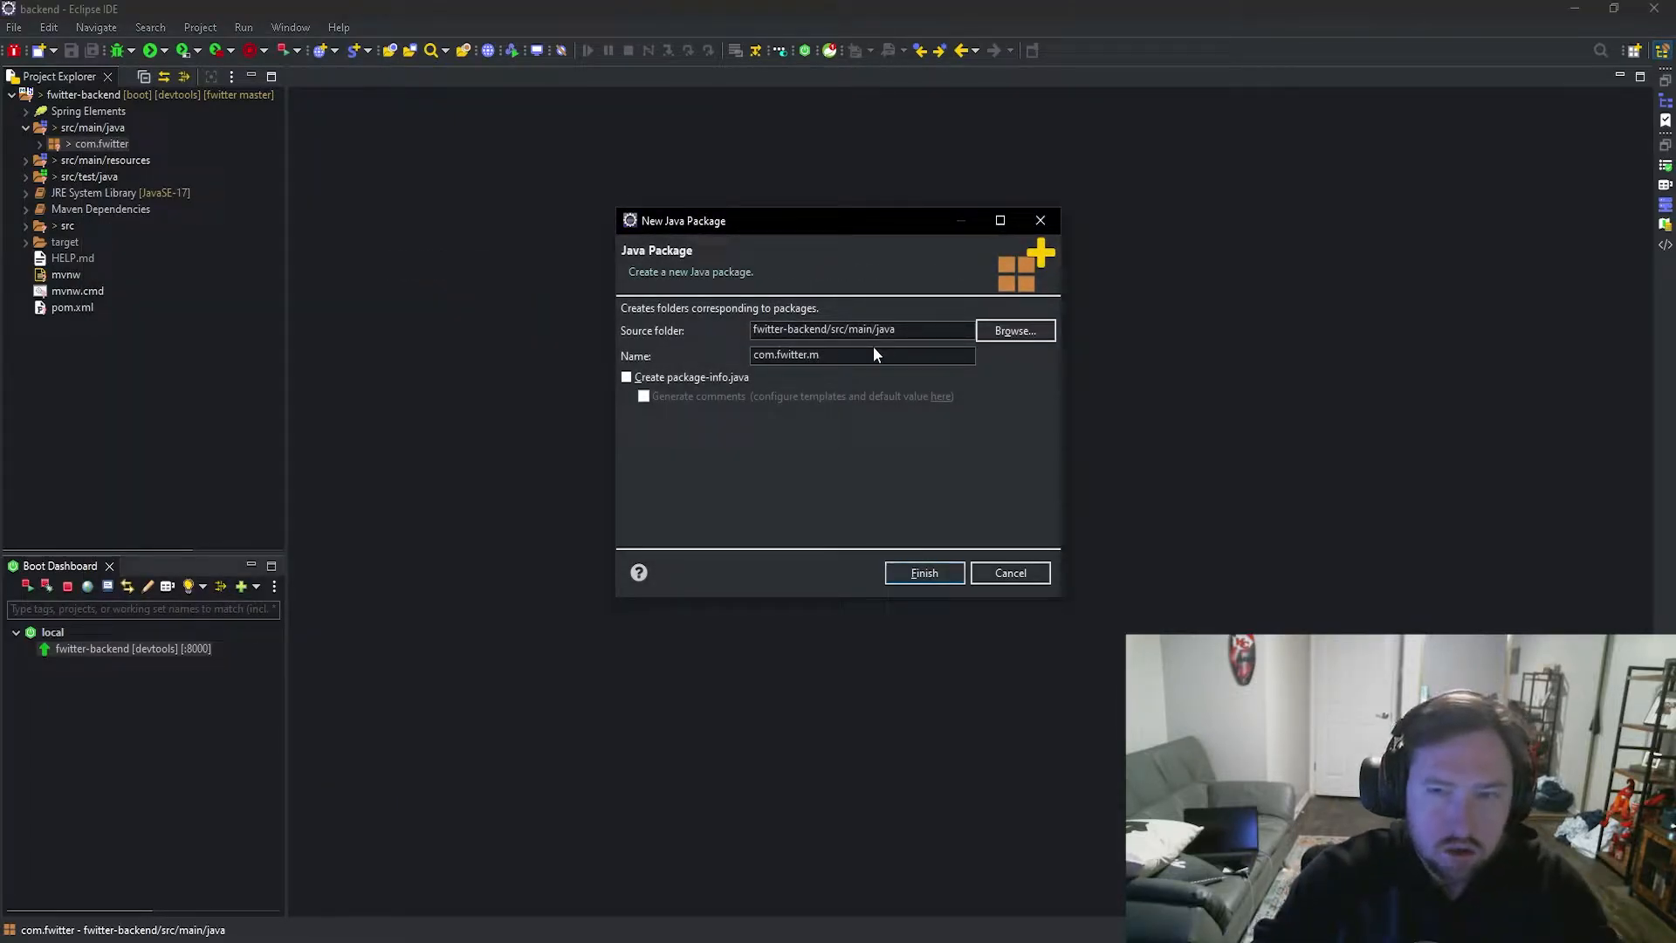
click(922, 573)
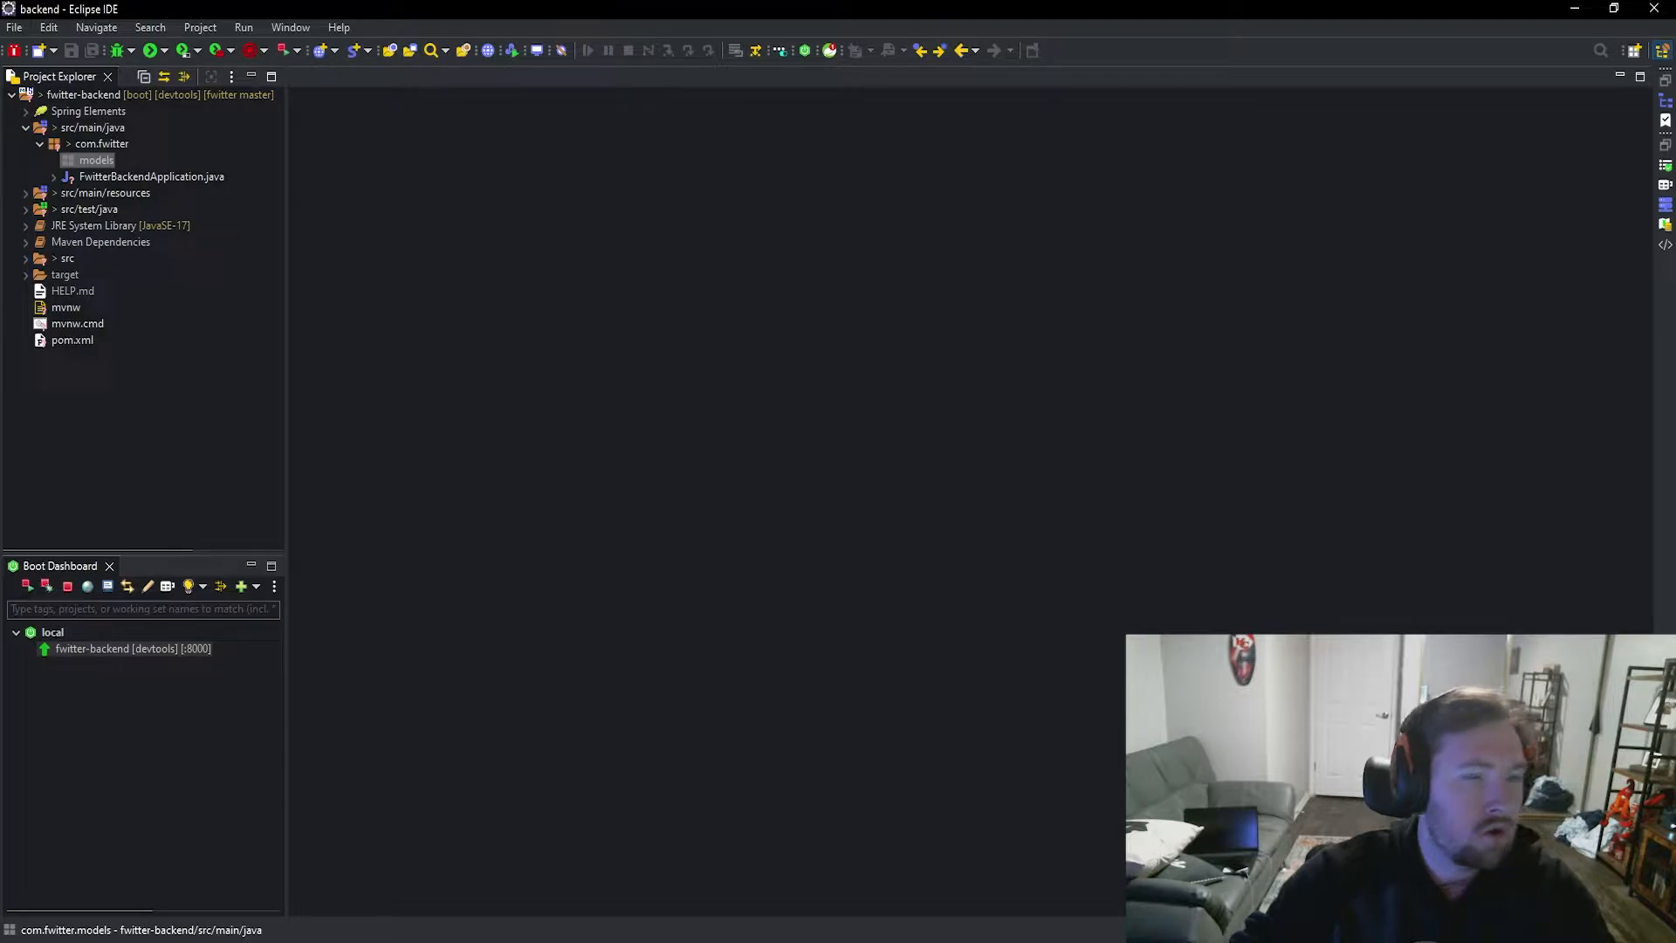
right_click(94, 159)
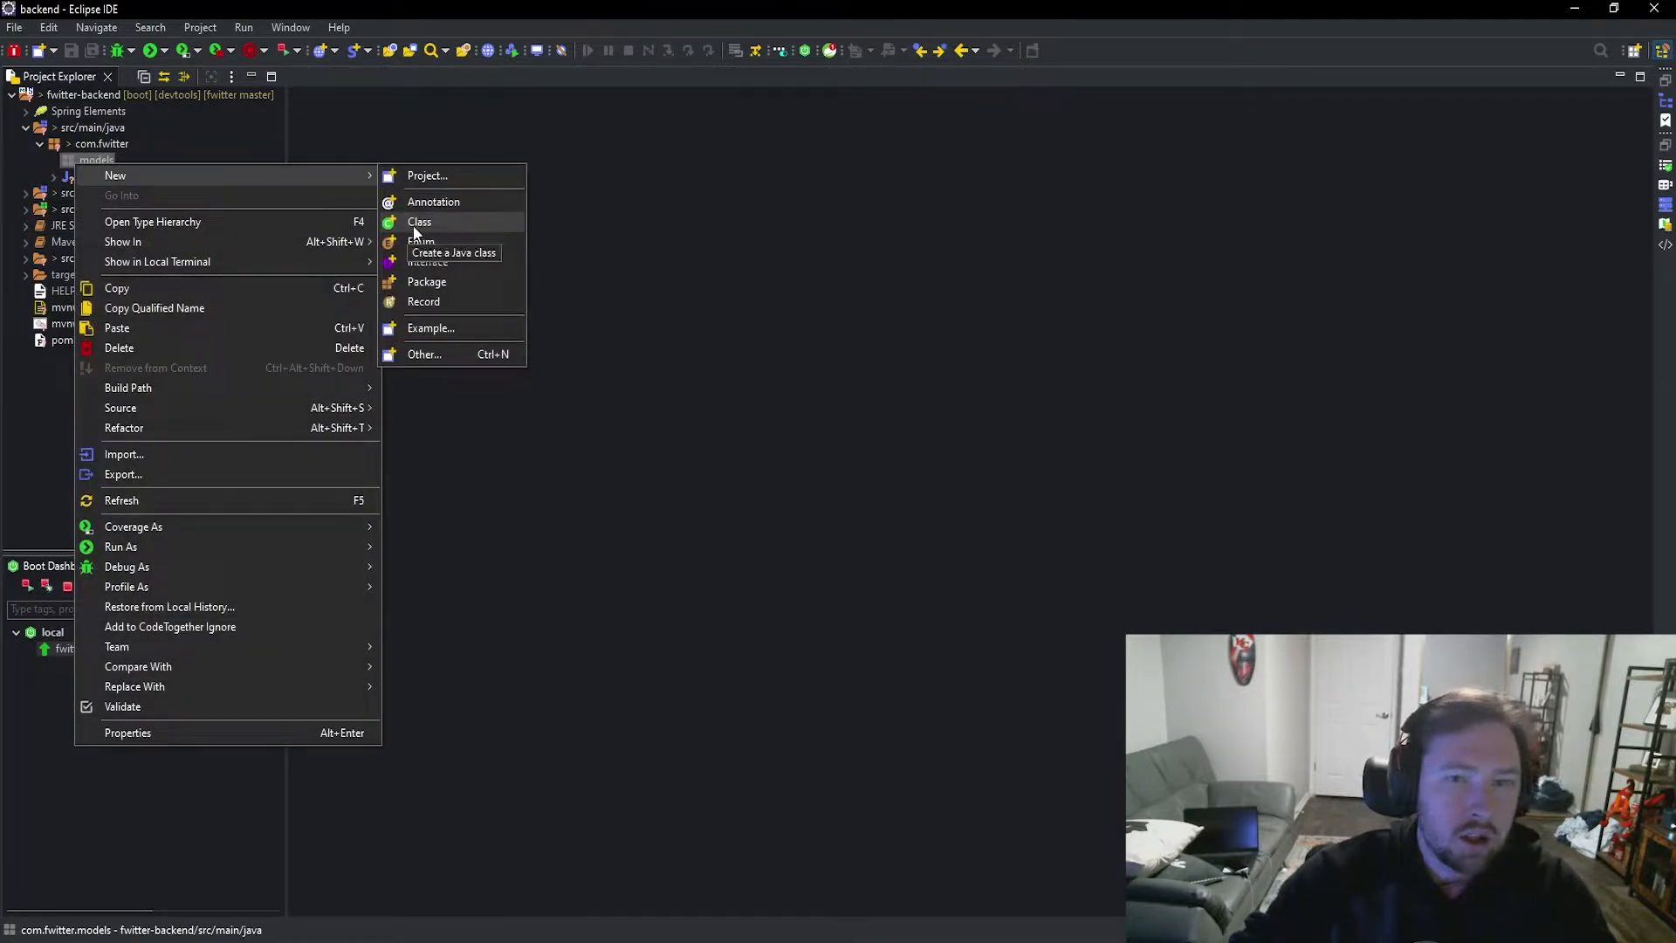
Create a Role class in com.fwitter.models and open it in the editor.
click(419, 222)
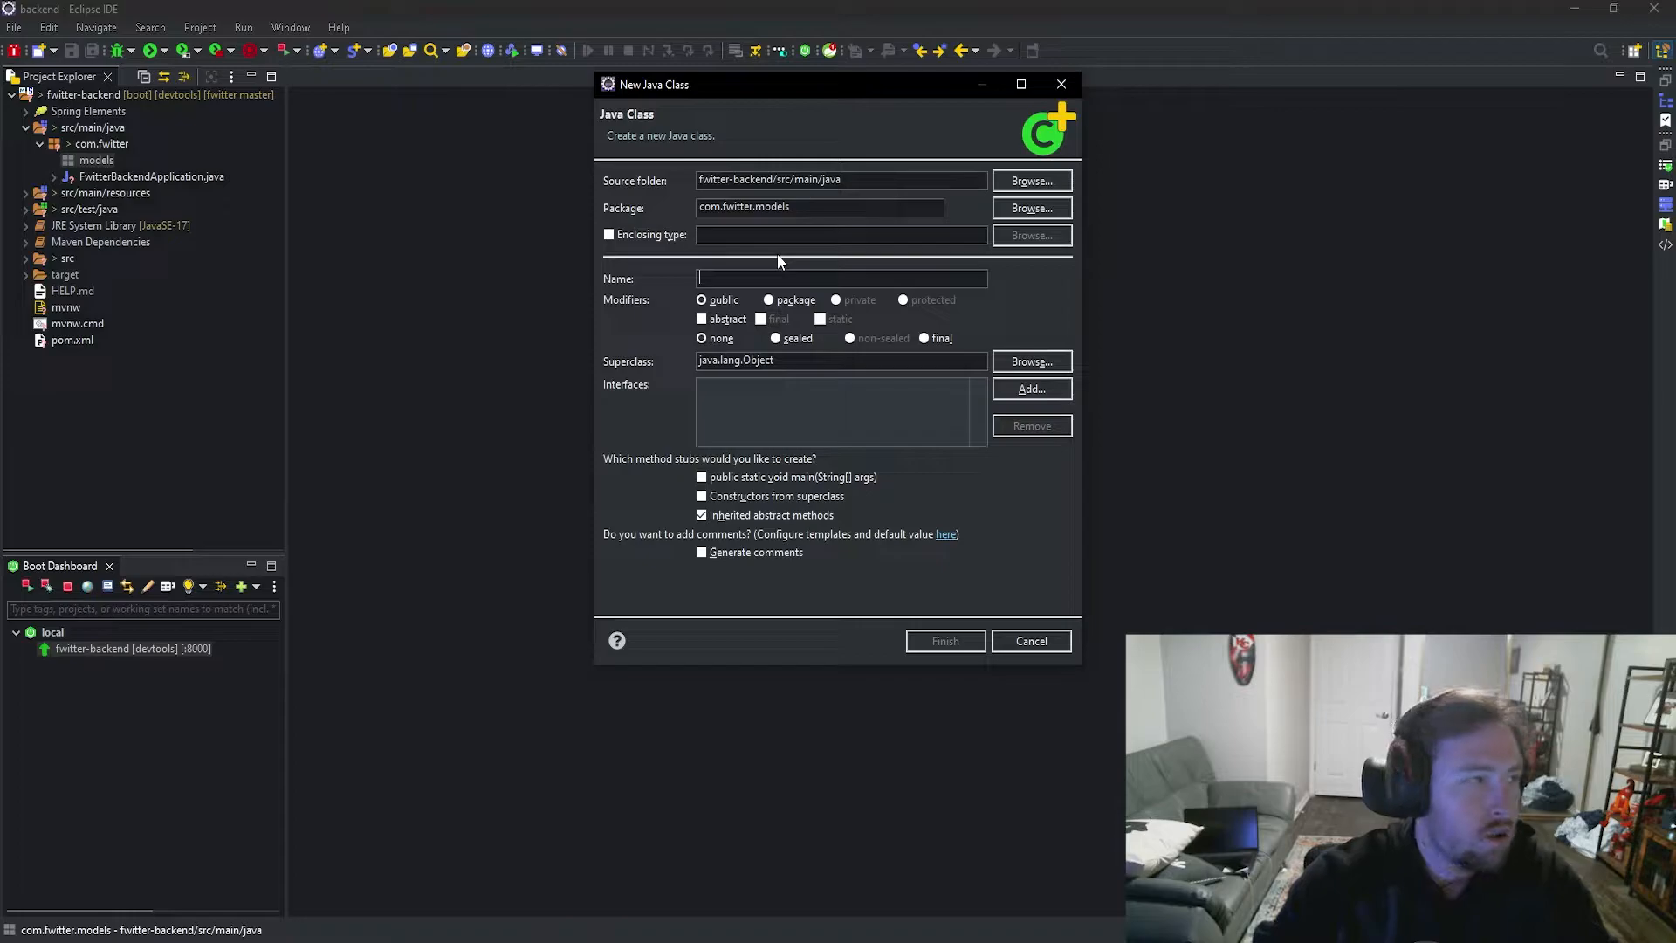
click(943, 640)
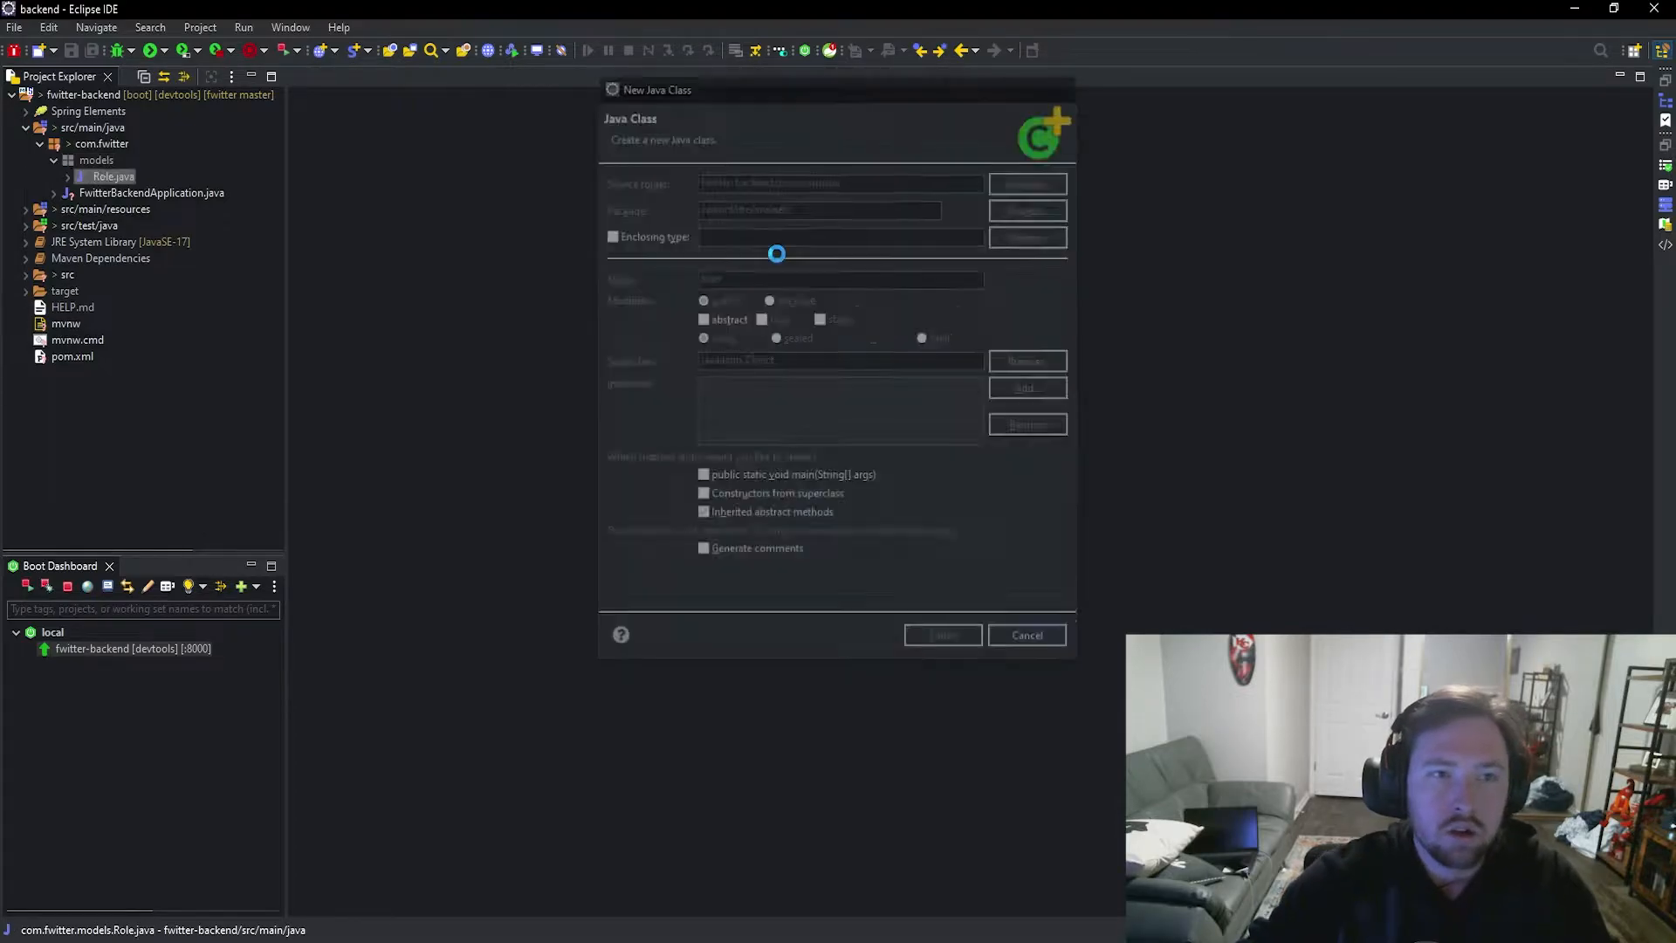
click(941, 634)
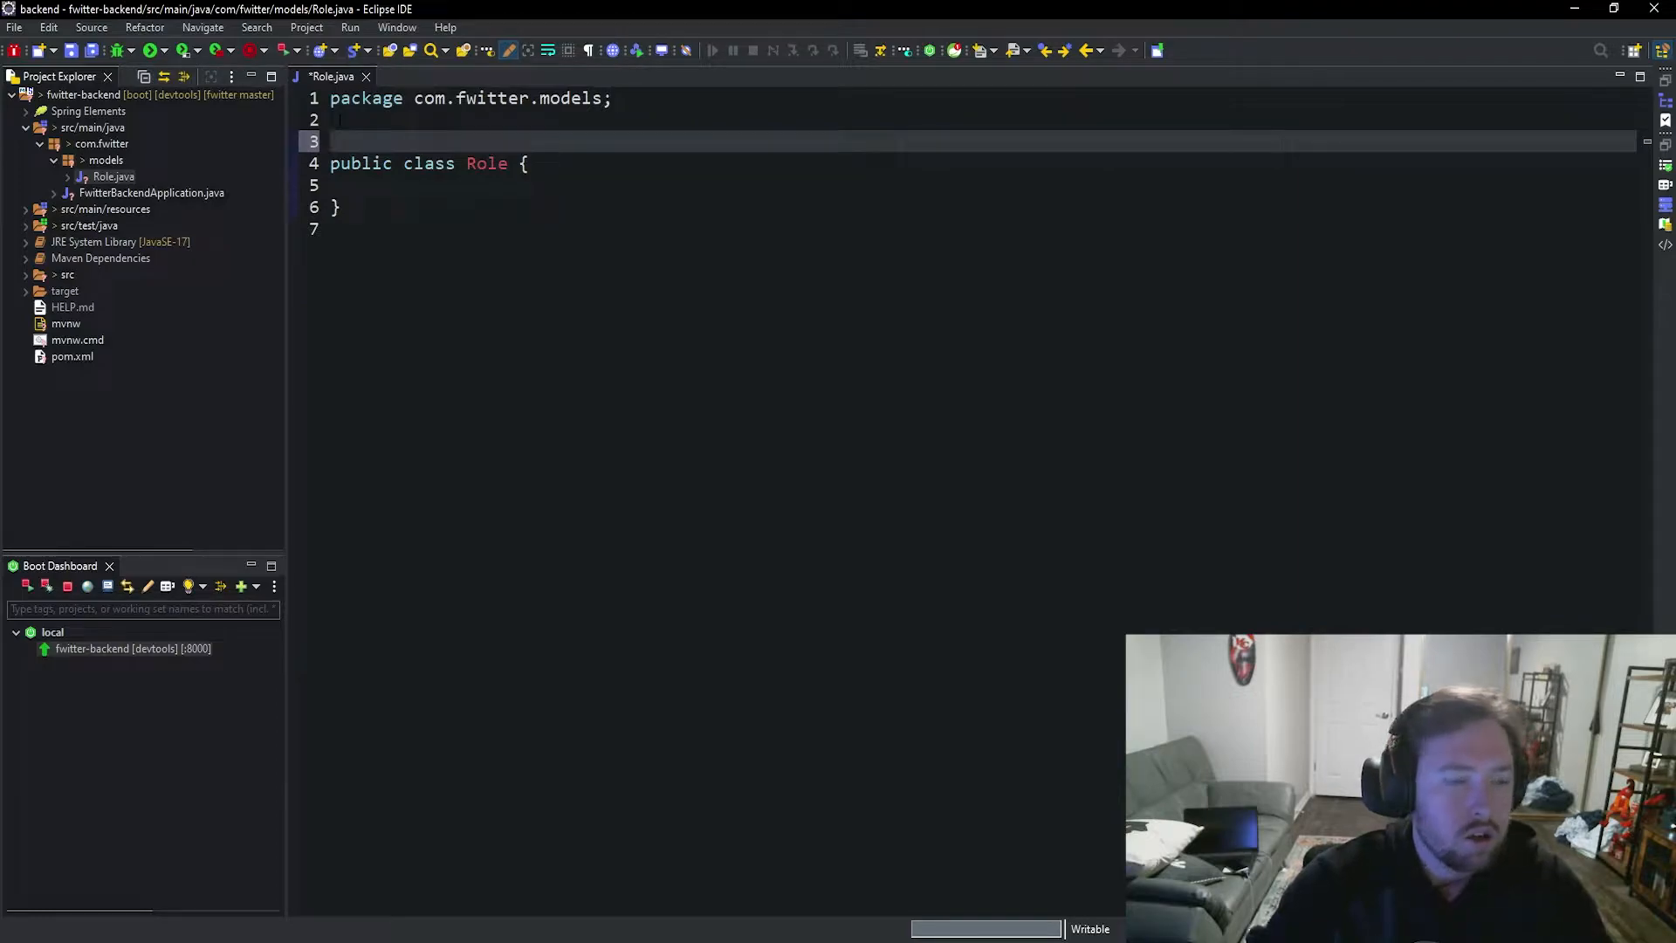
text(@)
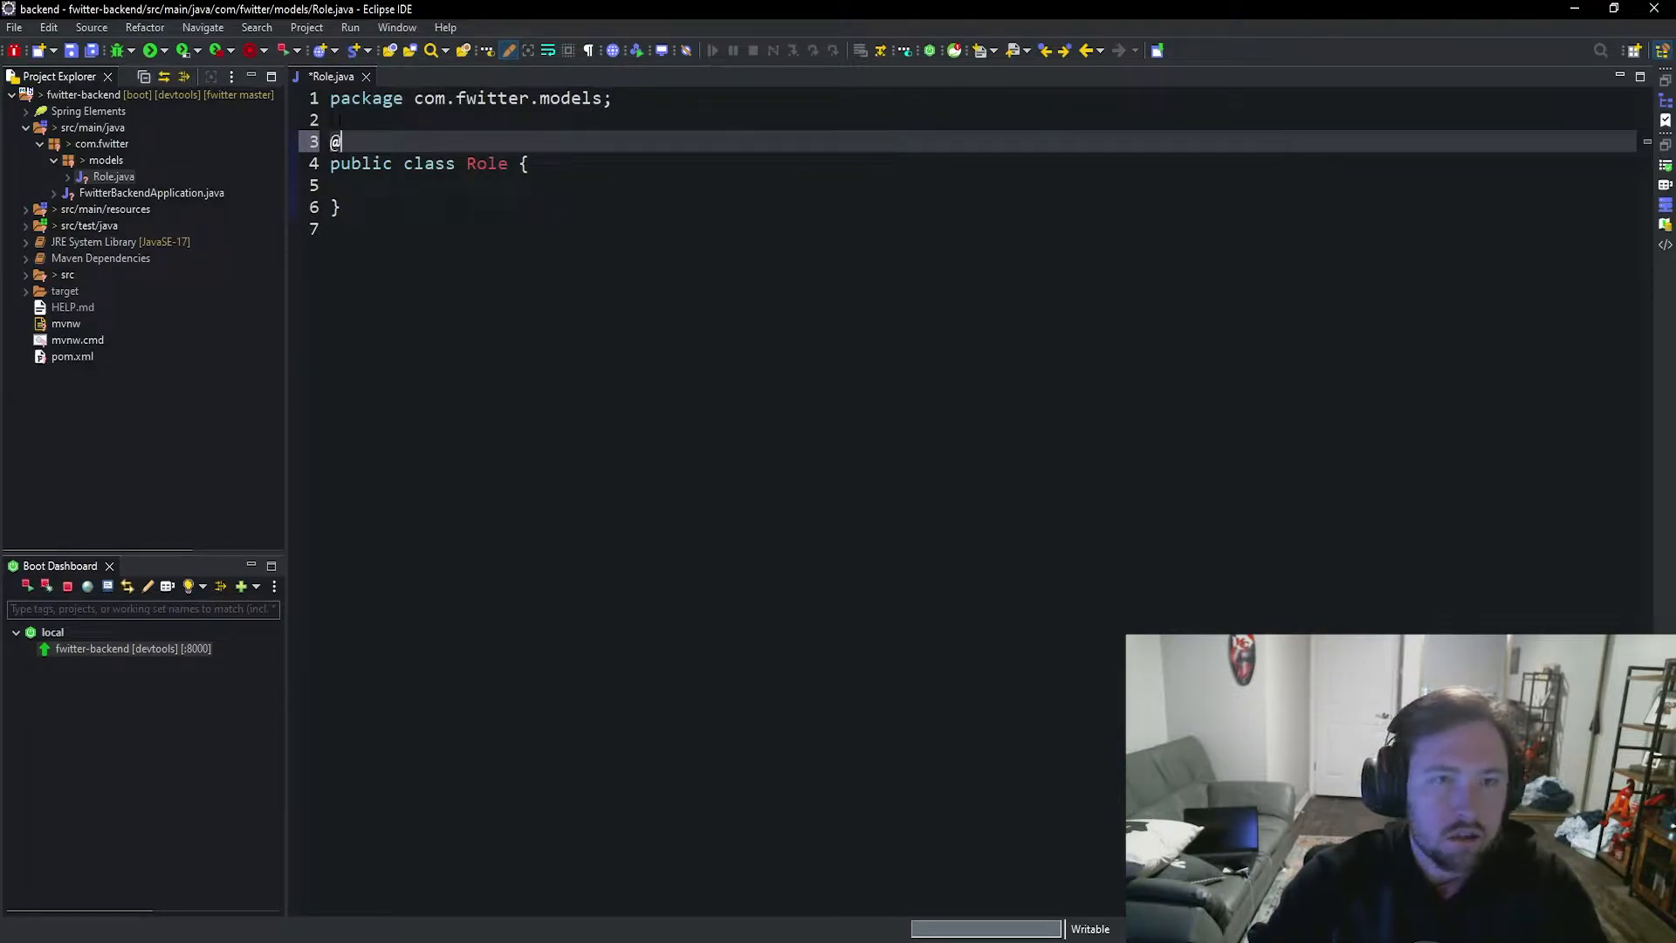
text(Entity)
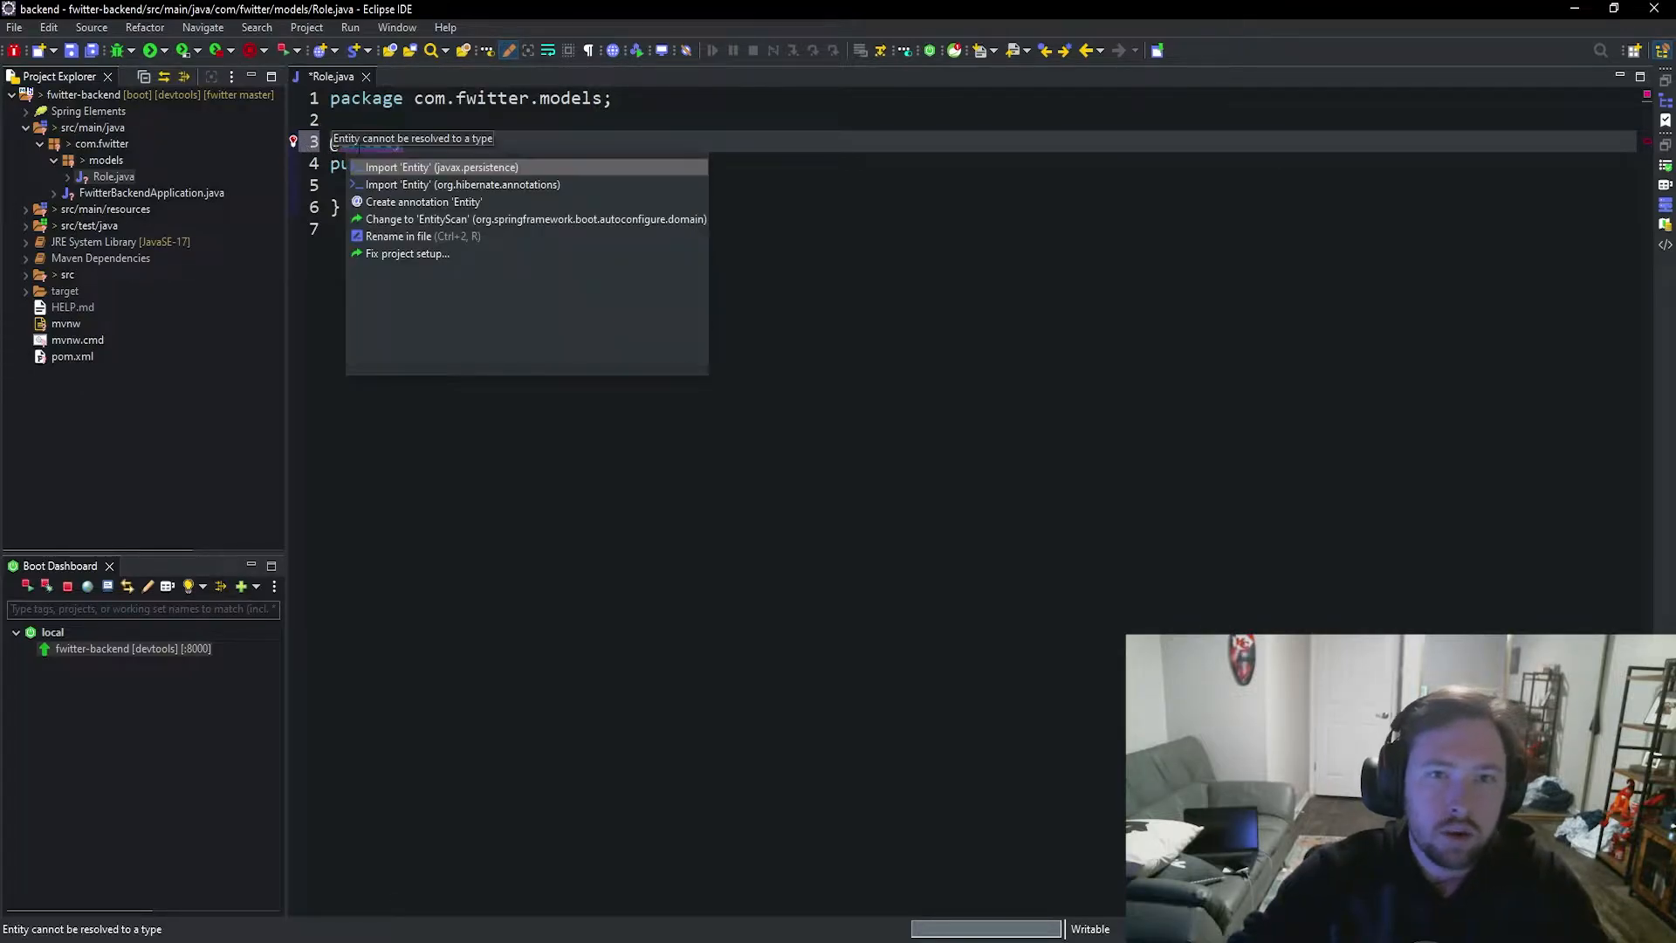
click(442, 167)
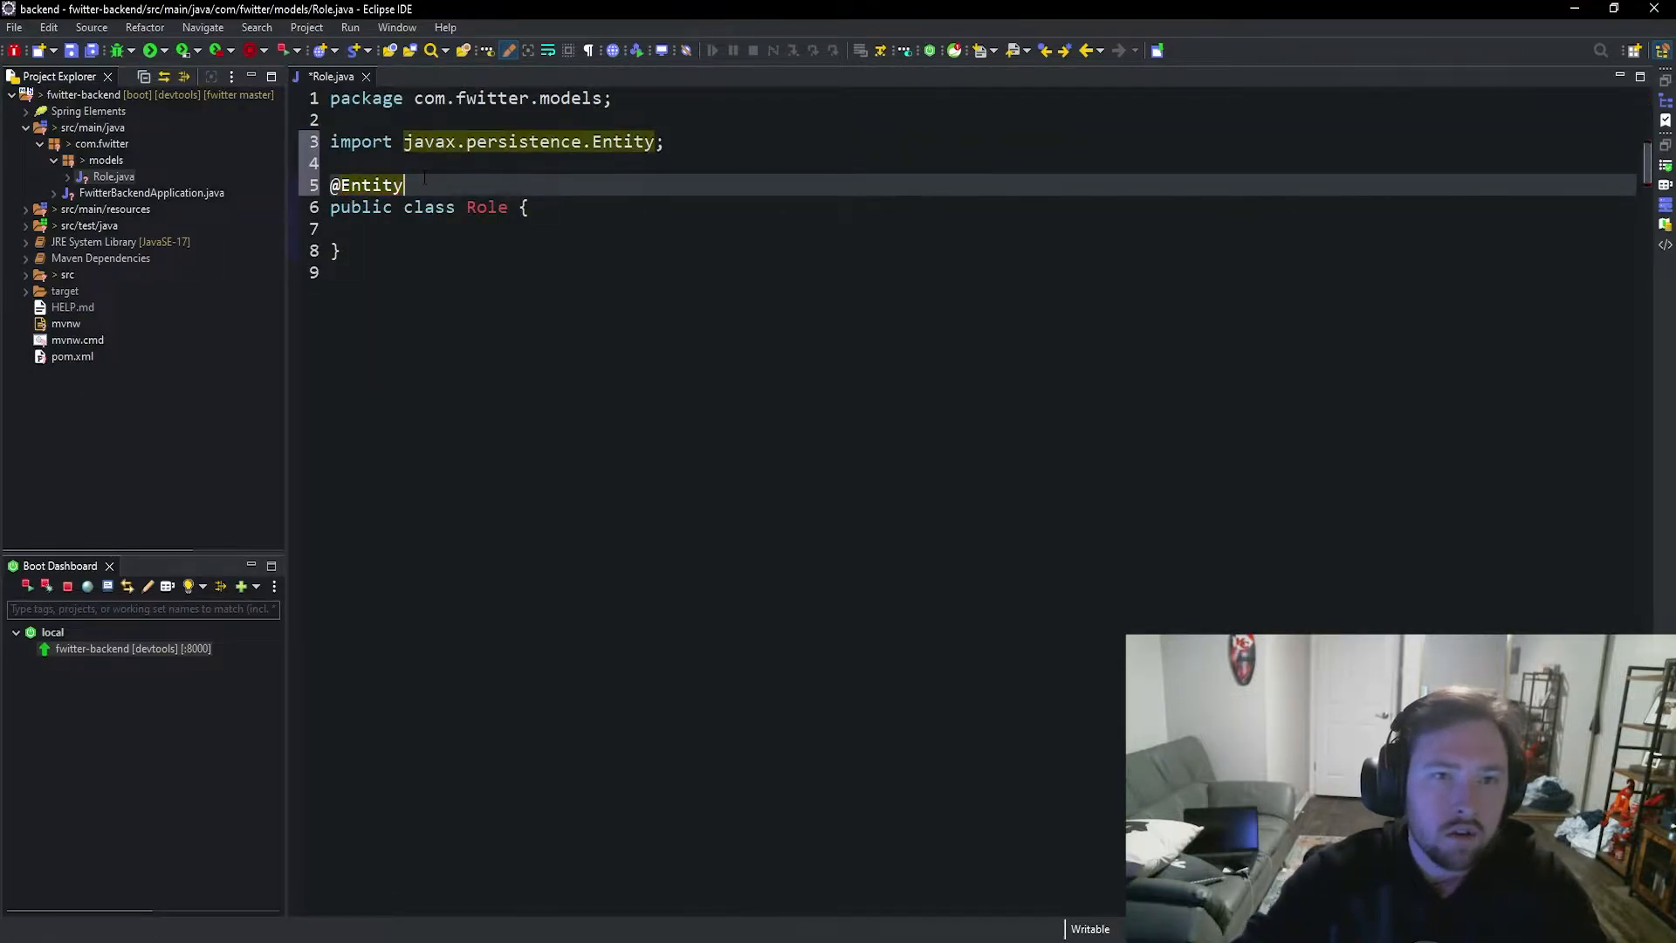
text(@Table("ro)
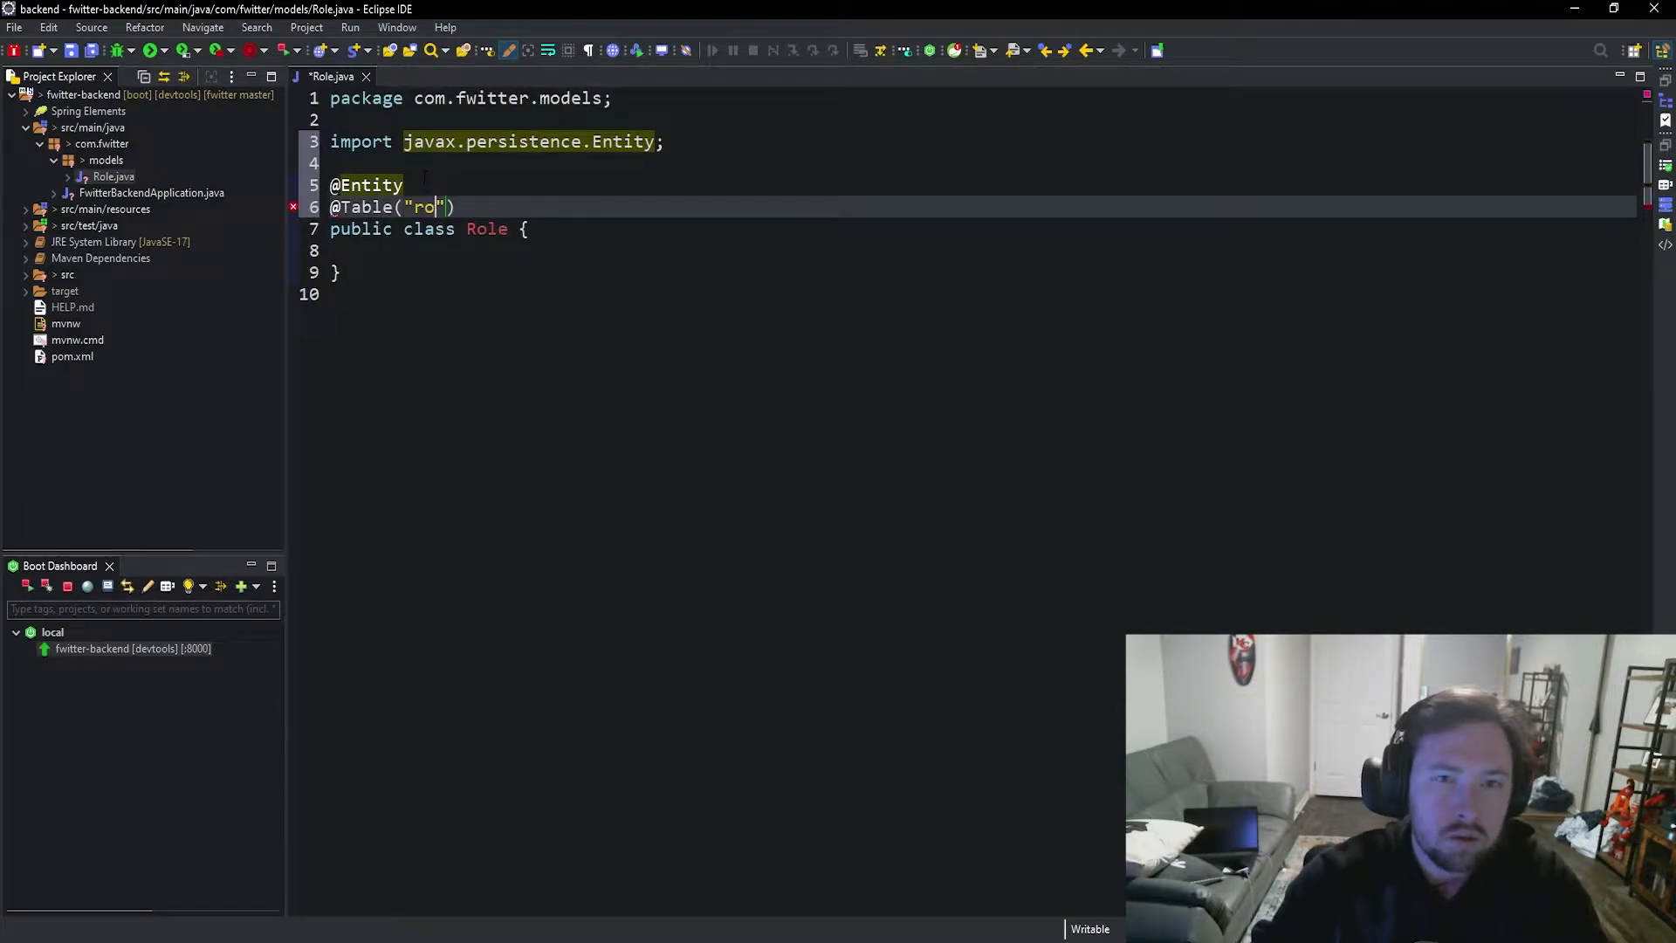
text(name)
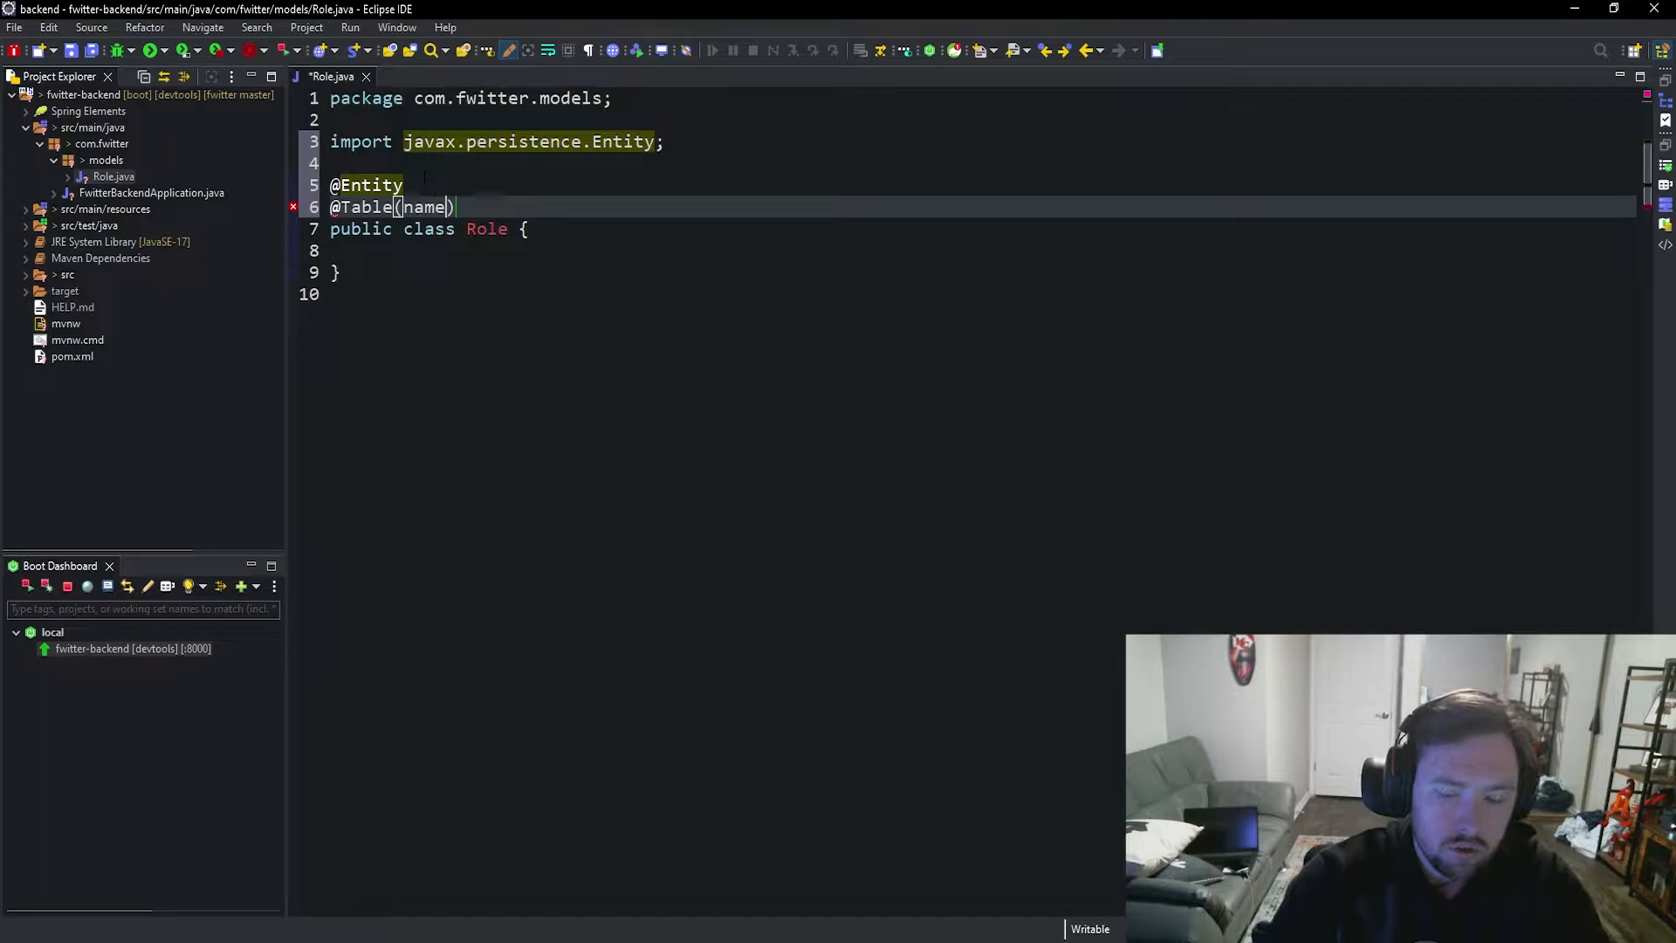
text(="roles")
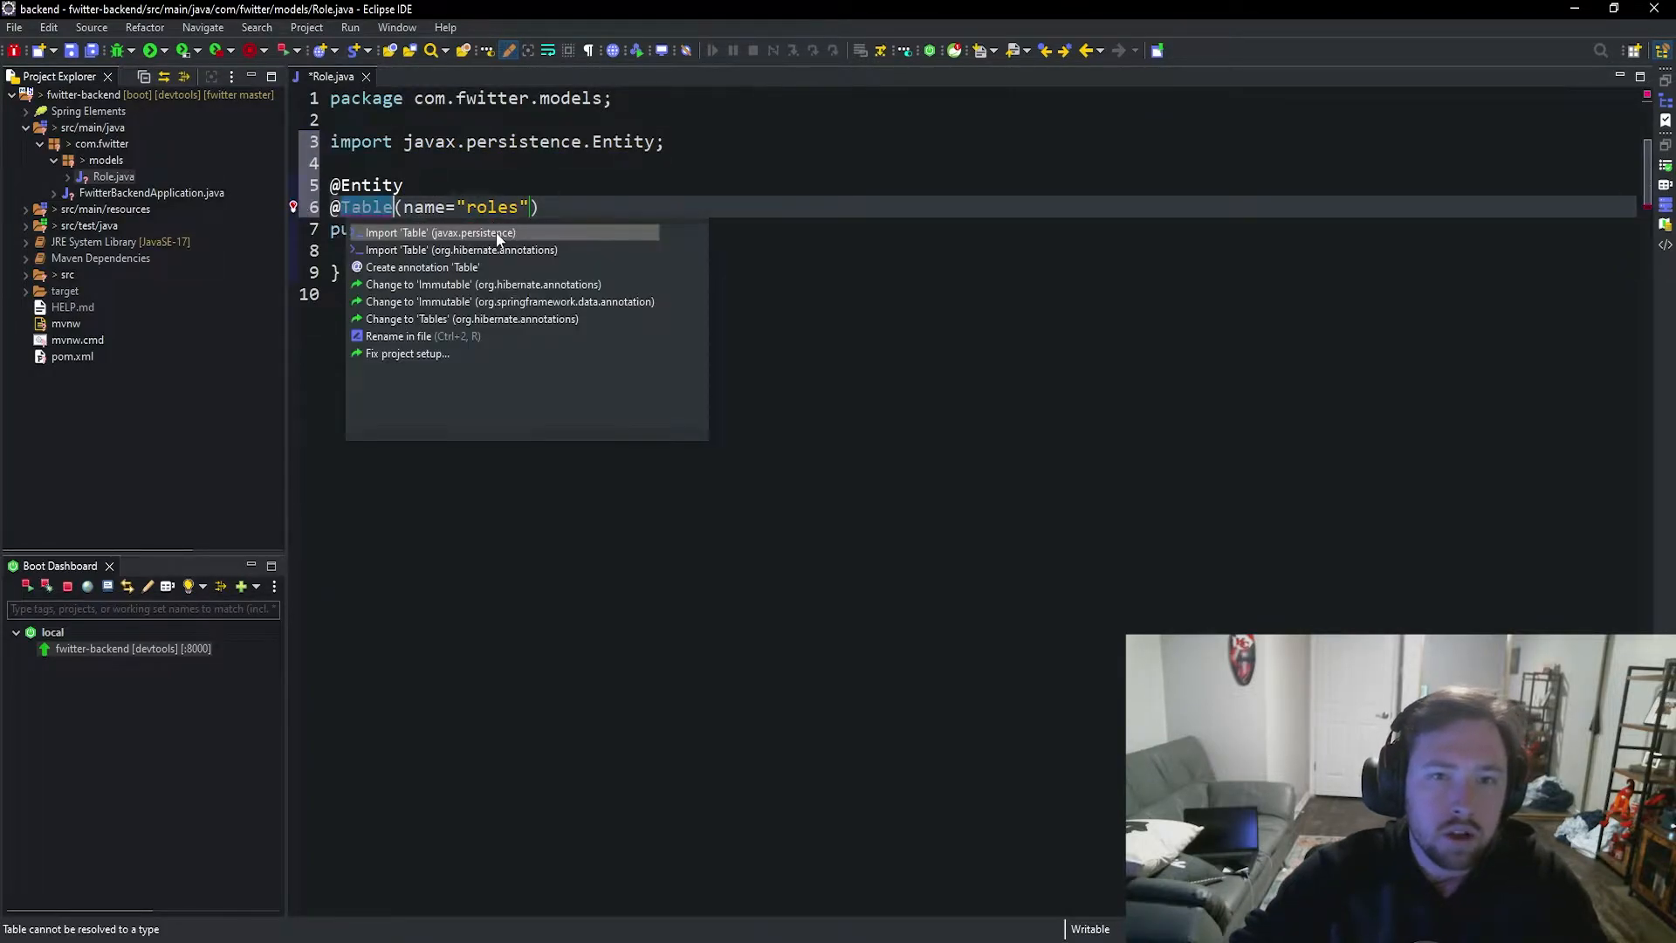
click(459, 232)
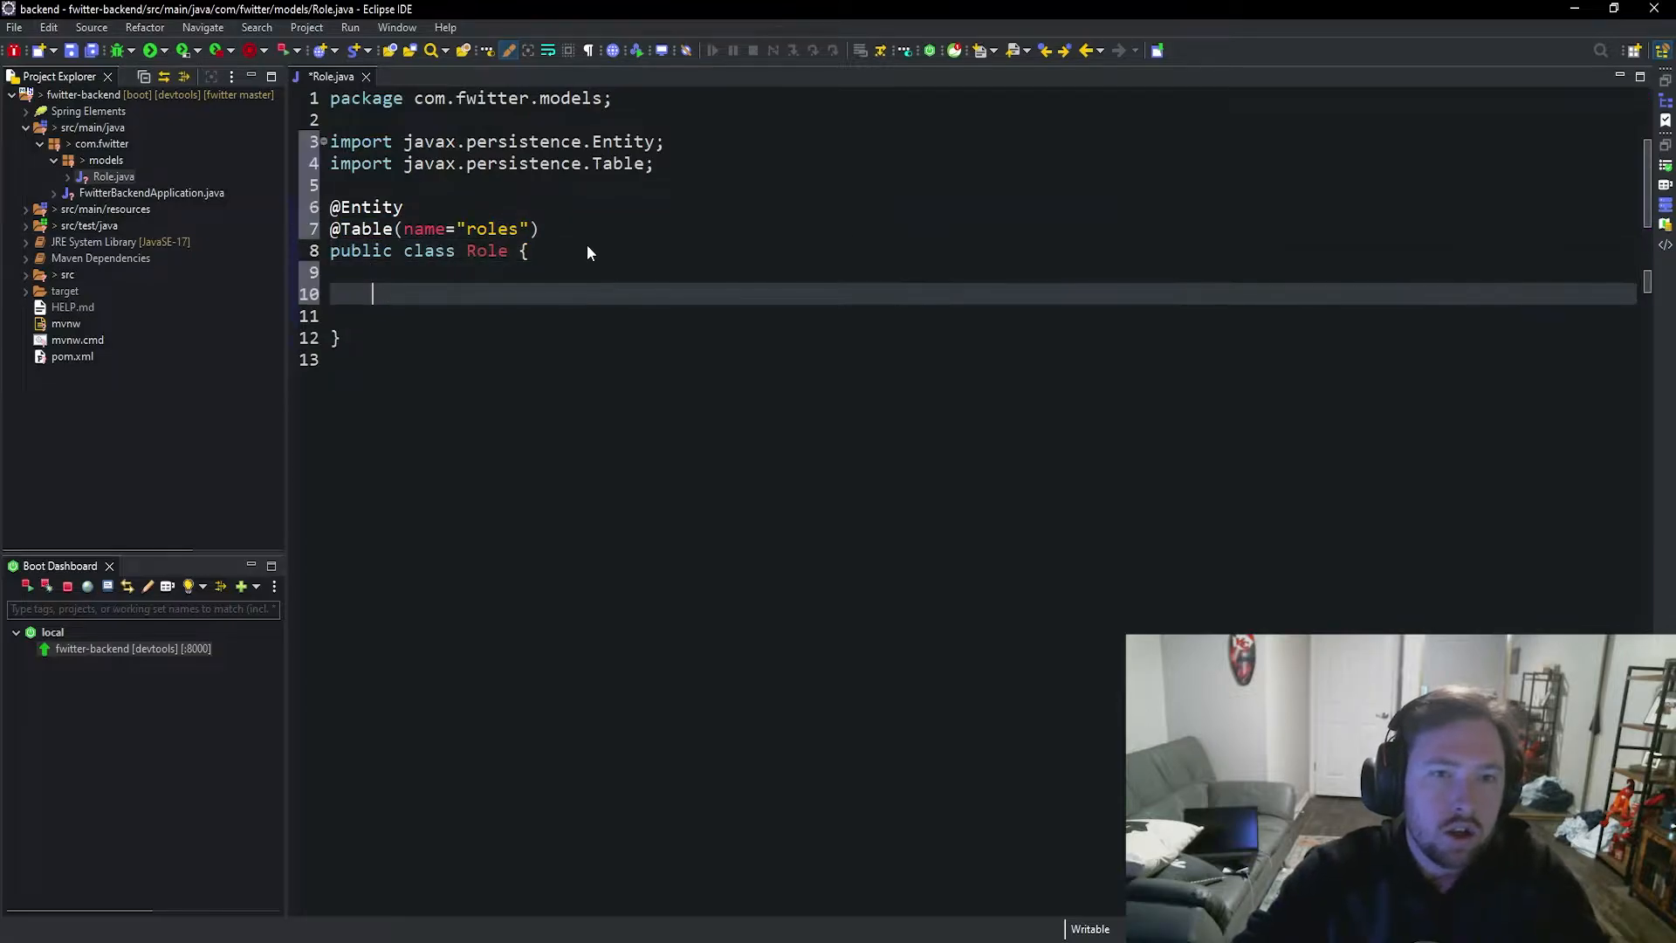
key(ctrl+s)
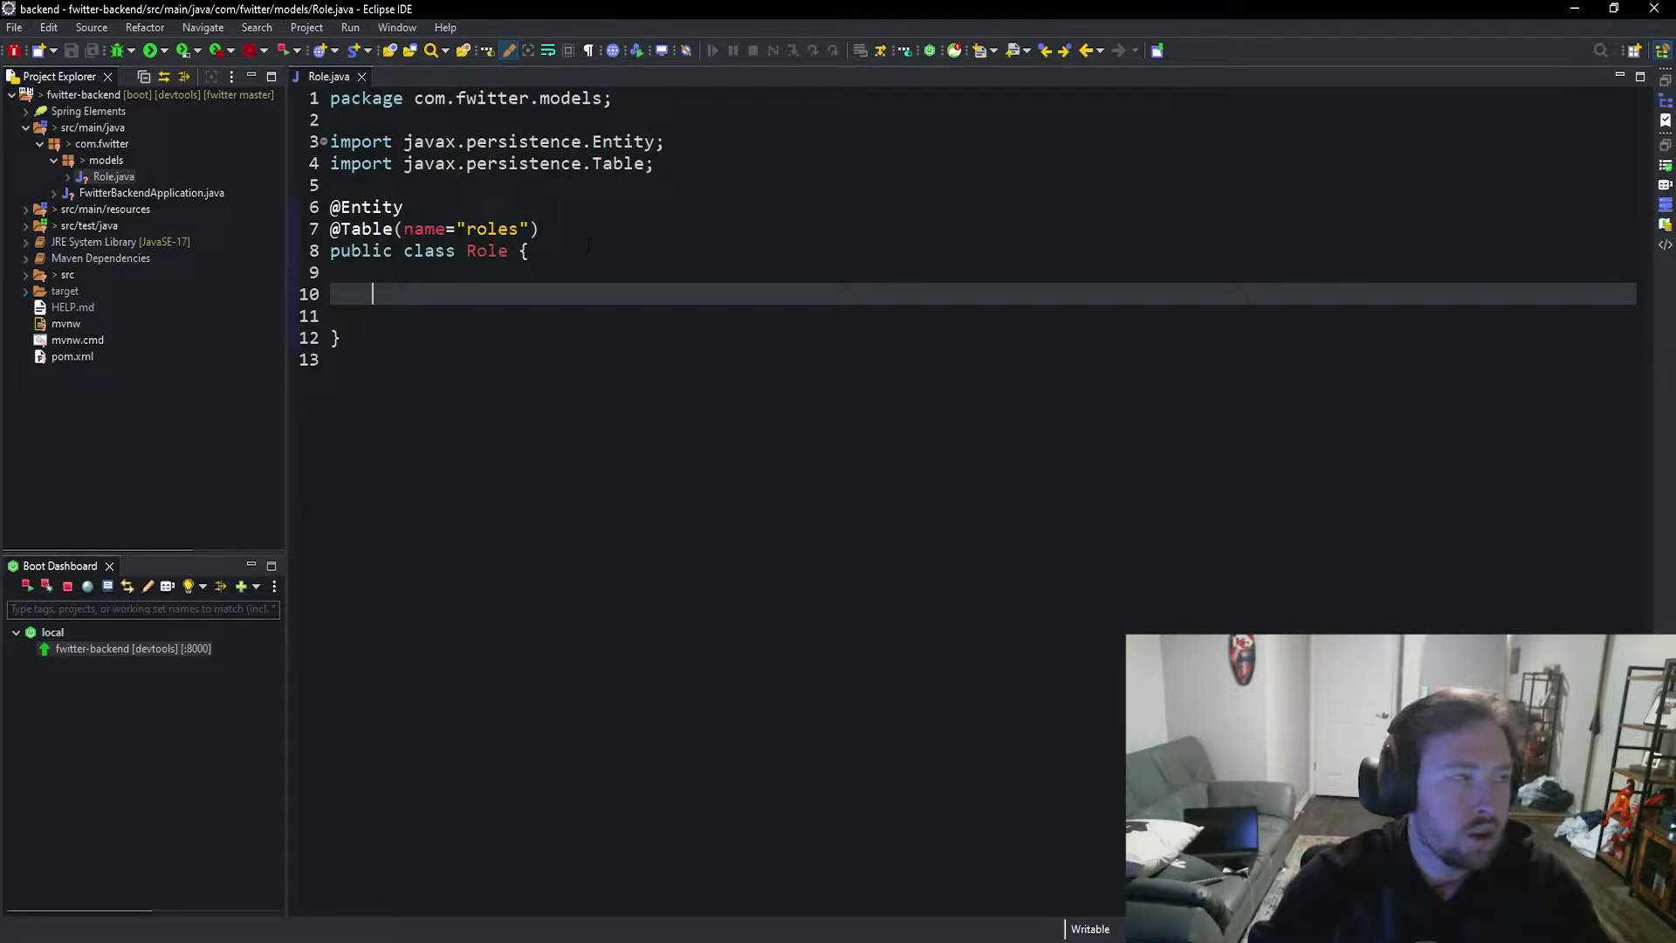
text(@3)
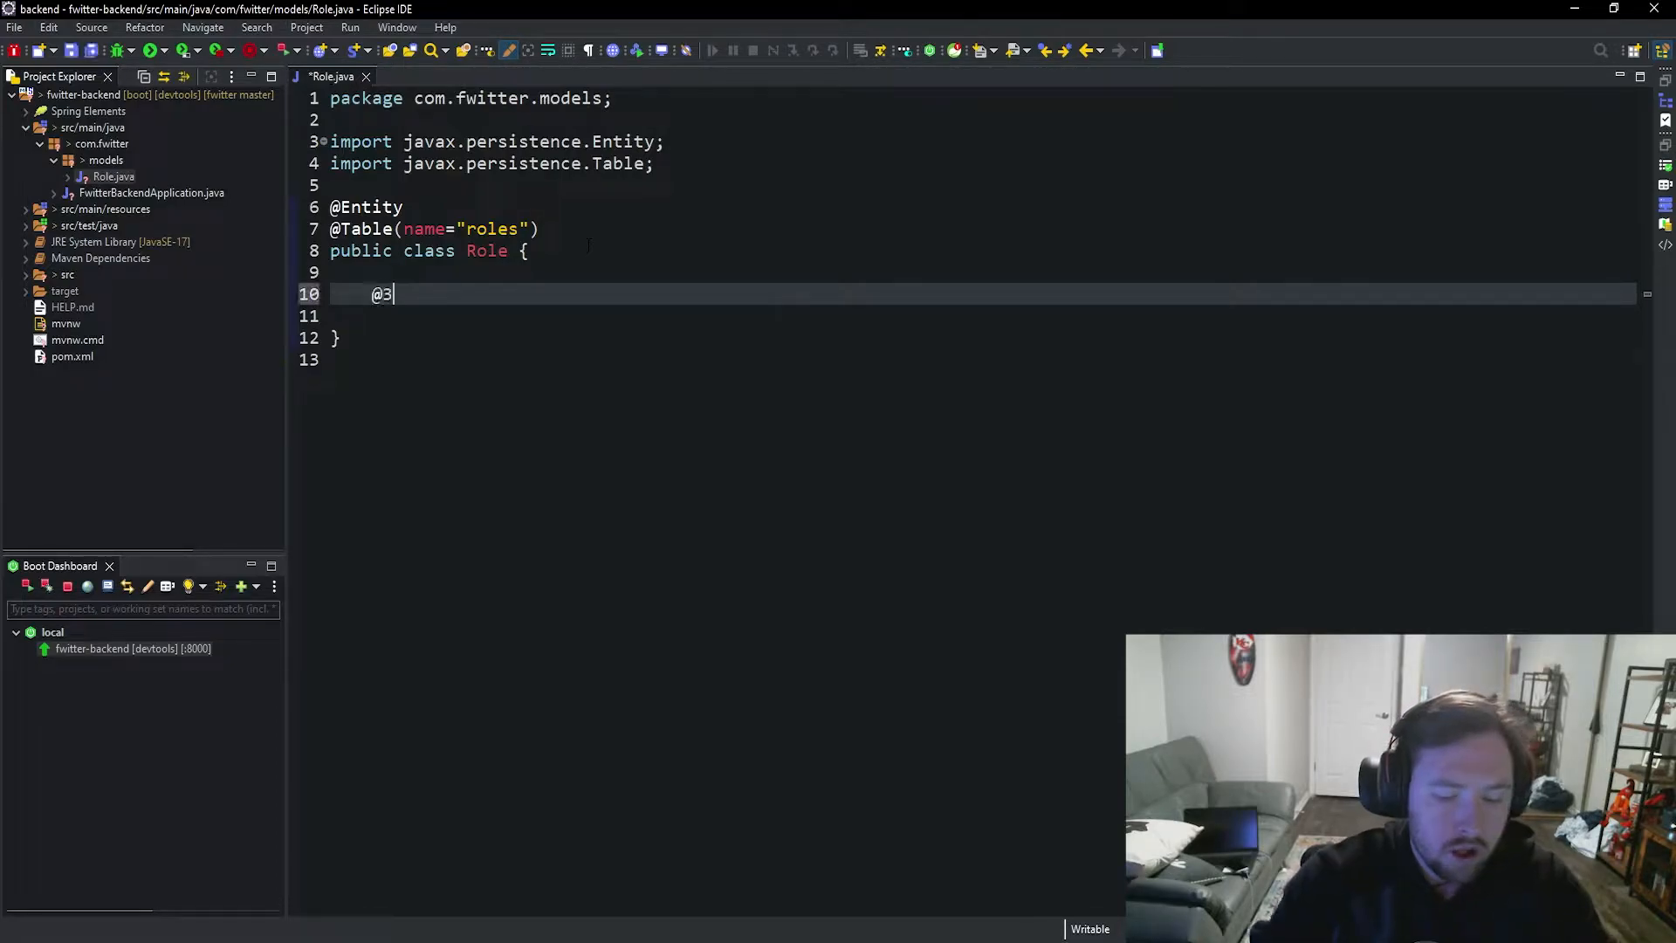
text(Id)
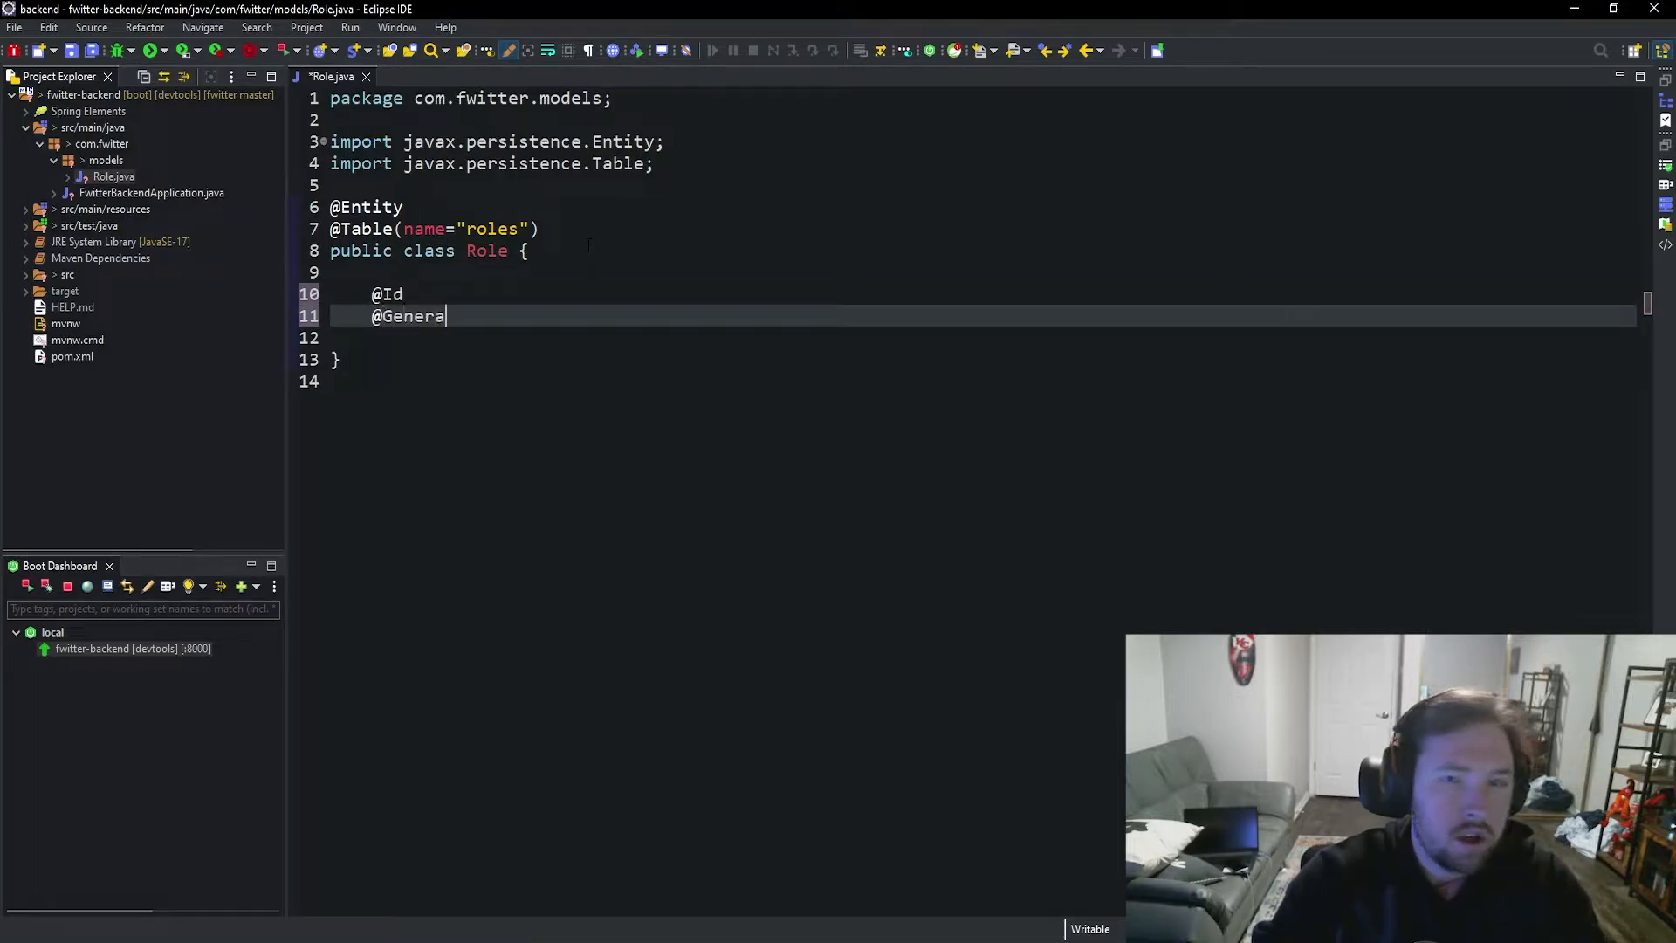
text(tedValue)
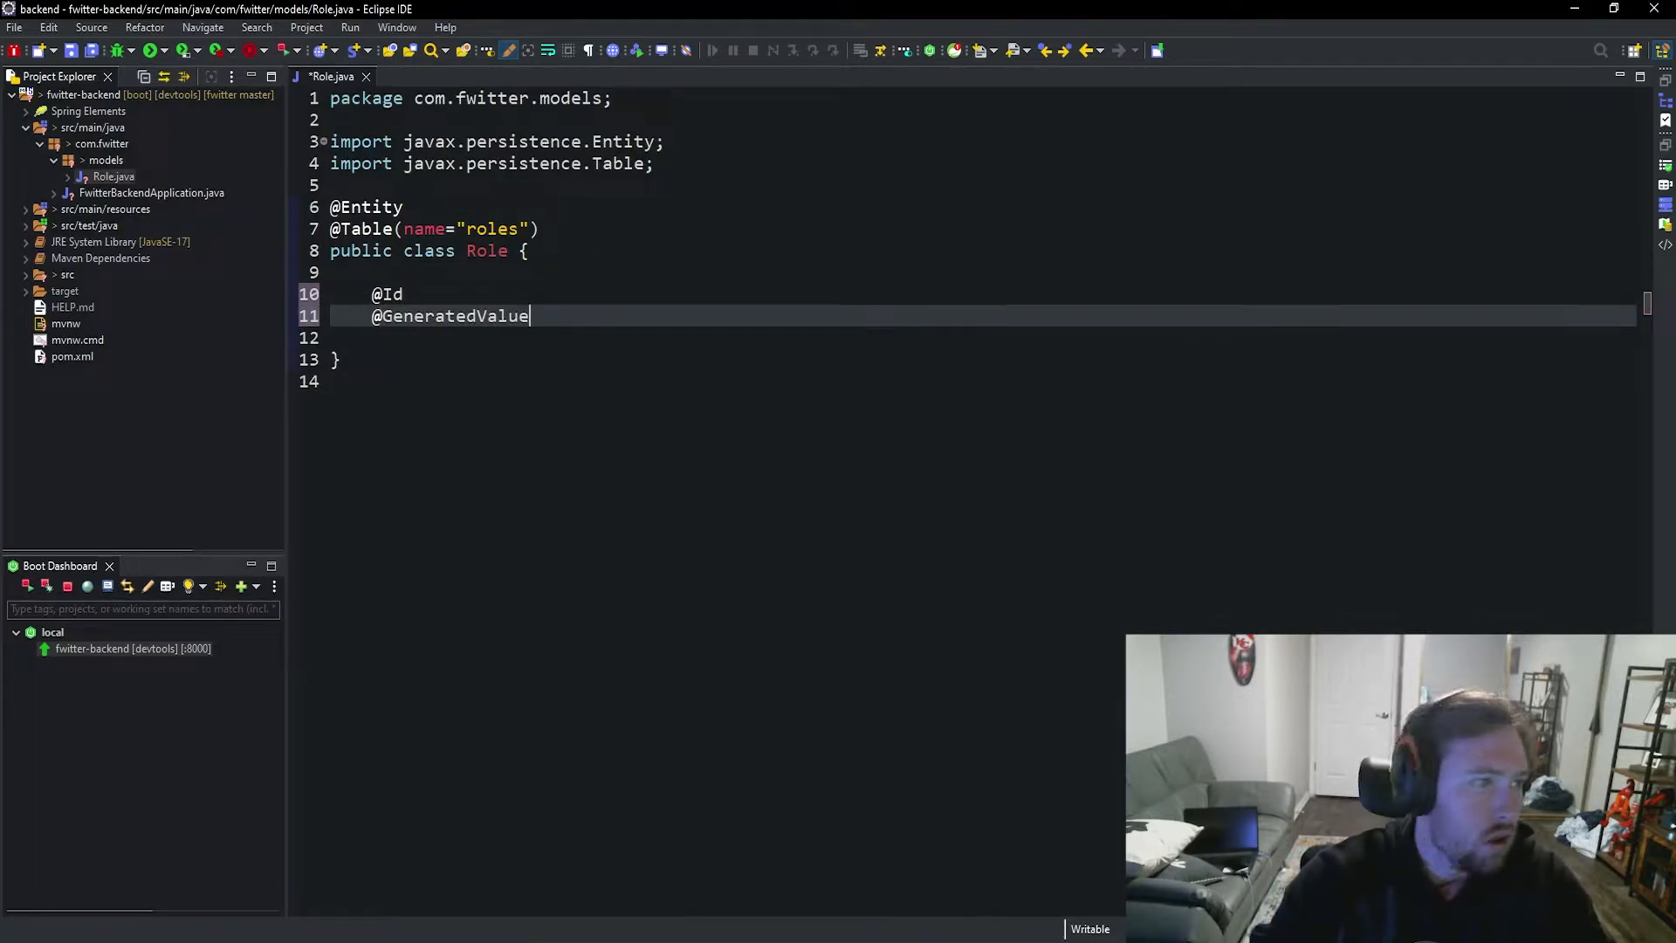
text((stra)
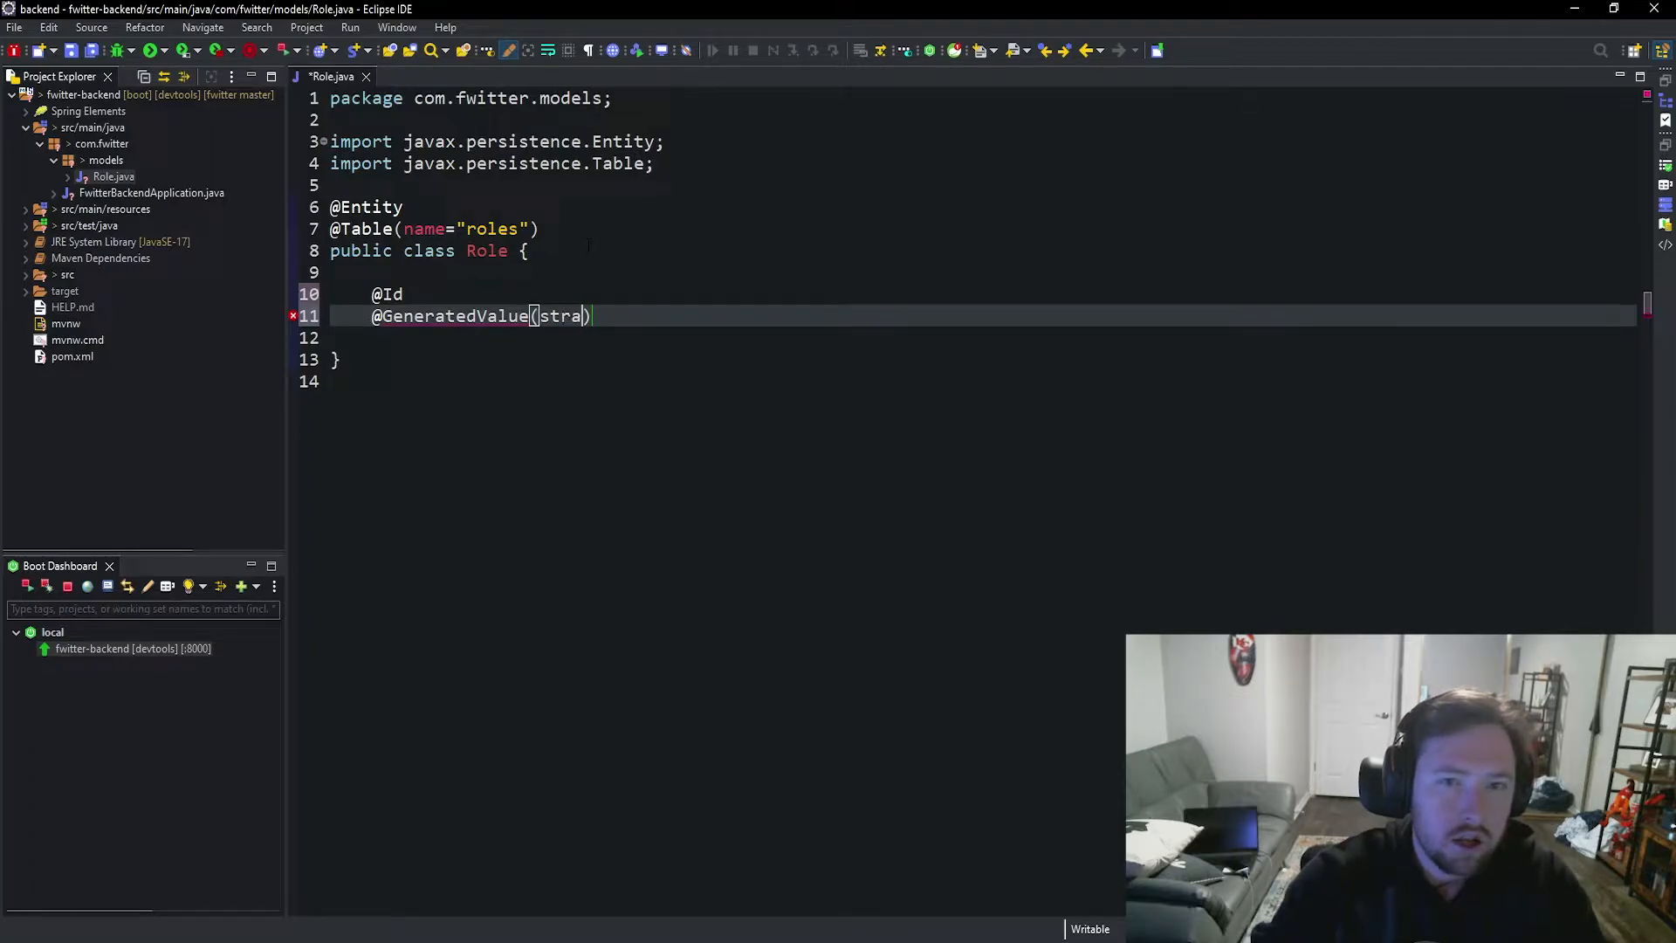
text(tefy)
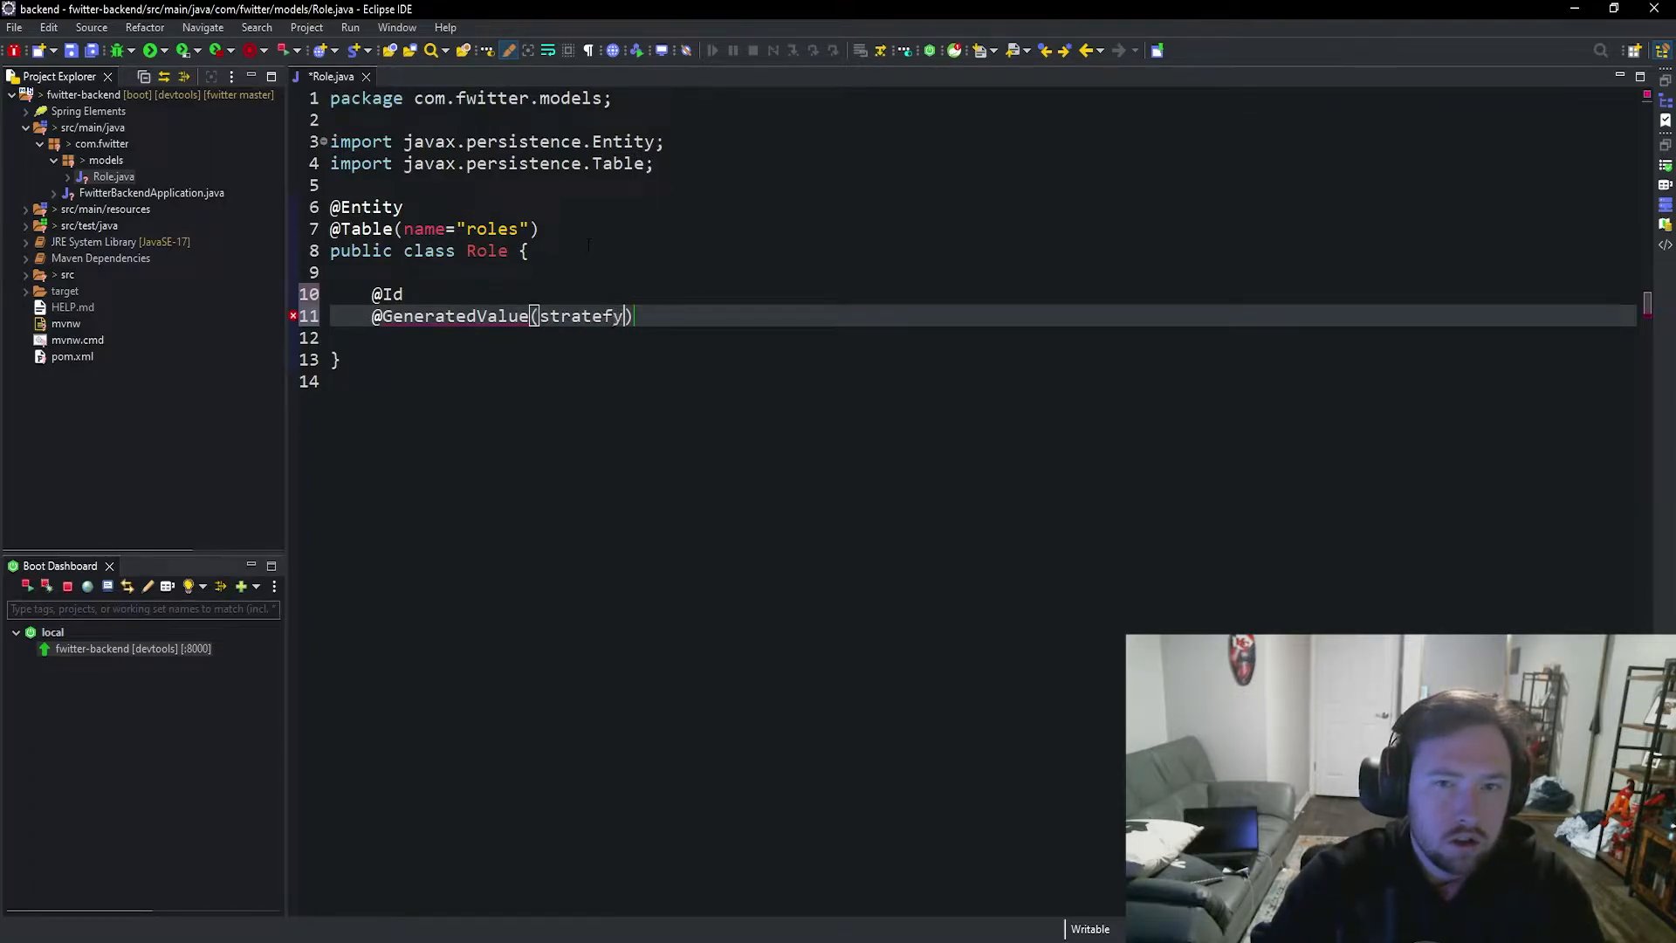
text(strategy=Generat)
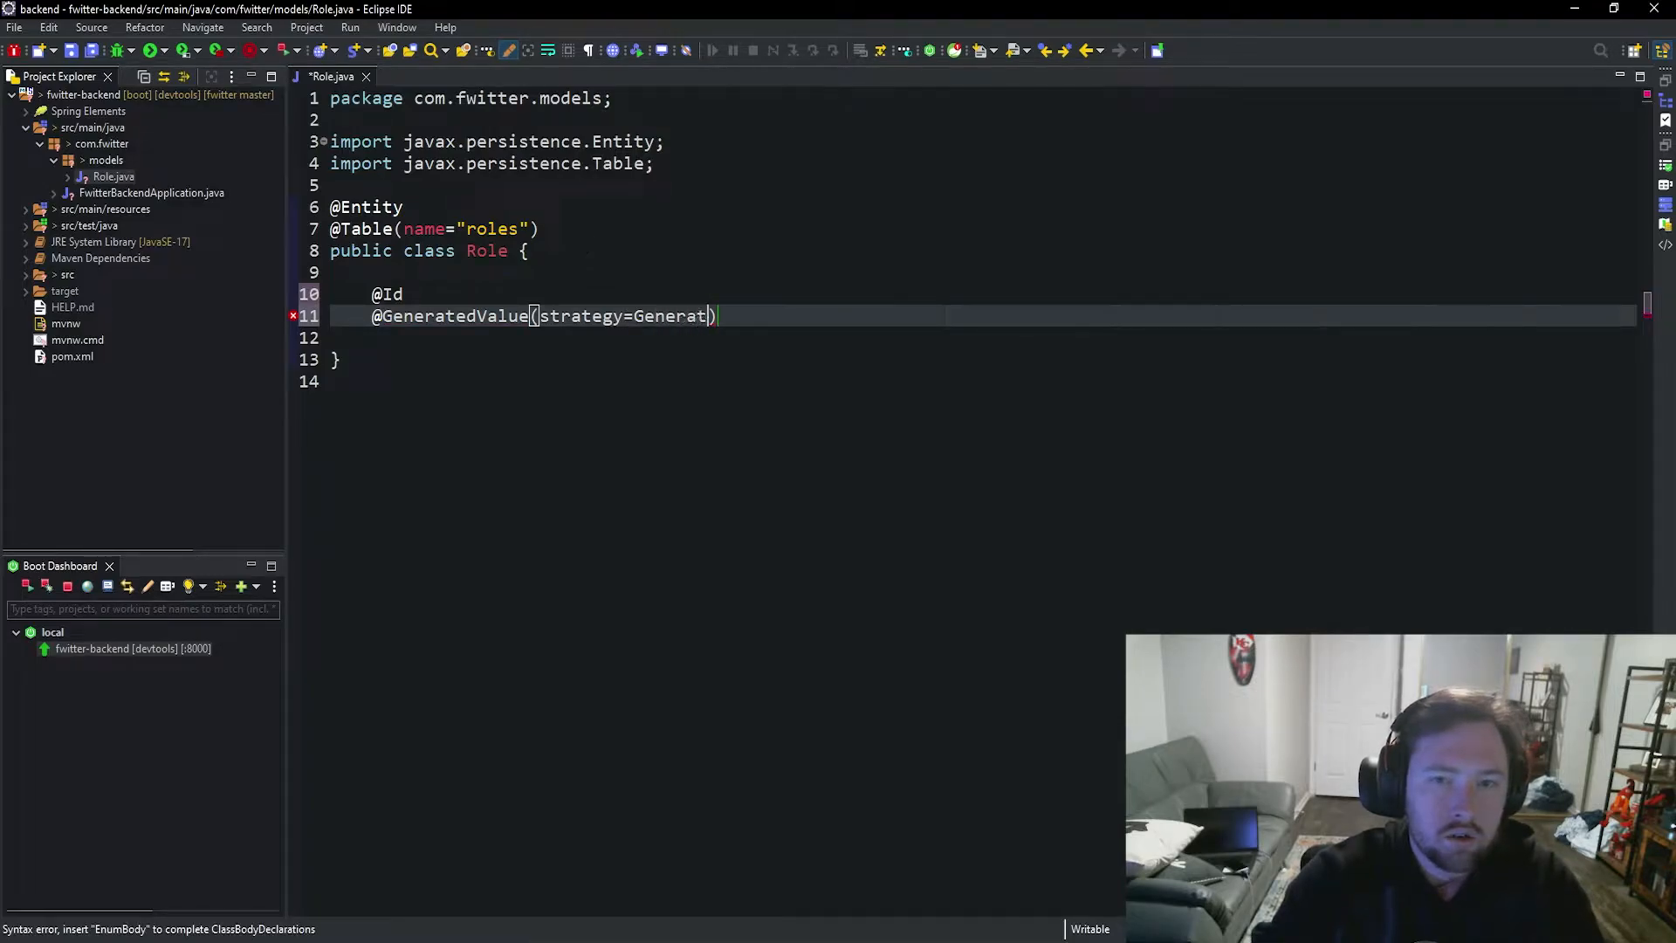
text(ionType.AUTO)
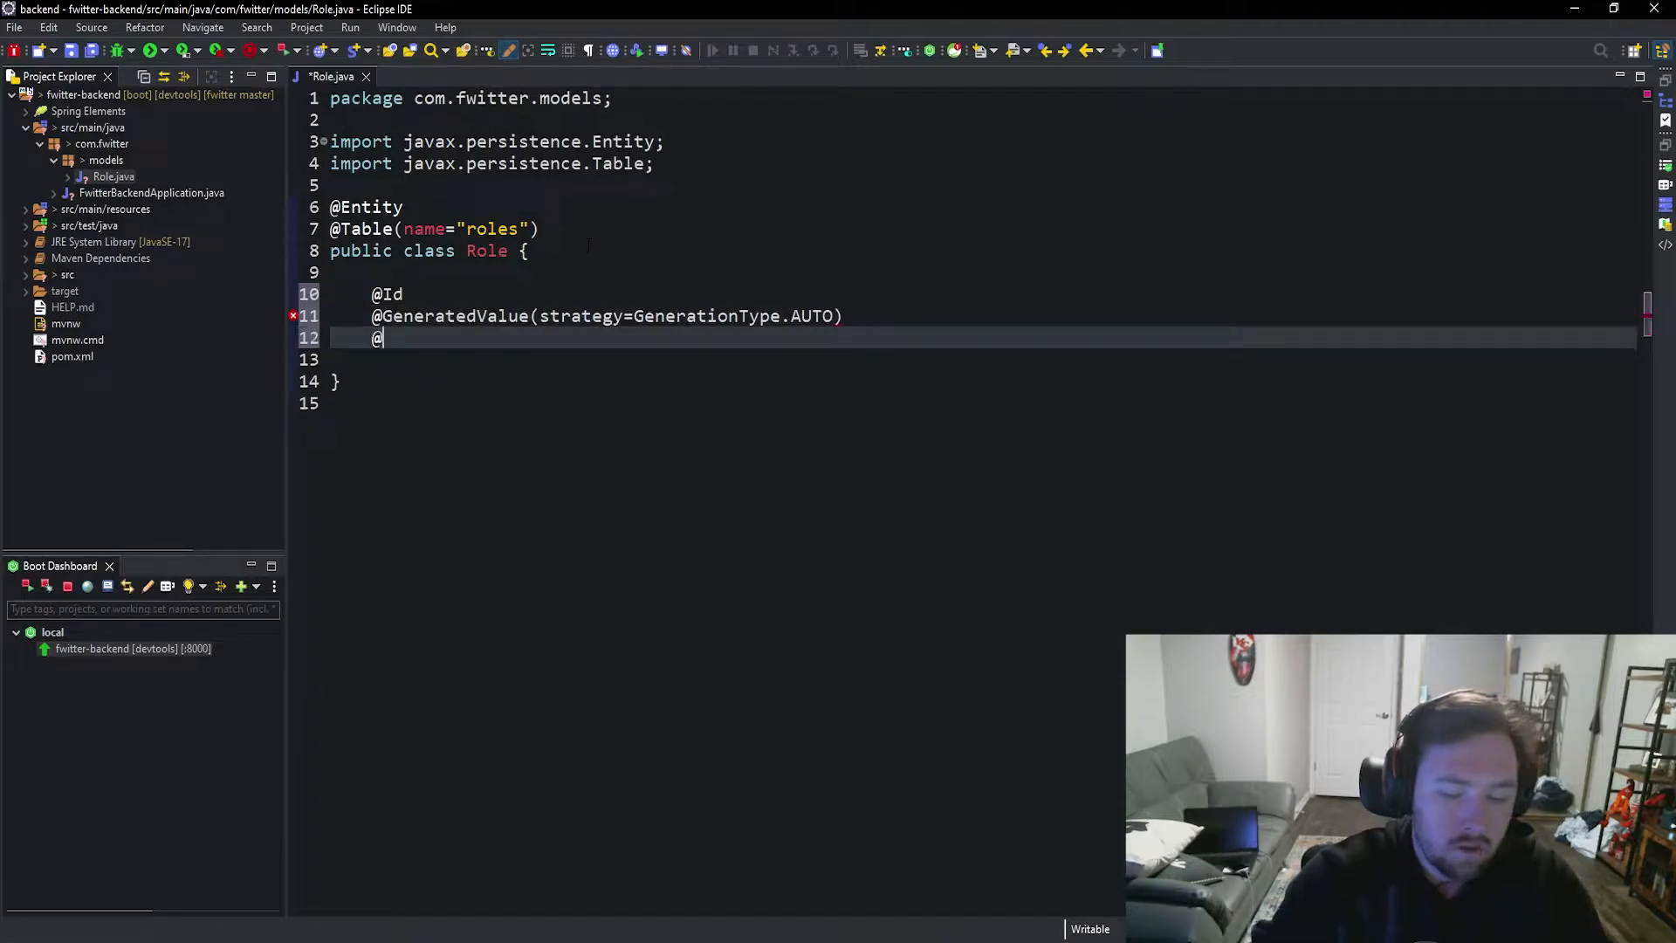
text(Column)
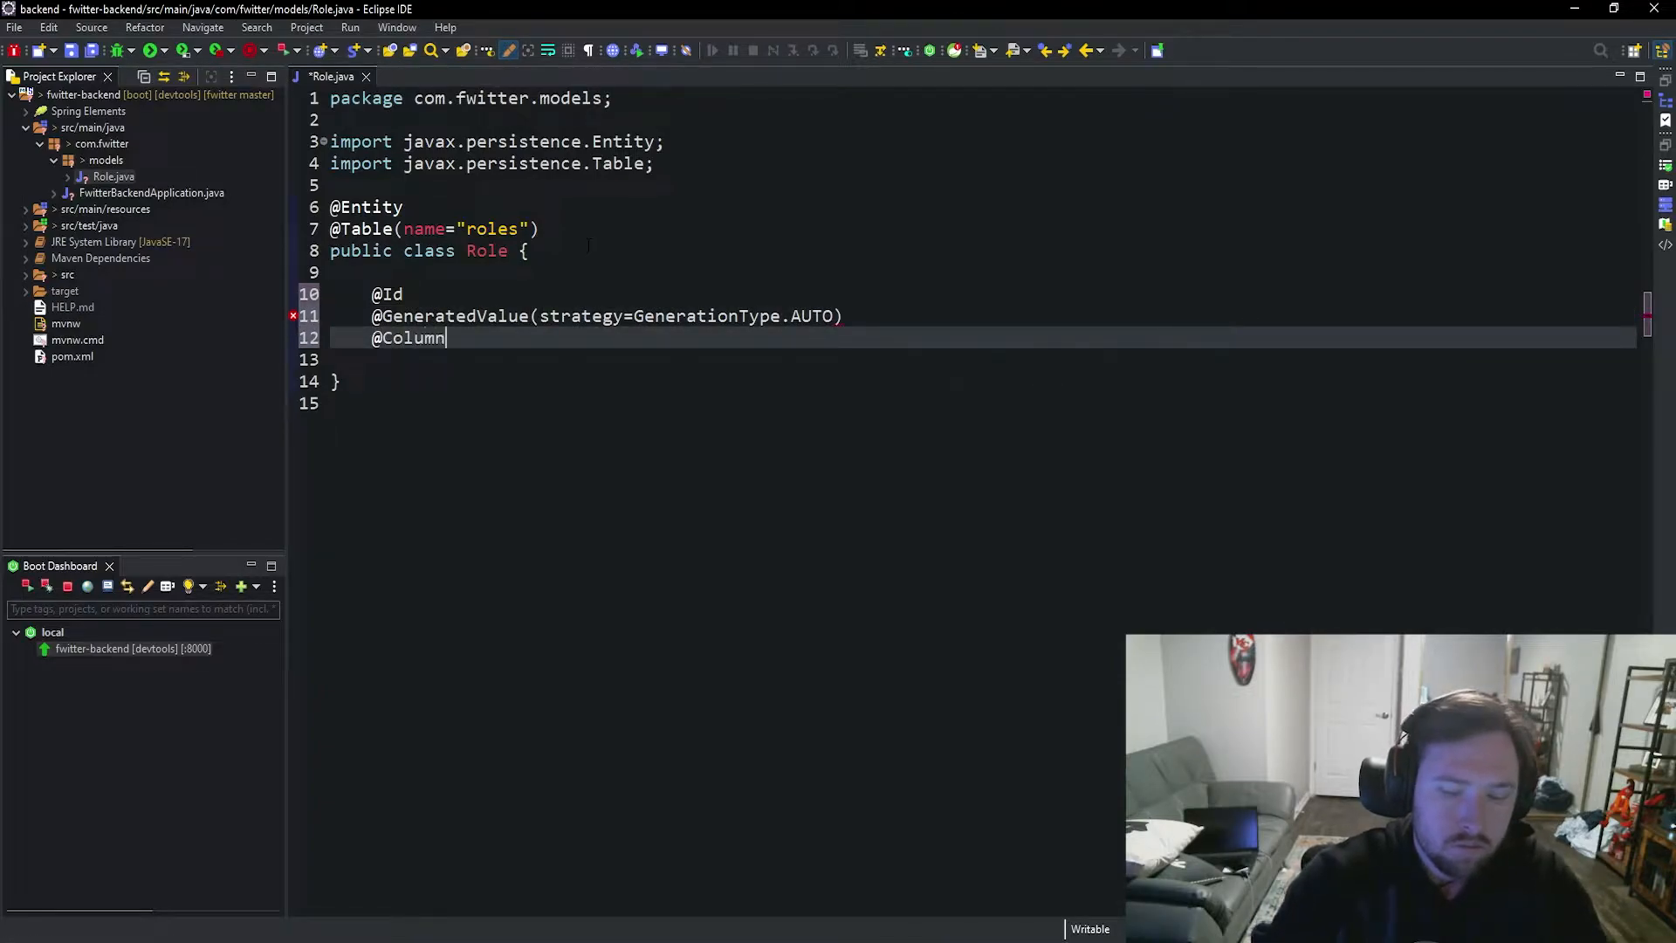
text((name=""))
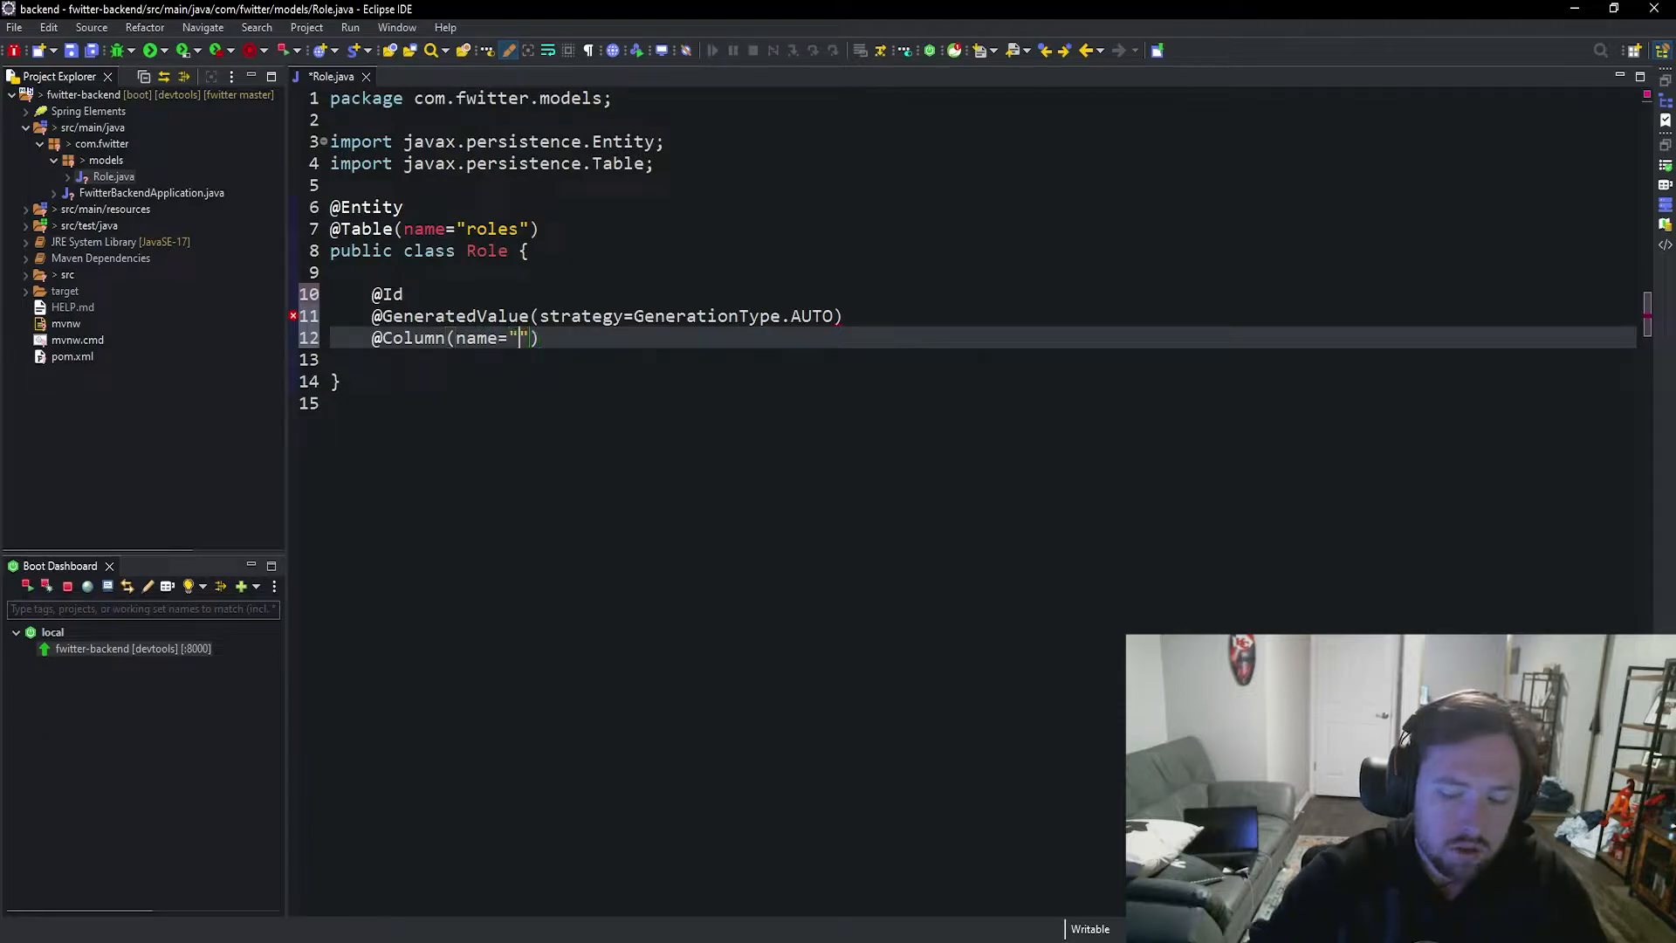
text(role_id)
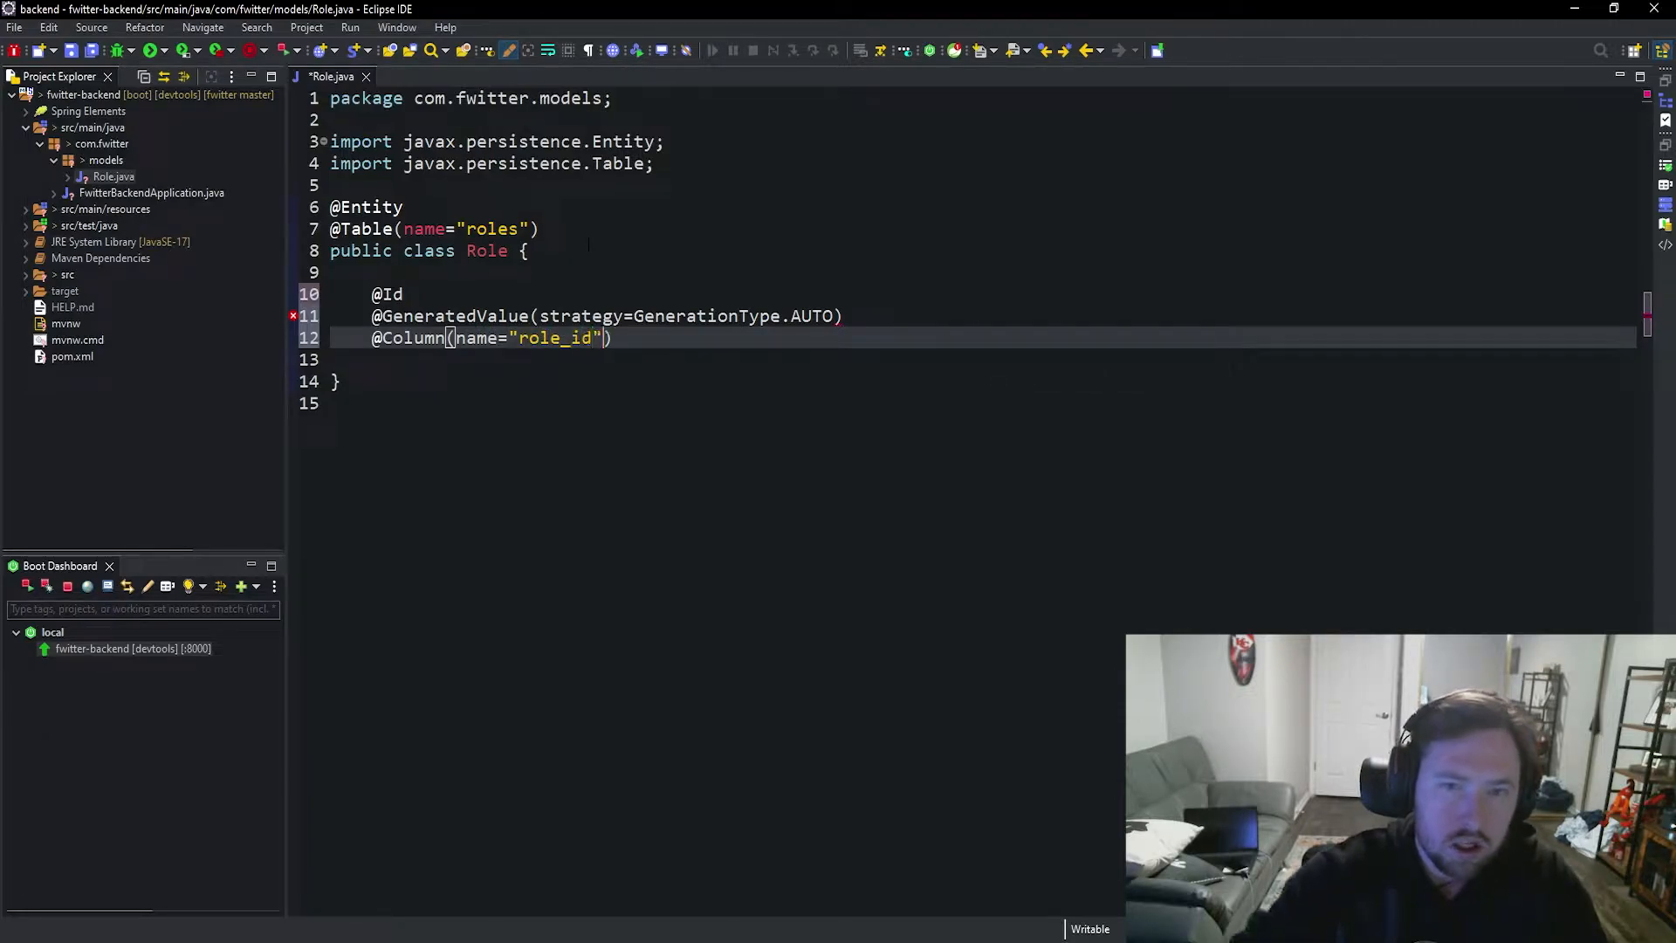
text(priv)
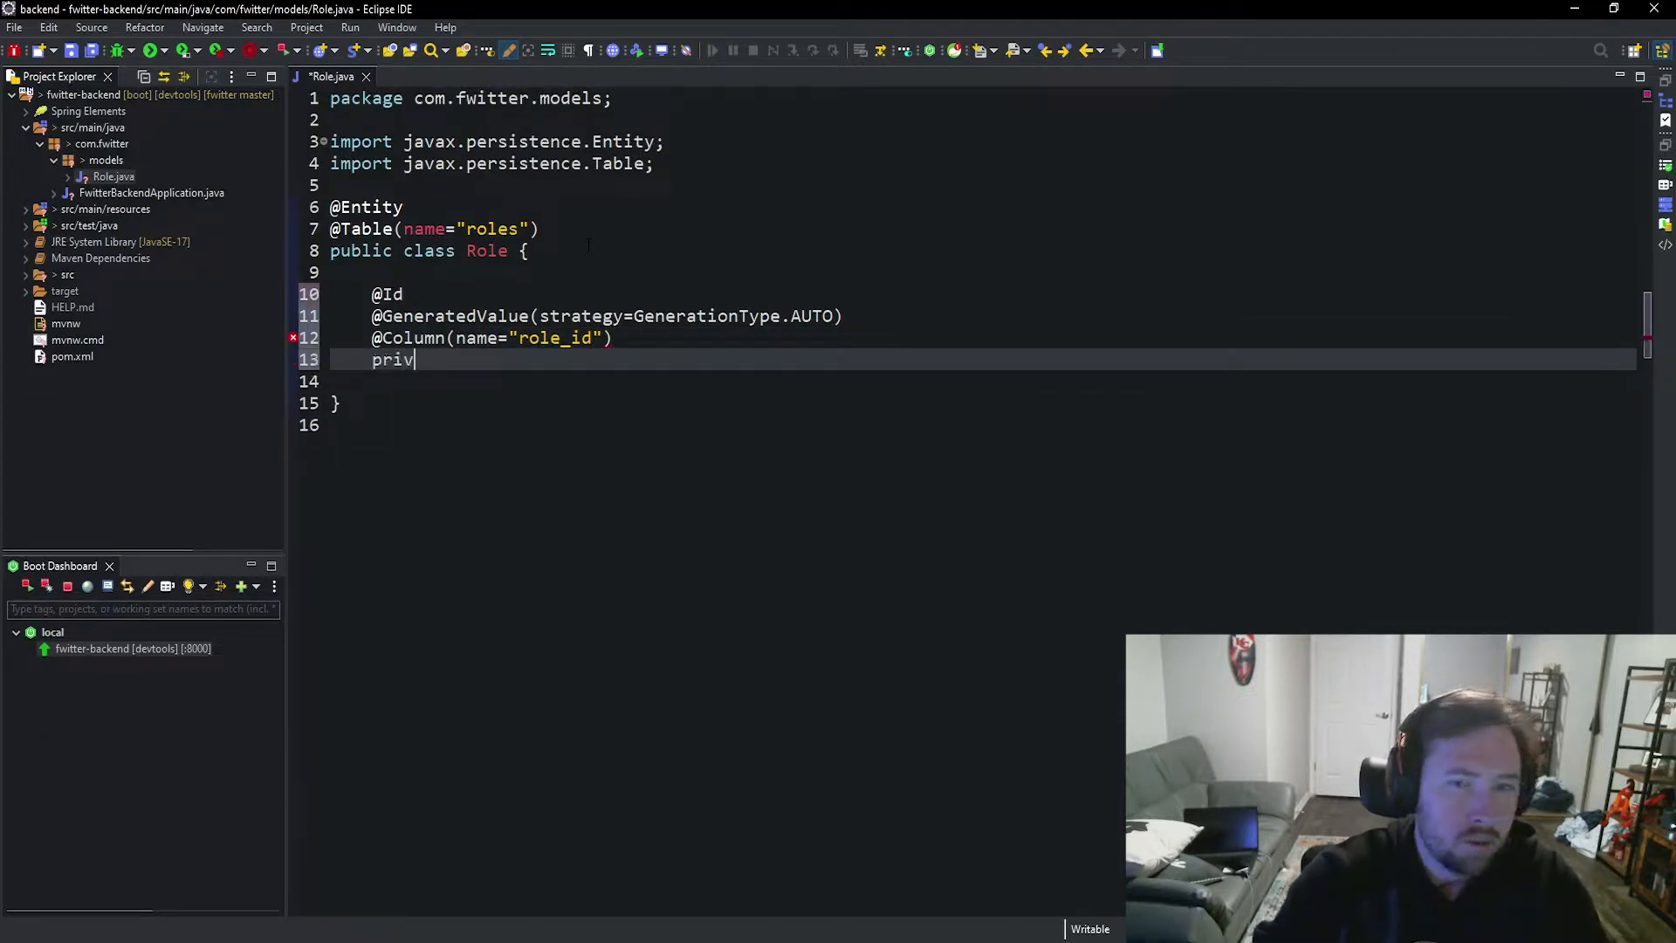
text(ate integer)
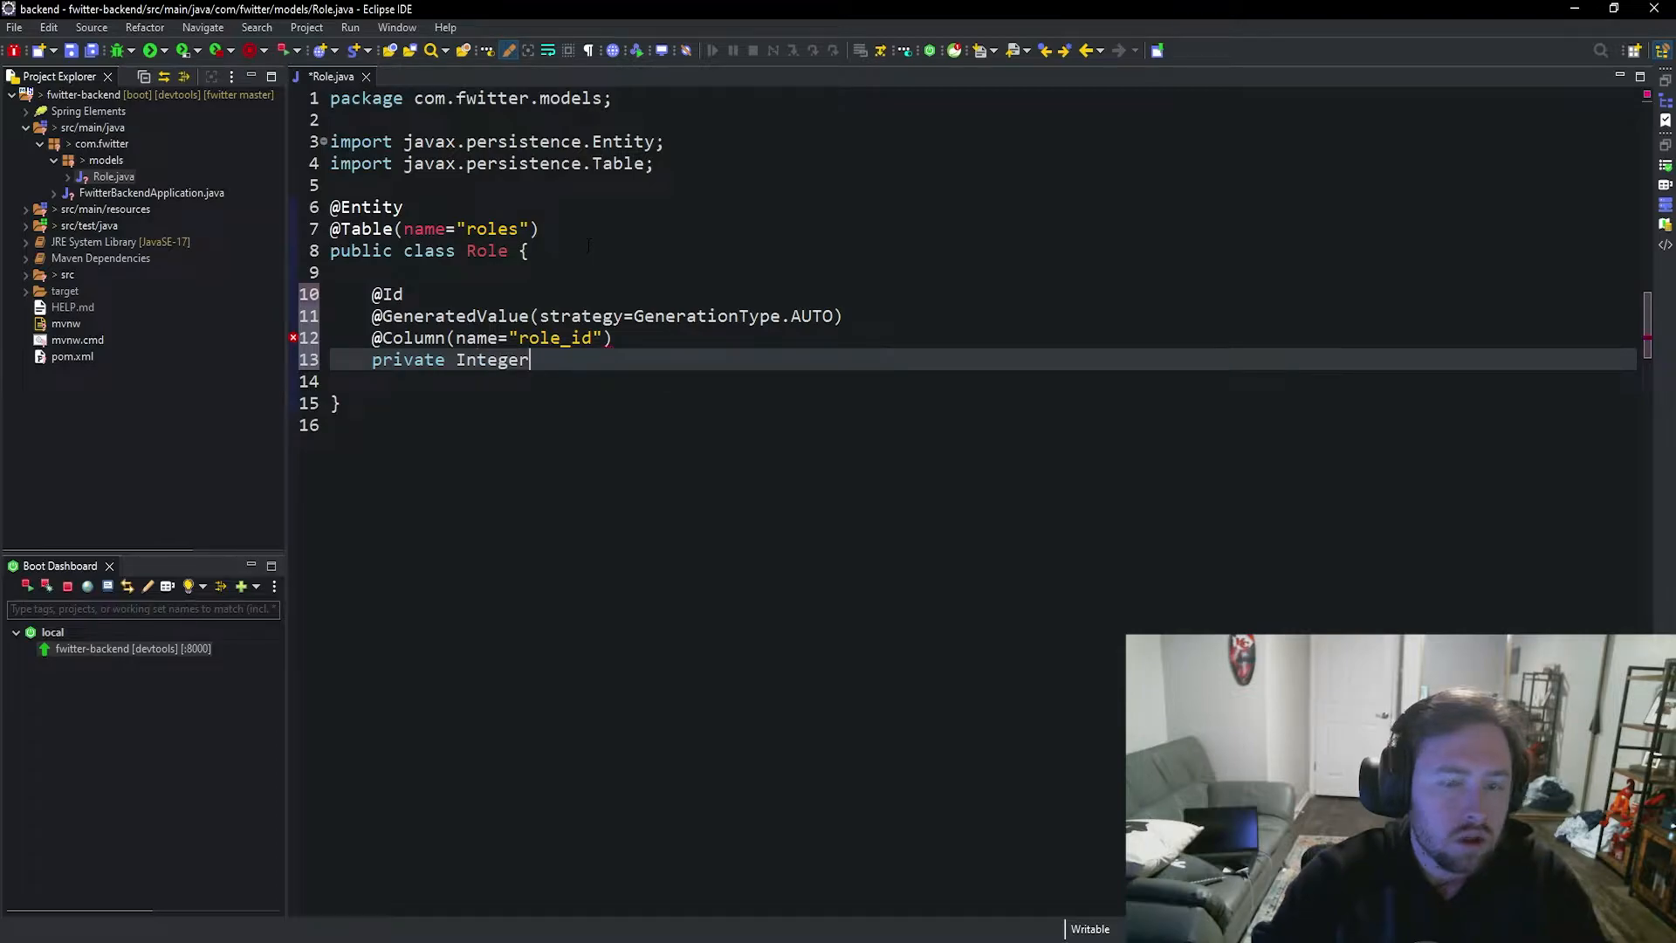
text(tolr)
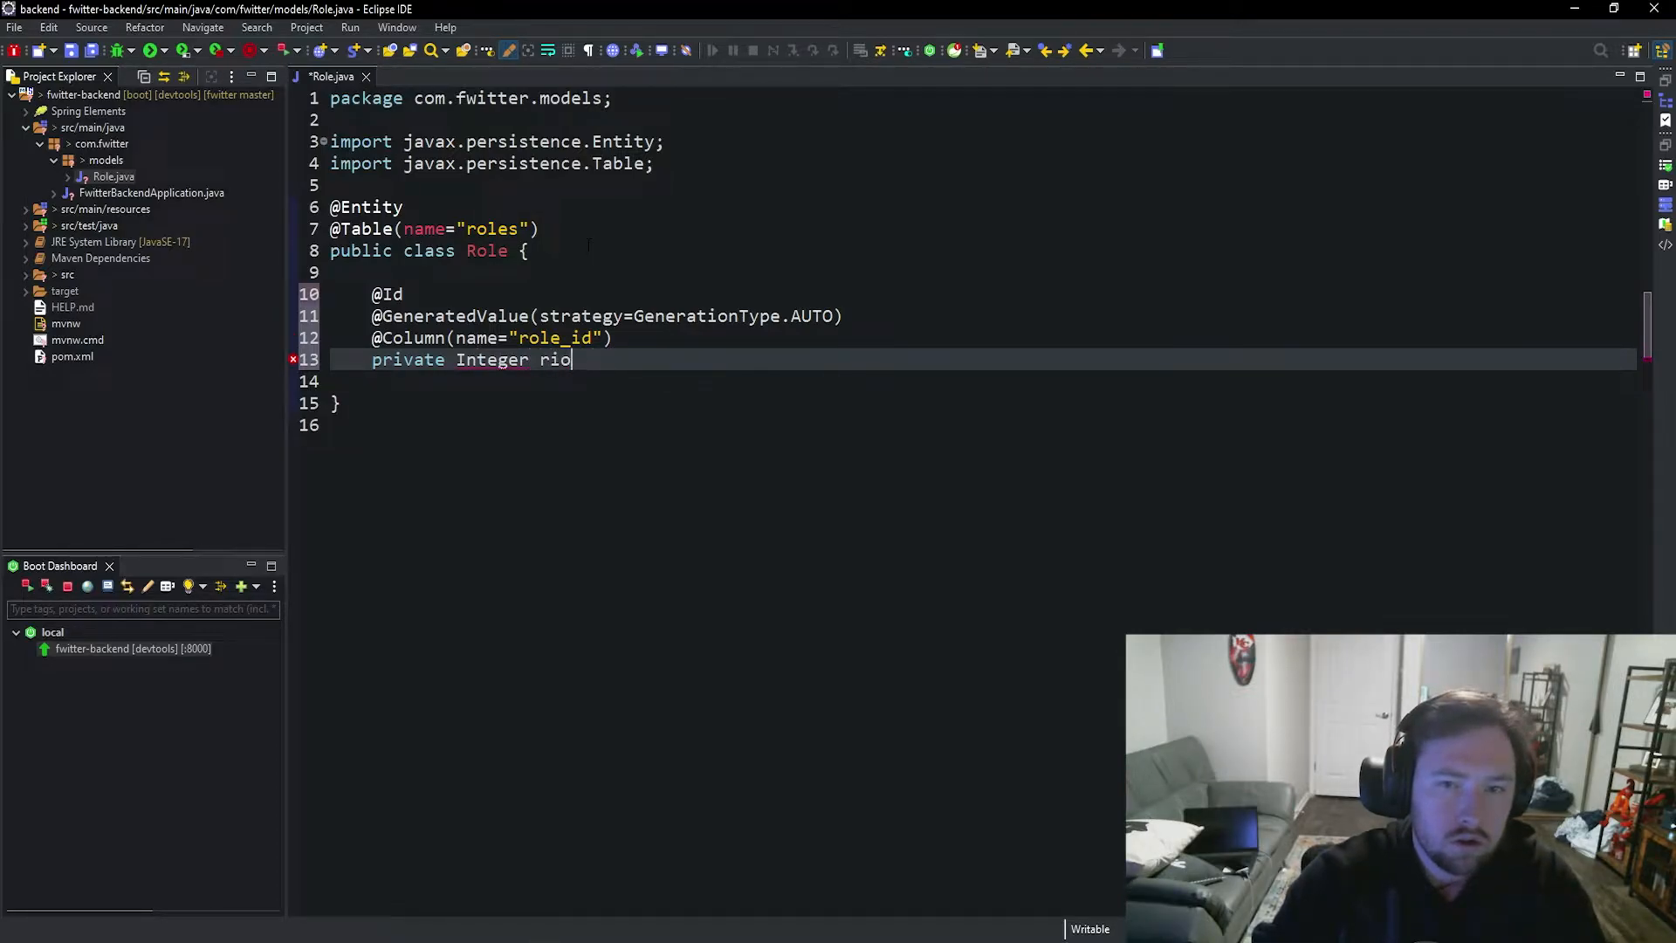
text(roleIdl)
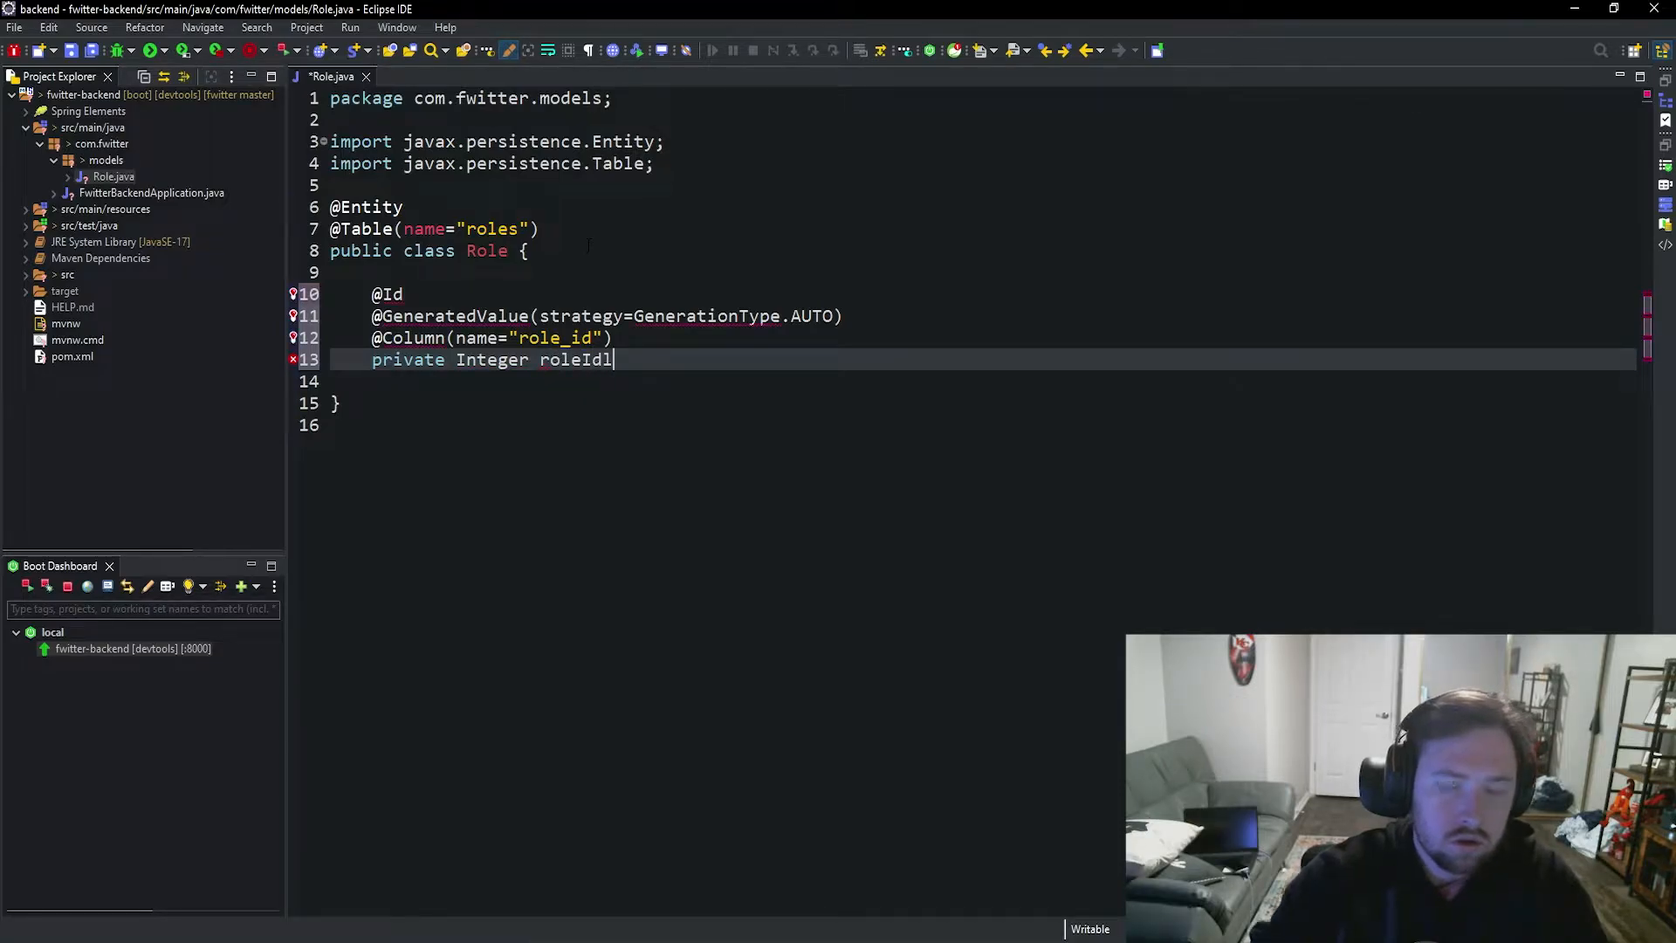
text(;)
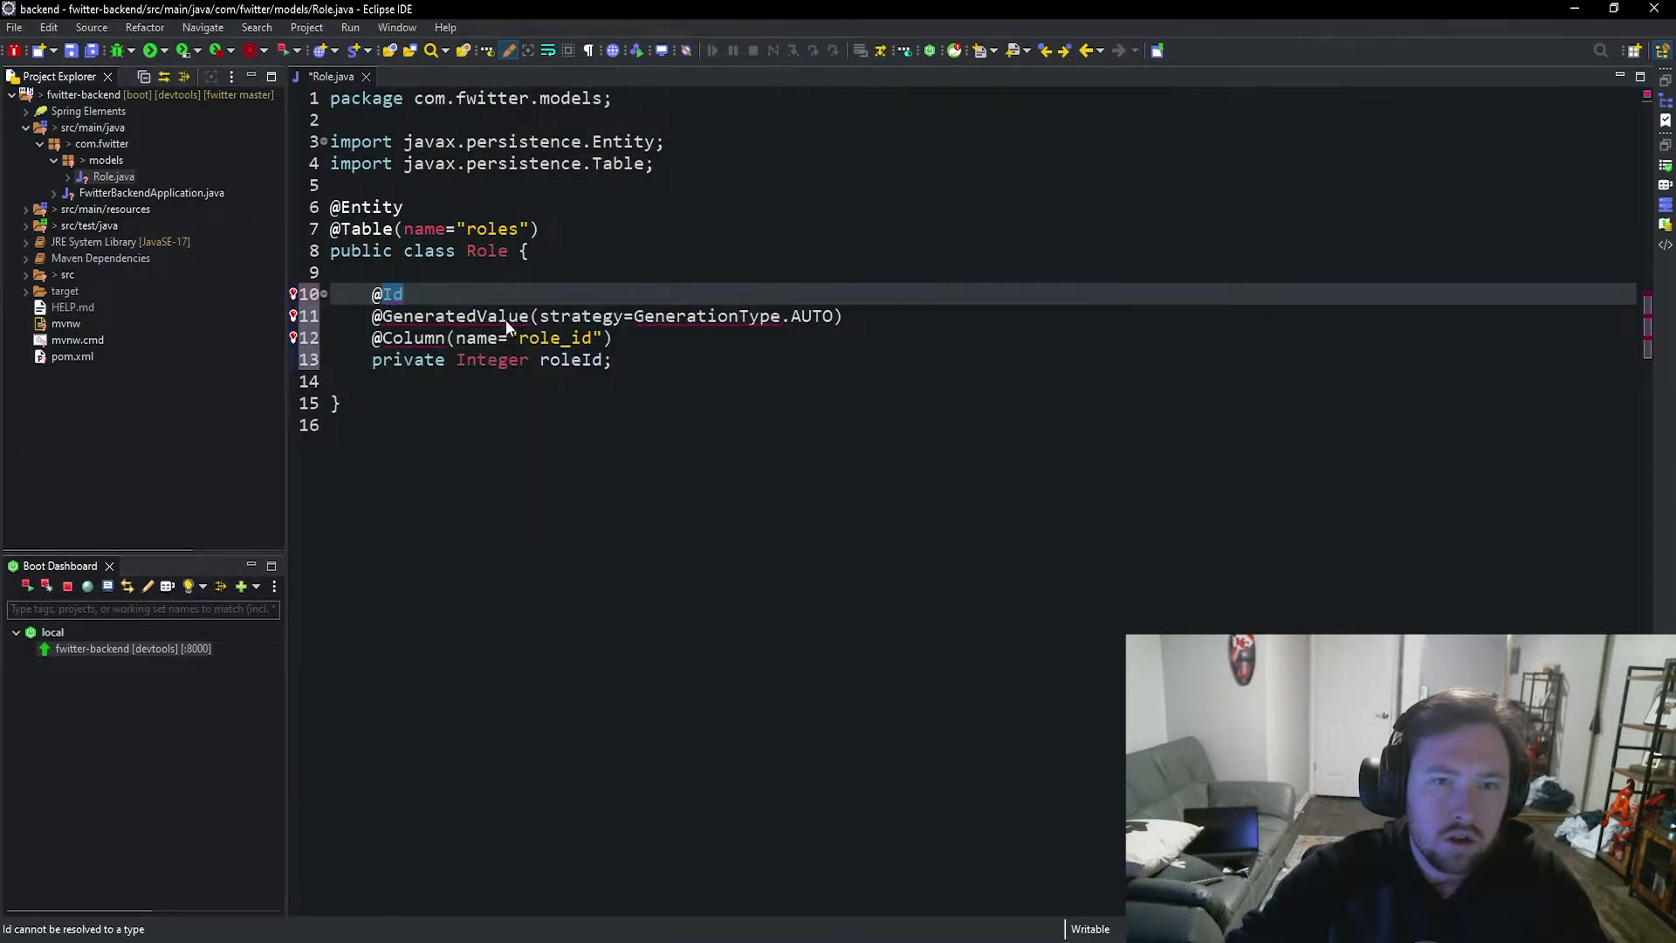
Import Id, GeneratedValue and Column from javax.persistence via Quick Fix and begin the next private field.
click(293, 337)
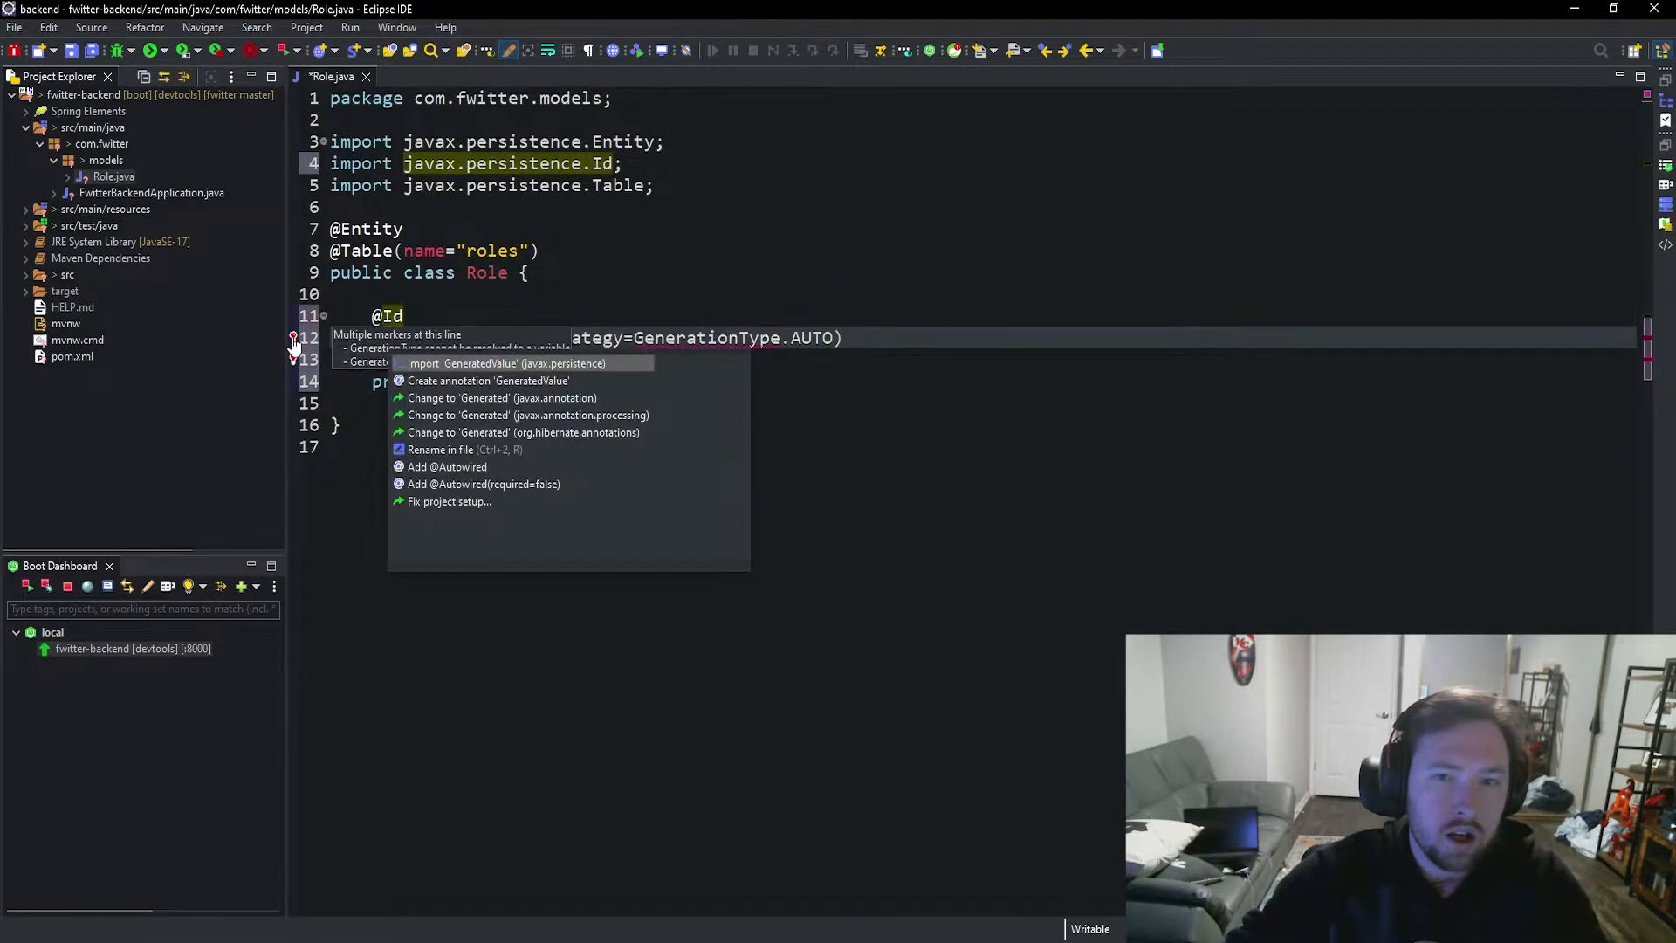
click(506, 363)
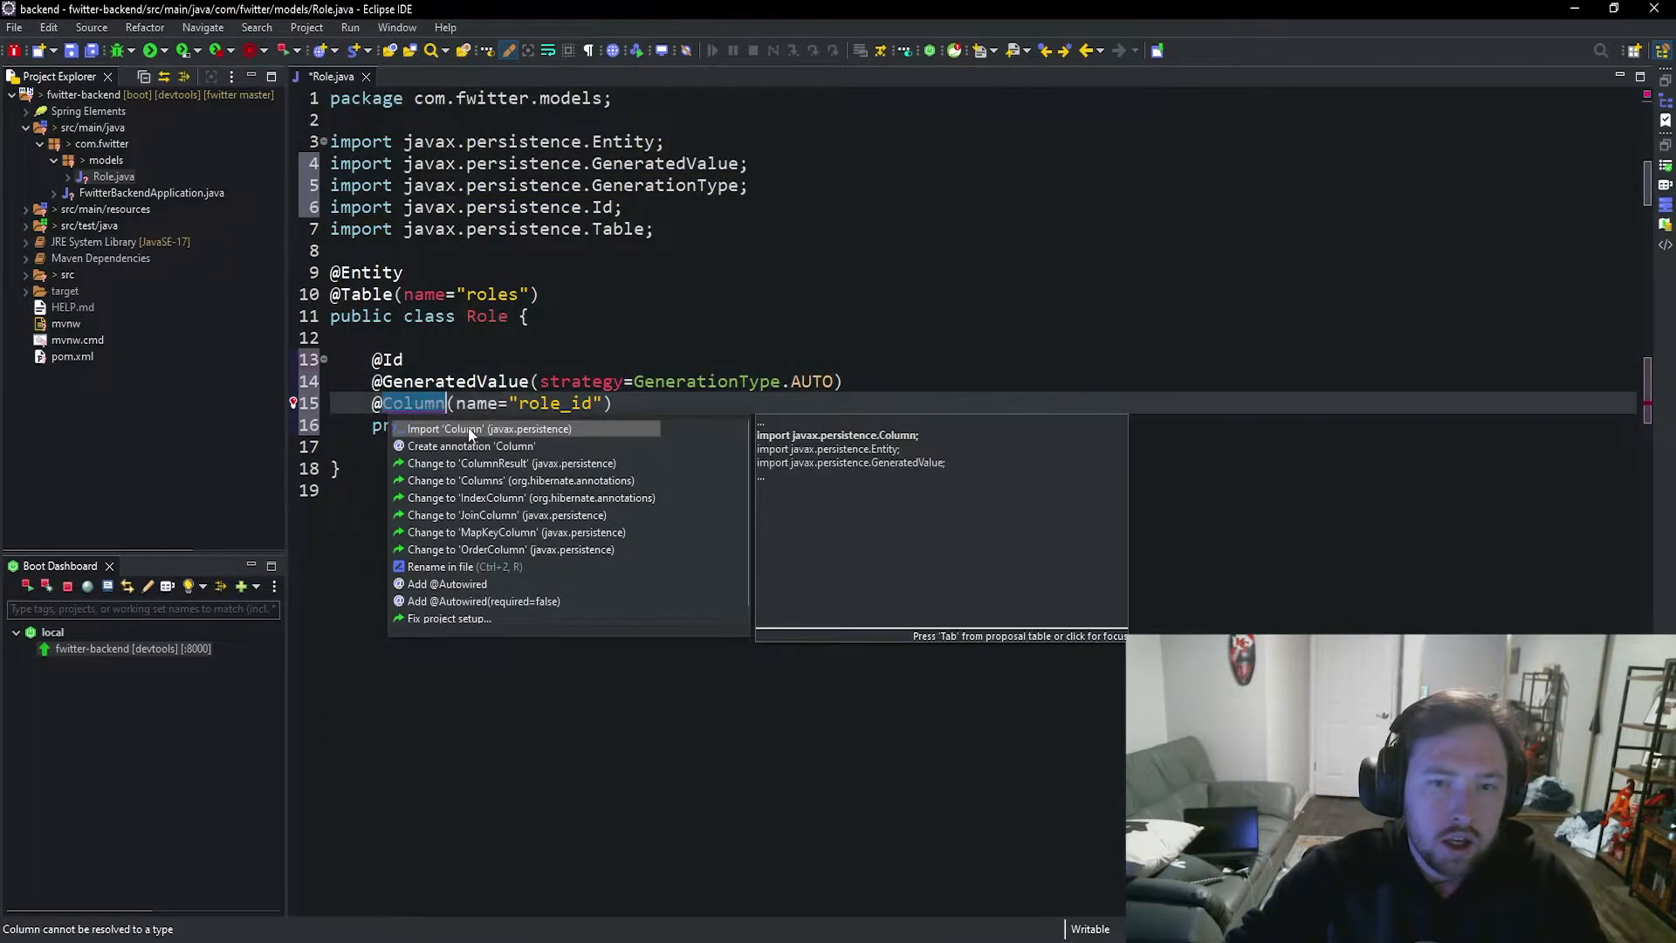
click(487, 430)
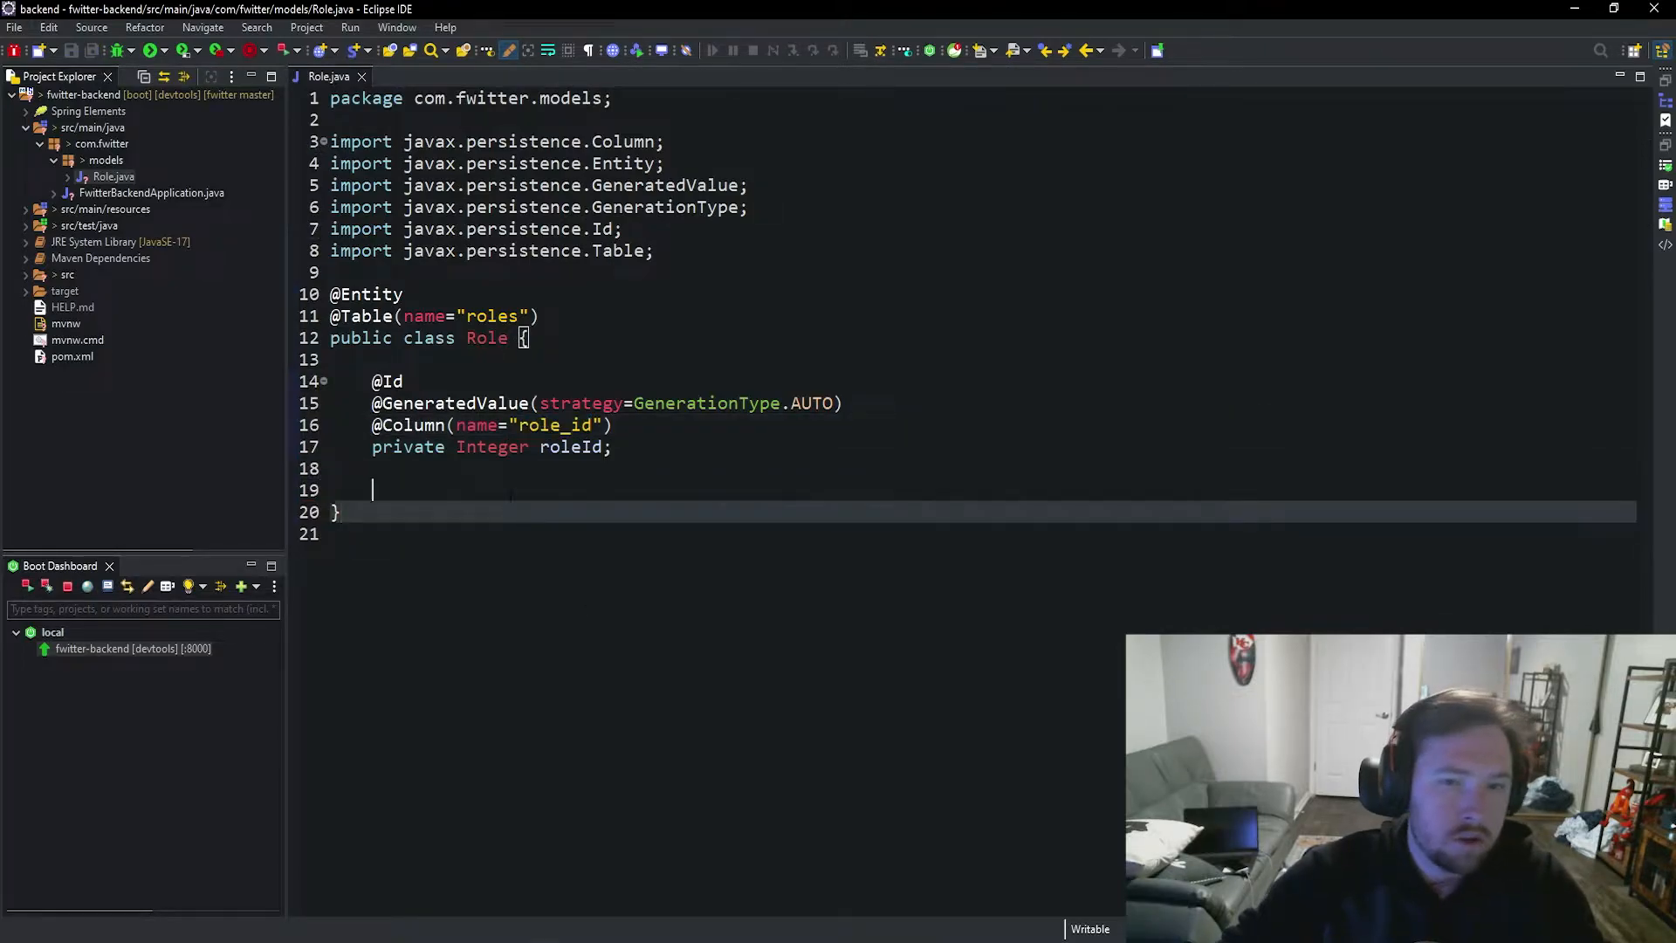
text(priv)
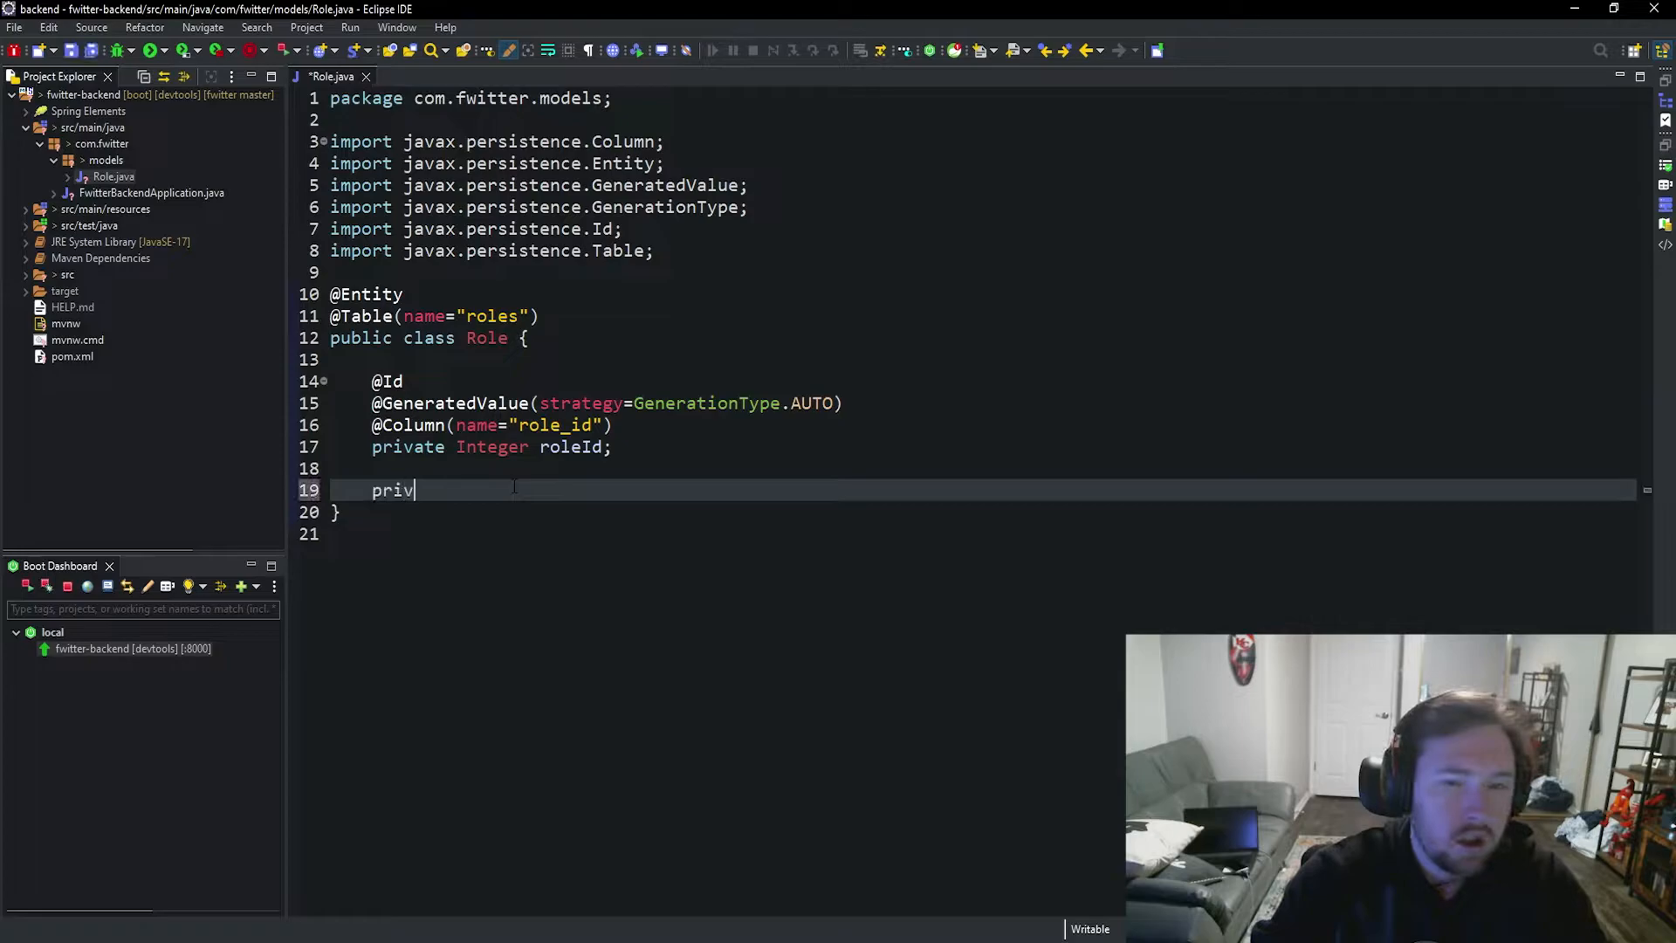
Add a private String authority field to Role, save, and place the caret below the fields.
text(ate String a)
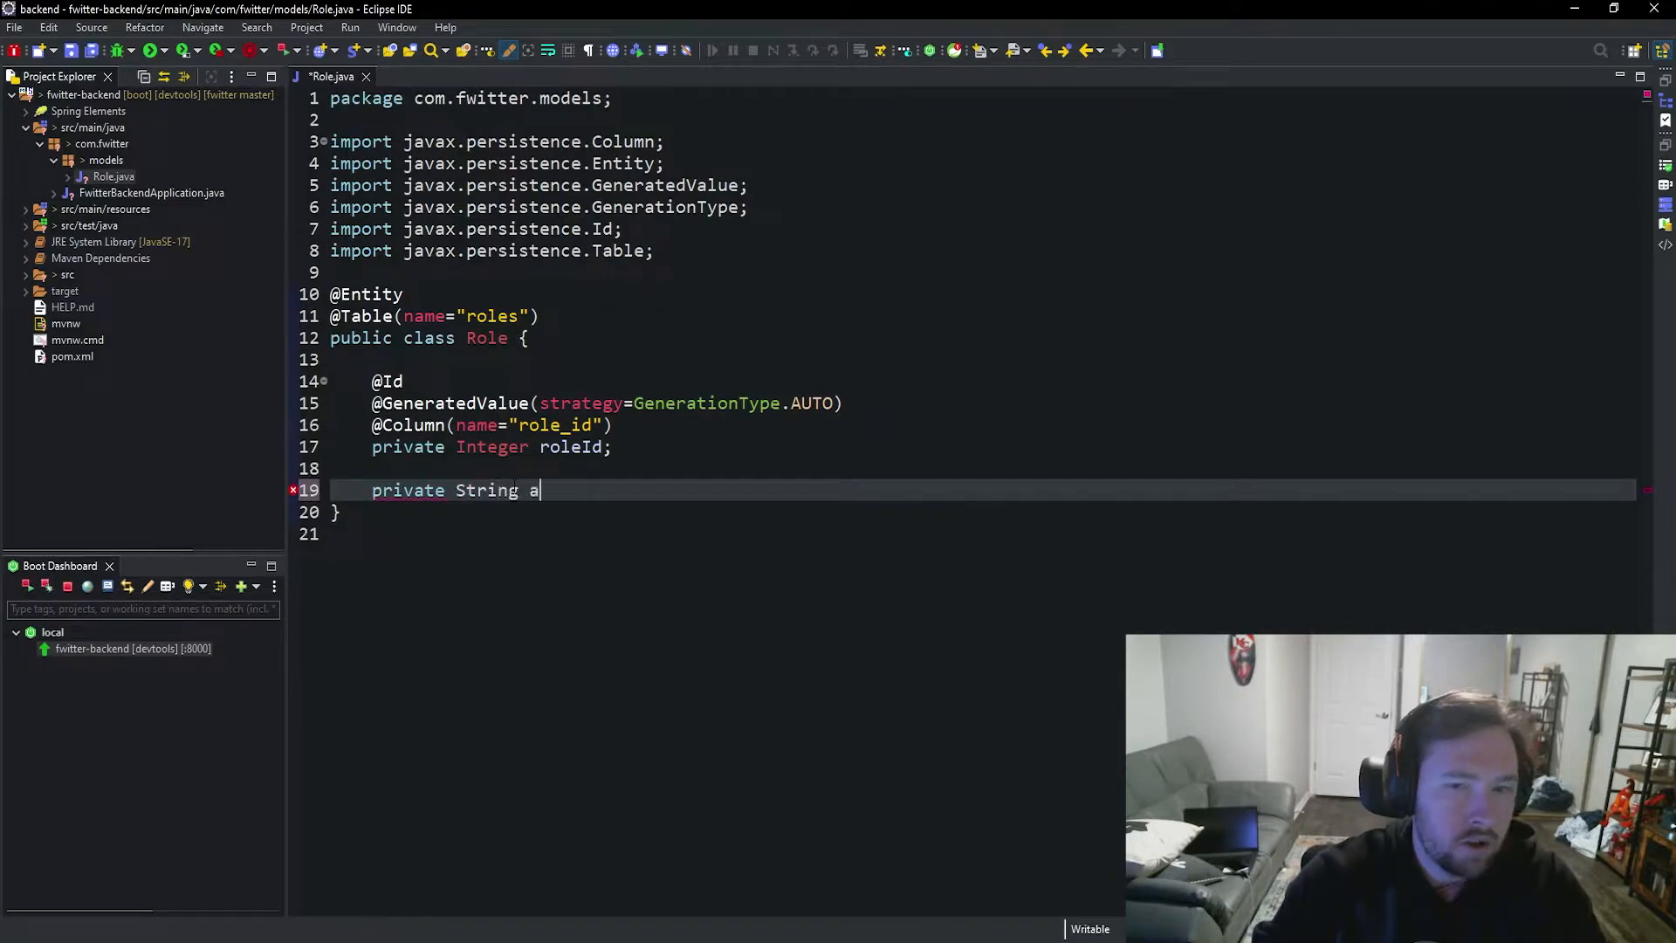
text(uthority;)
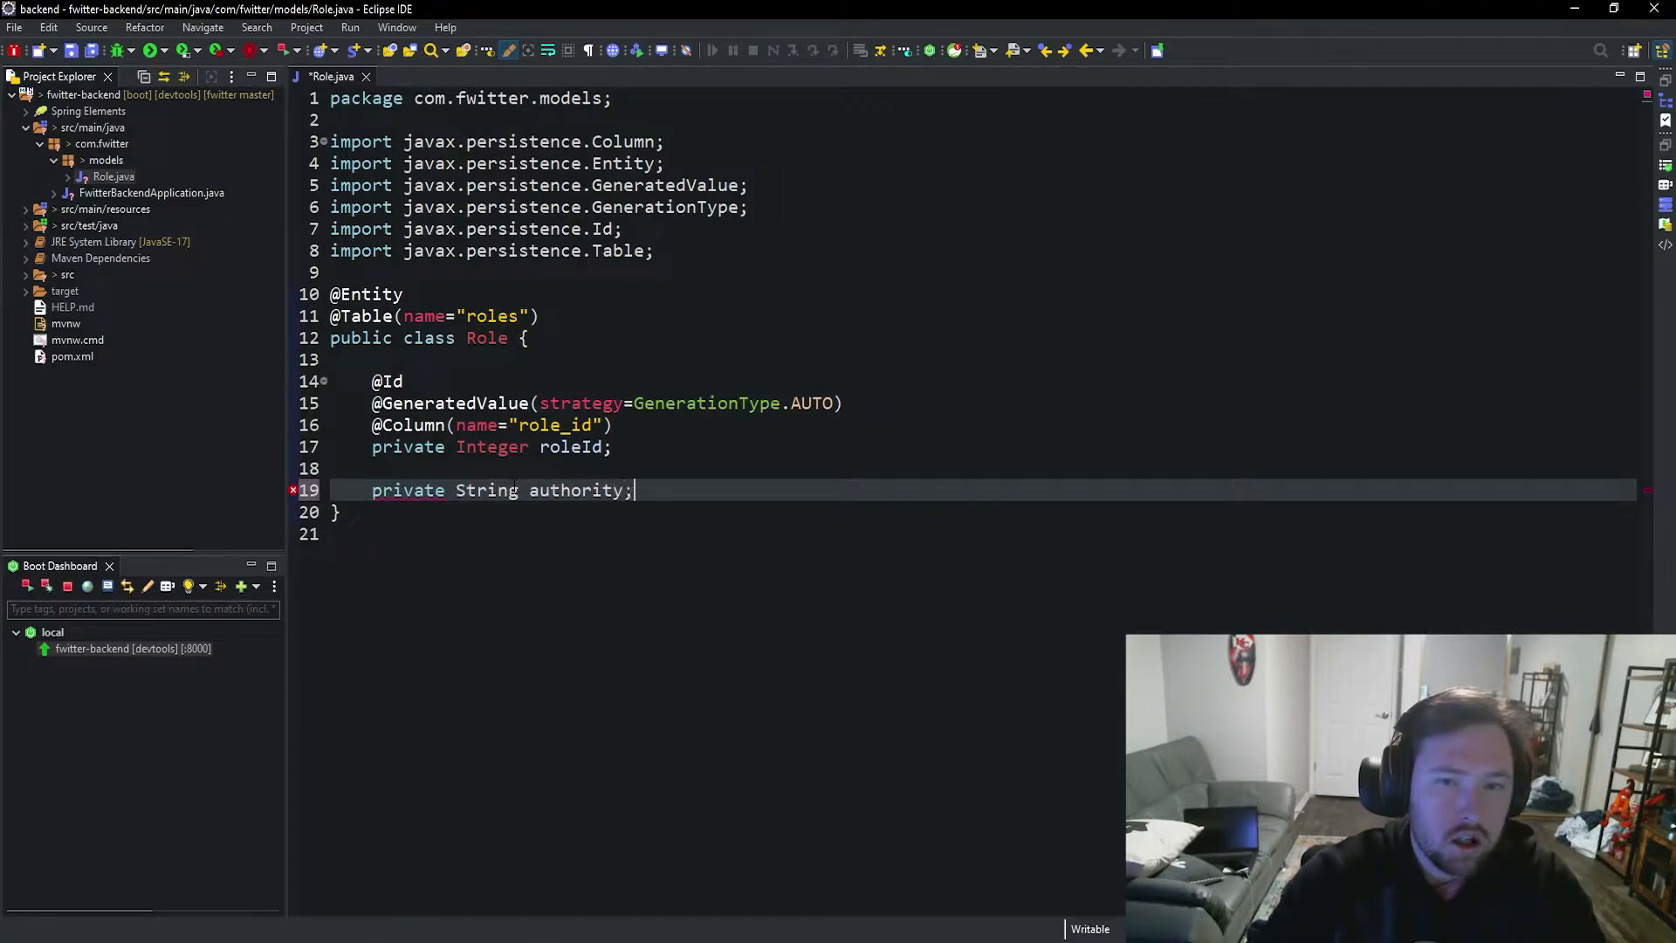
key(Return)
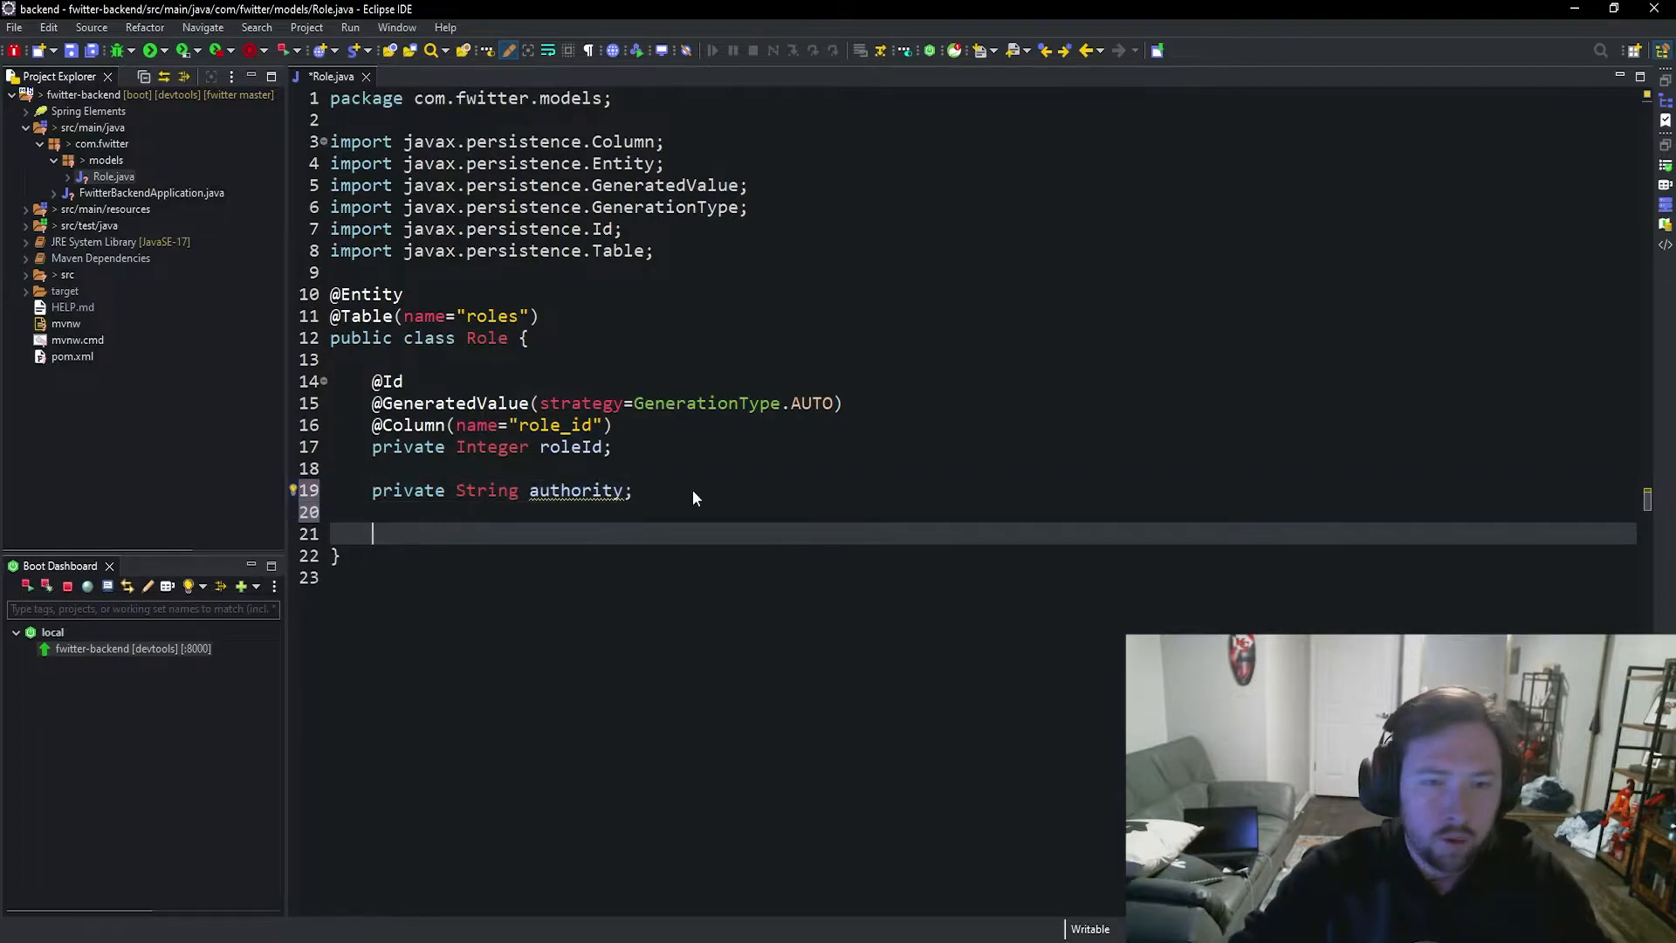
key(ctrl+s)
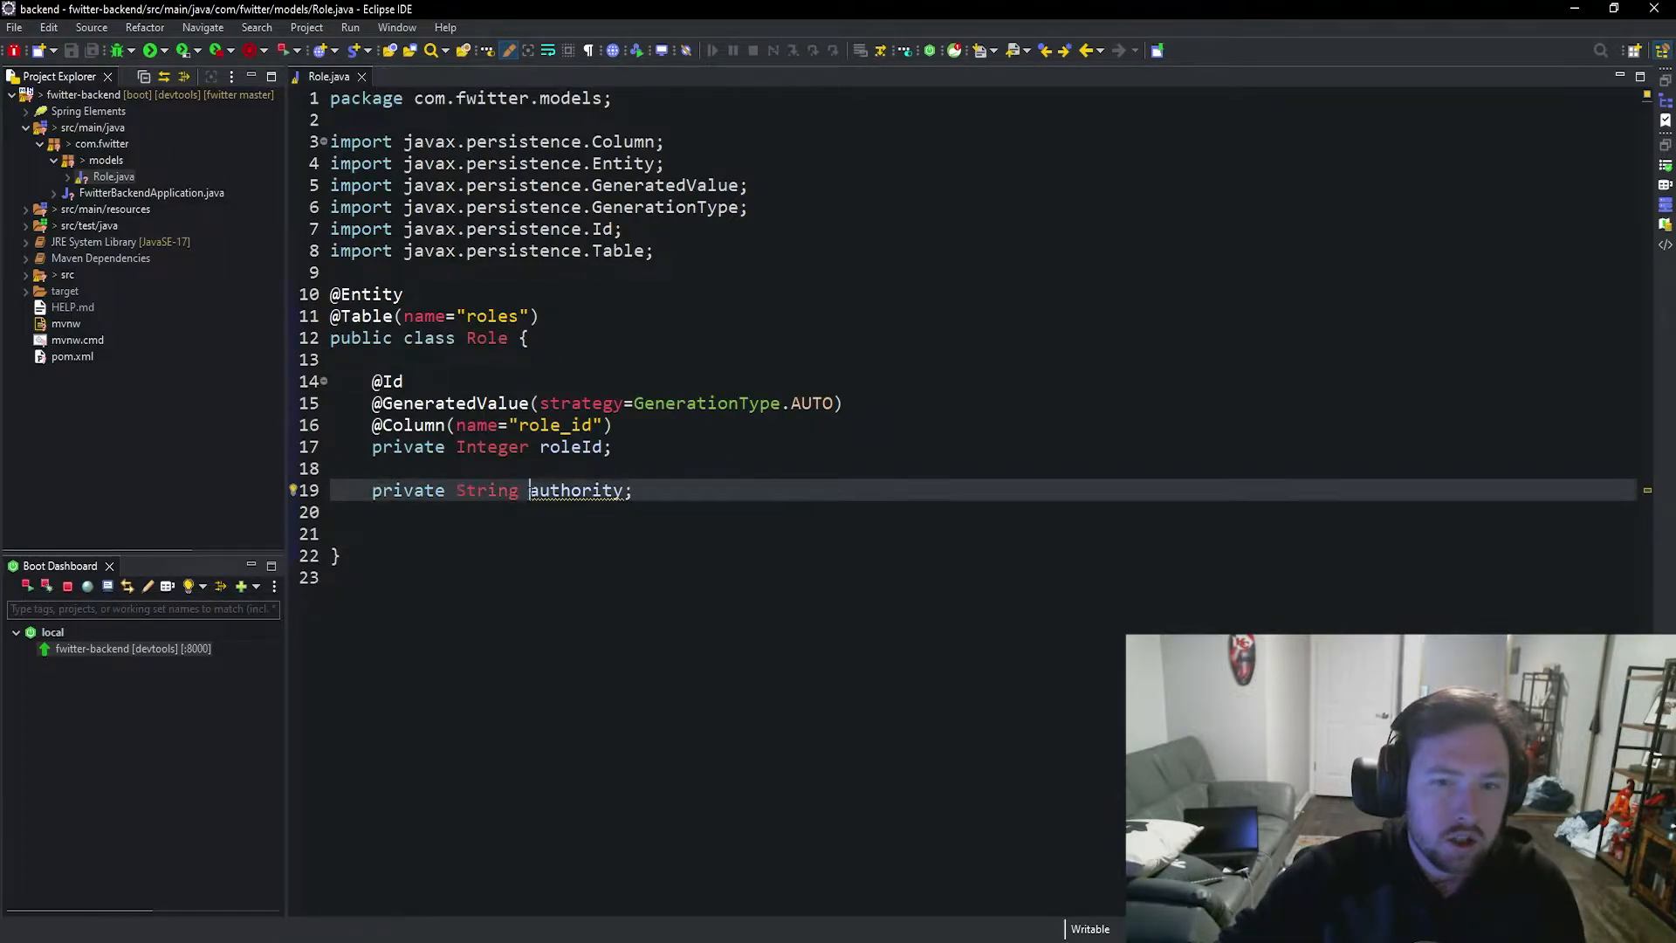
double_click(576, 489)
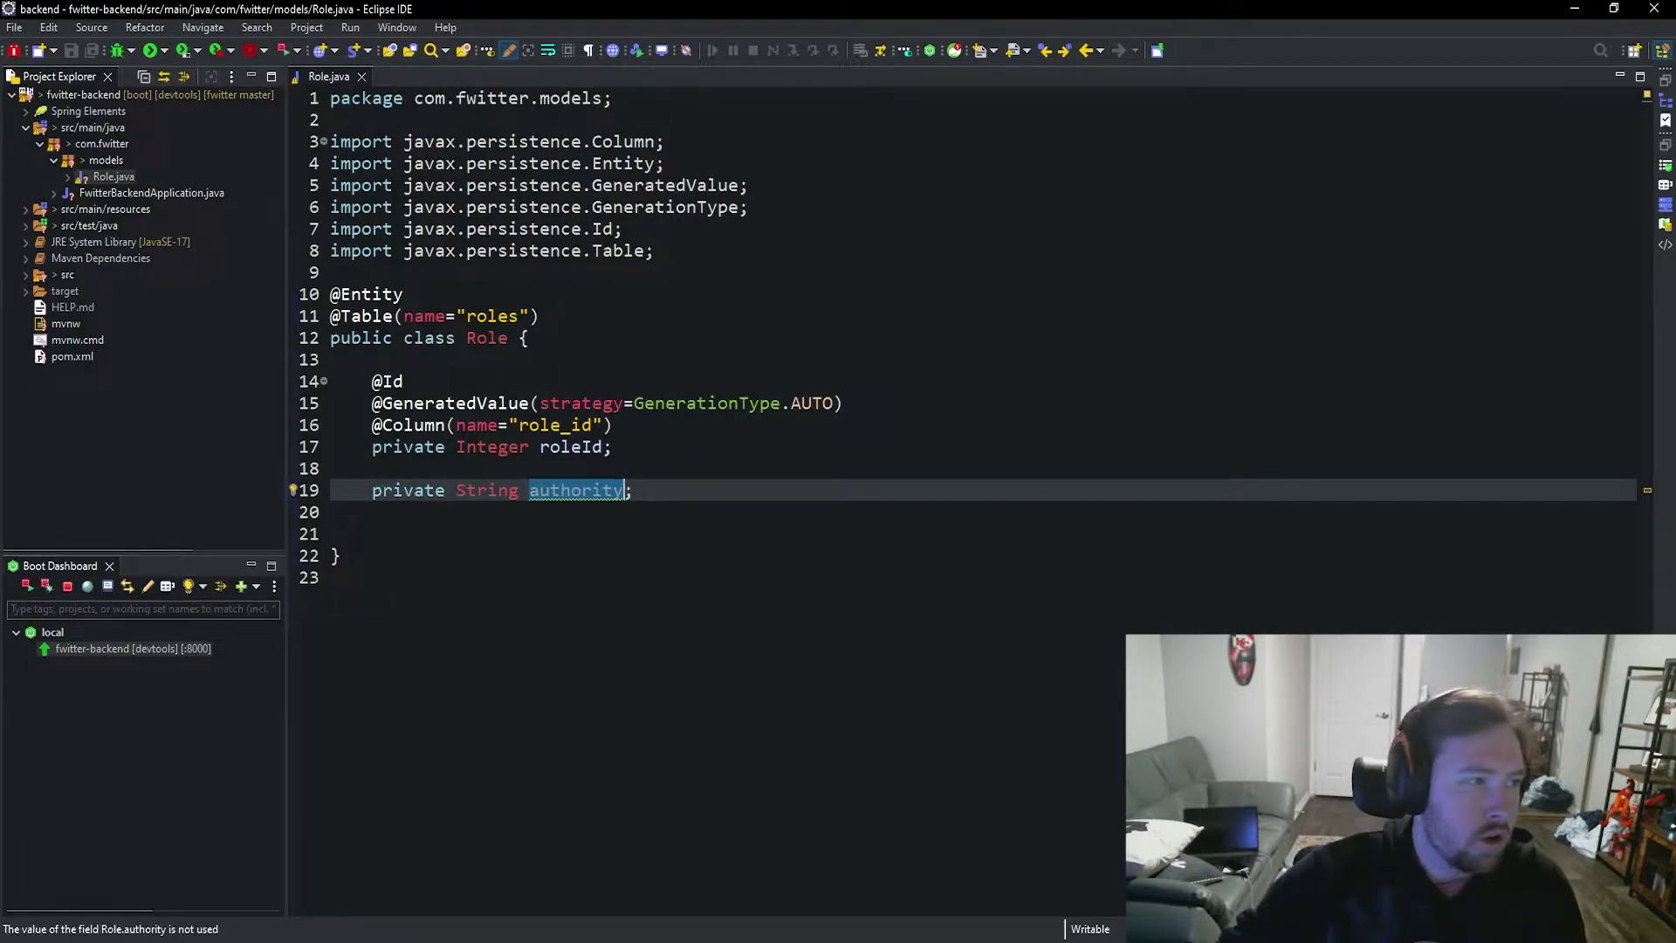
click(438, 535)
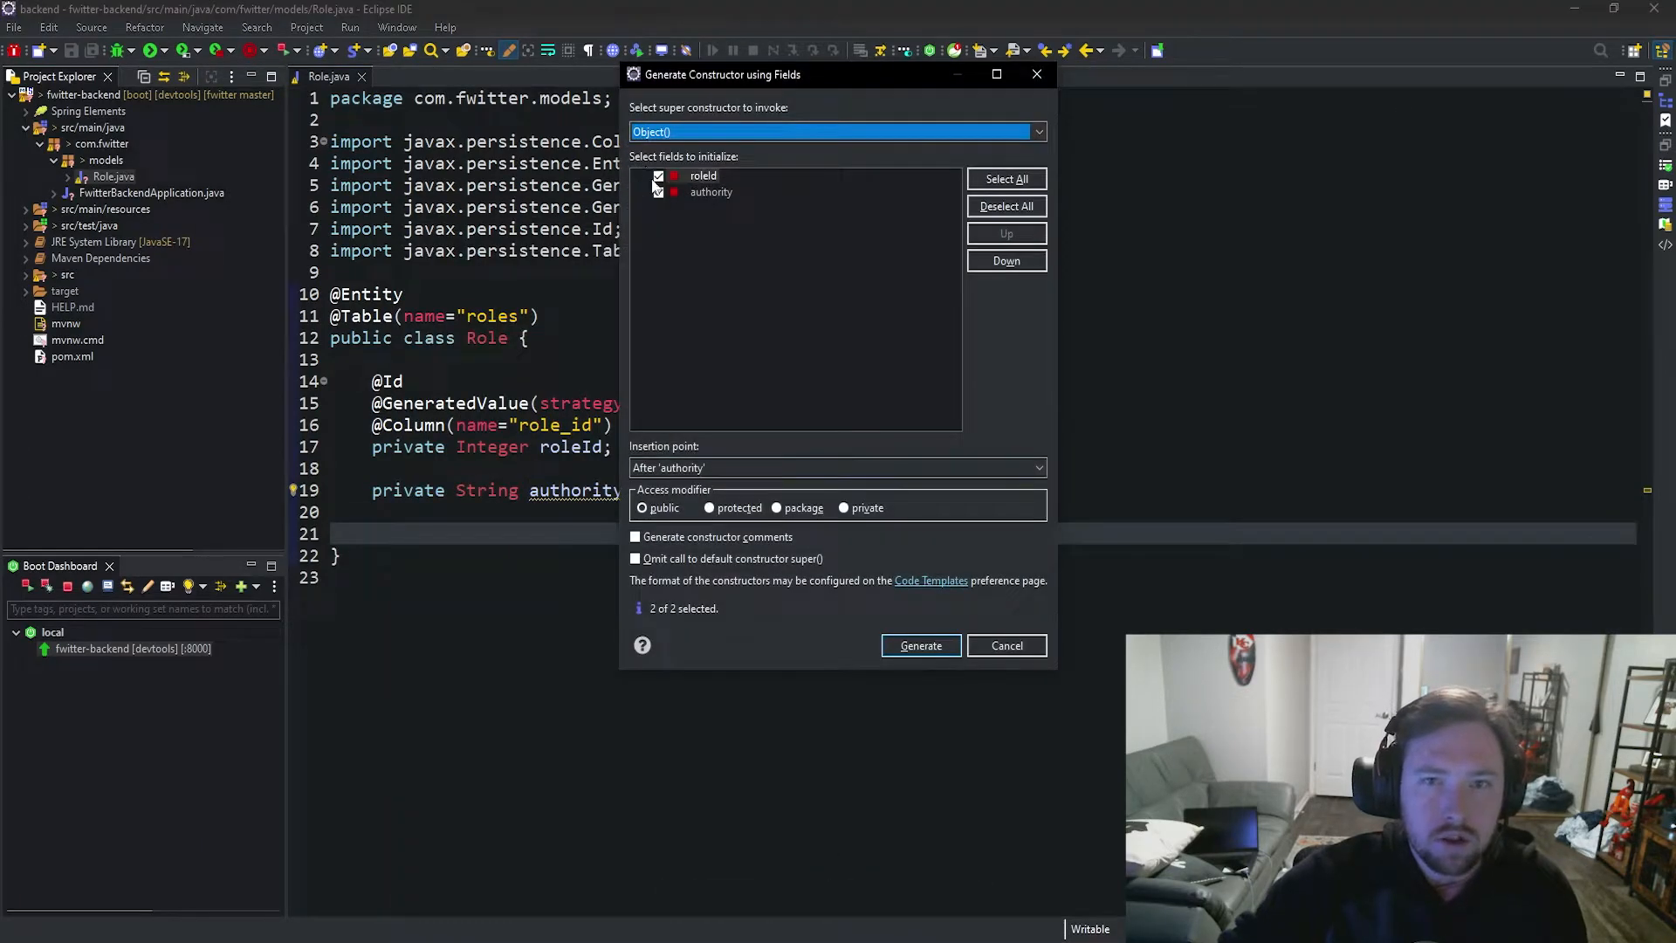
Generate a no-argument constructor and a constructor taking roleId and authority.
click(920, 644)
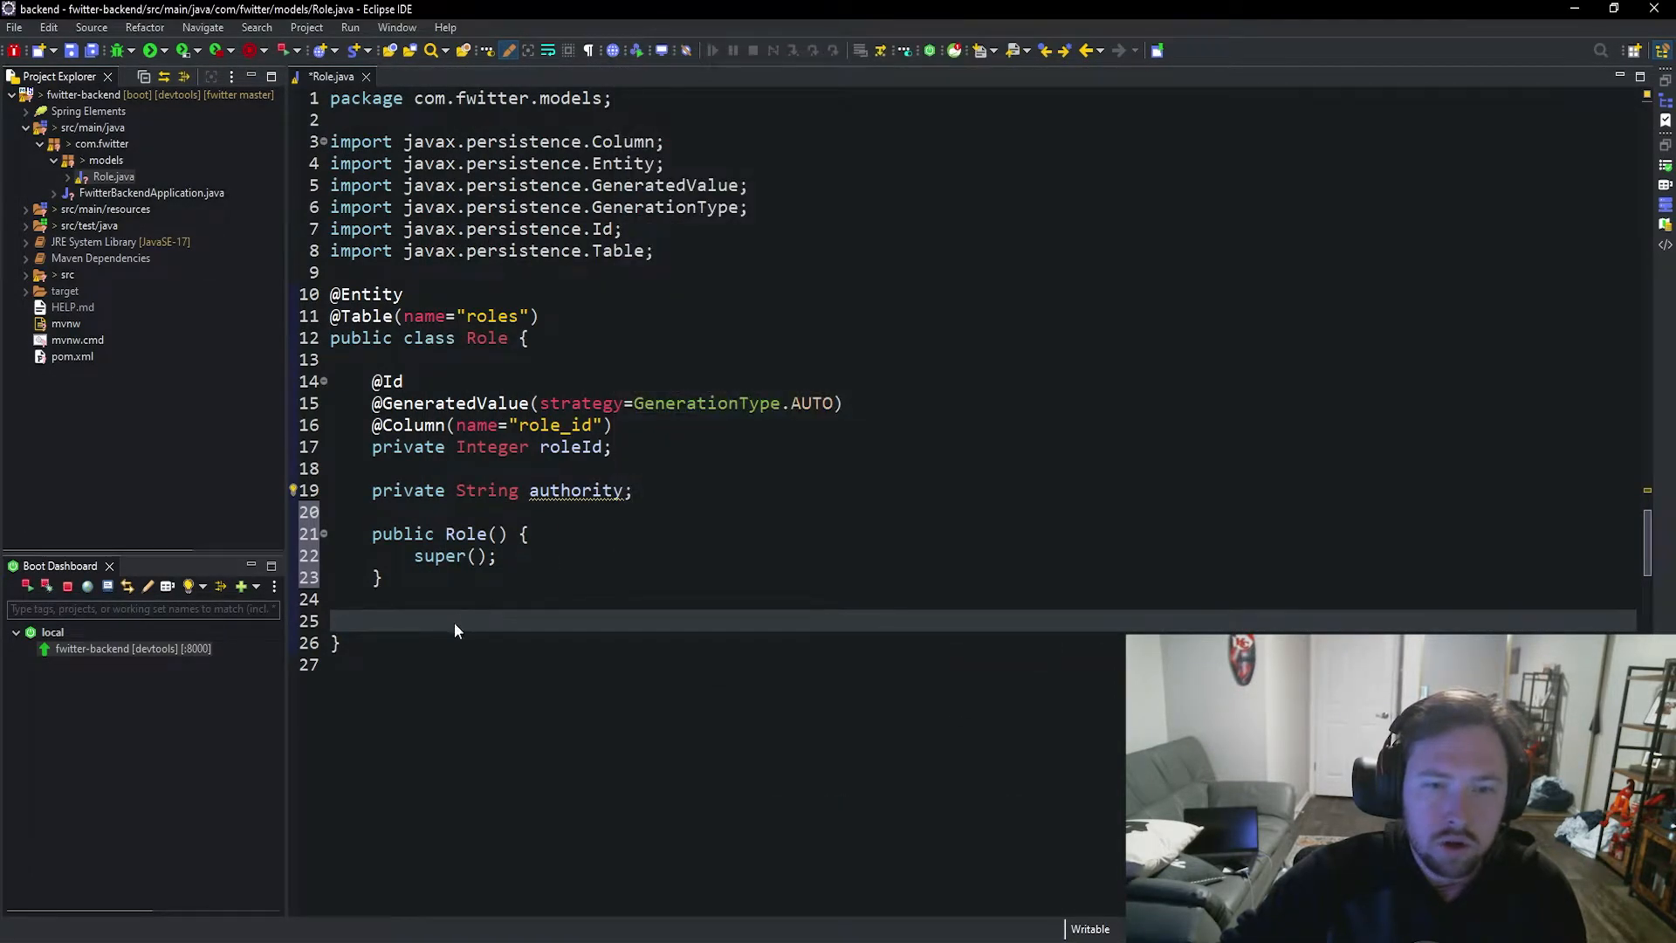
right_click(454, 630)
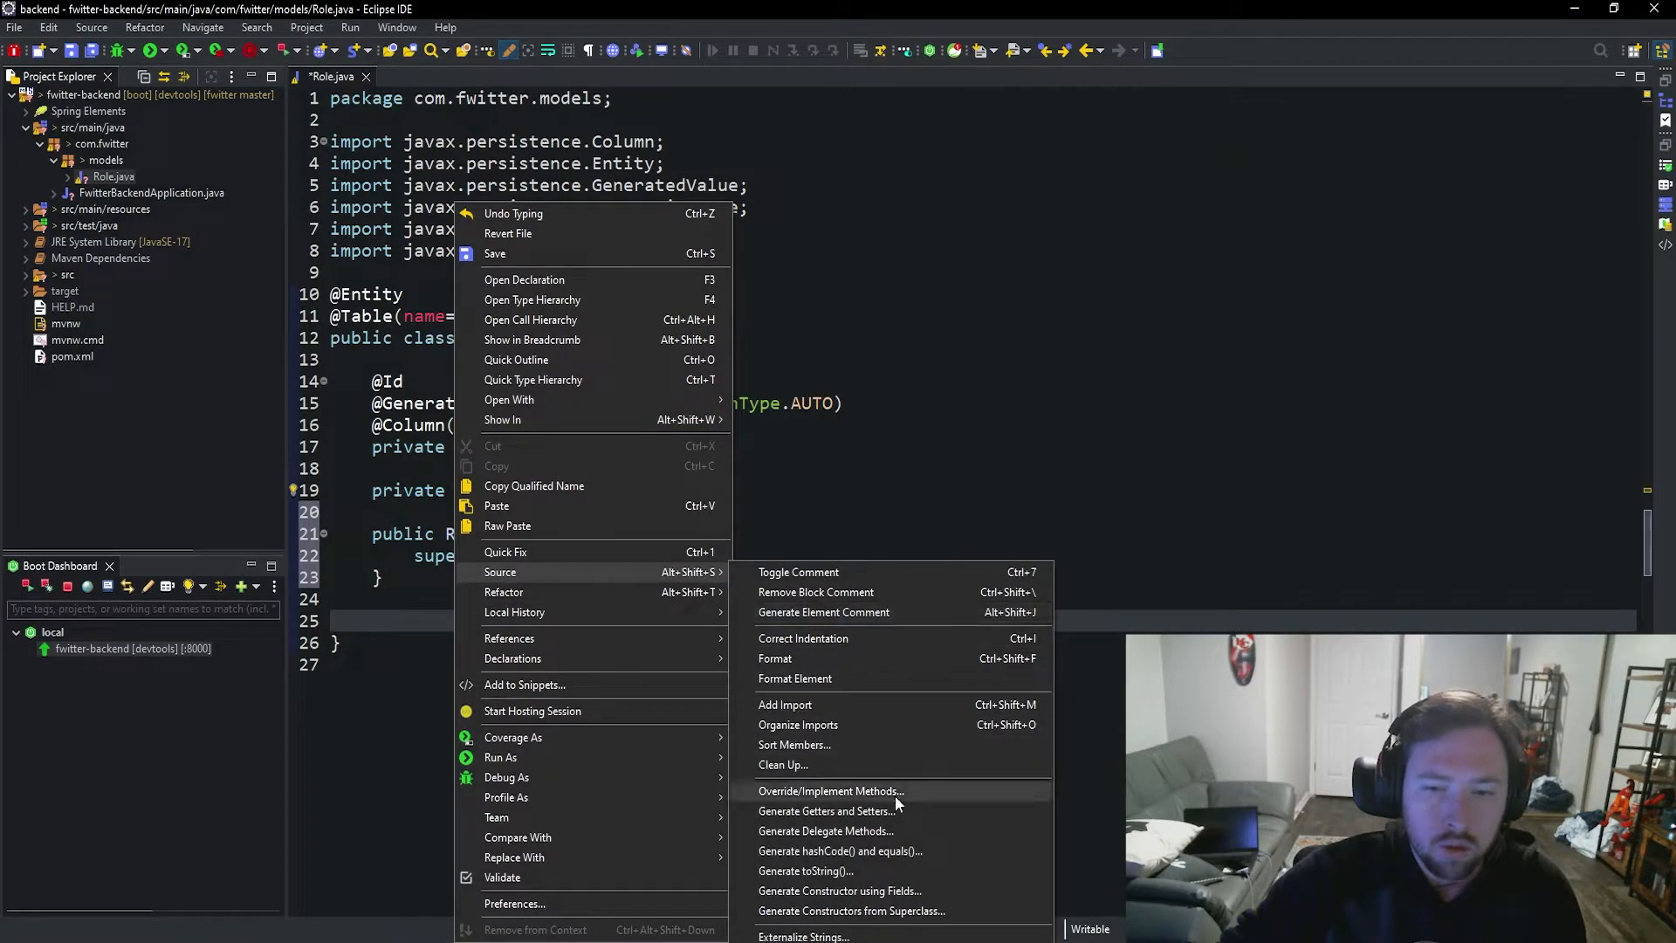
click(839, 890)
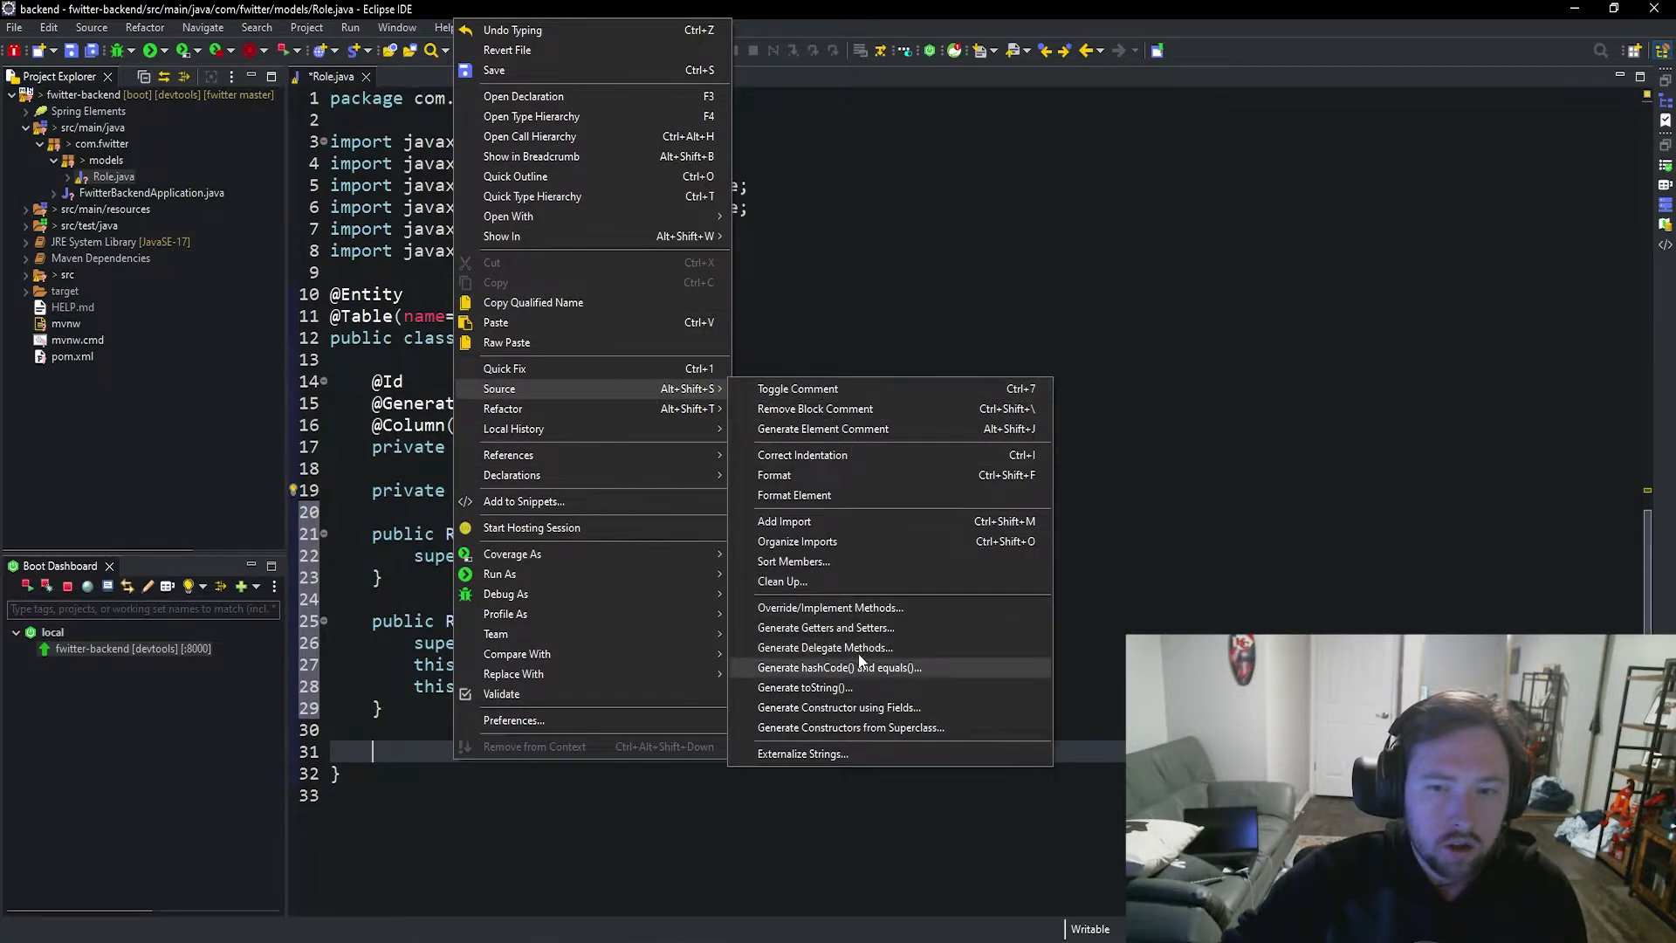
Generate getters and setters for roleId and authority, plus a toString method.
click(826, 626)
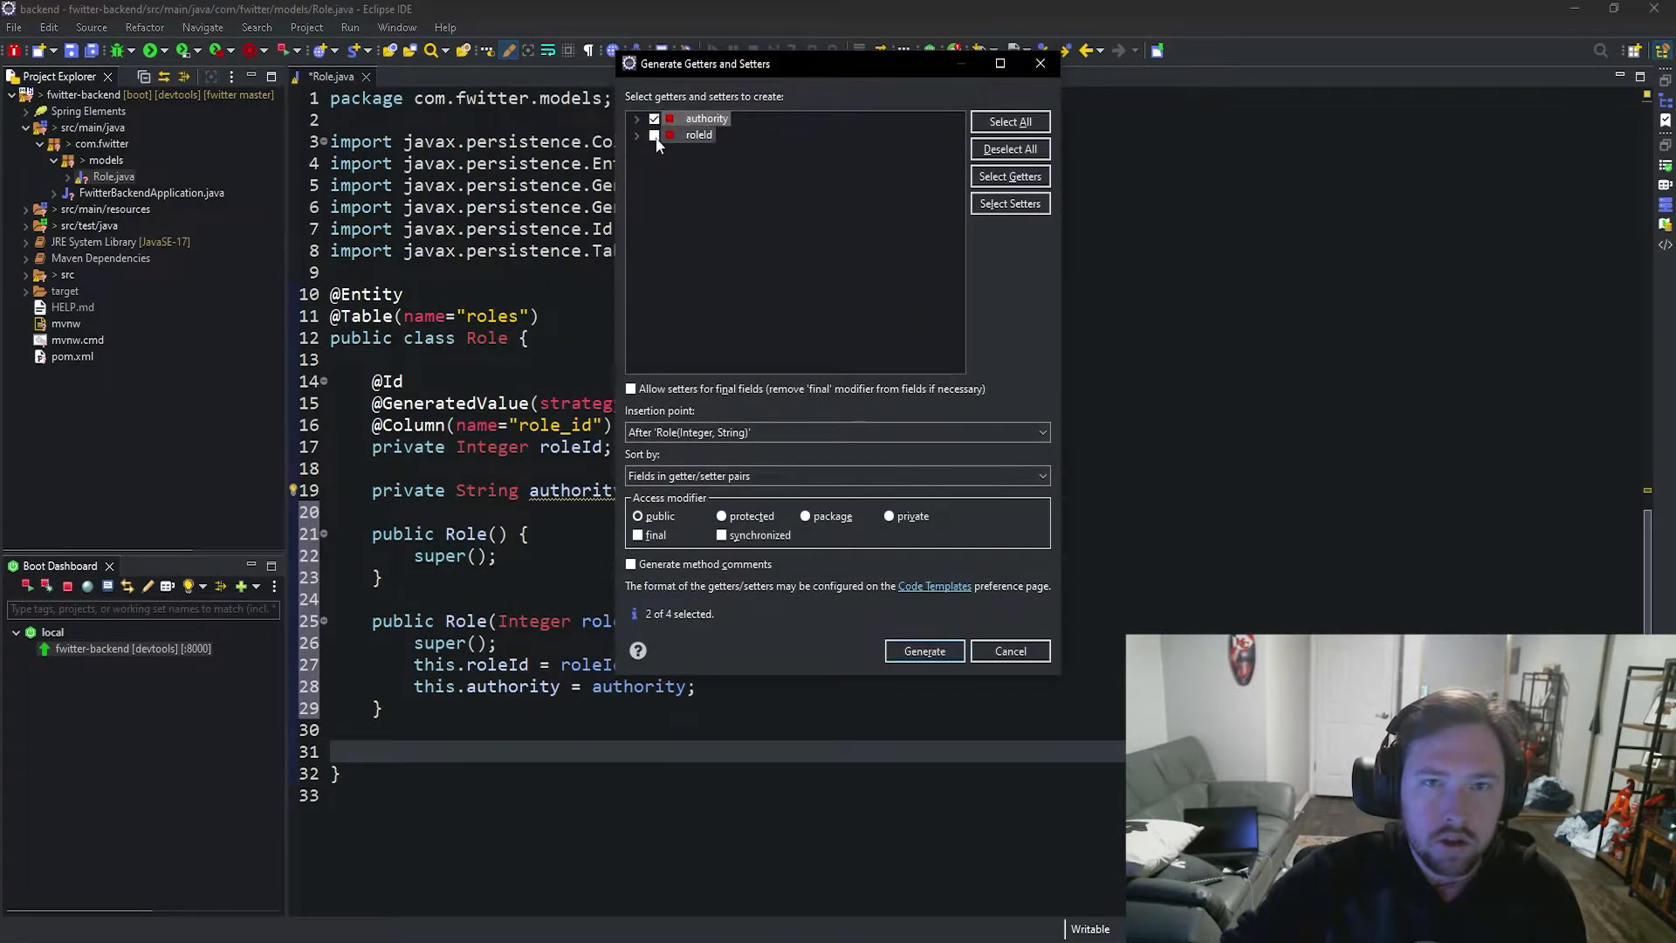
click(922, 651)
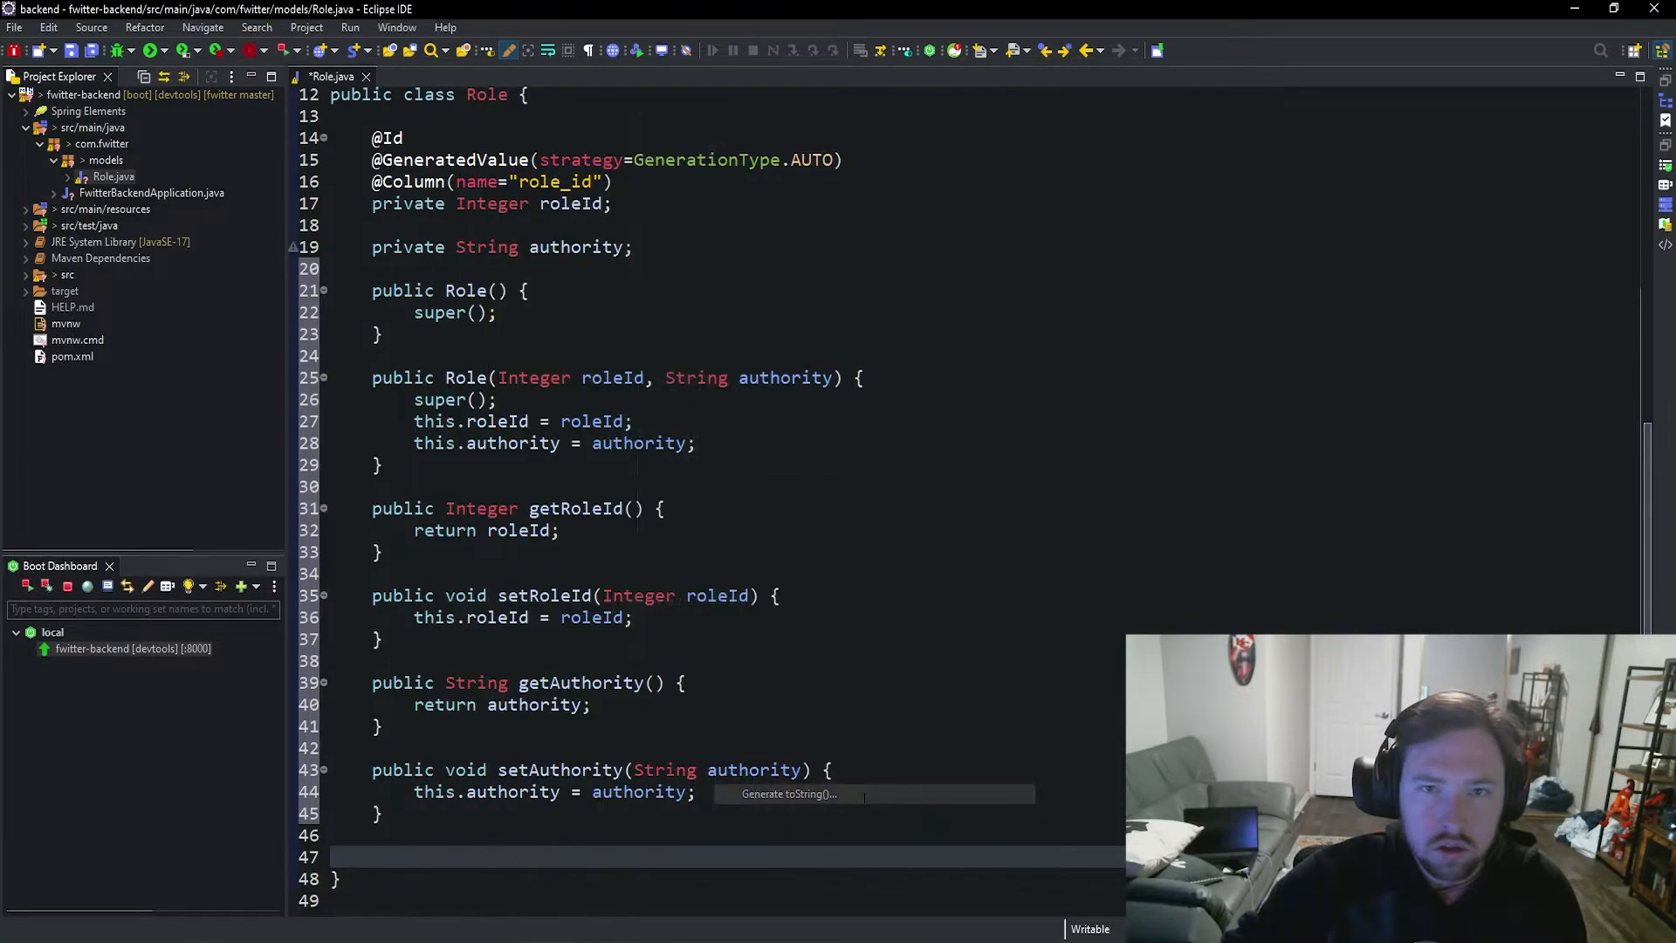
click(789, 793)
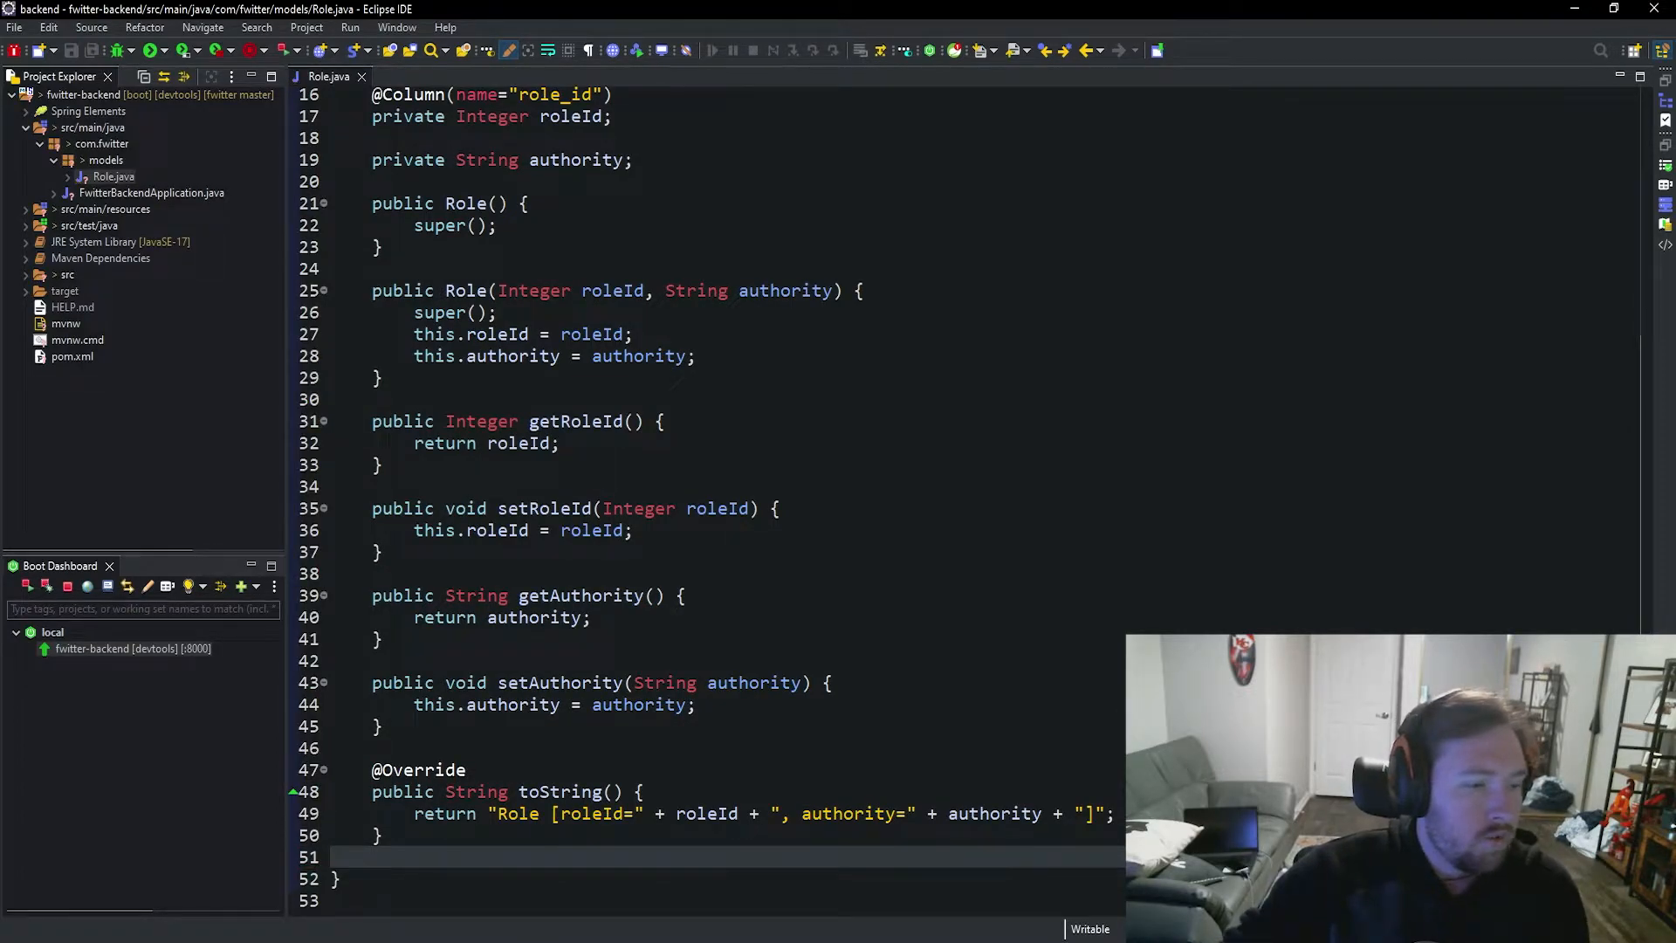
Open the roles table in fwitterdb's public schema to view its role_id and authority columns.
scroll(up, 3)
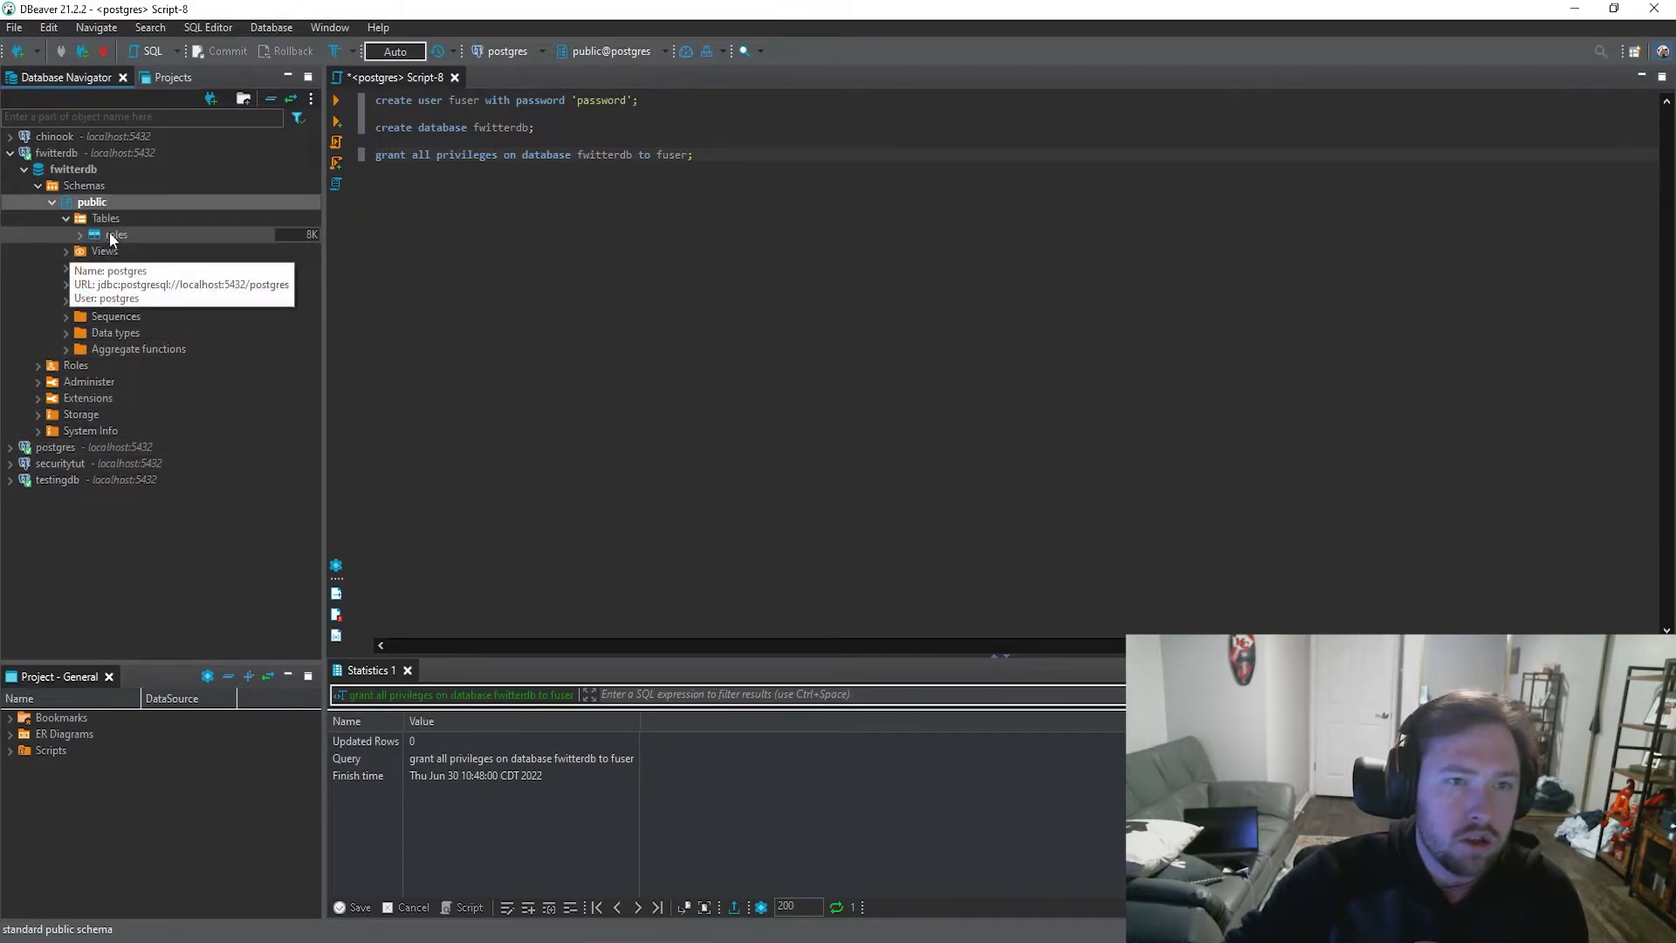
double_click(115, 234)
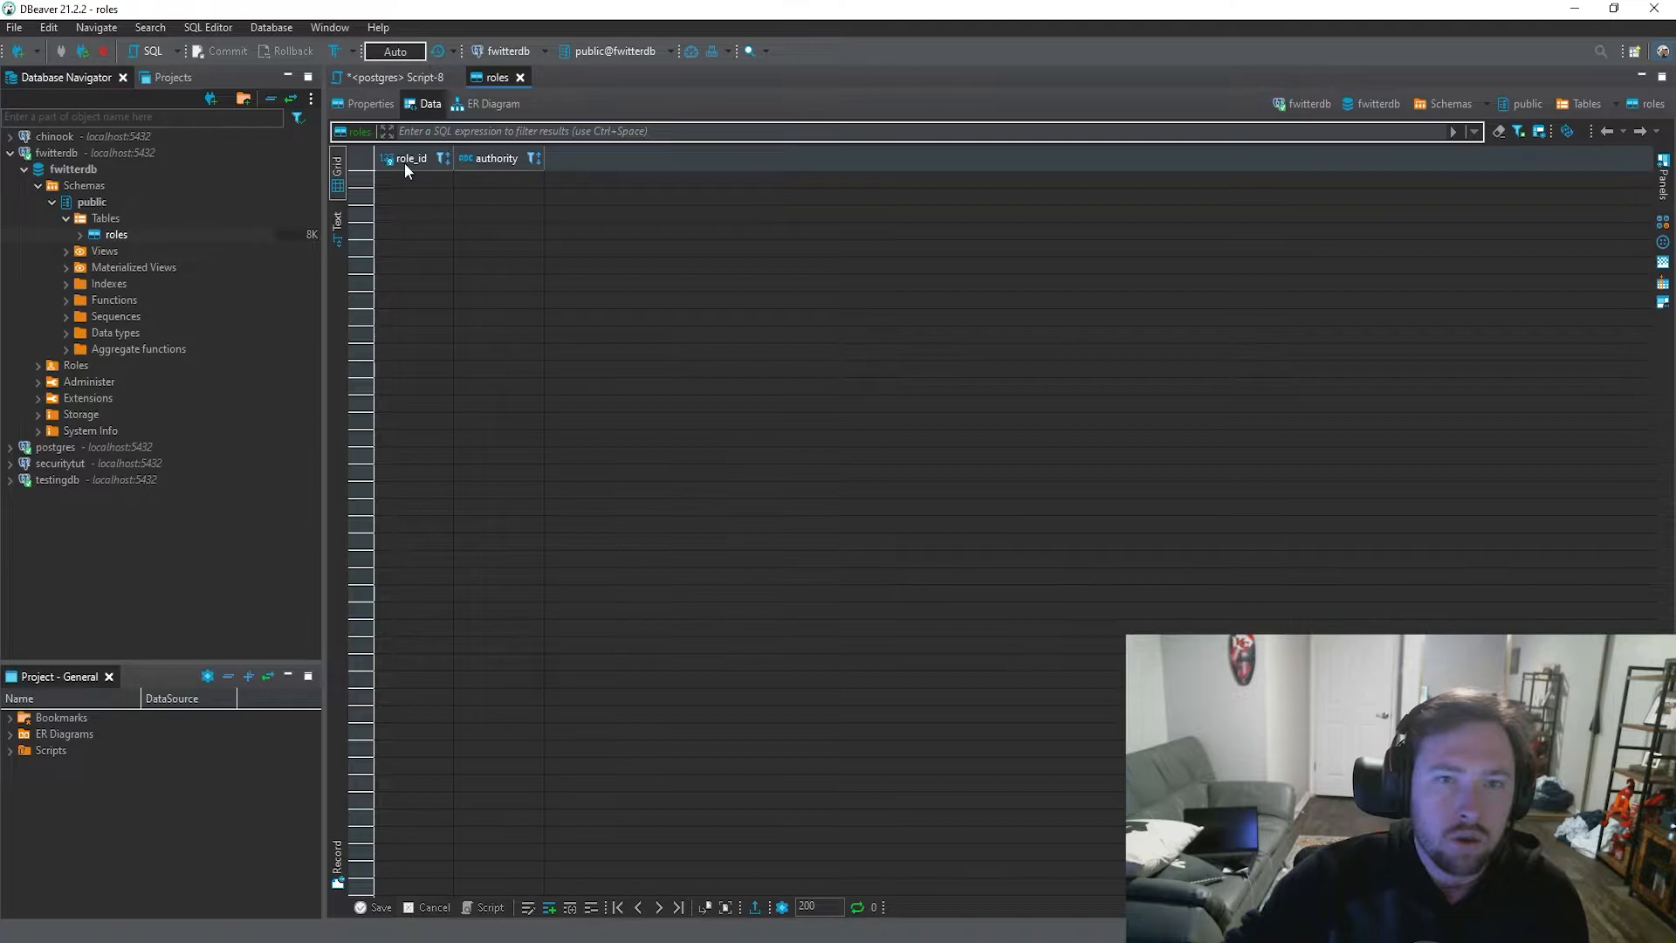
mouse_move(1175, 152)
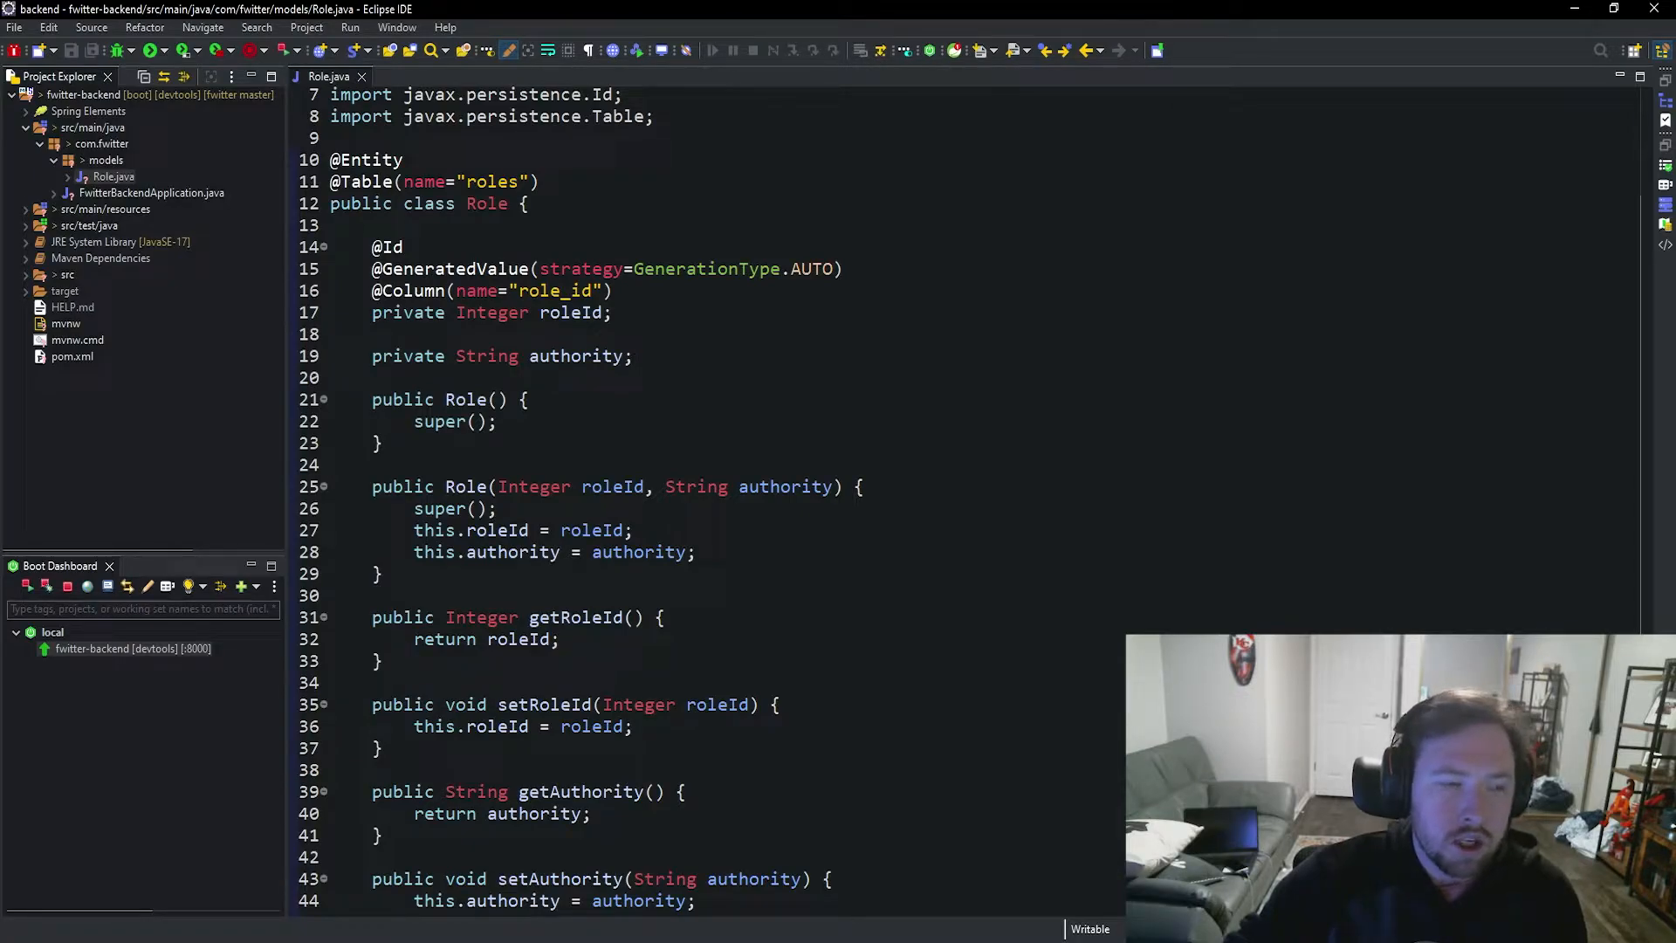
Create an empty User class in com.fwitter.models via New > Class.
click(112, 177)
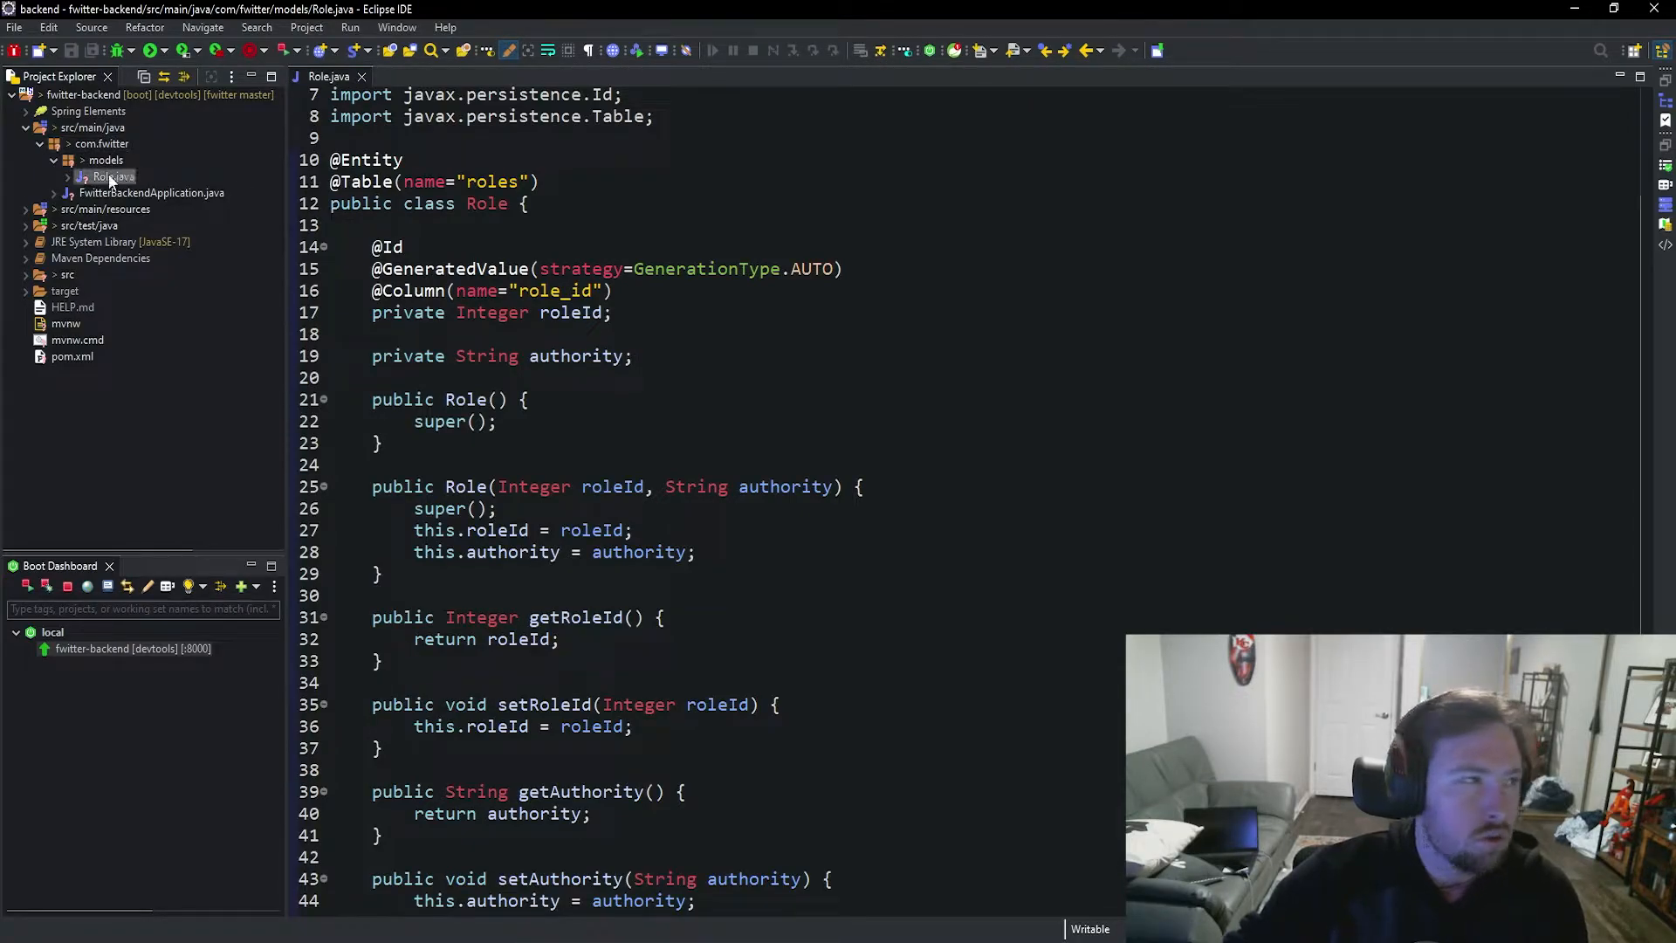
right_click(106, 161)
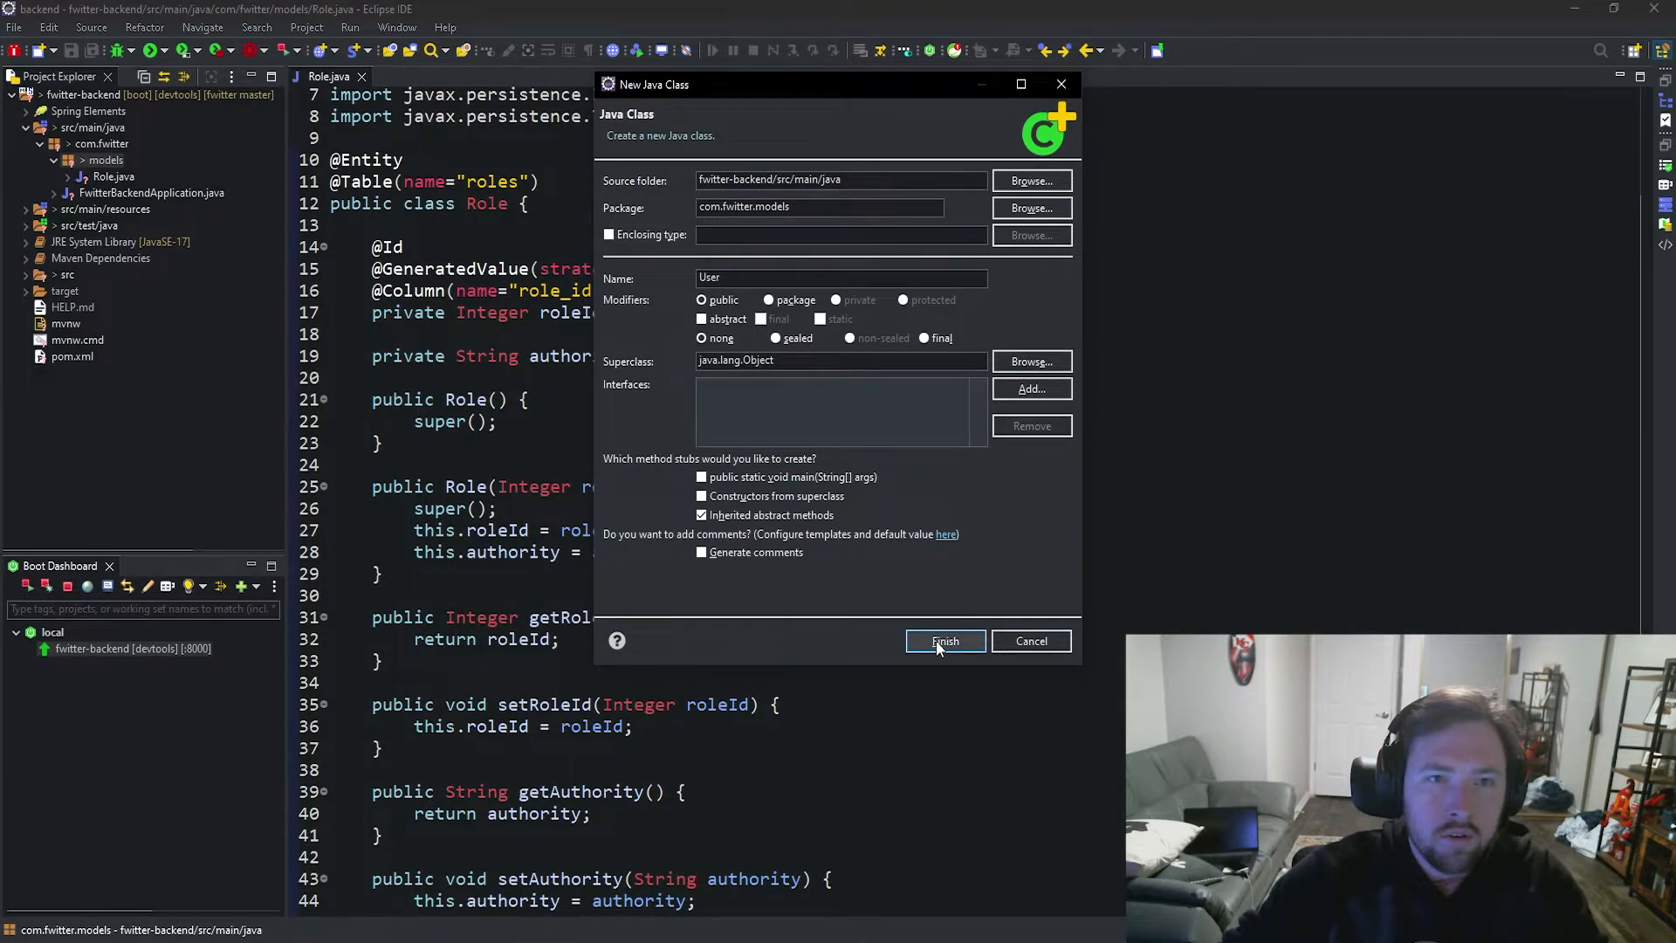
click(942, 641)
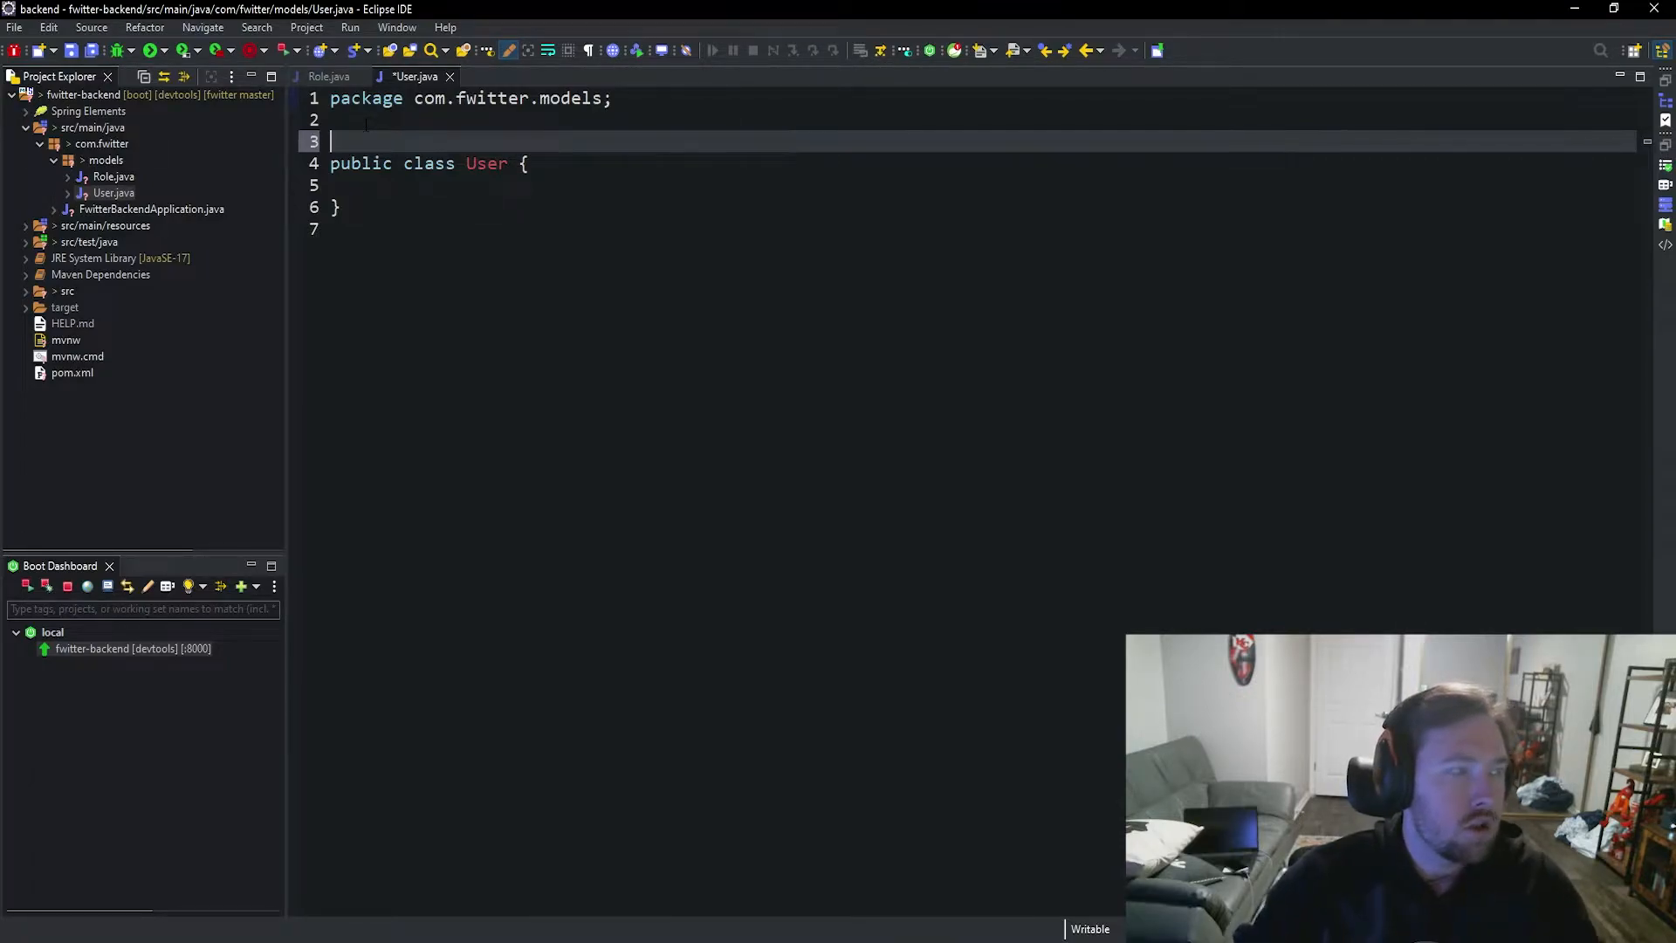
text(@E)
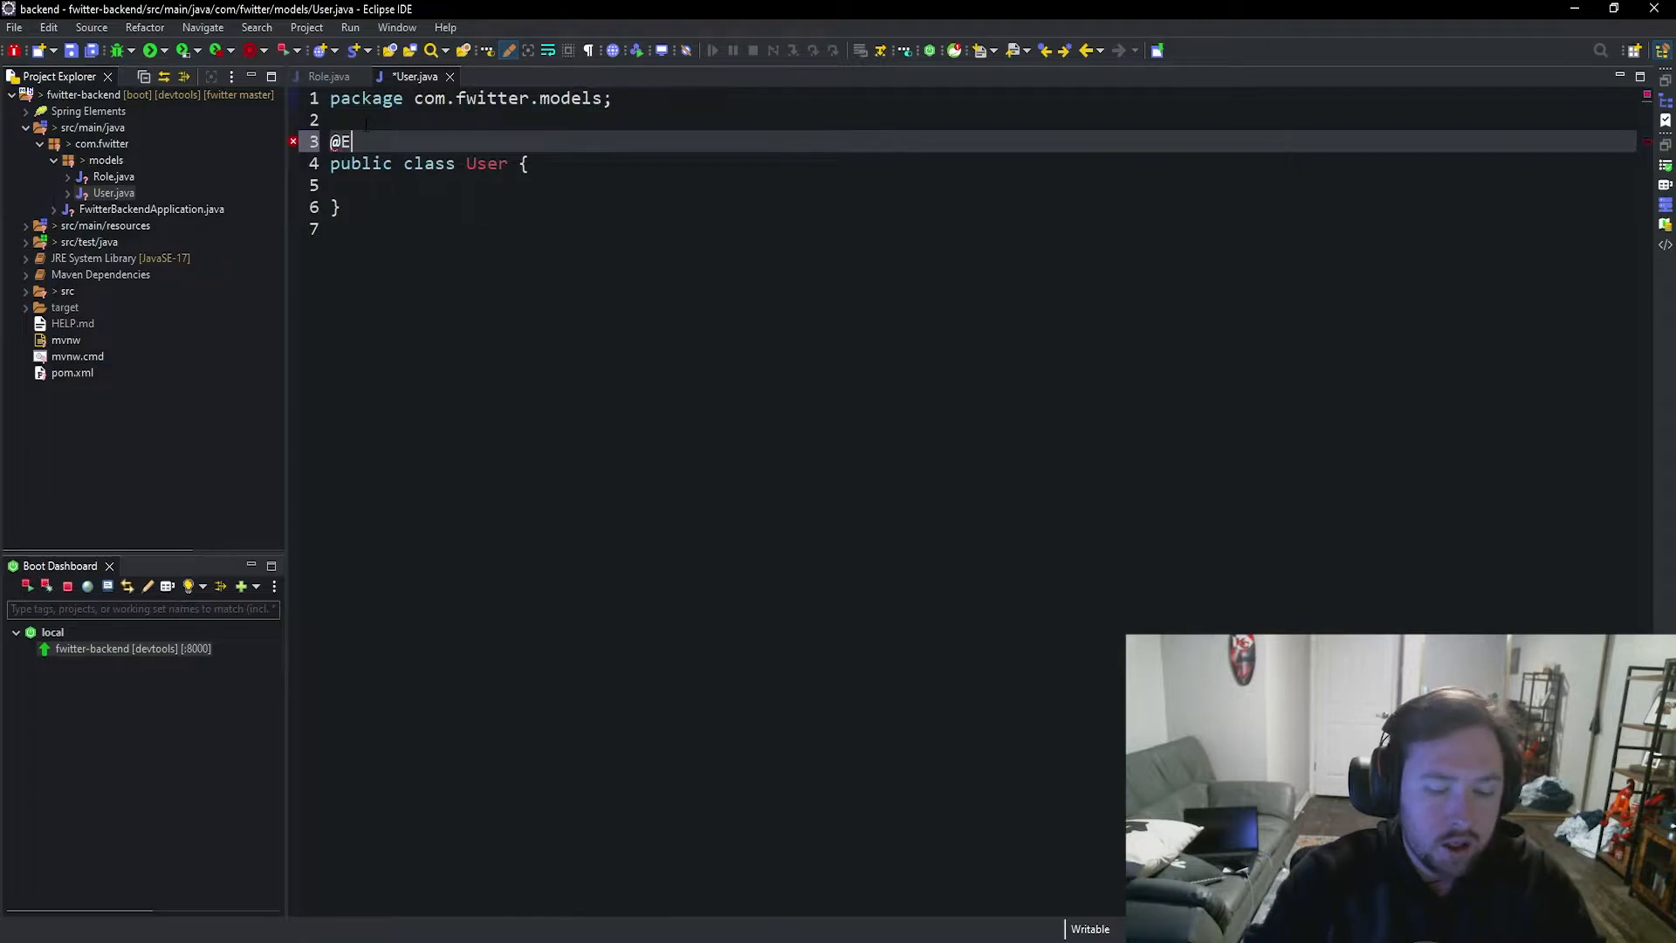
text(nity)
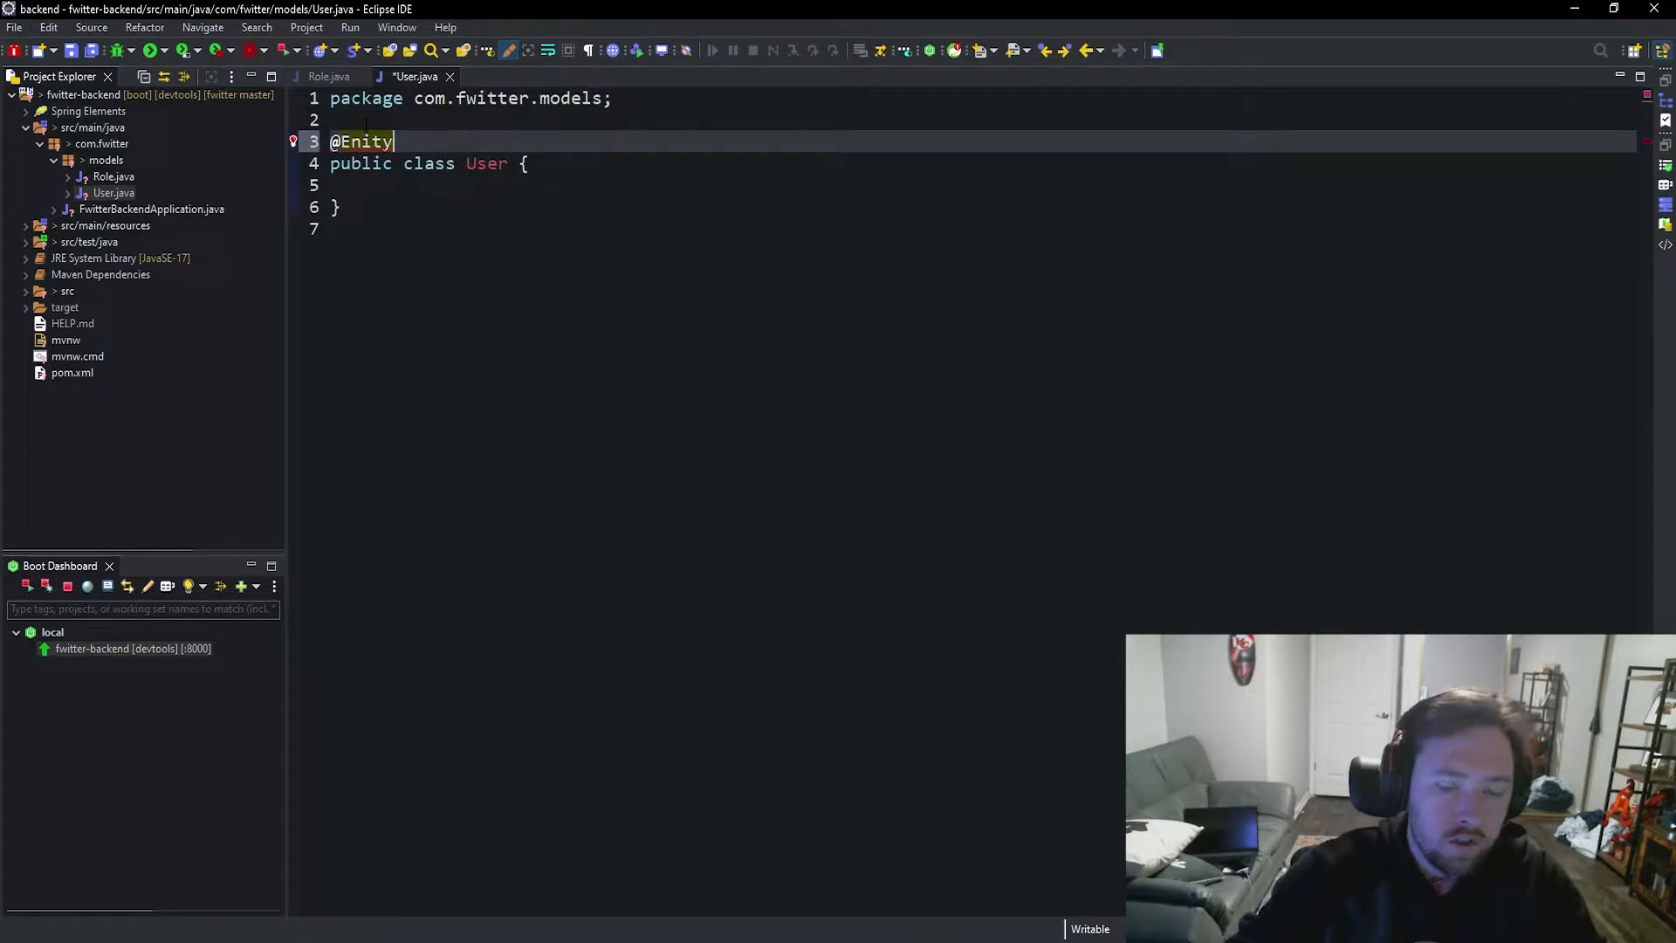
text(@)
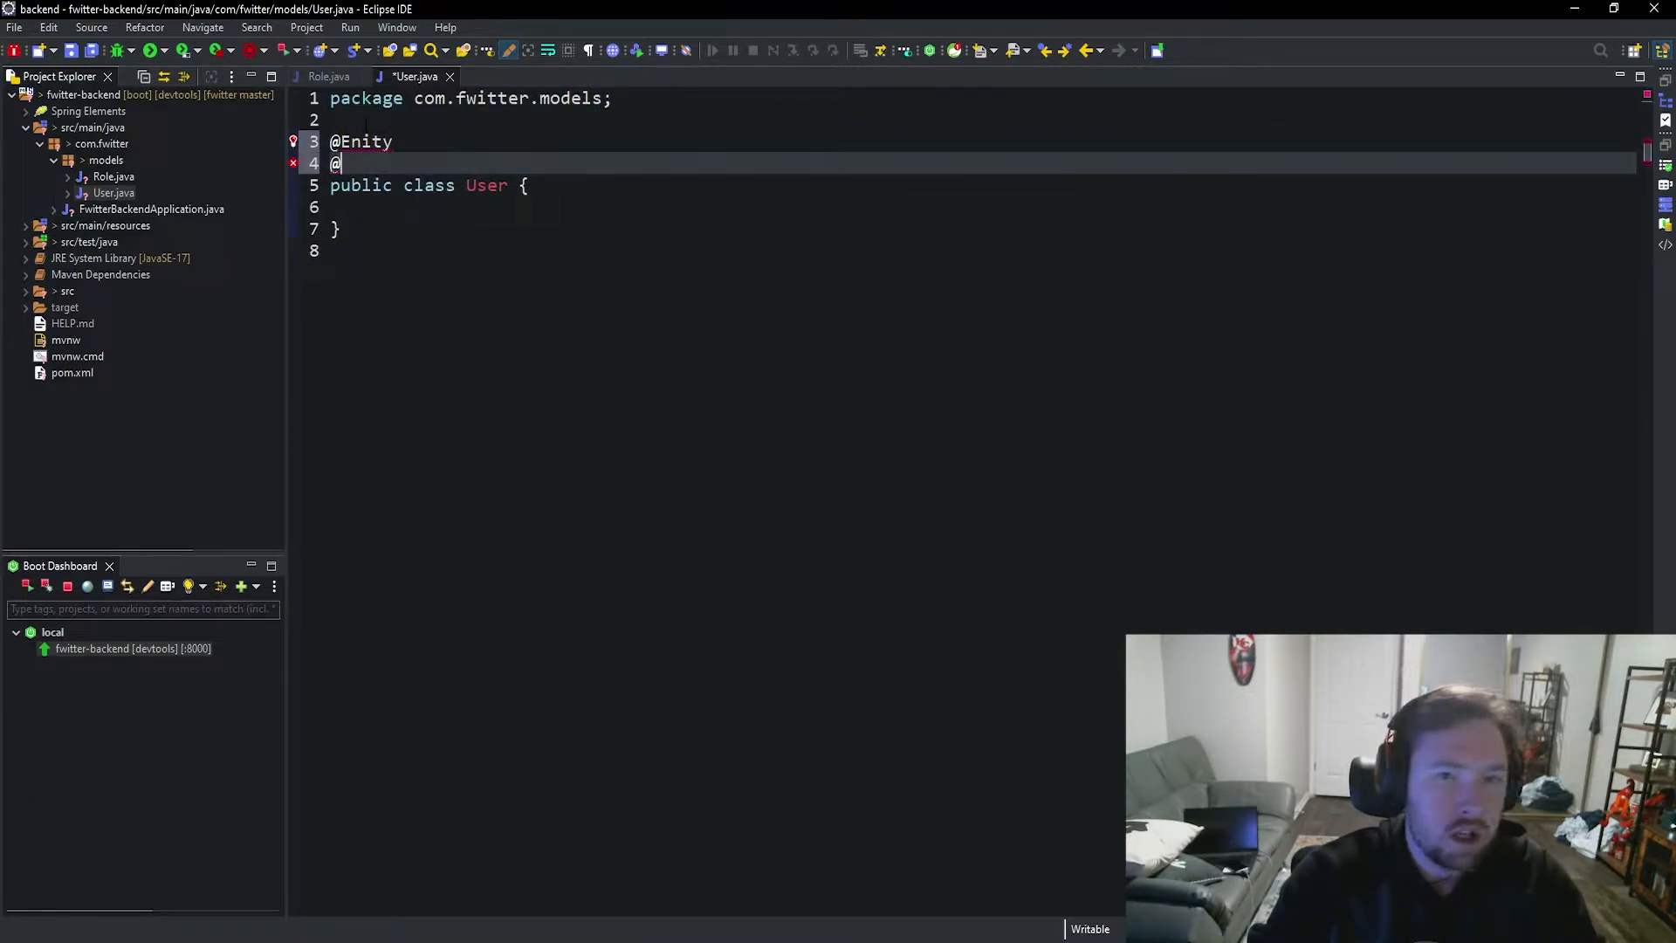
text(Table((na))
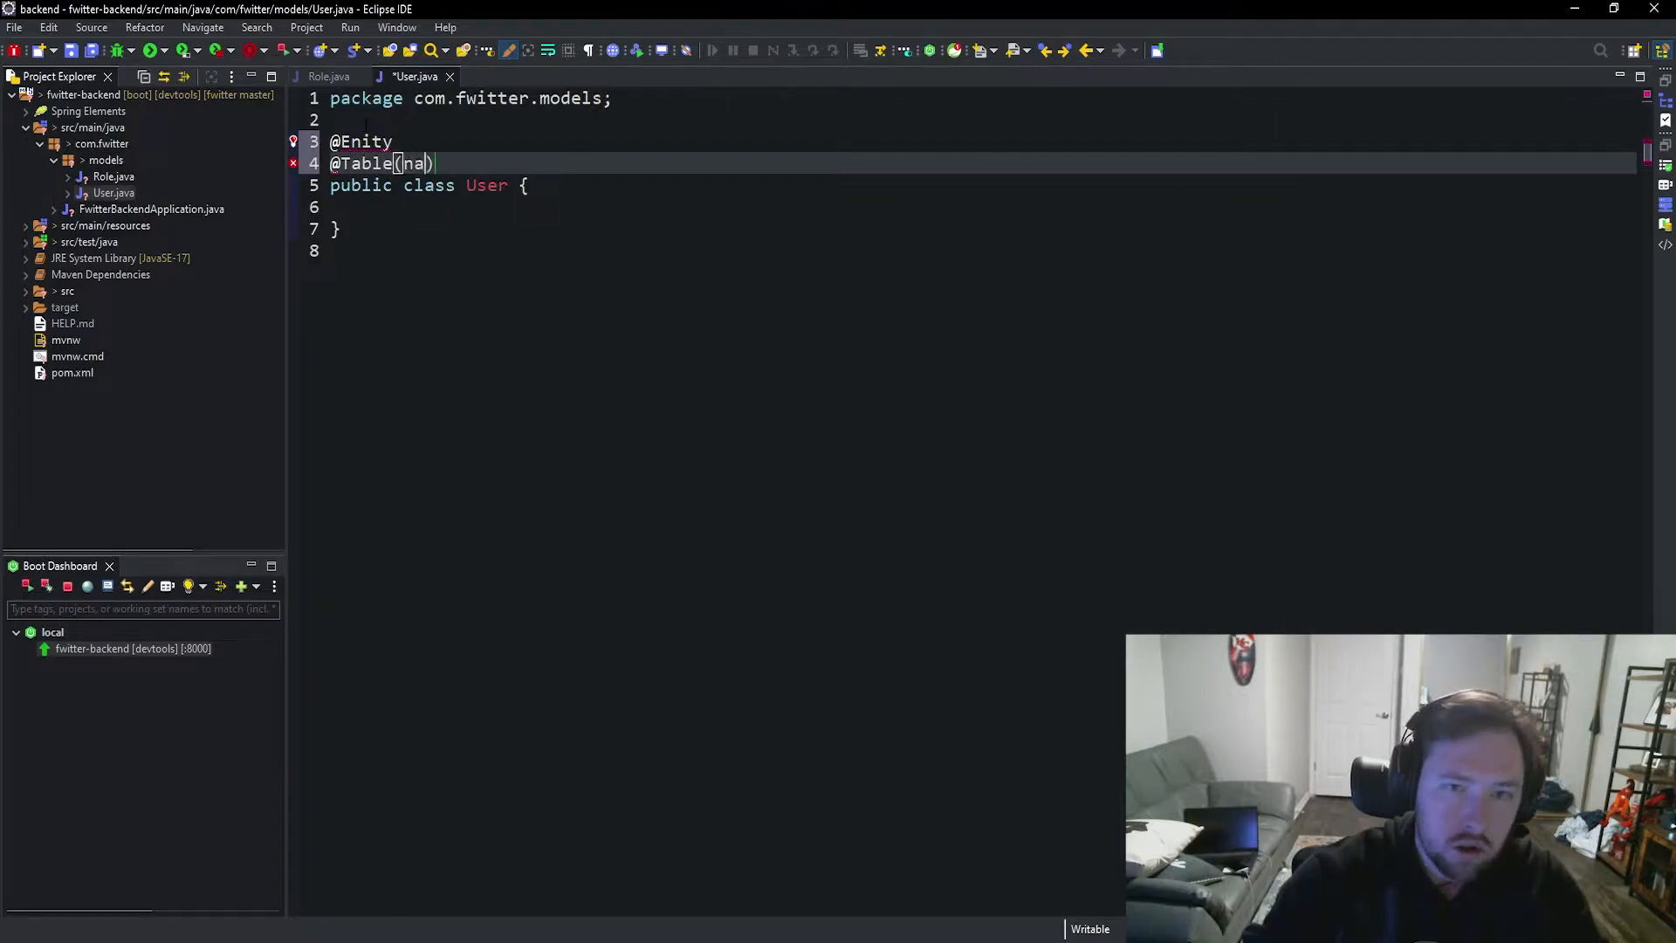
text(name="user")
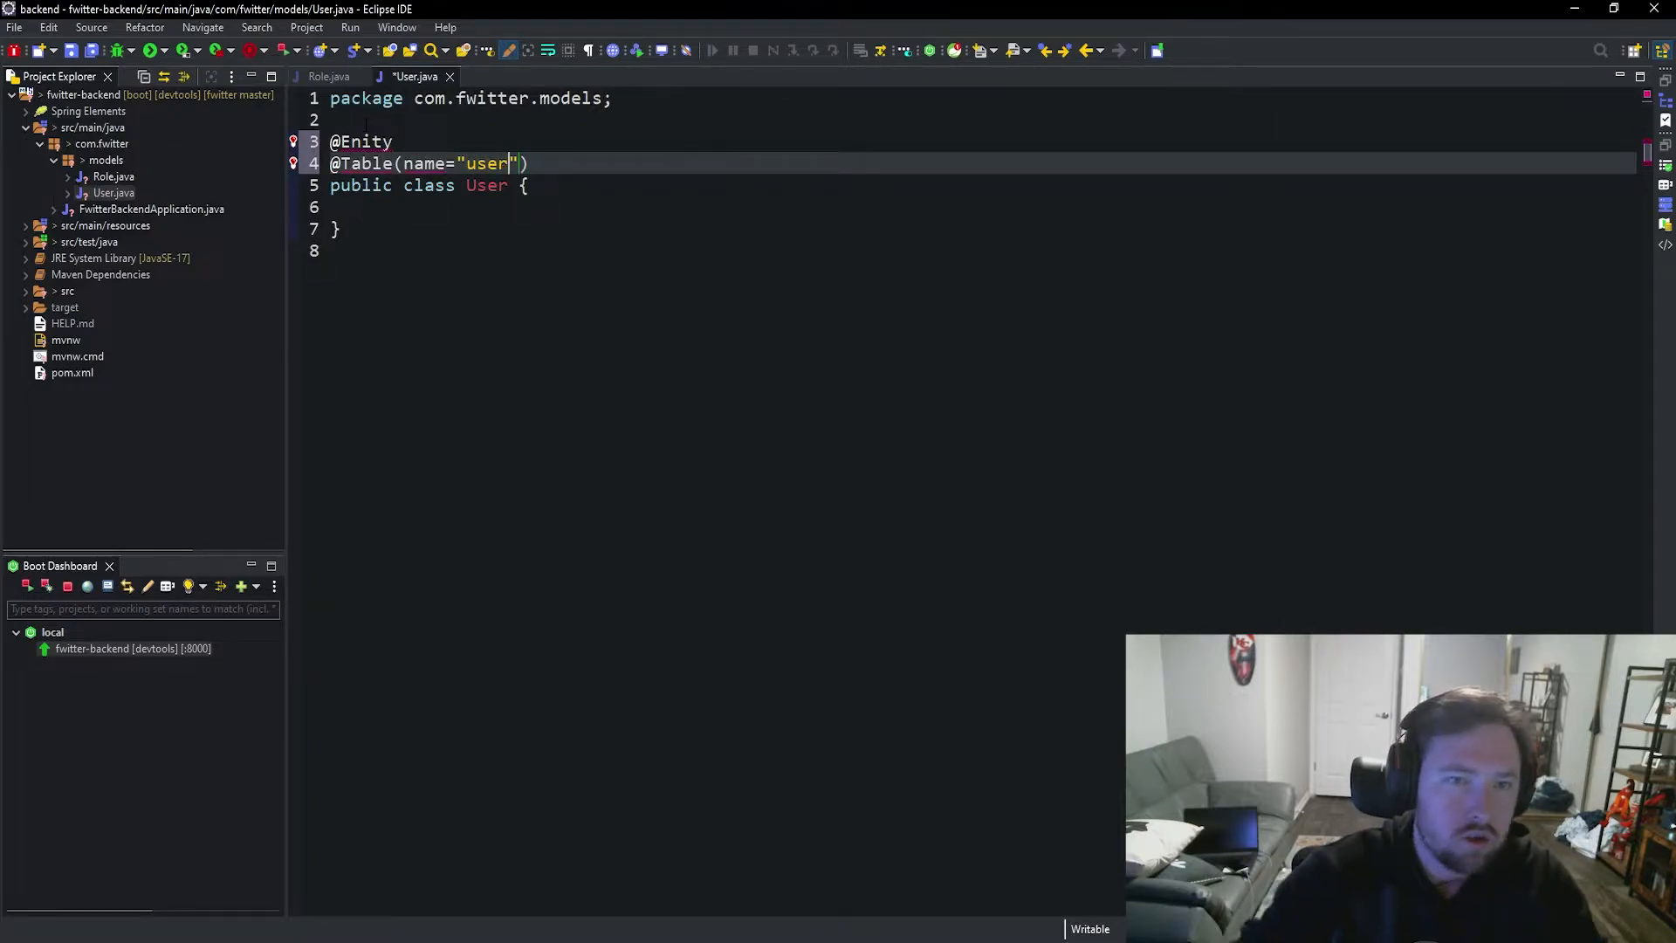
text(s)
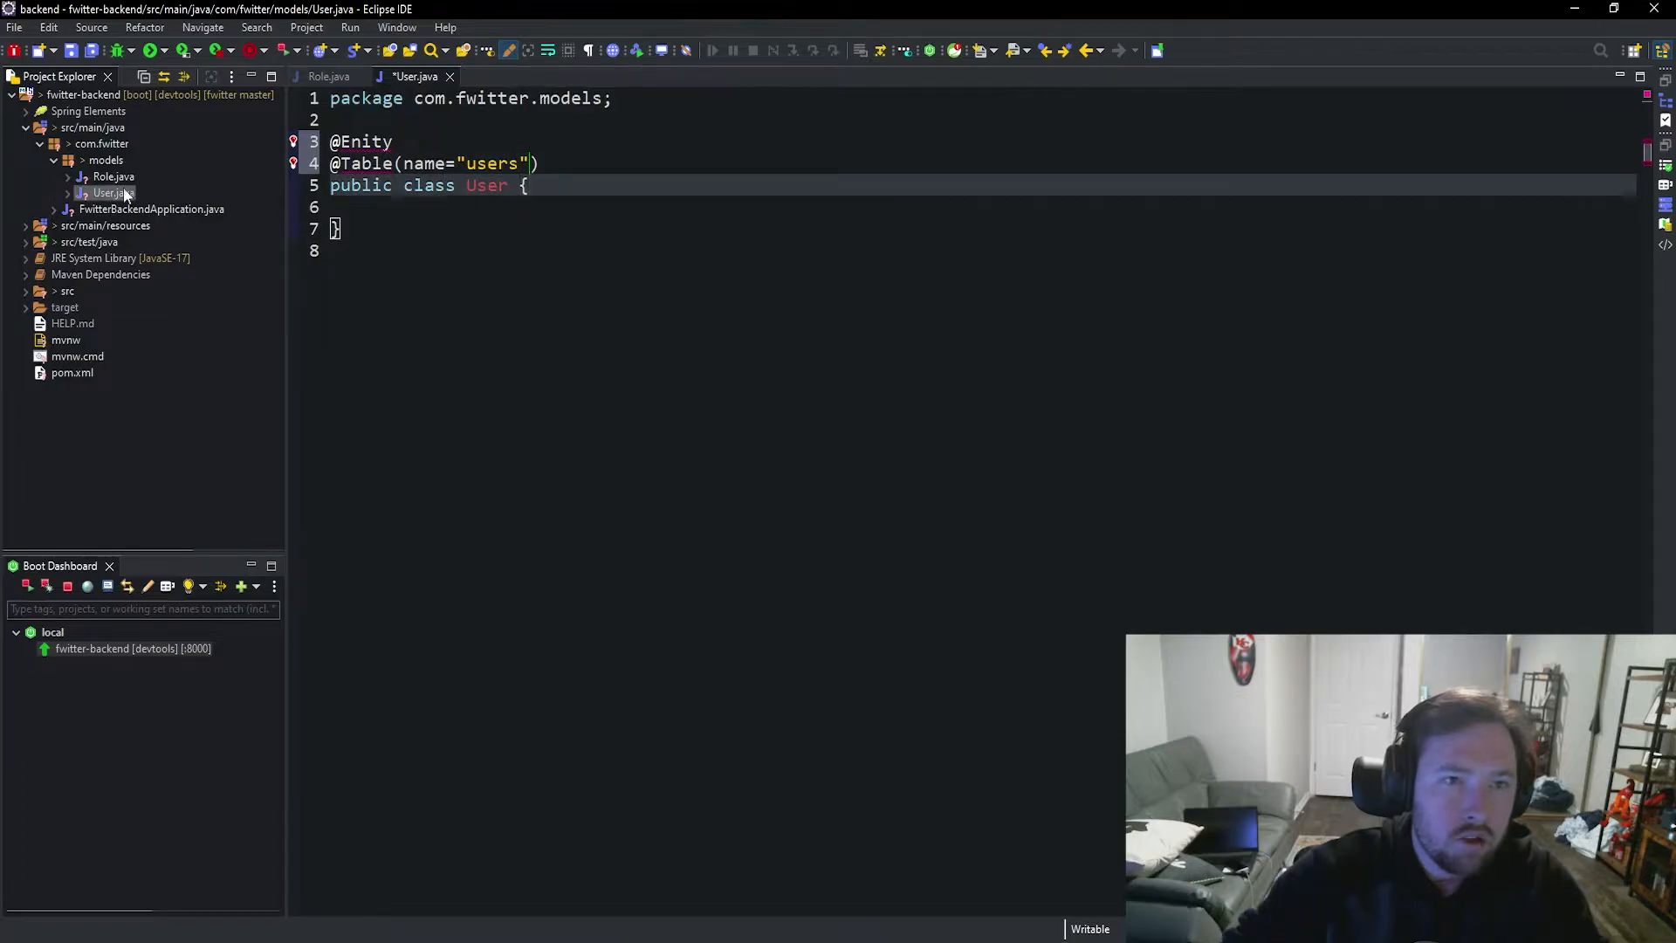
Refactor-rename User.java to ApplicationUser and quick-fix import javax.persistence.Entity.
right_click(102, 194)
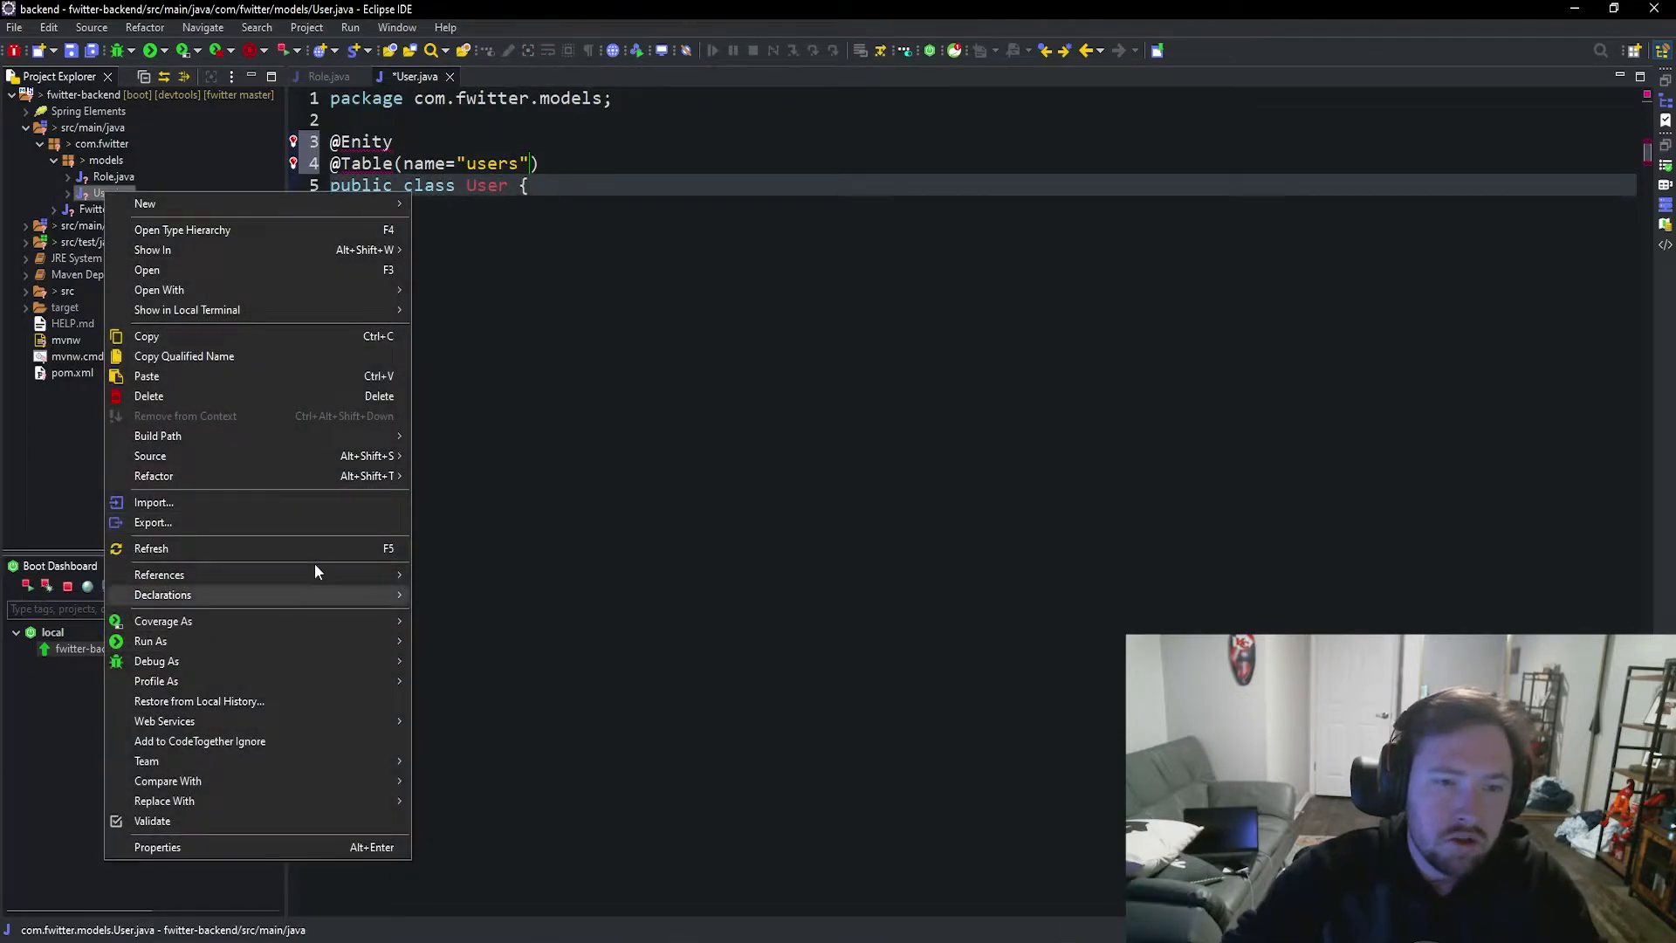
mouse_move(475, 448)
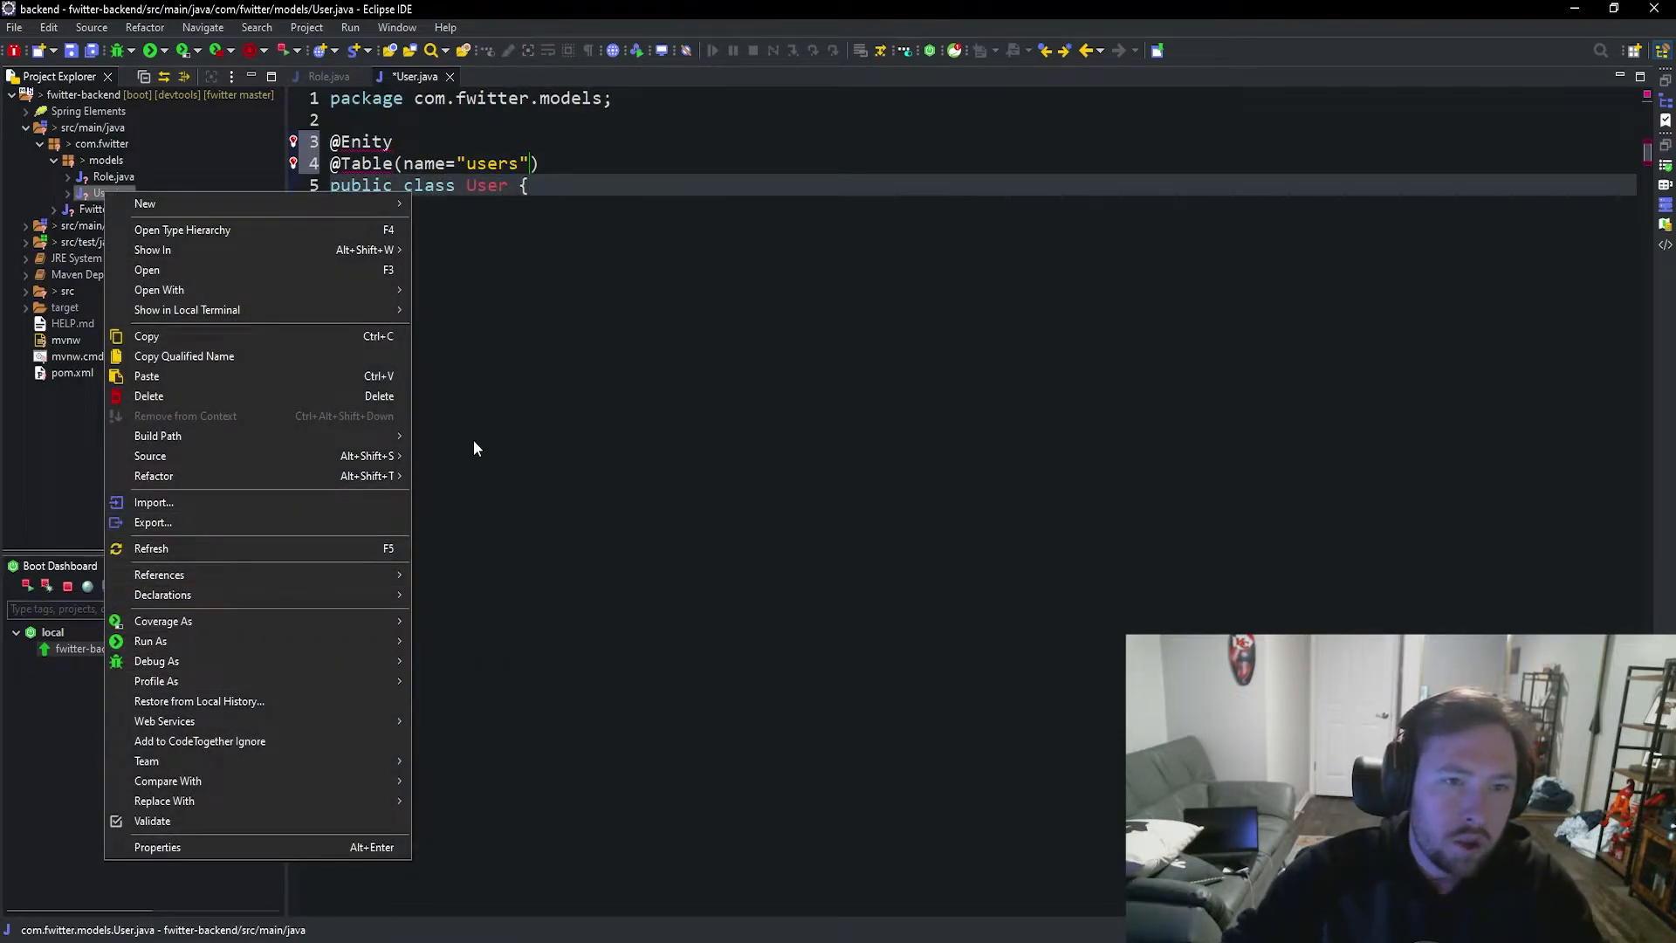
mouse_move(236, 593)
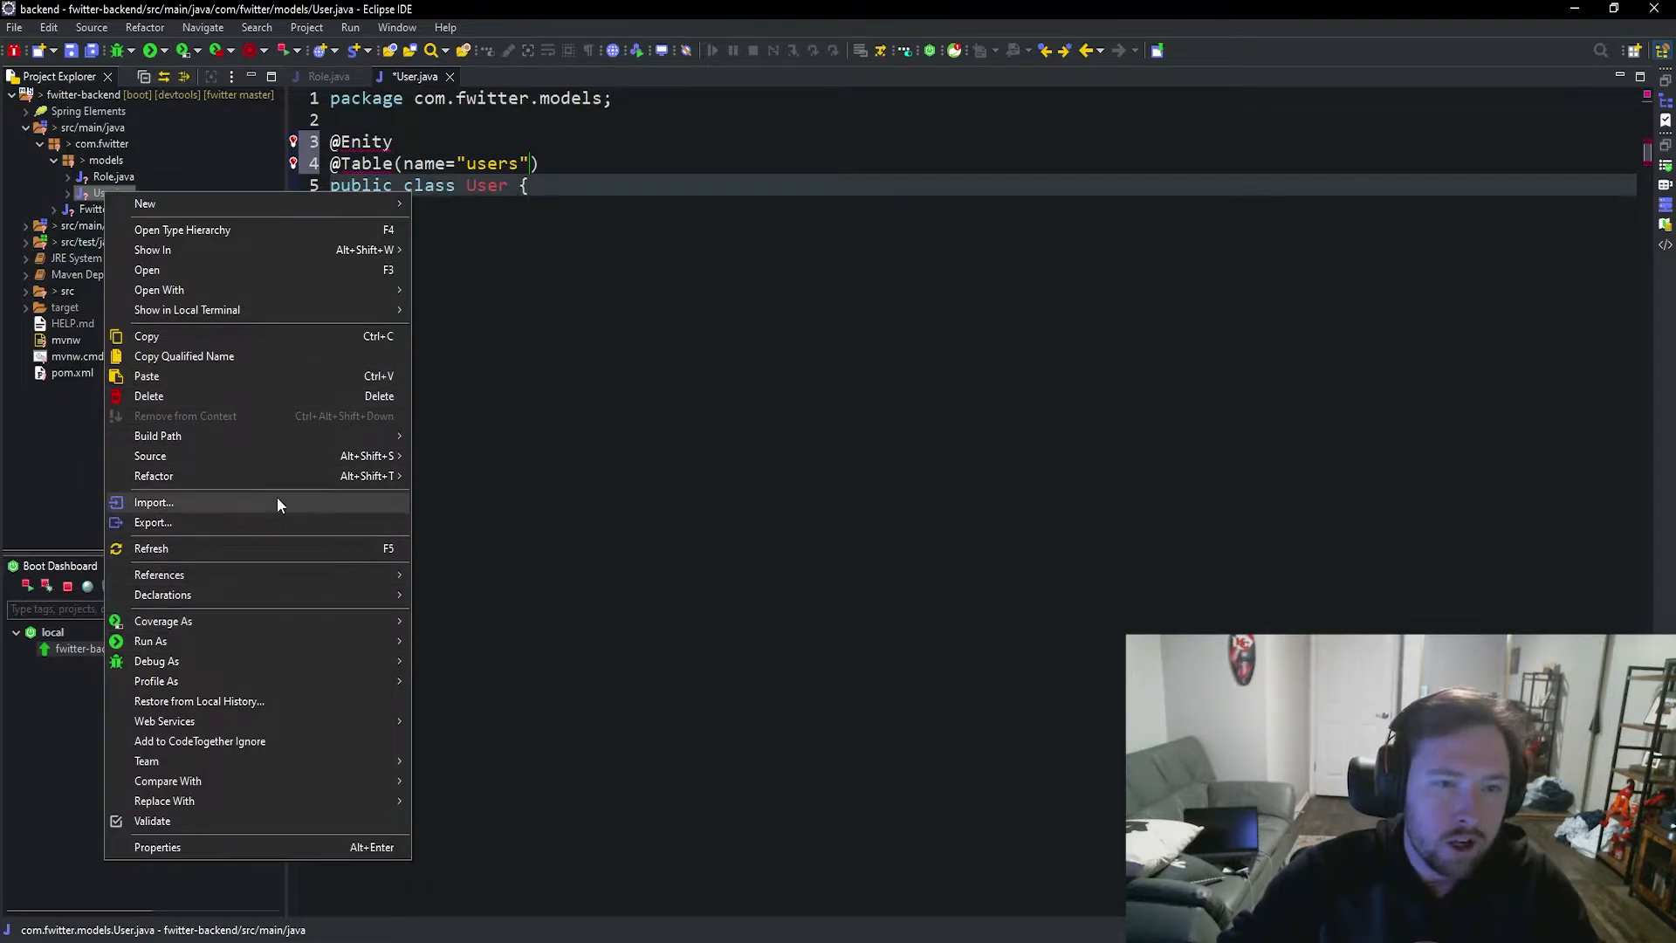
click(154, 475)
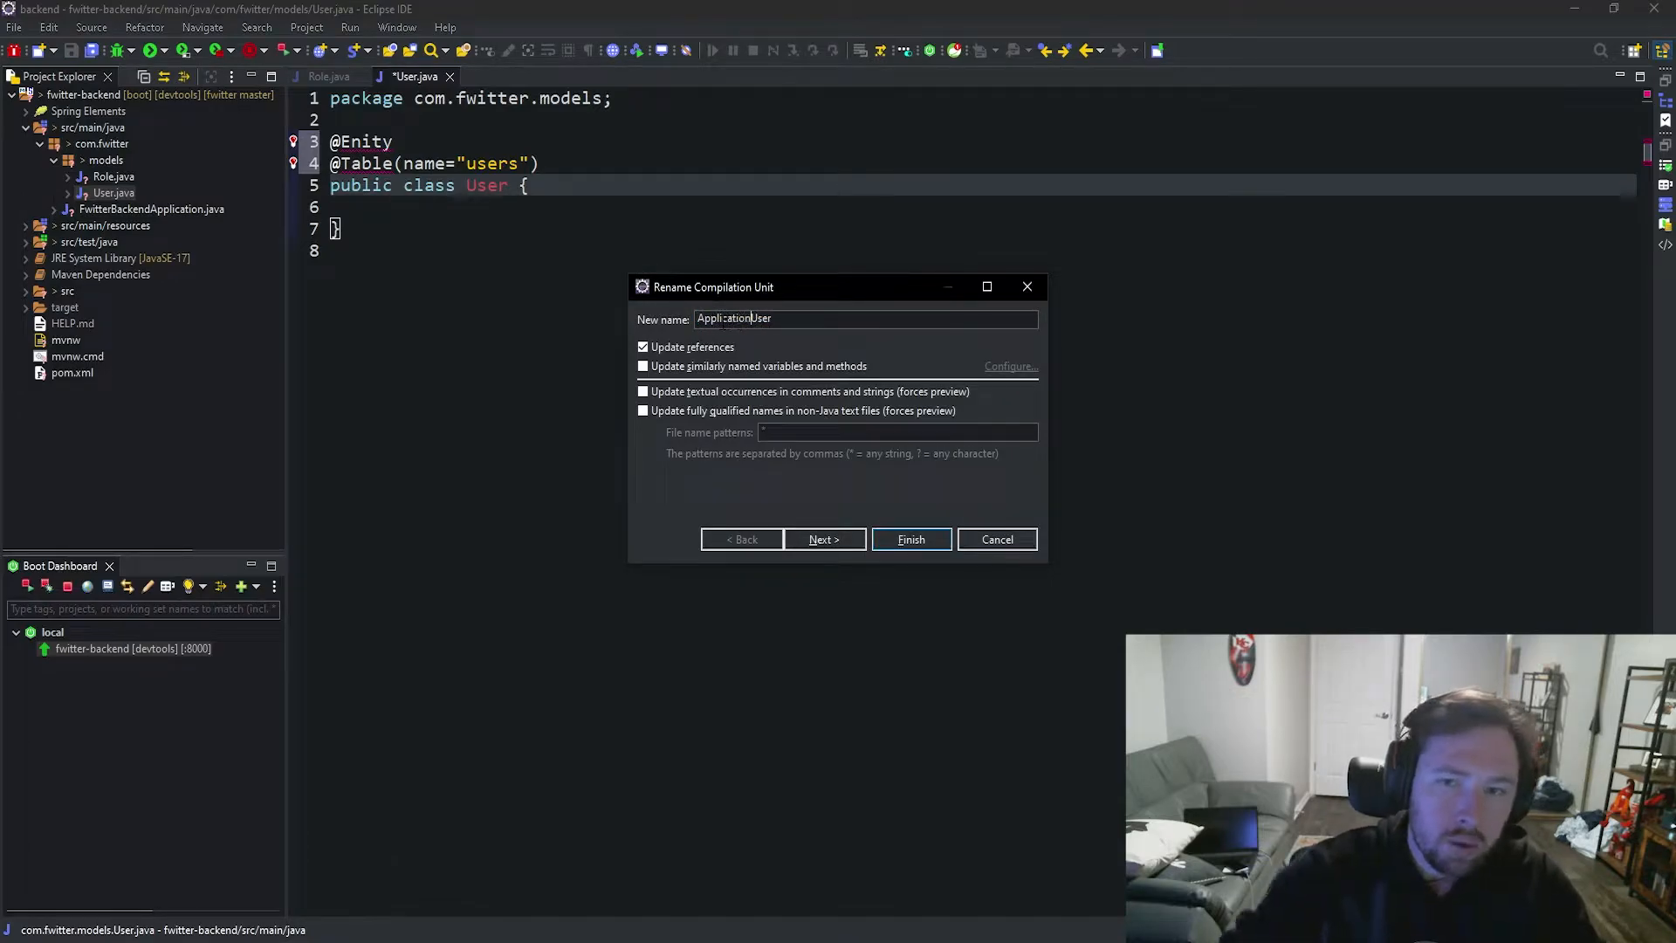
click(912, 540)
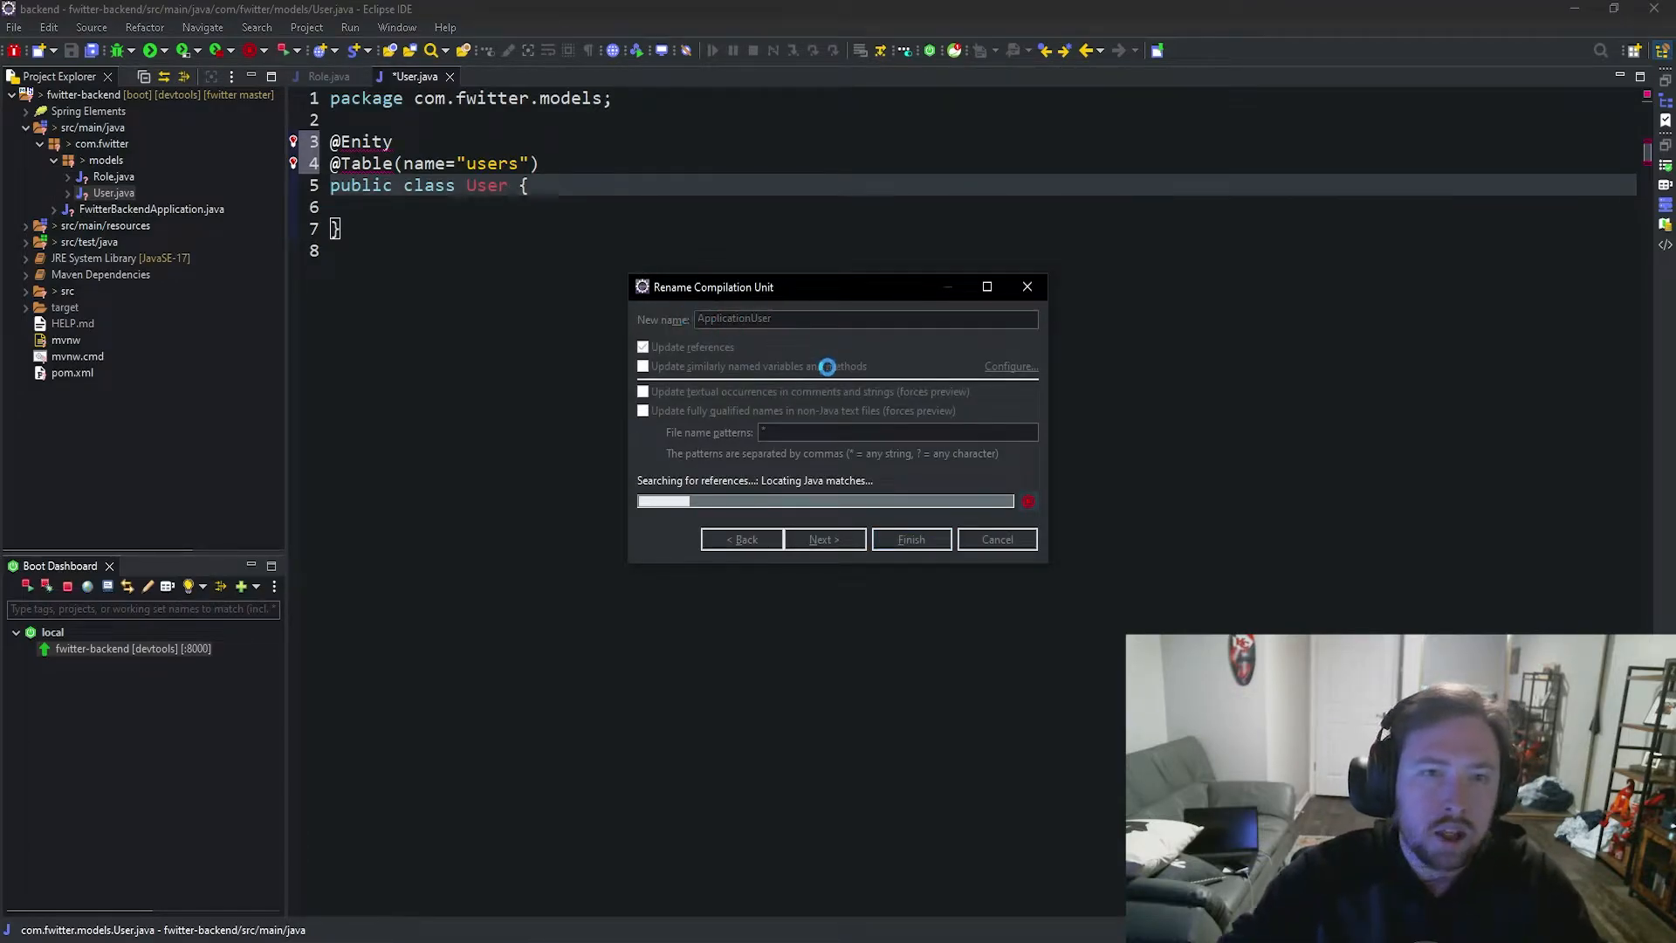
click(910, 539)
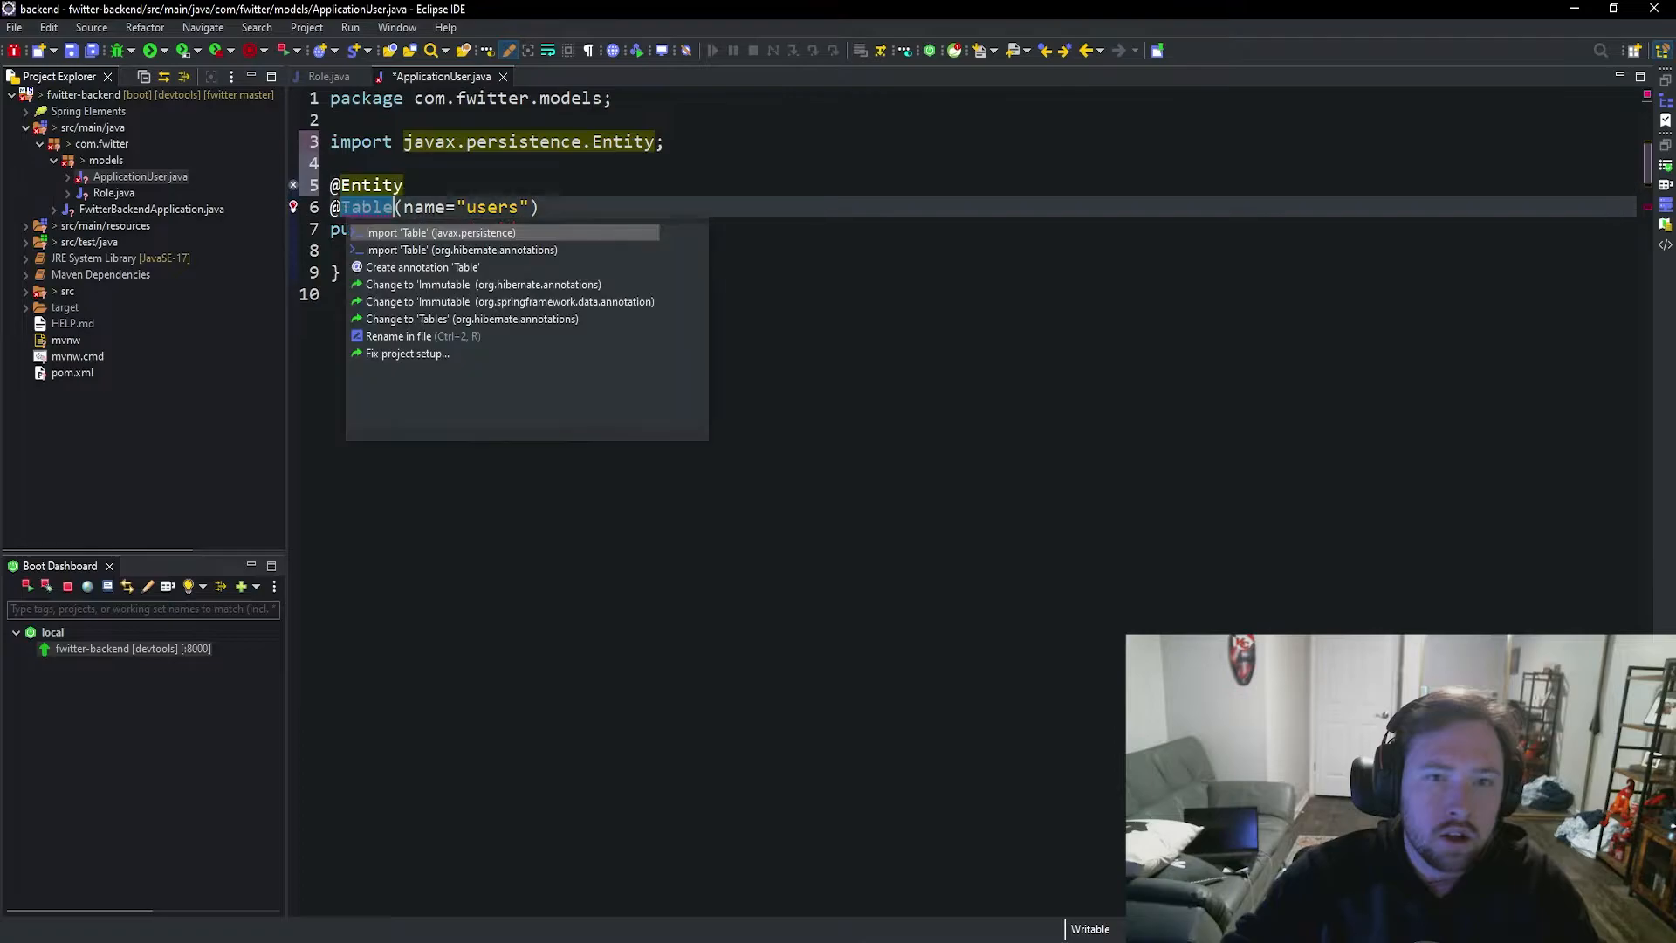
click(440, 232)
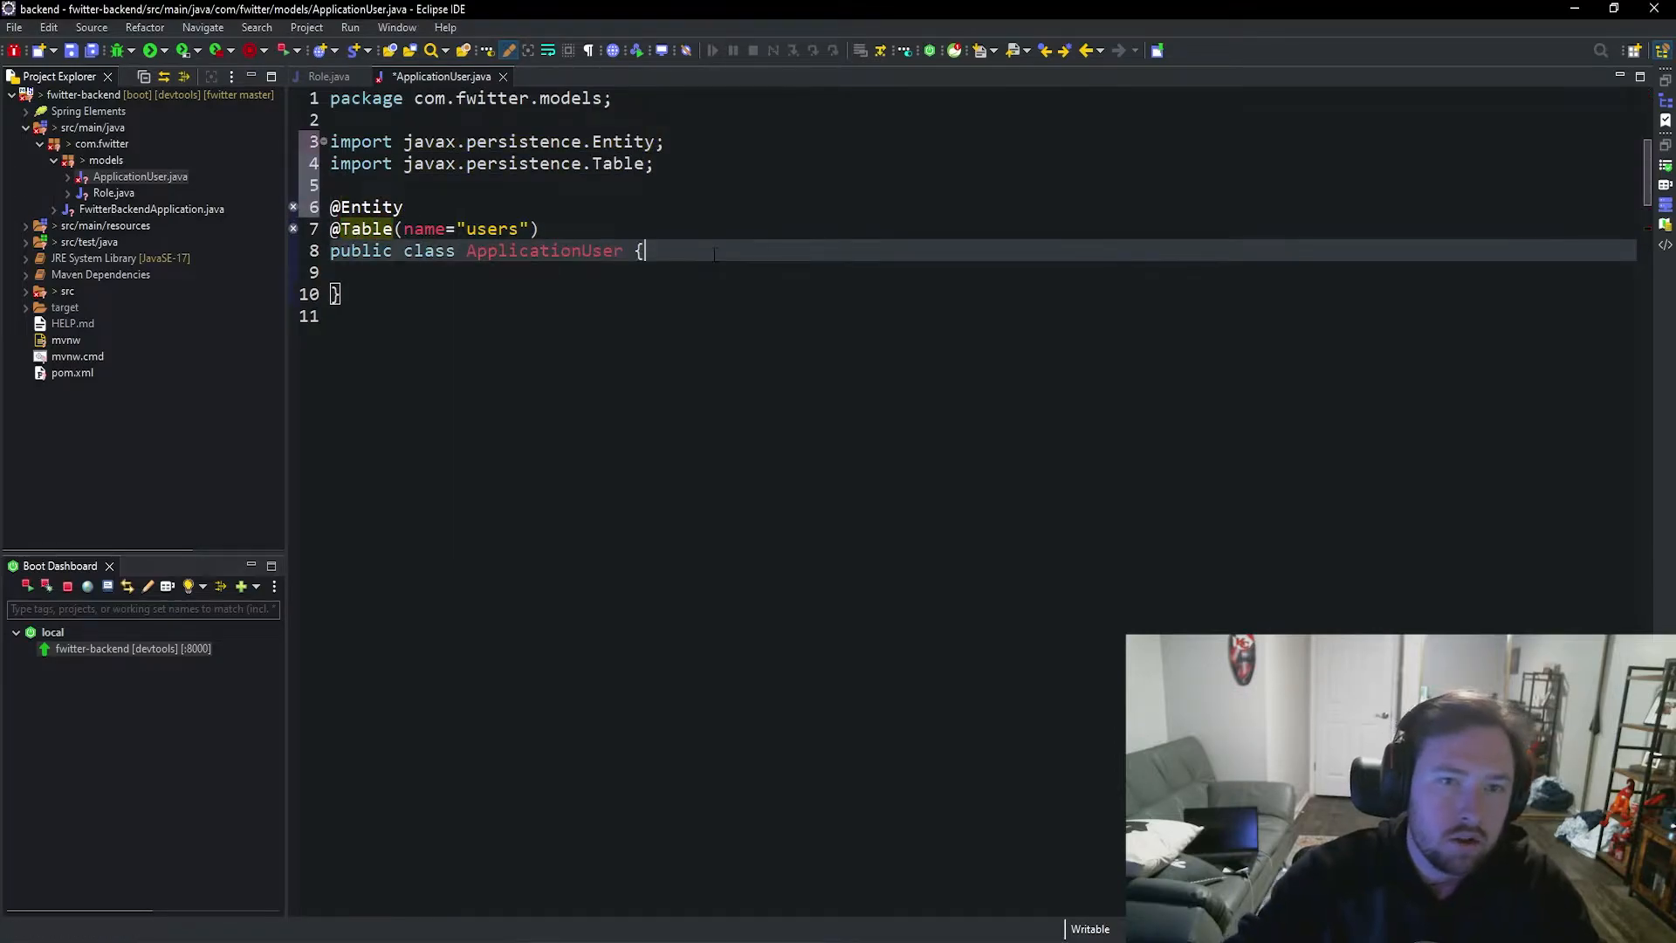
text(@)
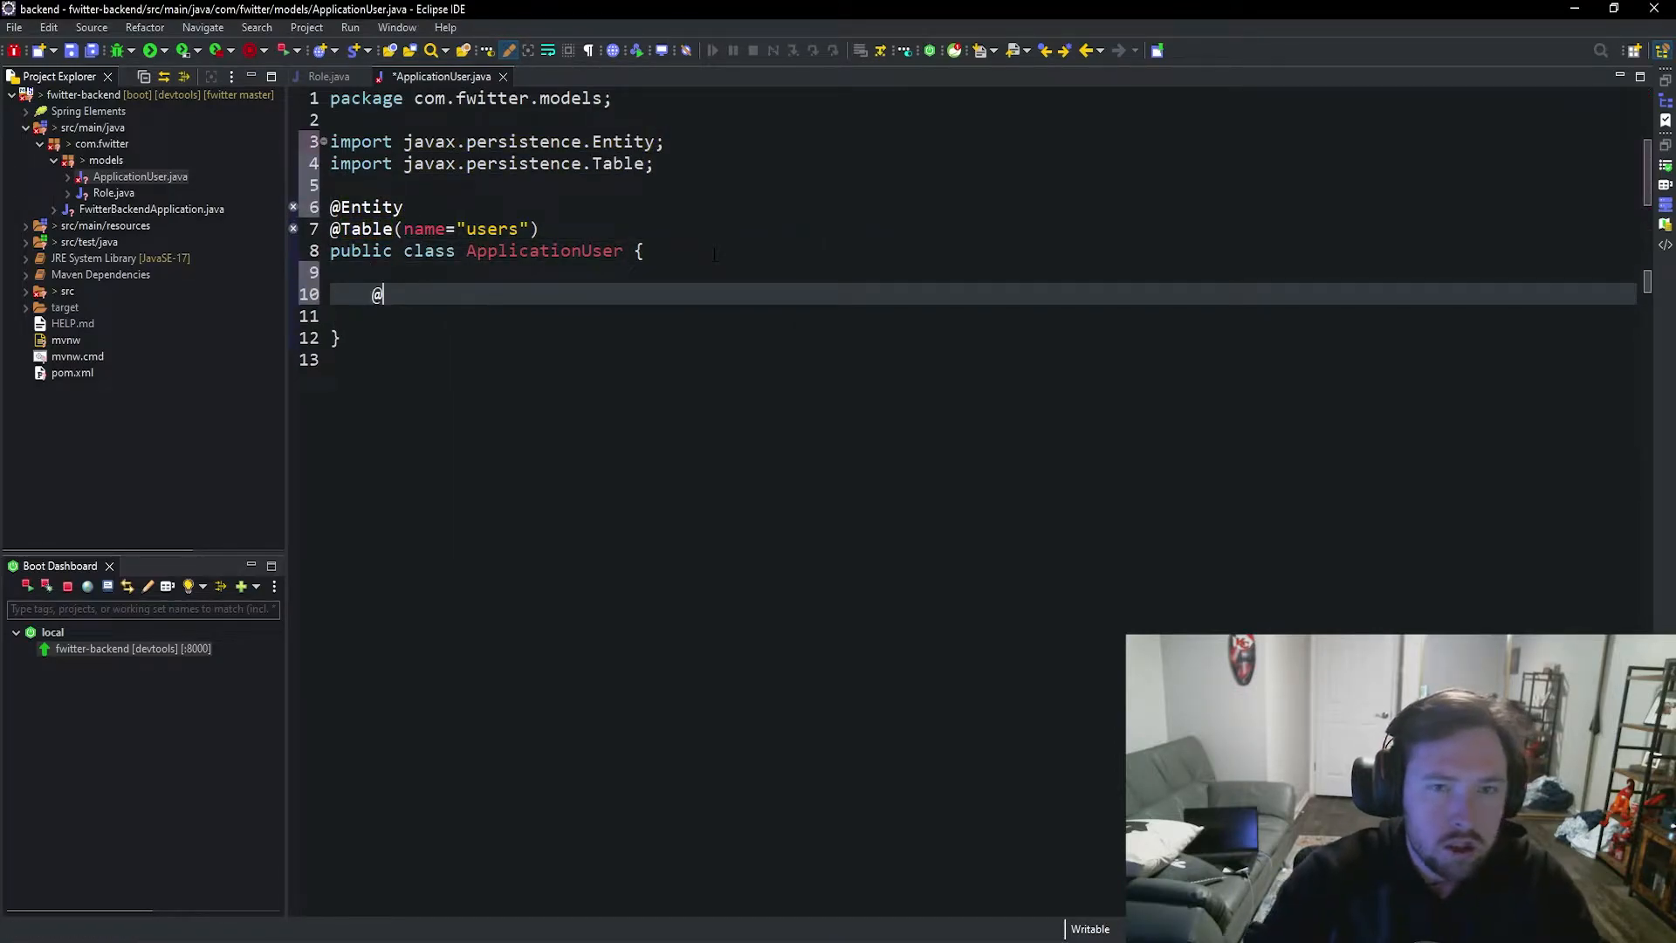
text(@Id)
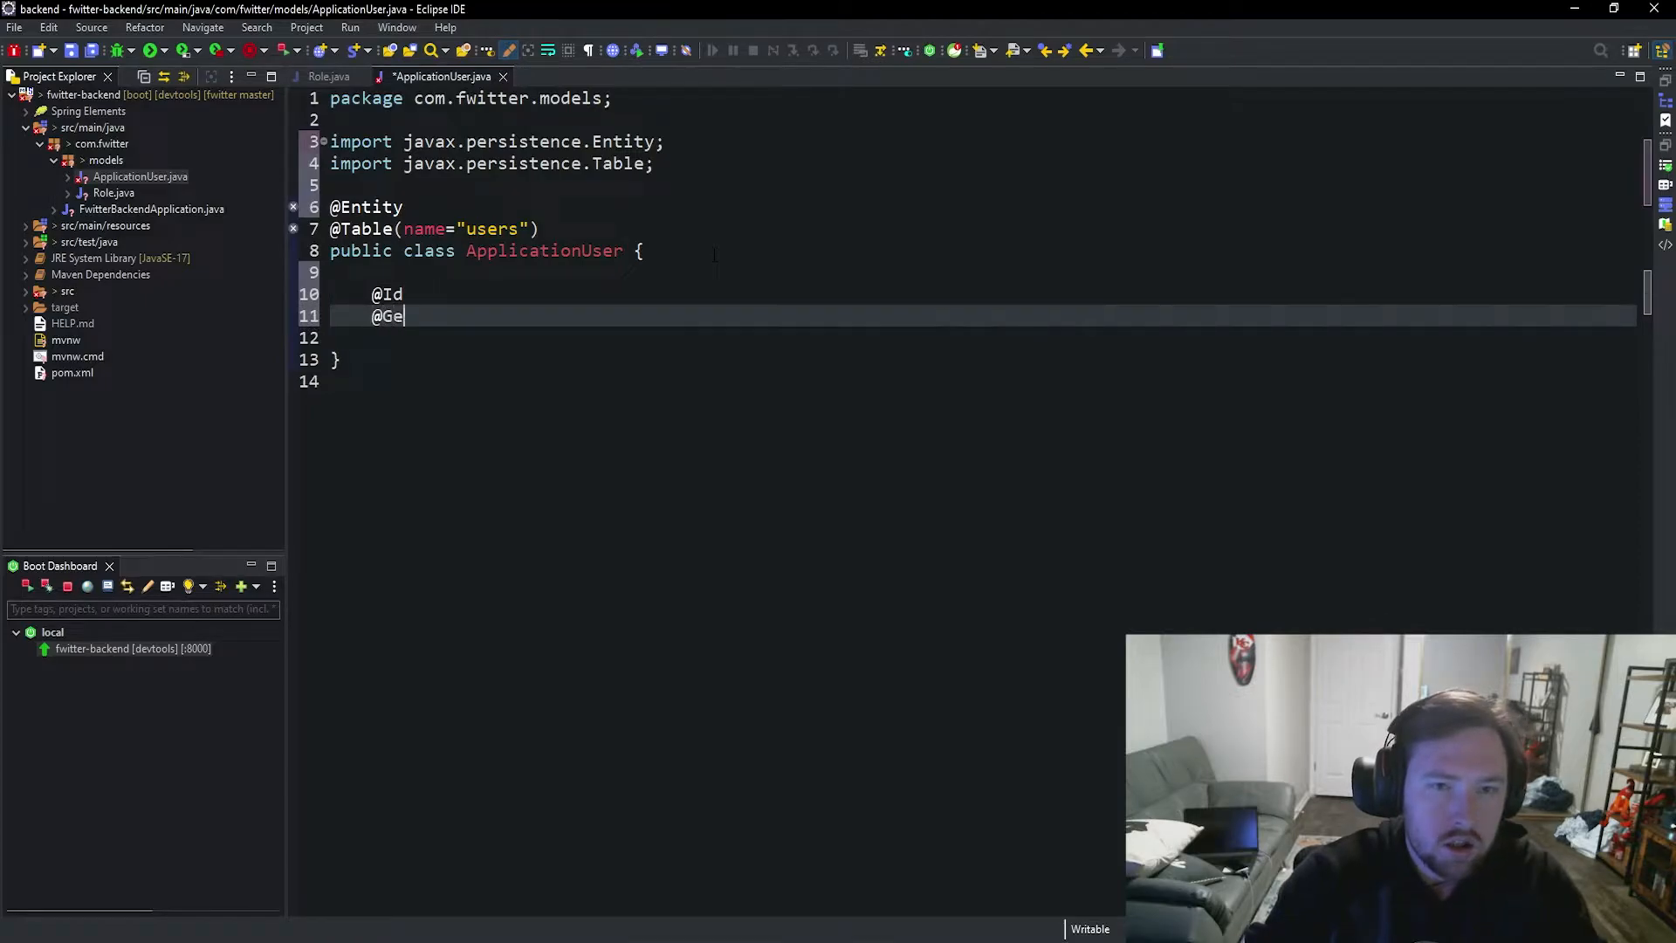
text(nerateda)
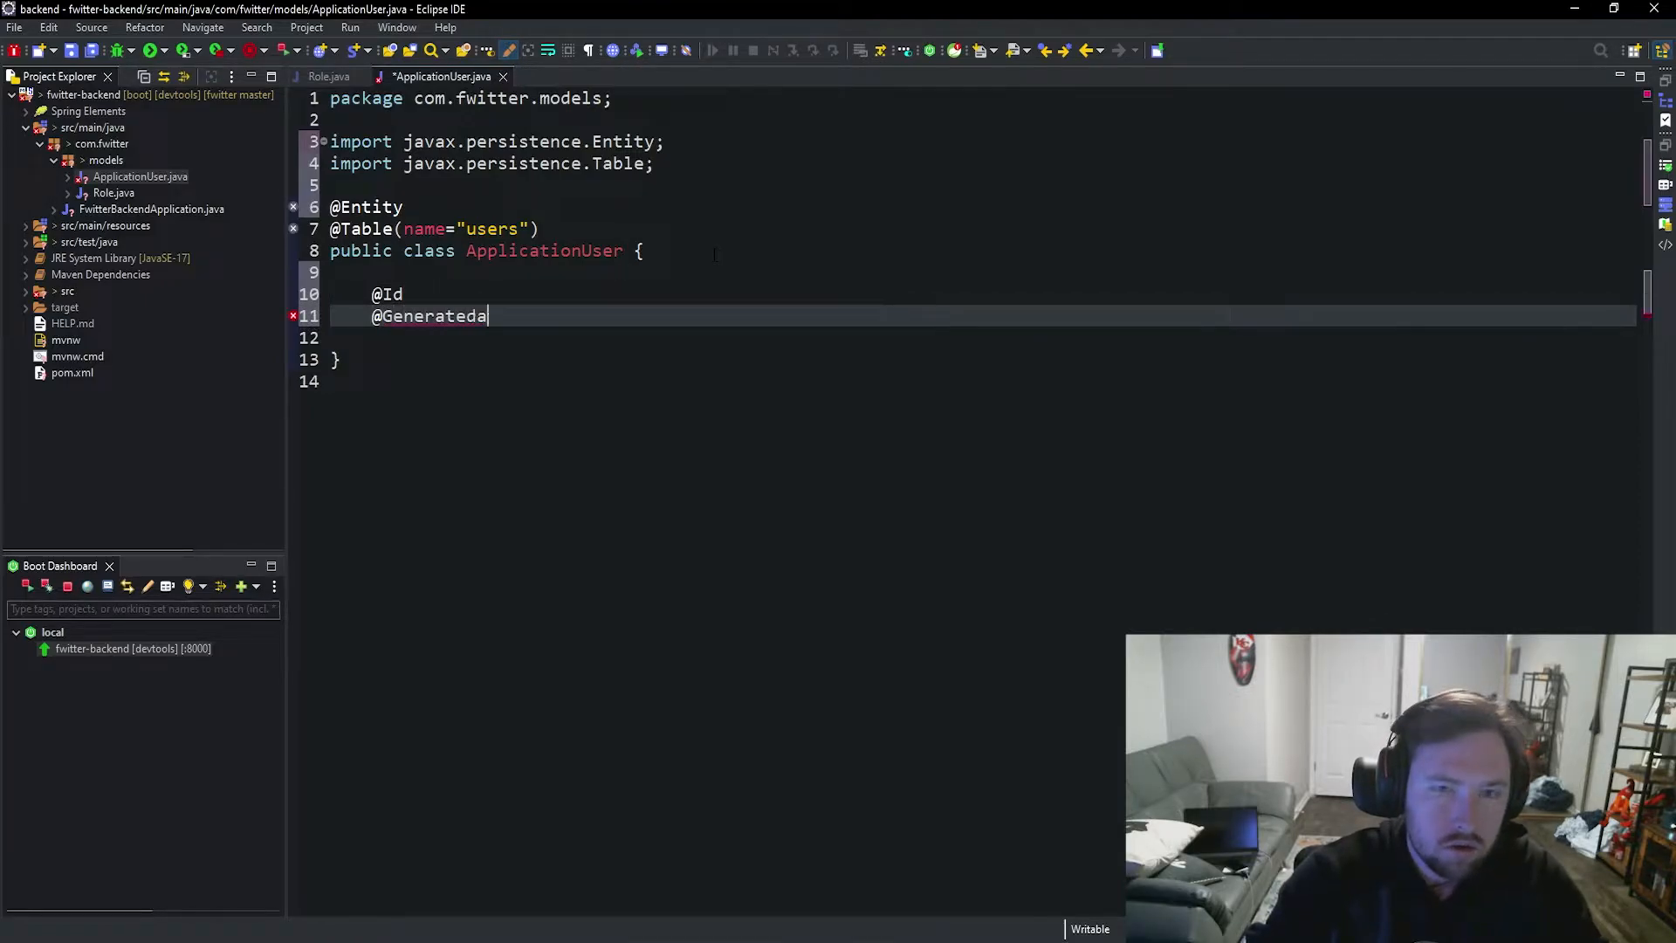
text(VB)
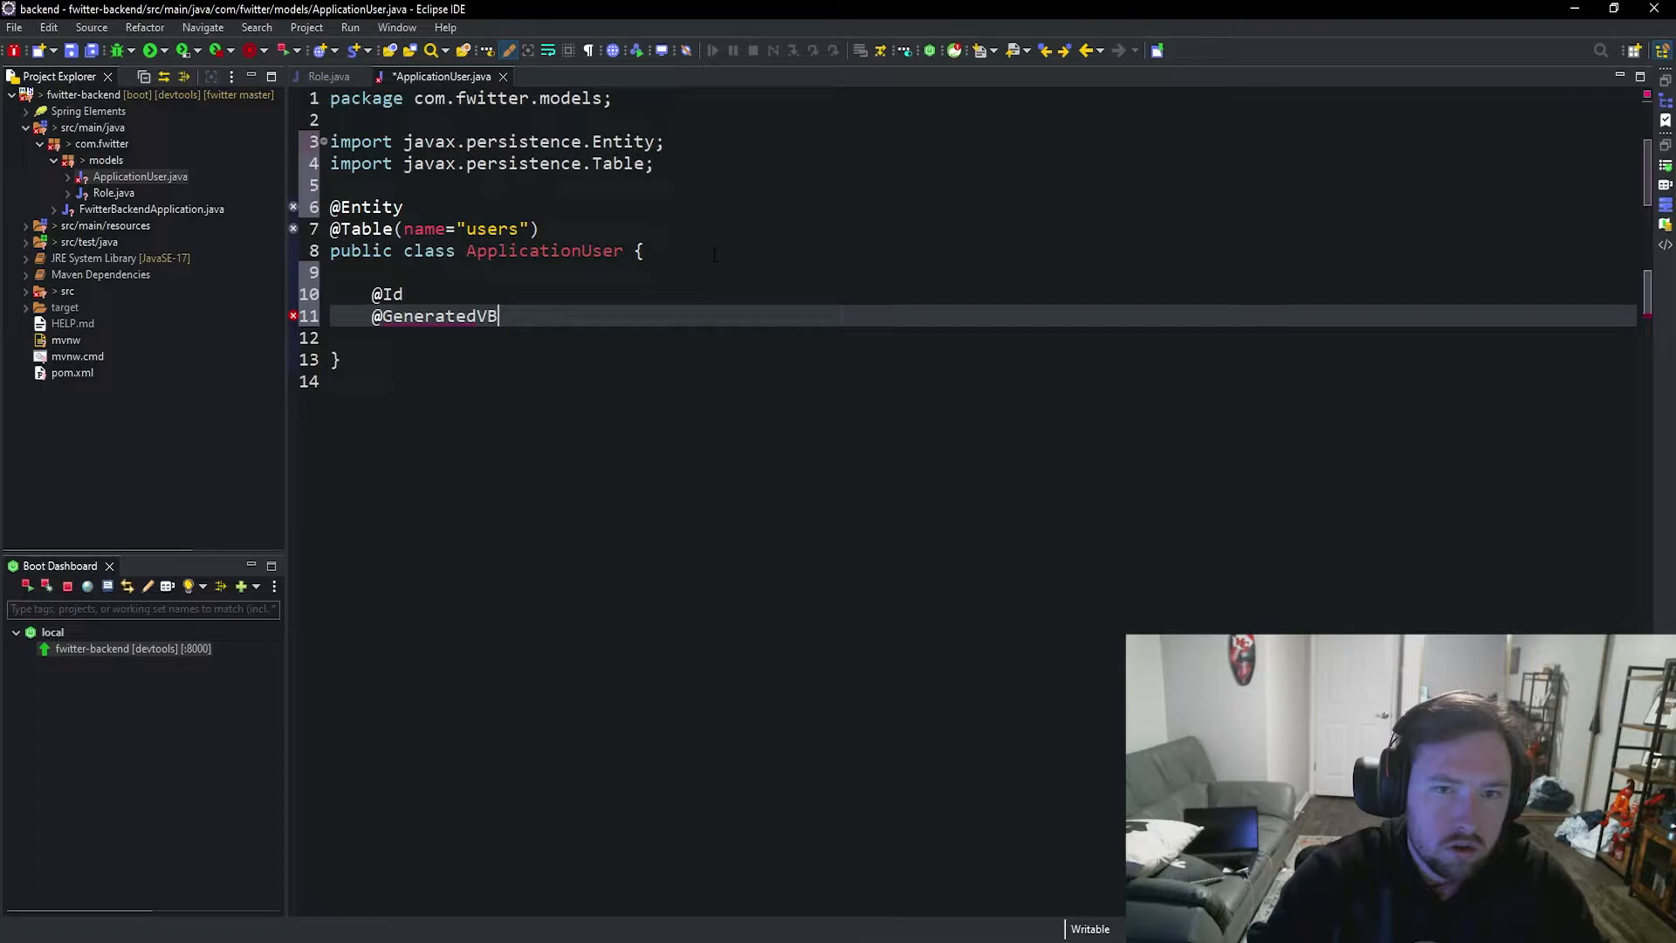
text(alue)
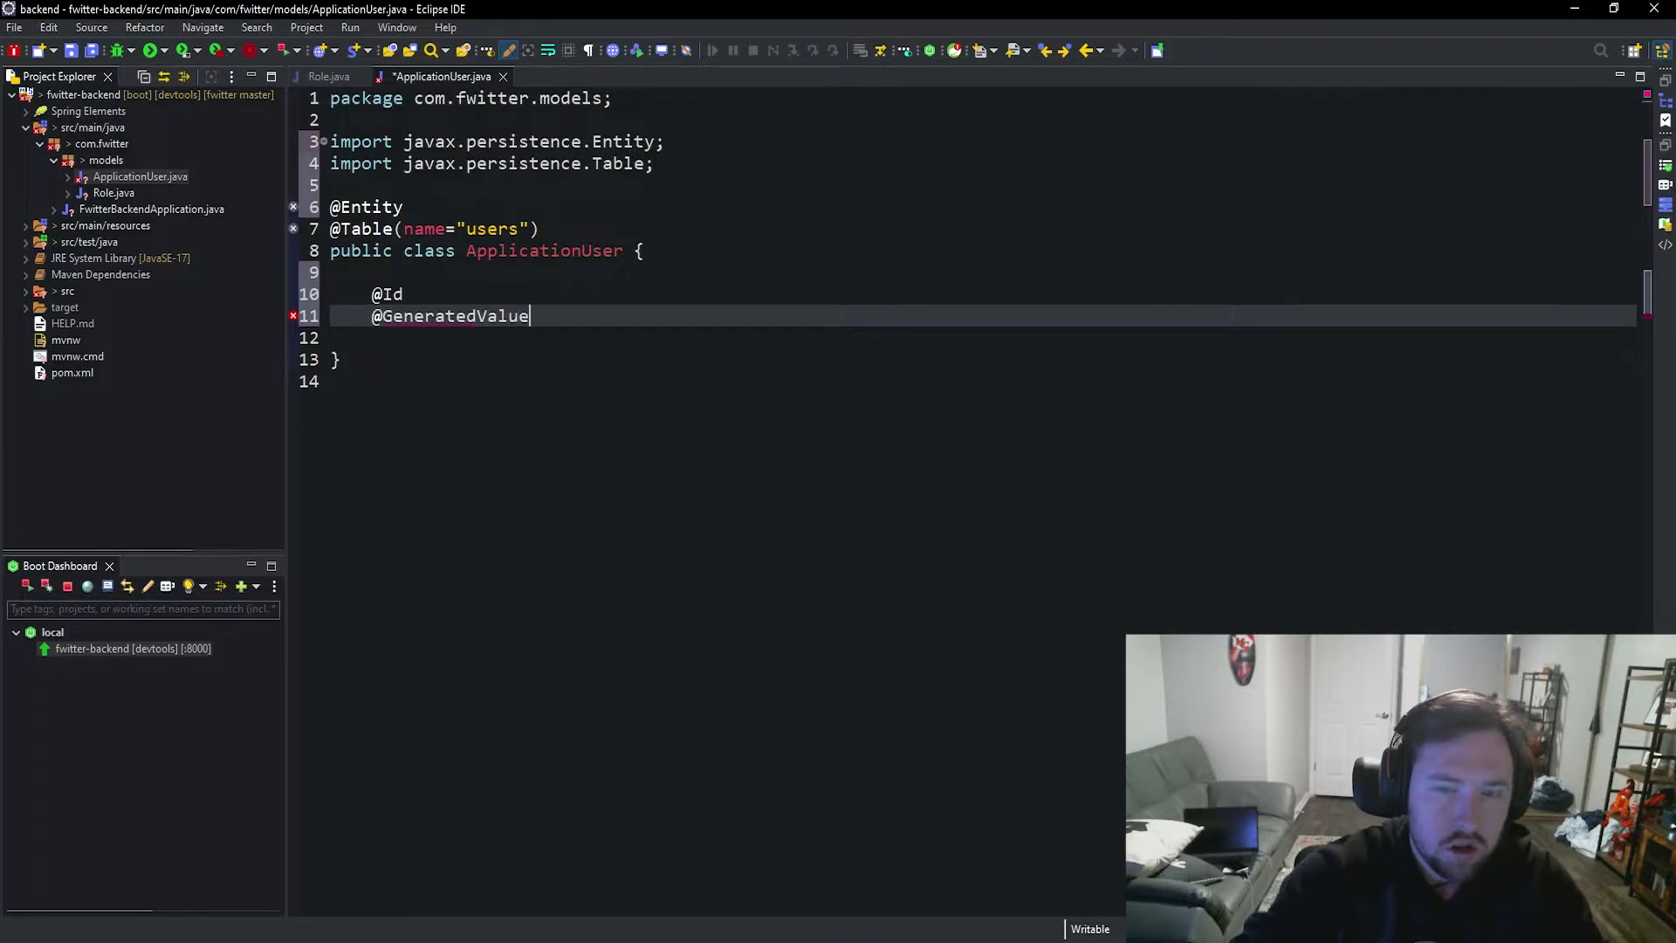
text(("s"))
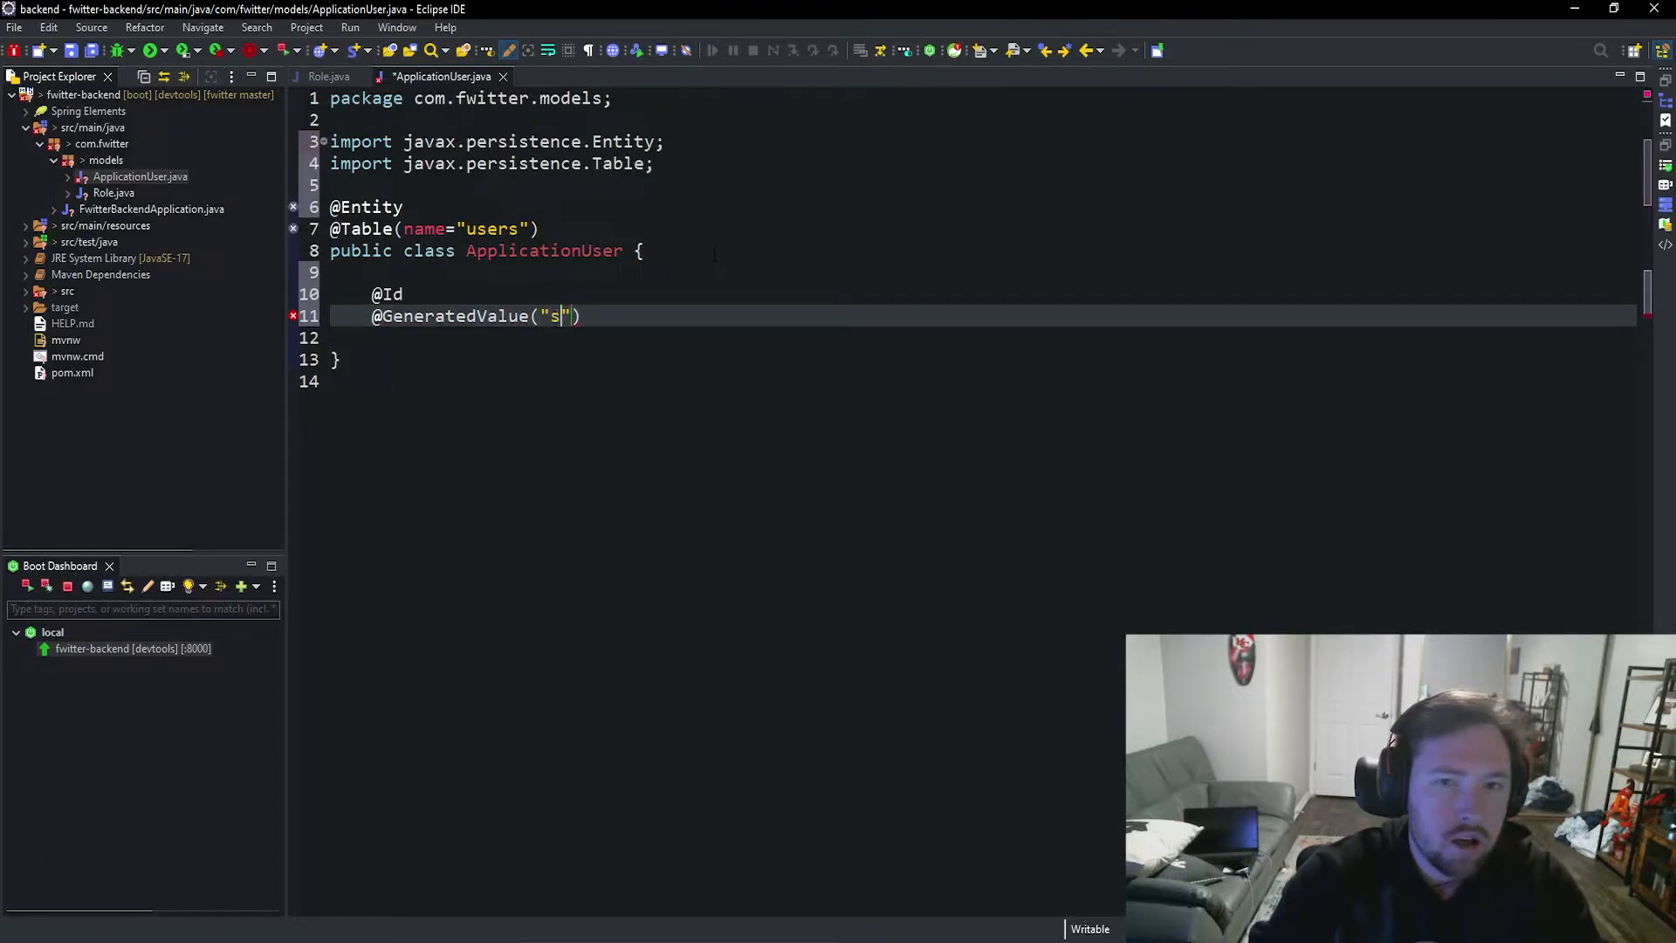
text(t)
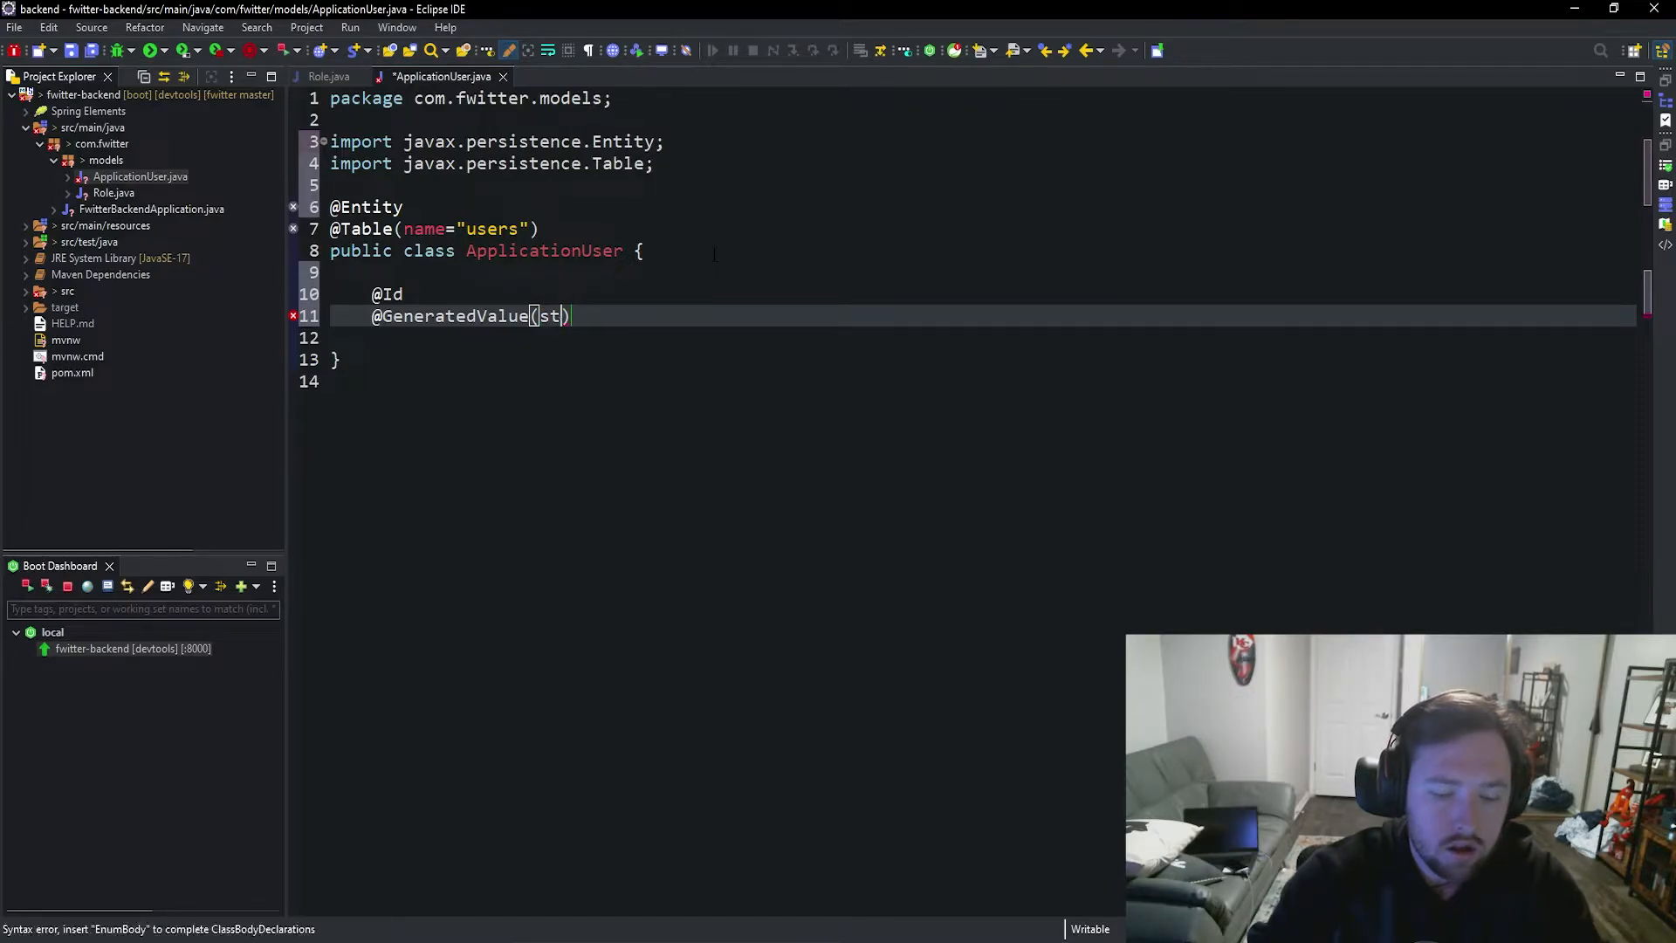
text(rategy=)
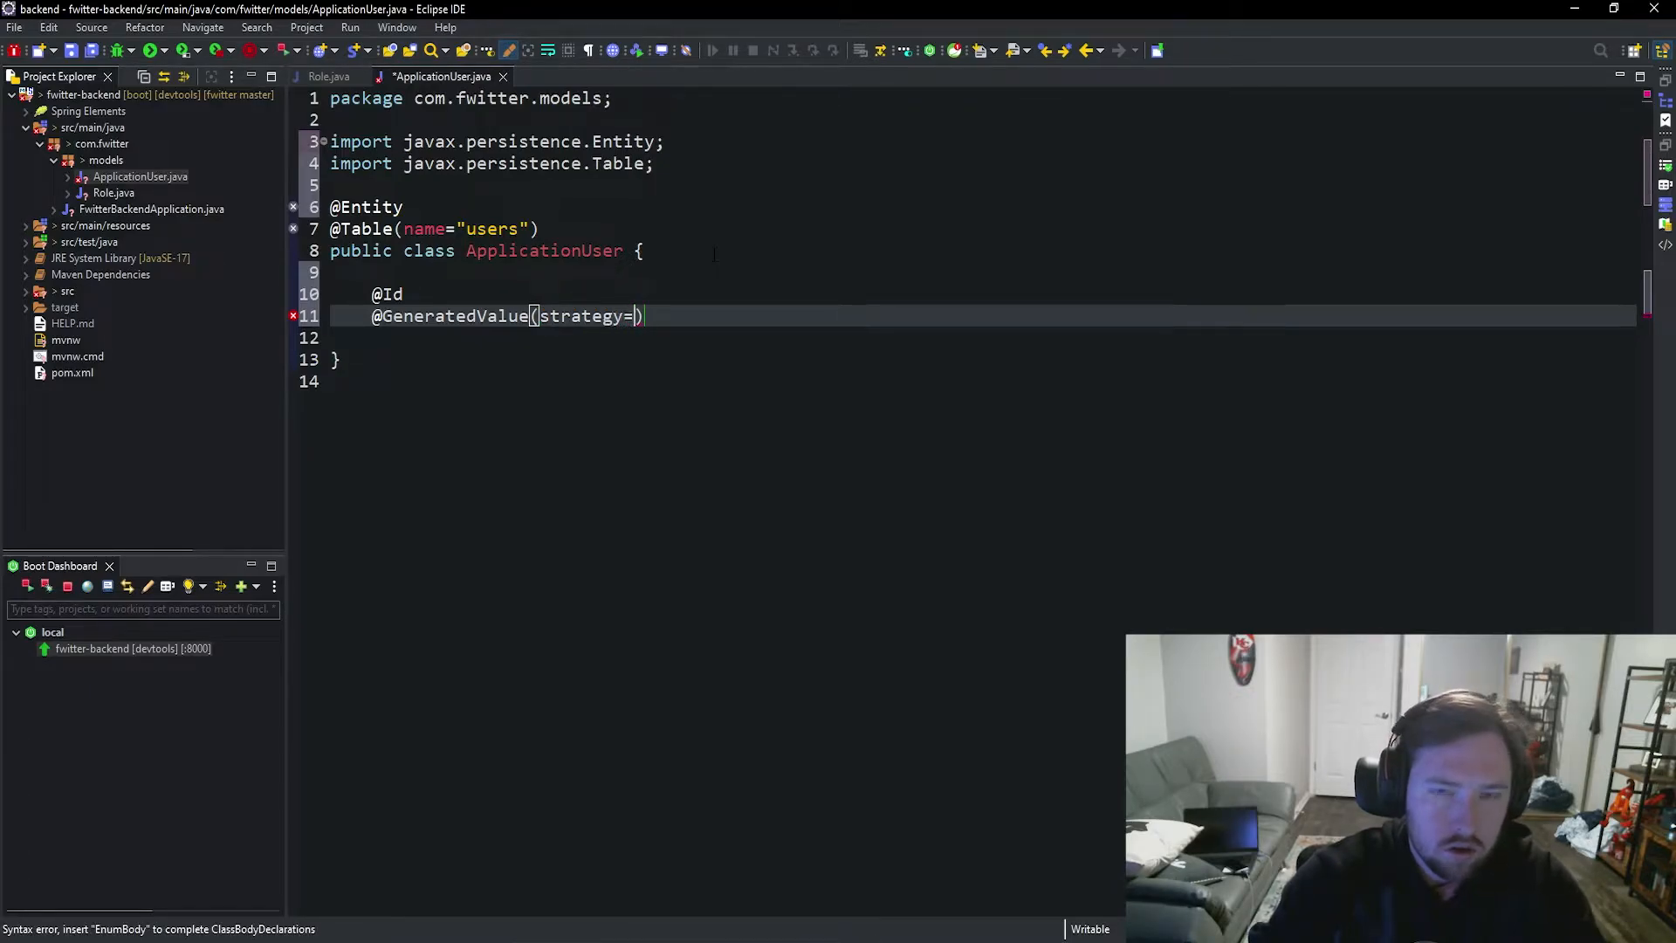
text(Generation)
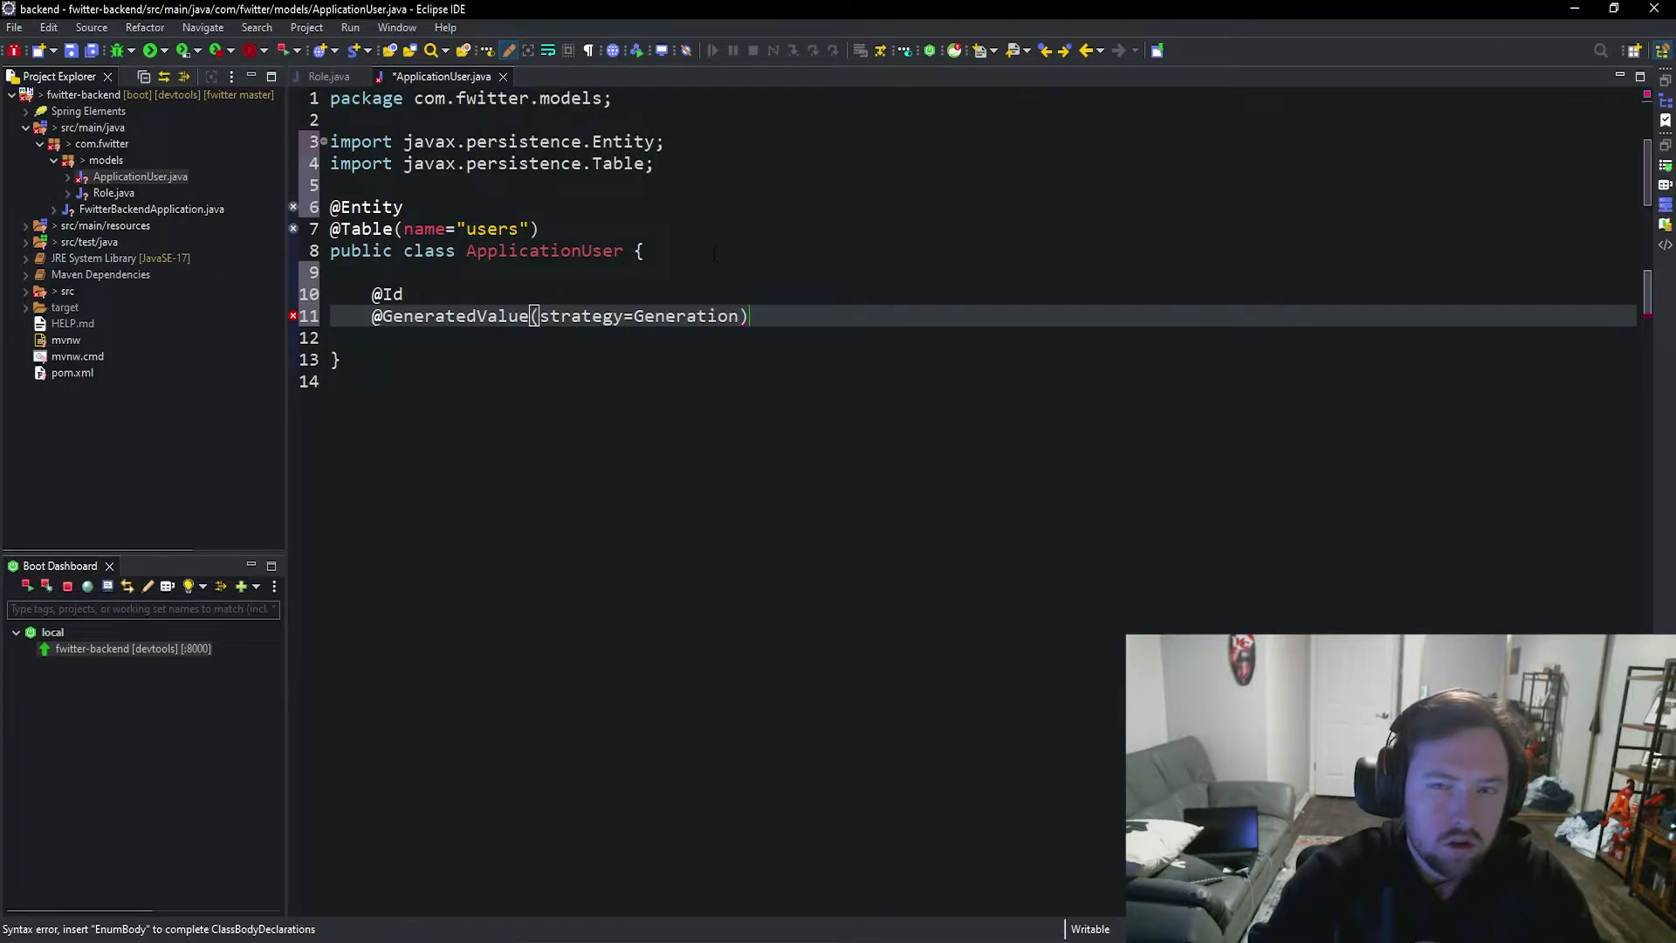
text(Type.)
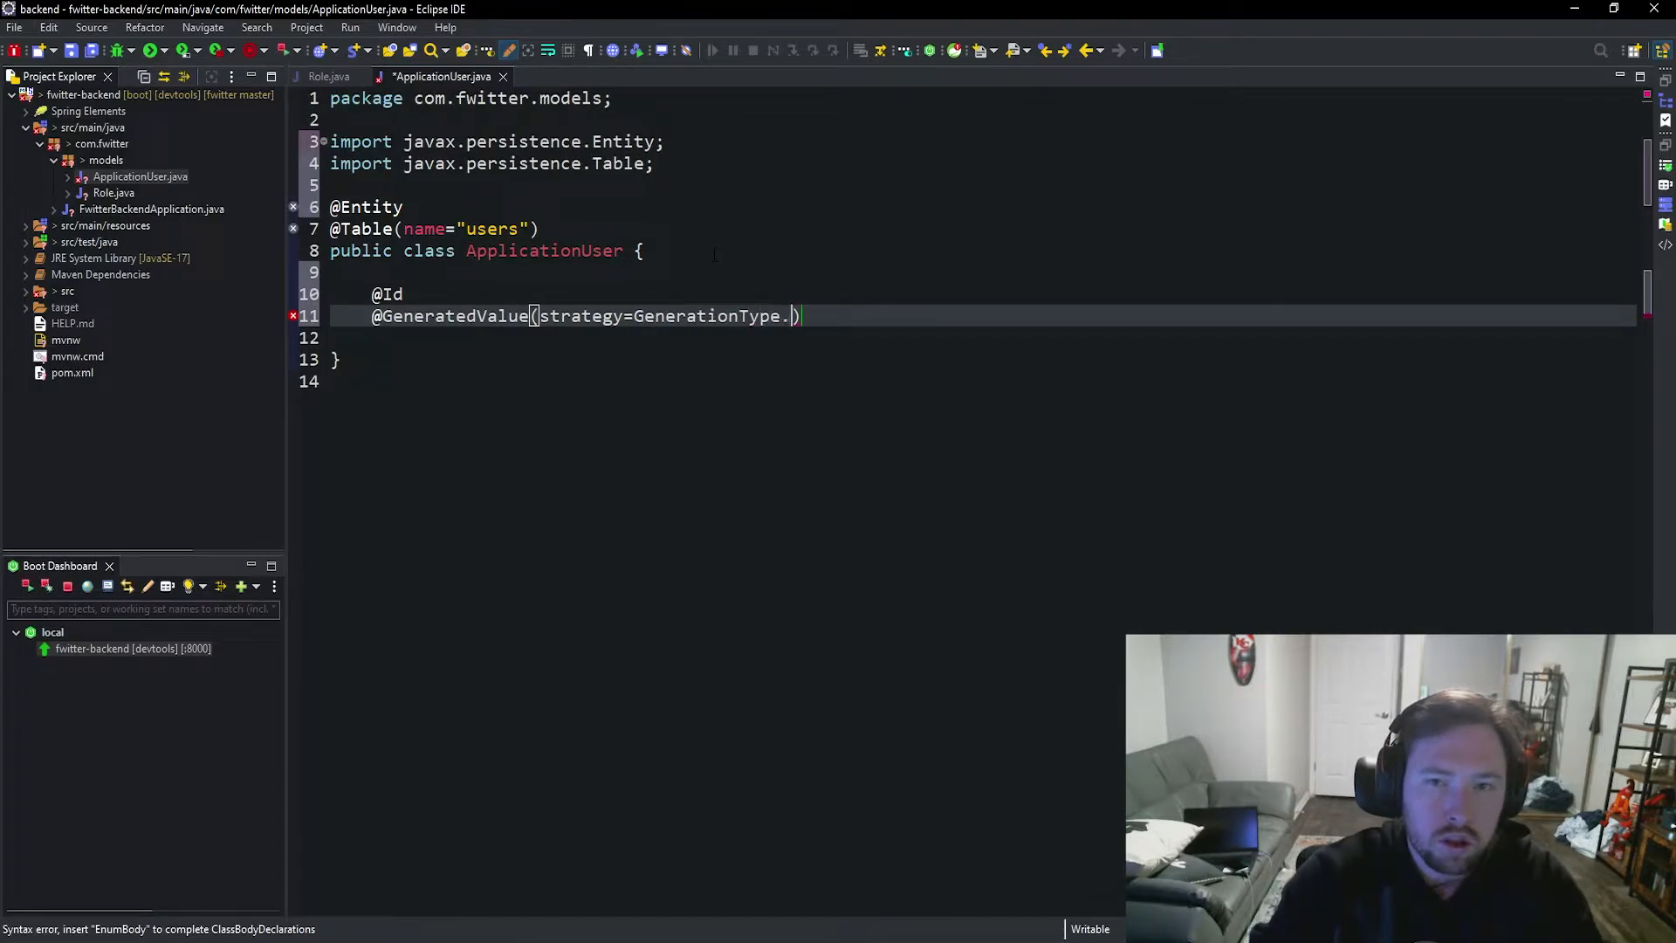
text(AUTO)
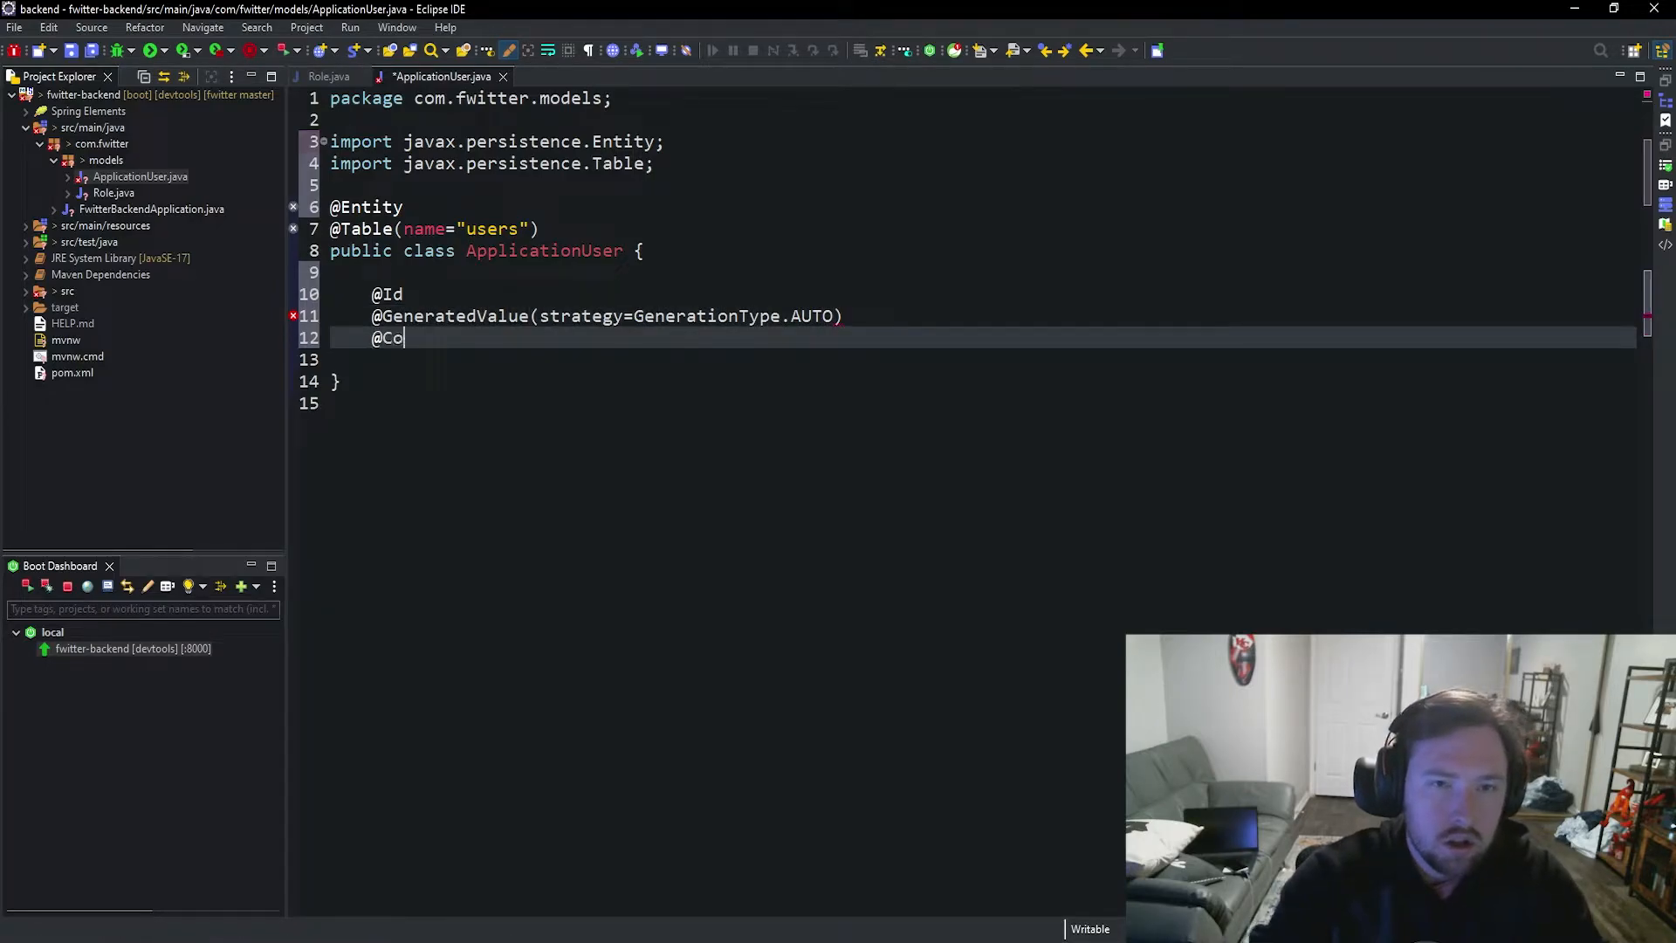
text(lumn())
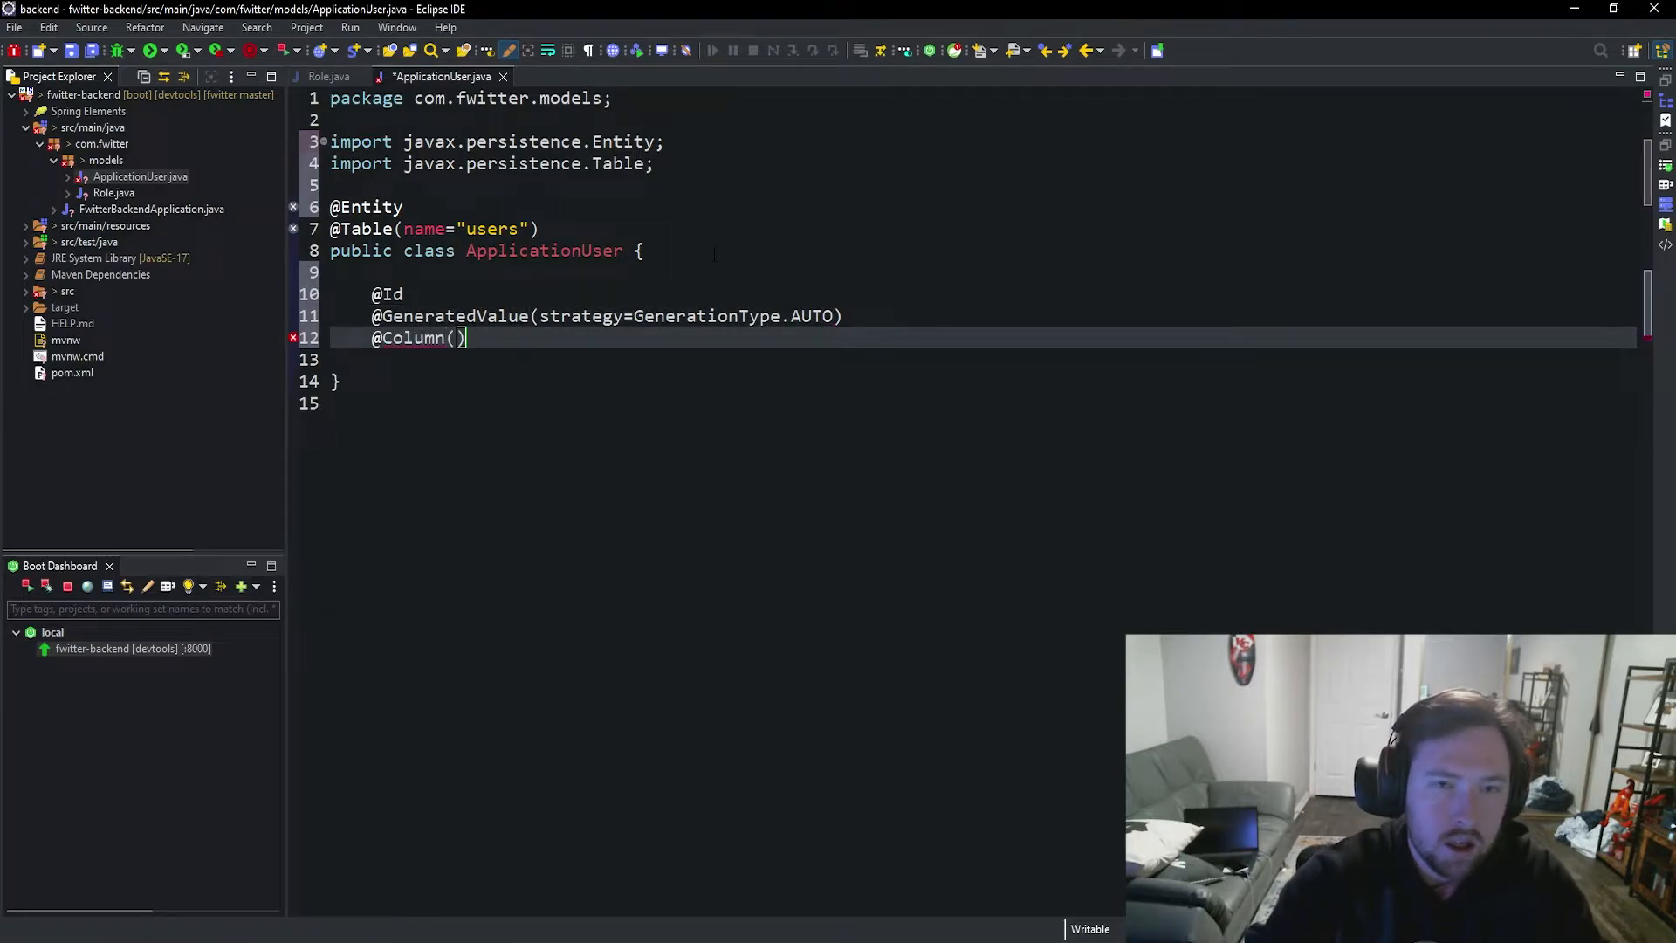
text(name="user_id)
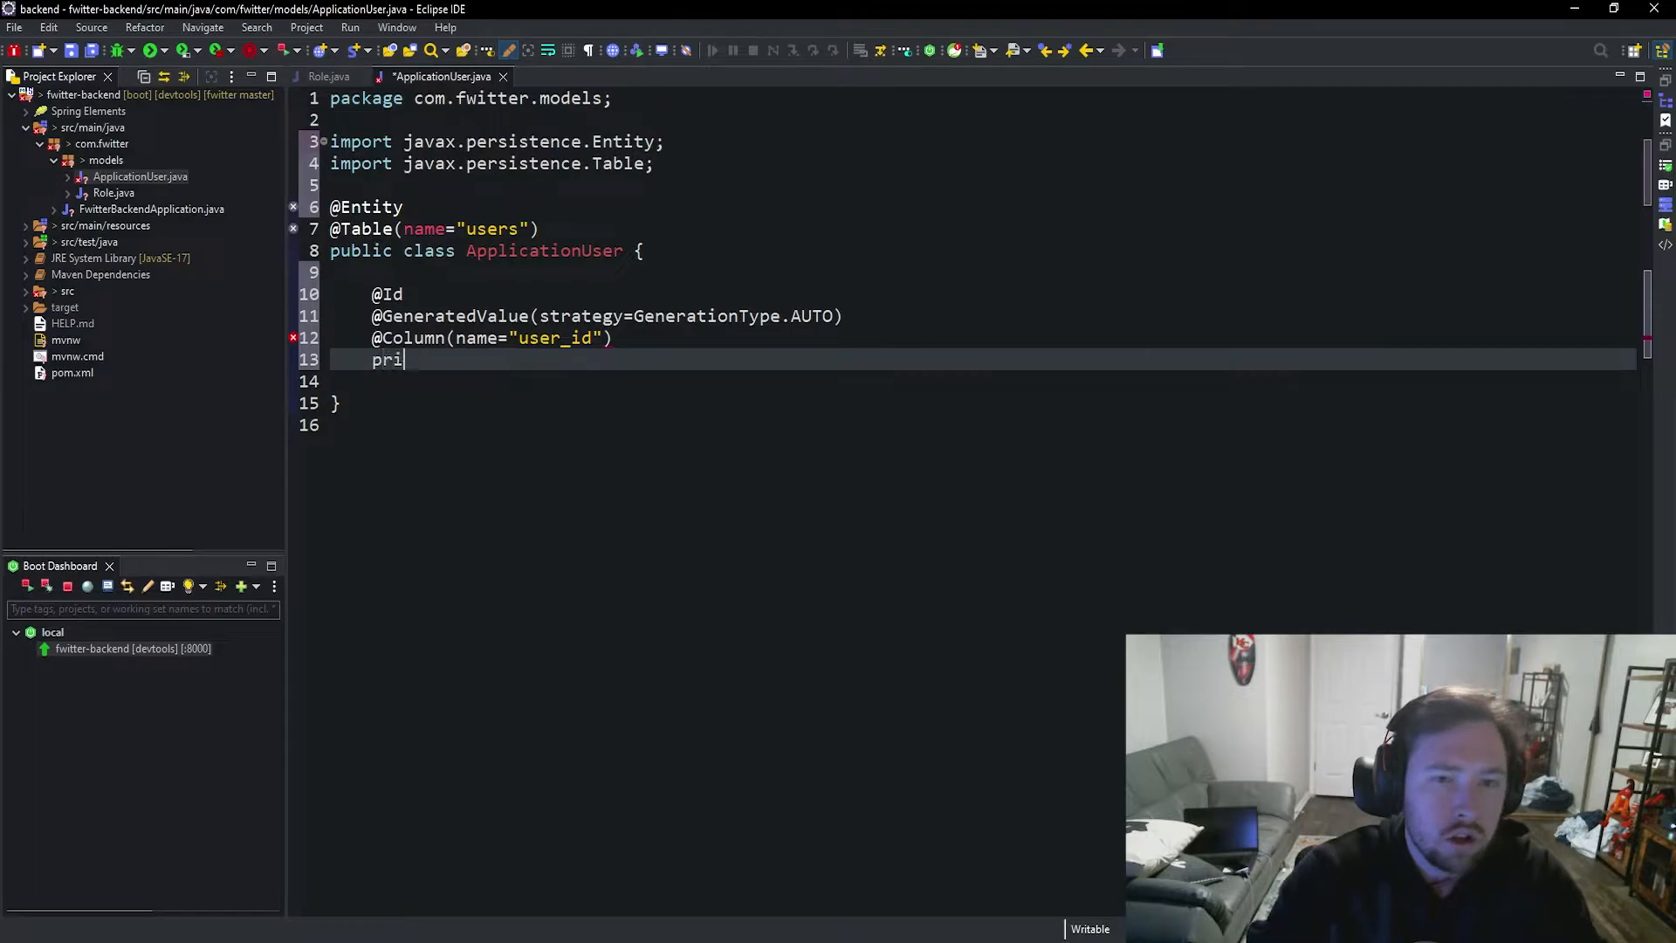
text(vate Integer)
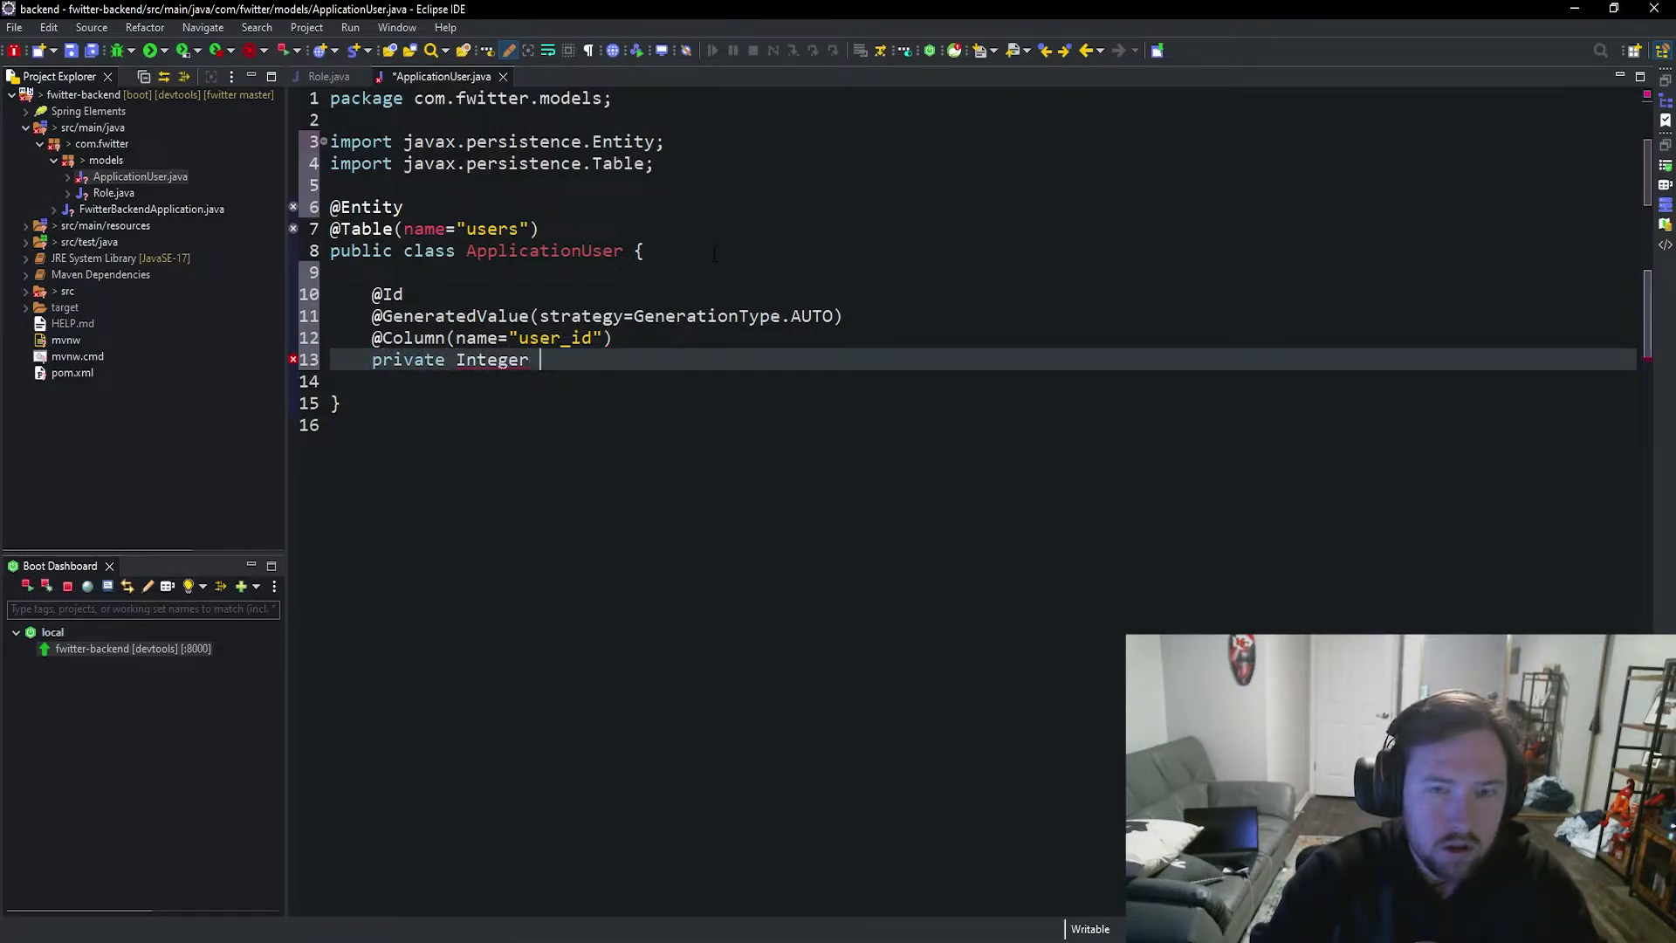
text(userId)
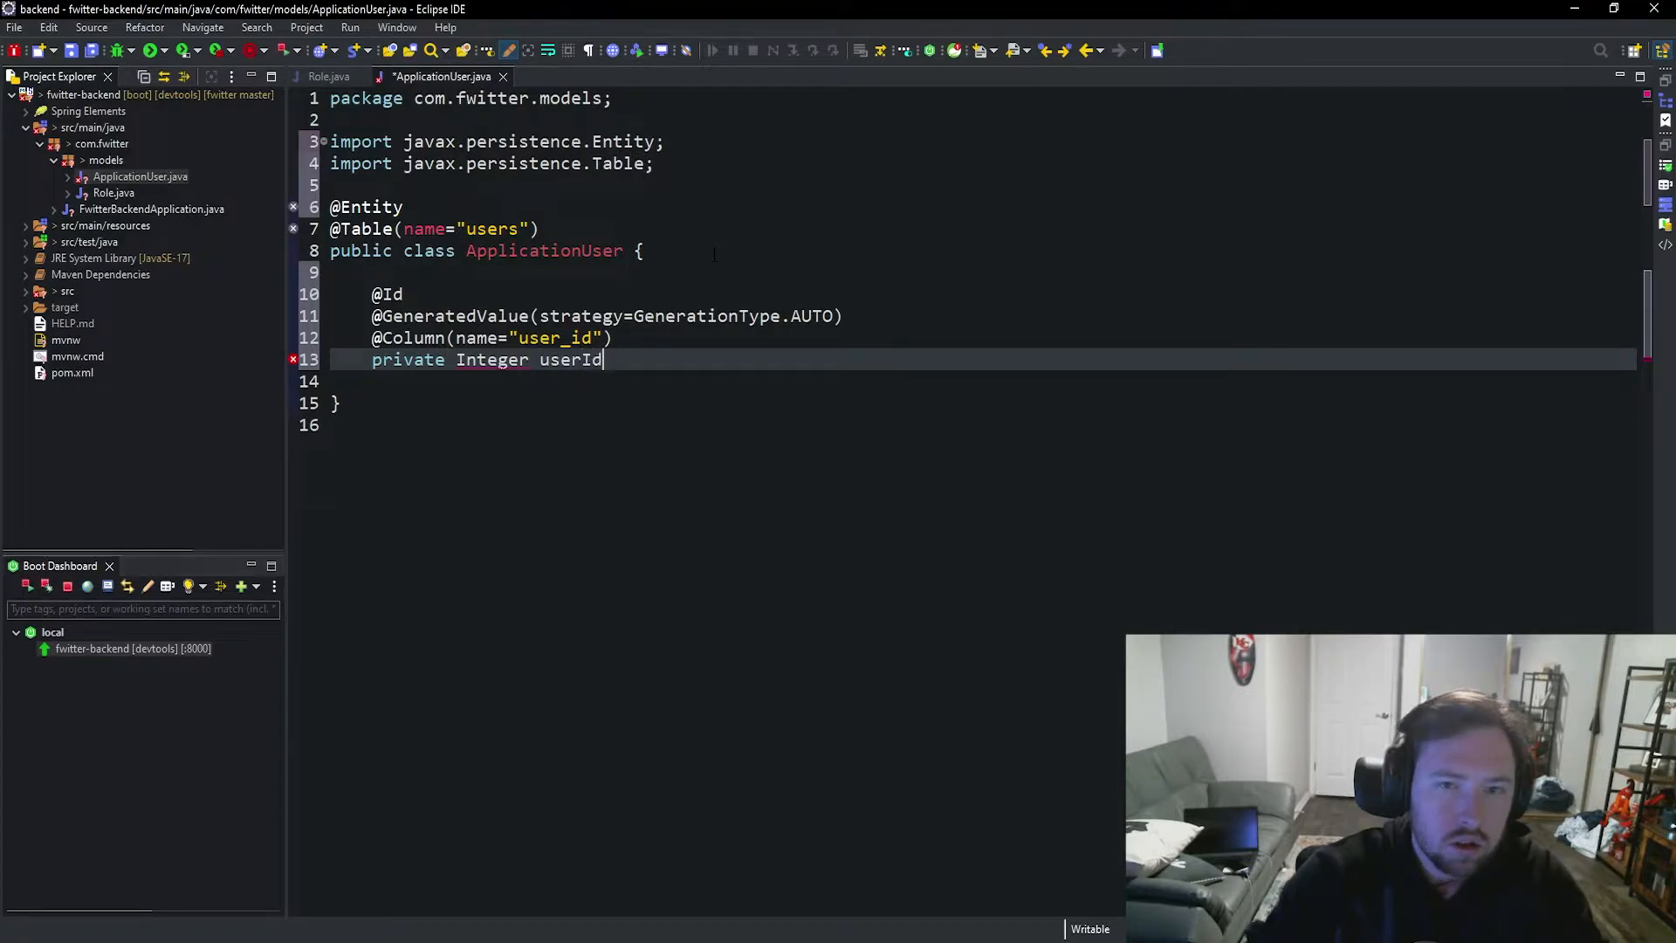
text(;)
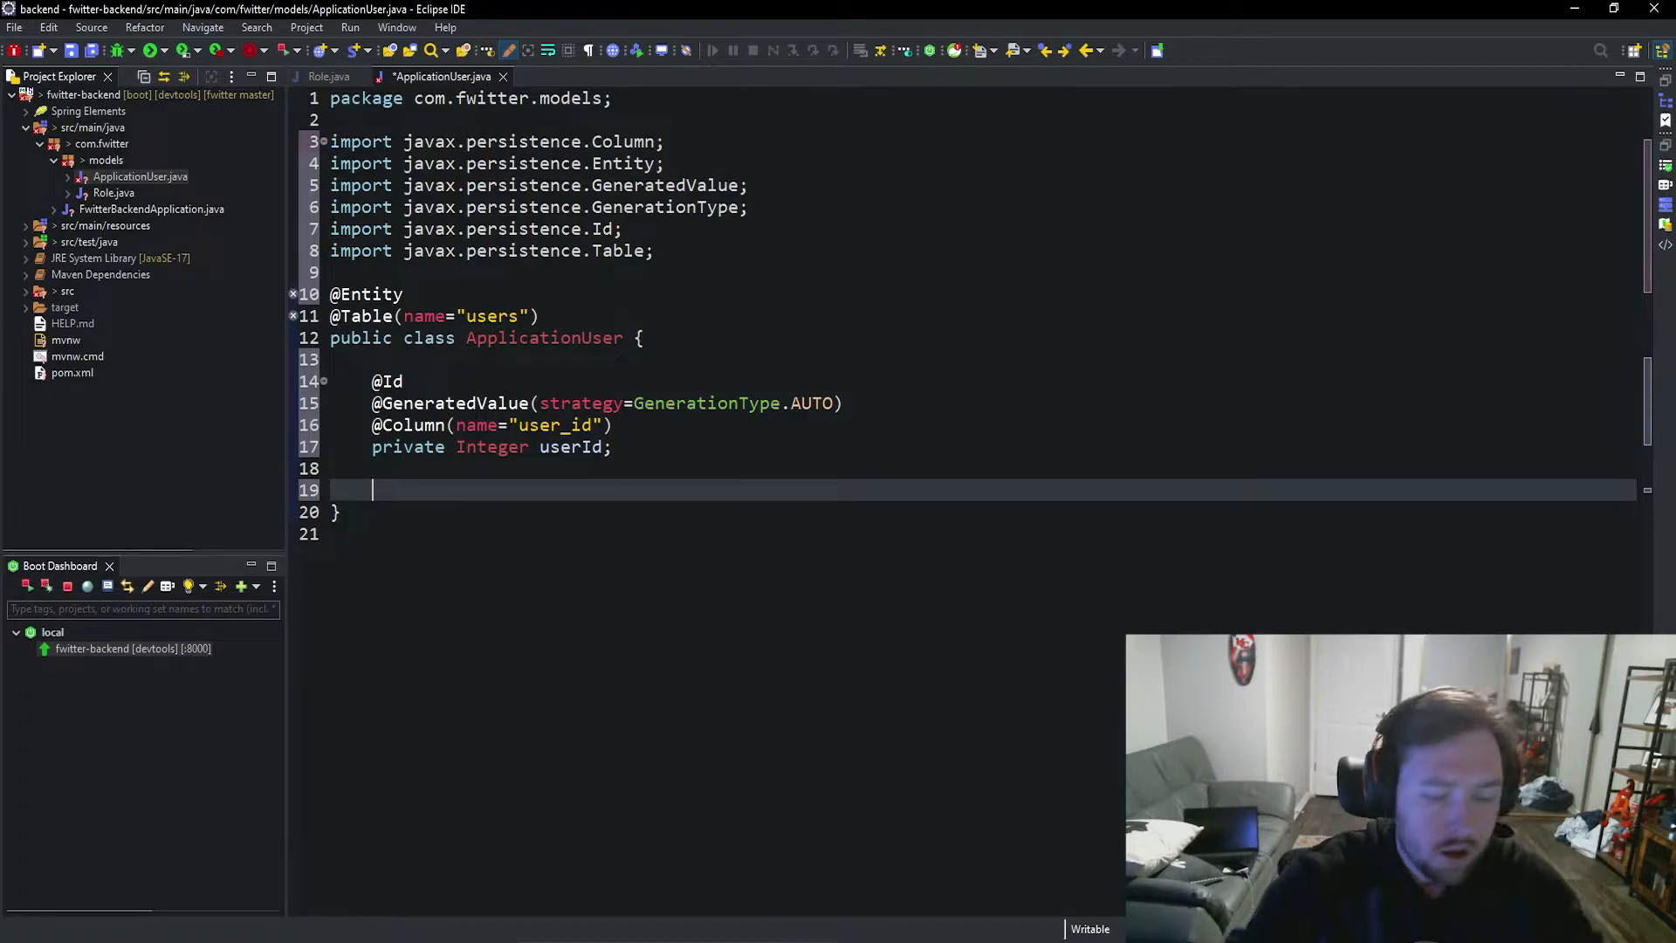
Declare private String firstName; and private String lastName; fields.
text(private sTRI)
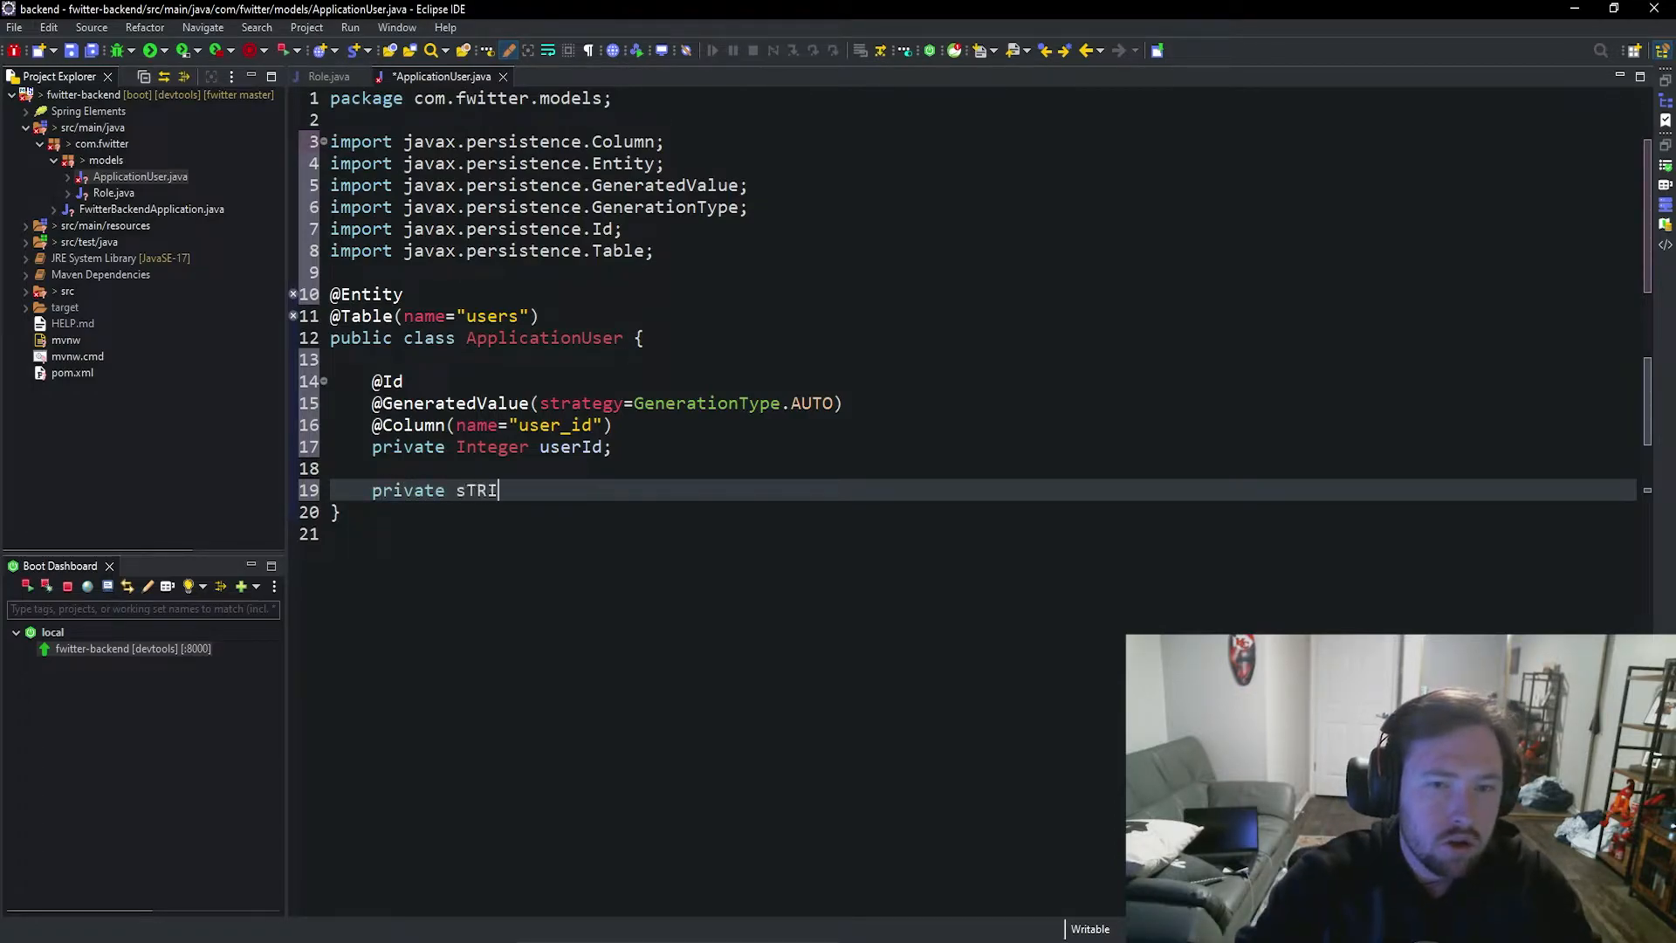
text(String)
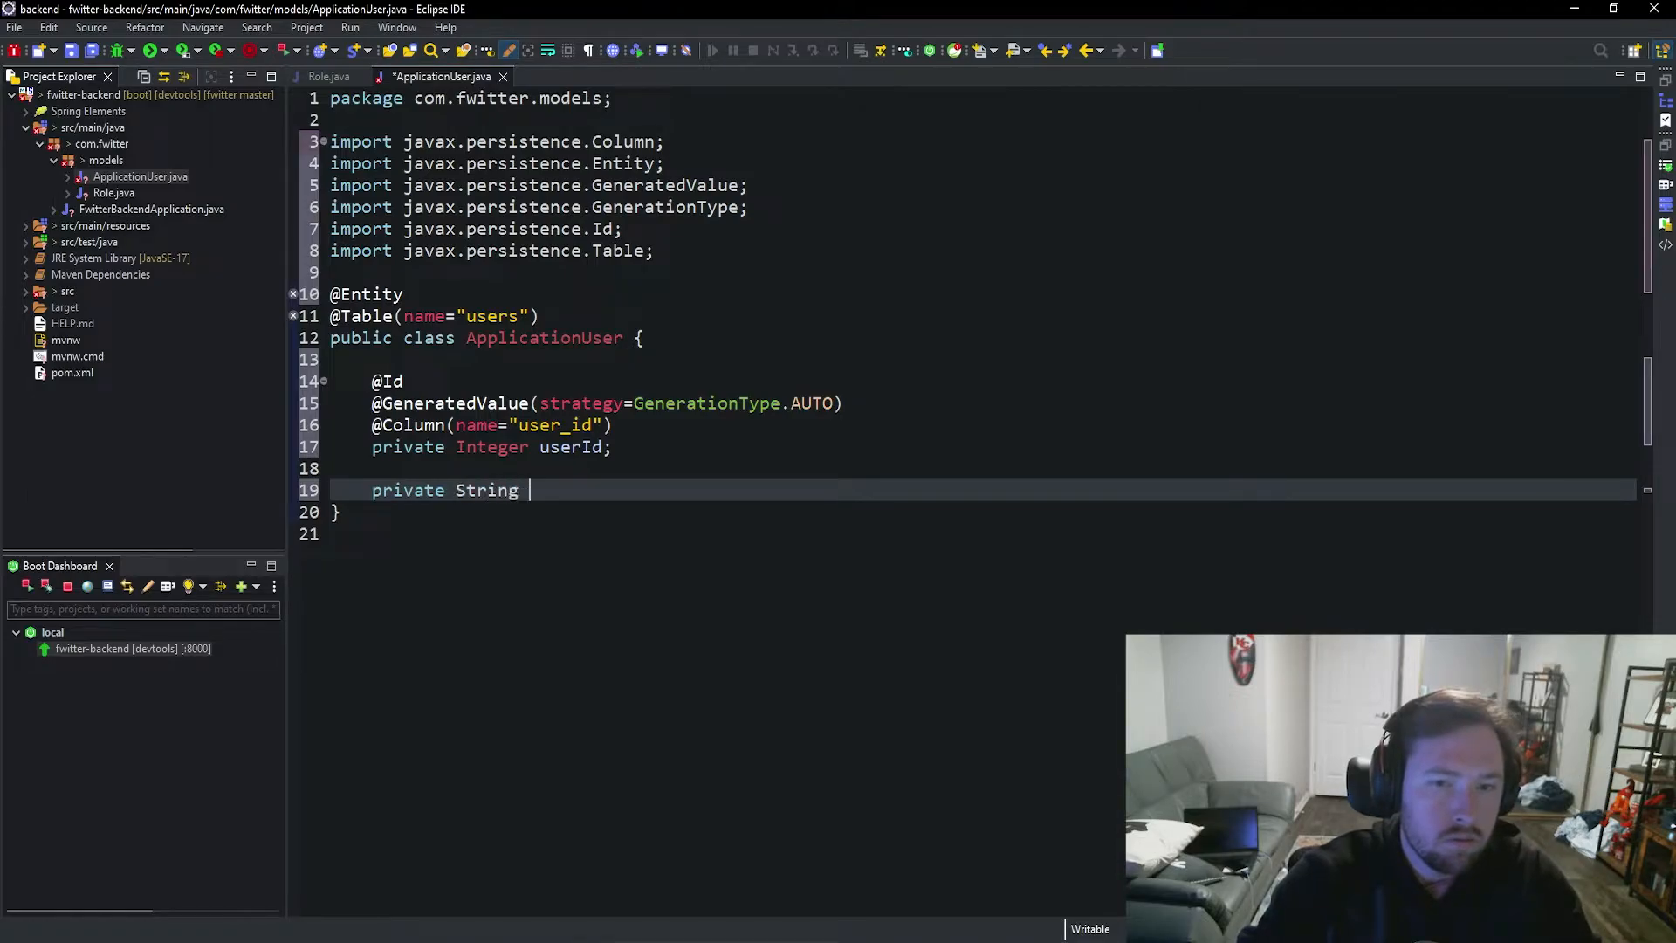
text(firstName;)
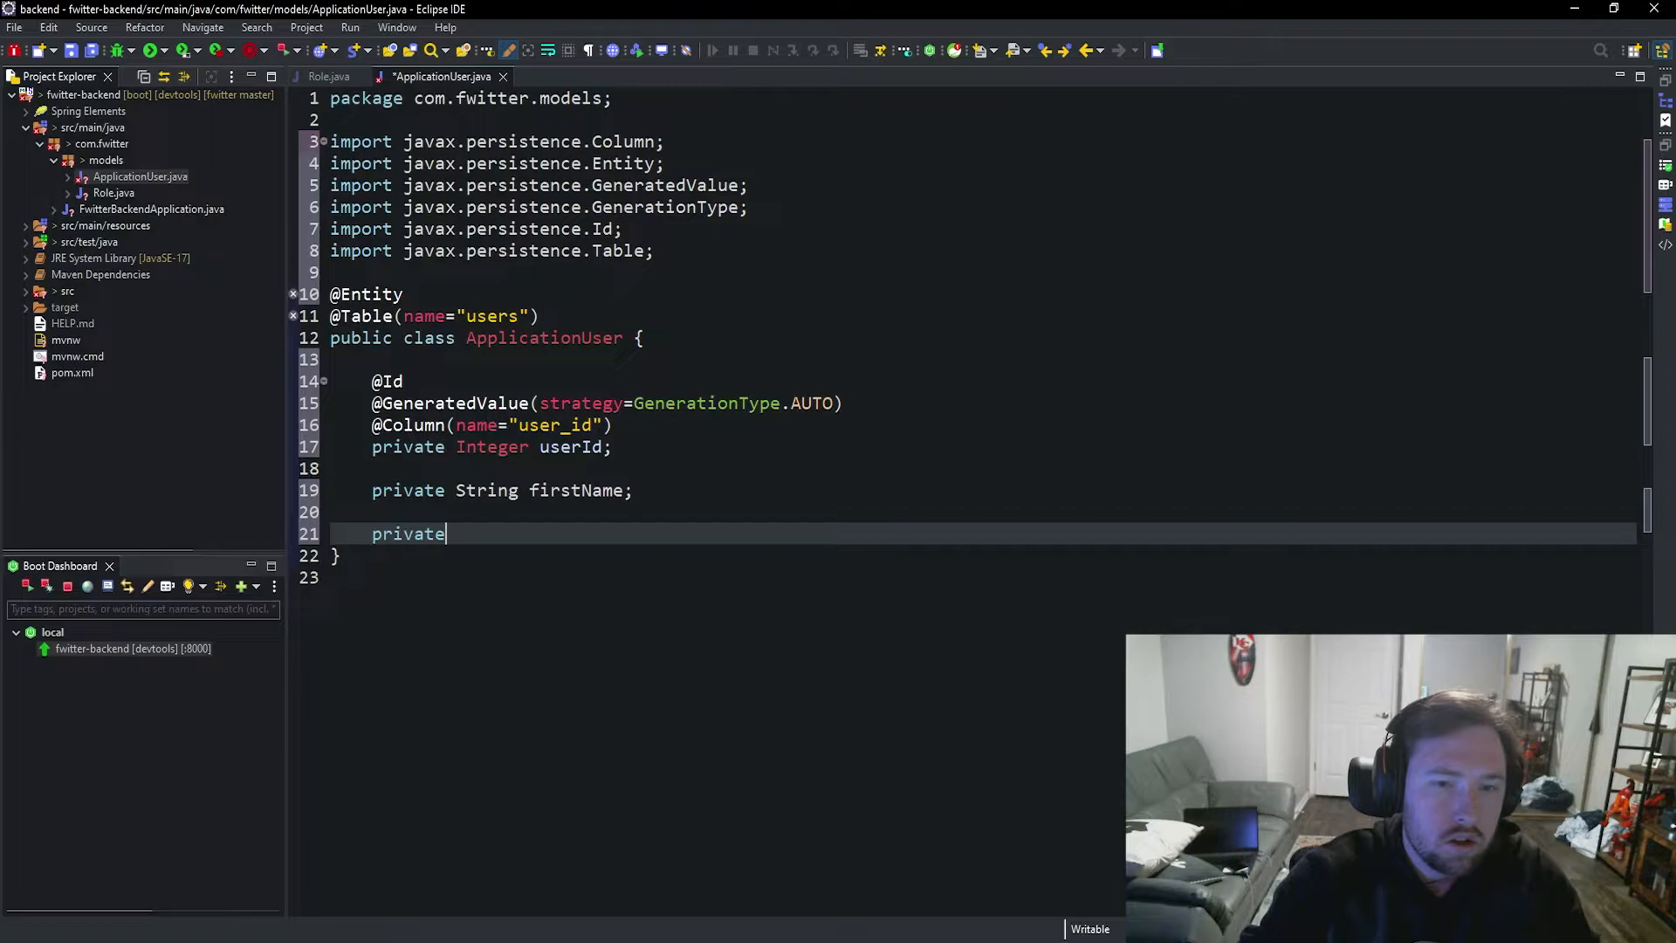
text(String lastNam)
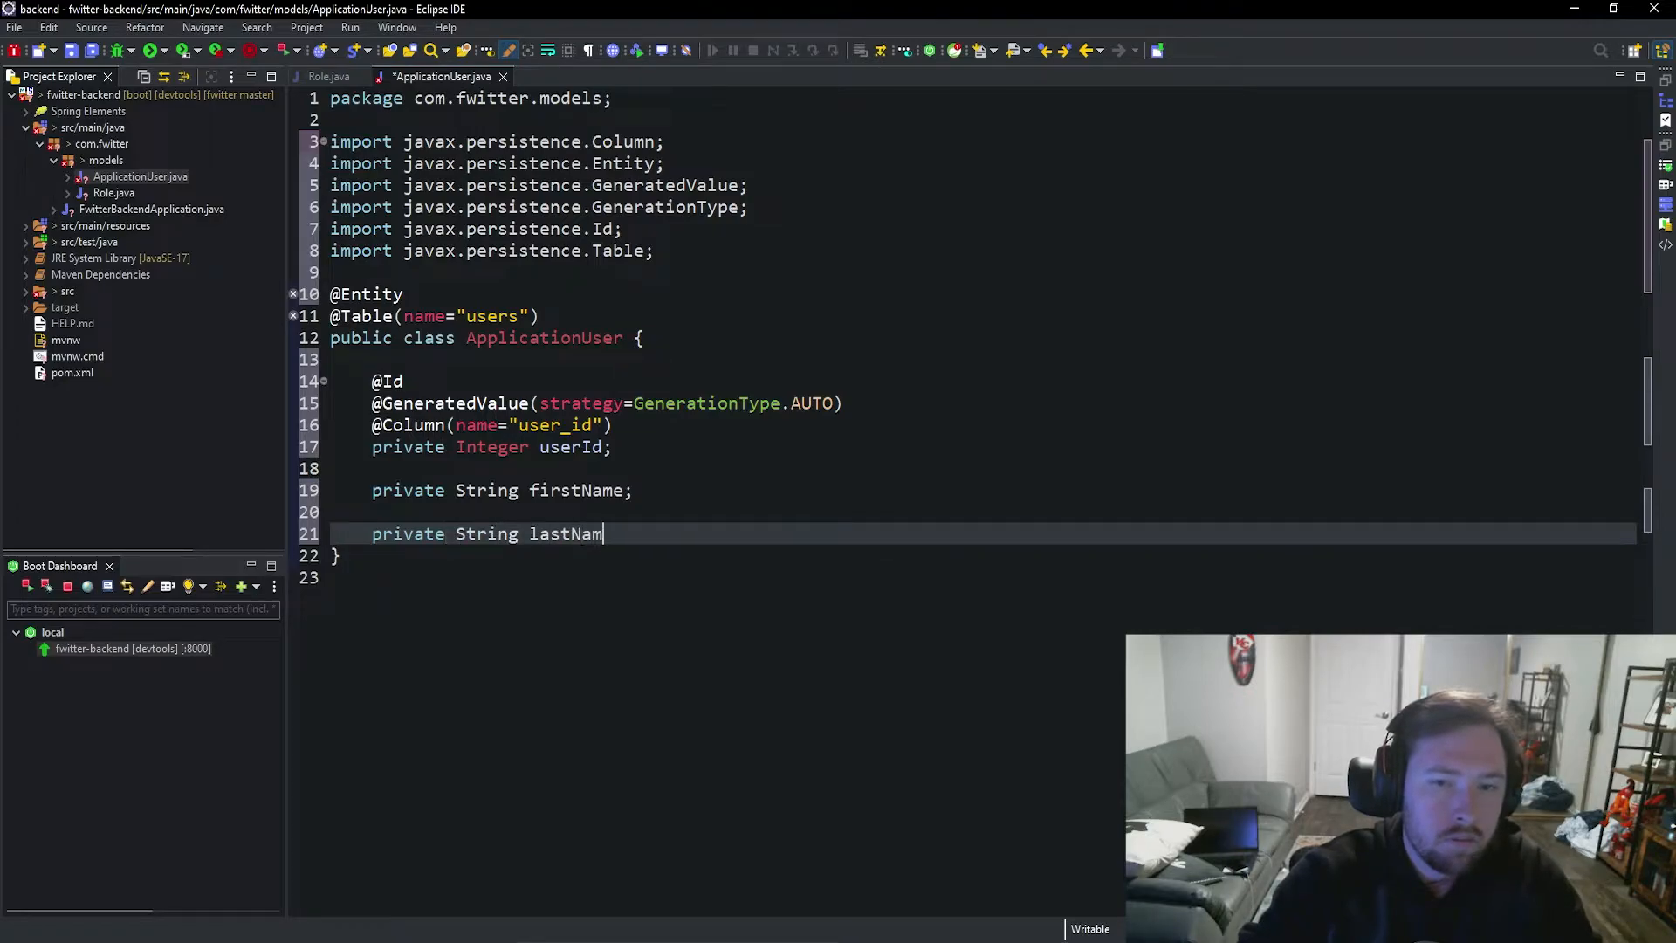
text(e;)
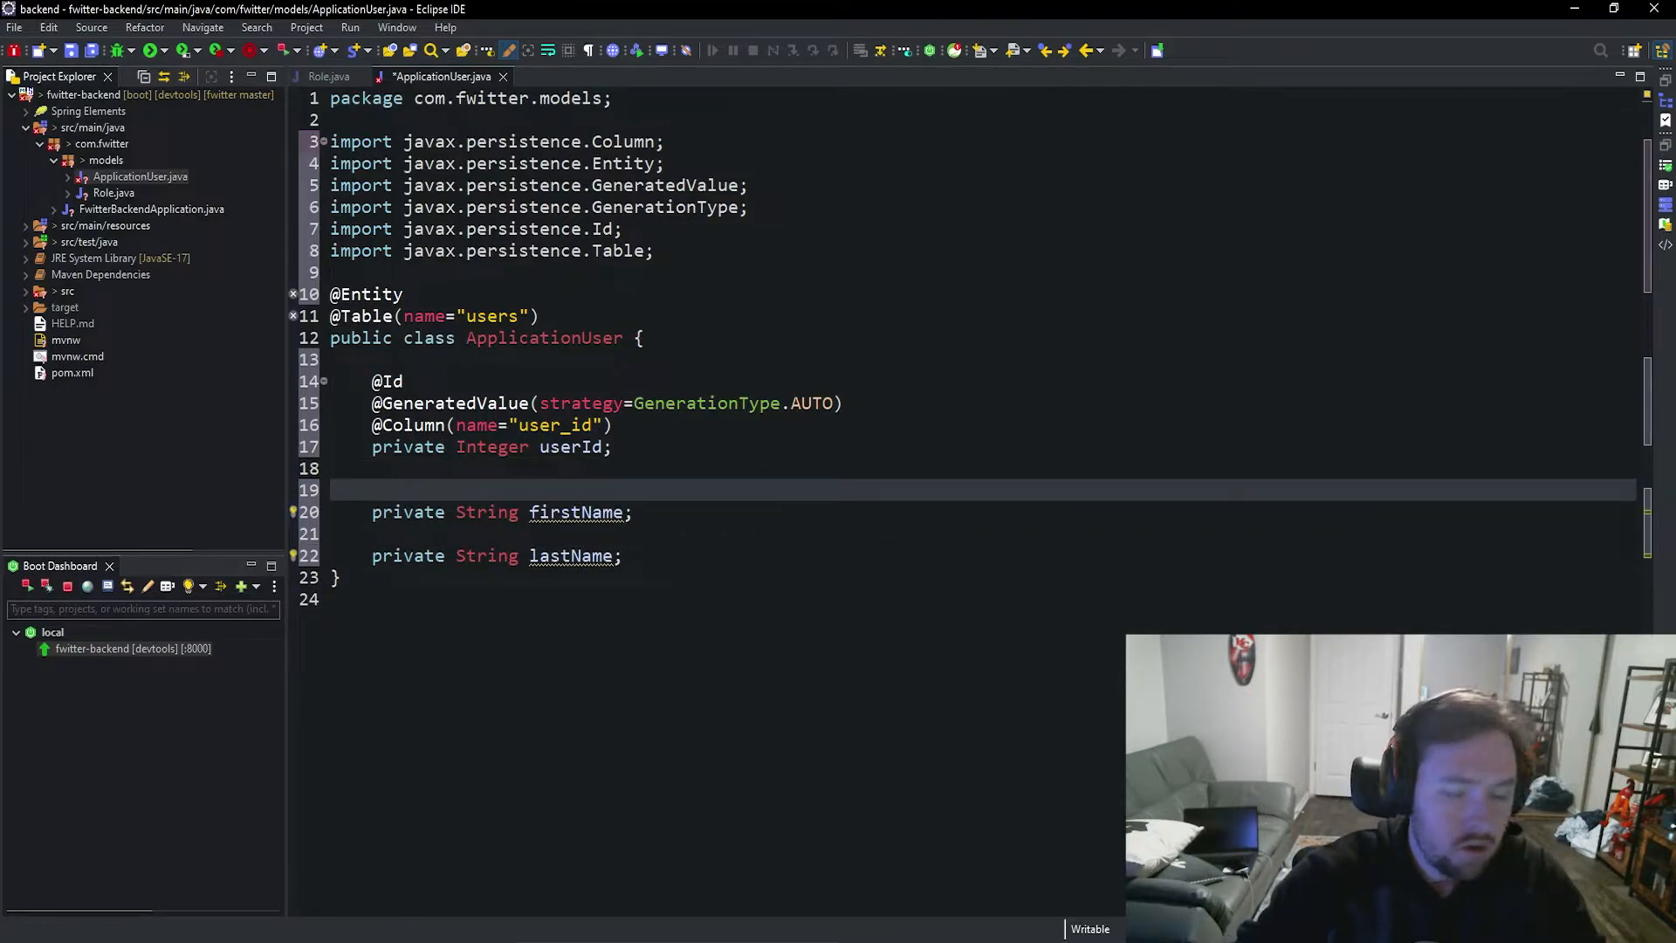
text(@Coluimn()
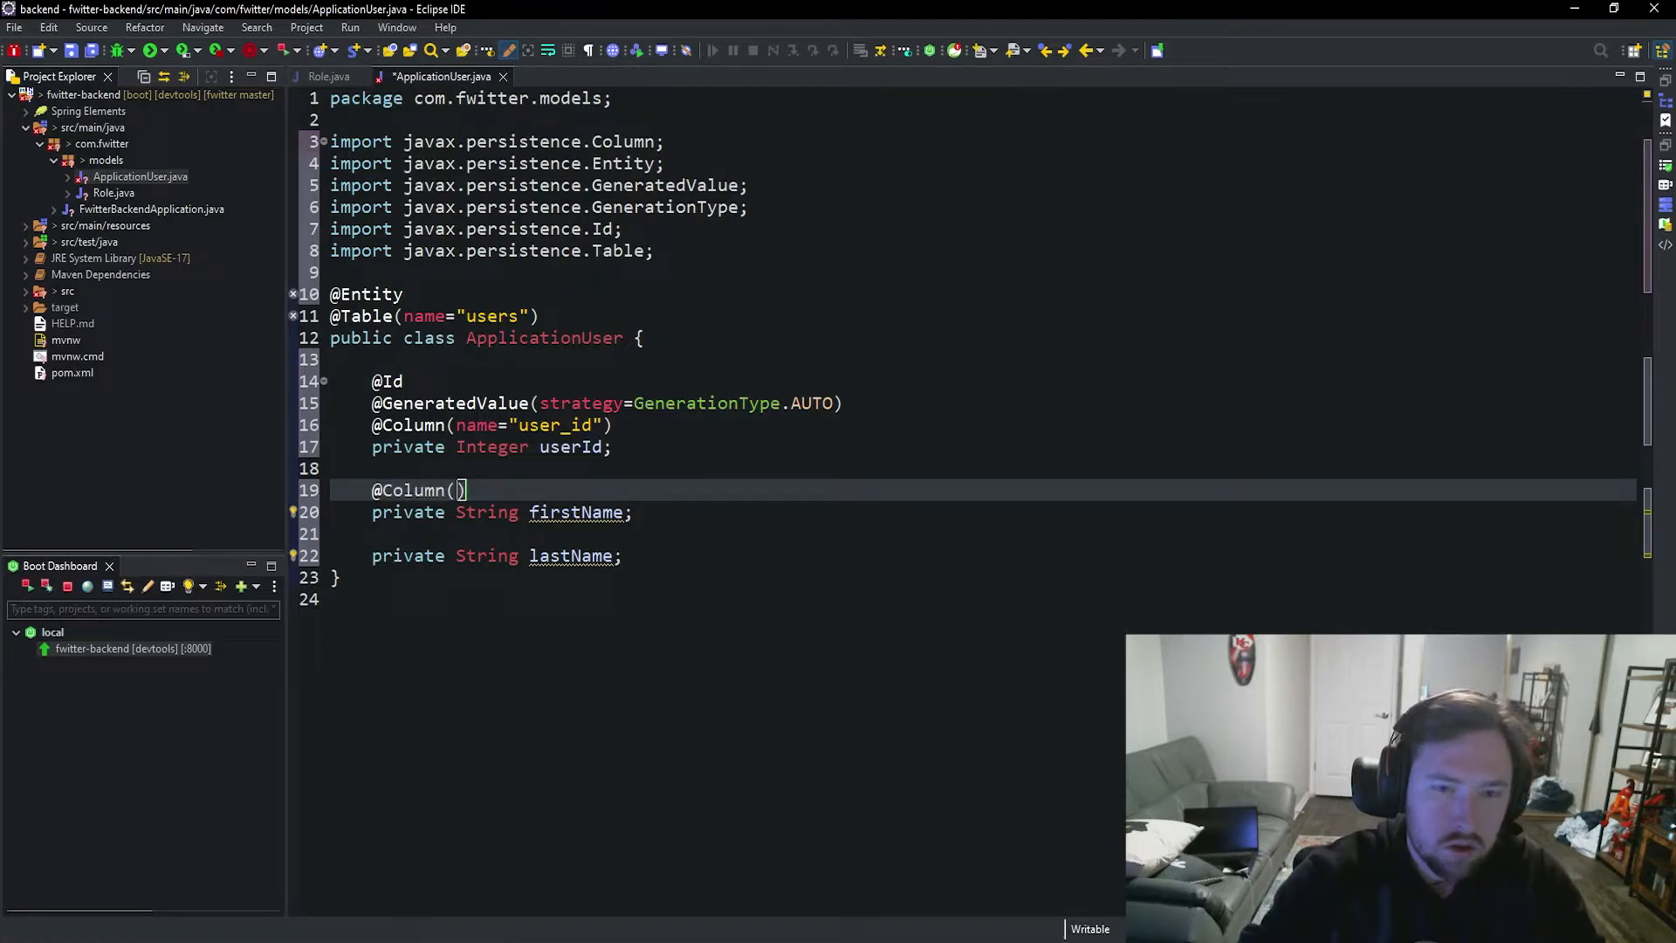
text(name="fuir")
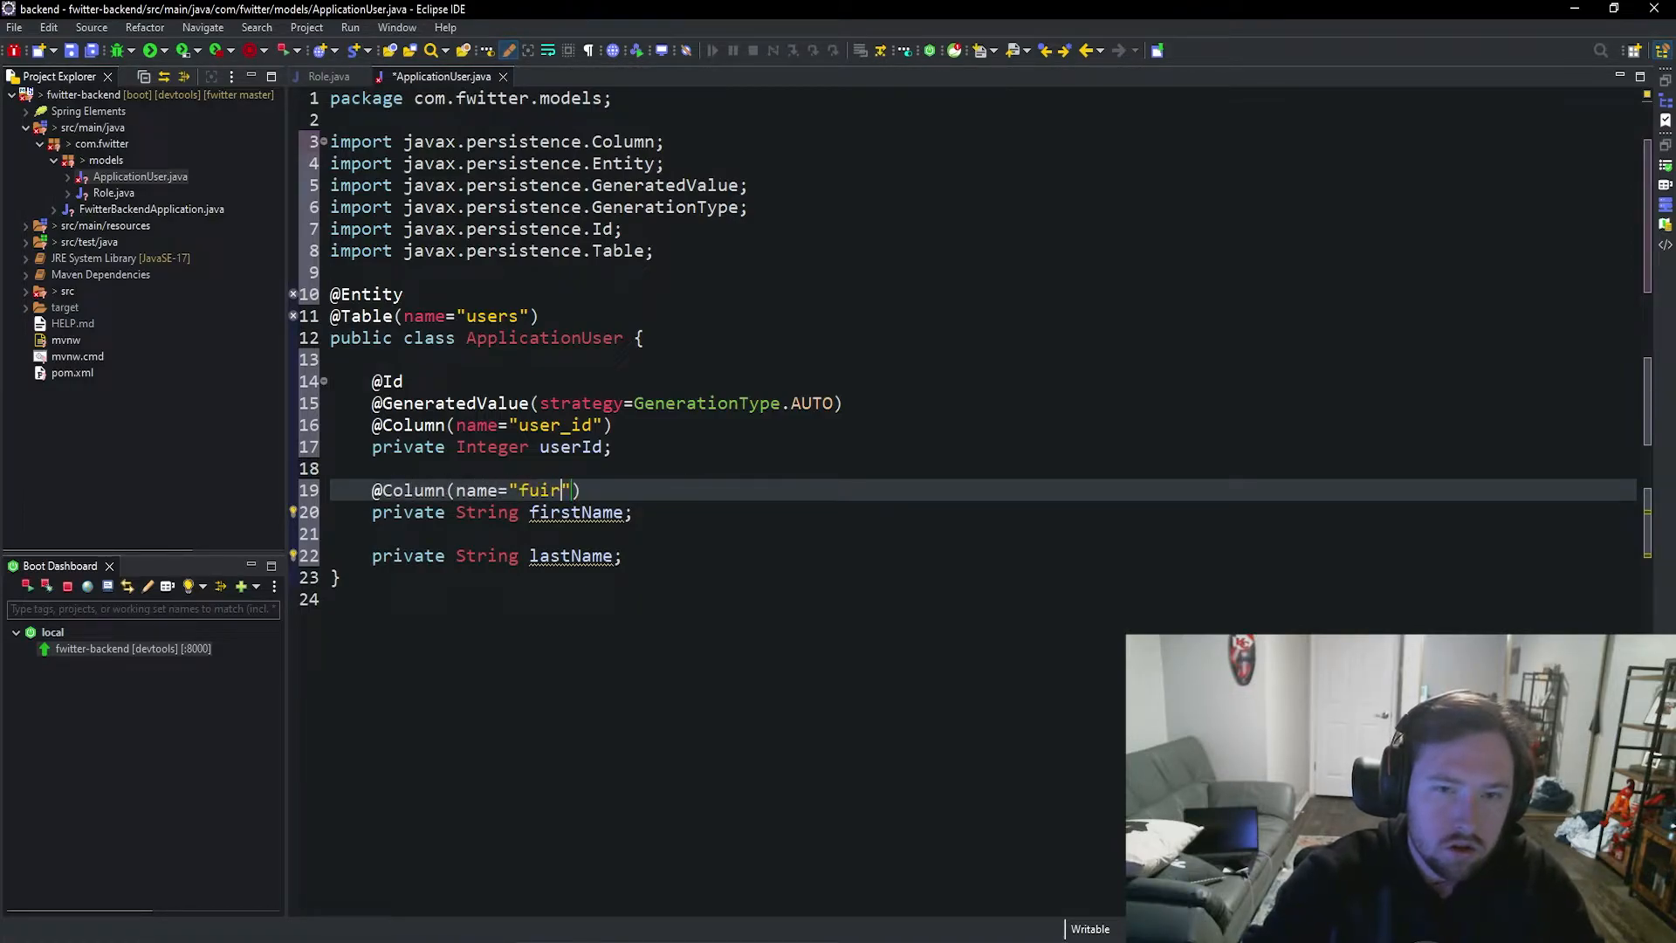
text(irst_name)
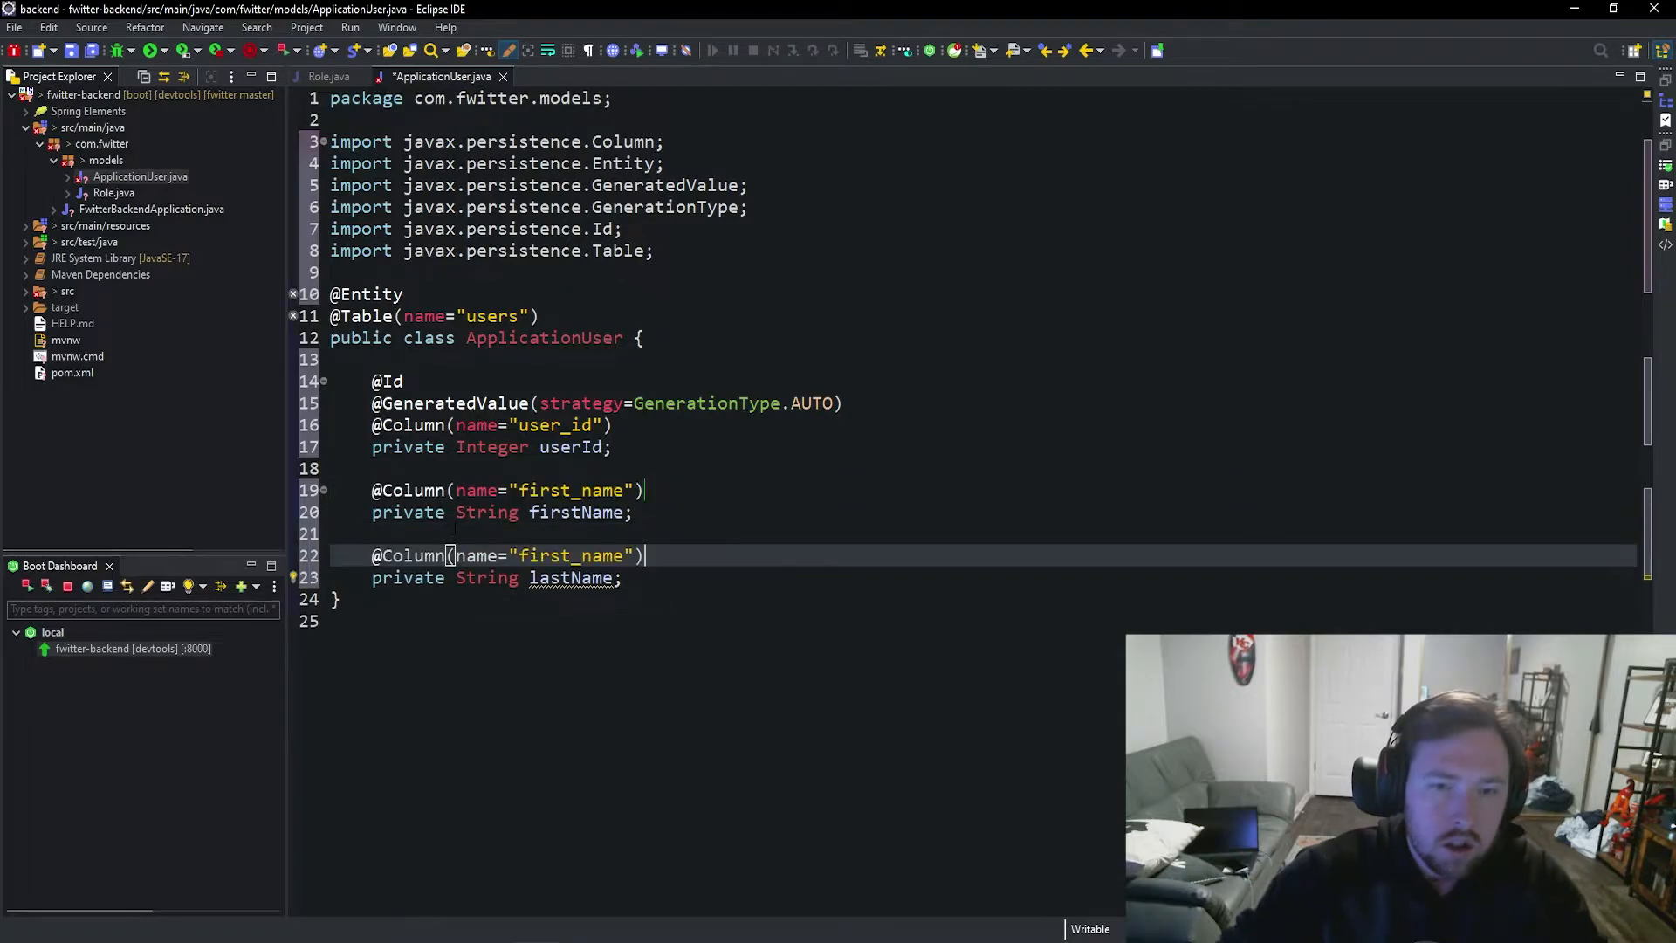
double_click(544, 555)
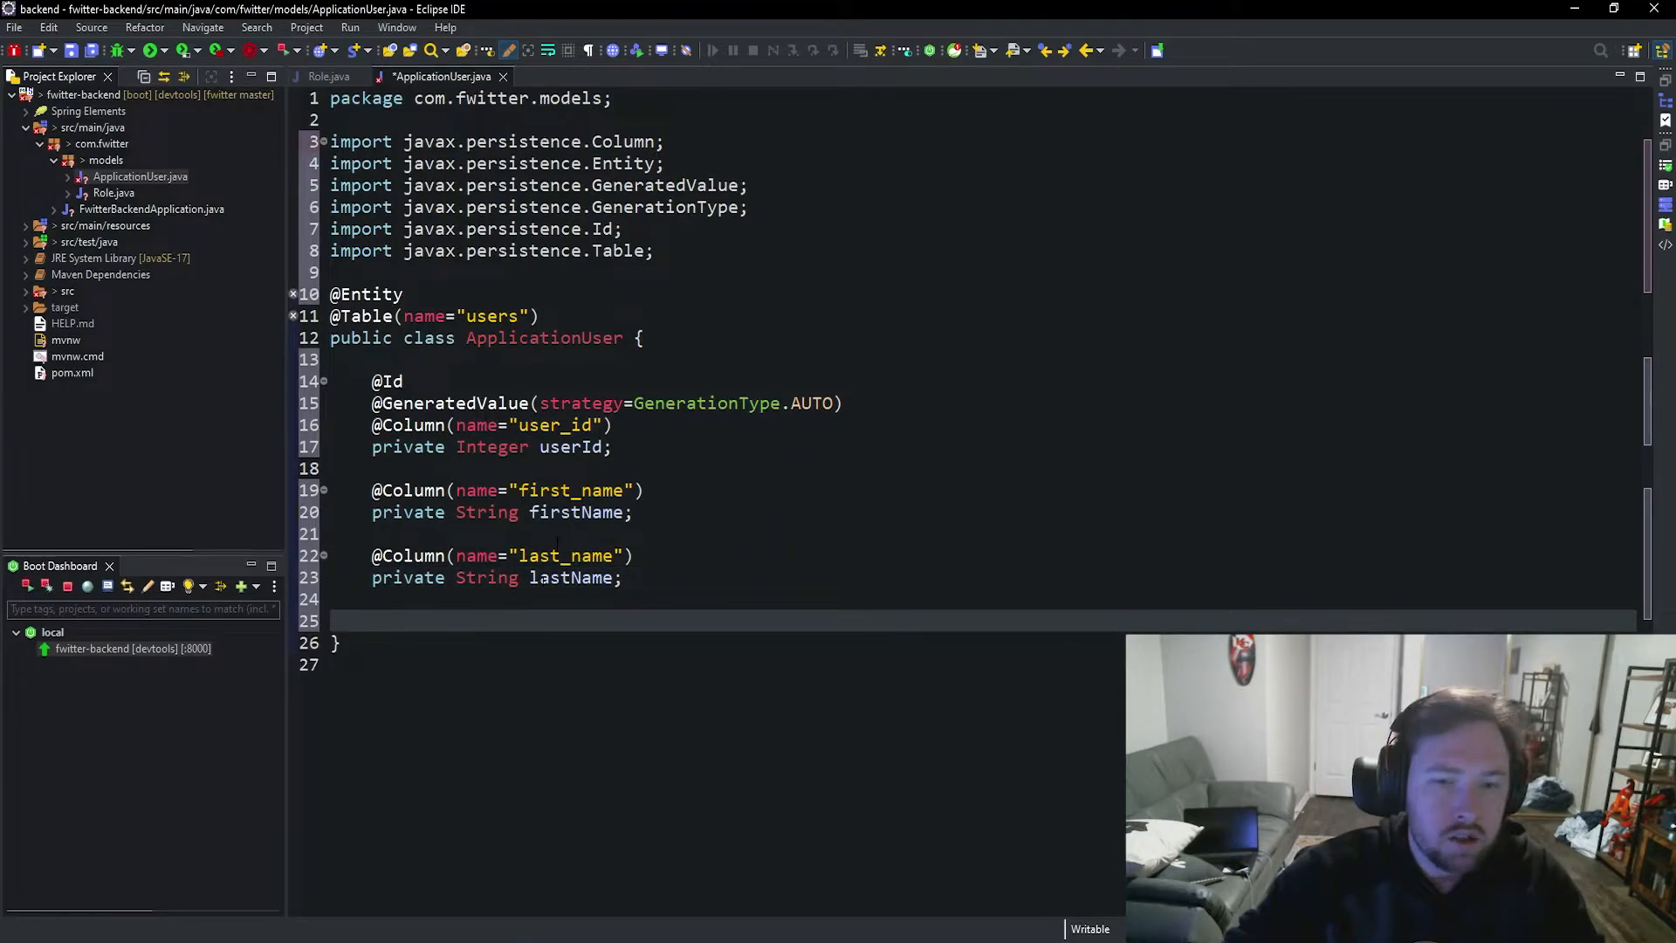
text(@CV)
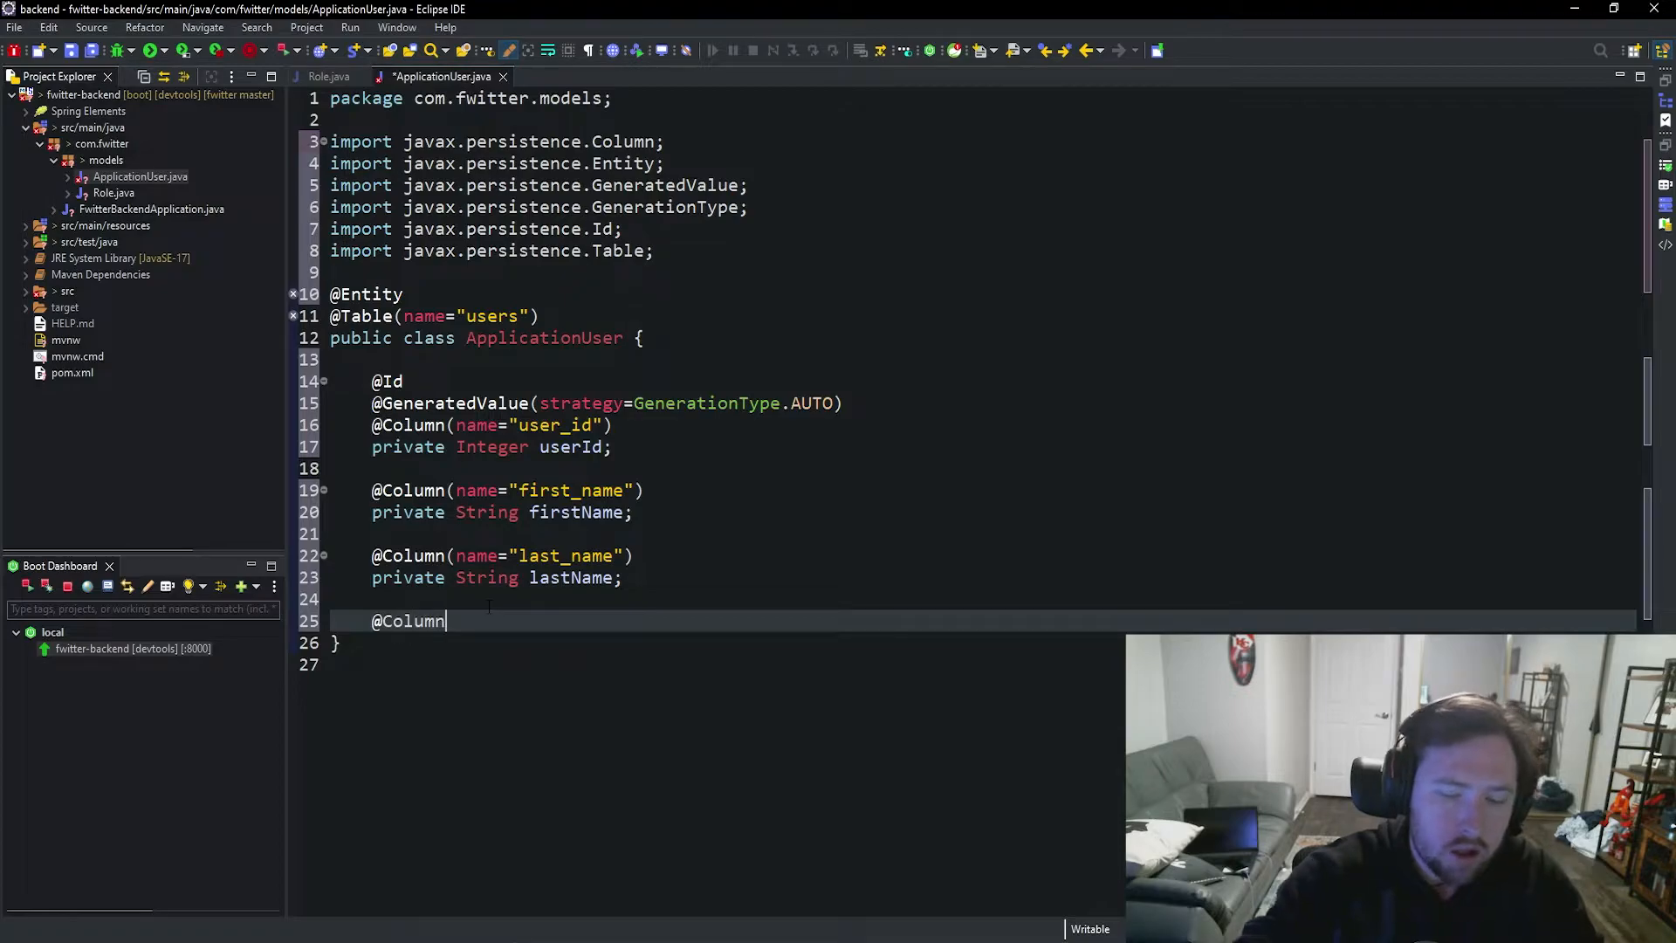
text((un))
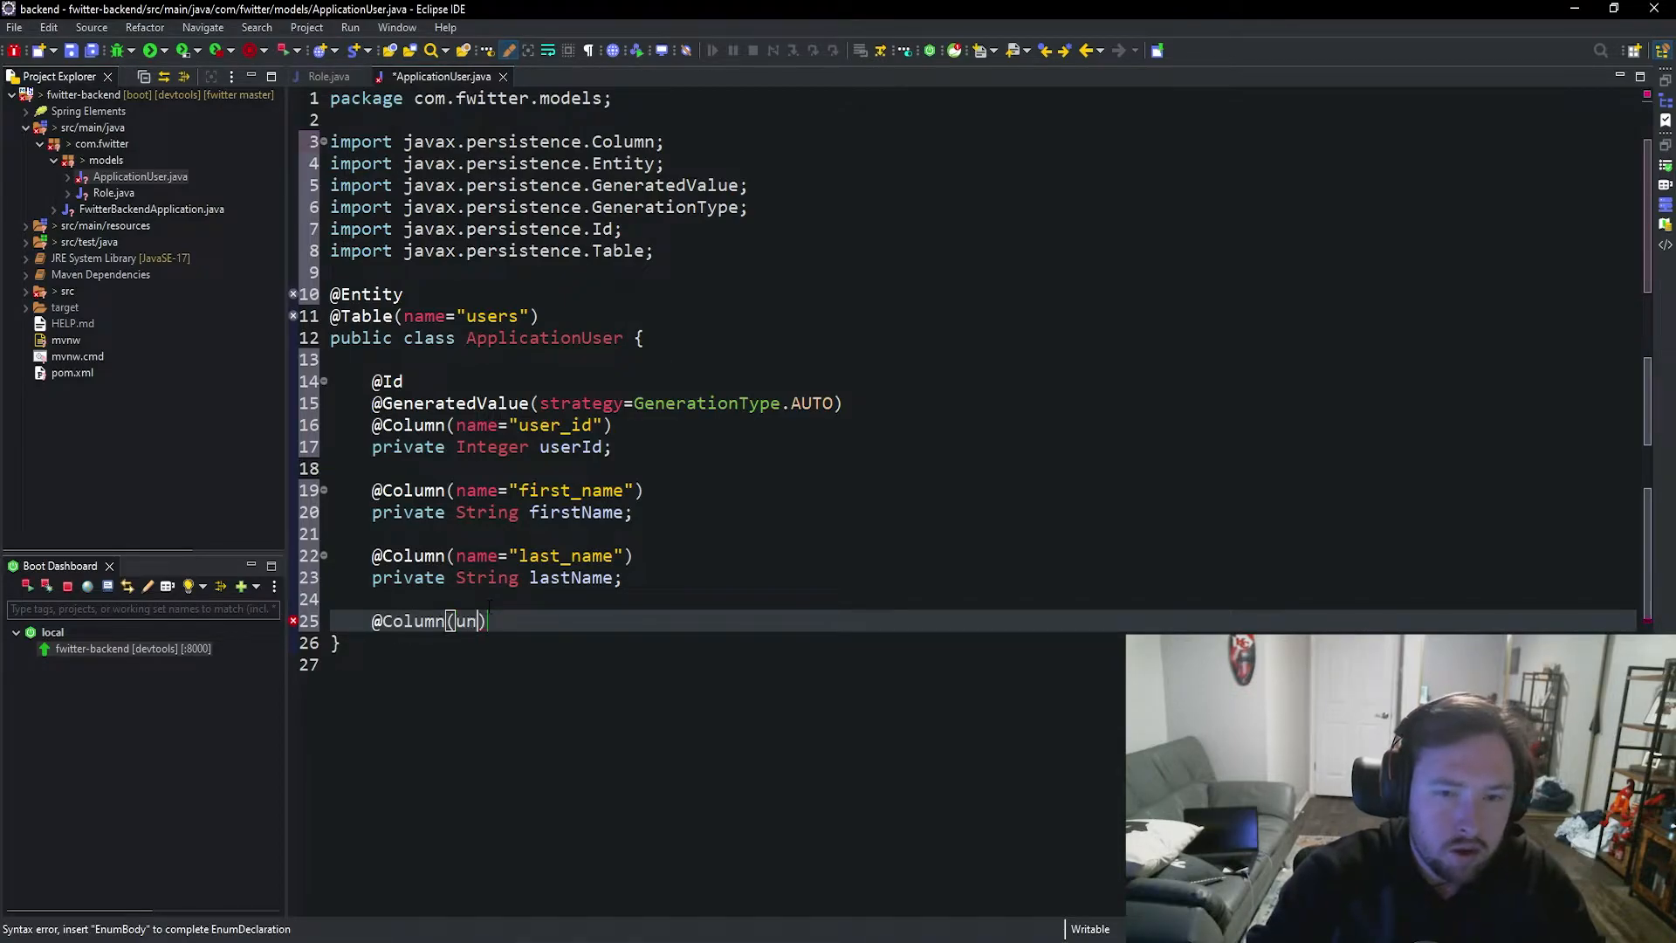
text(ique=t)
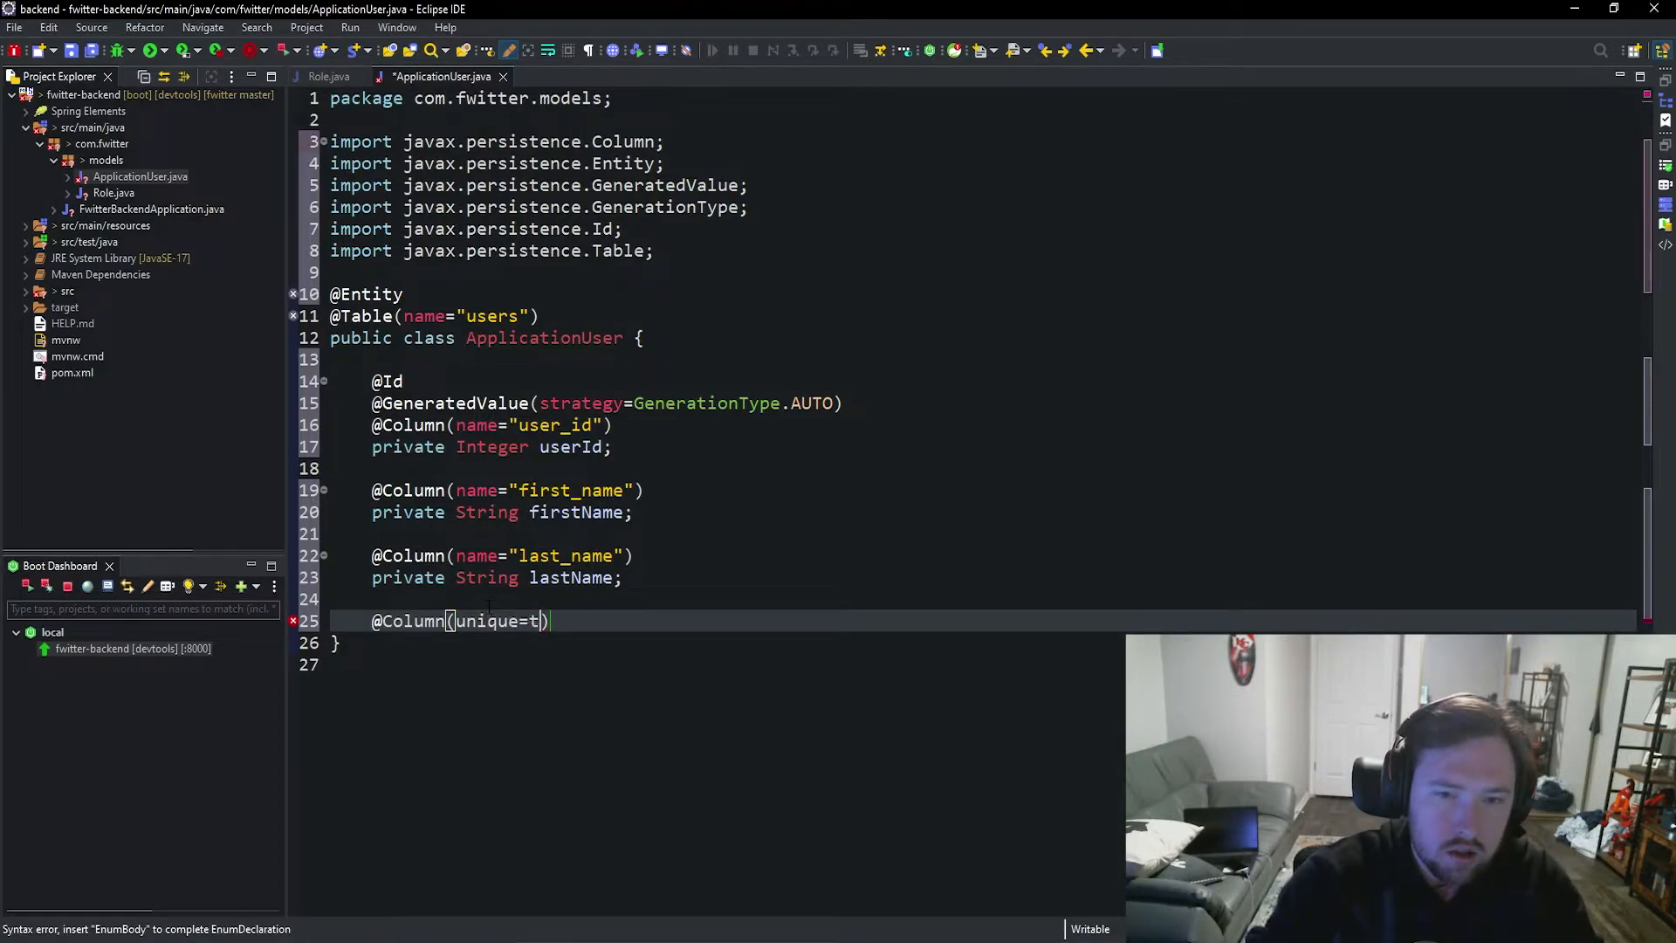
text(ue)
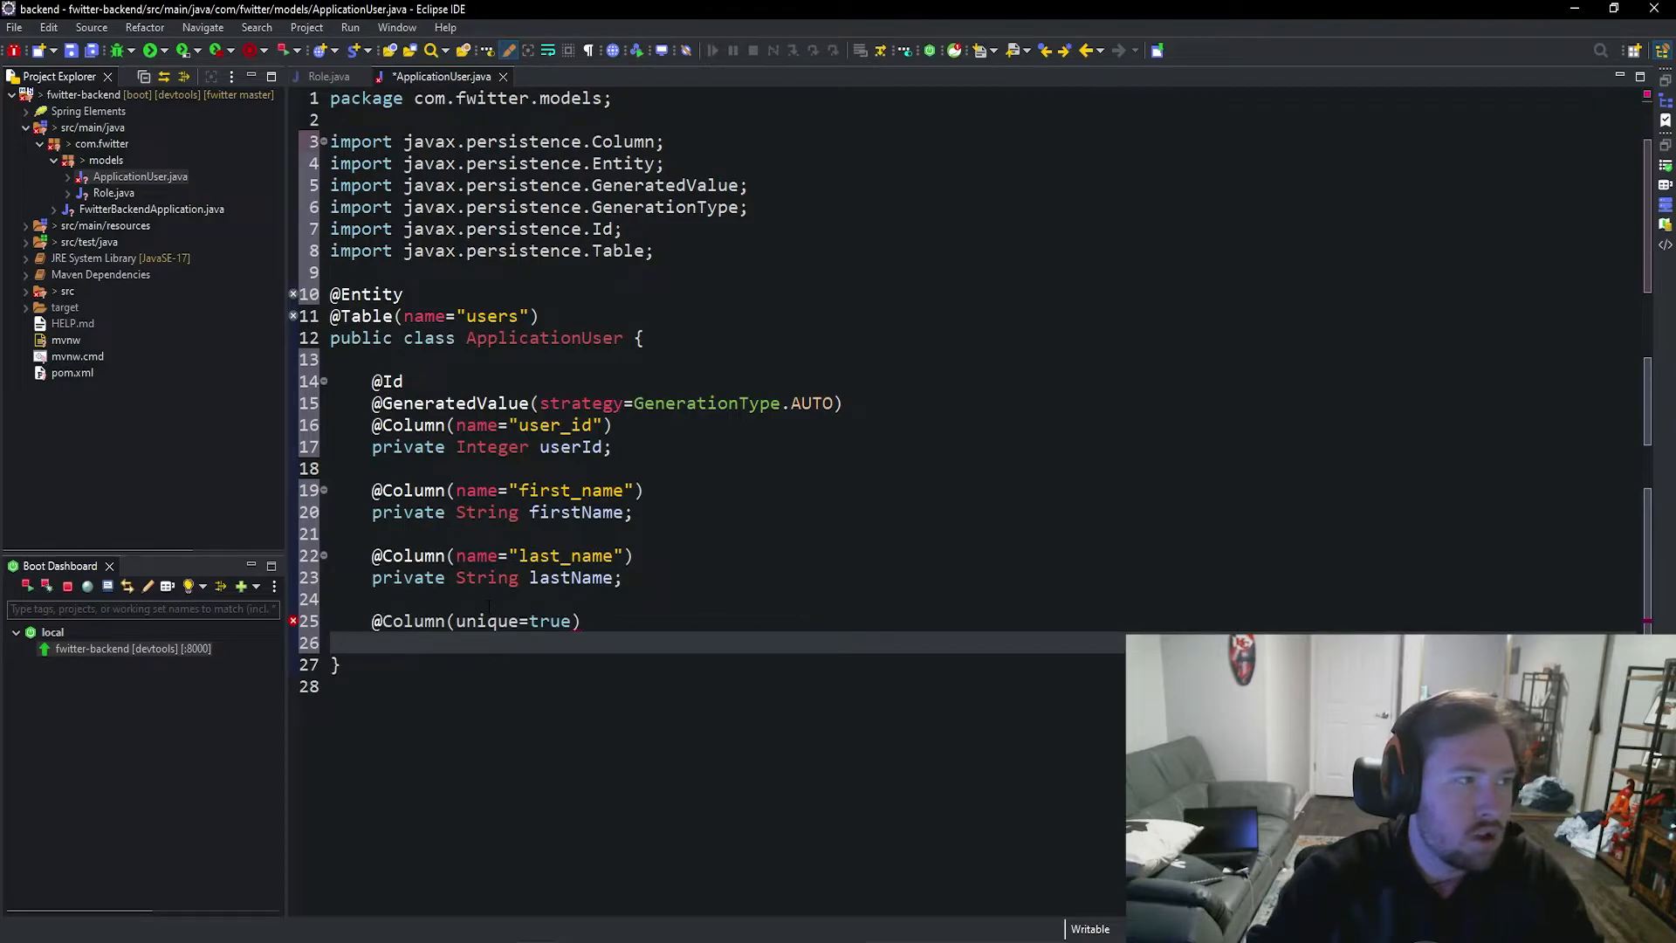
text(private Stri)
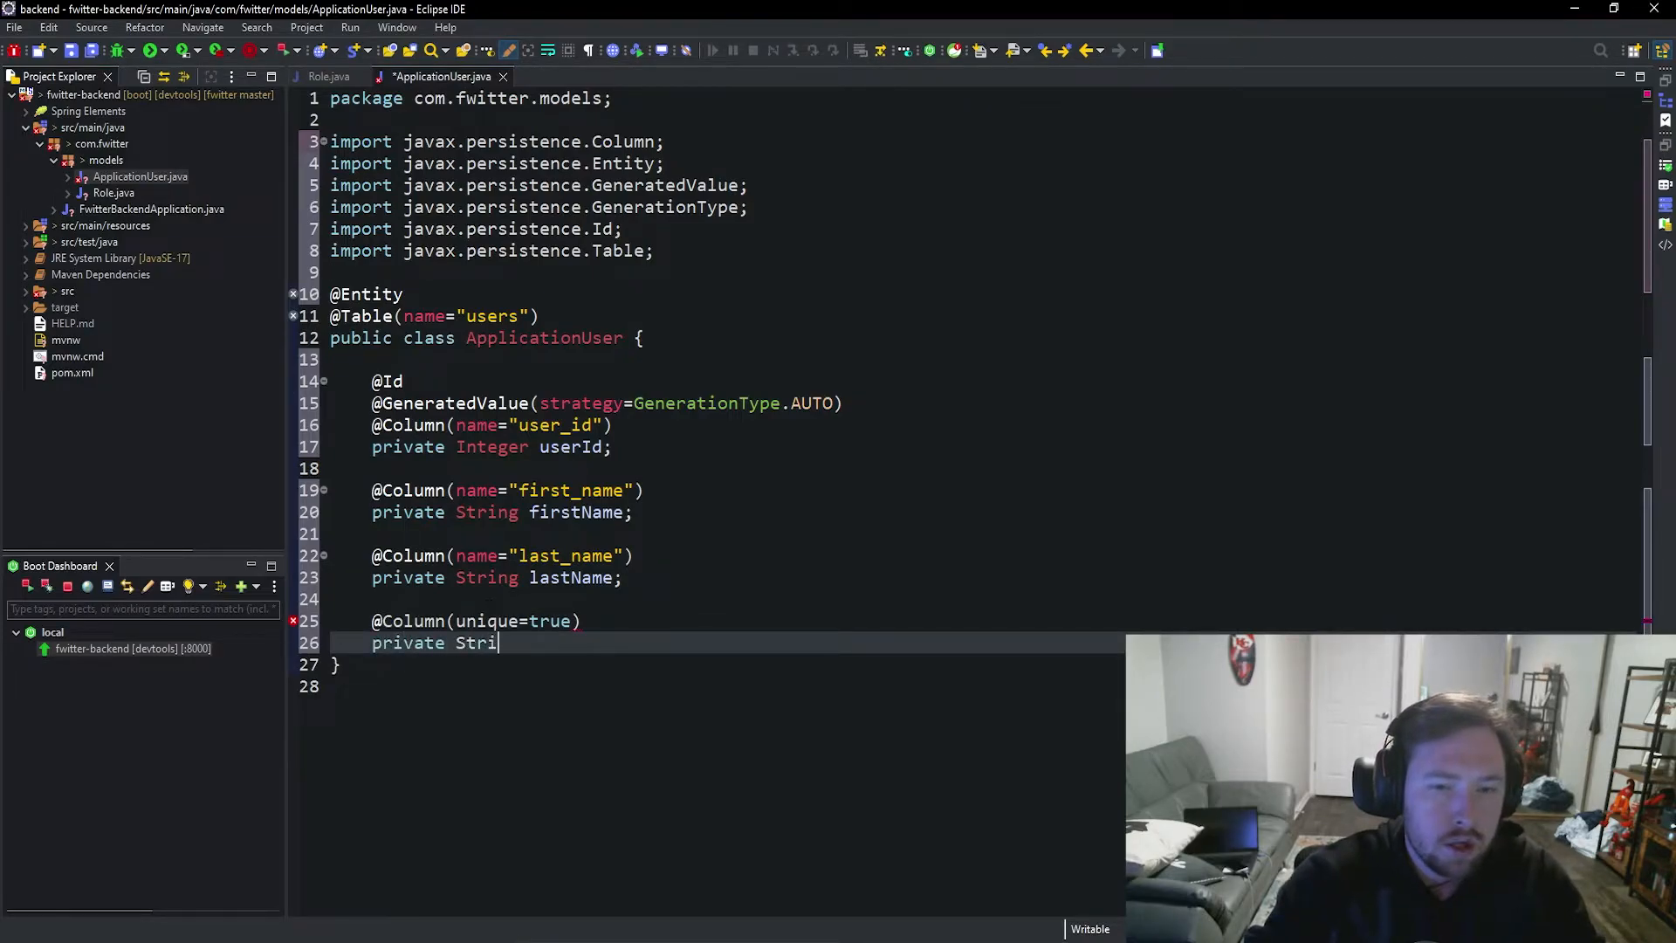
text(ng email;)
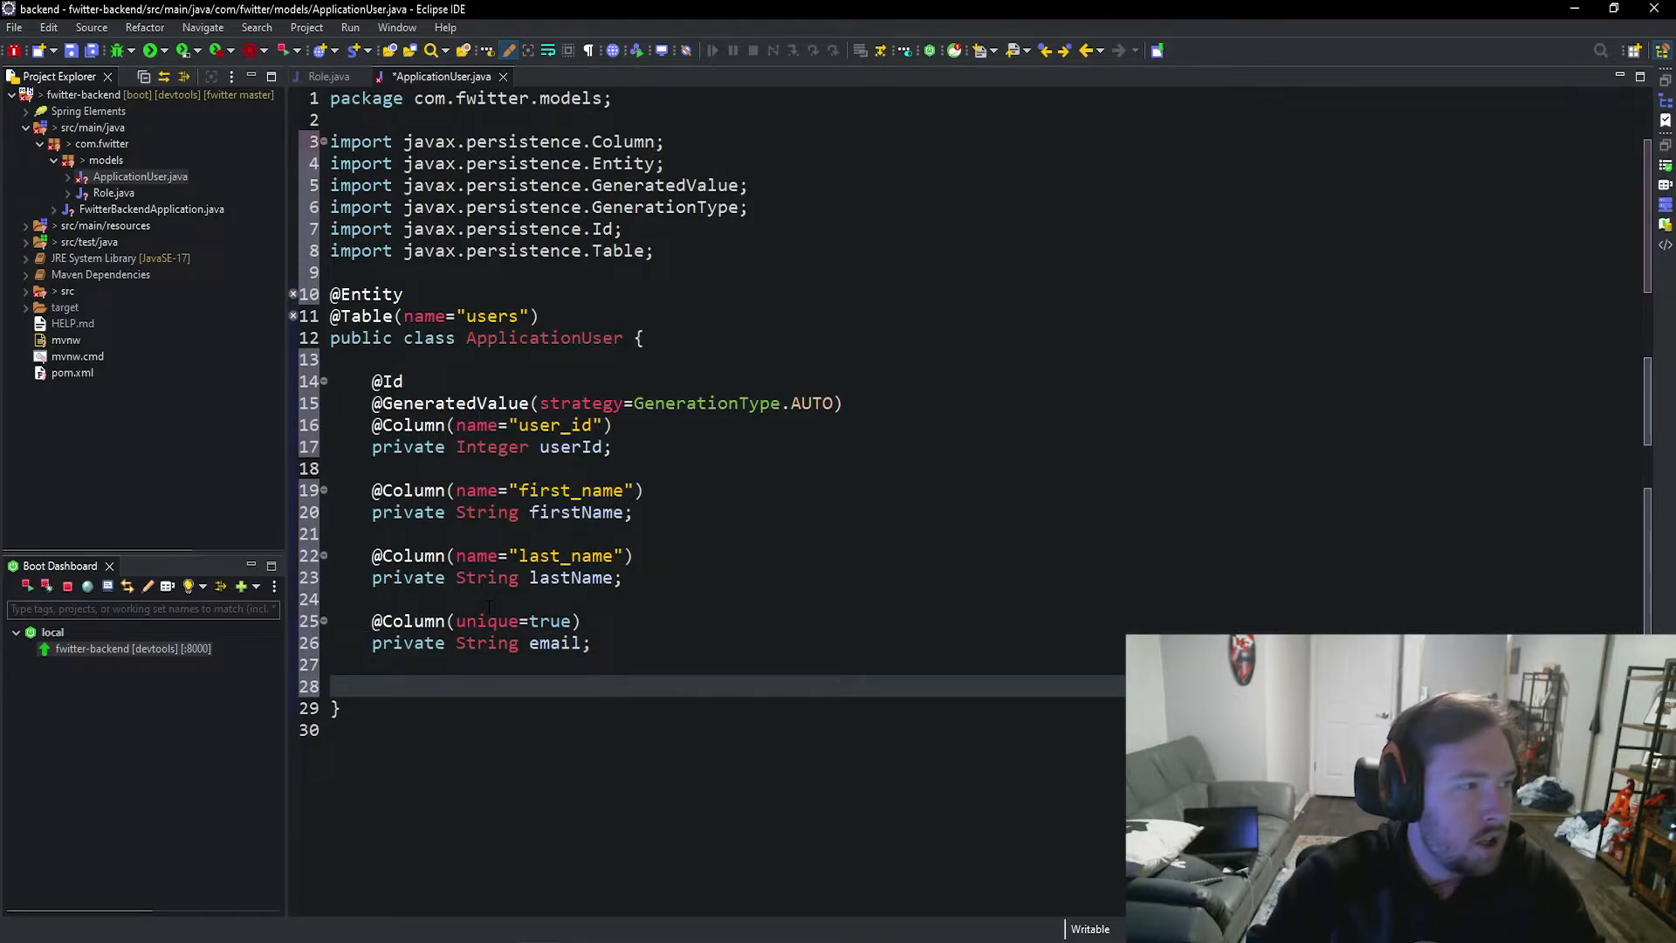
Add a private String phone; field.
text(privat)
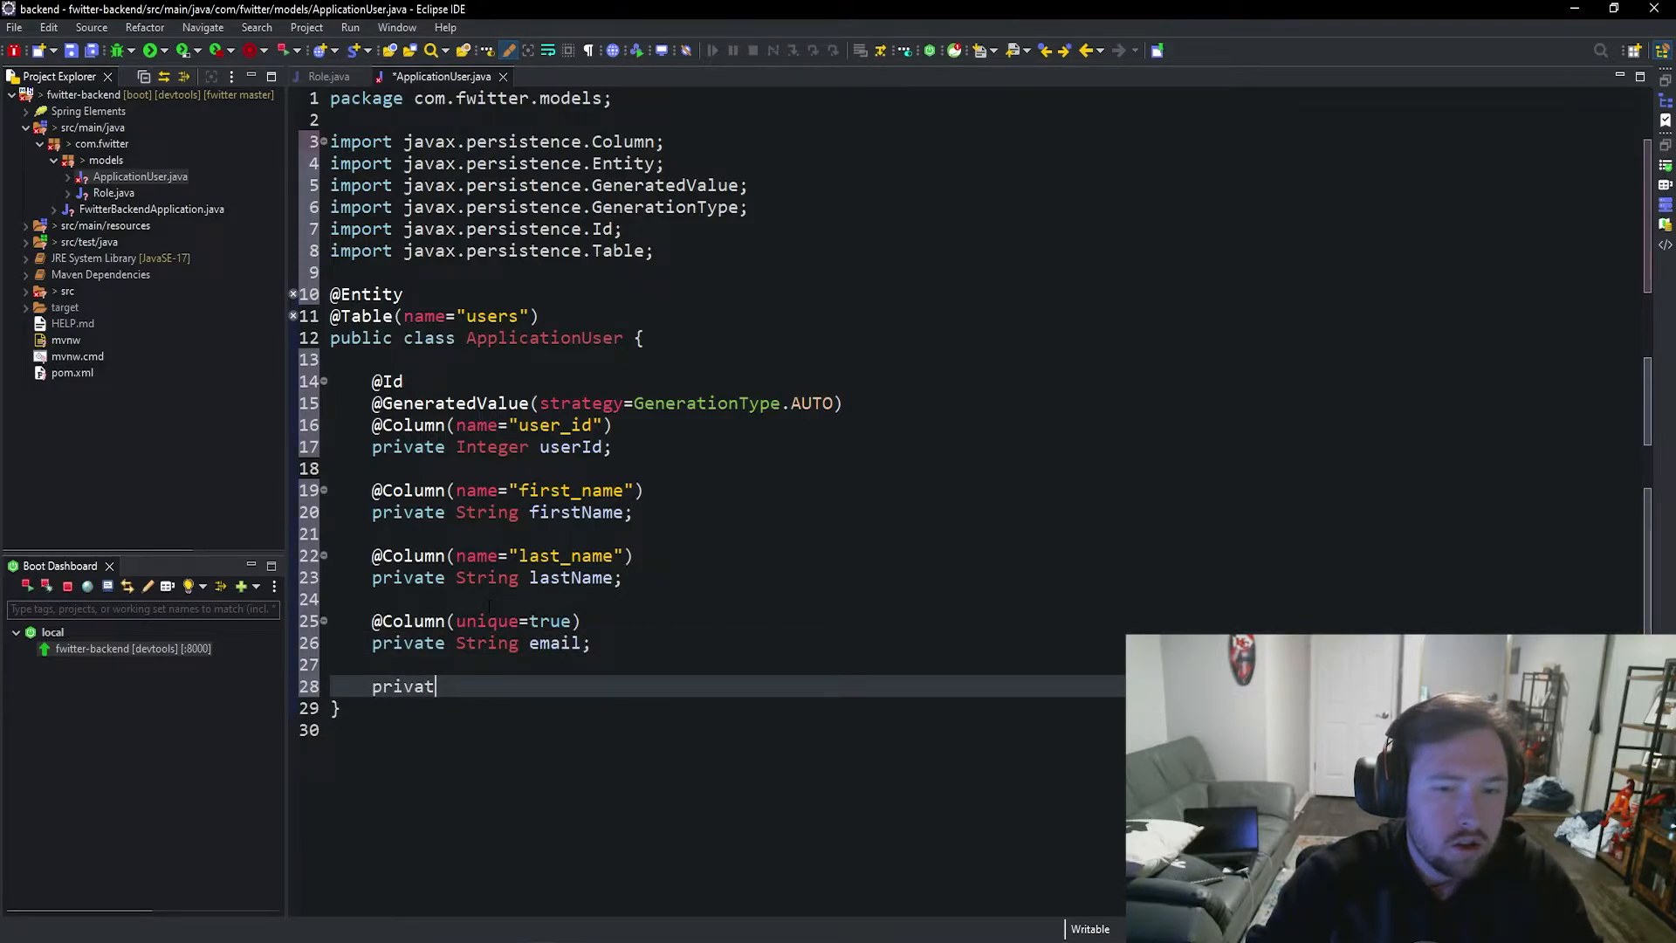
text(e S)
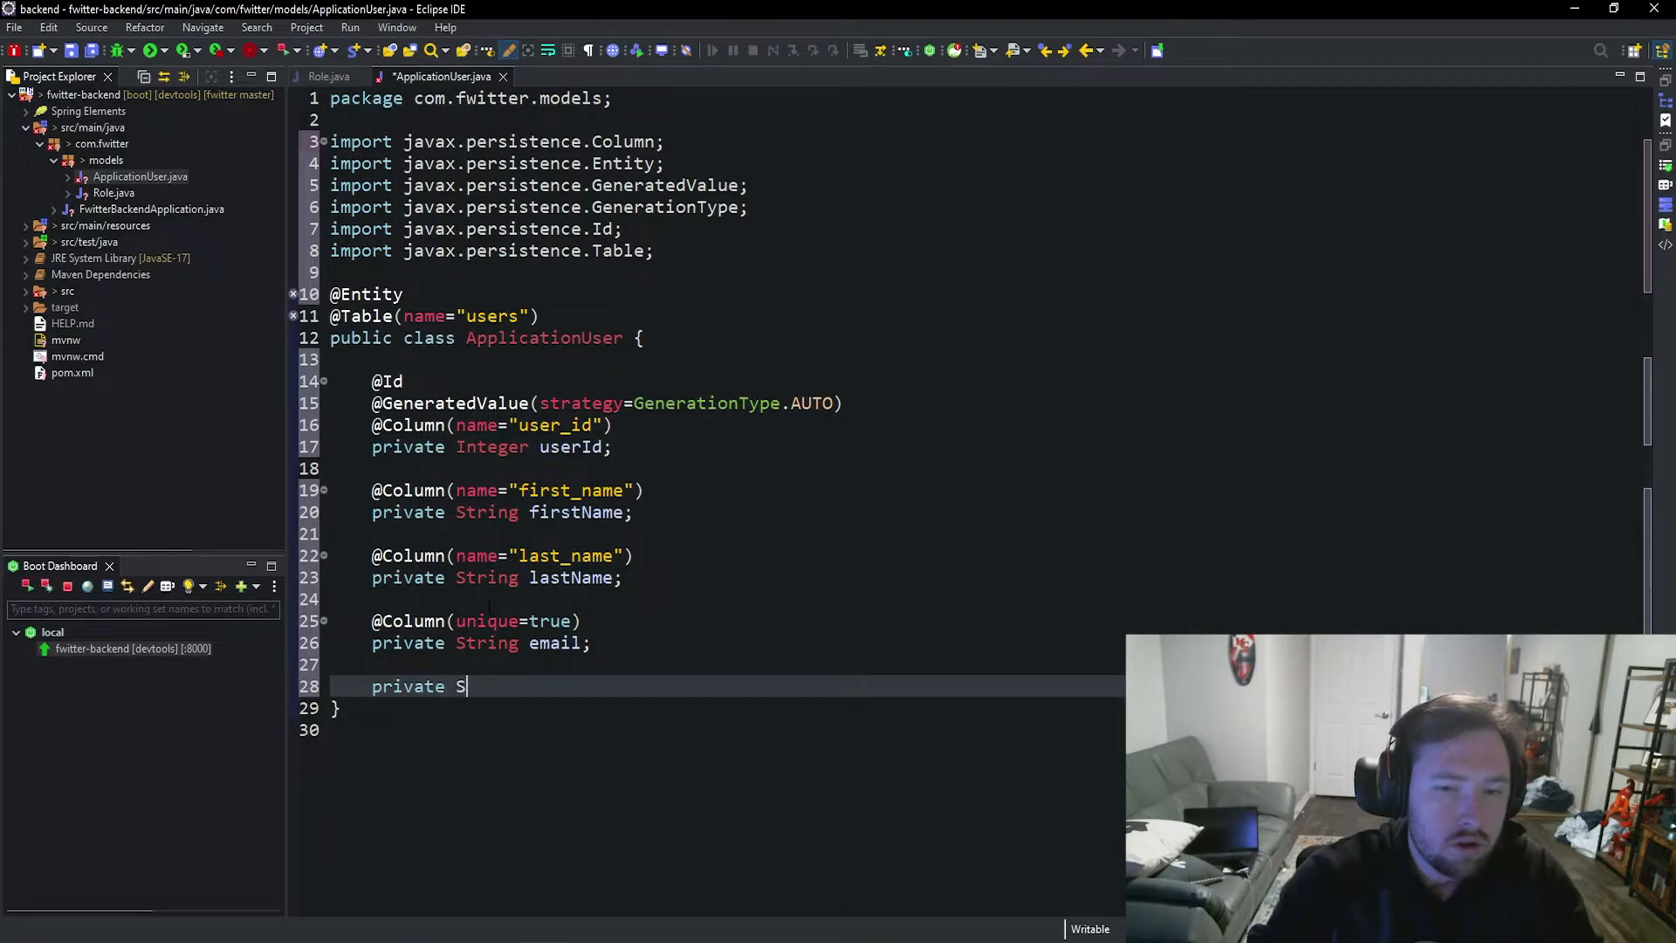
text(tring phone;)
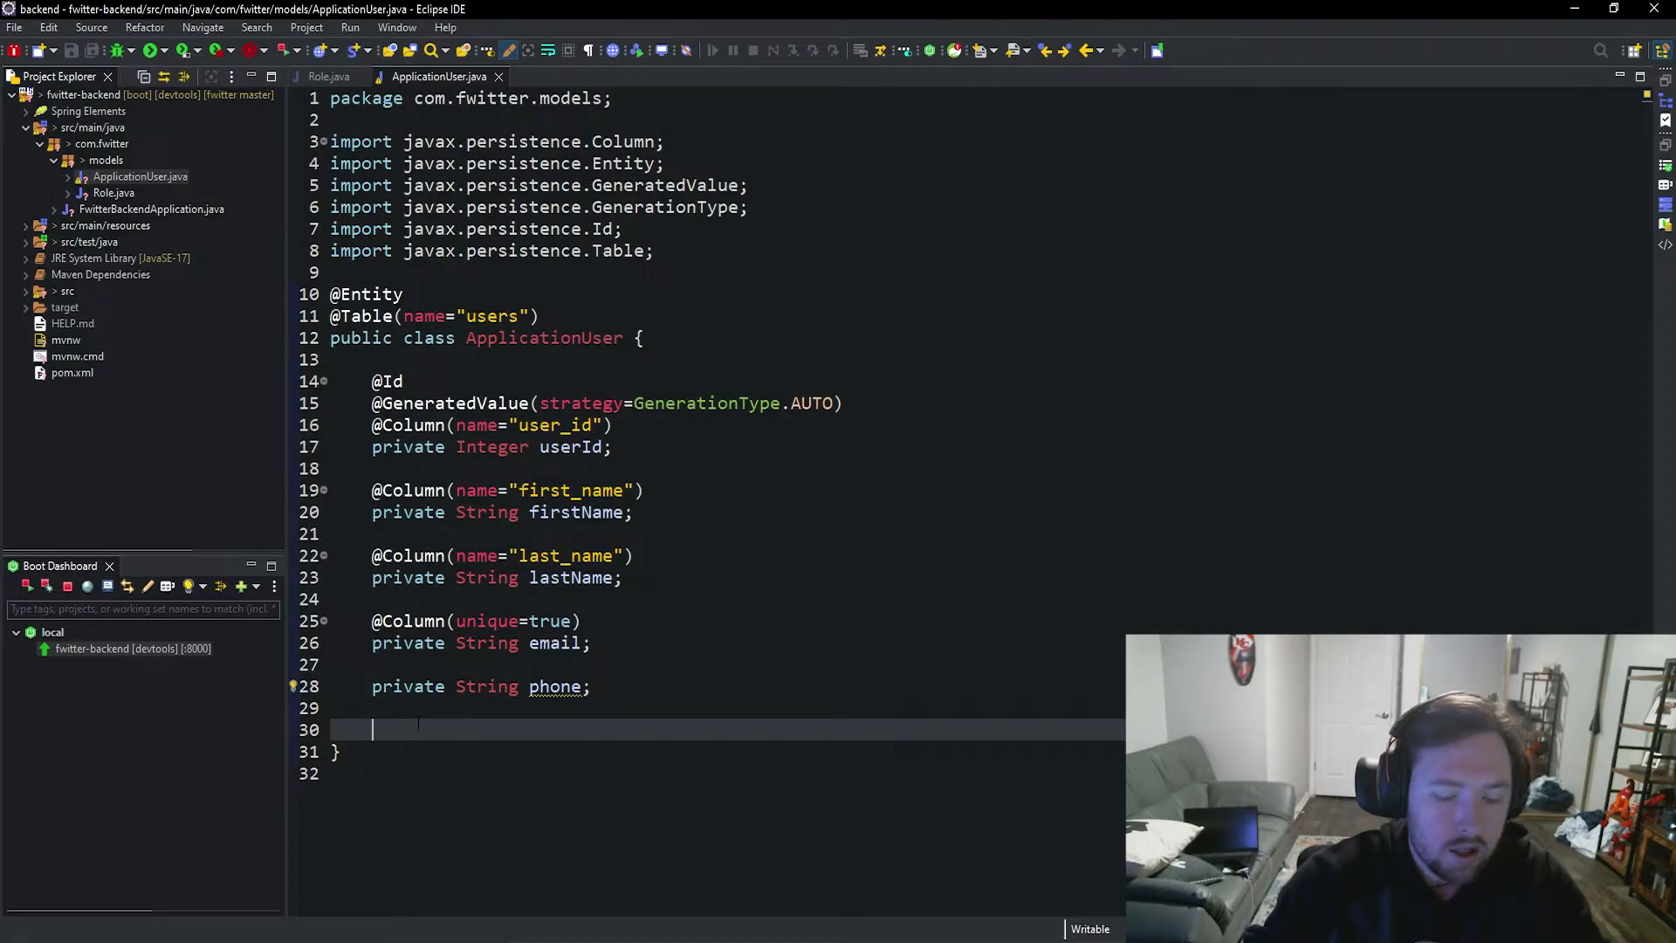
text(@Column()
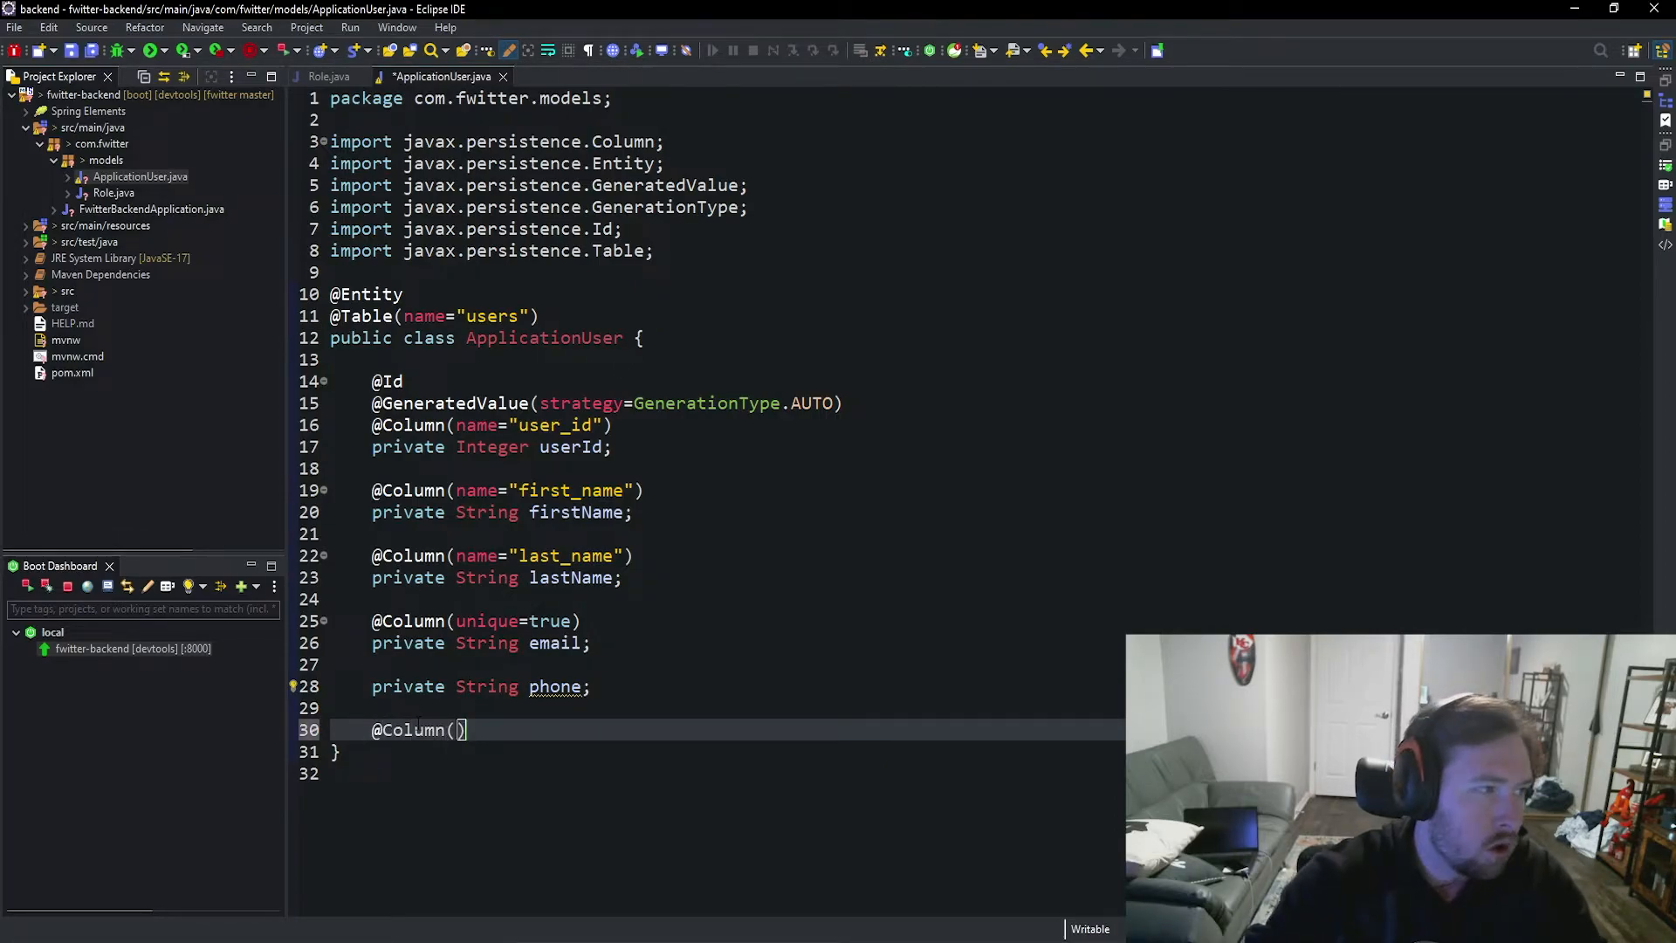
text(name="dob)
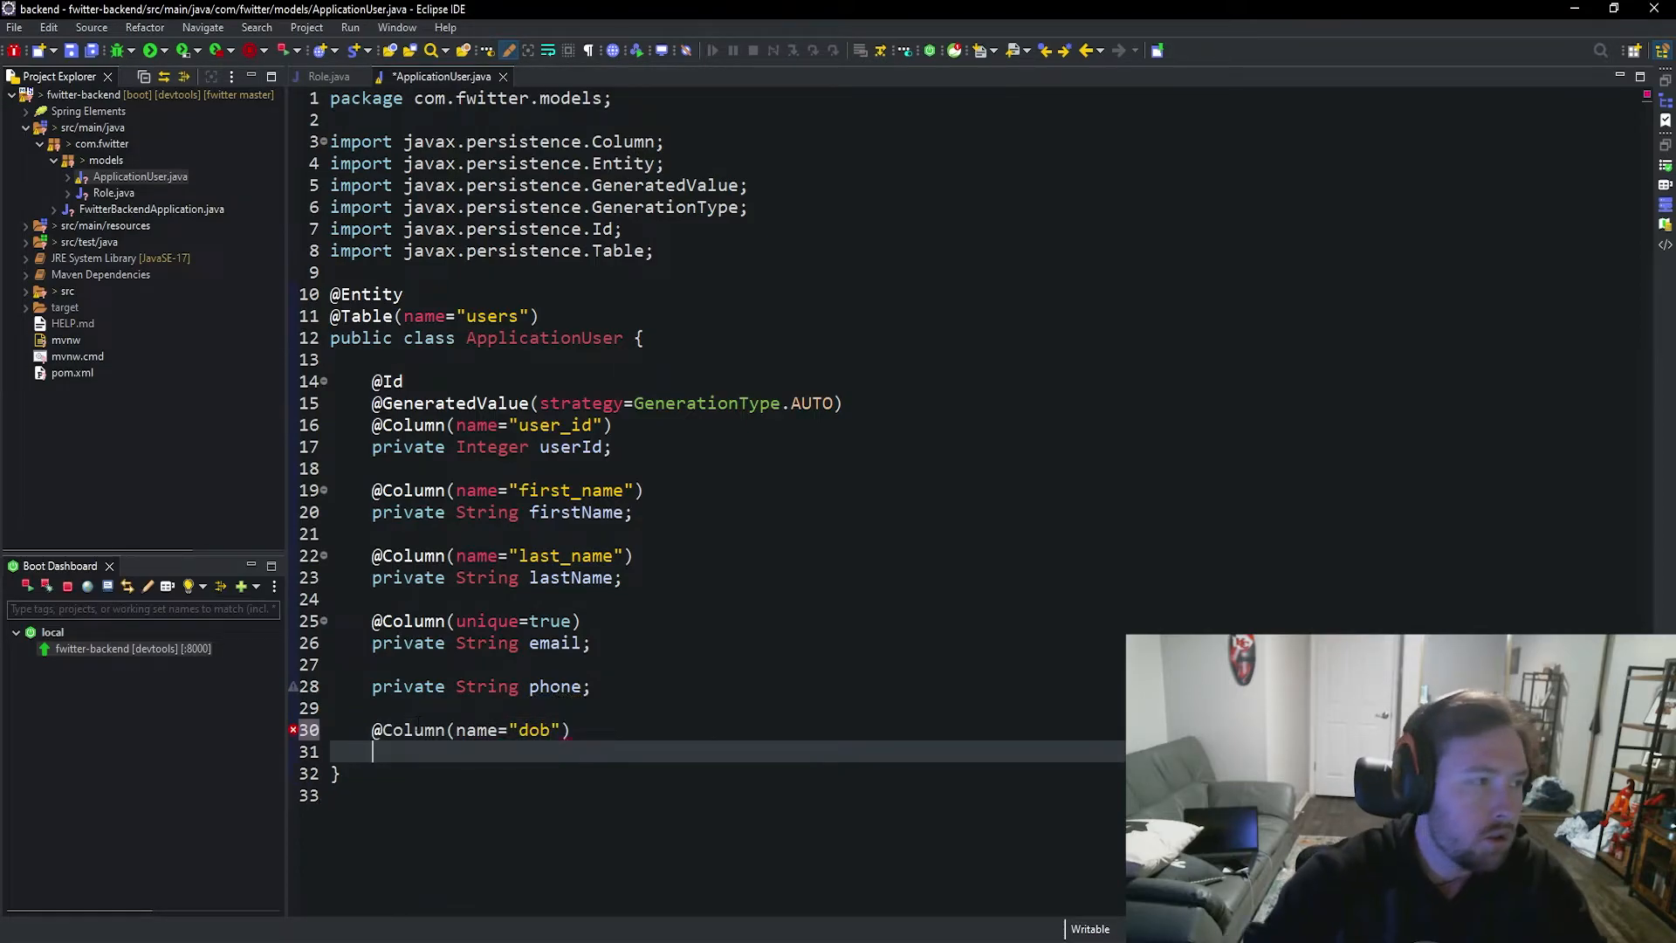
text(pri)
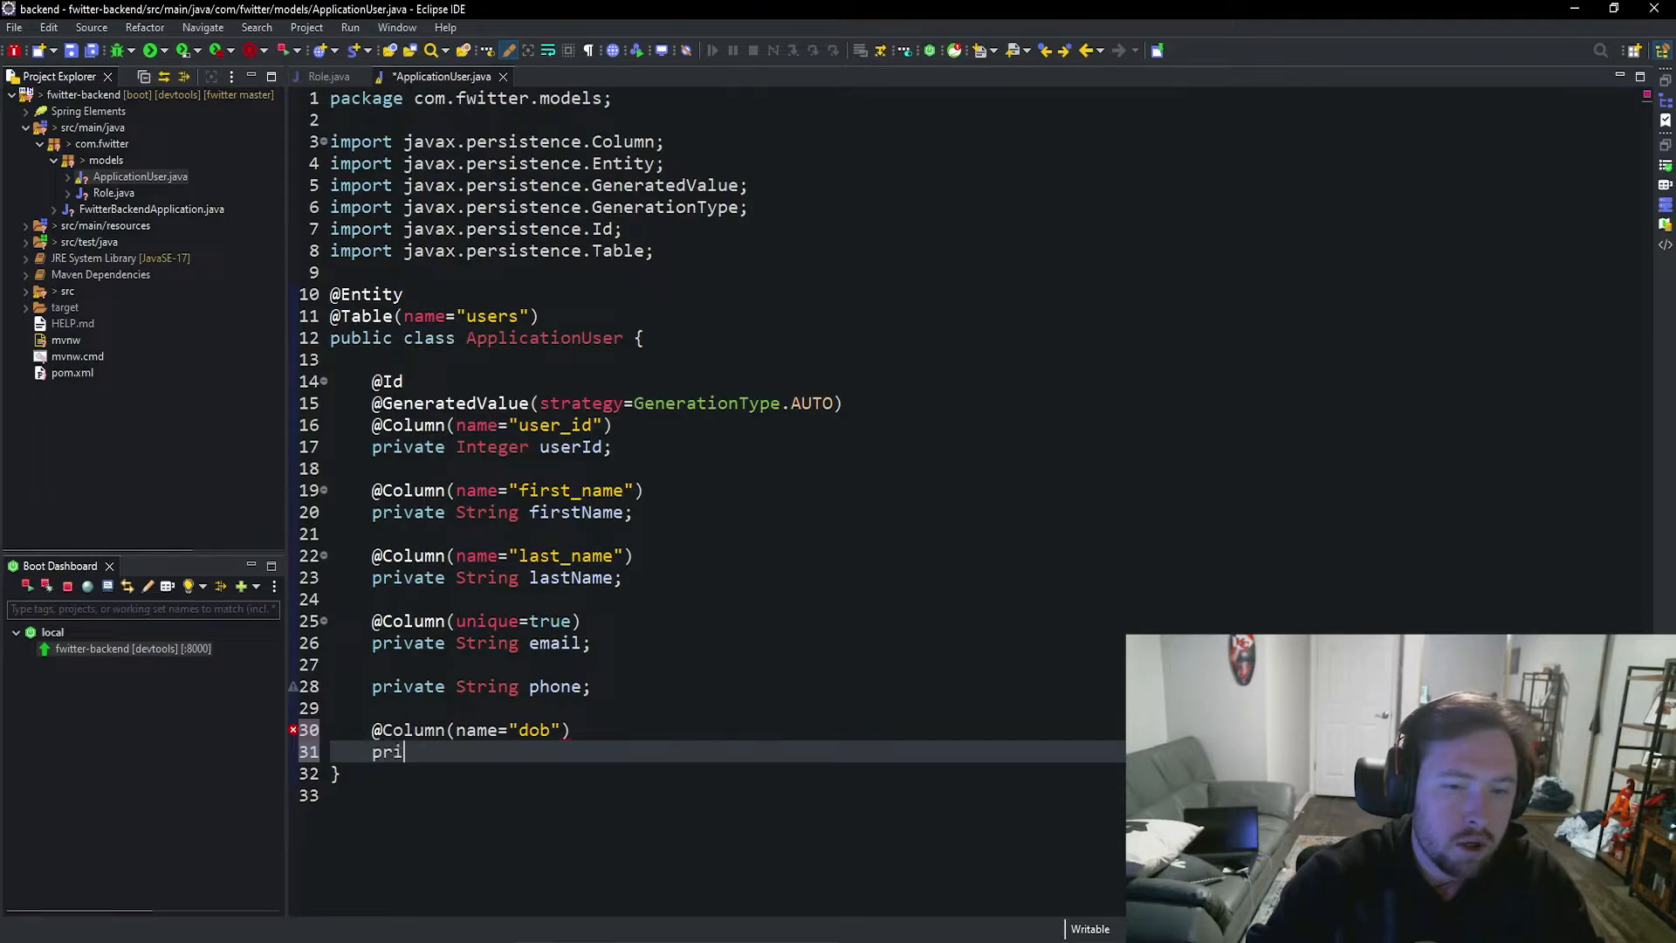
text(vate Date)
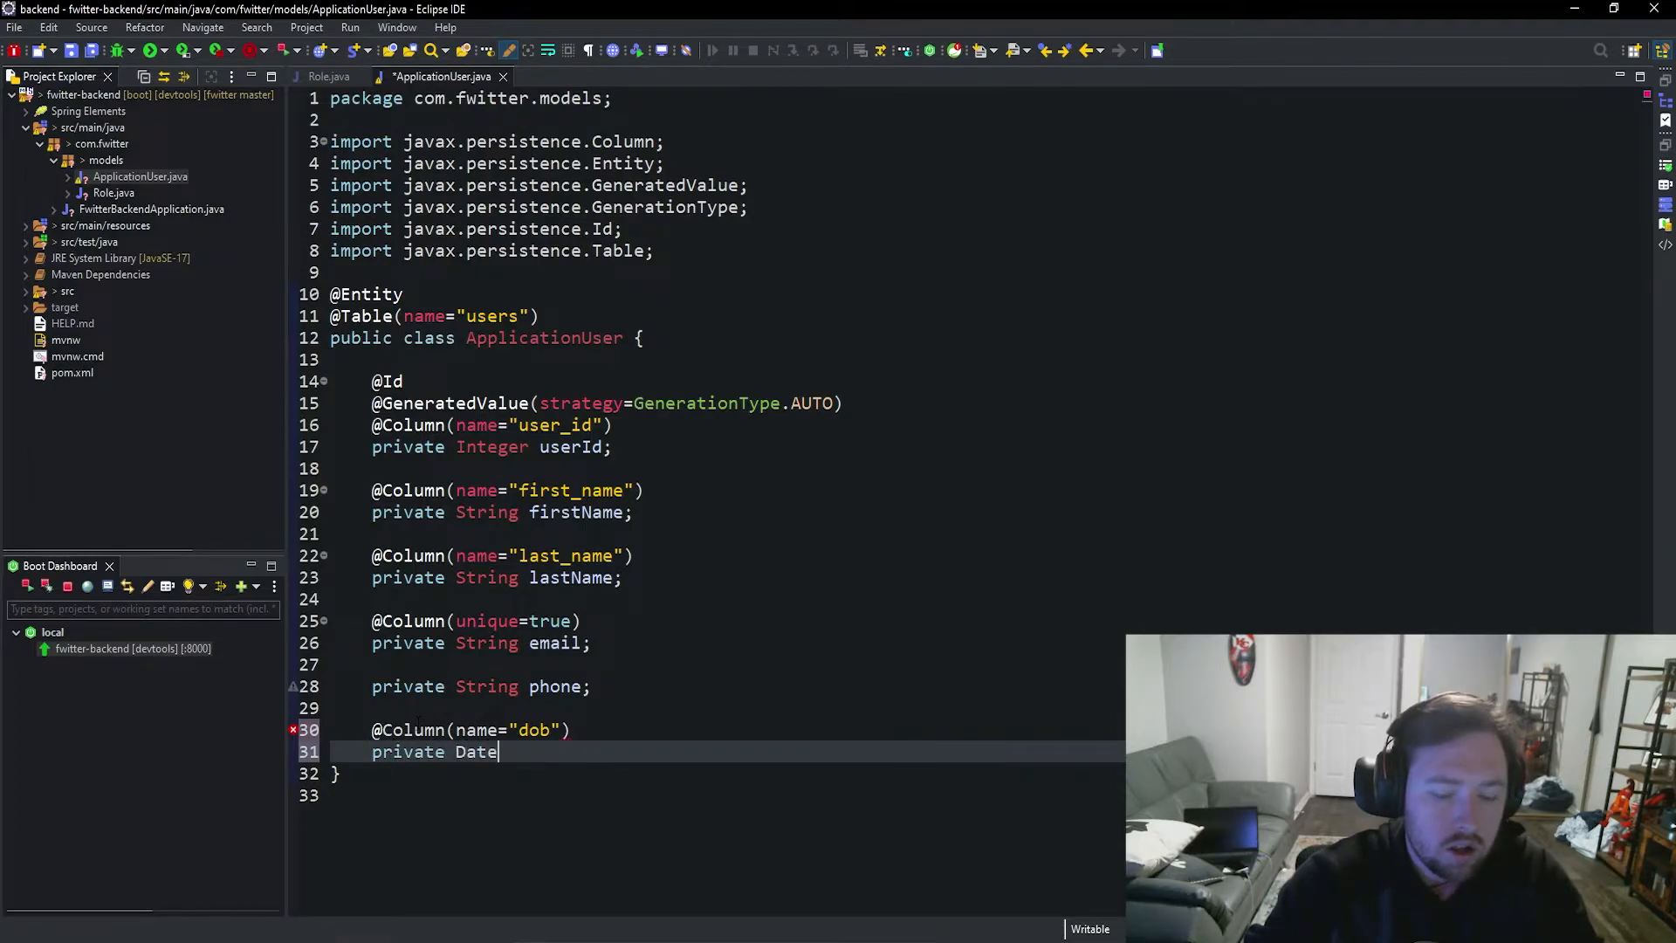
text(dateOfBu)
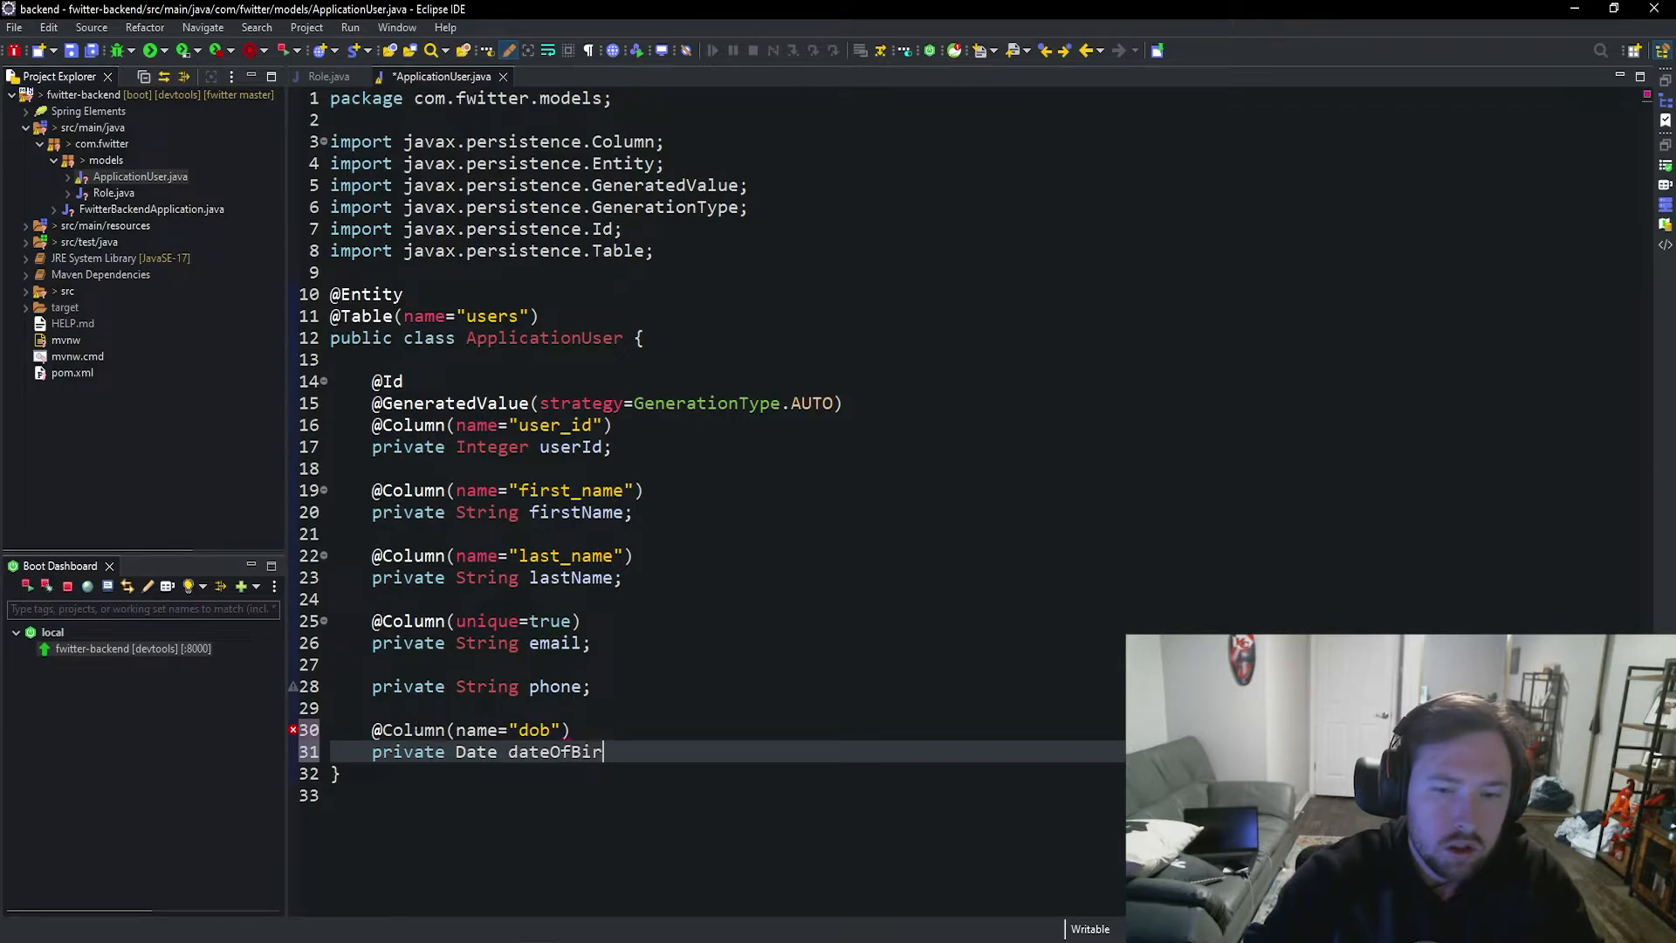
text(th;)
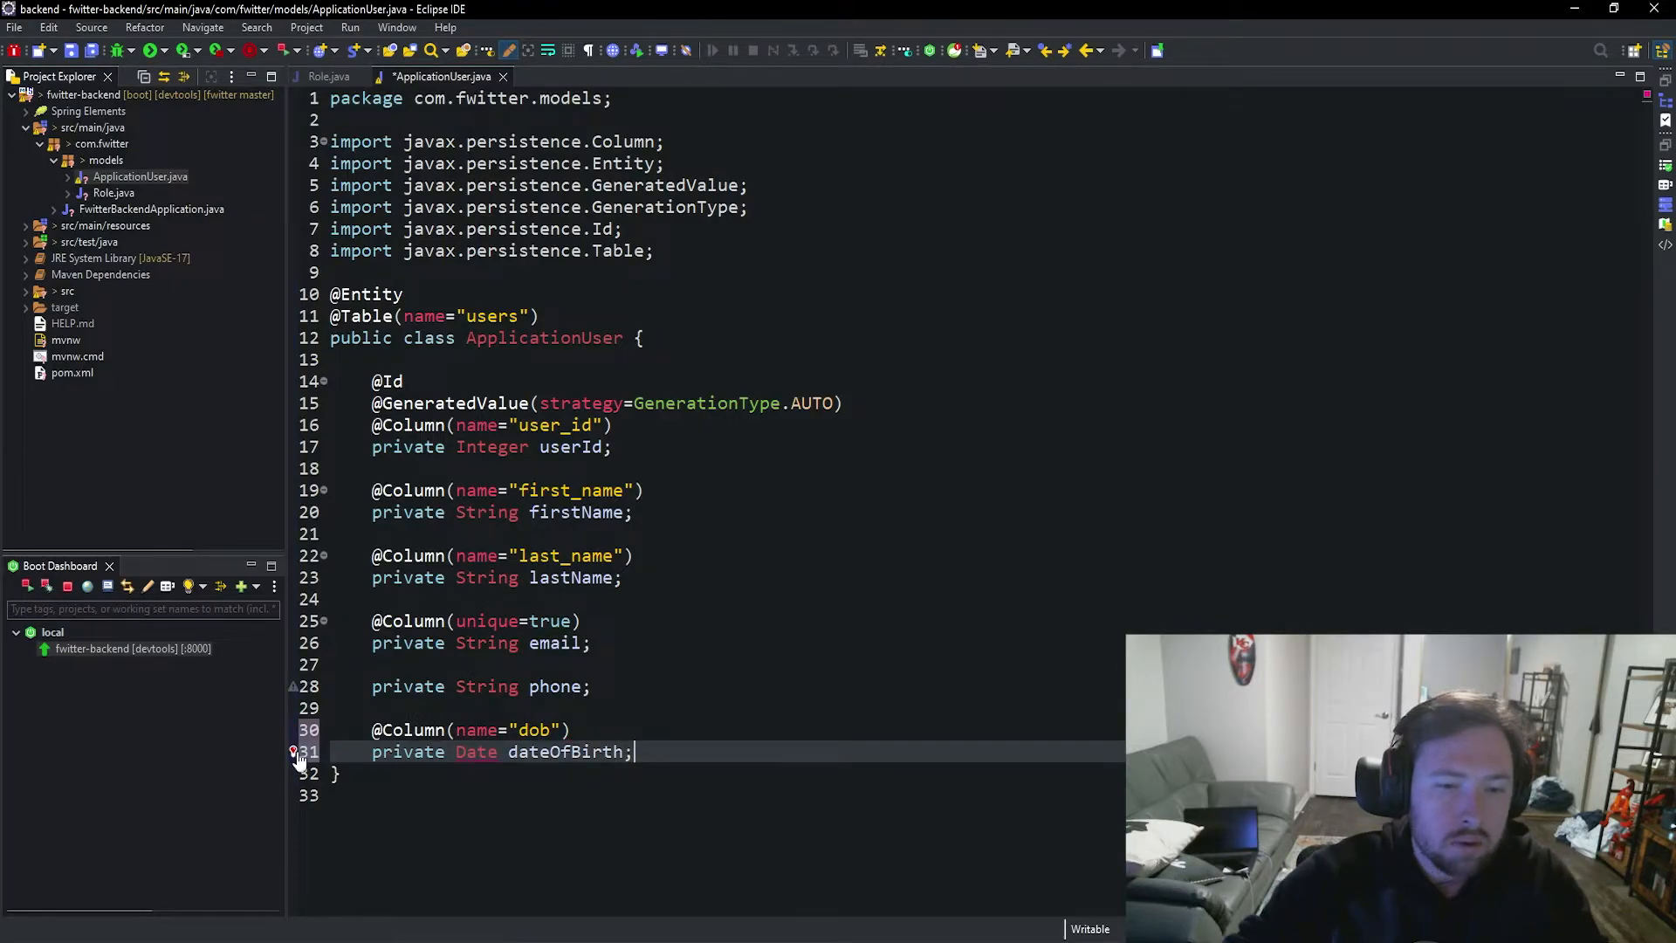
double_click(475, 750)
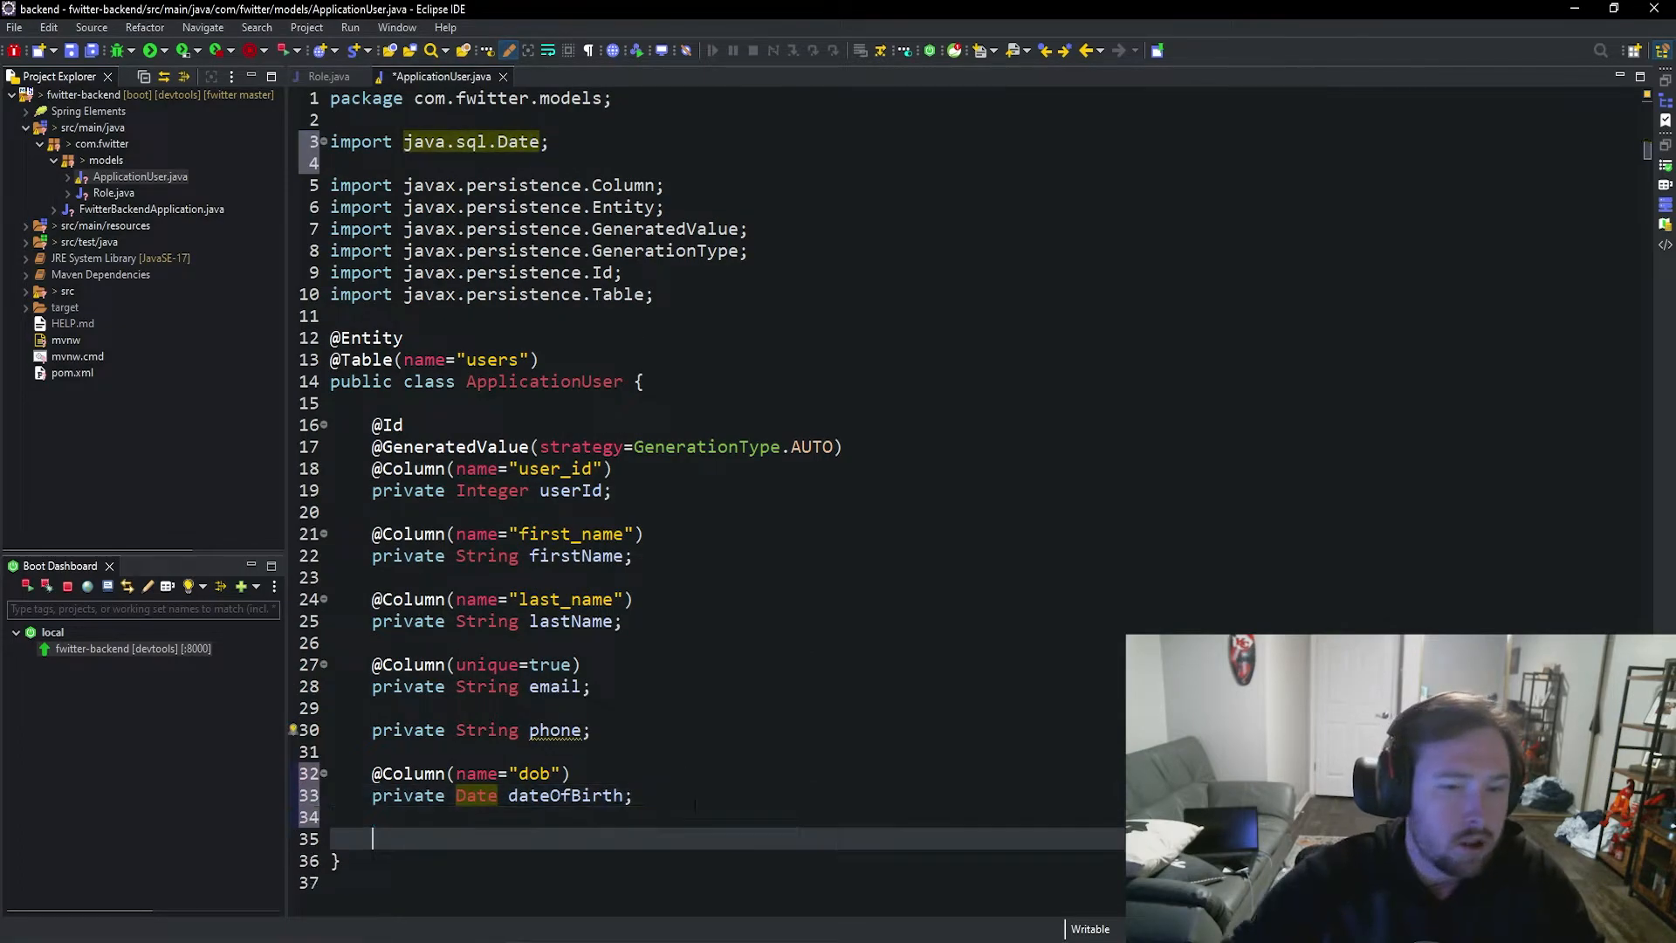
key(ctrl+s)
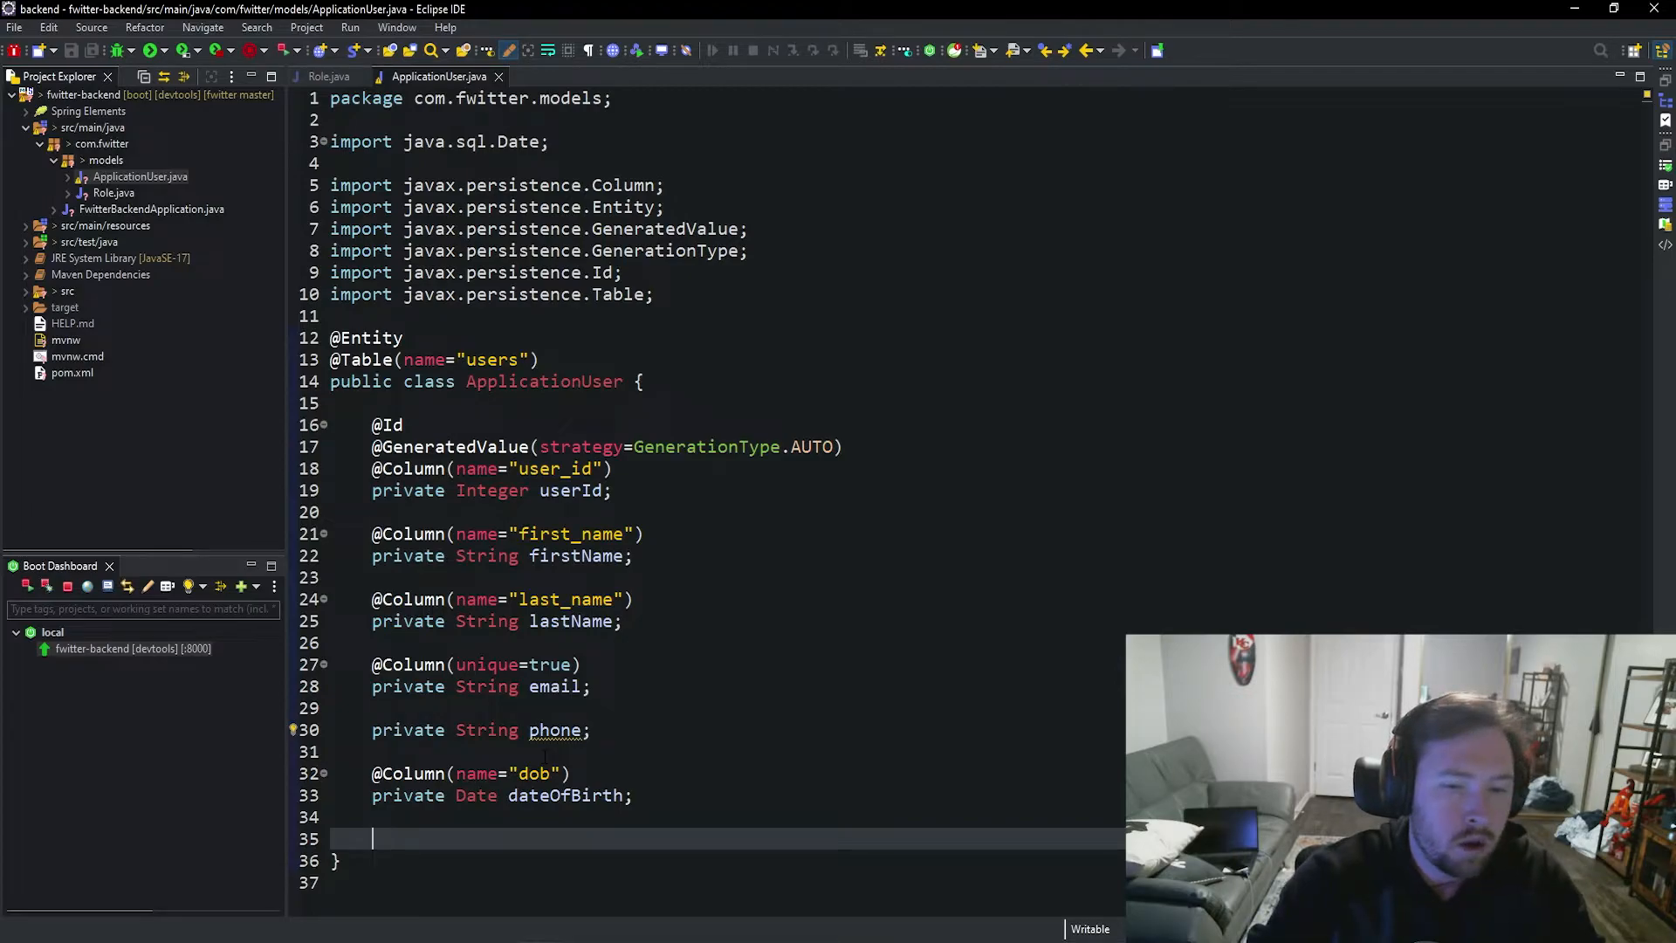
text(private String)
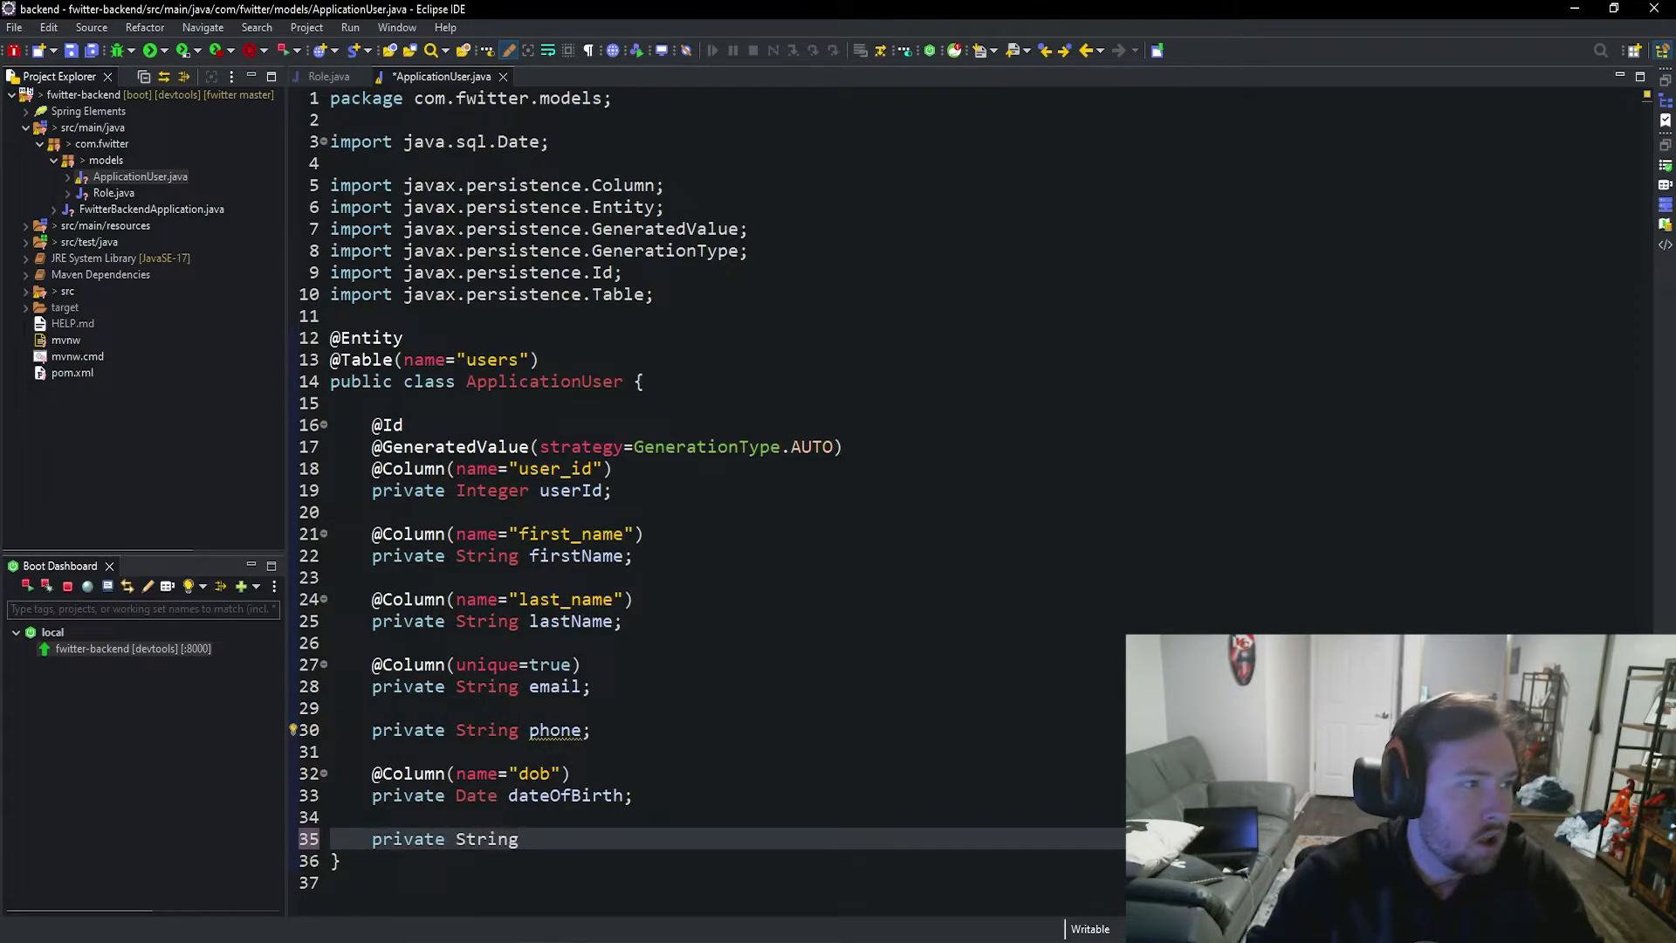
text(username;)
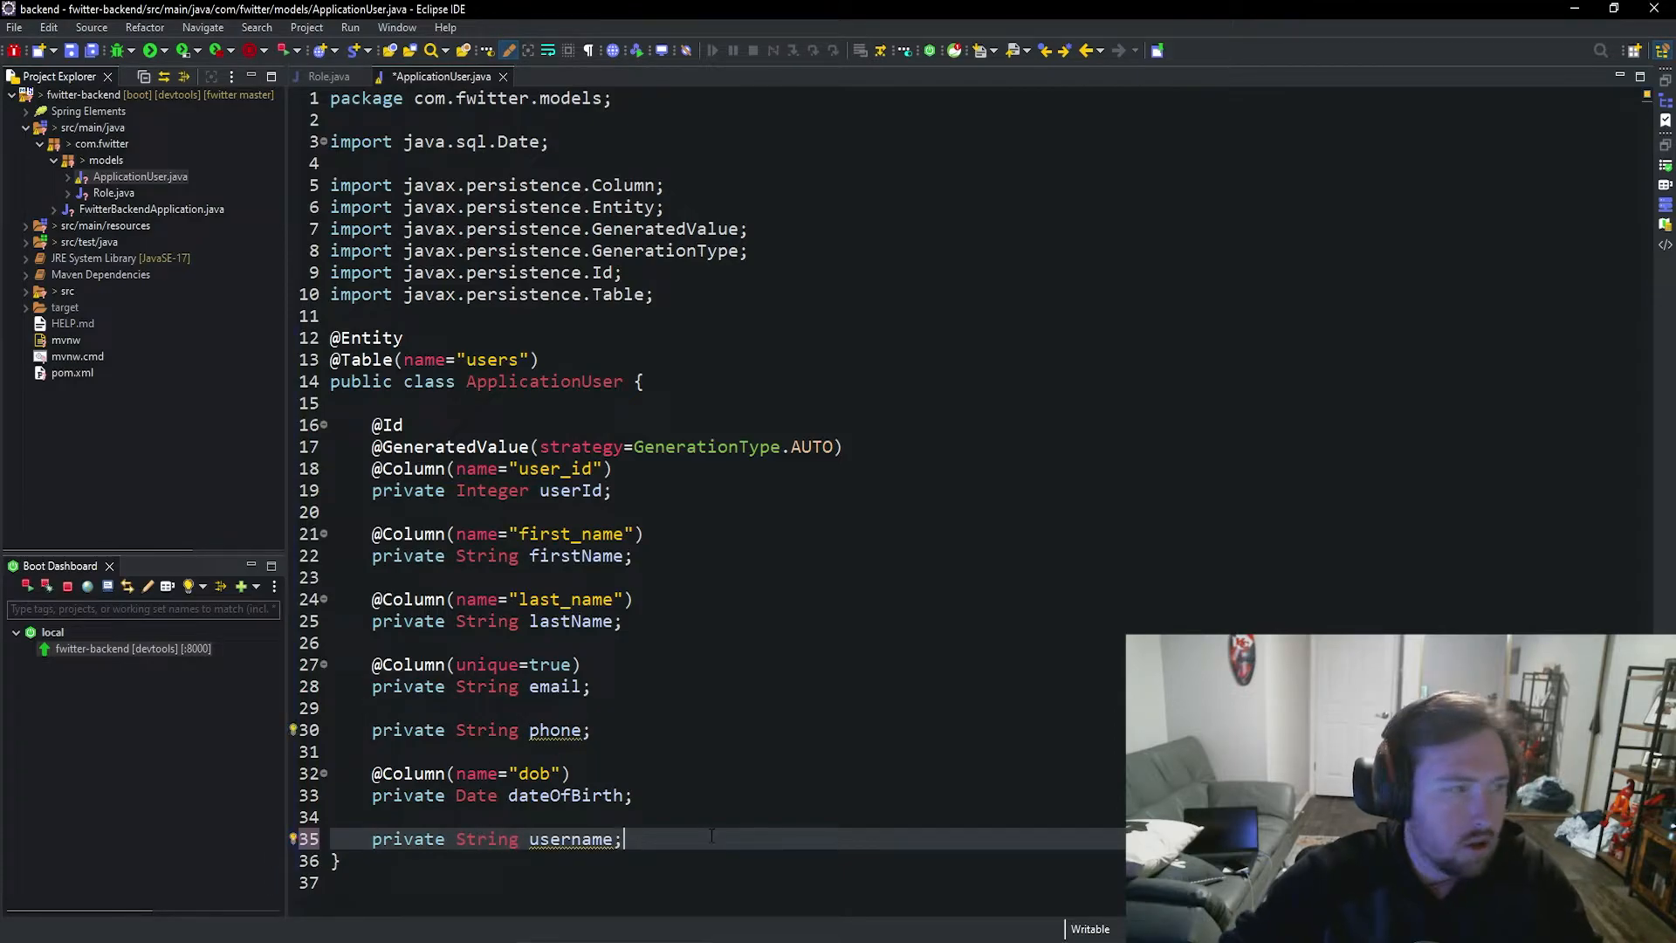
key(Return)
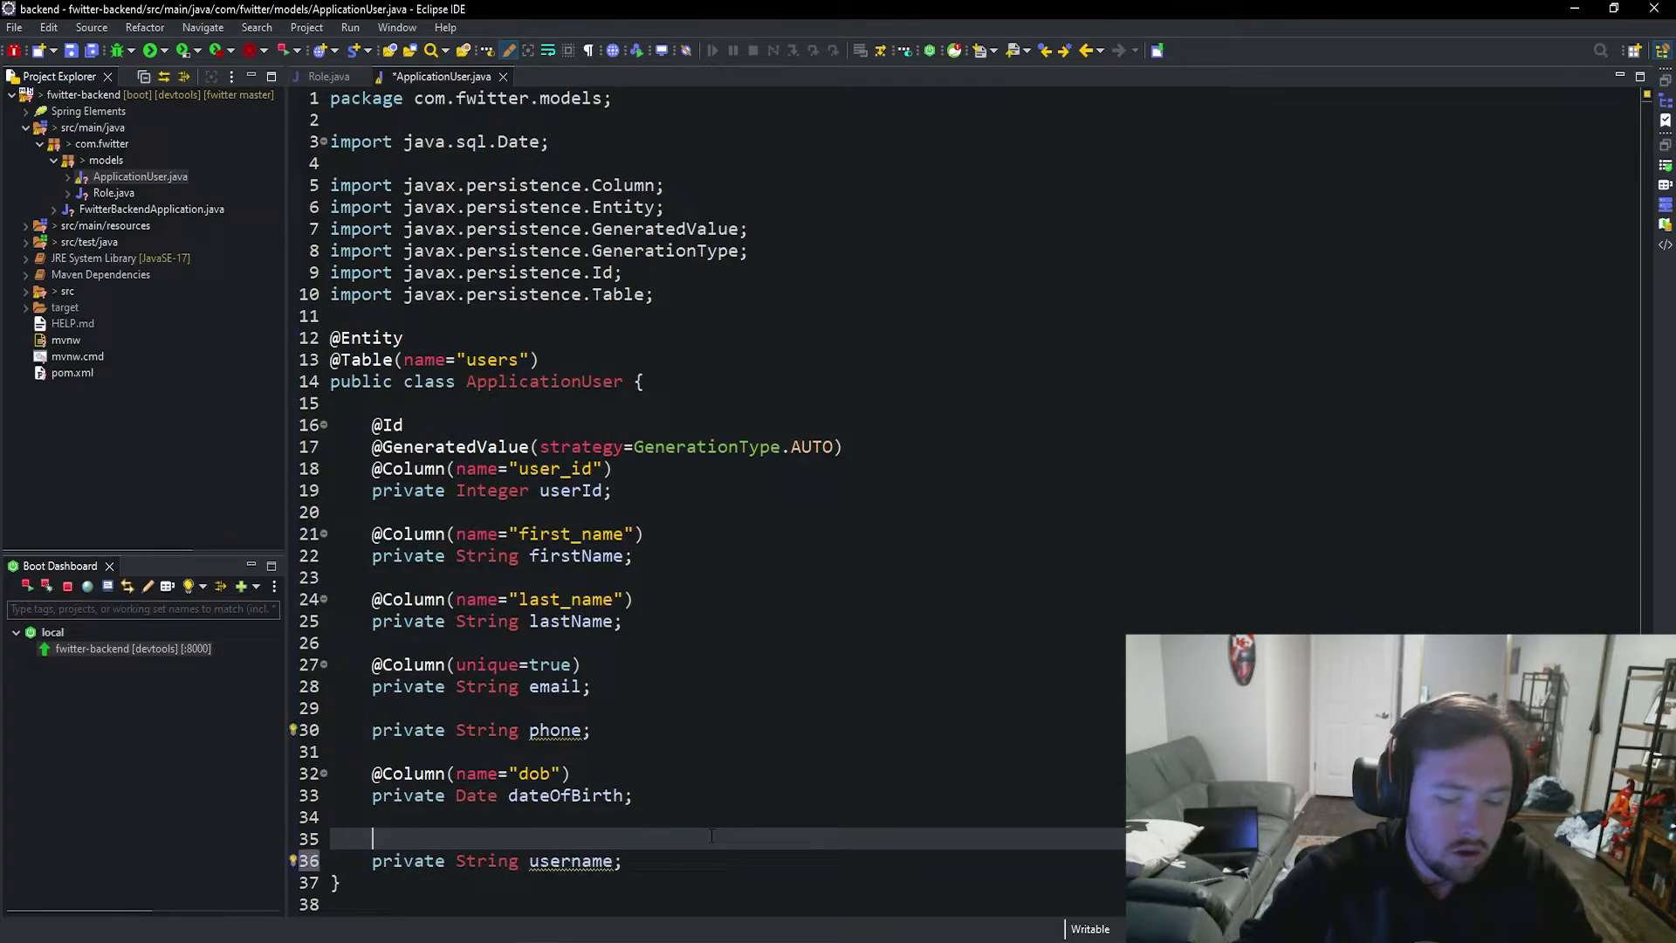
text(@Colu)
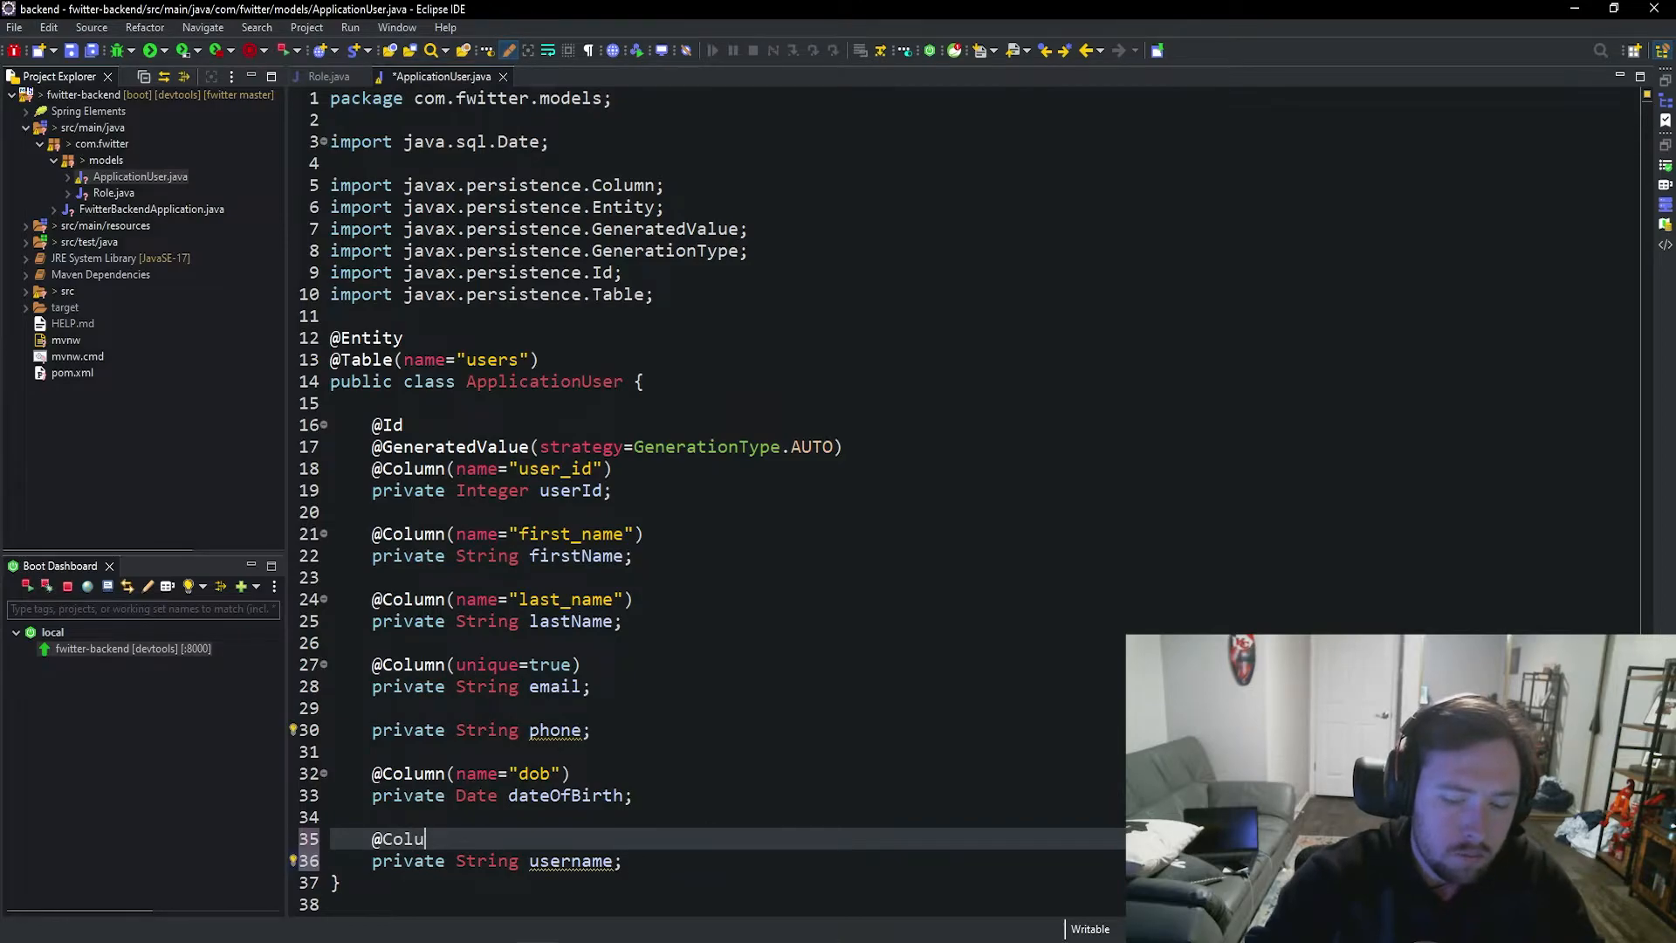
text(mn(u)
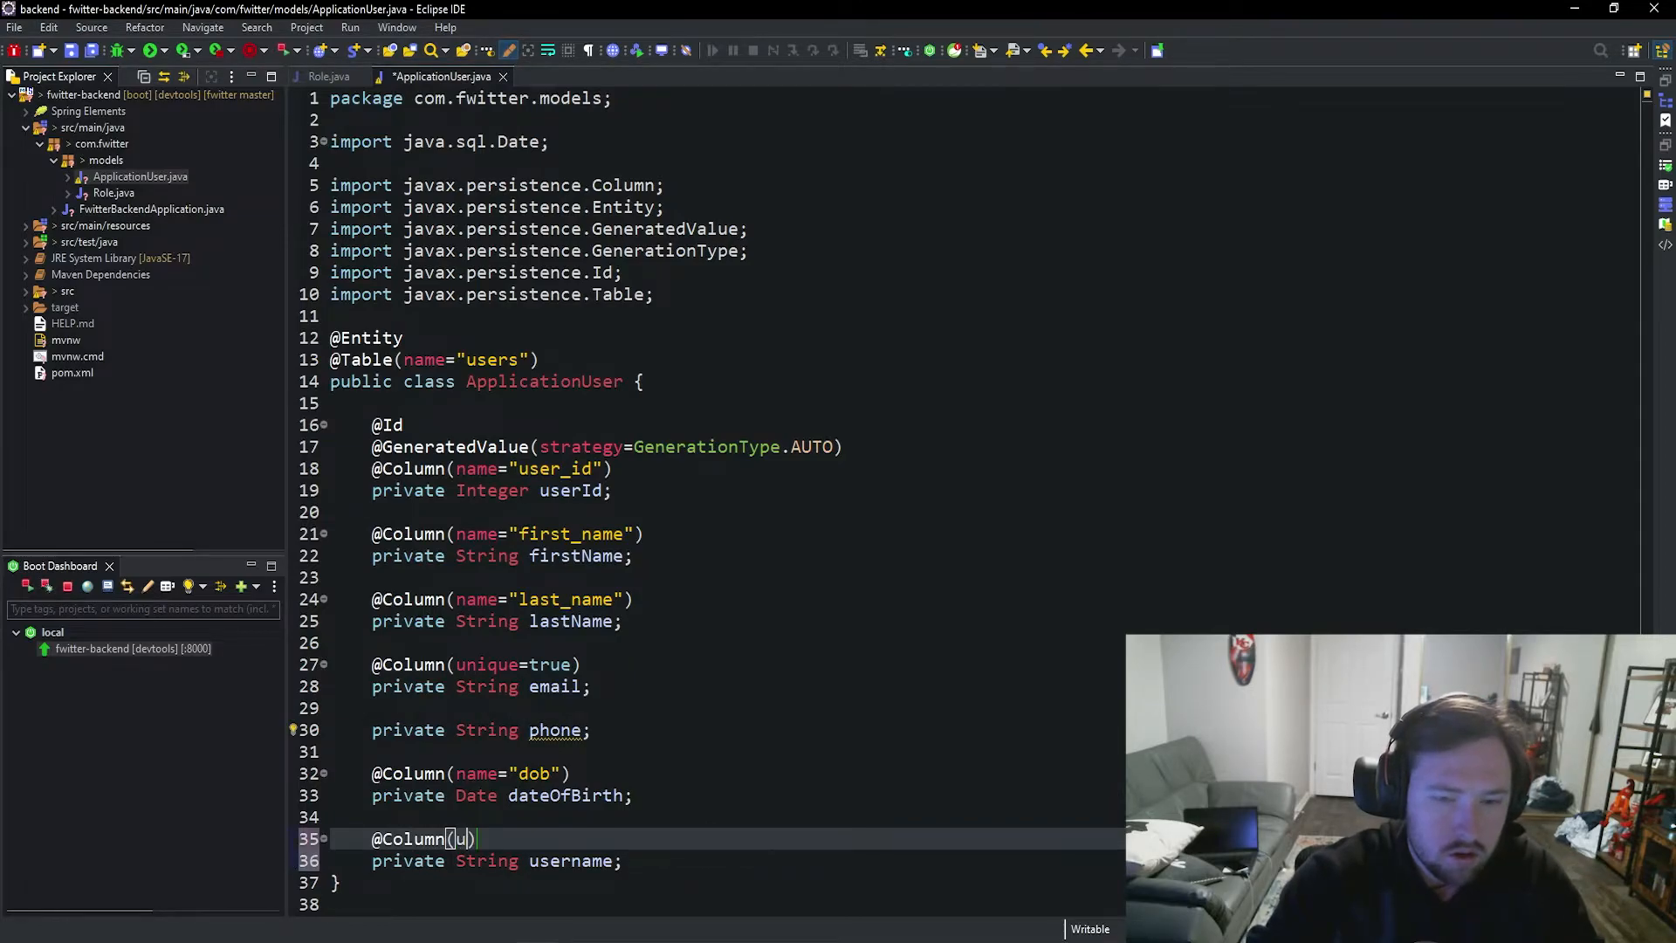
text(unique=rt)
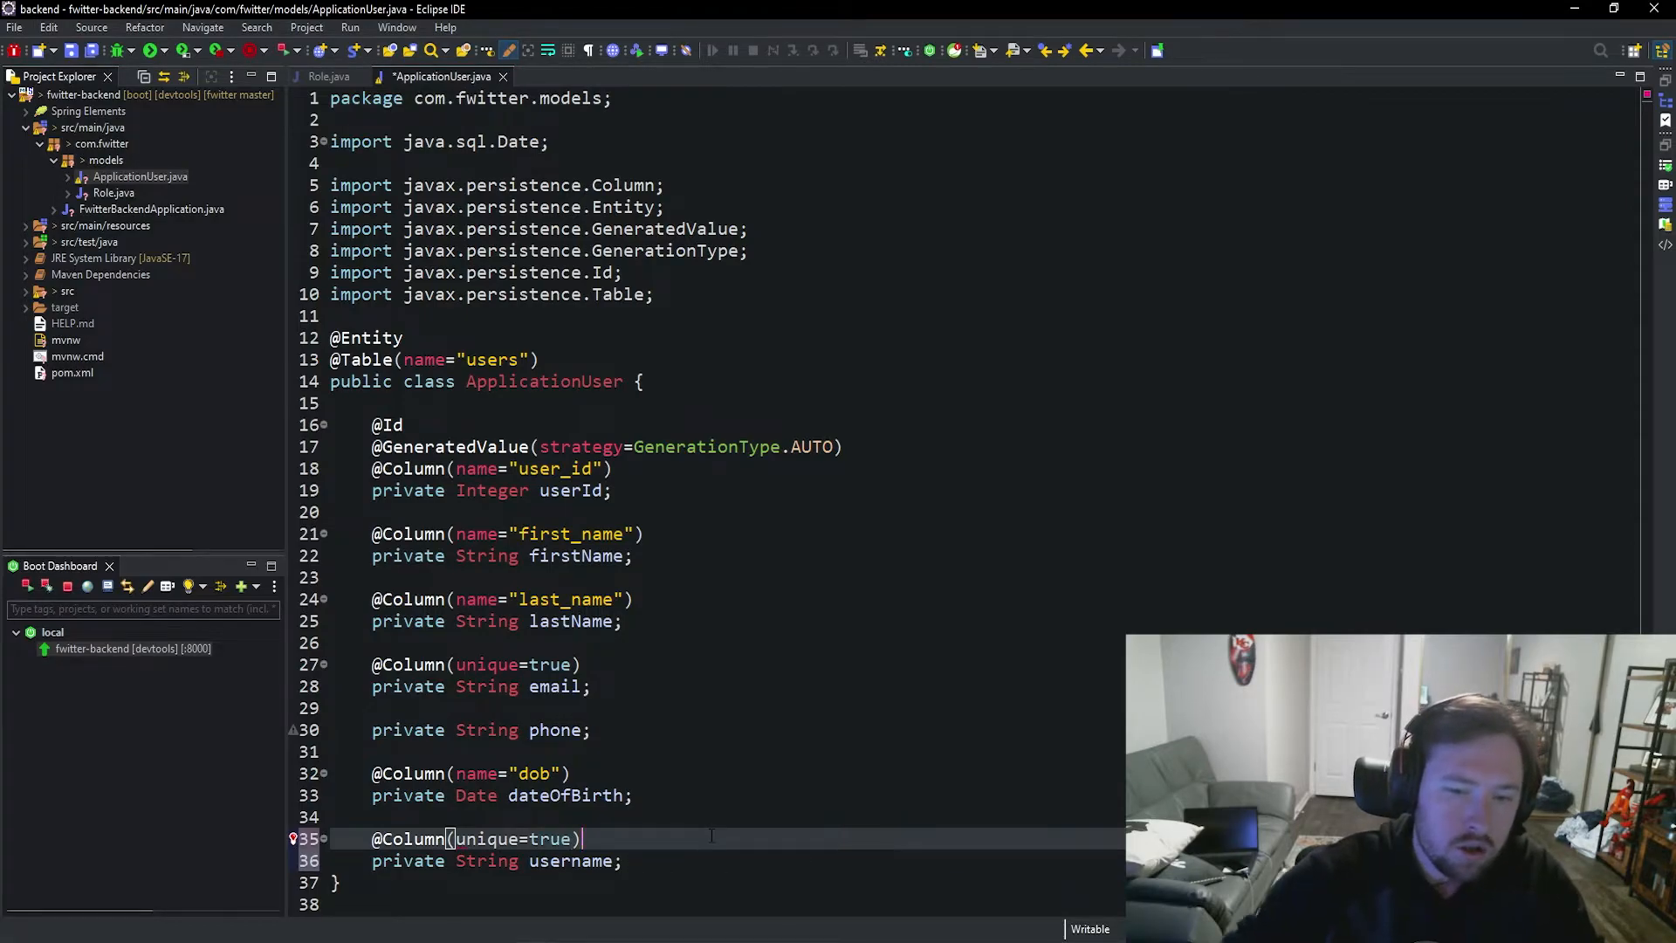
key(Return)
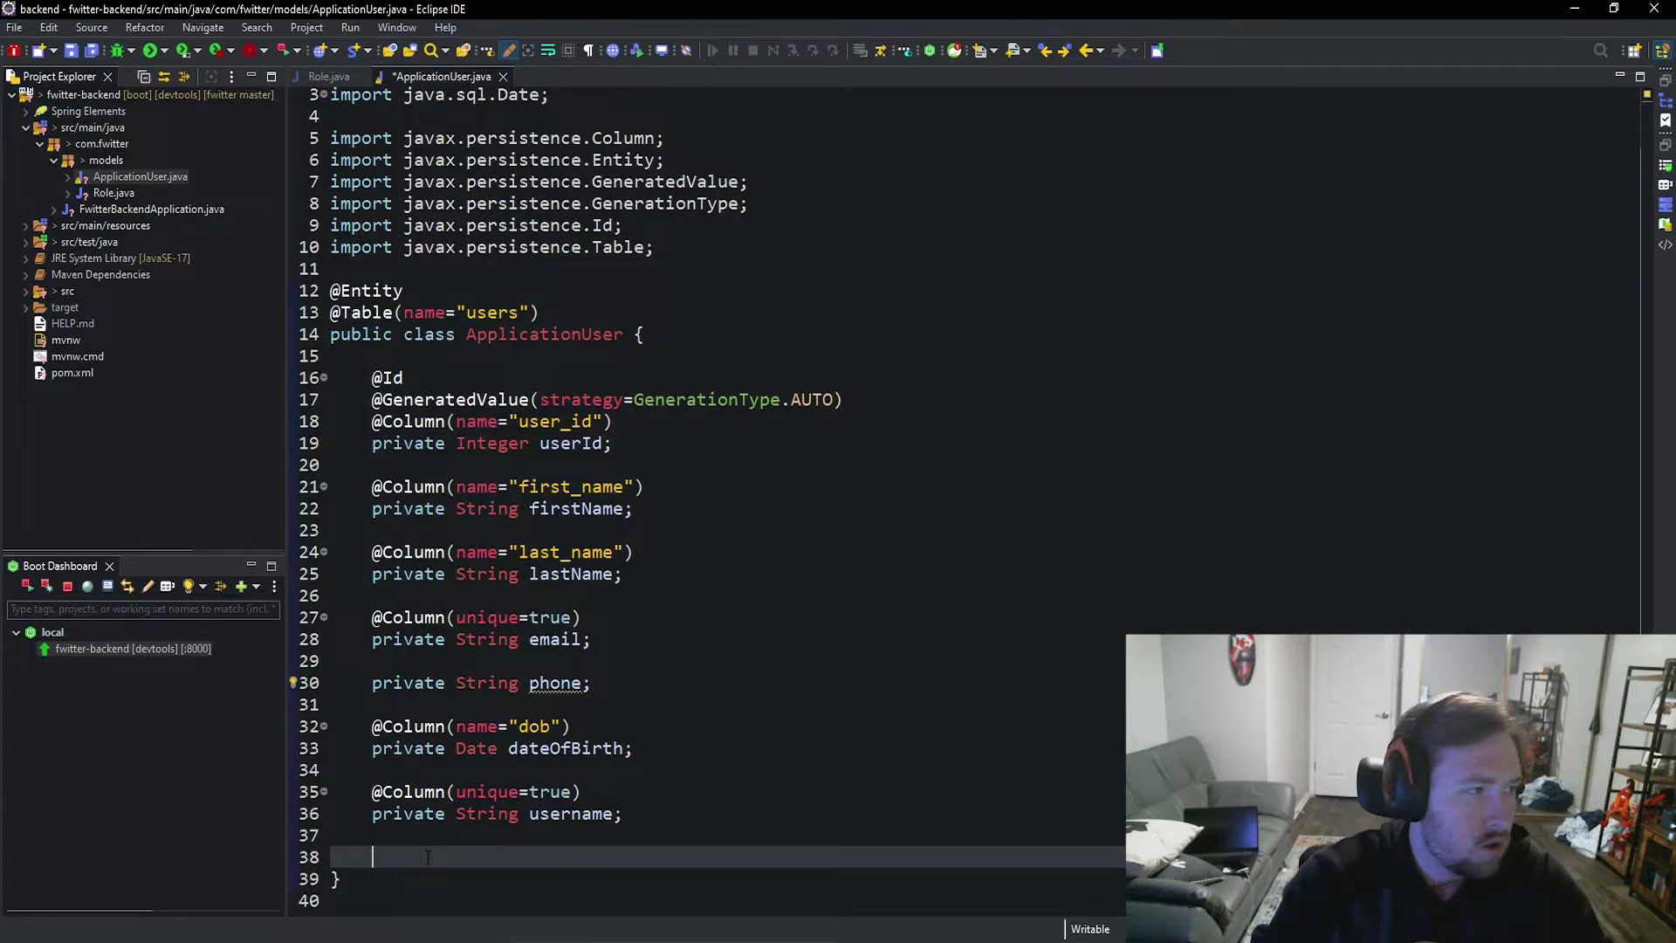
text(pri)
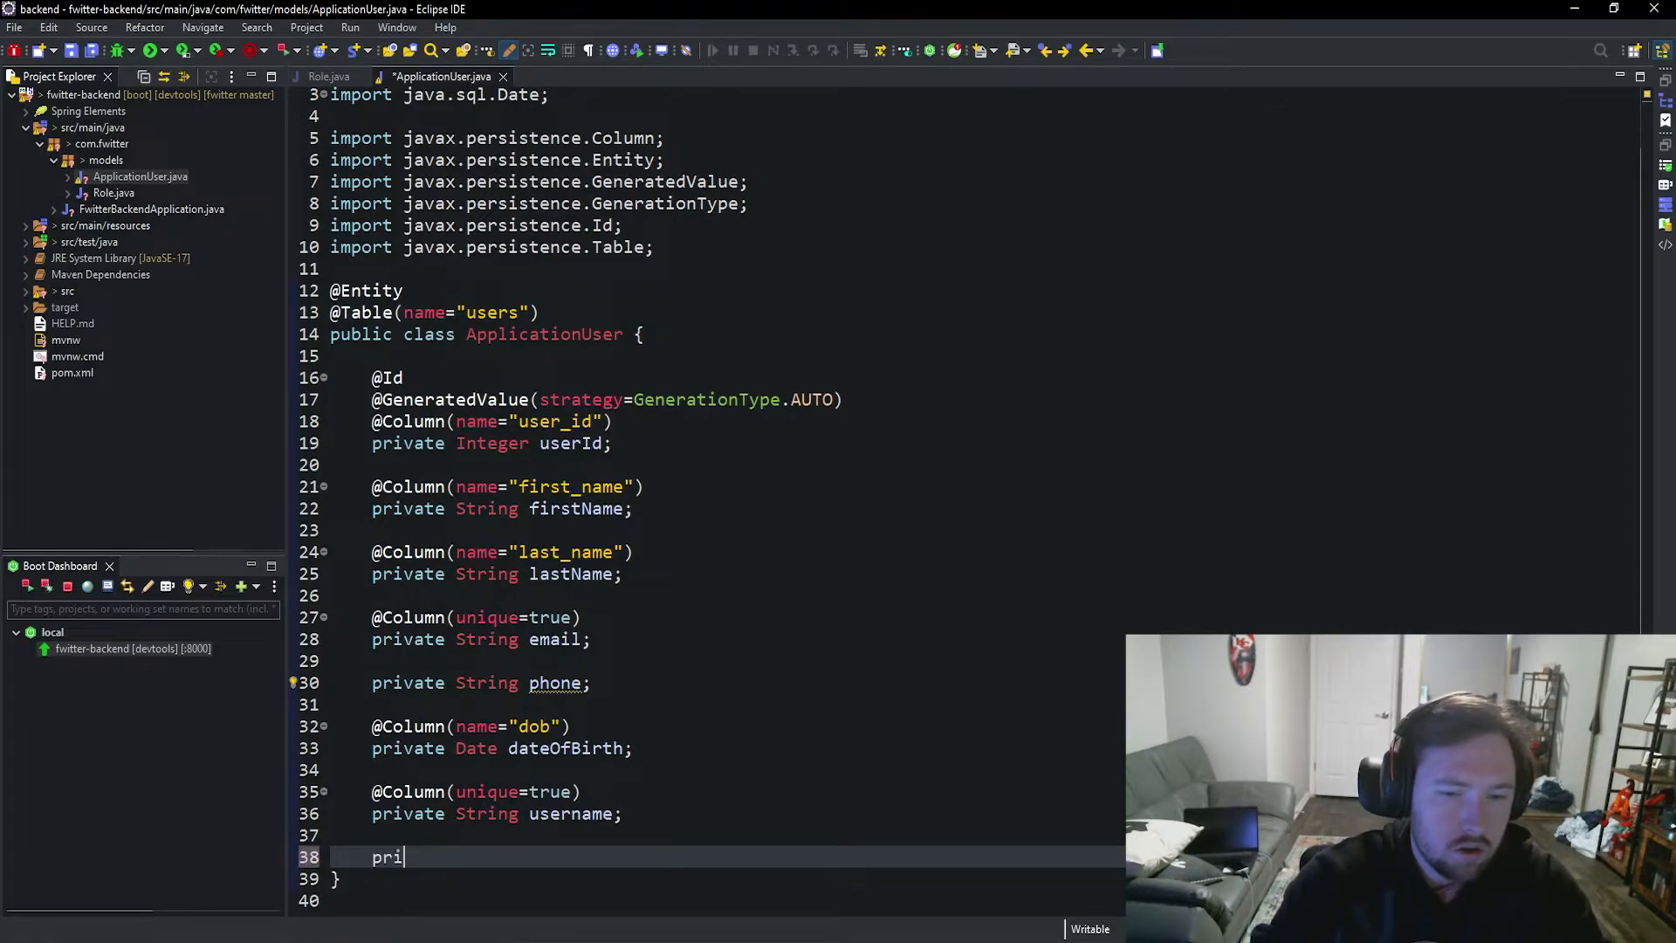
text(vate Sdt)
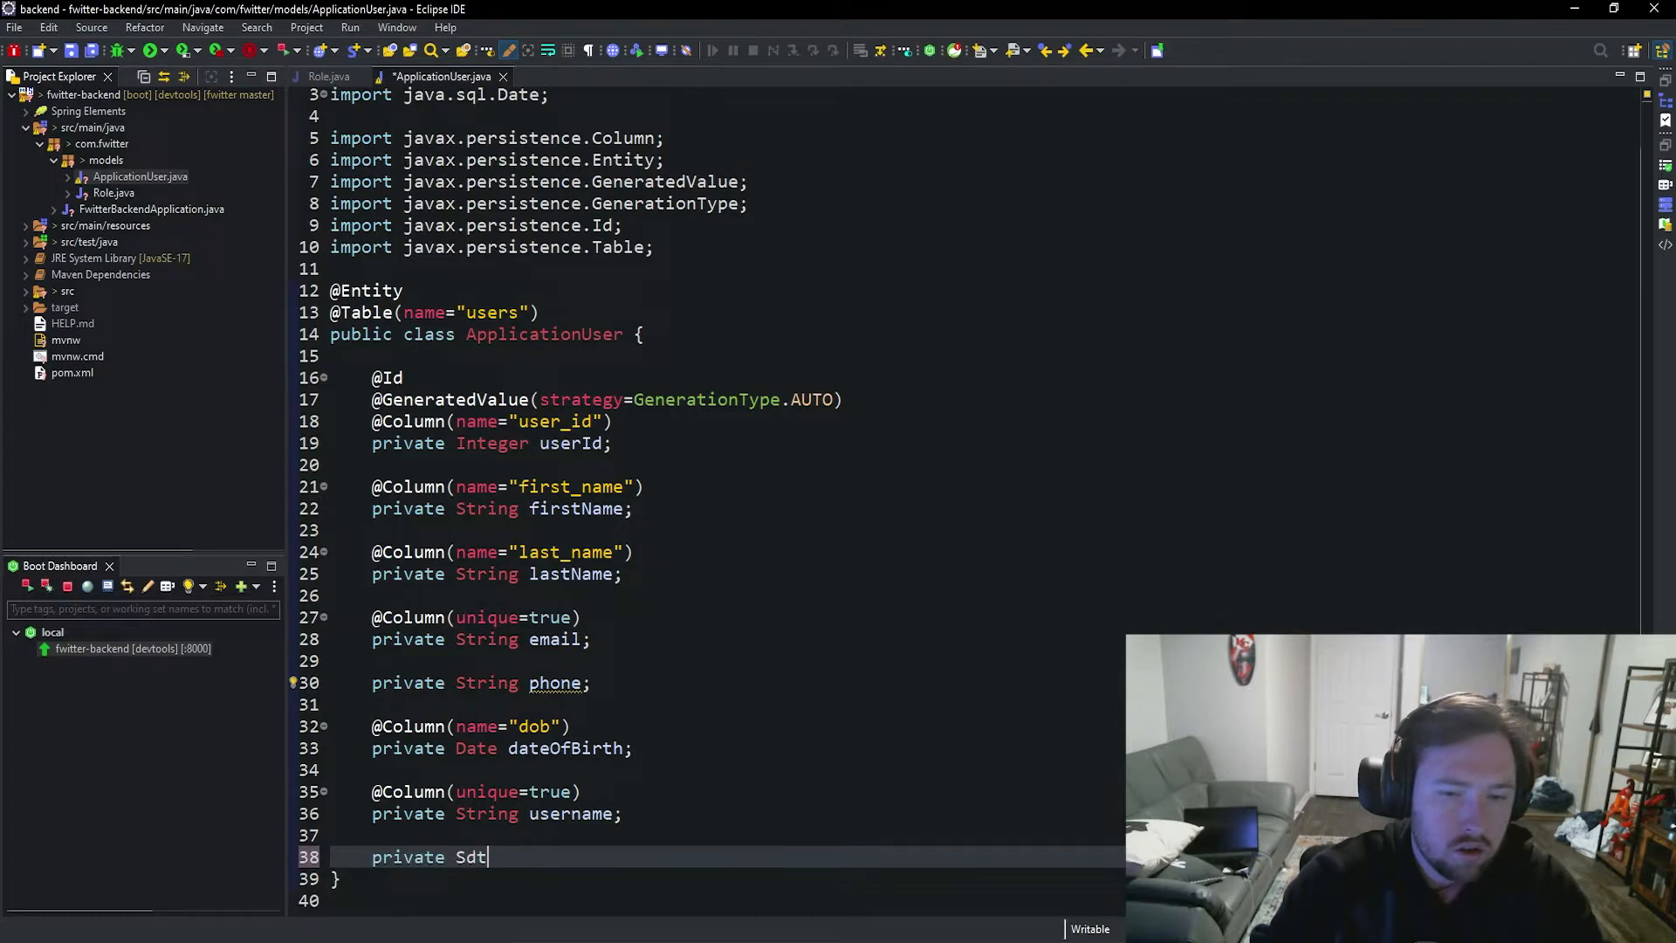
text(String password;)
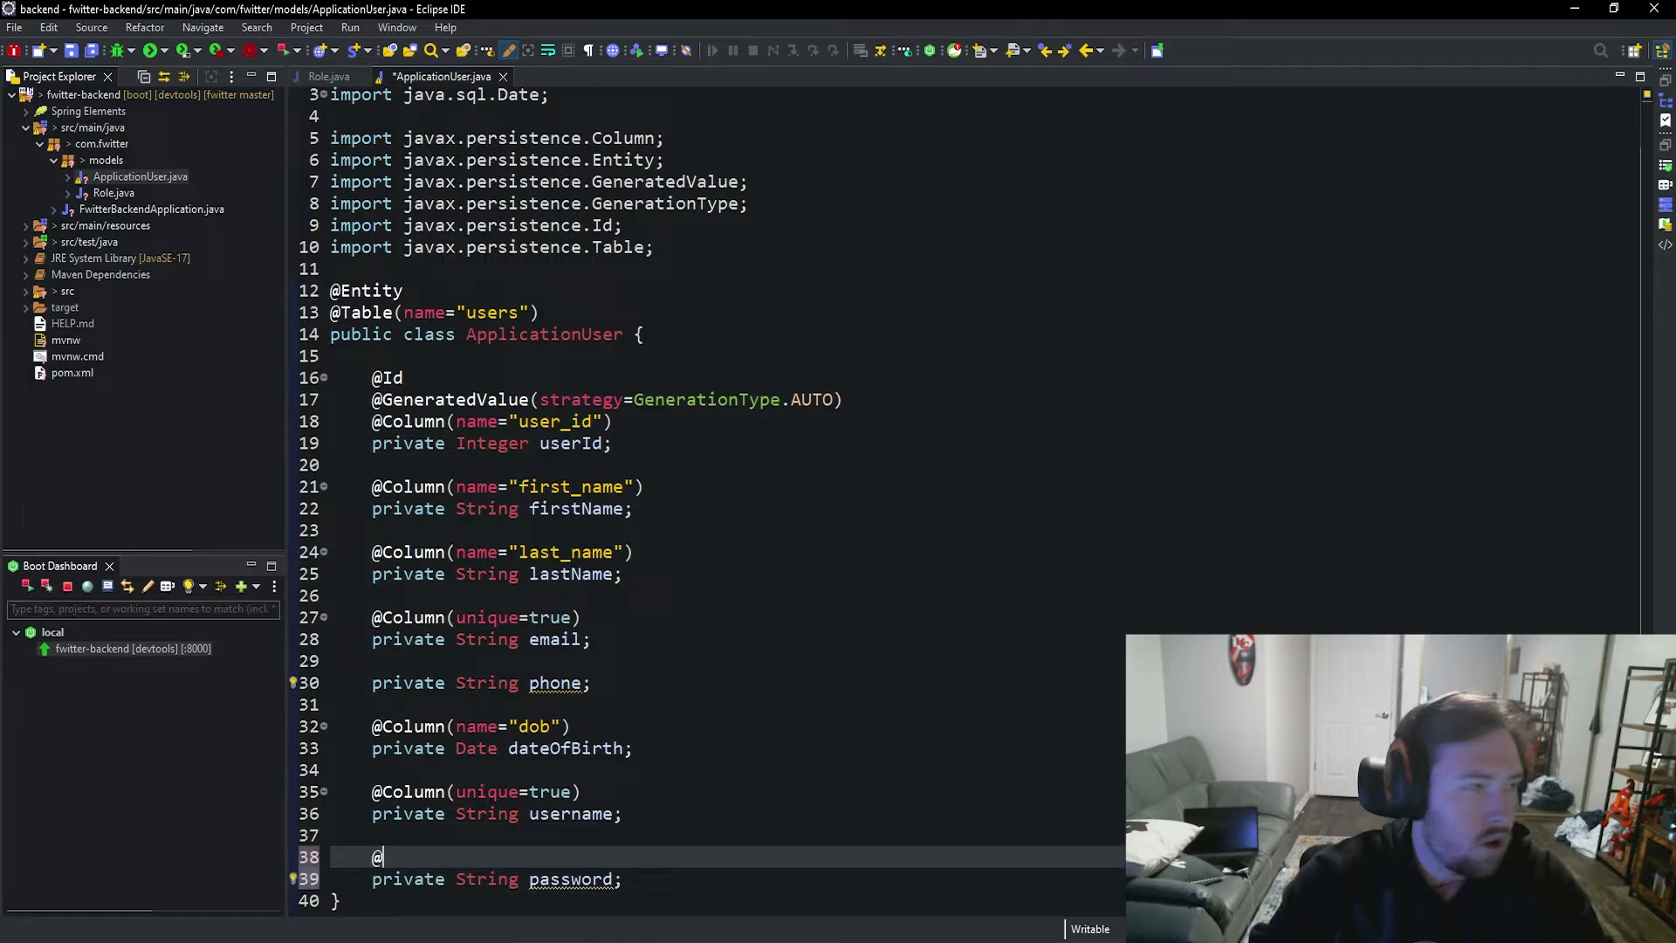
text(Json)
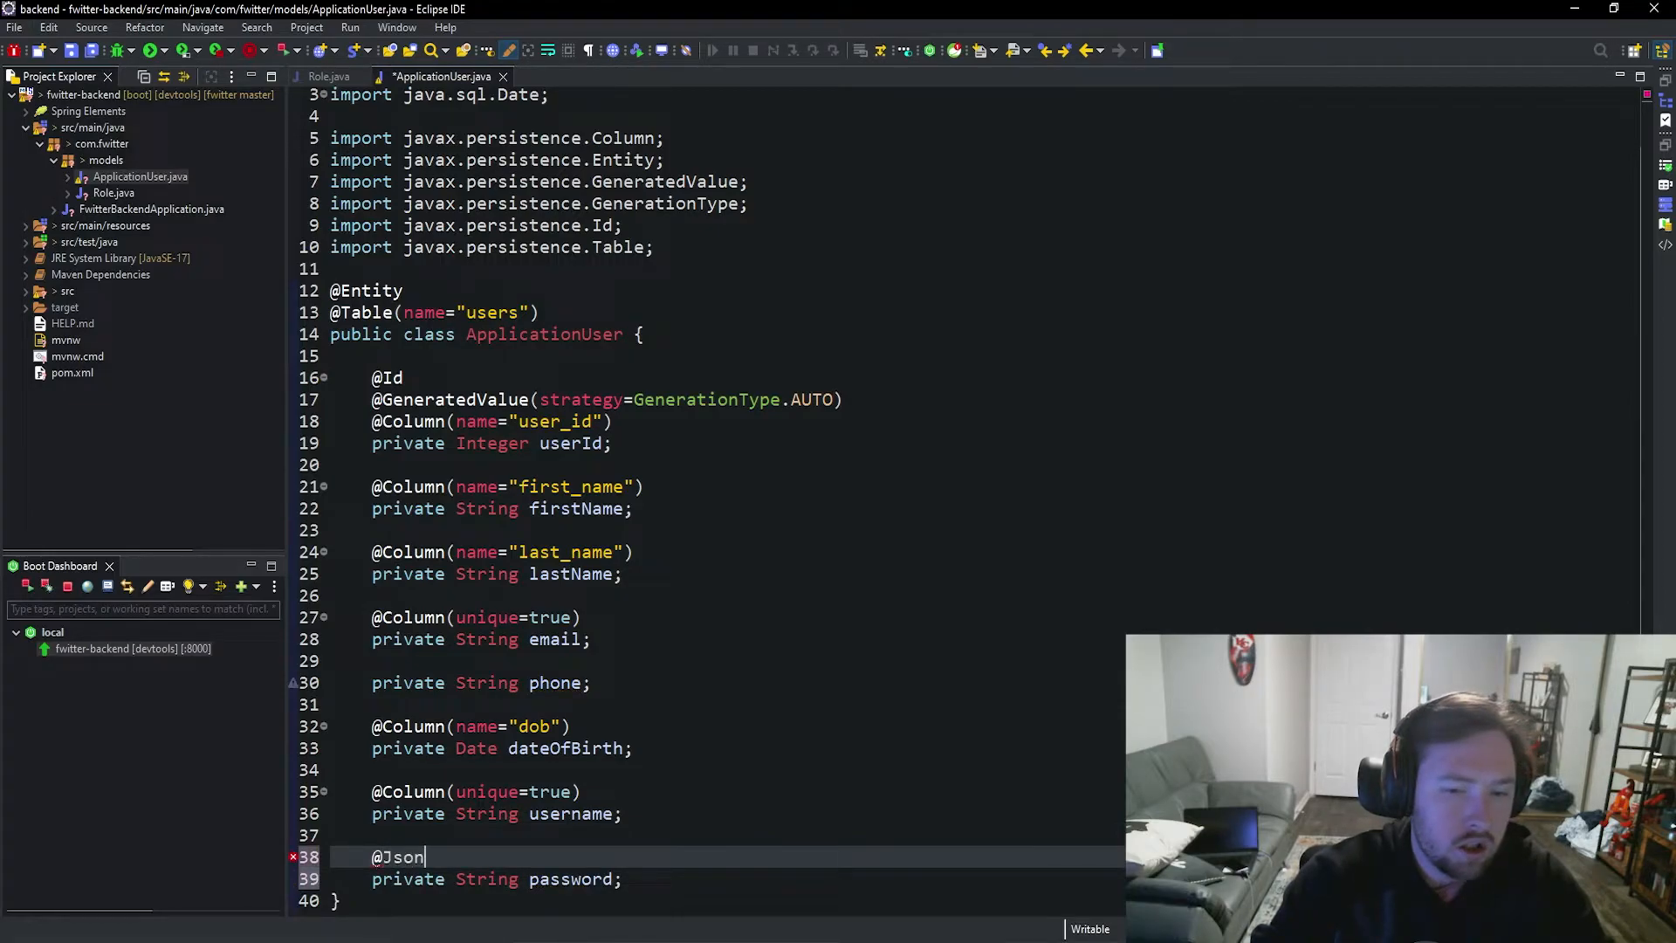
text(Ignore)
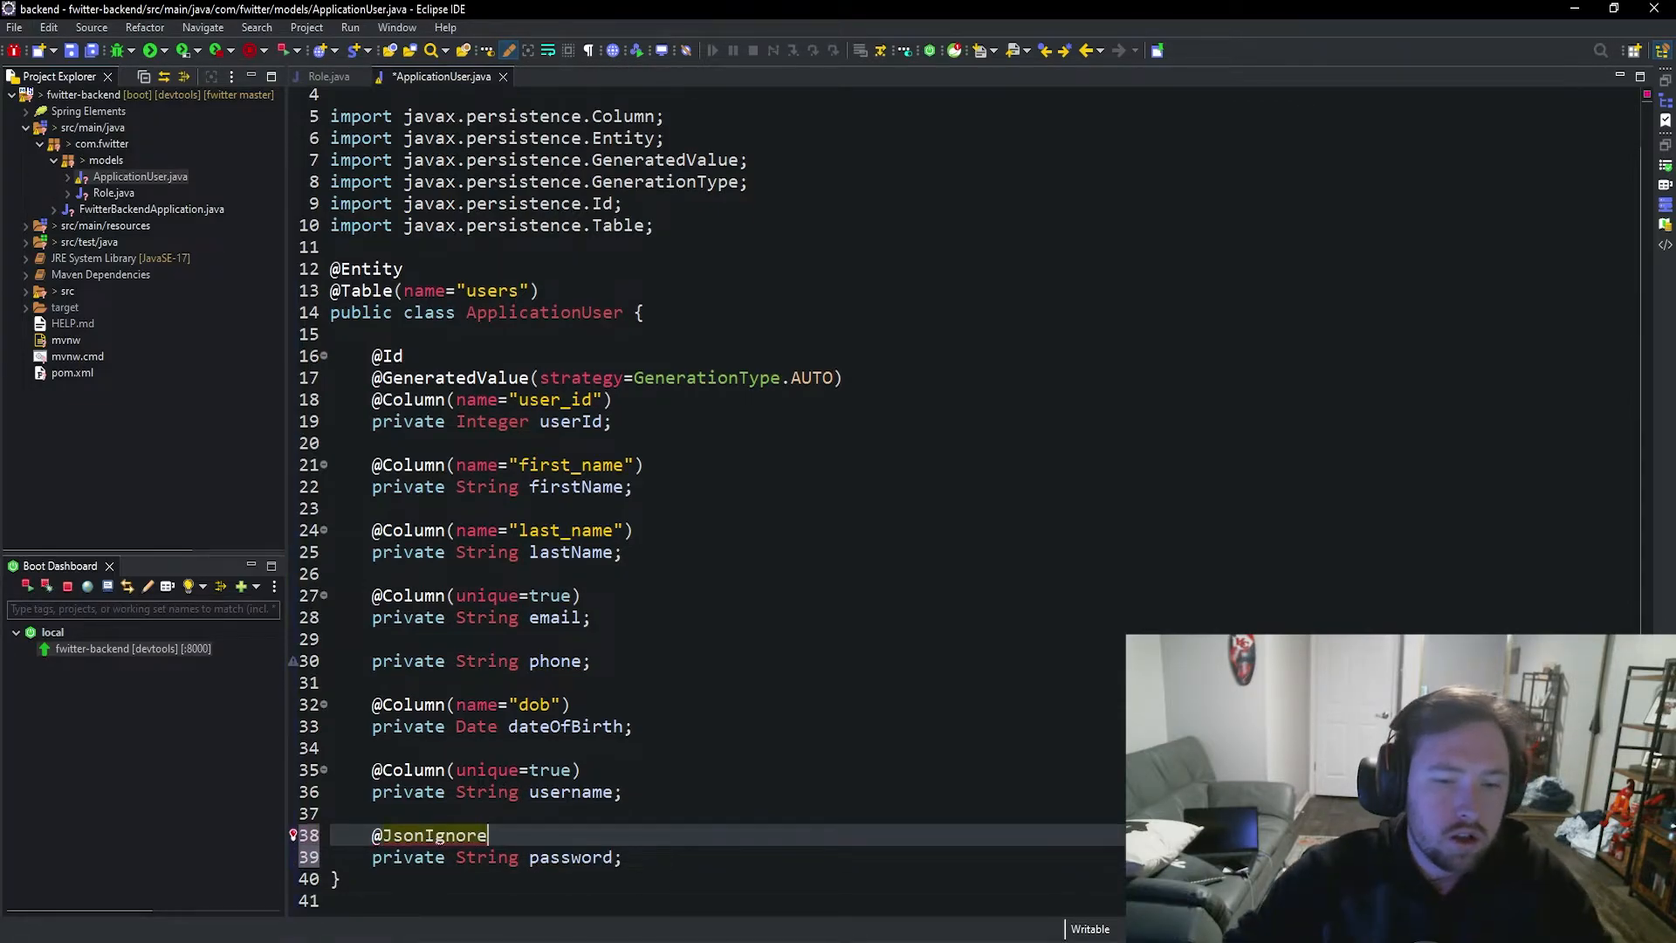
key(ctrl+1)
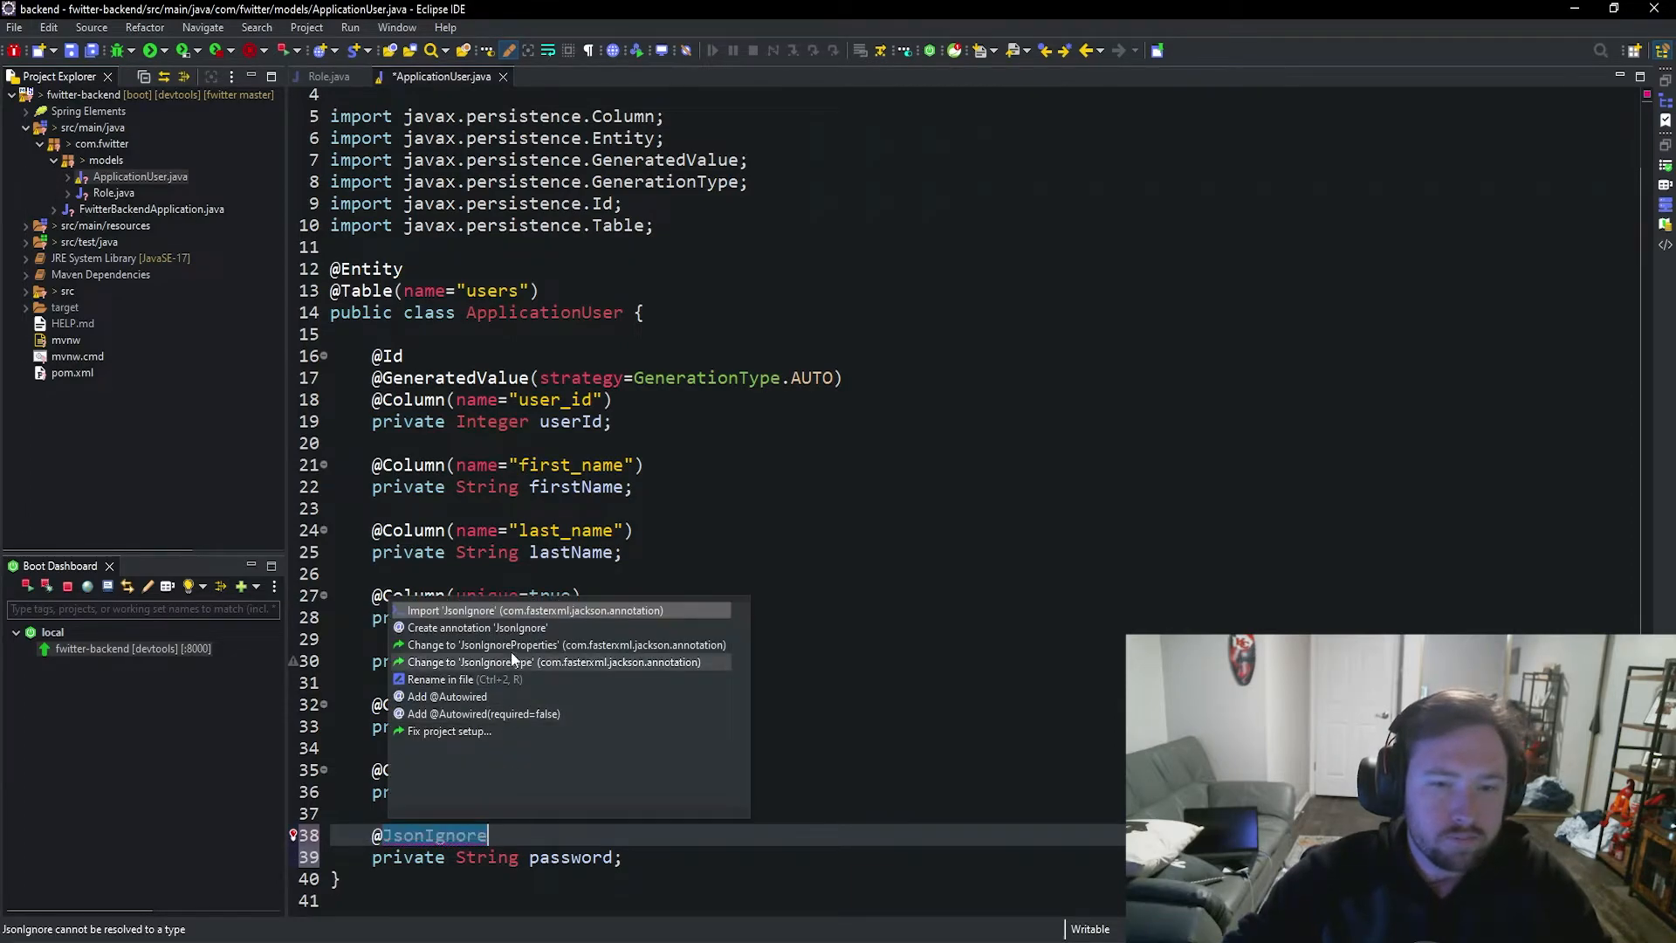
click(534, 611)
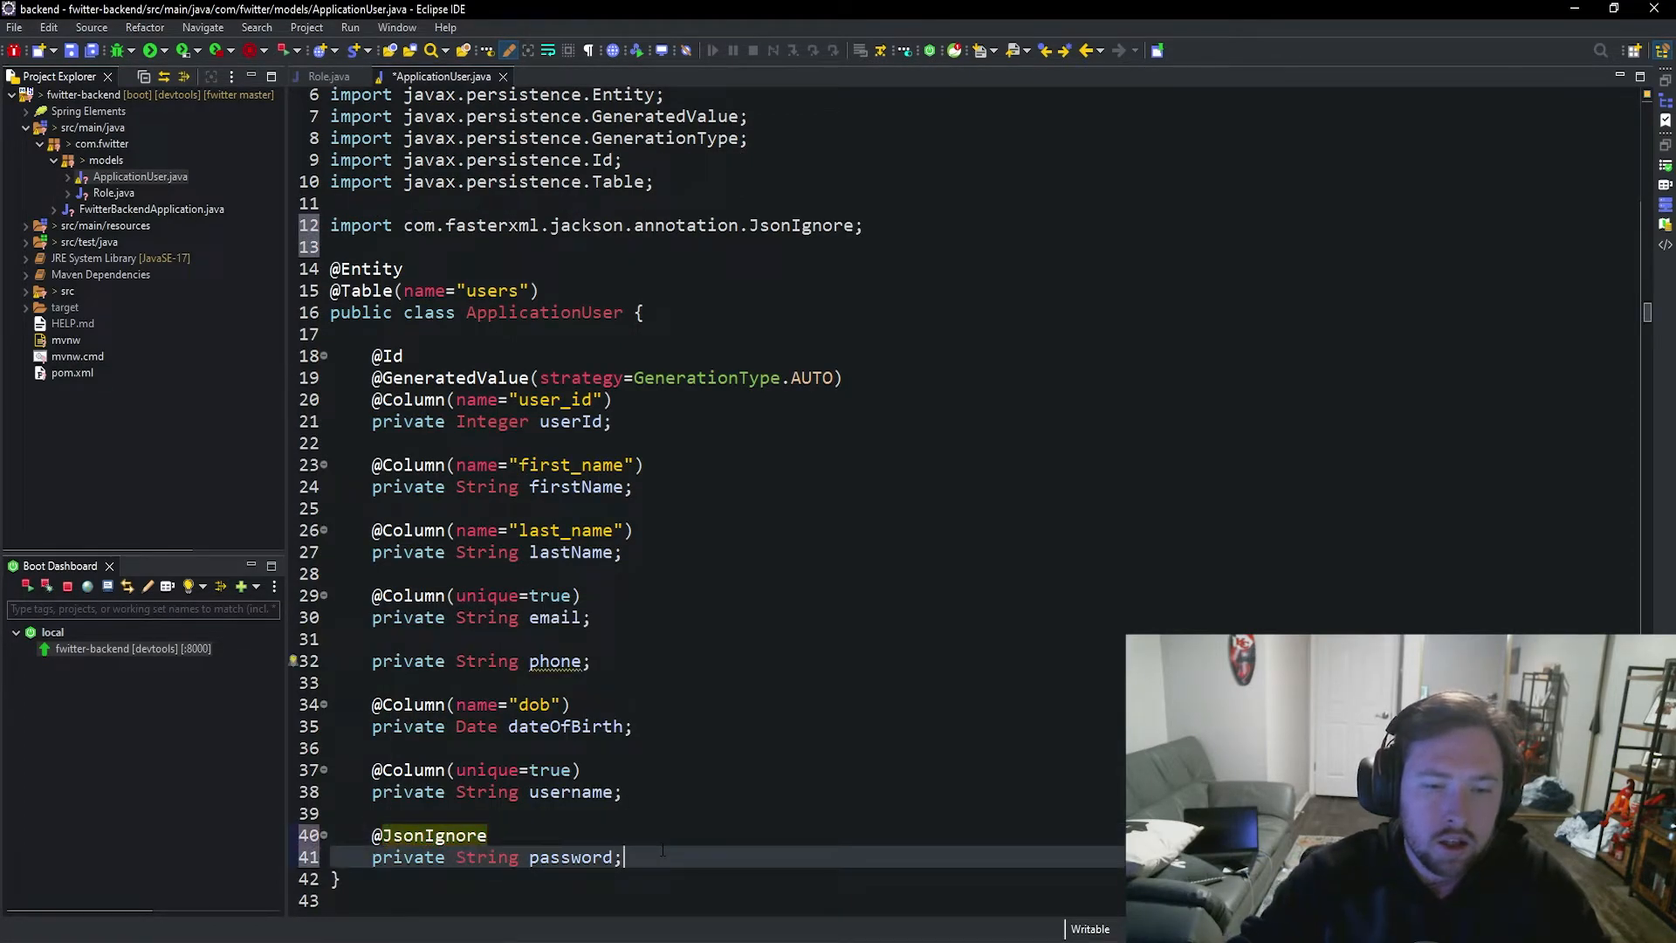
key(Return)
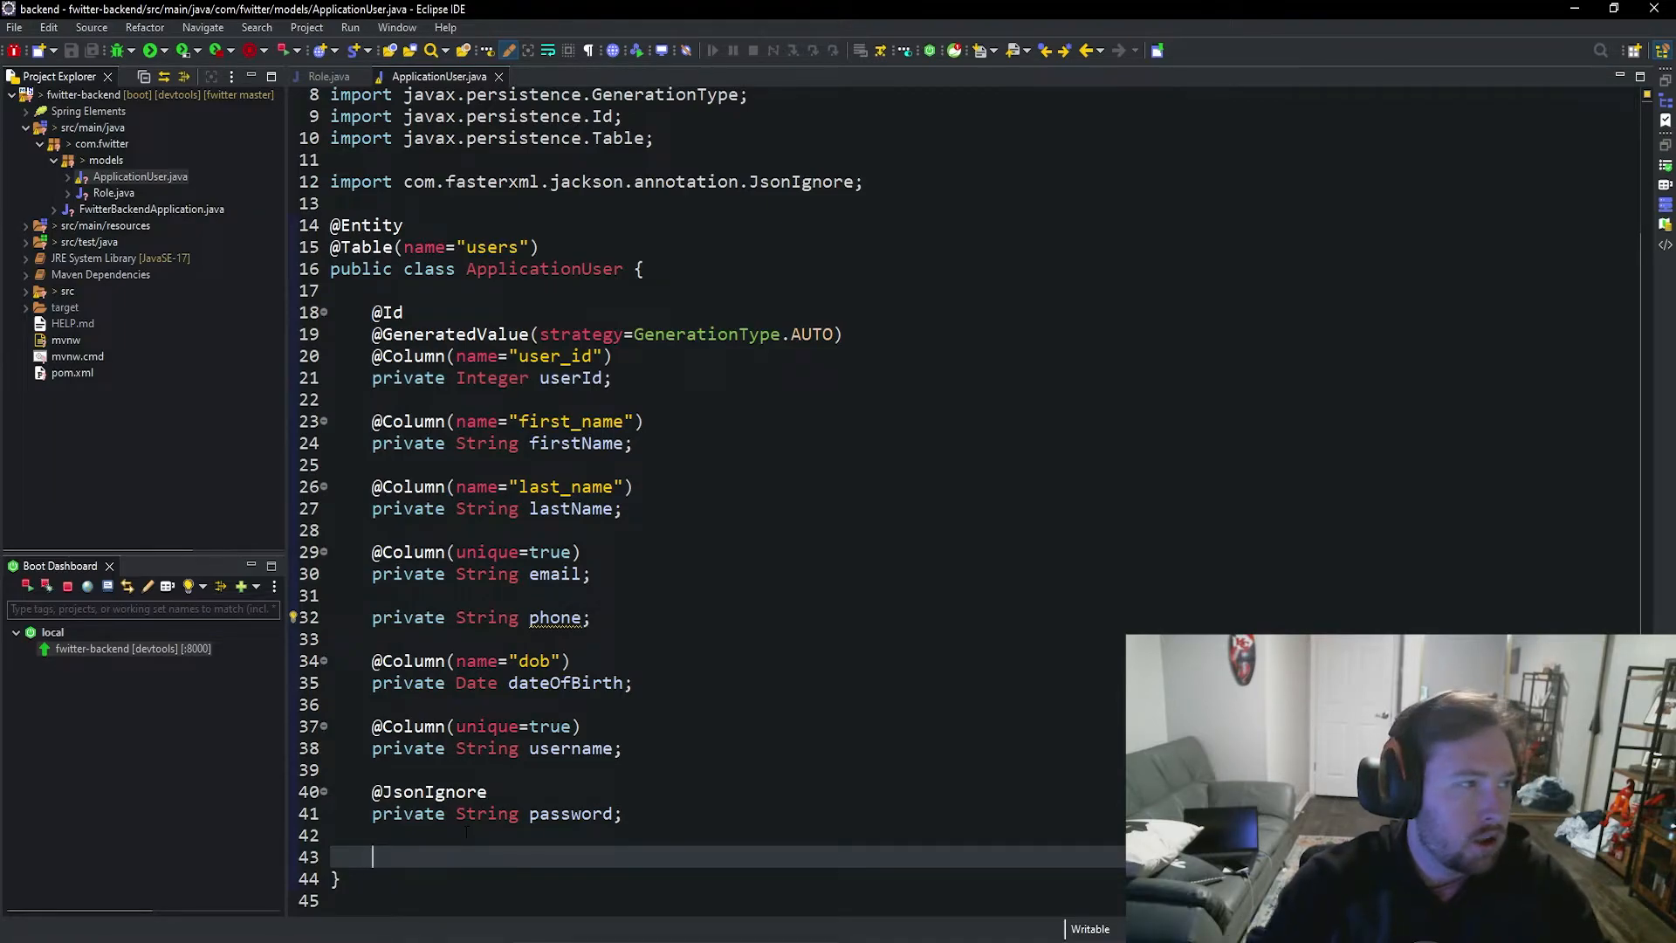
text(@M)
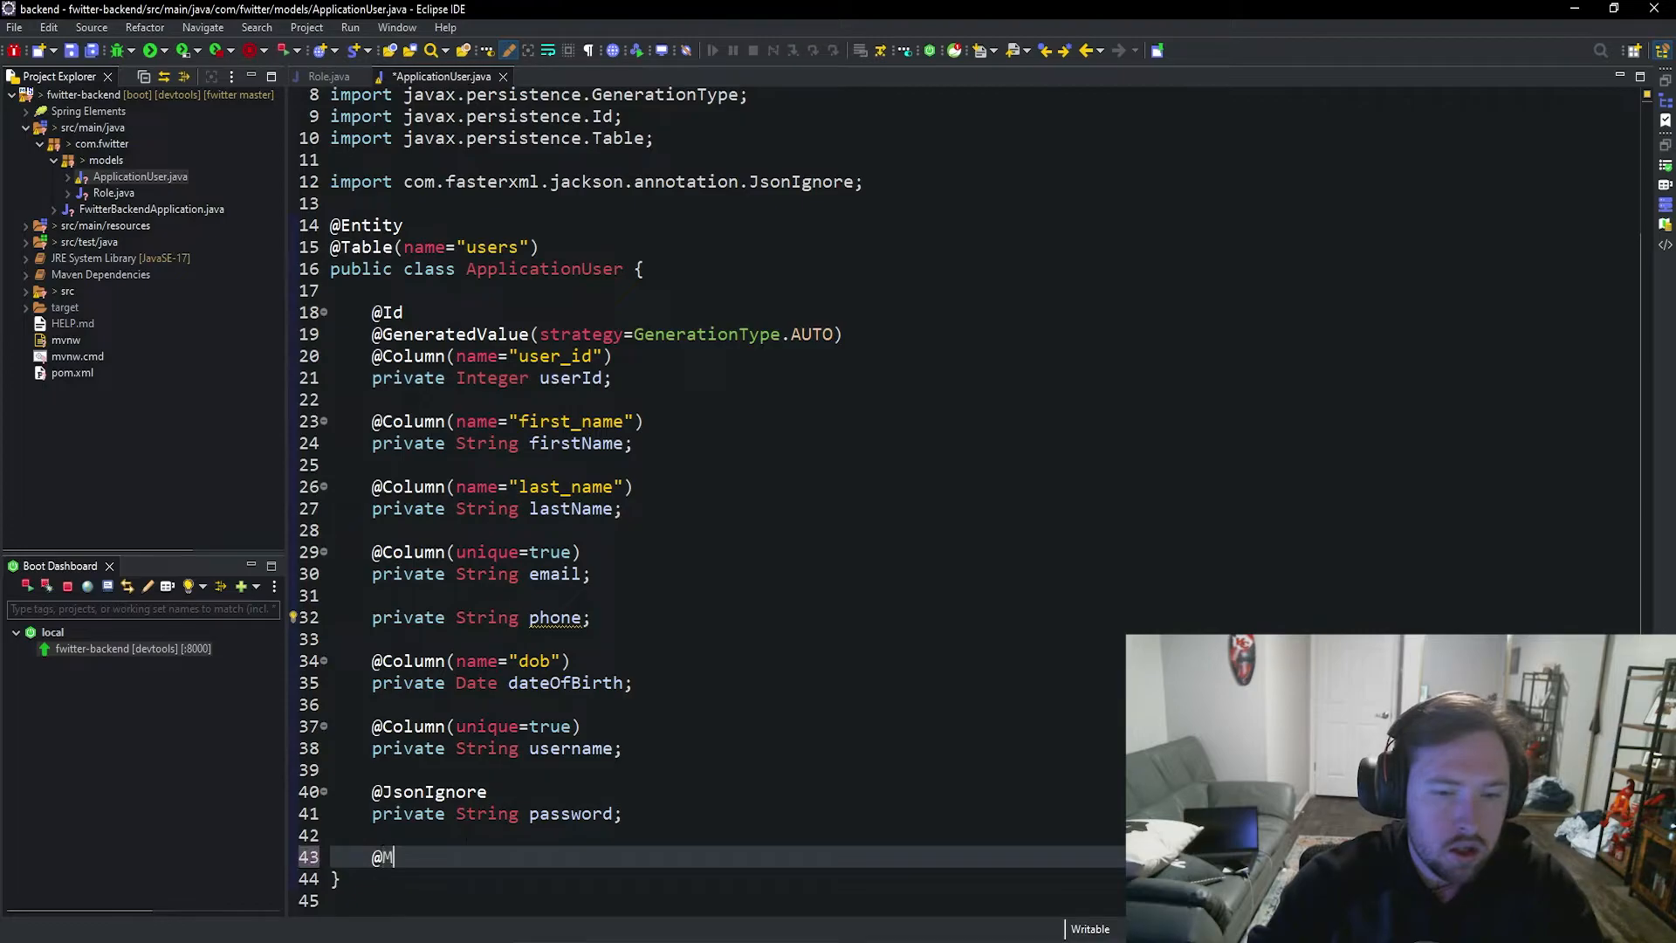
text(anyToM)
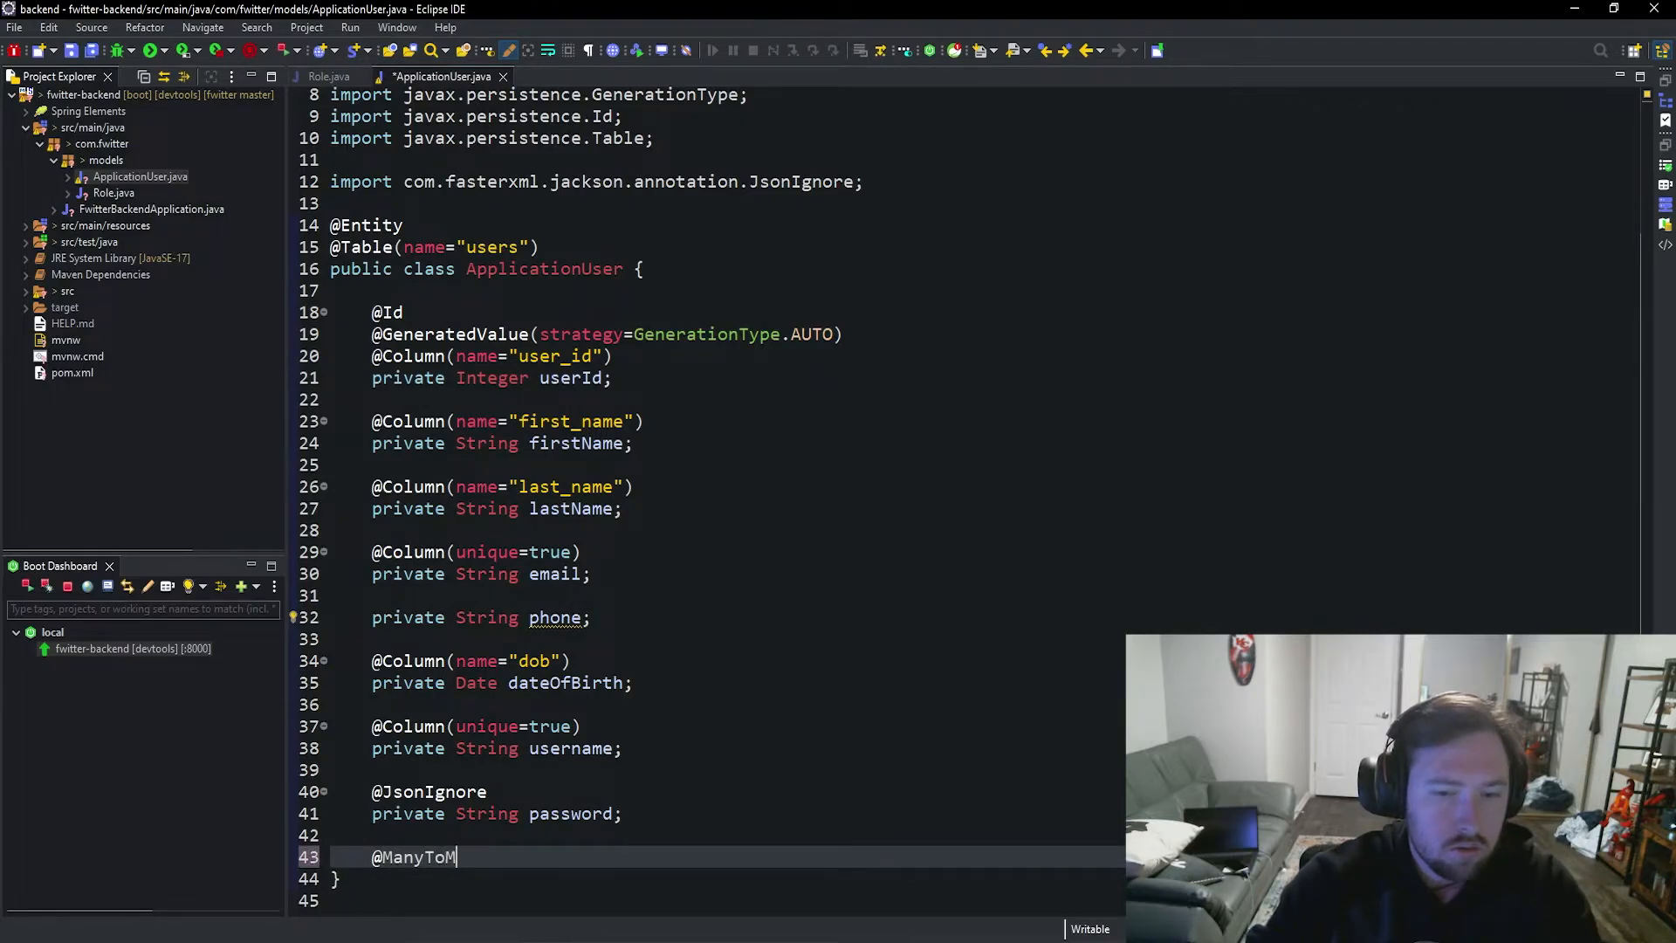
text(any)
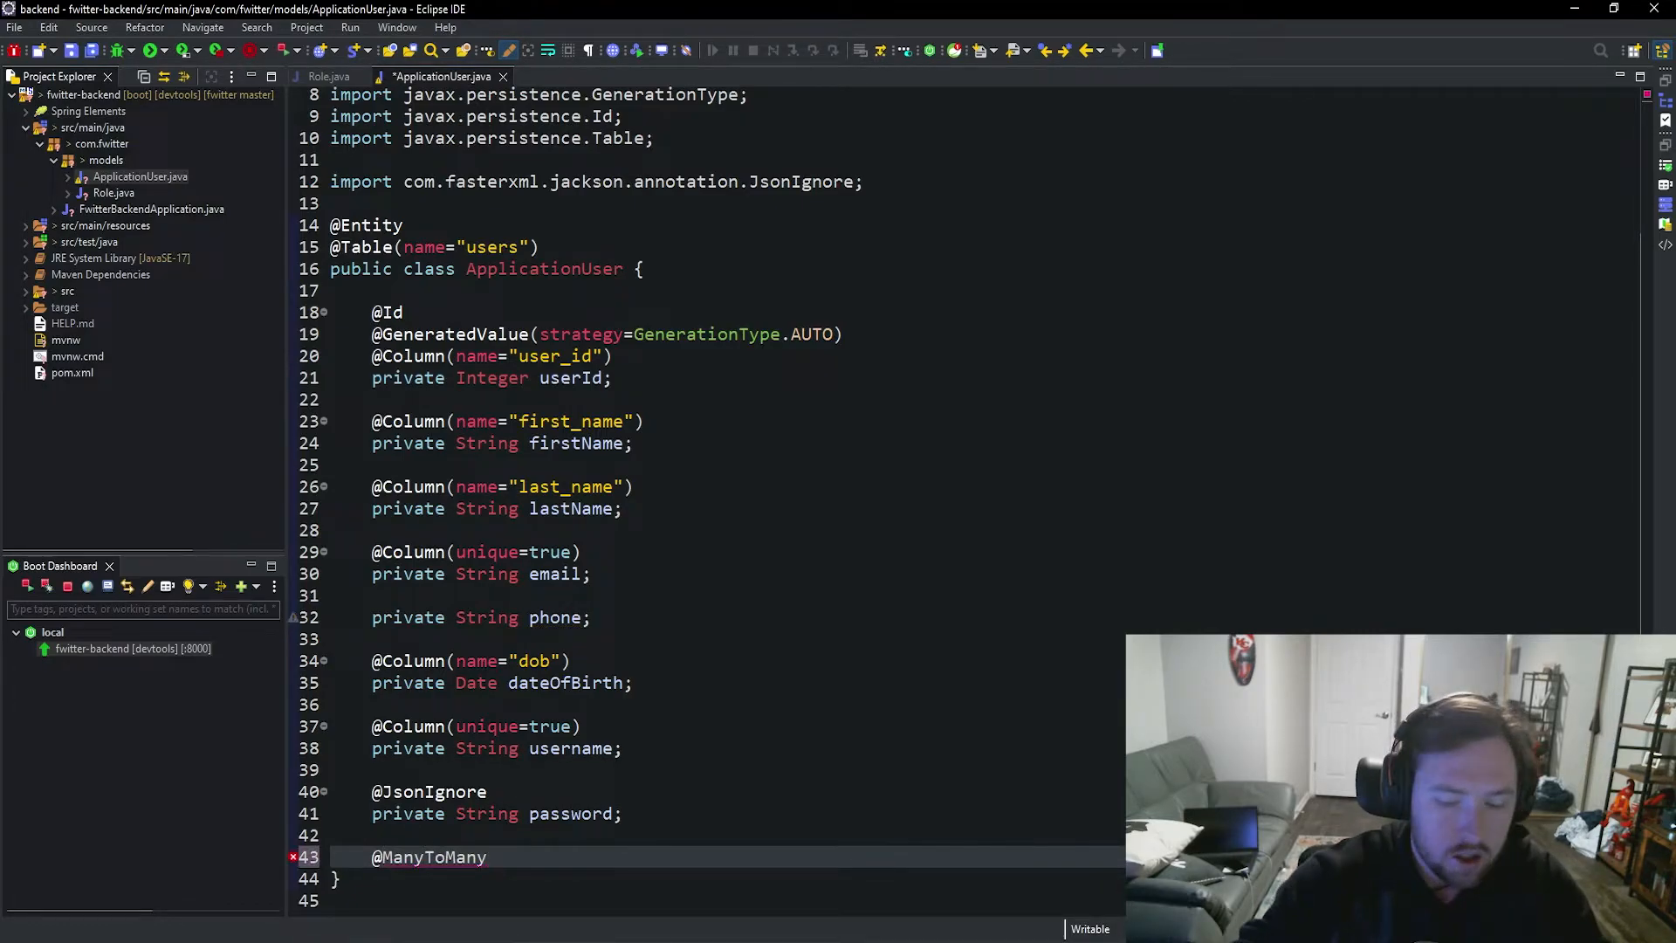
text((fety))
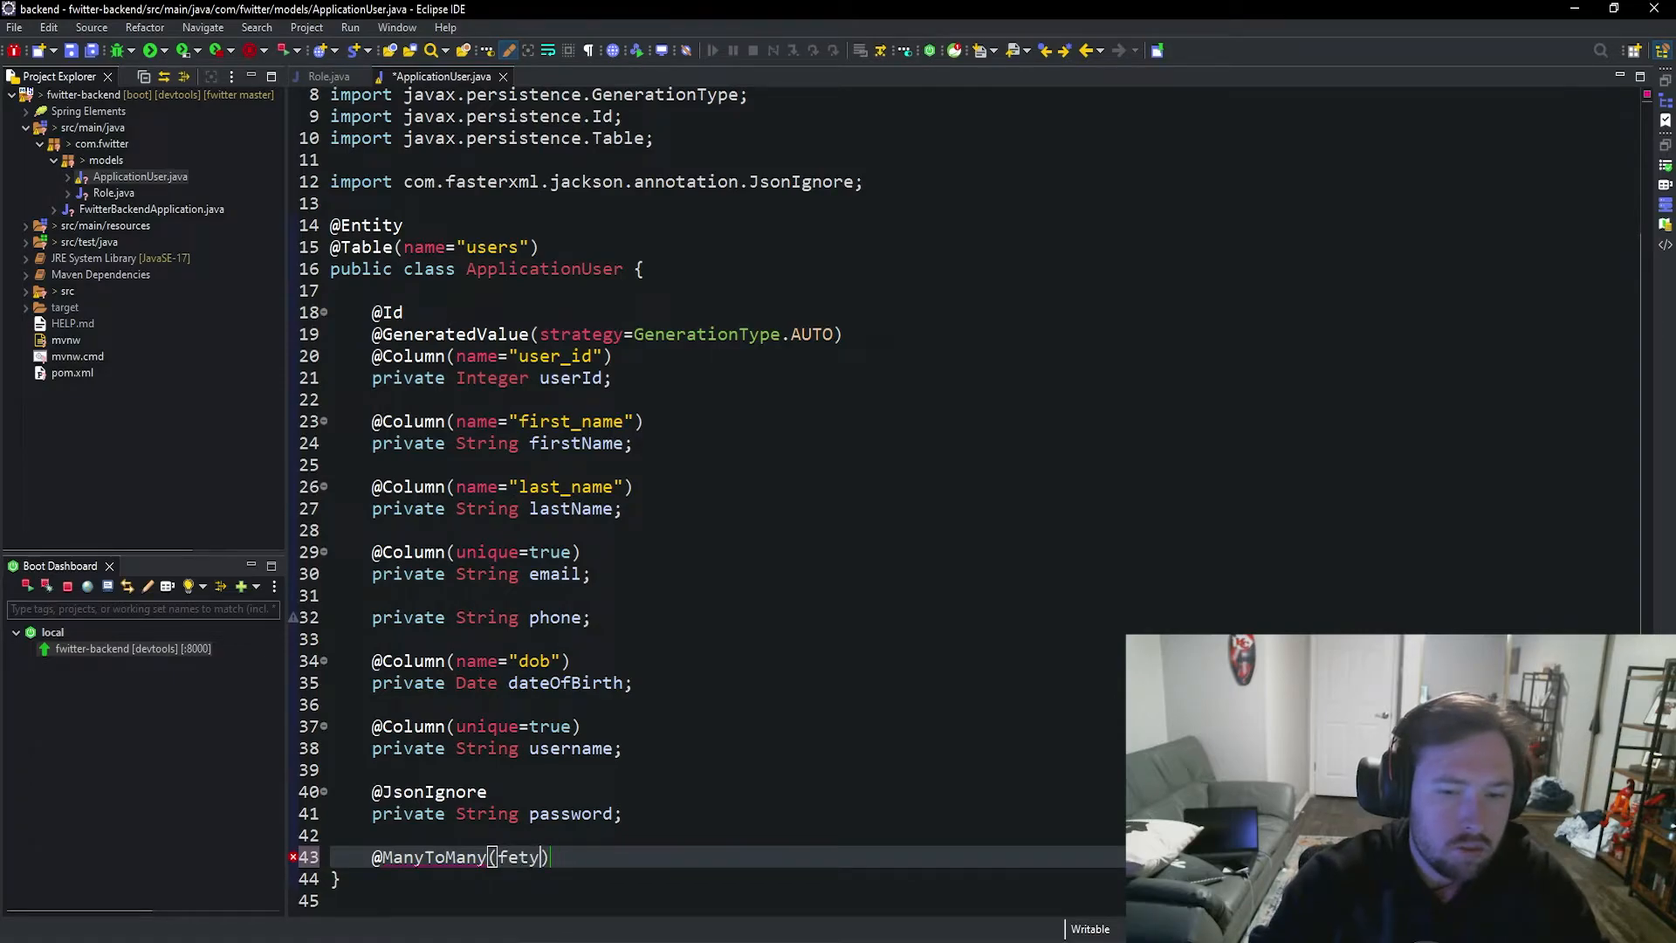
text(fetch=F)
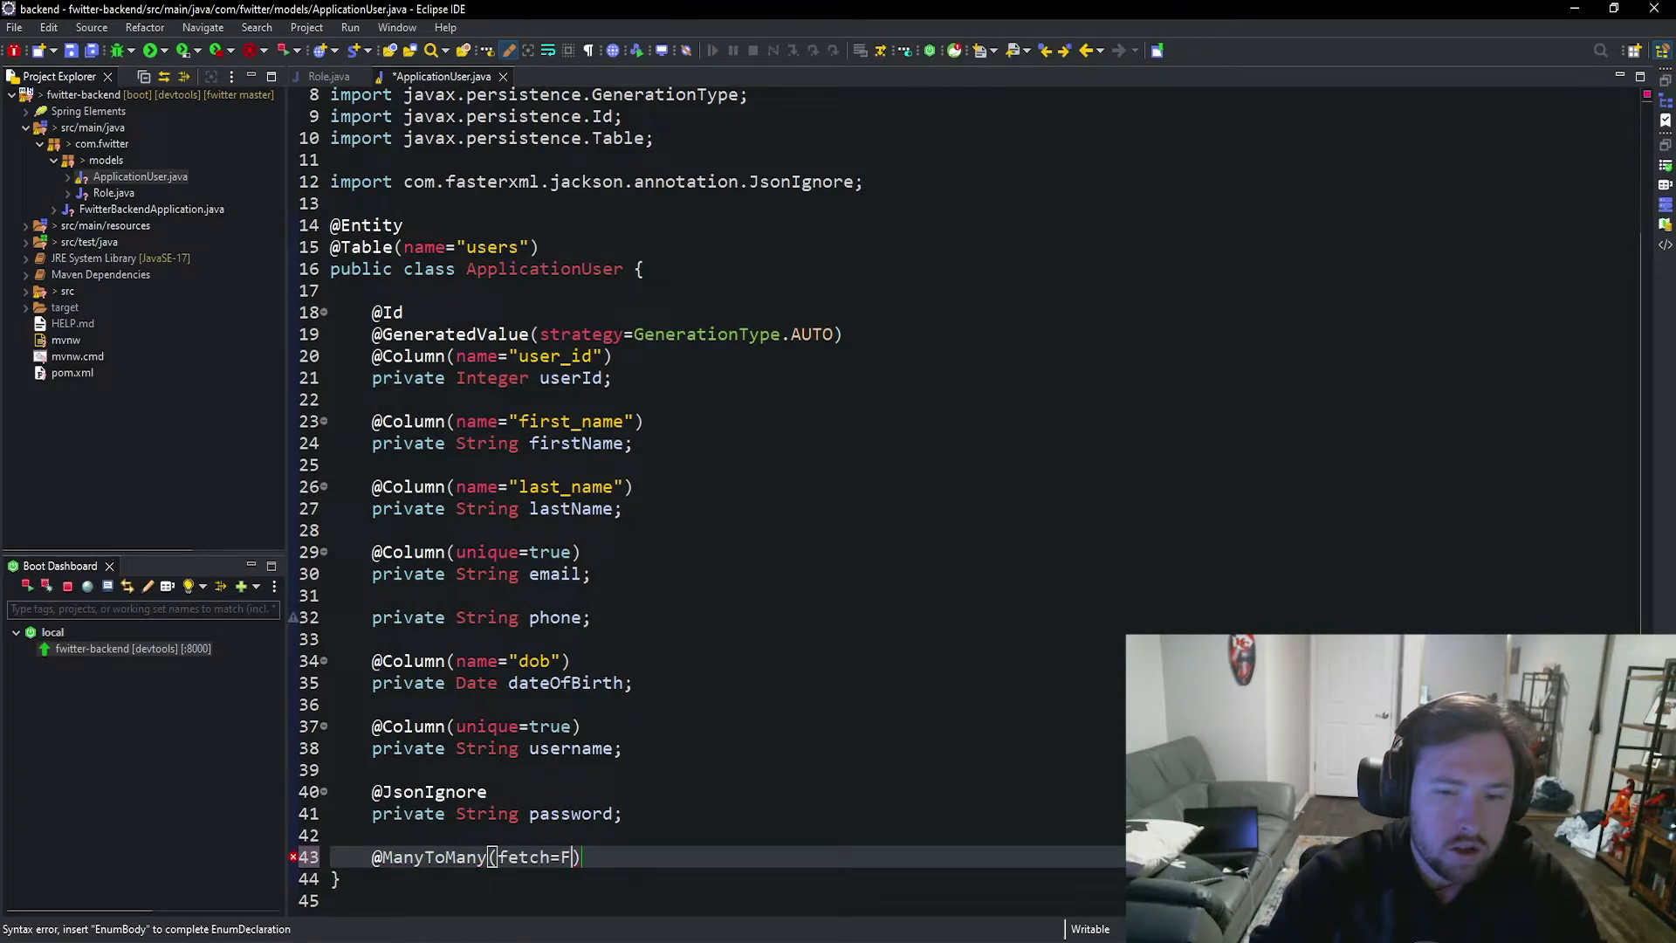
text(etchType.EAGER)
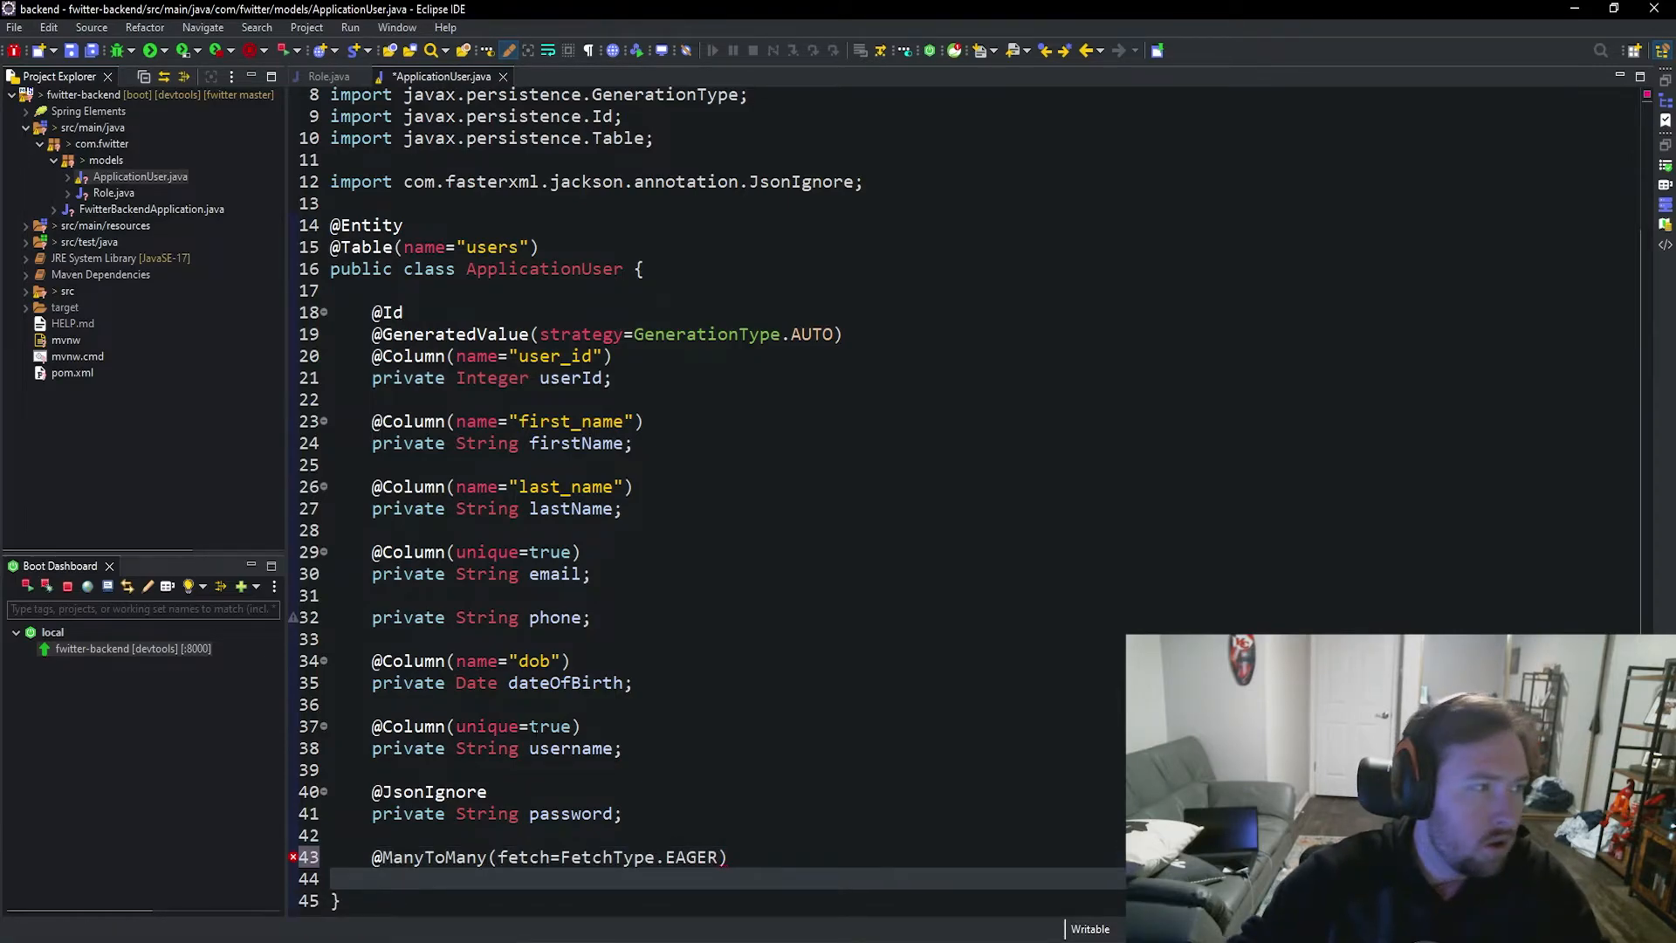
text(@Join)
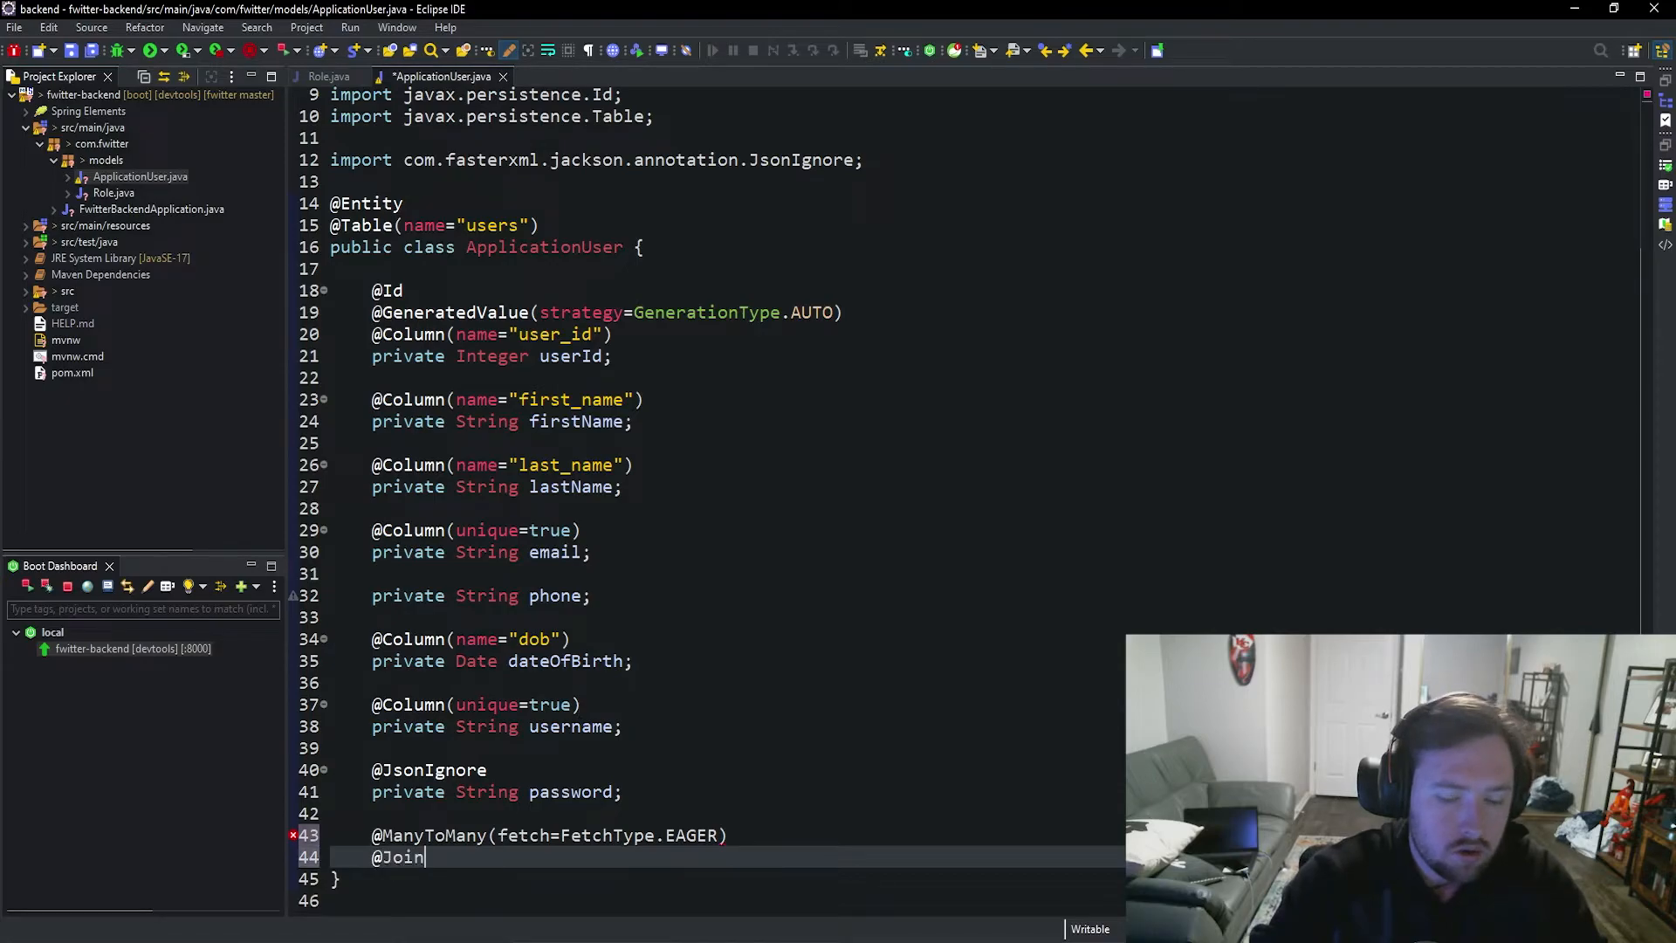
text(Table)
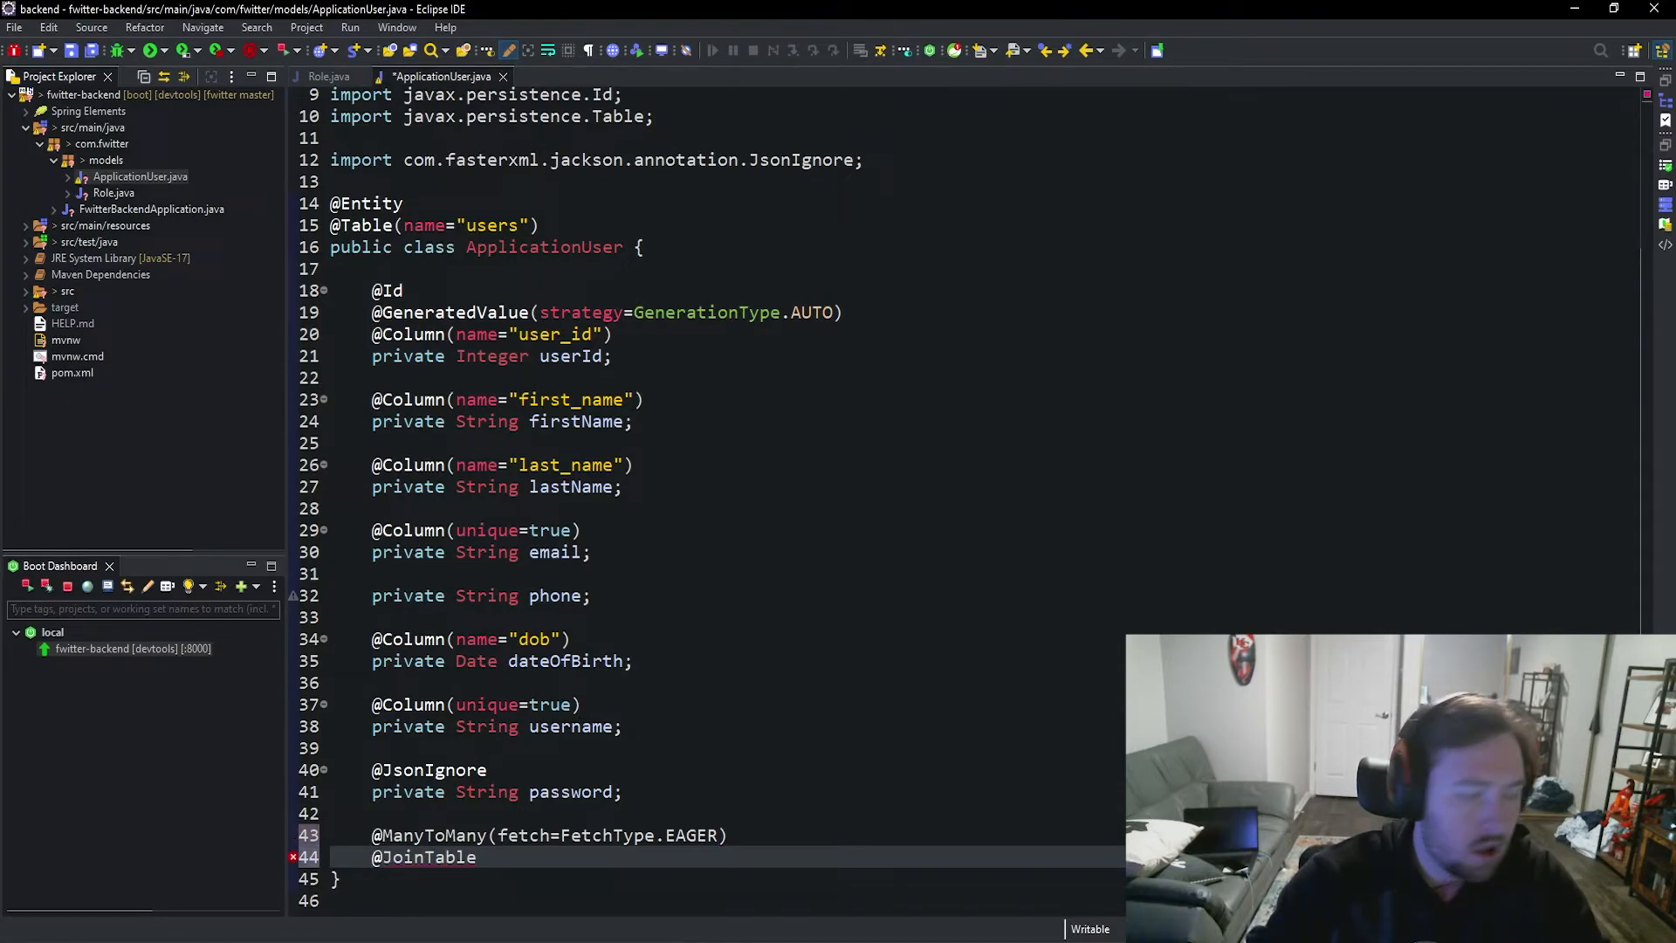
text(())
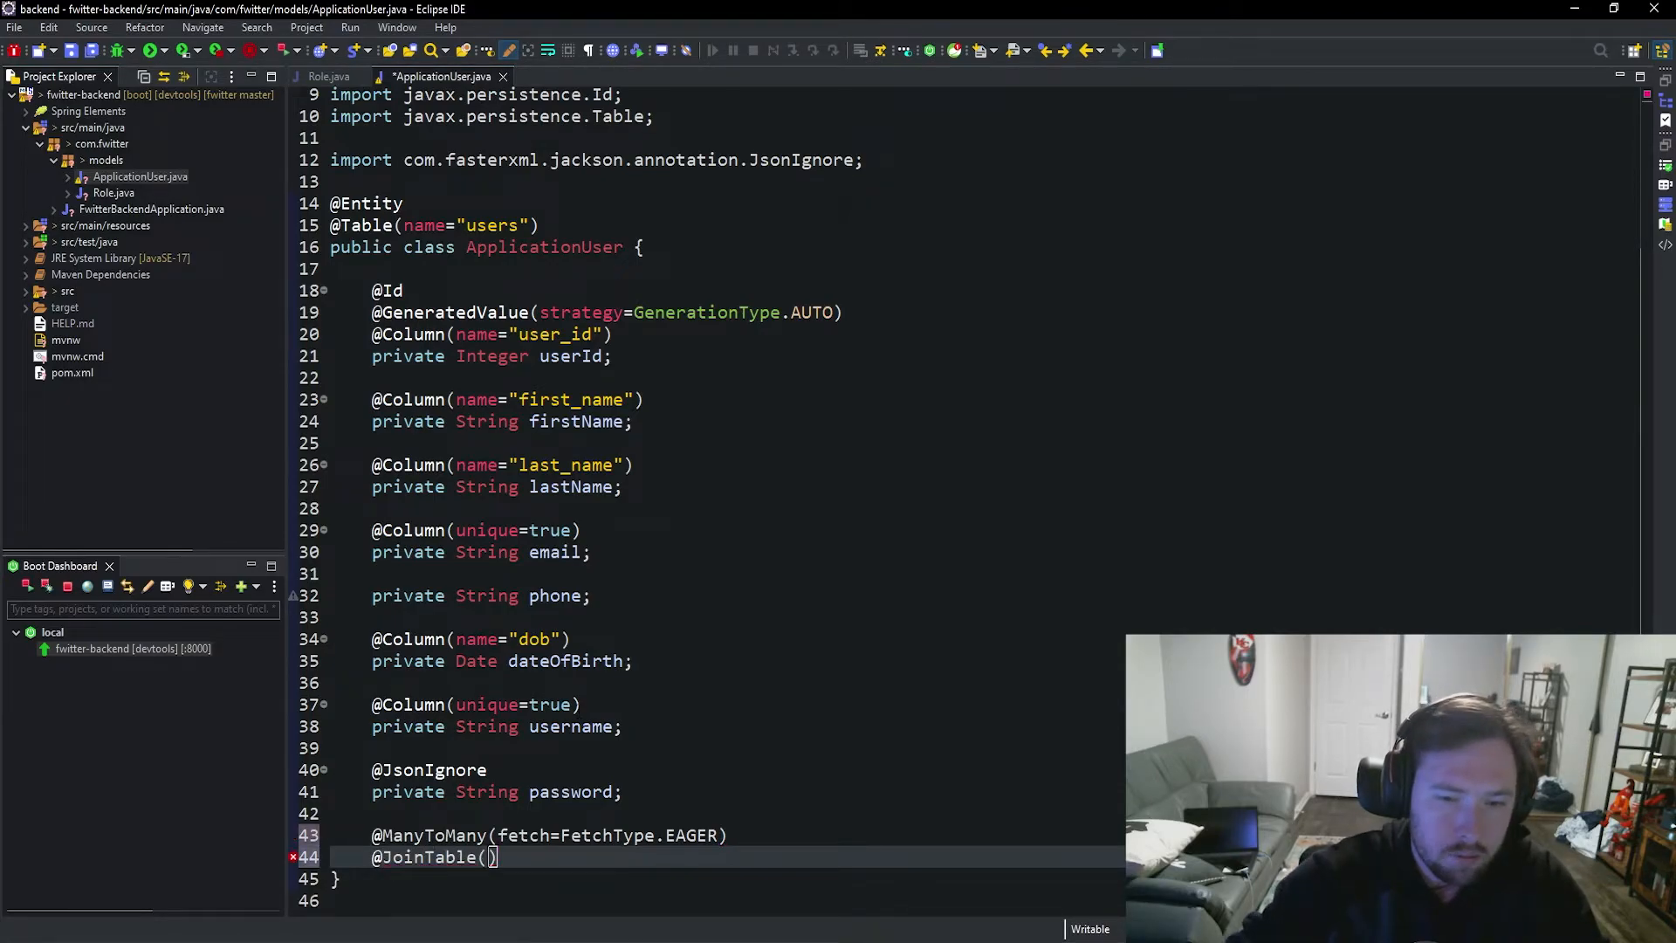
key(Enter)
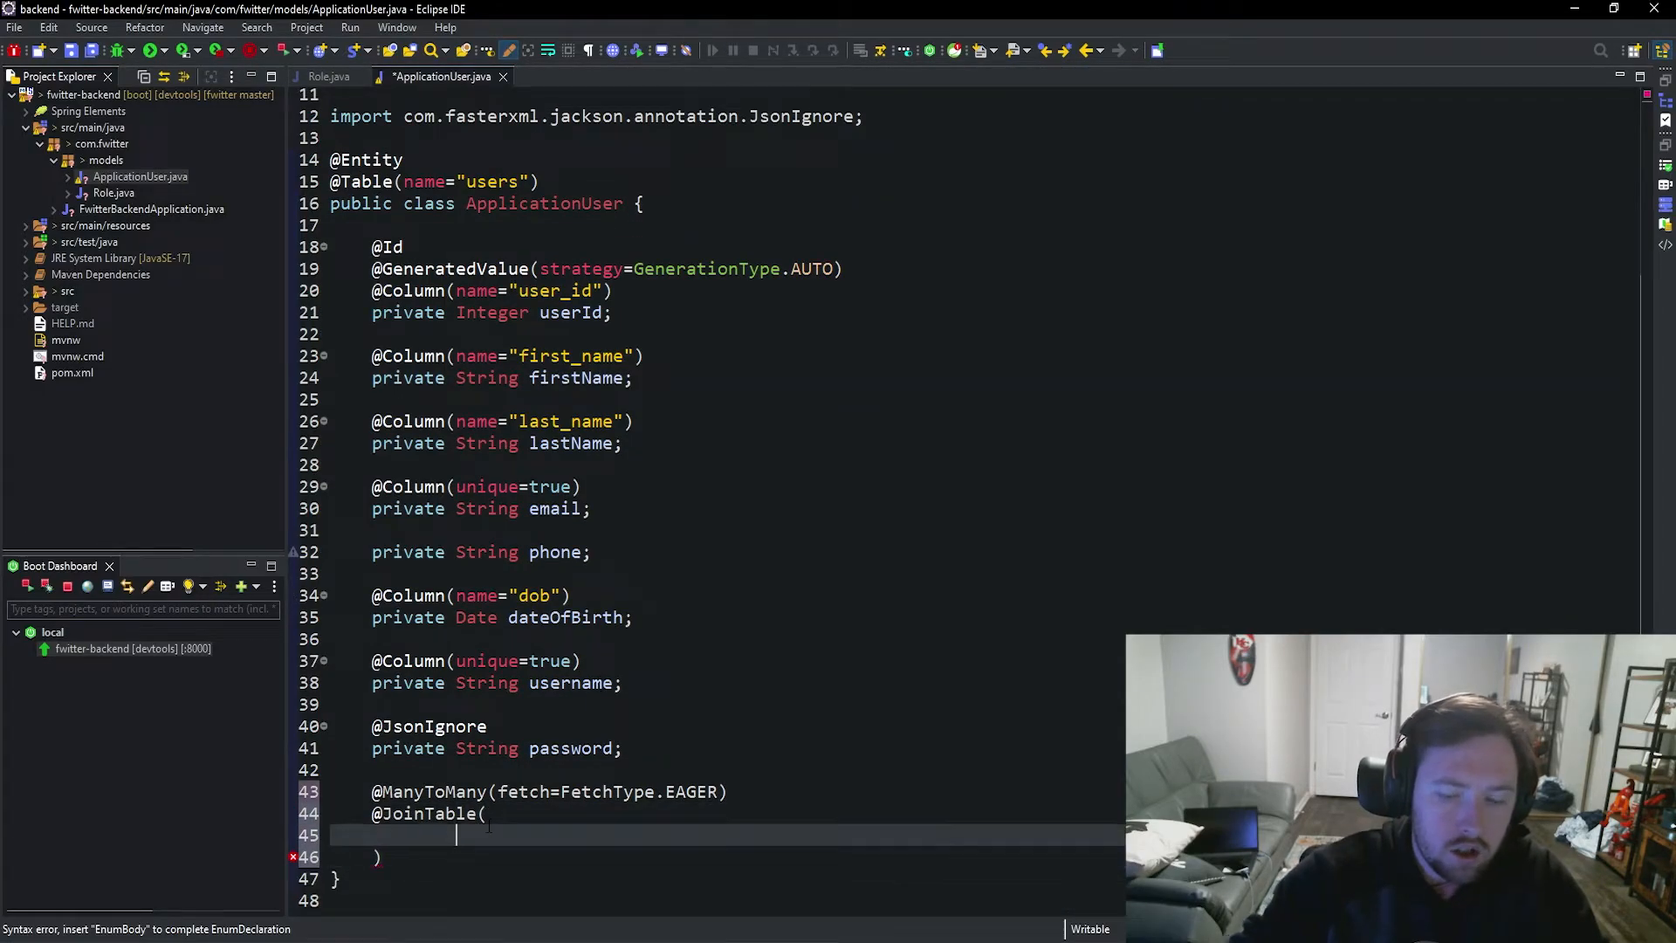
text(na)
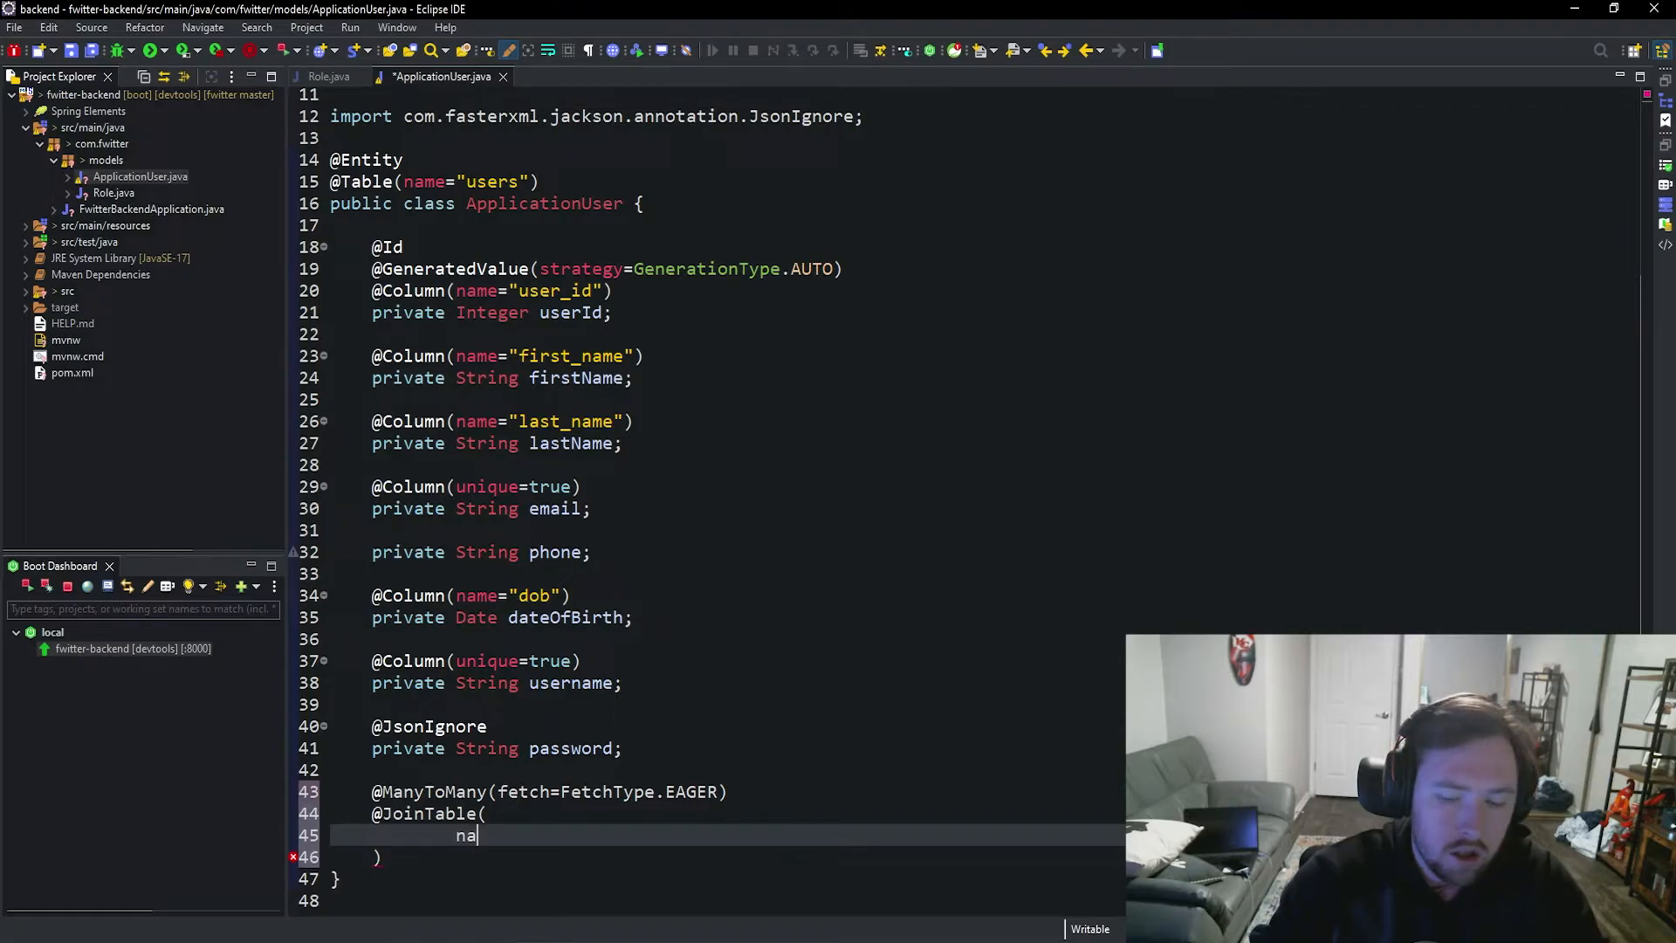
text(name="rol")
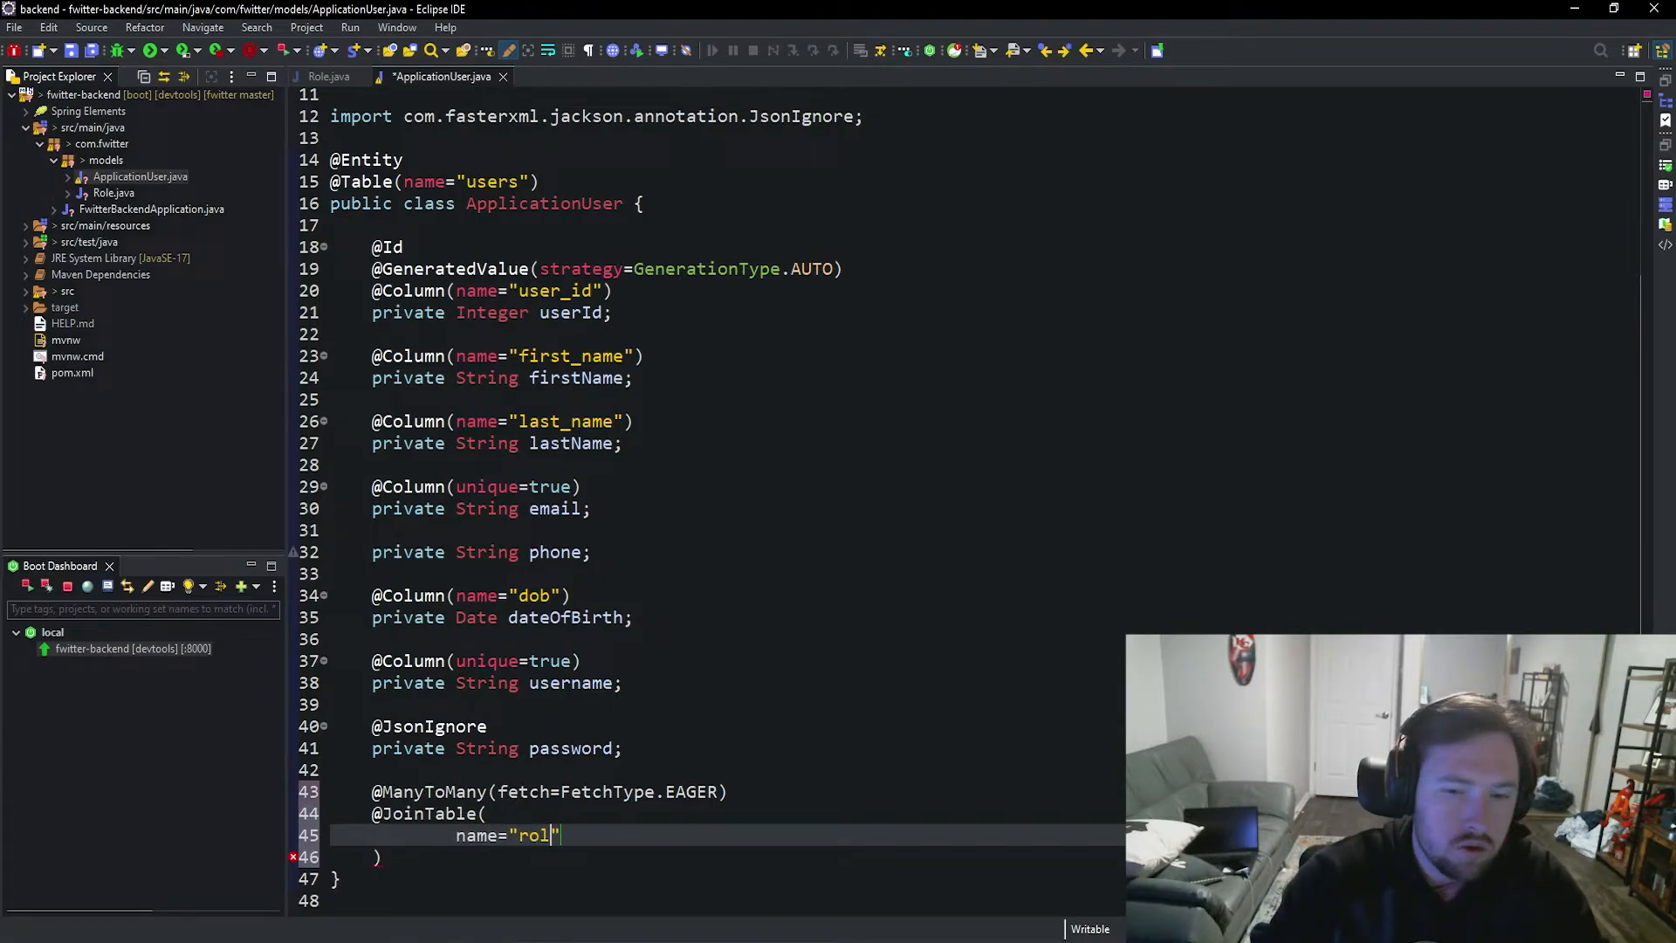
text(user_ro)
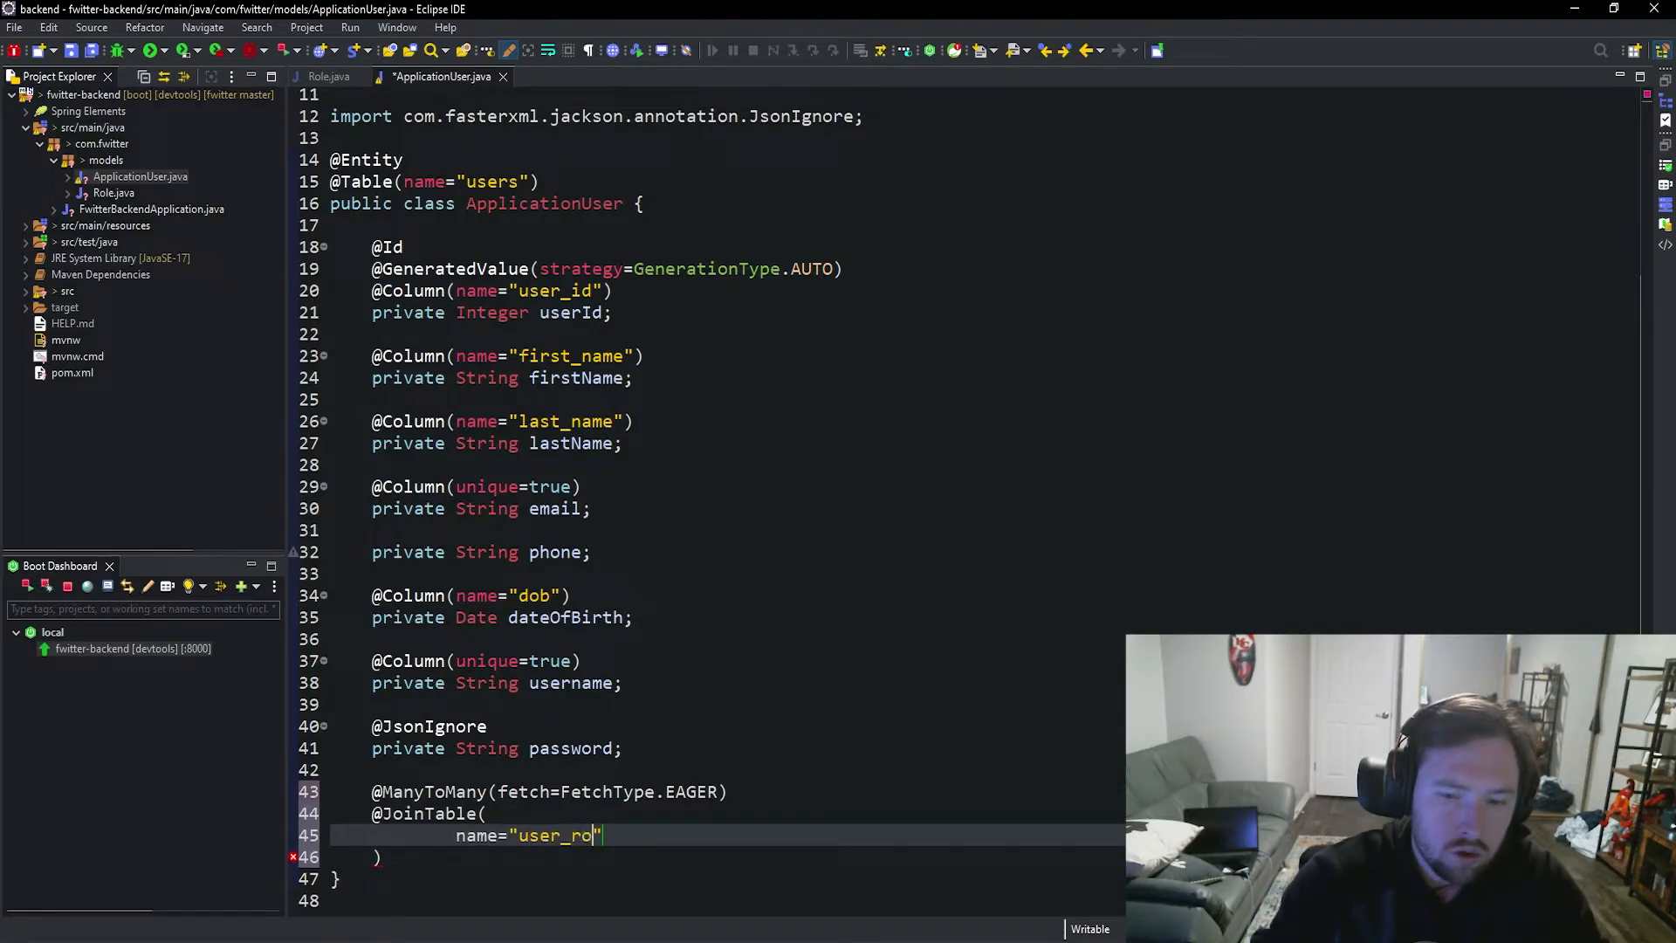
text(le_junction)
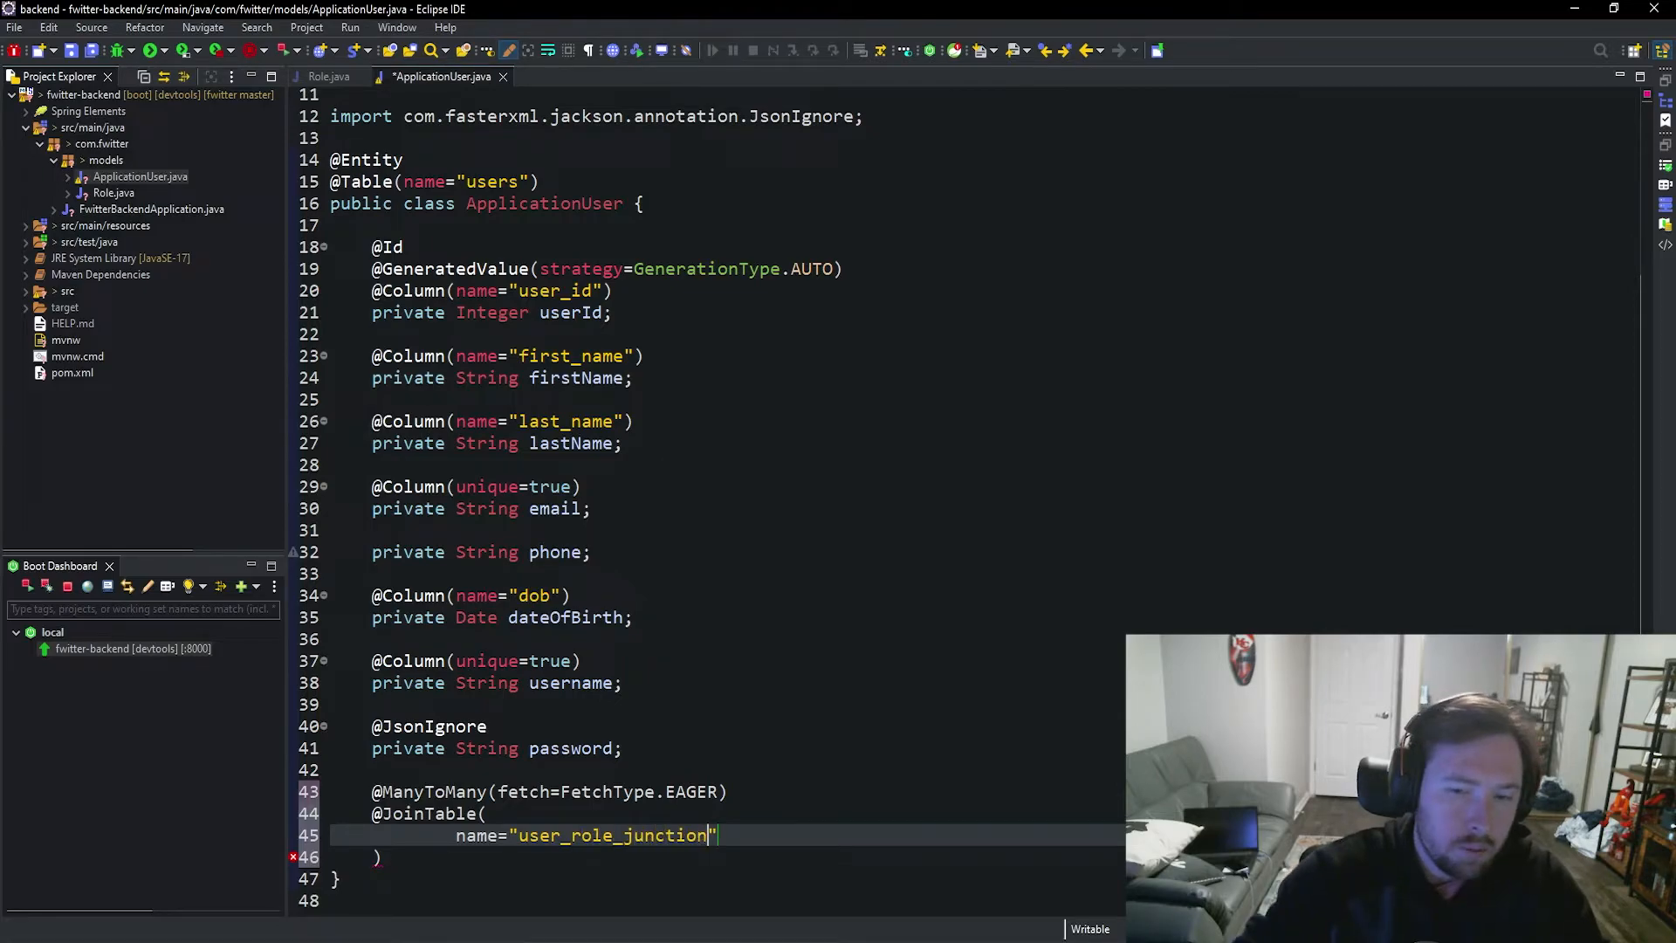
text(,)
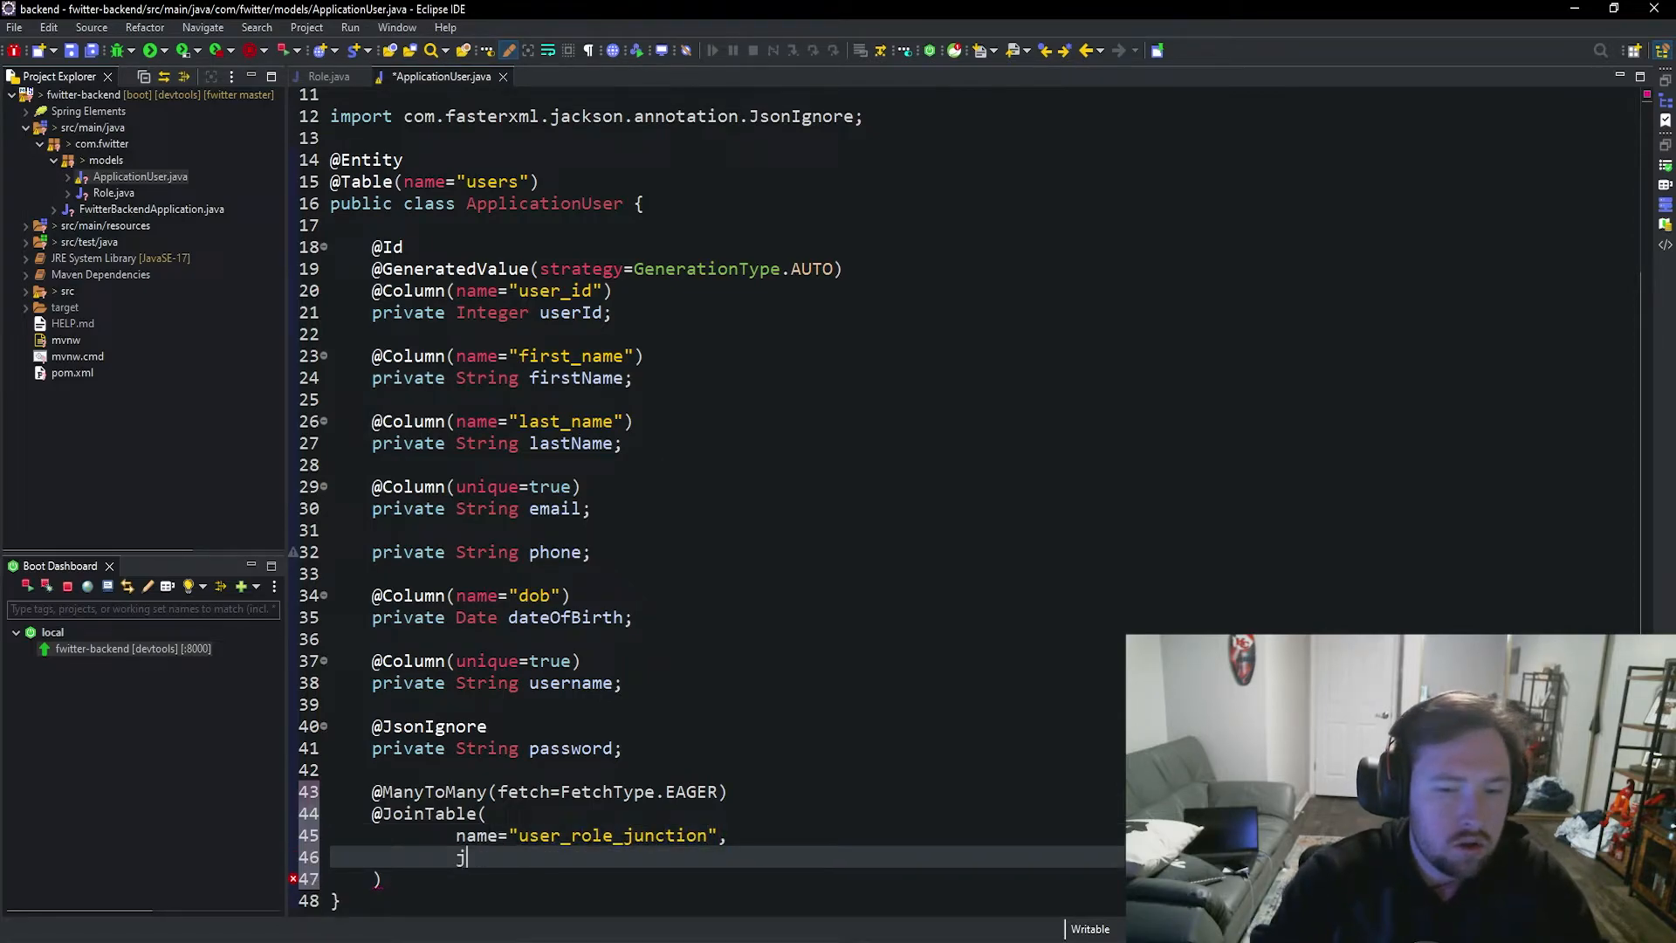
text(joinColumn)
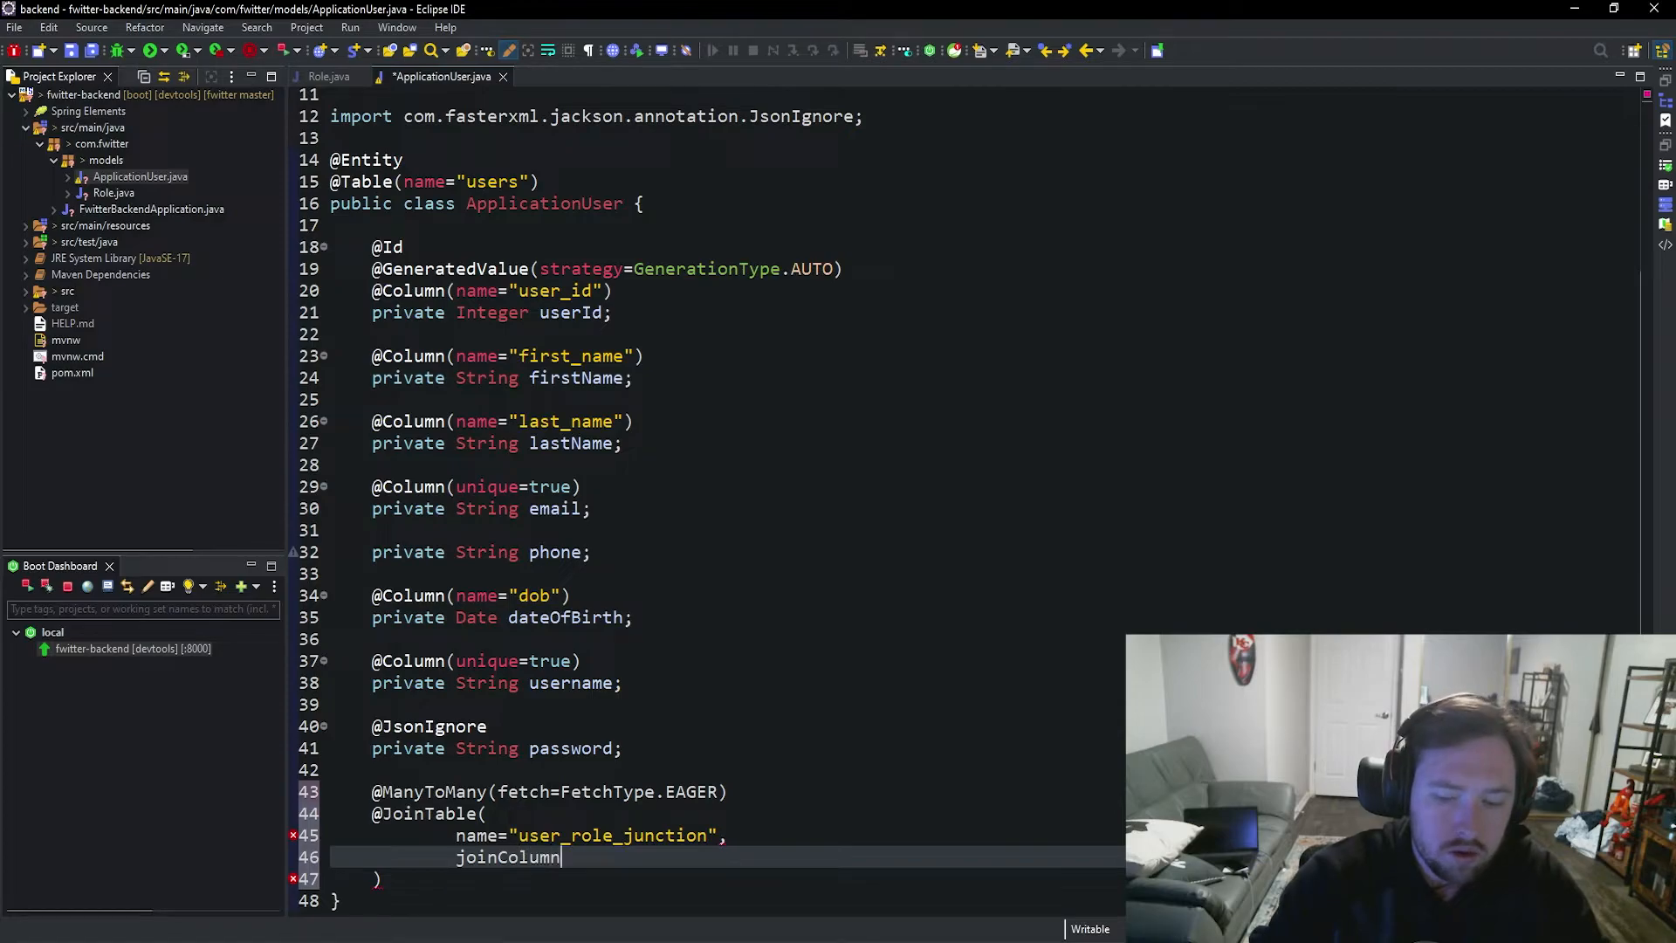
text(s = {)
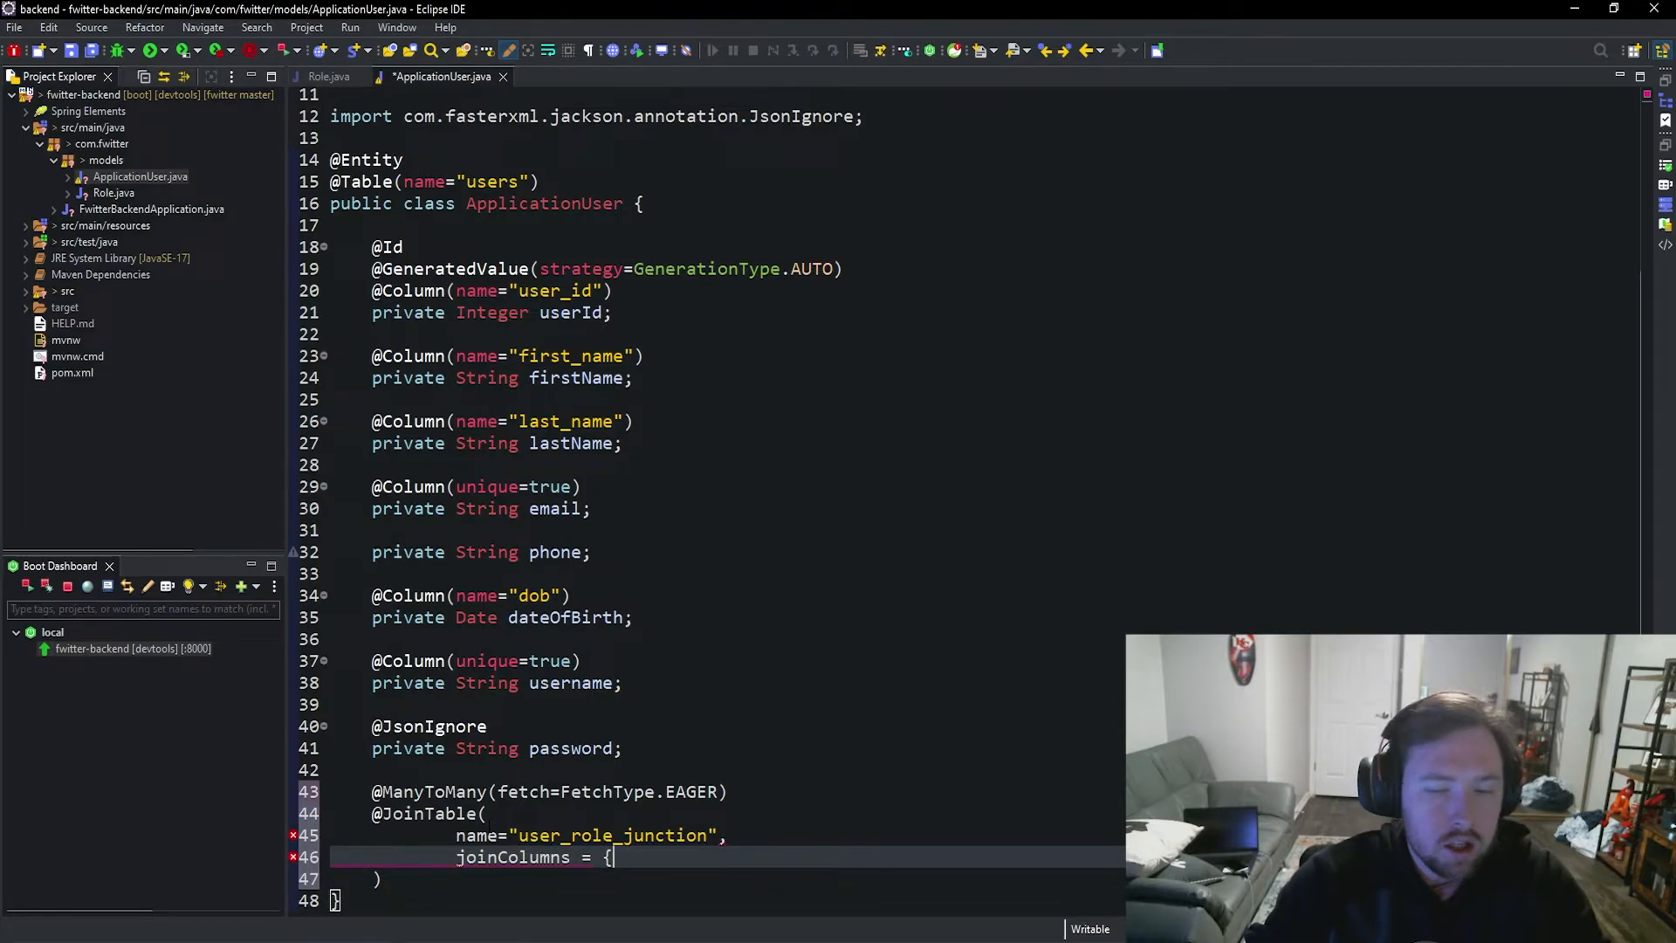
text(@JoinColumn)
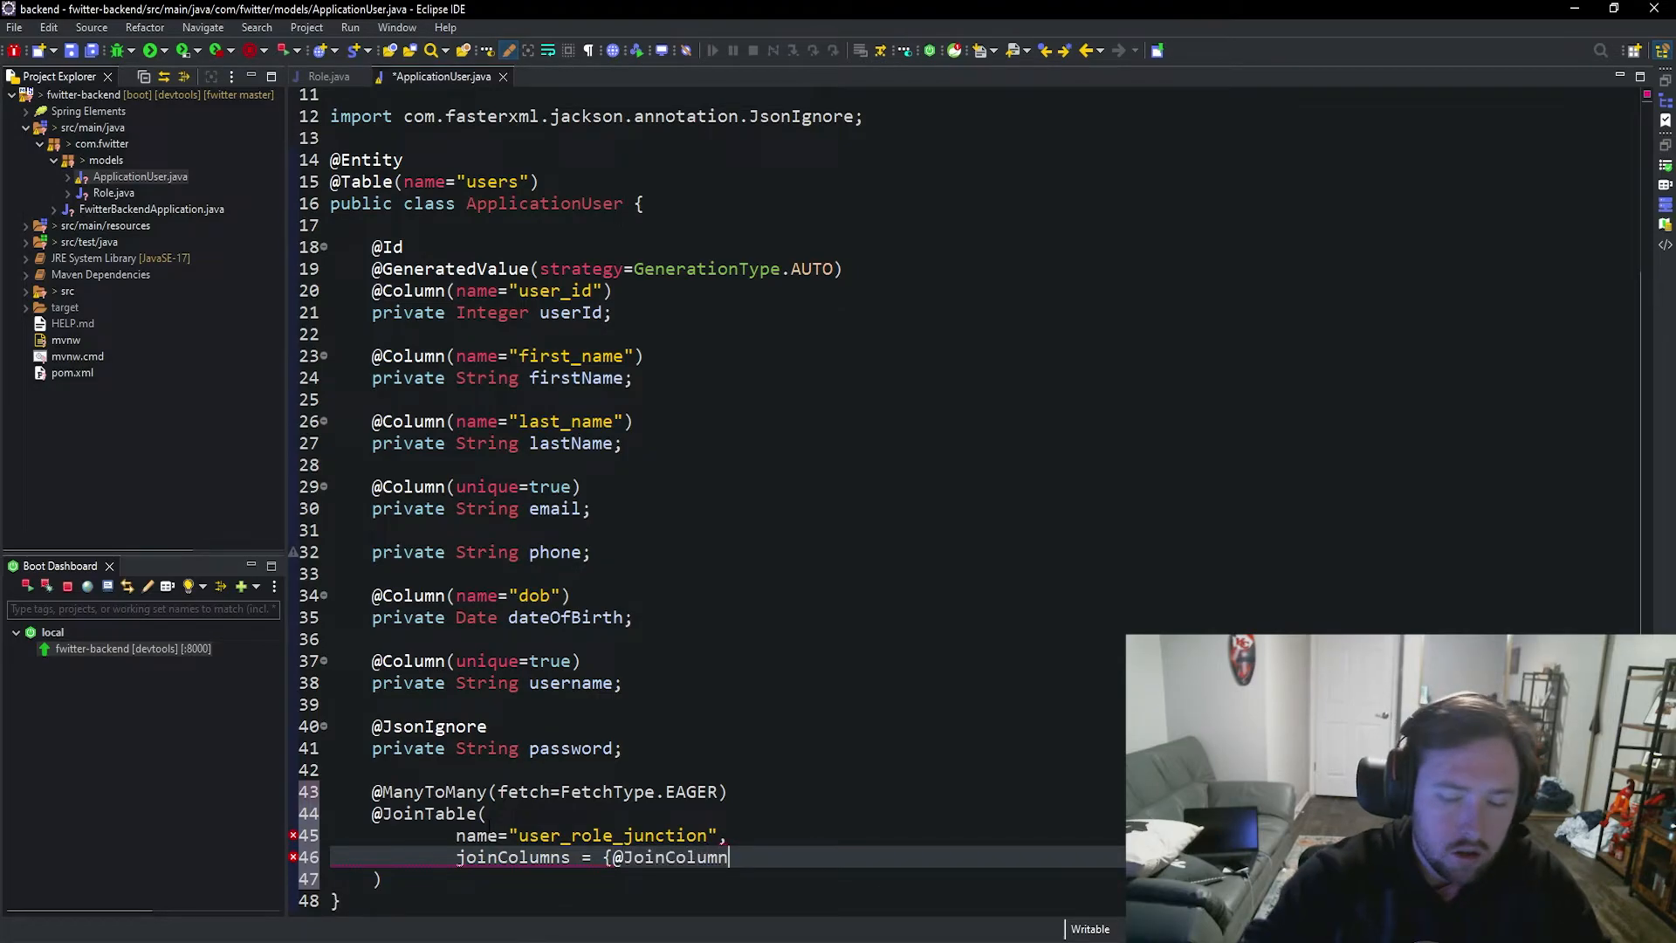
text((name="u")
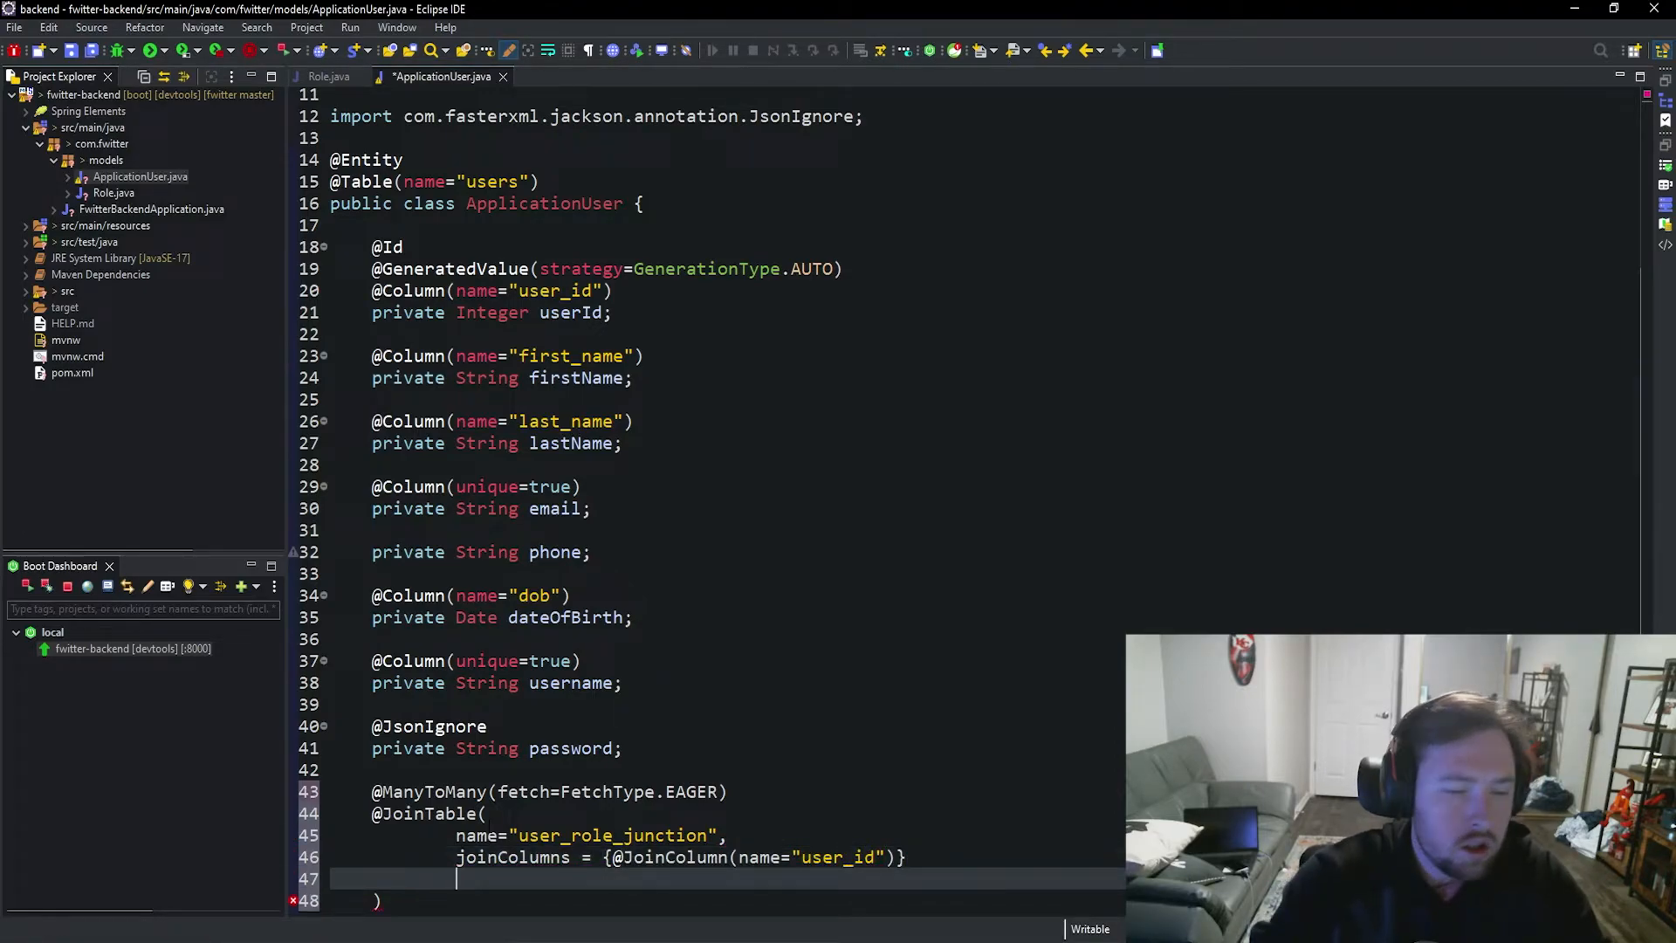
text(inserv)
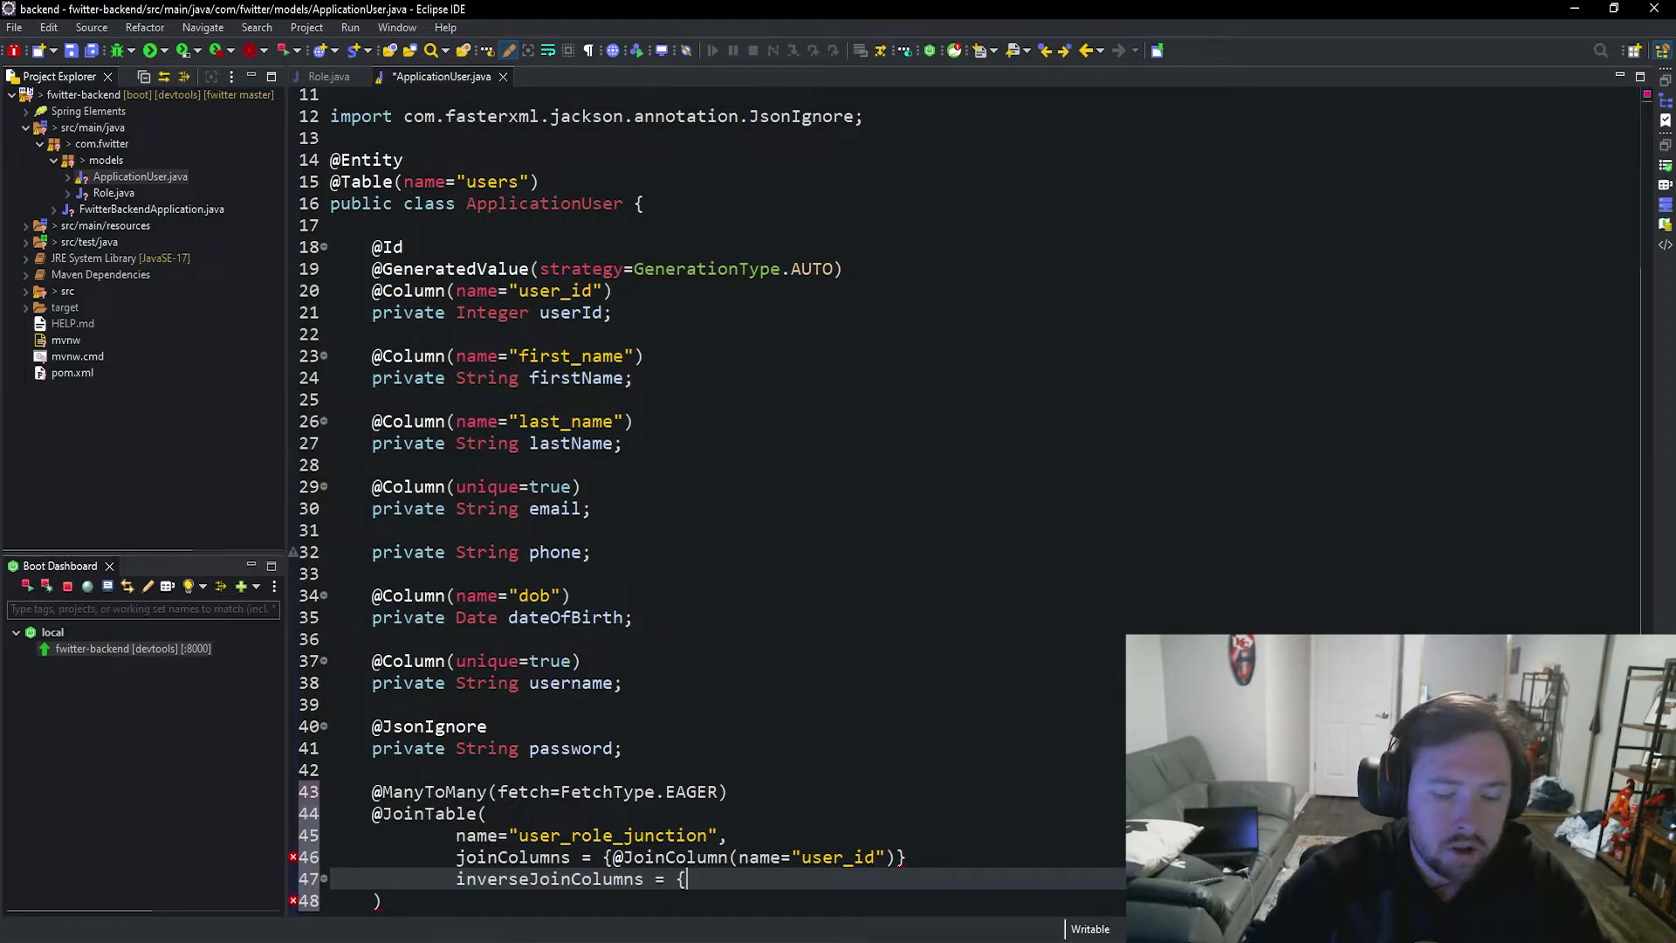
text(@JoinColu)
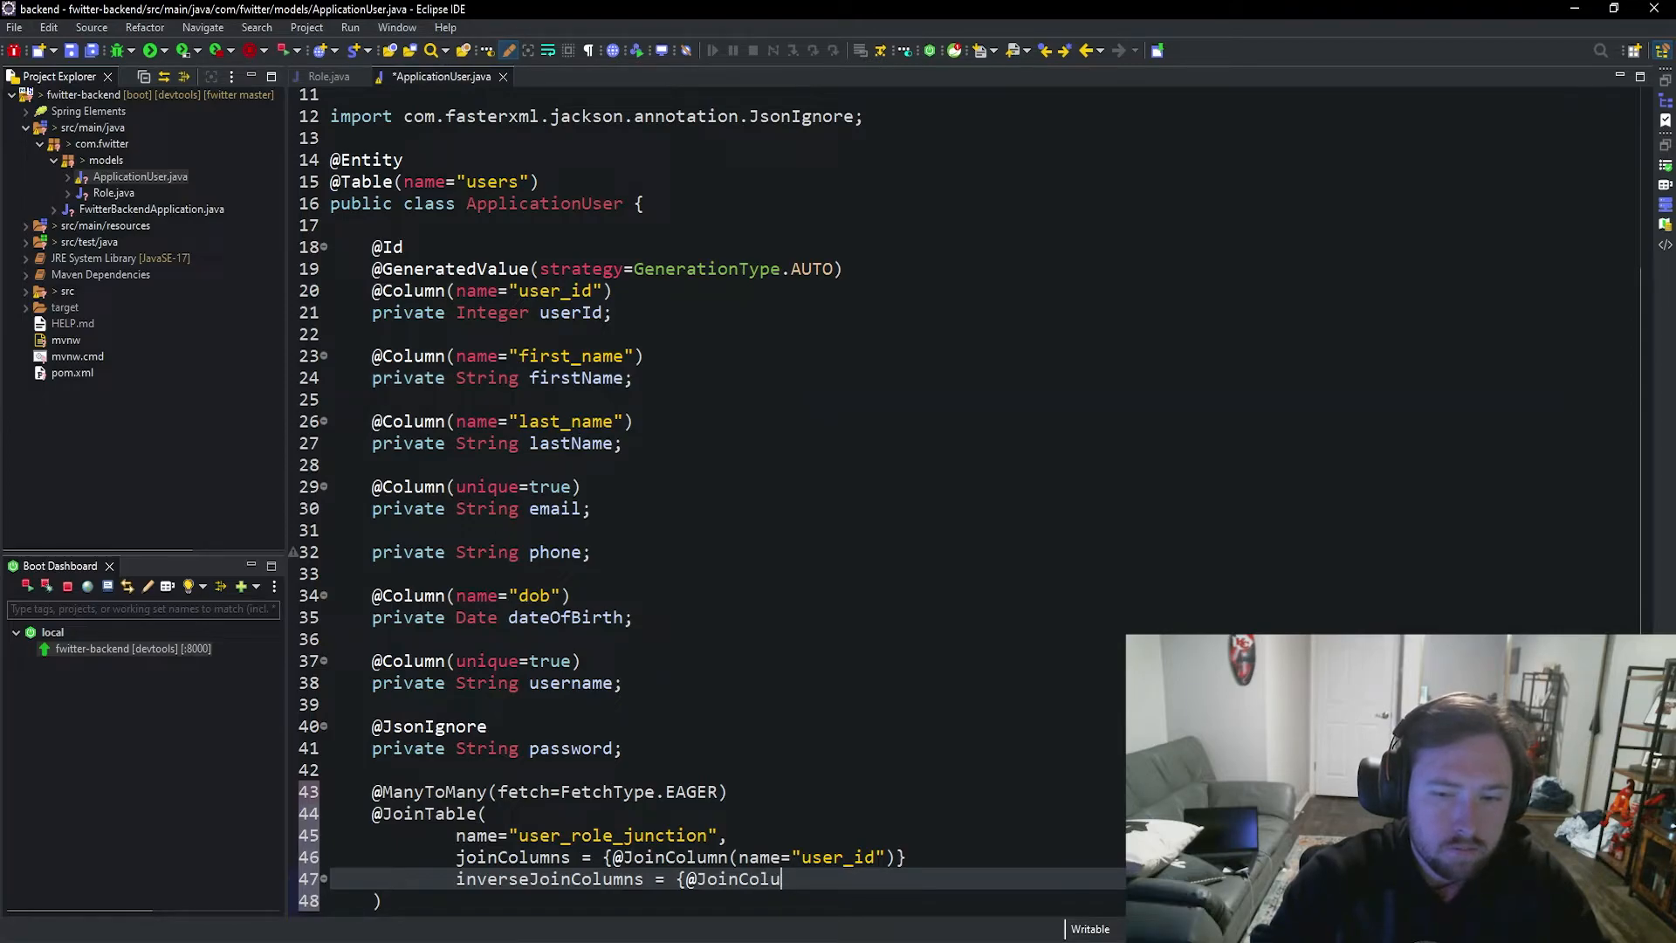
text(mn(name))
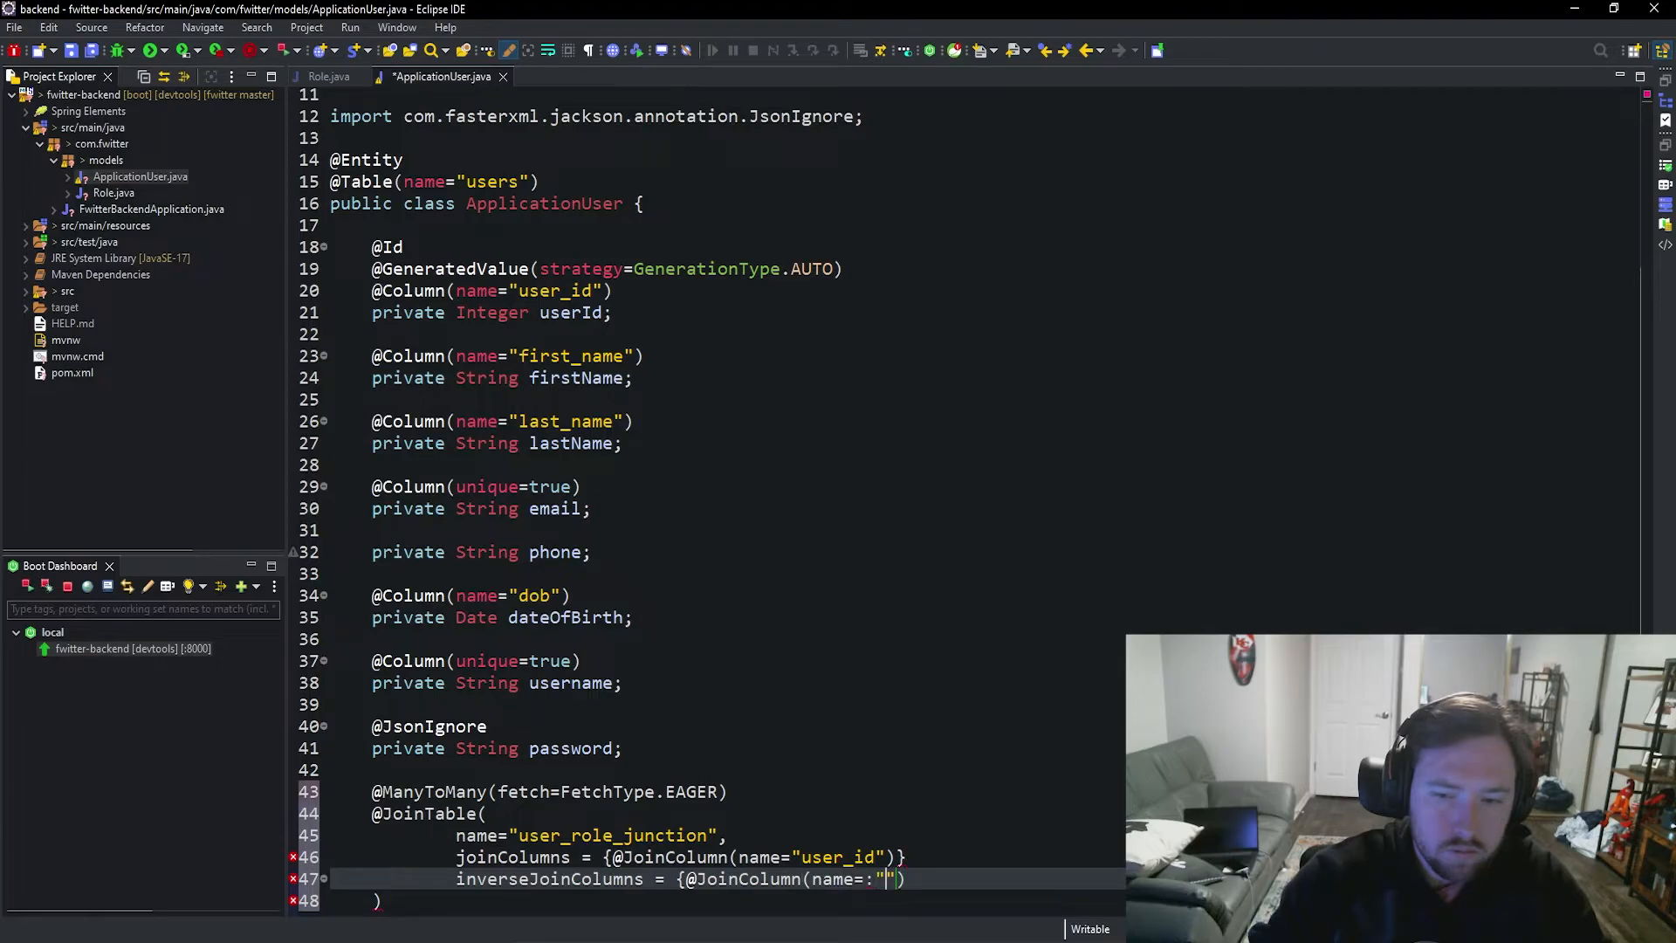
text(rol)
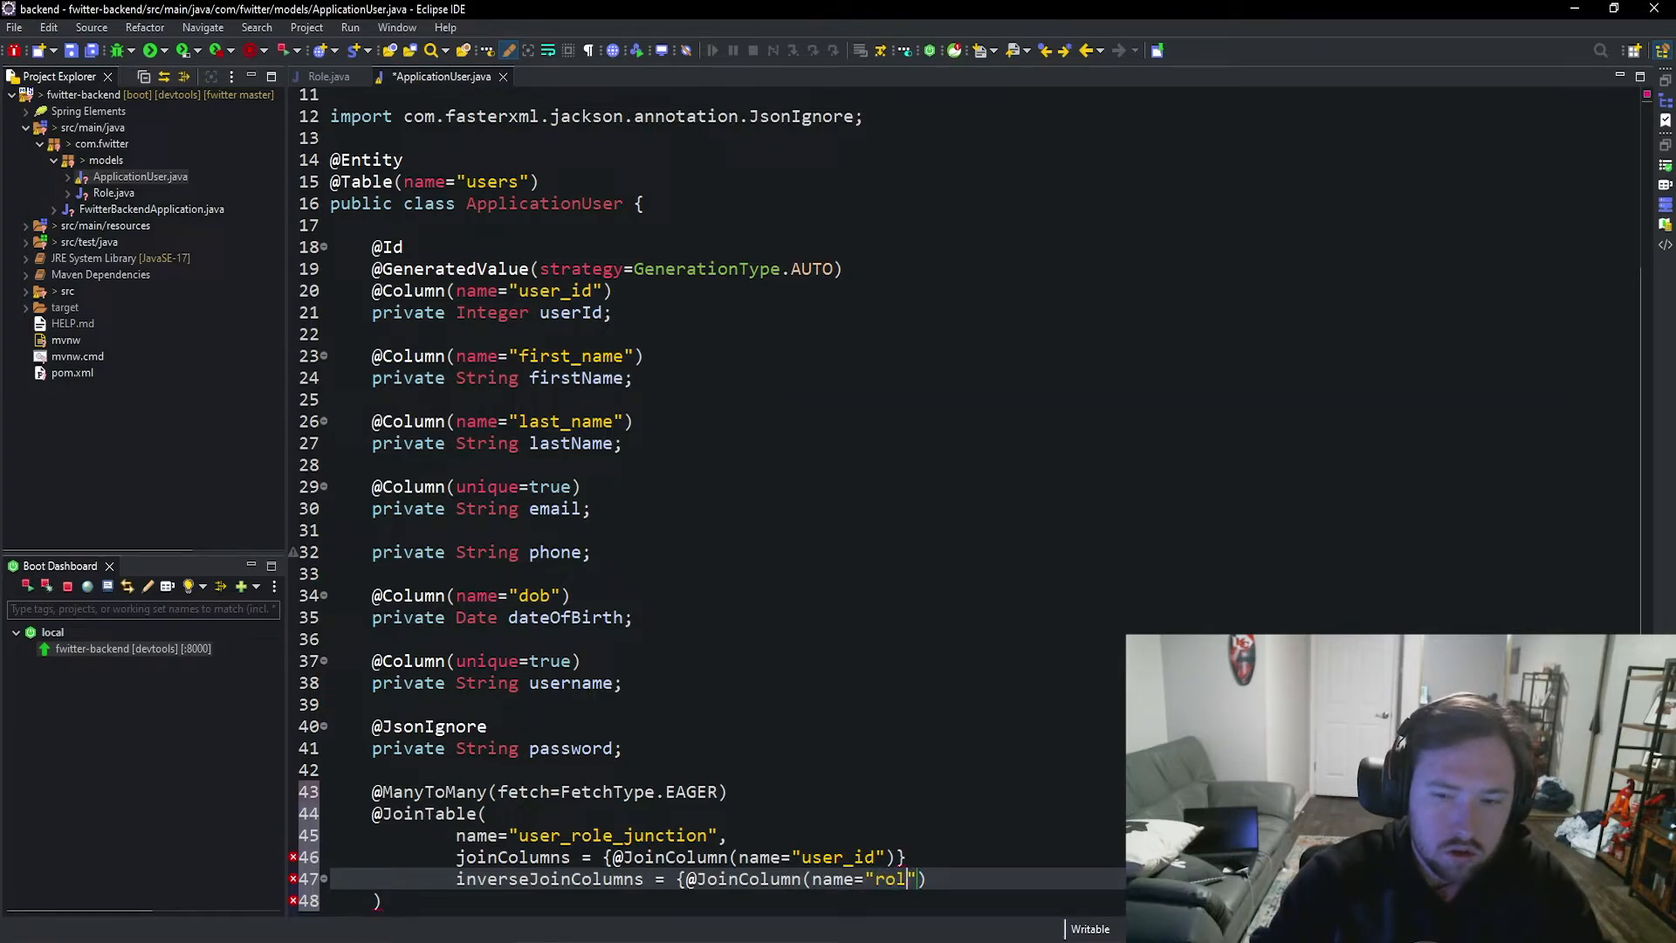
text(_id)
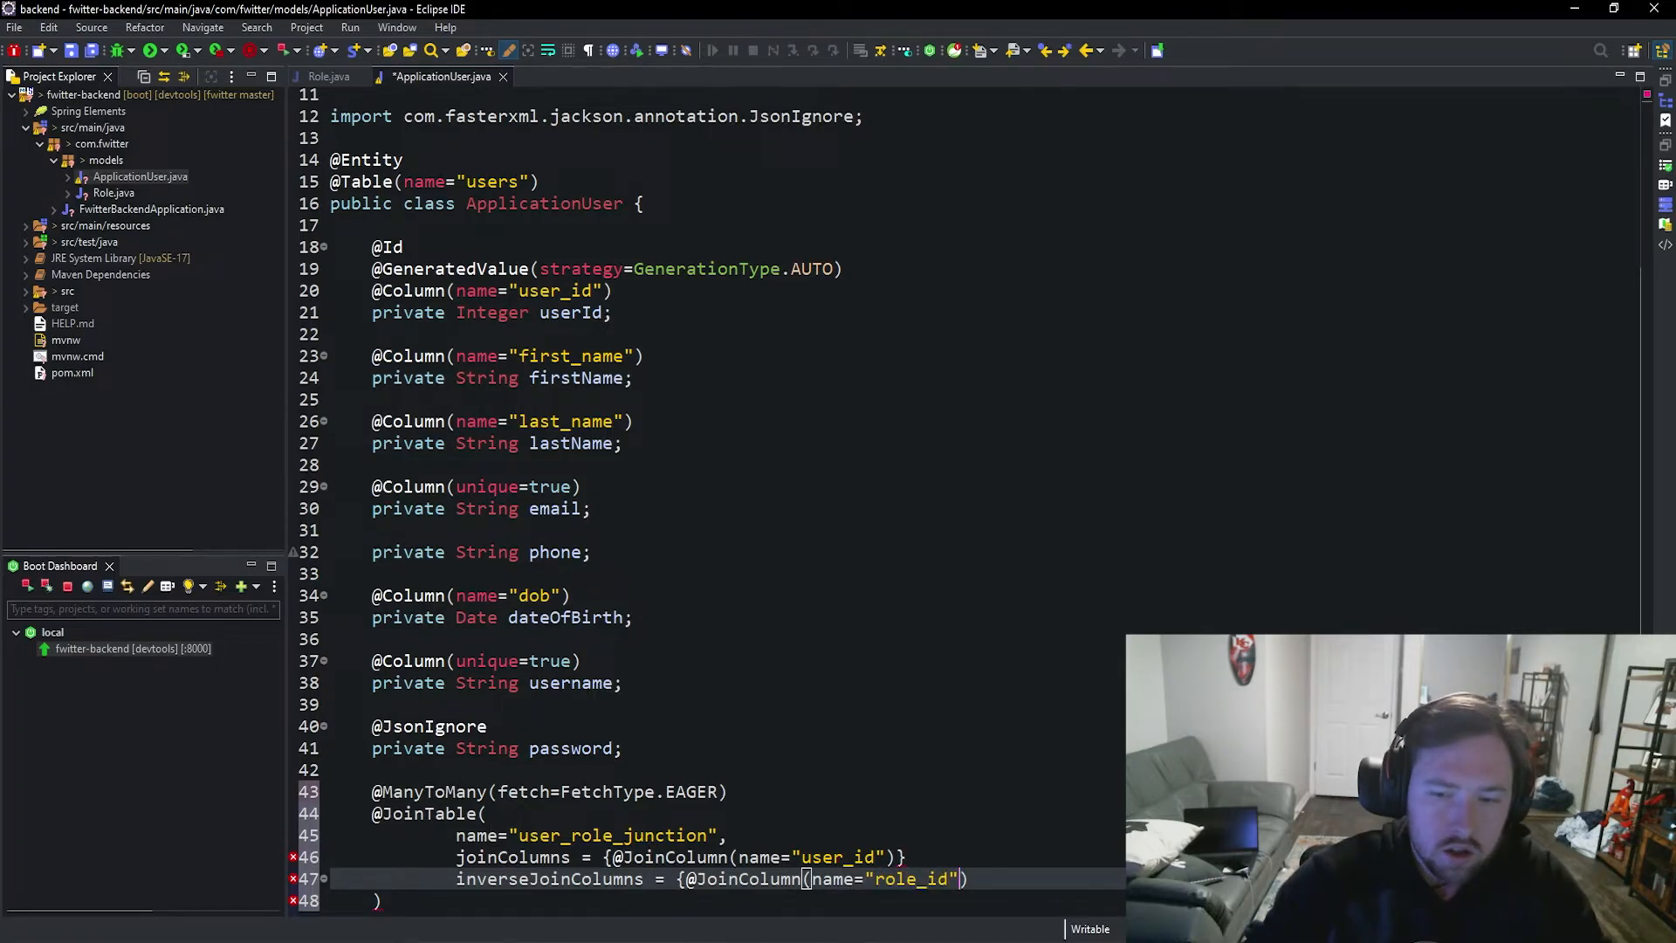
text()})
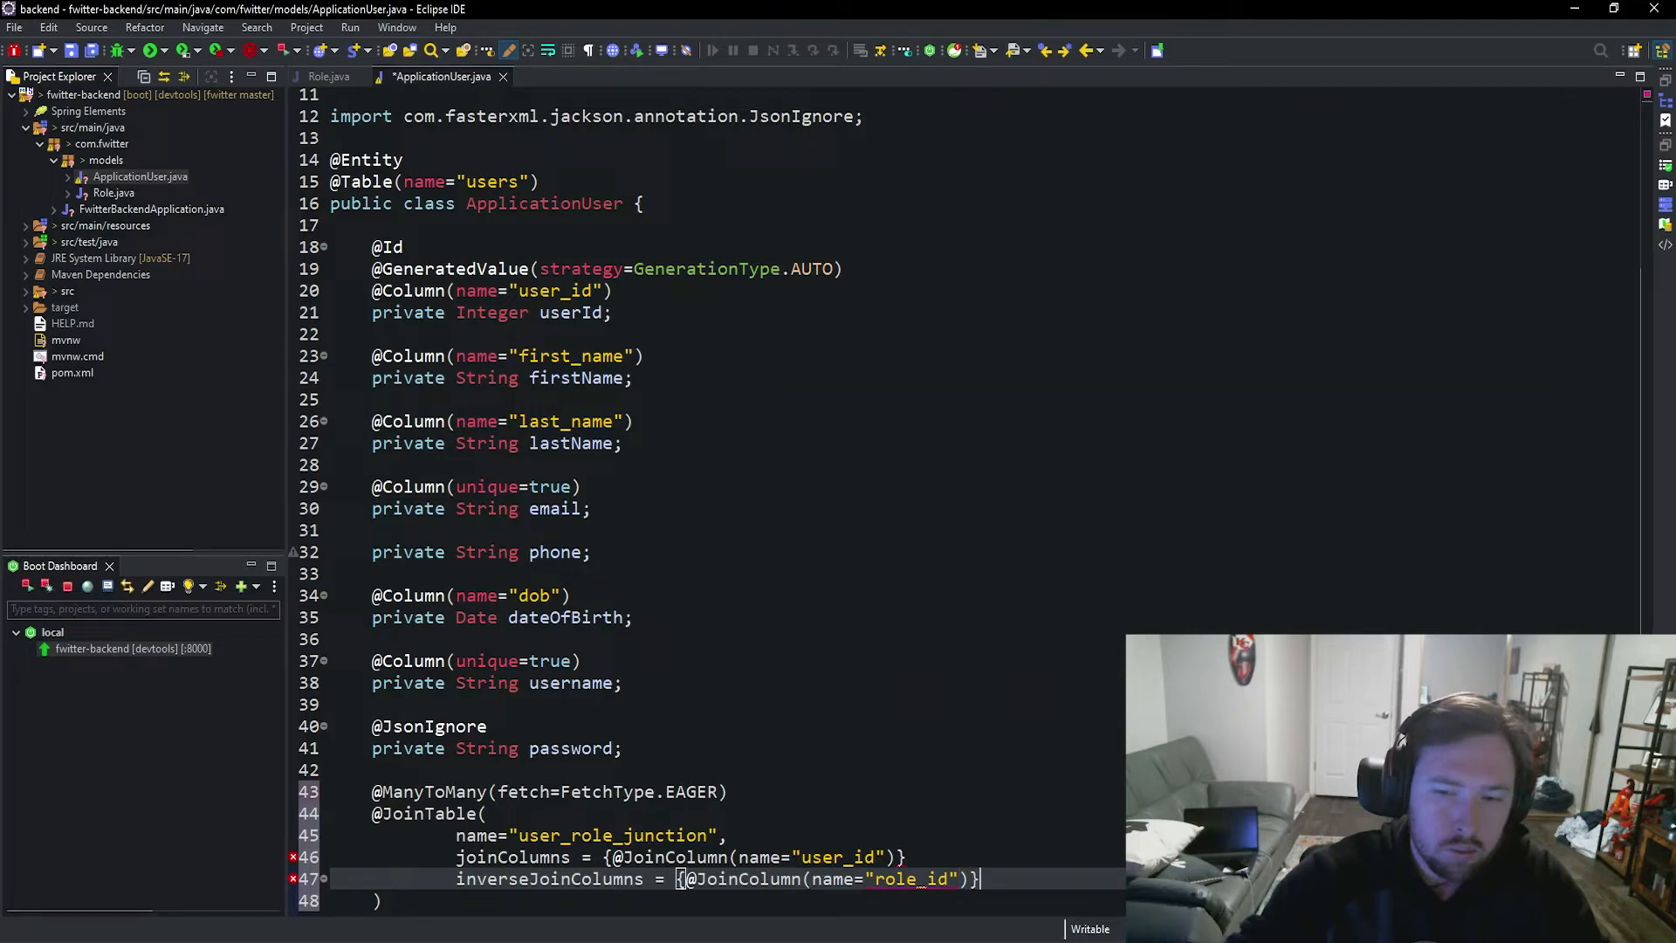
key(ctrl+s)
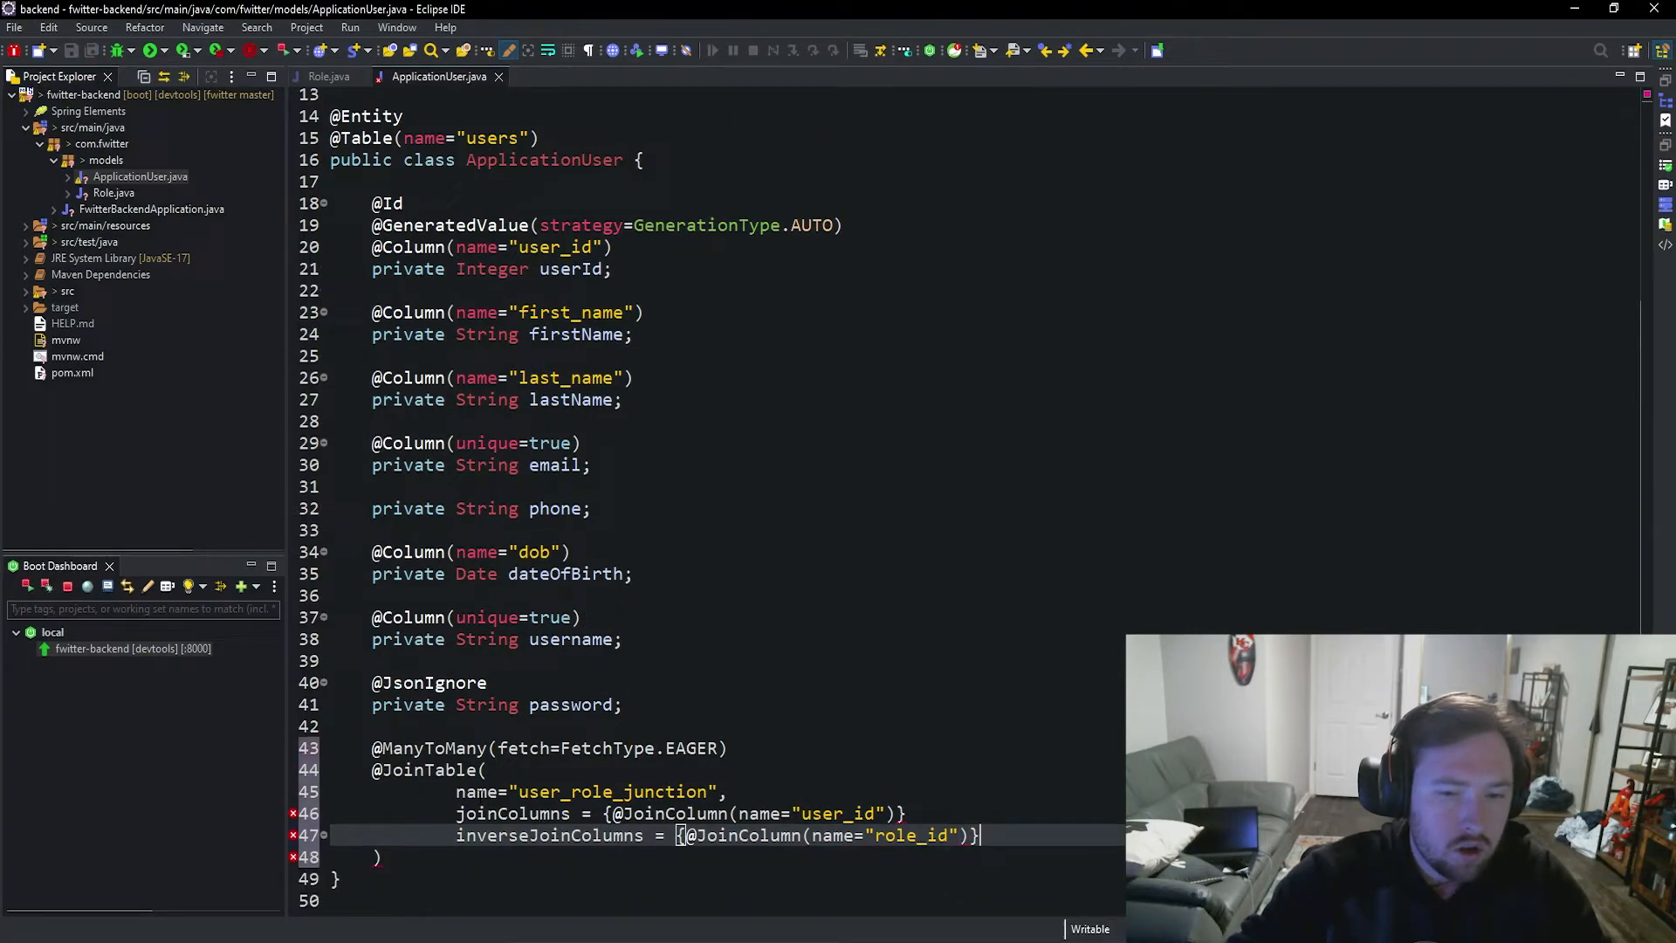
text(pruv)
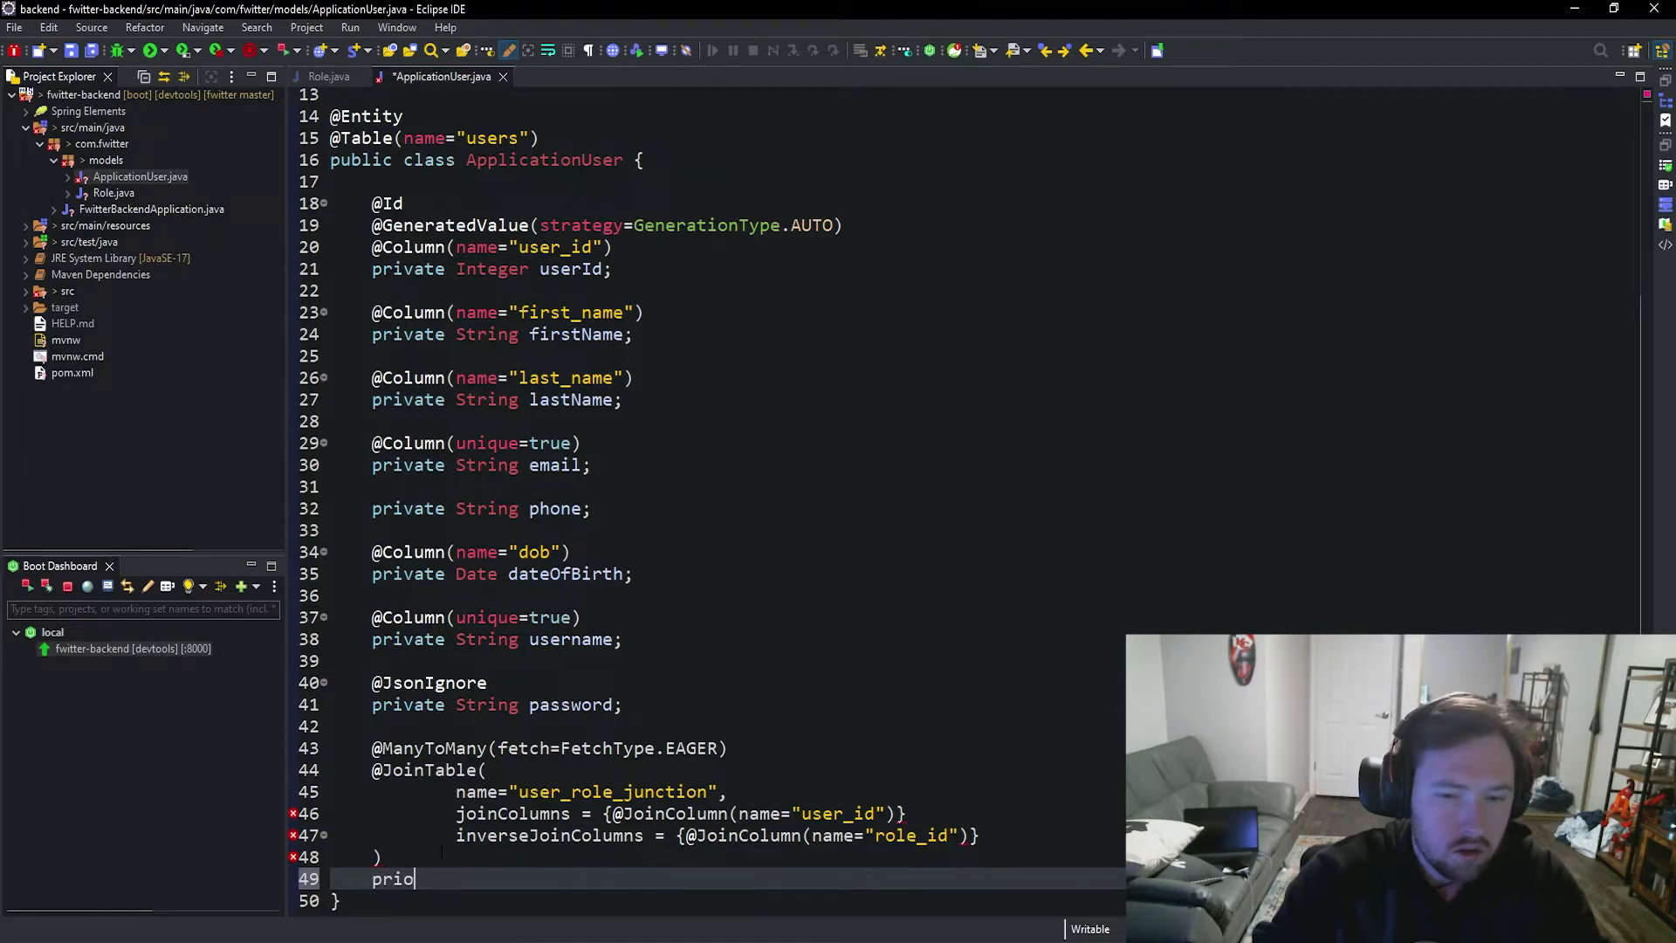
text(private Set<>)
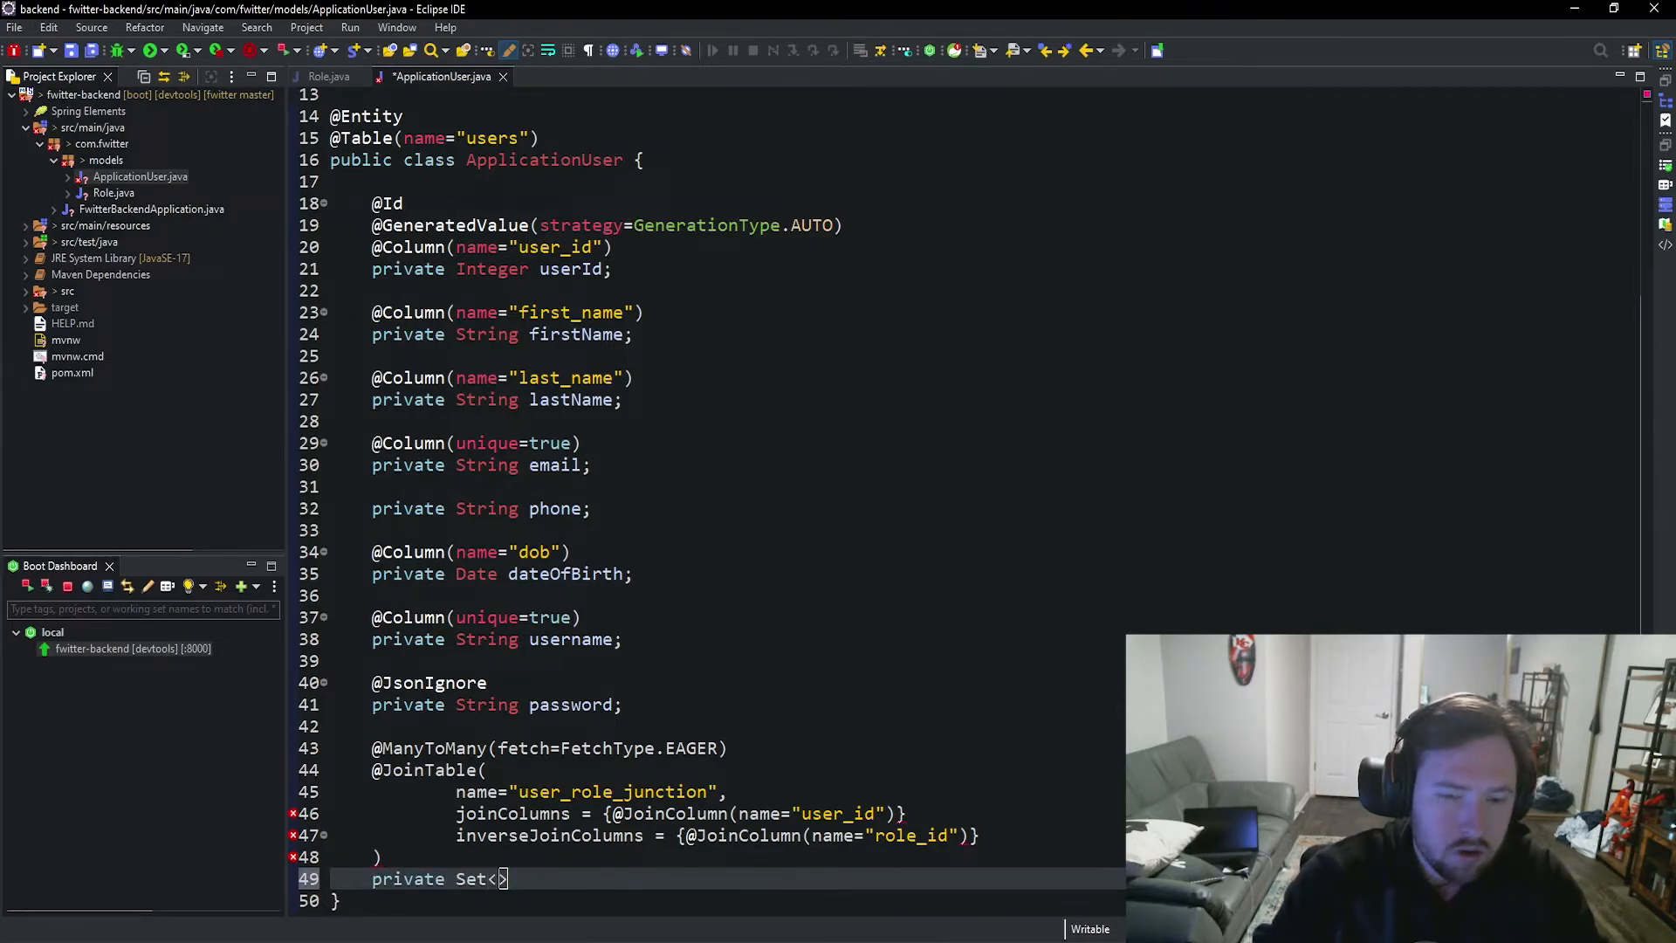
text(Role)
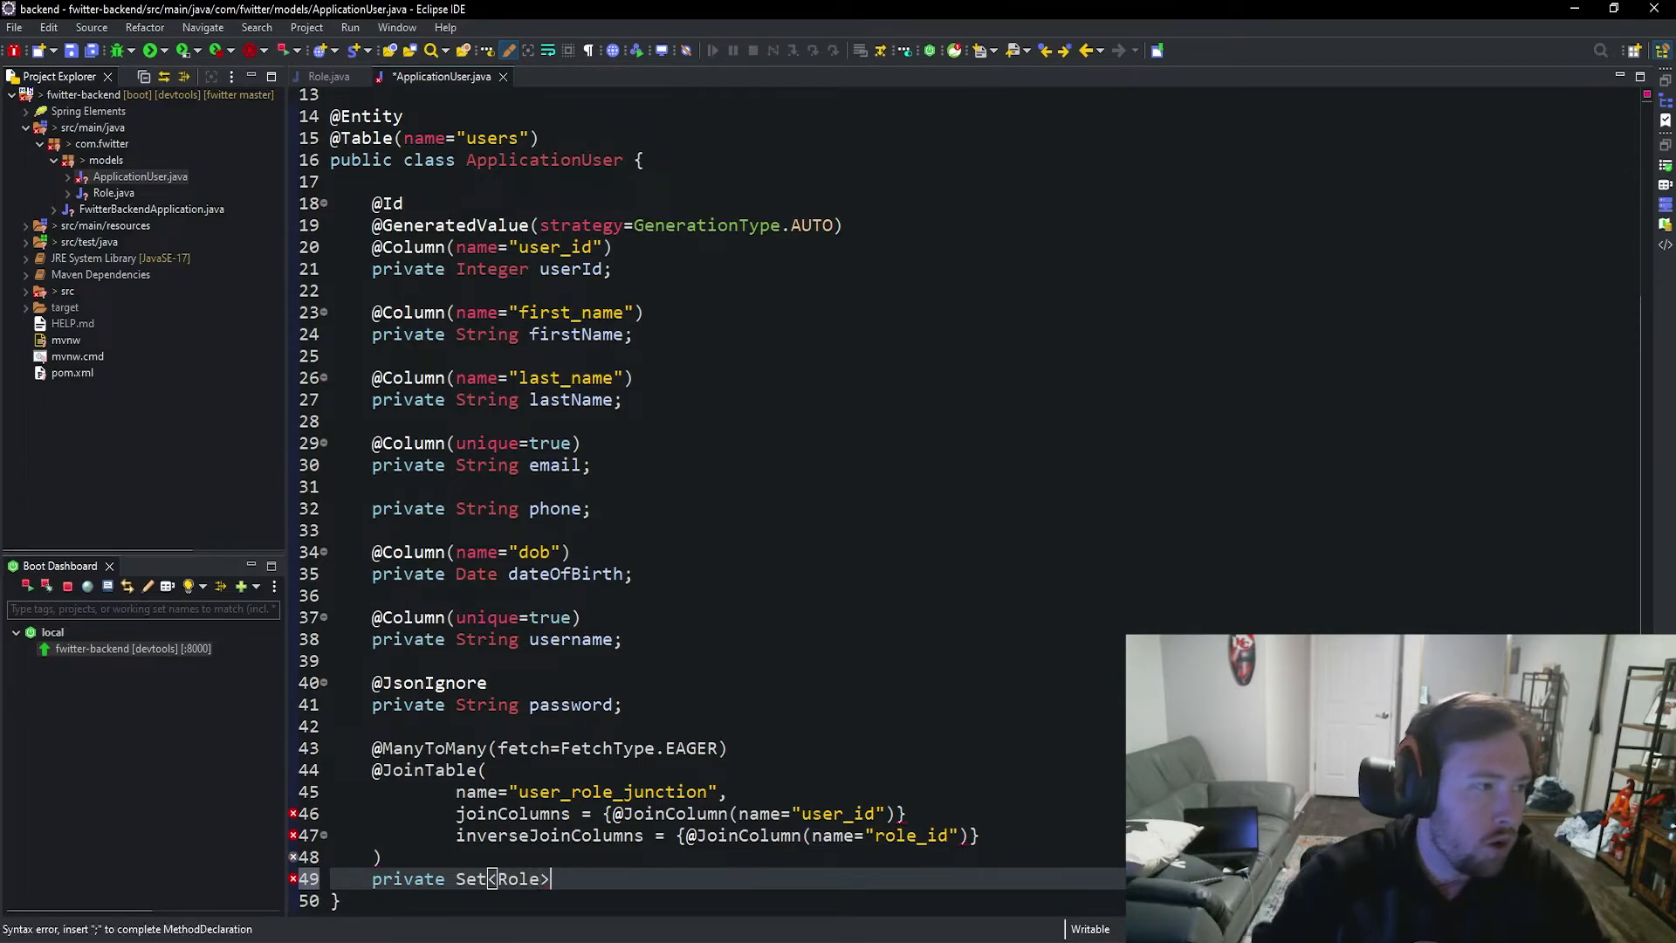
text(authoriti)
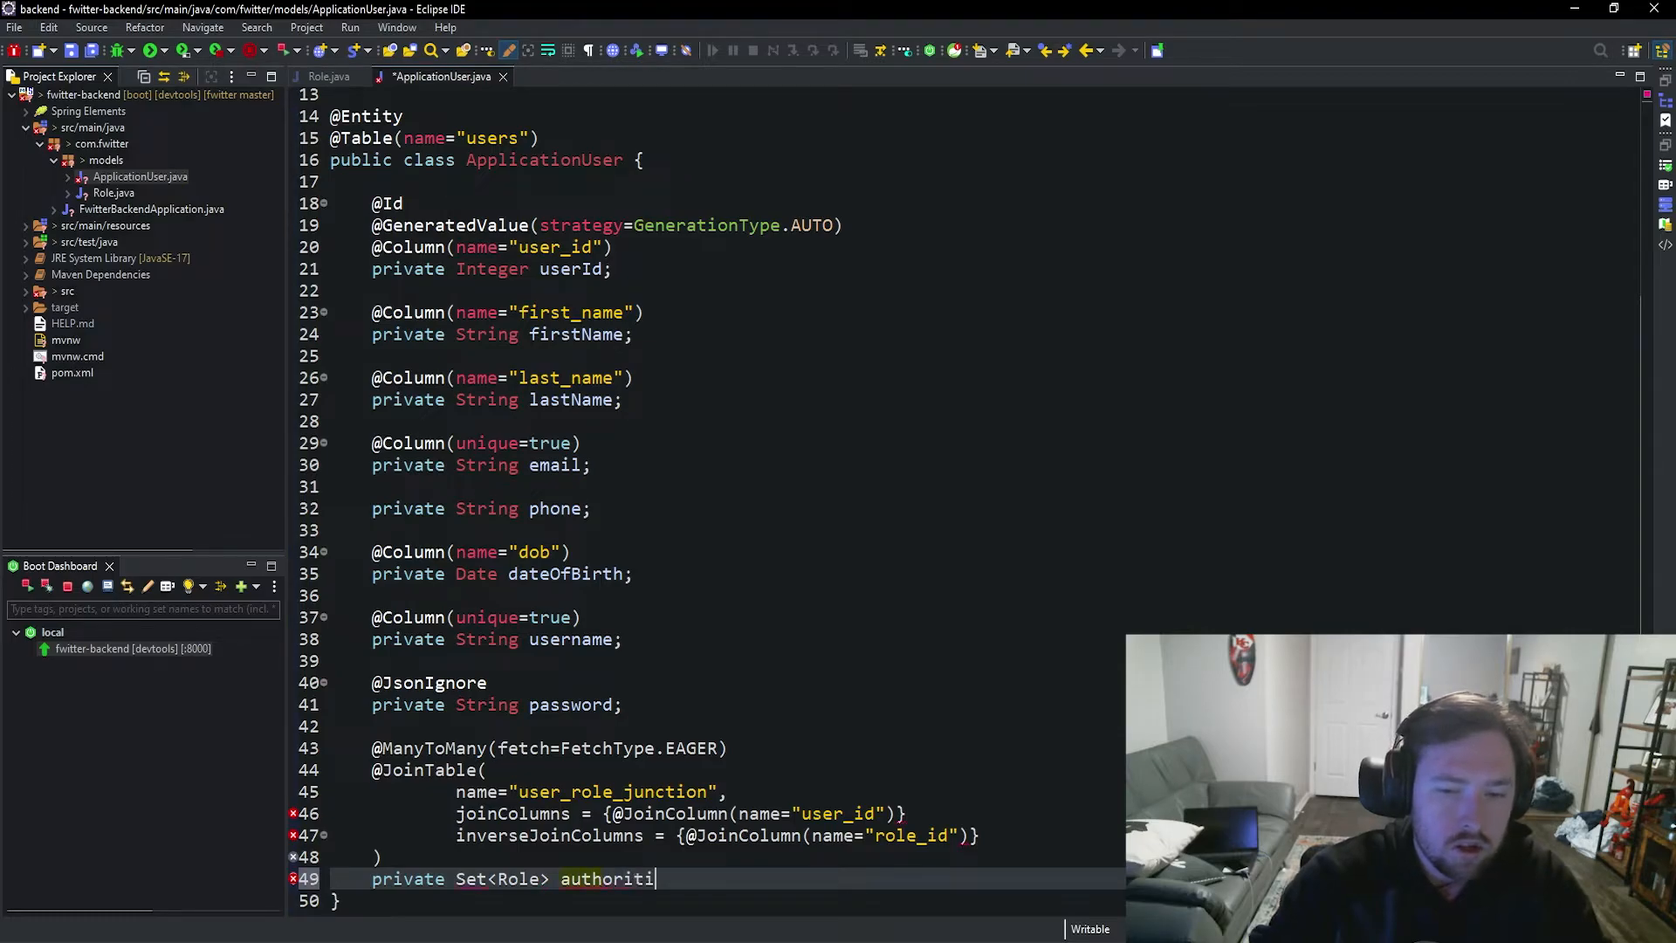
text(es;)
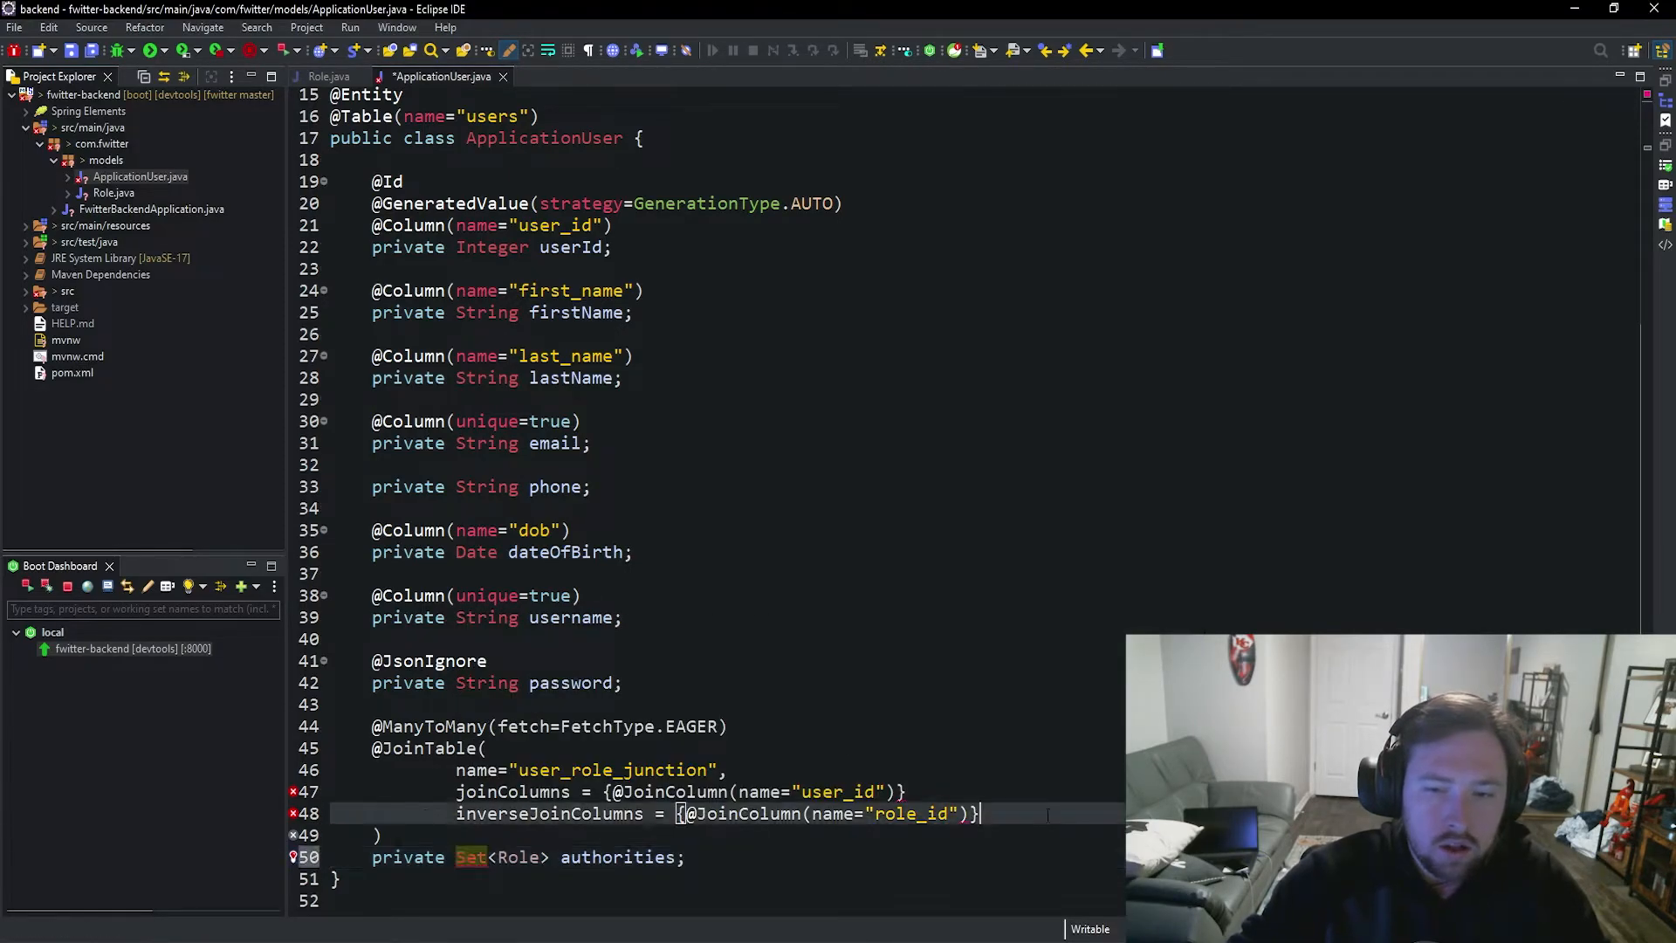
key(ctrl+s)
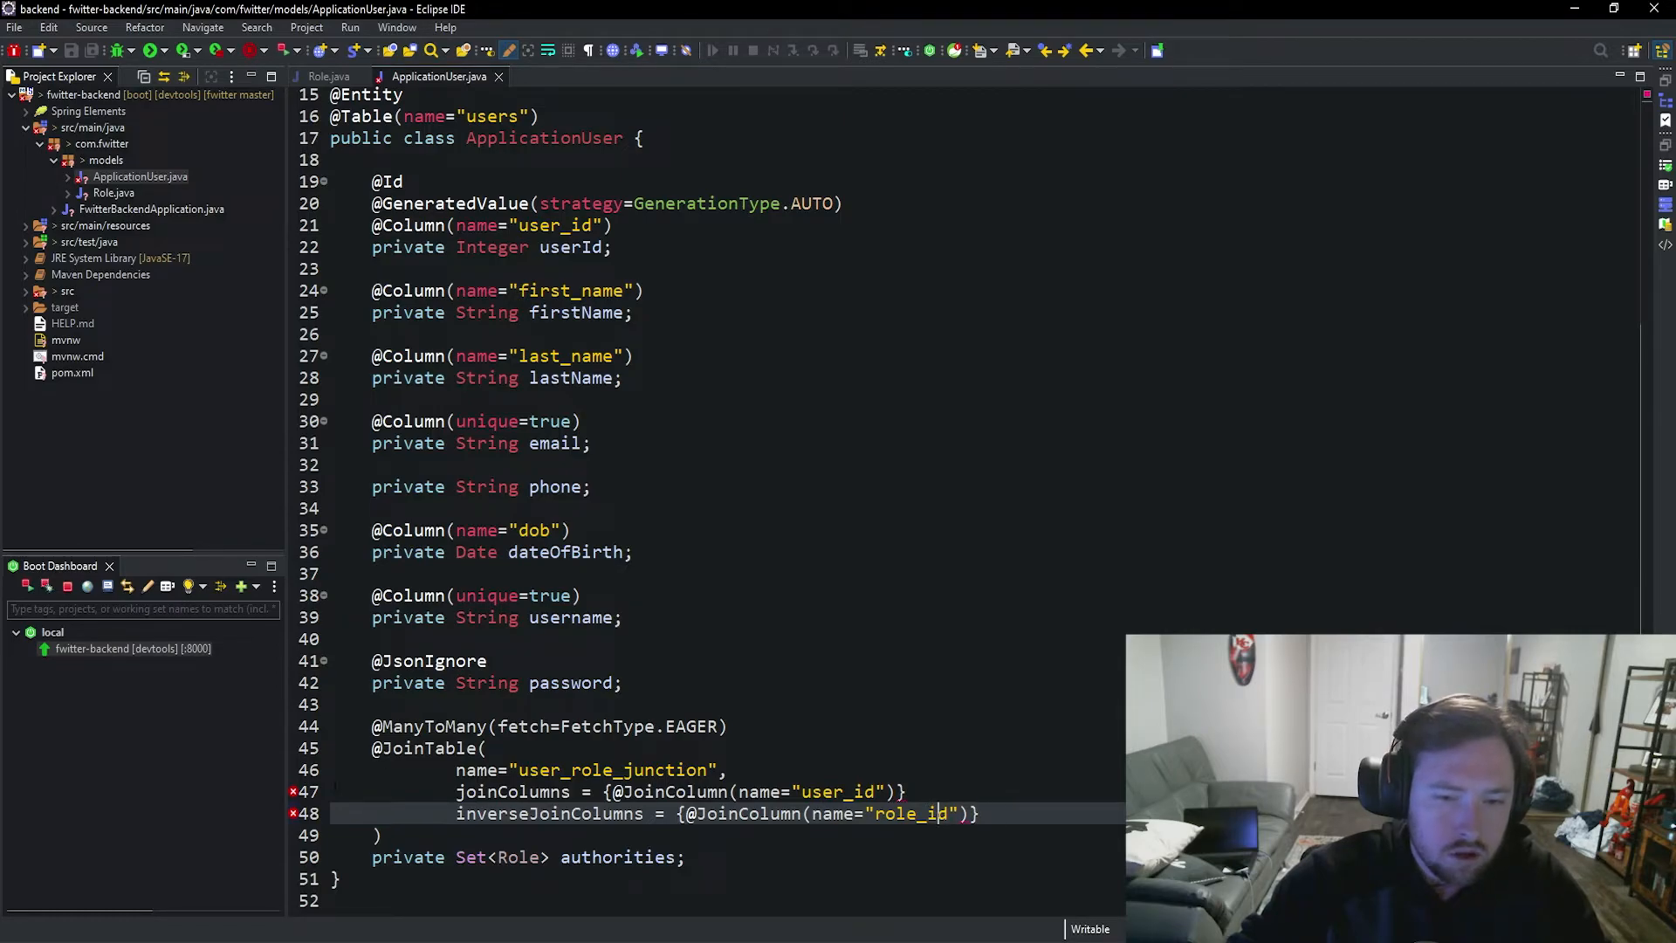
mouse_move(749, 811)
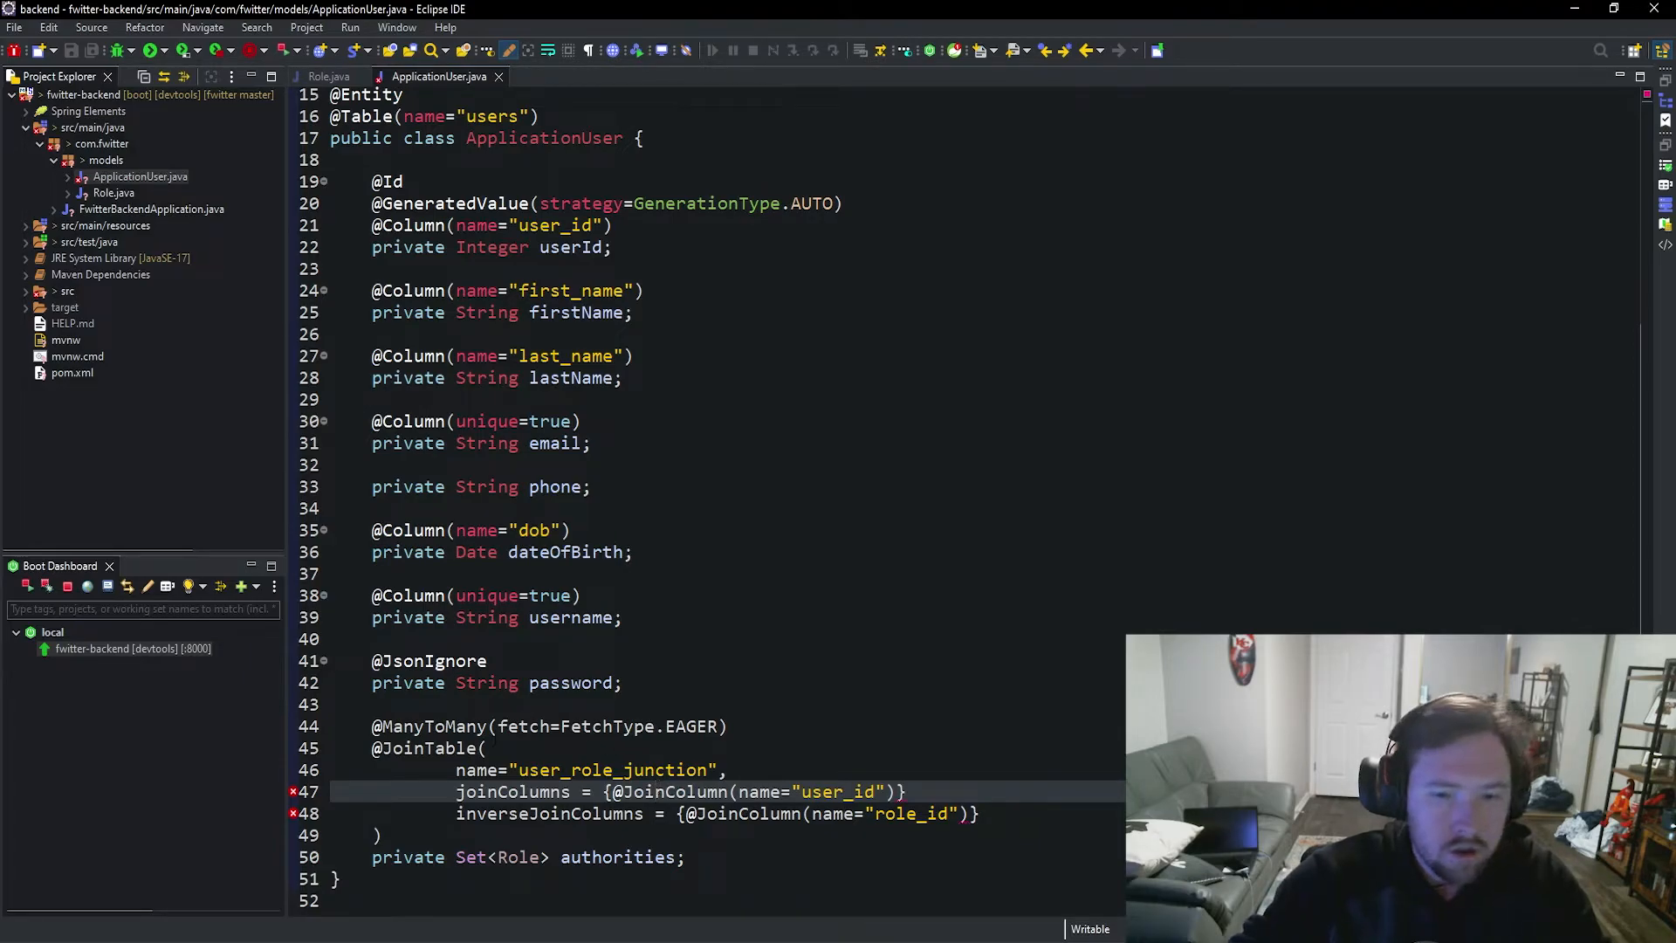
Add the import javax.persistence.ManyToMany, accepting it from content assist.
scroll(up, 3)
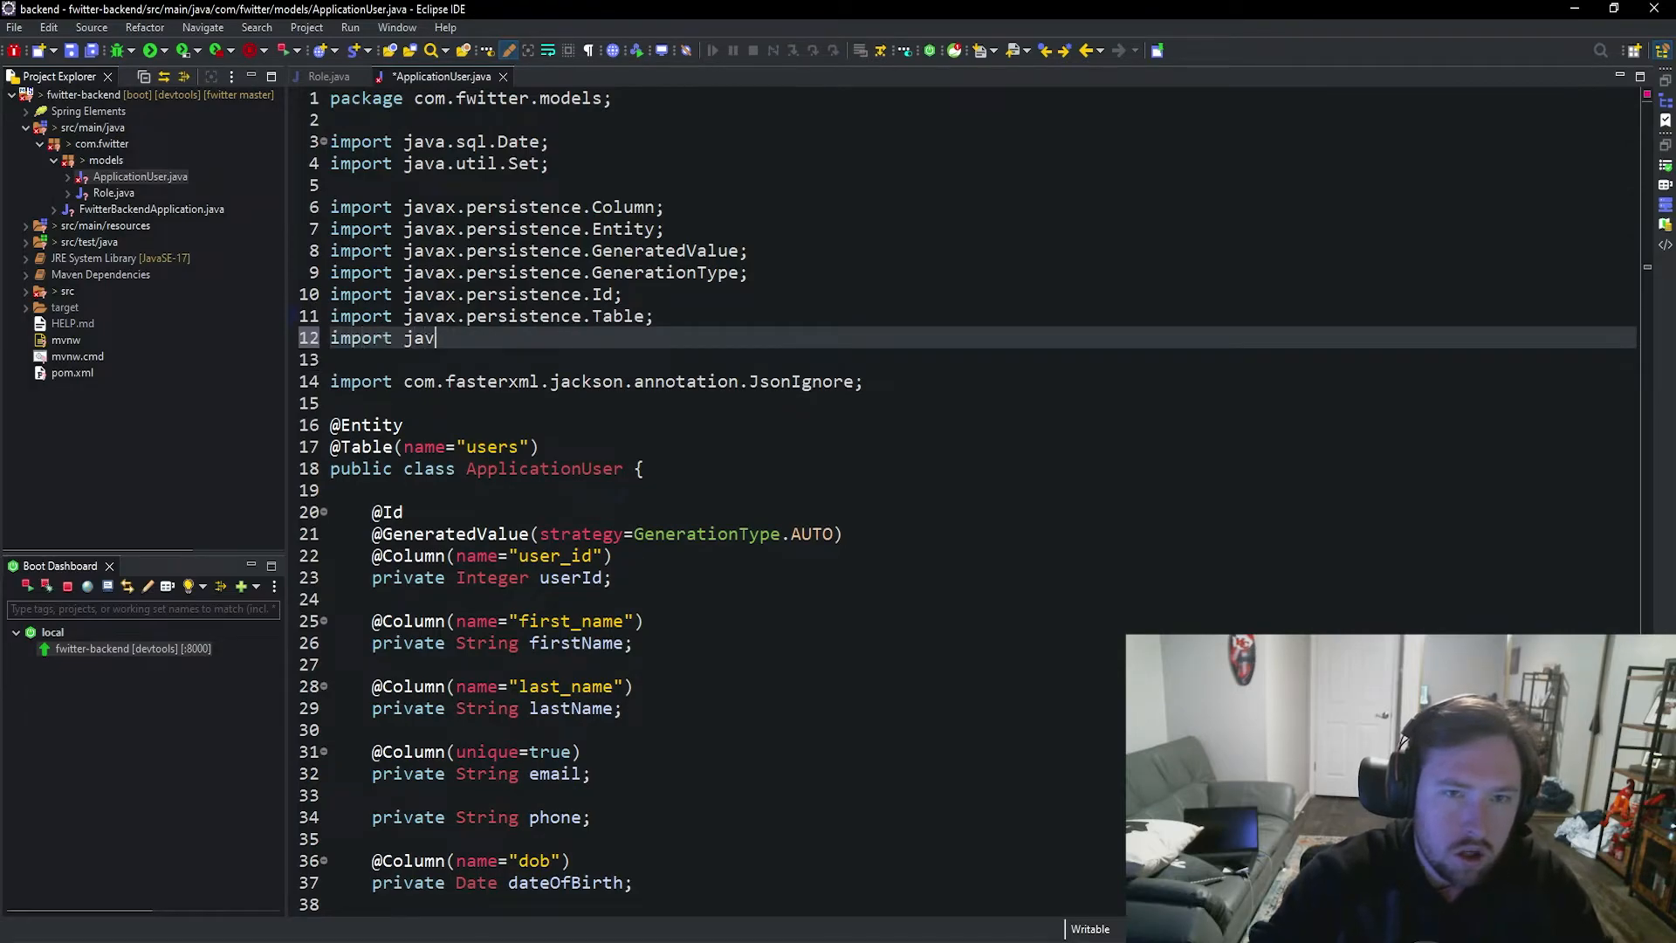
text(ax/)
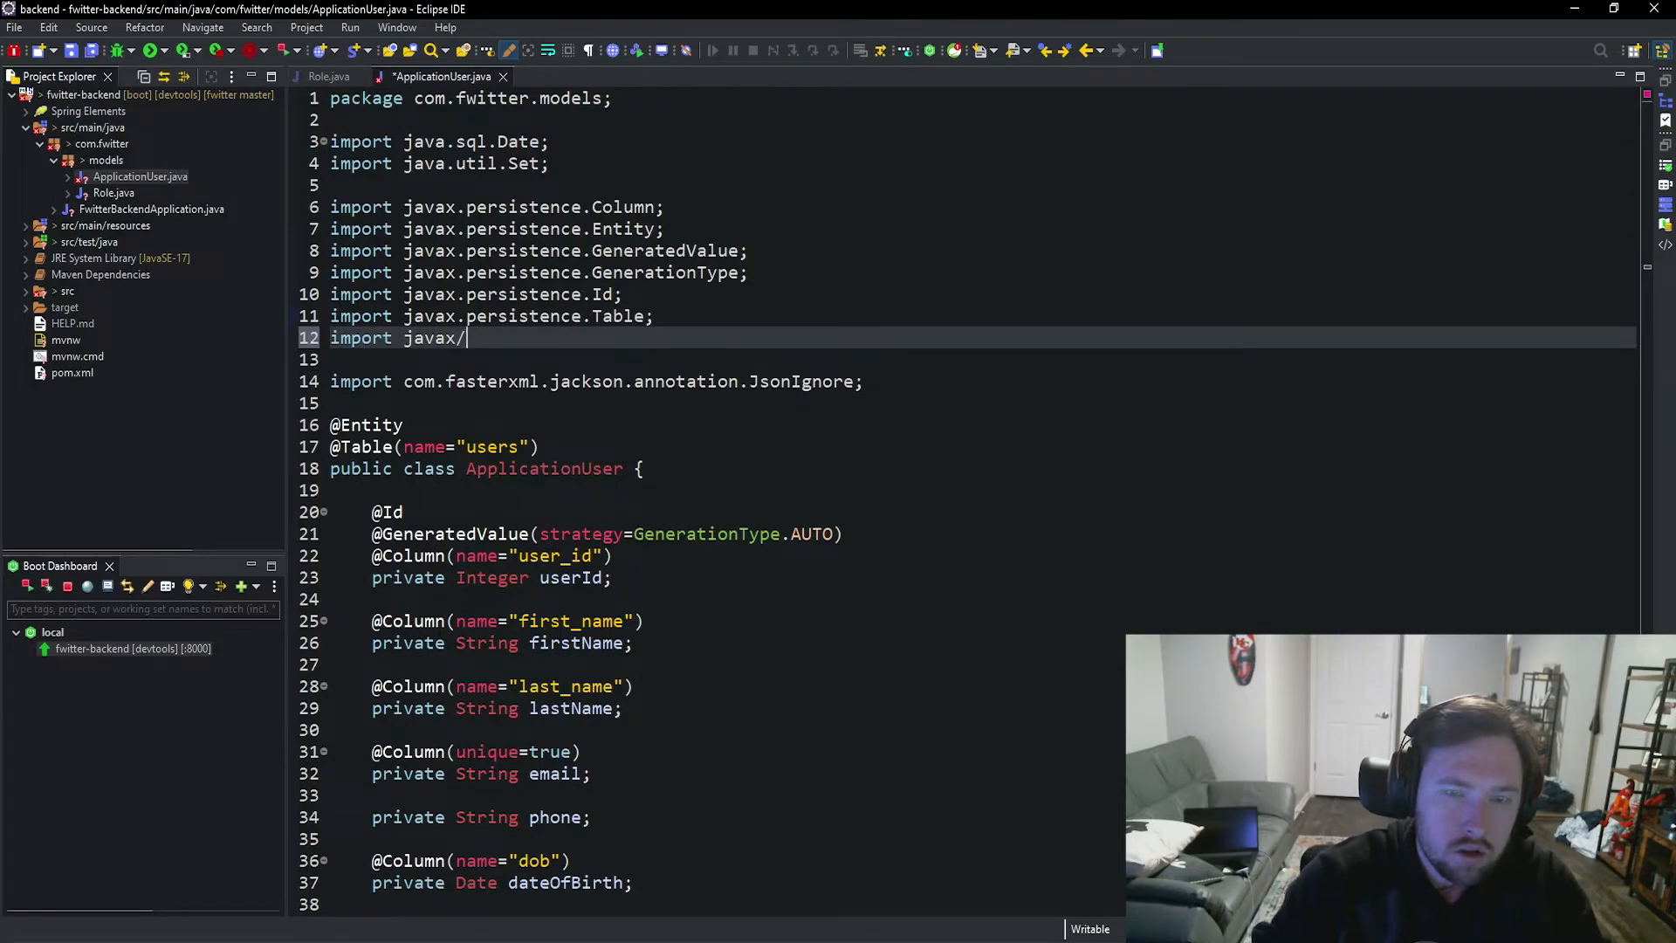
text(.)
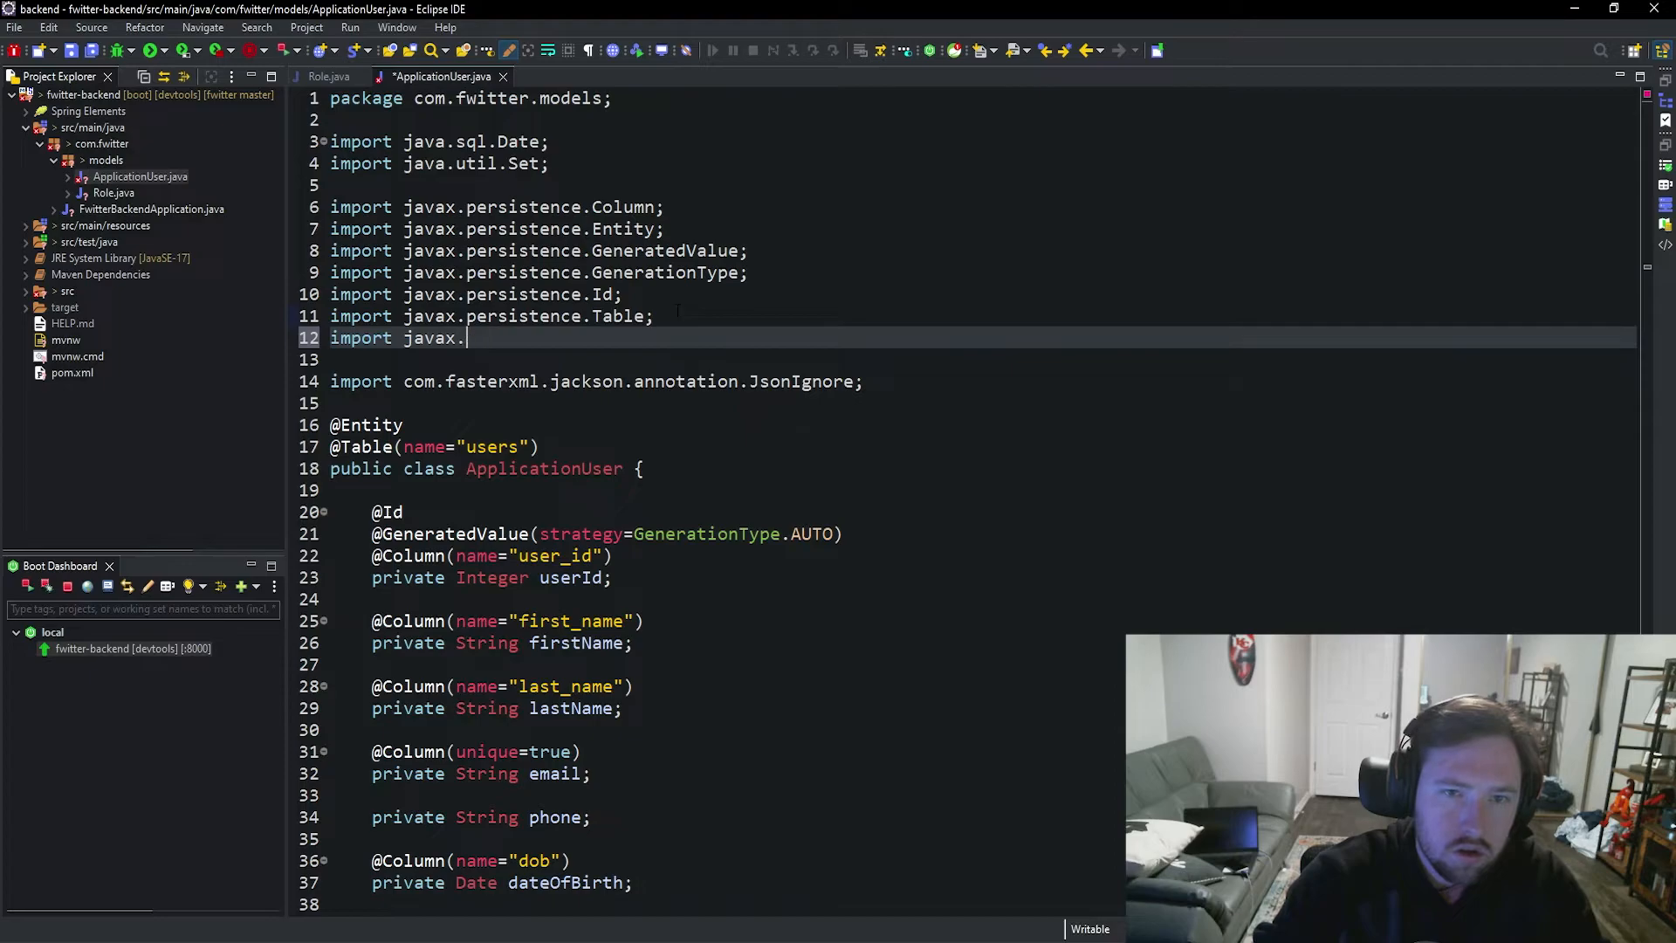
text(persistence.)
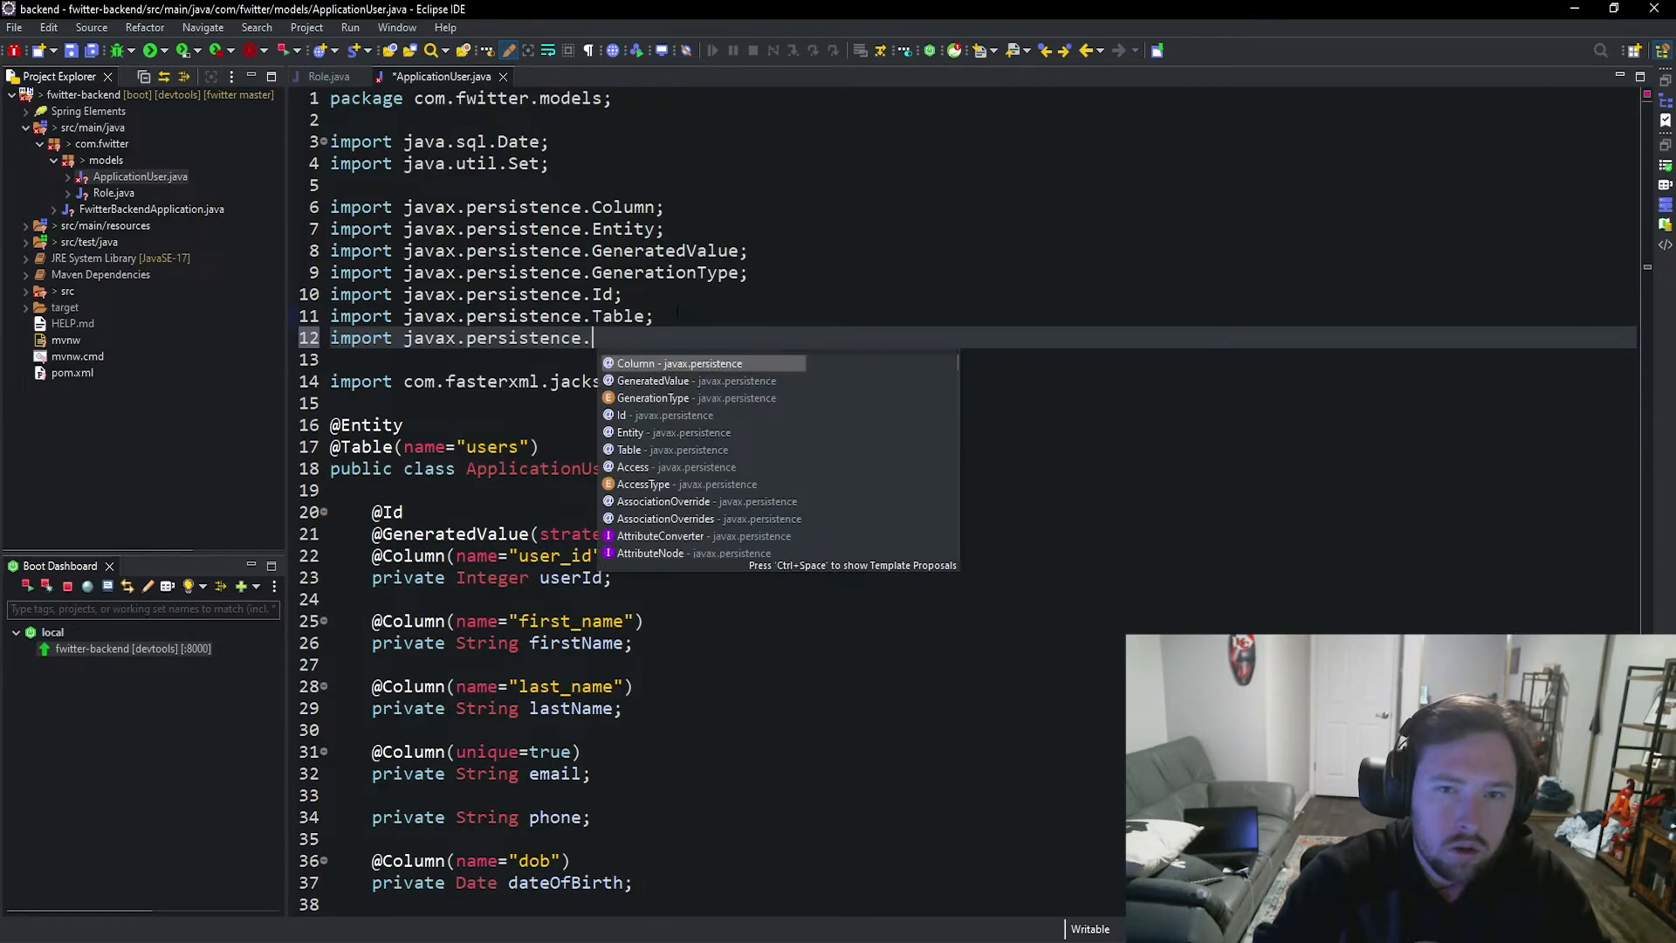
text(Ma)
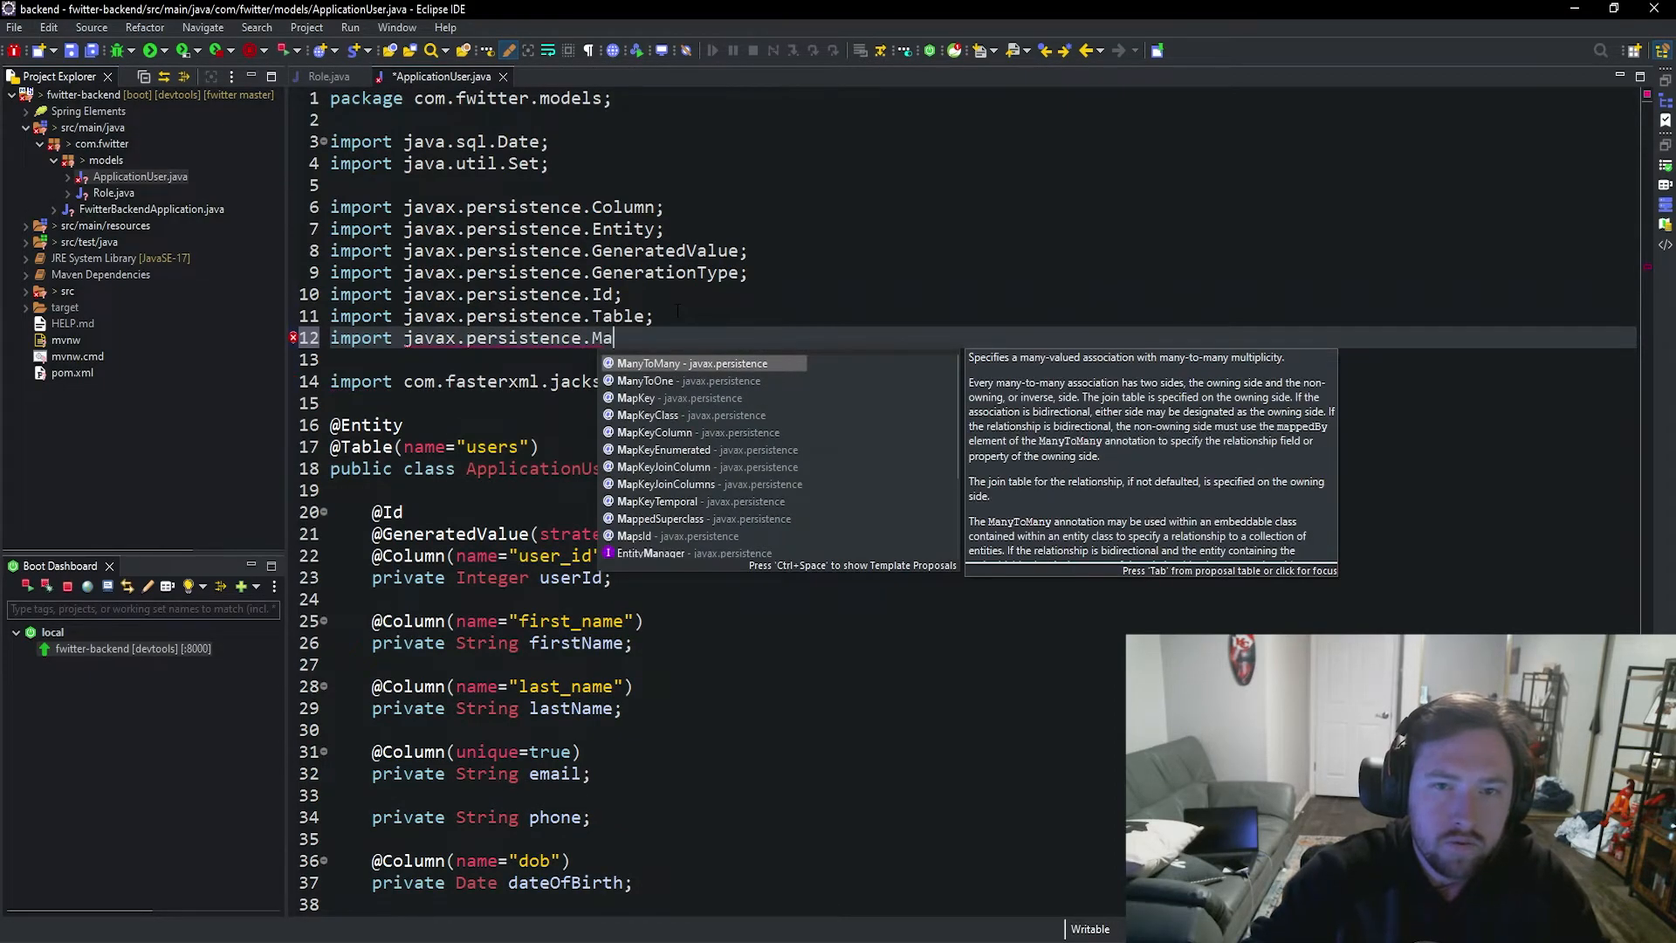
click(693, 363)
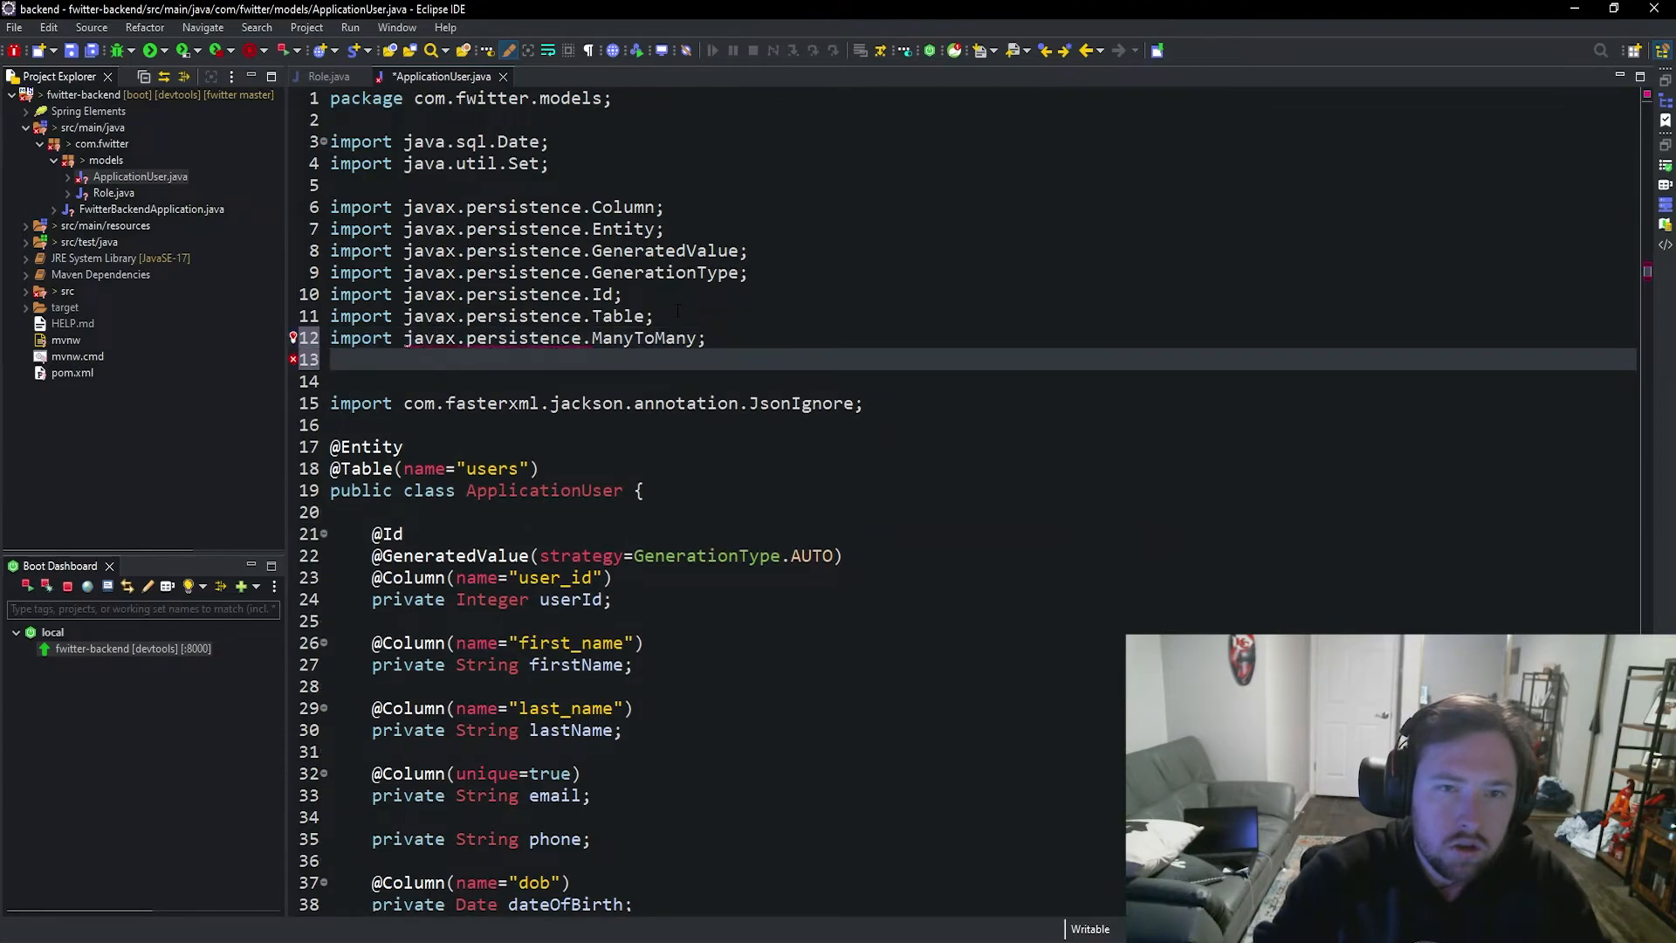
Add the import javax.persistence.JoinColumn below it.
text(import javax)
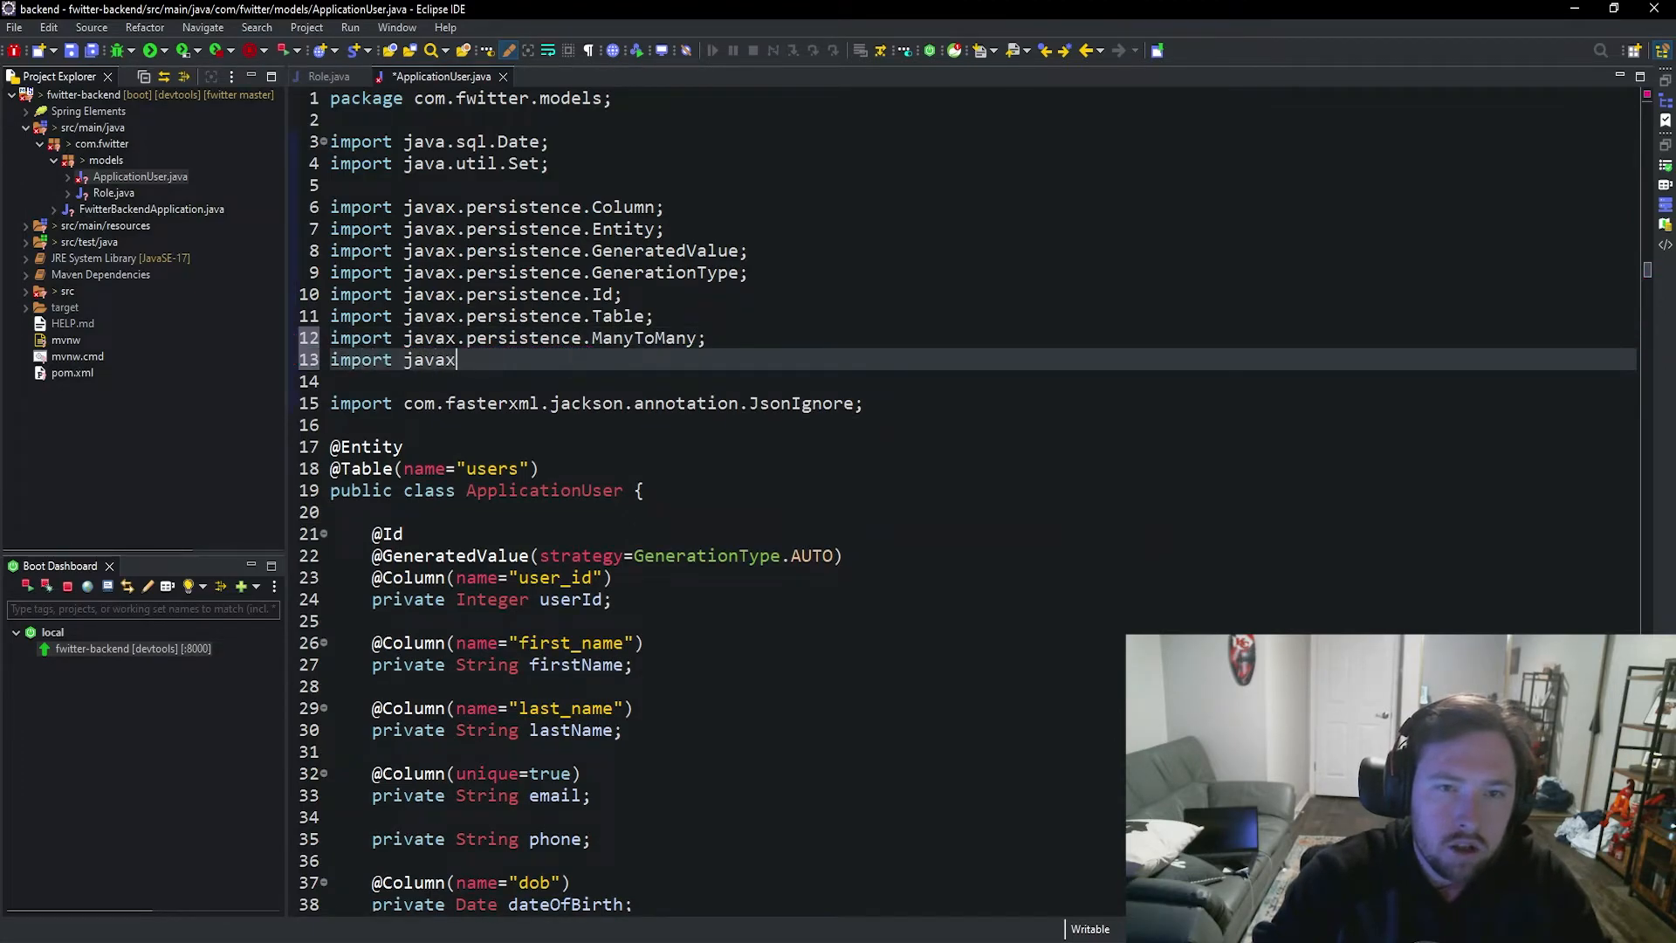
text(.persistence.)
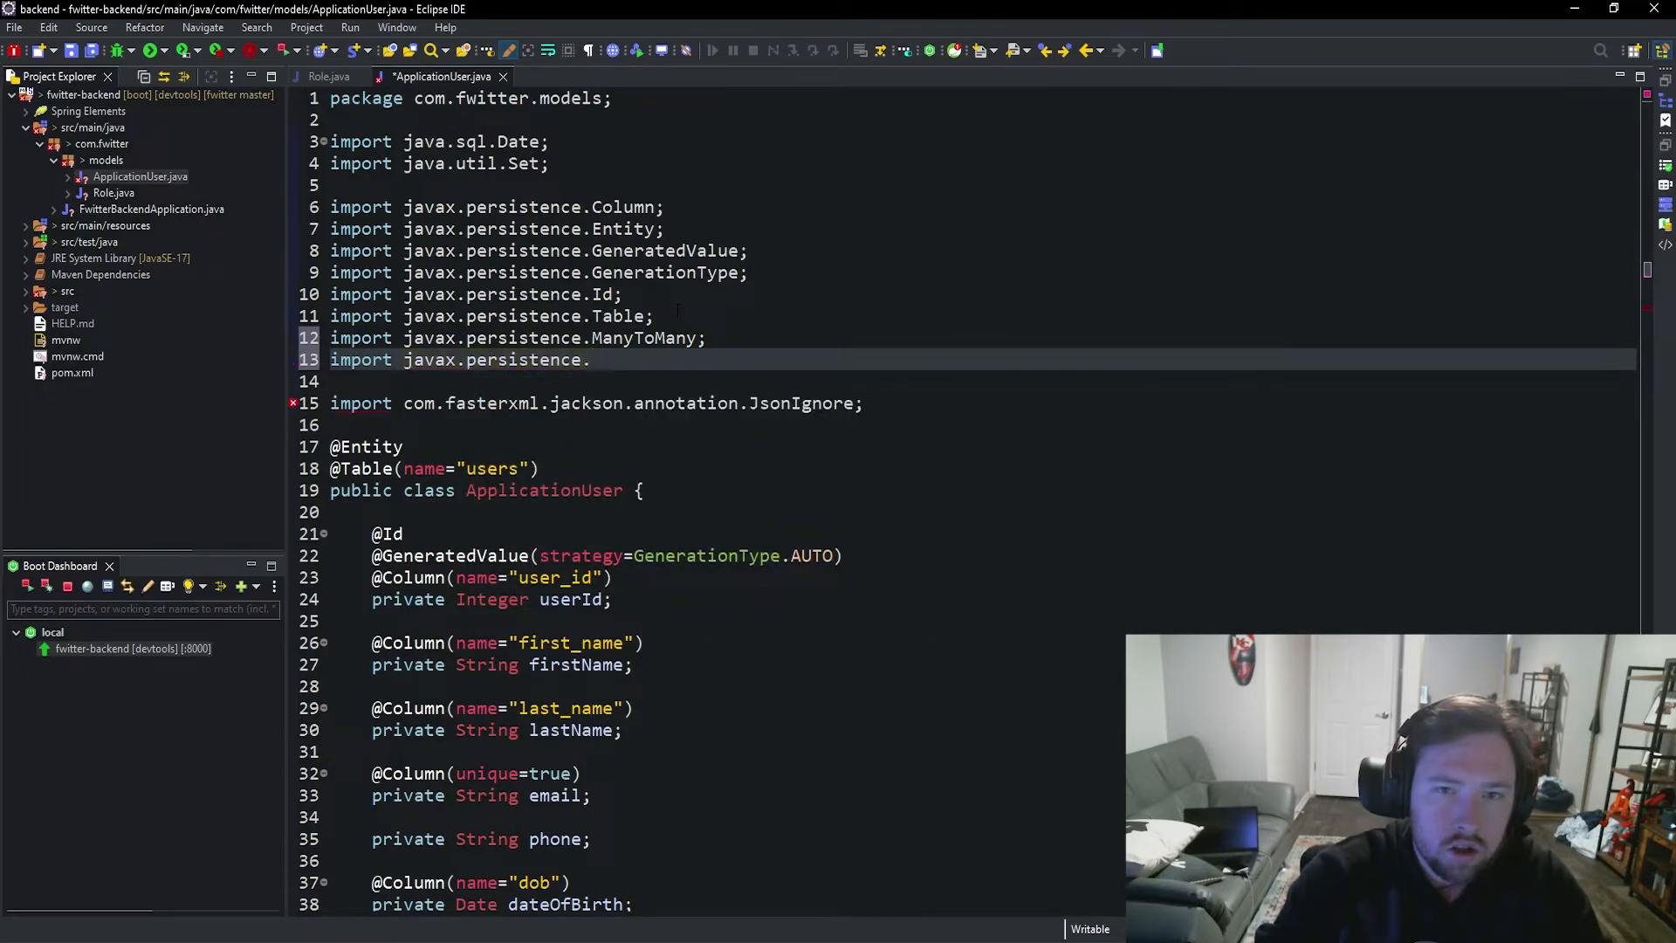
text(JoinColum)
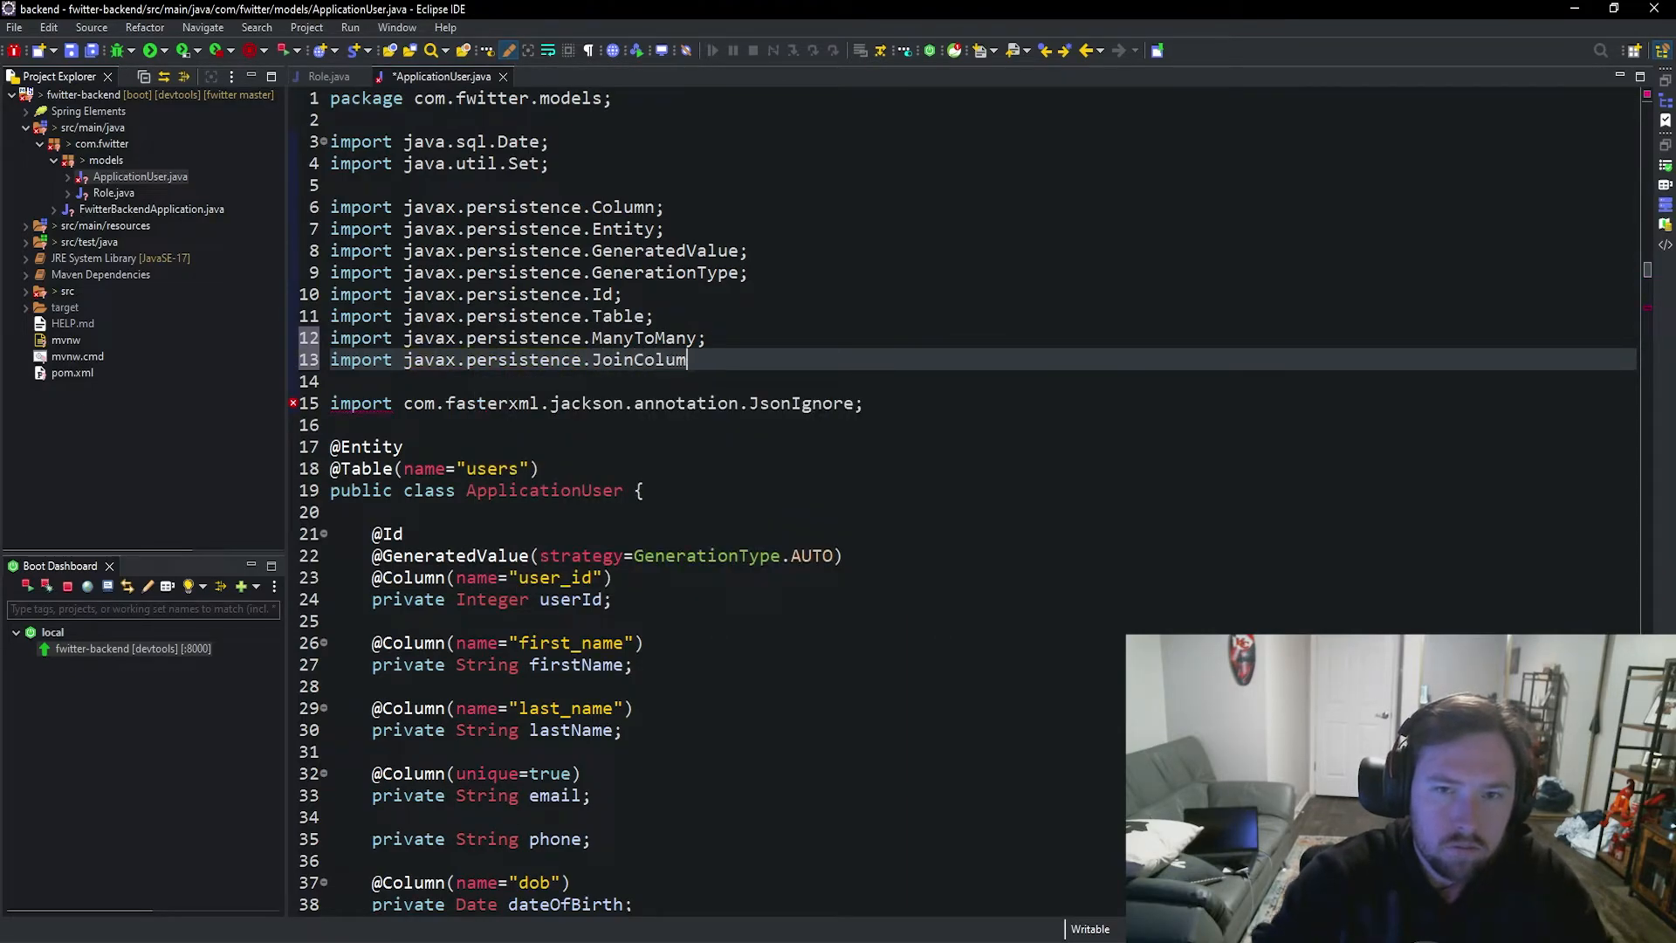
text(n;)
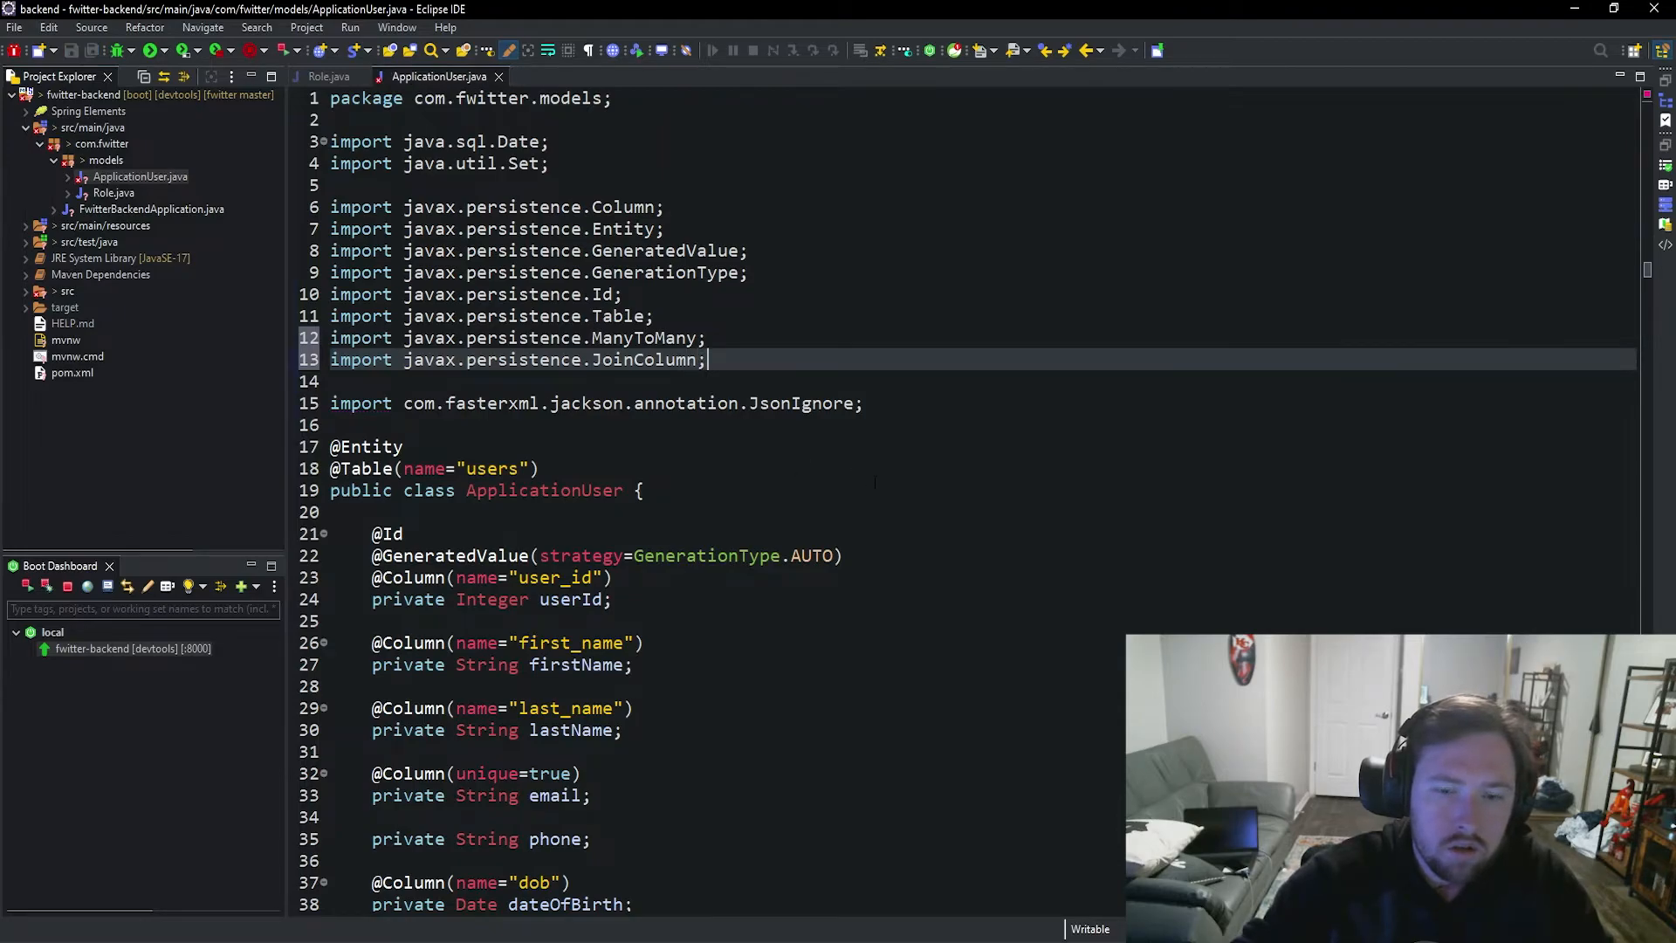
scroll(down, 3)
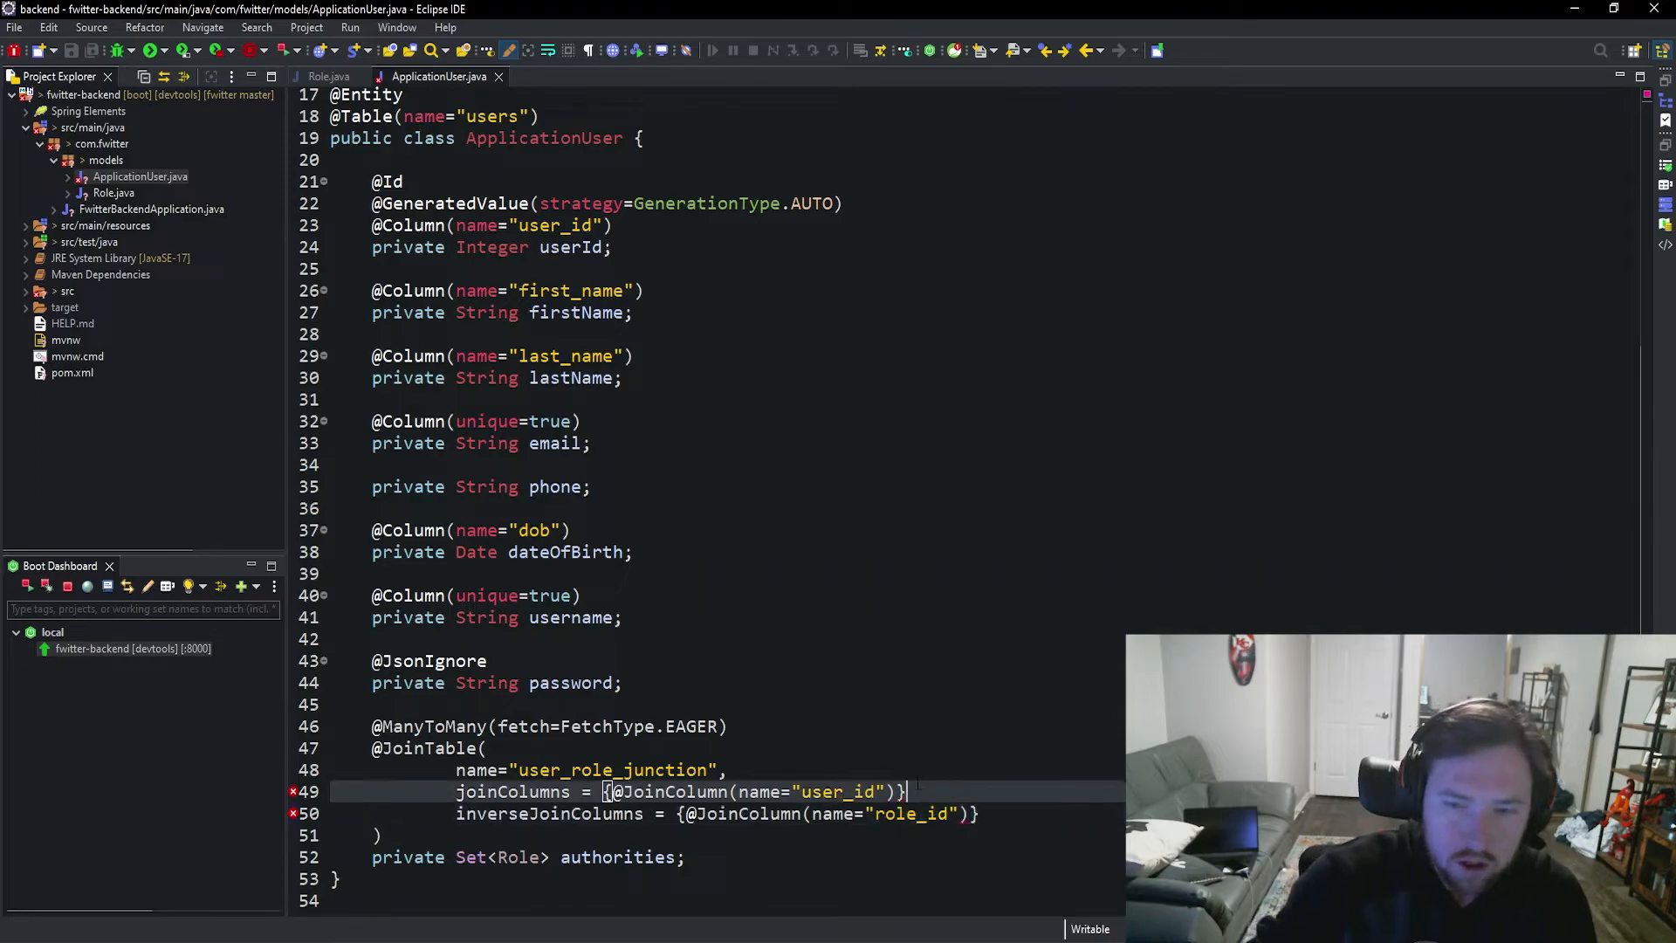
Save the entity and add blank lines after the authorities field for a constructor.
text(,)
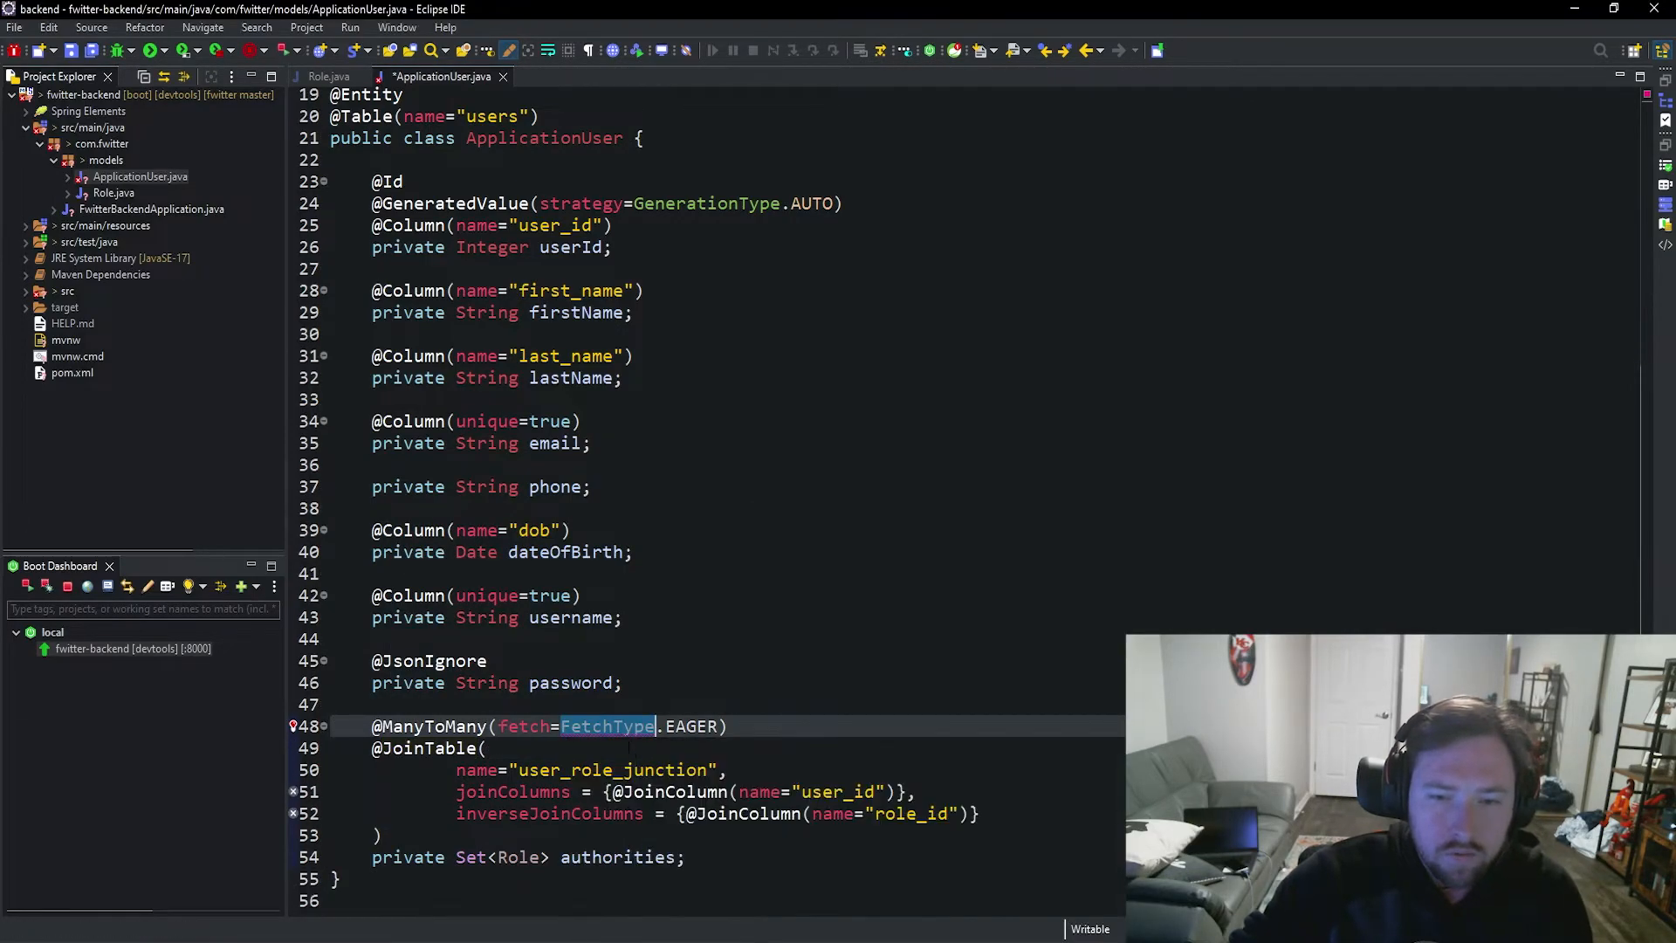
key(ctrl+s)
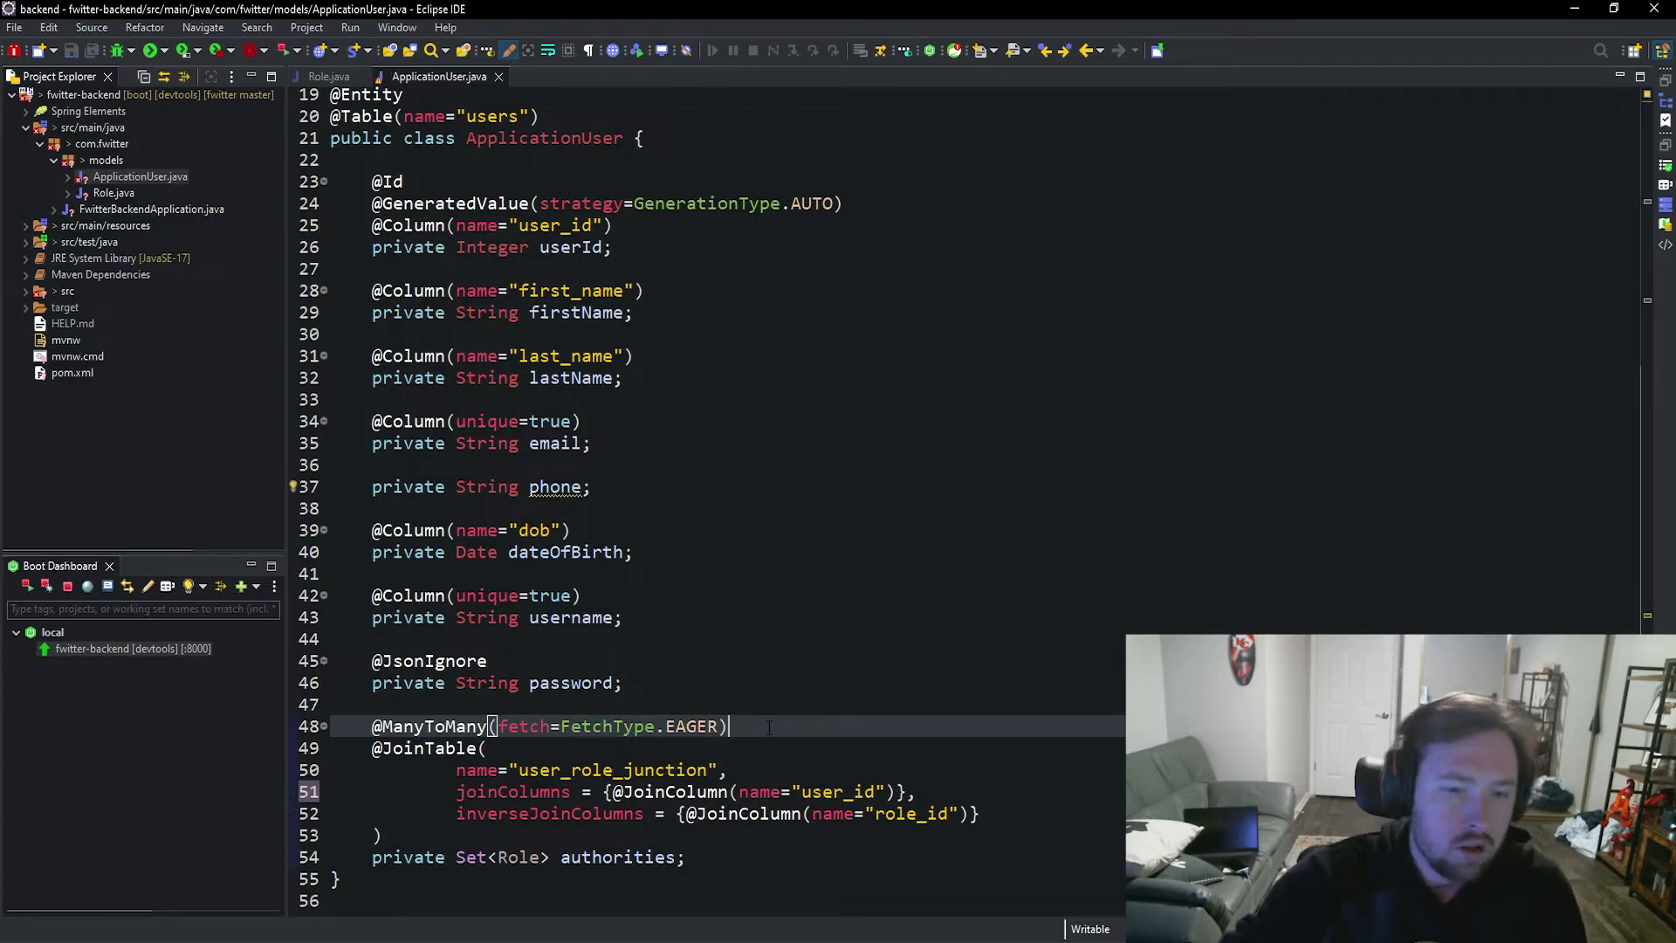
click(688, 855)
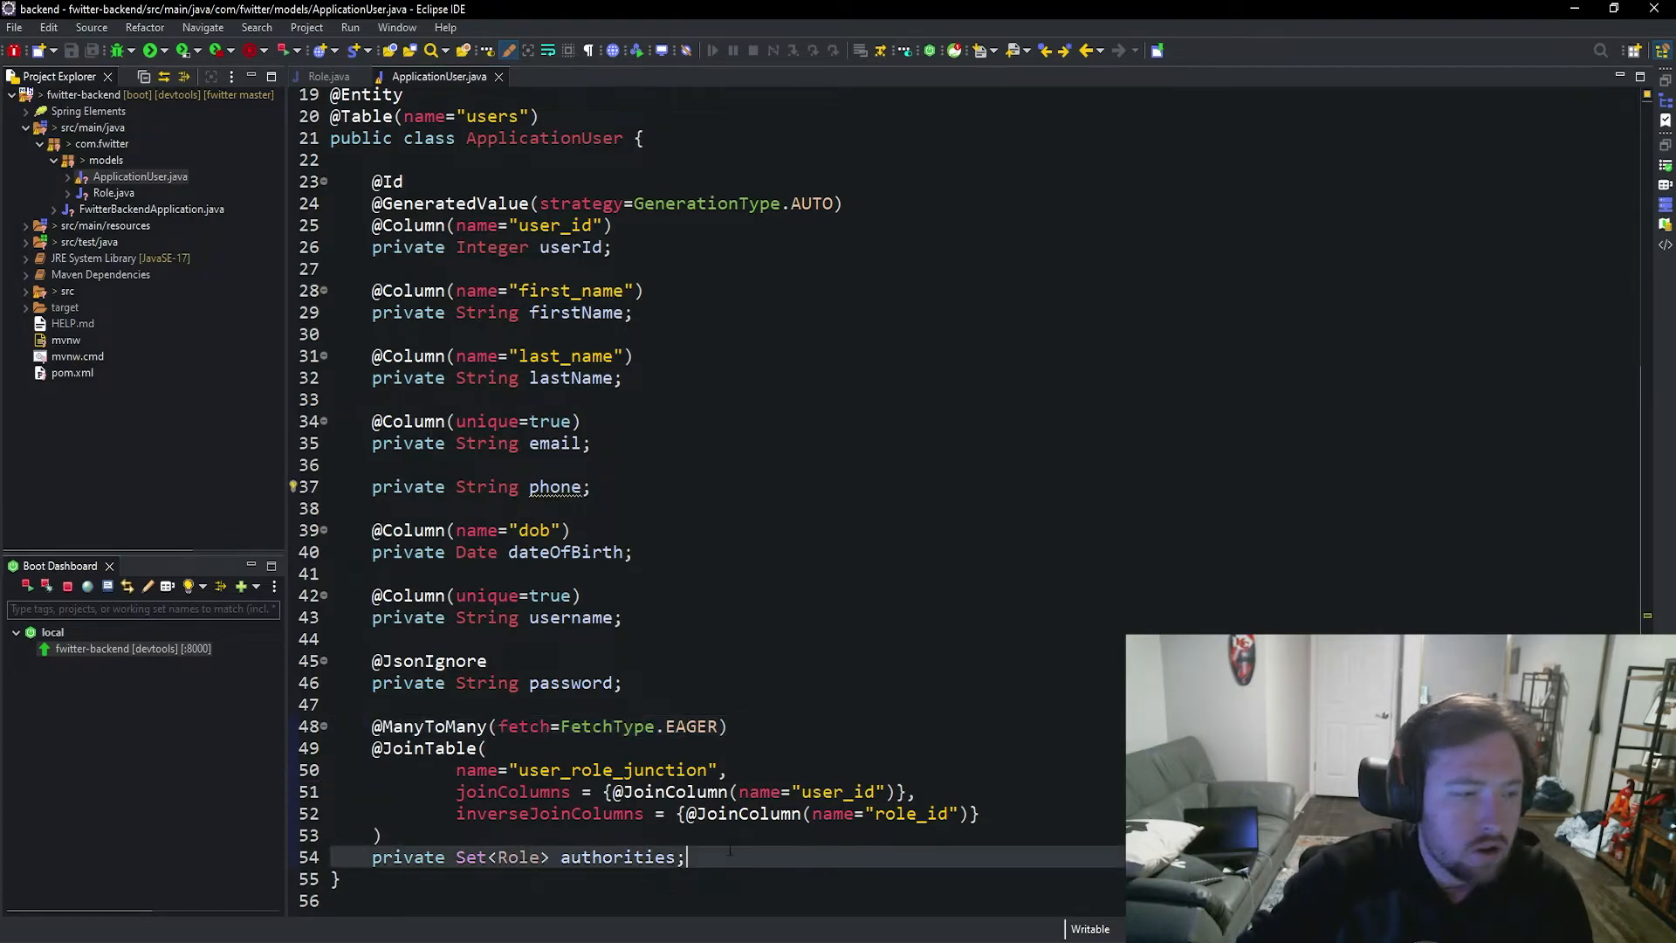
key(Return)
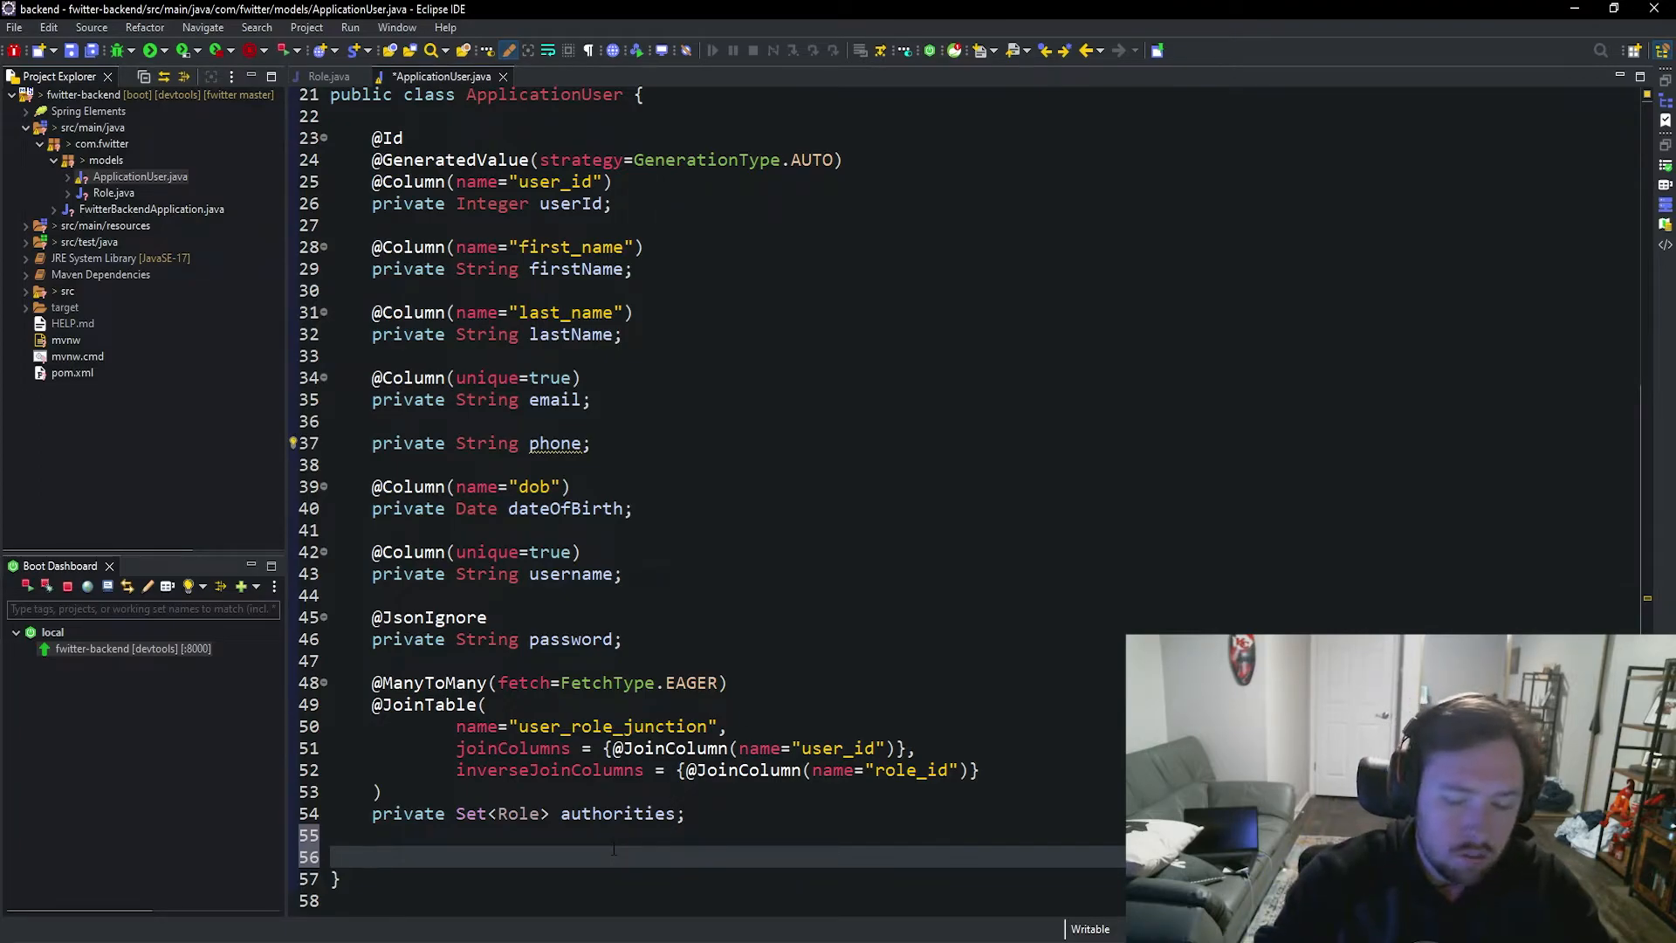
Write a no-arg ApplicationUser constructor setting this.authorities = new HashSet<>().
text(public App)
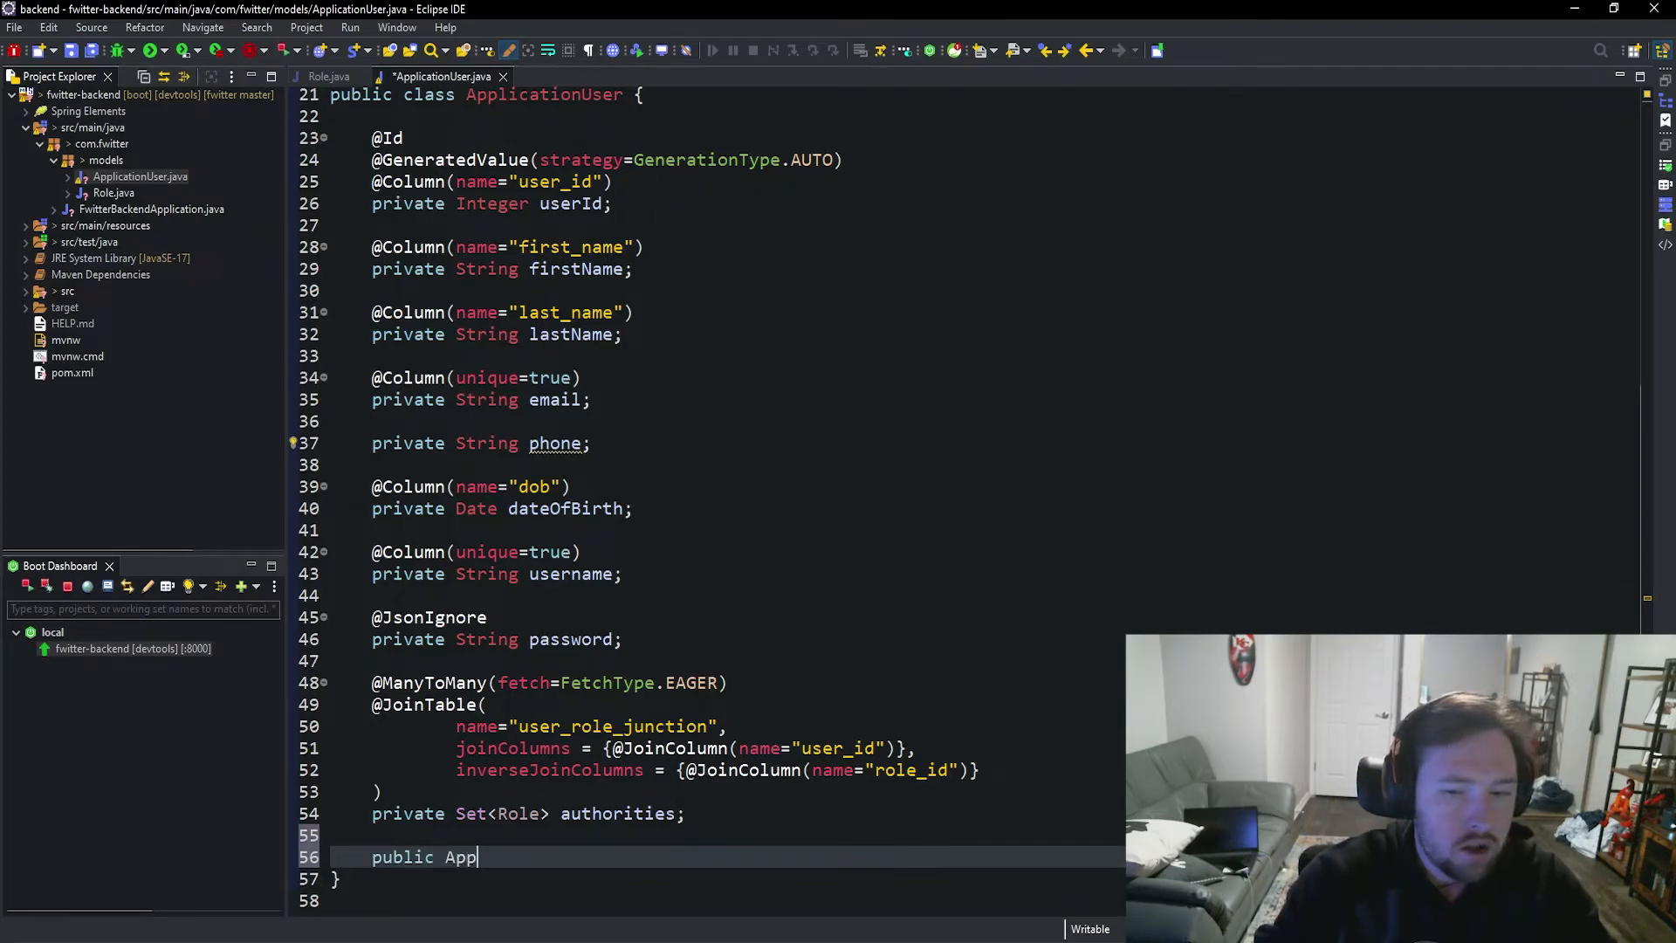
text(licationUser)
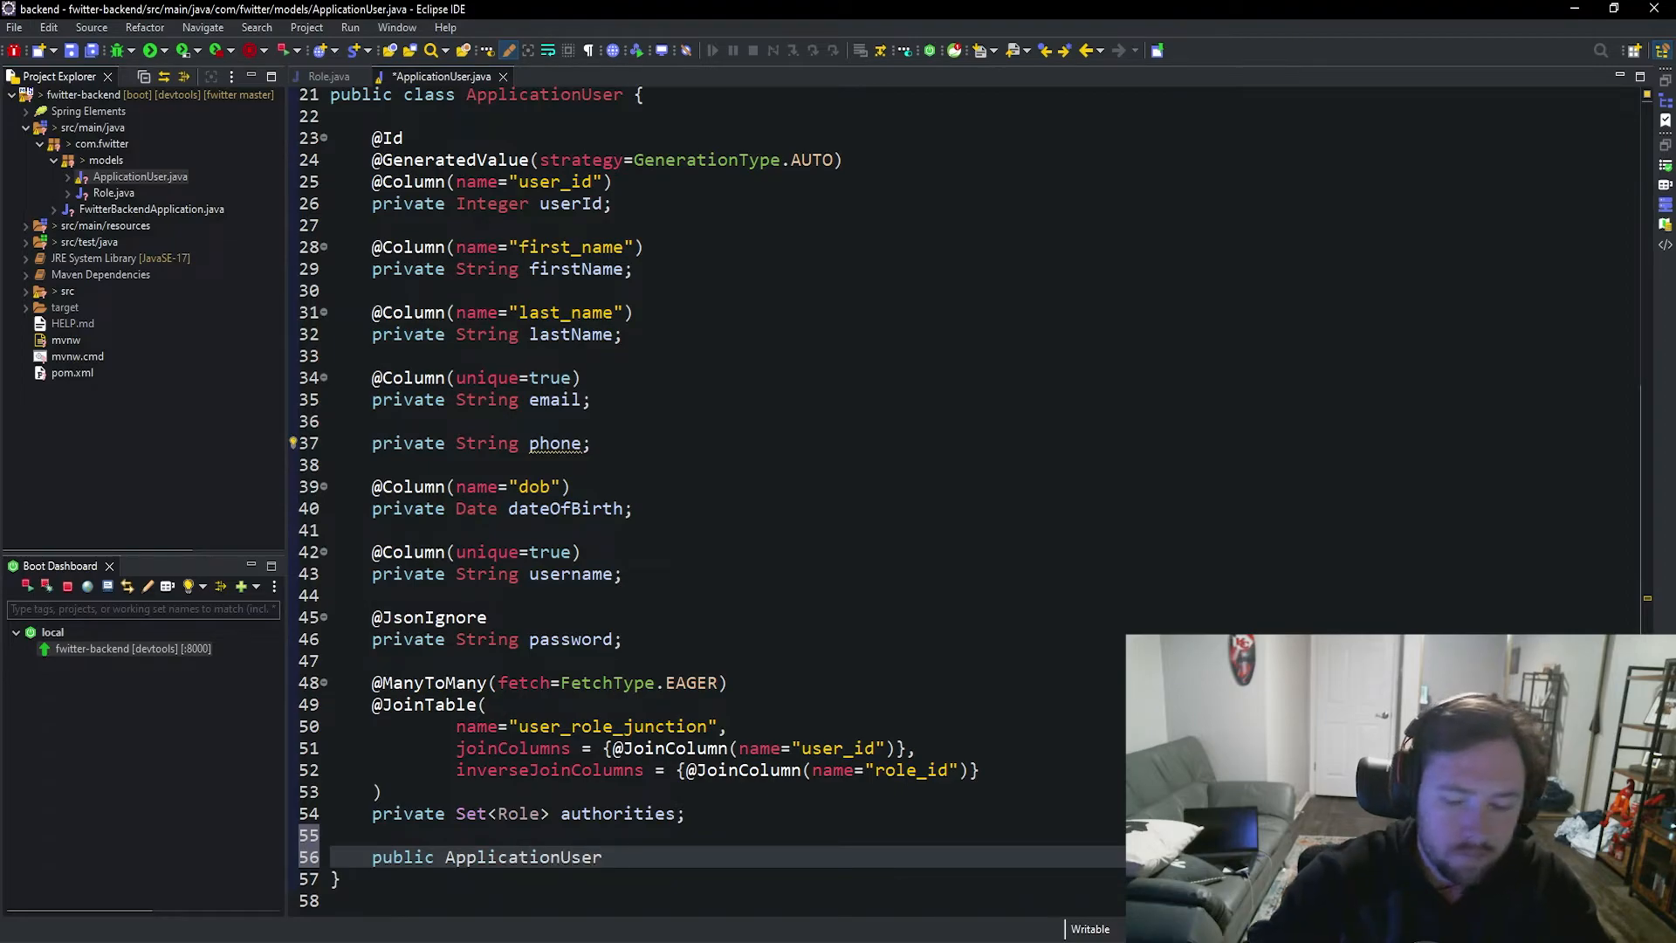
text(() {)
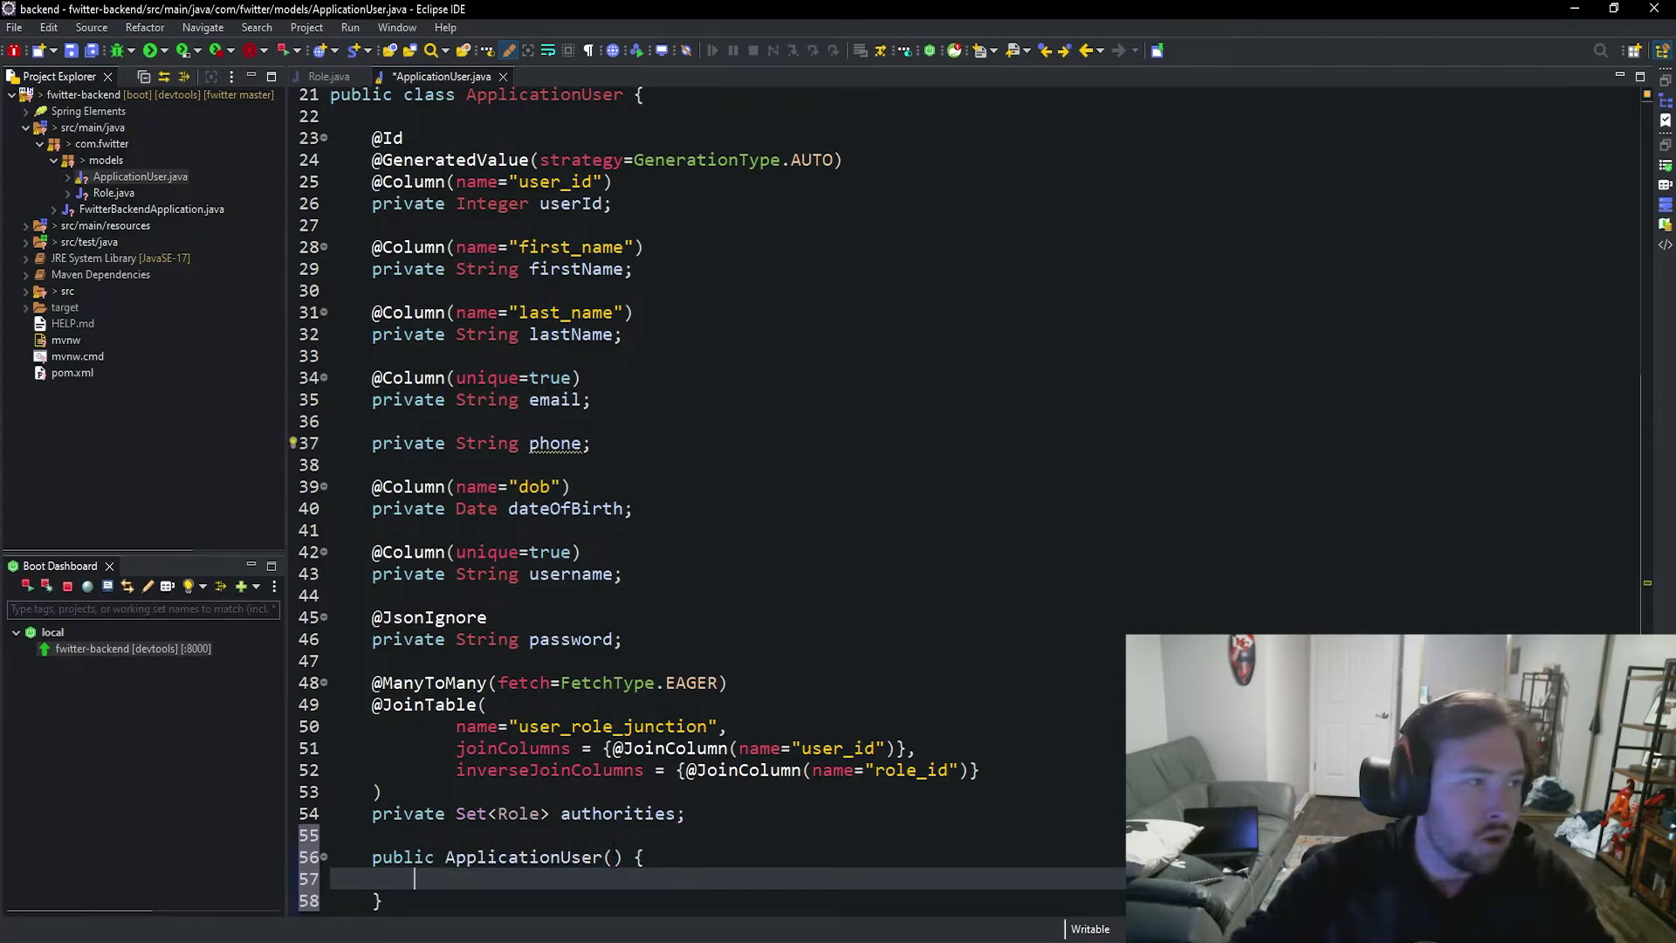
text(this.authorities)
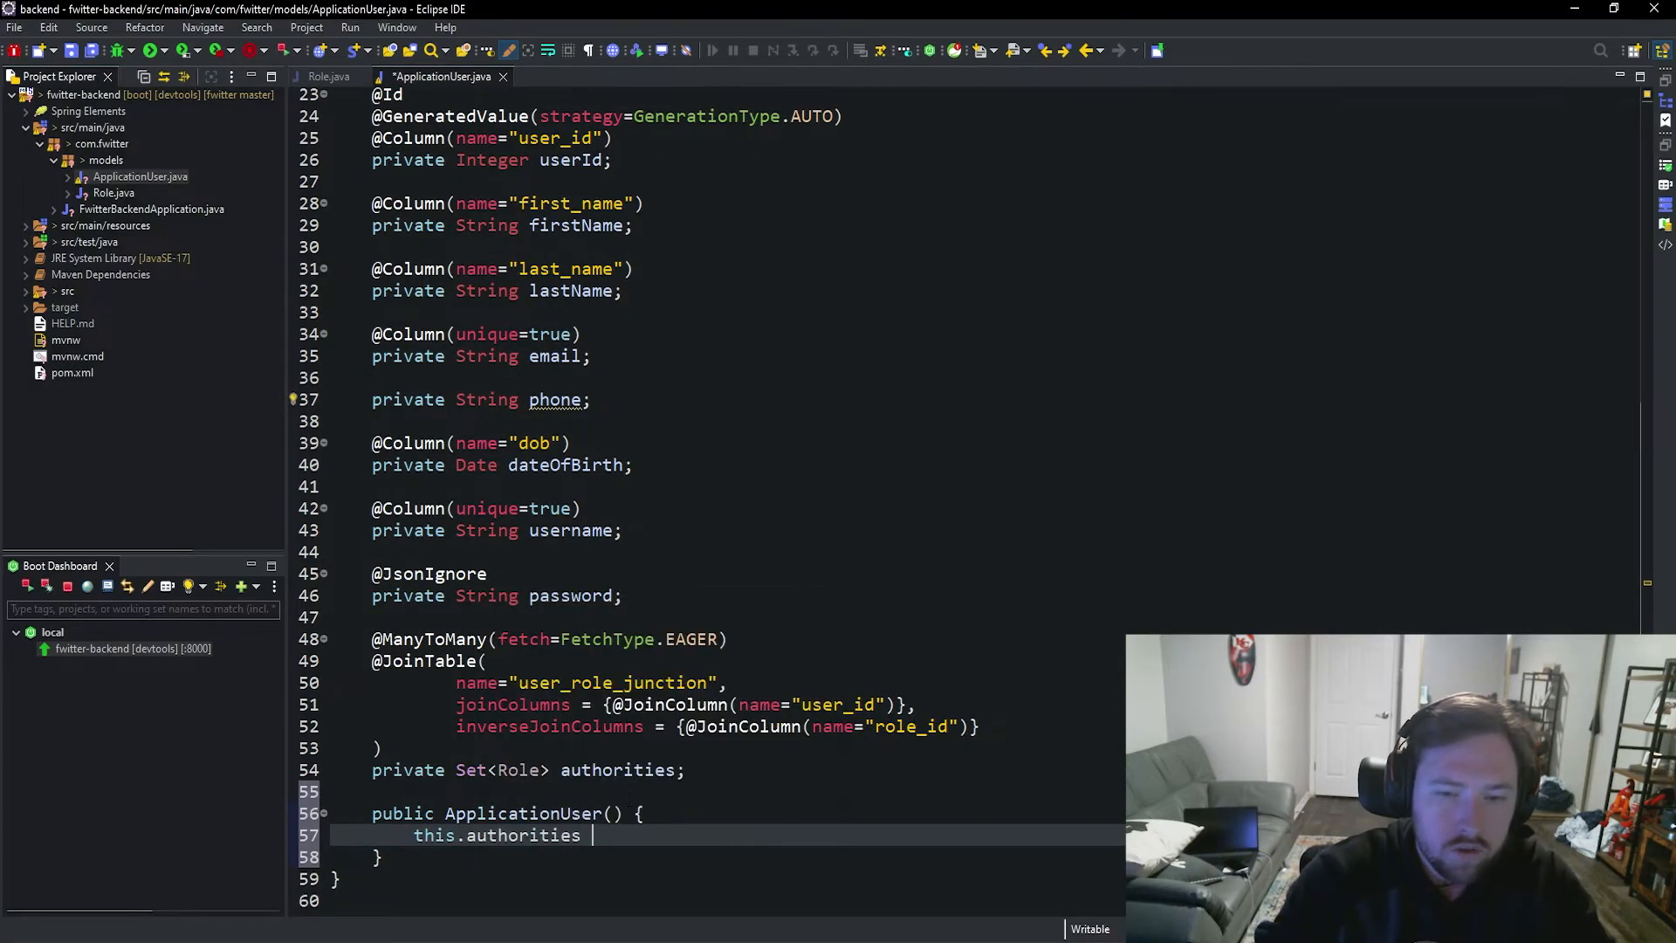
text(= new Hash)
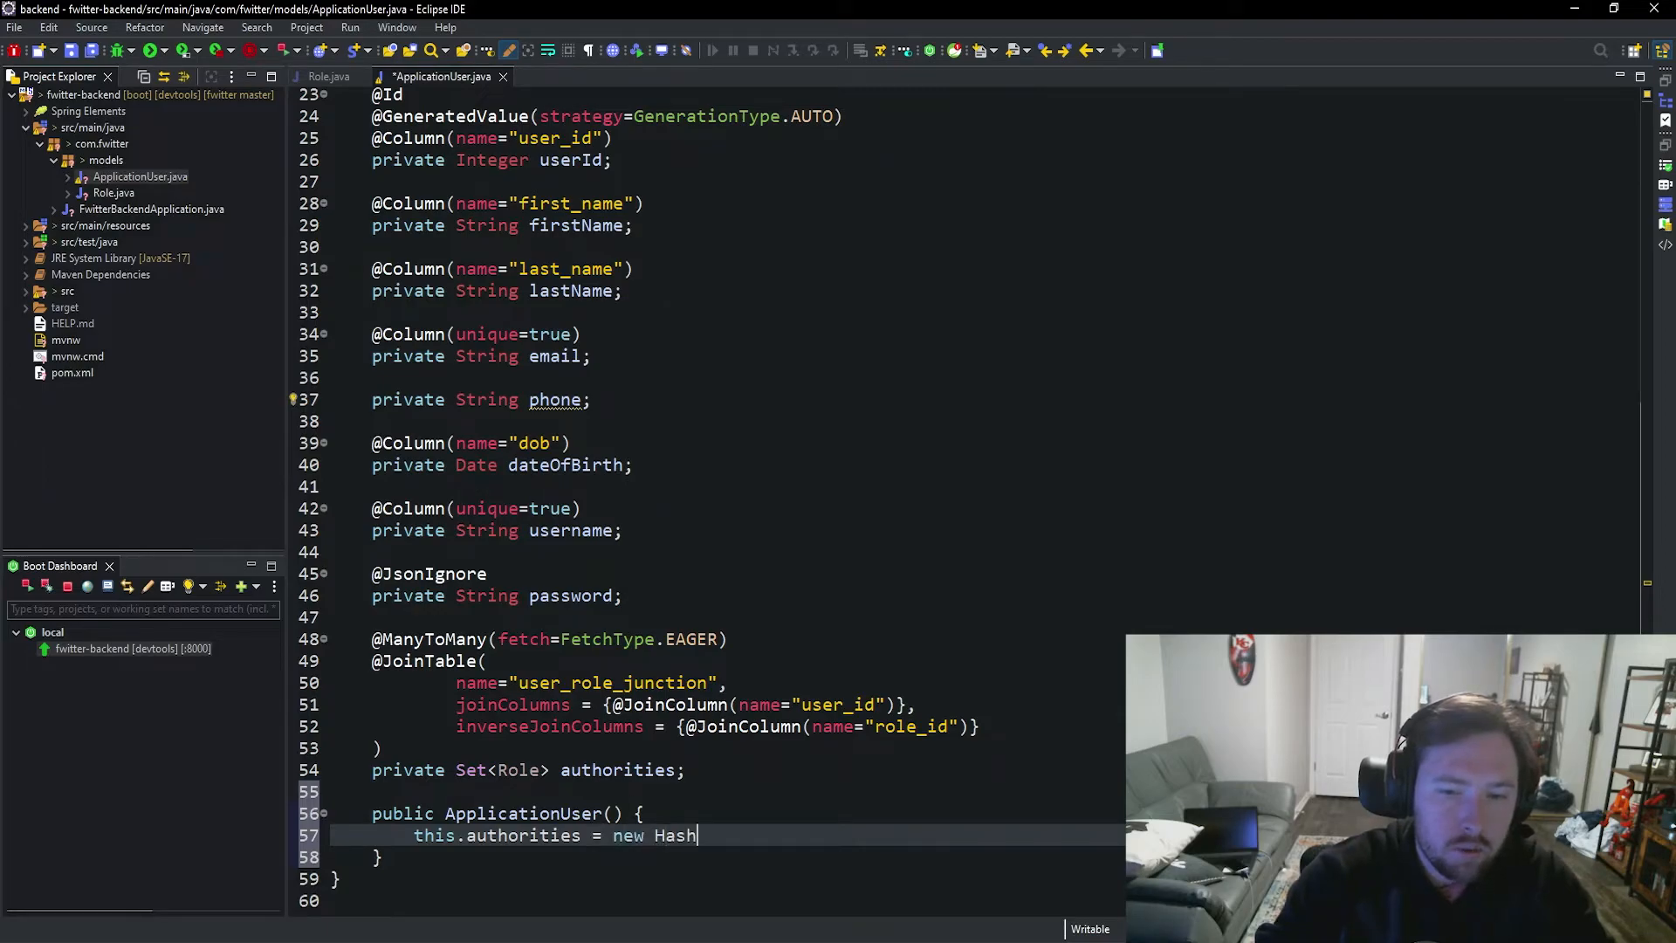
text(Set<>)
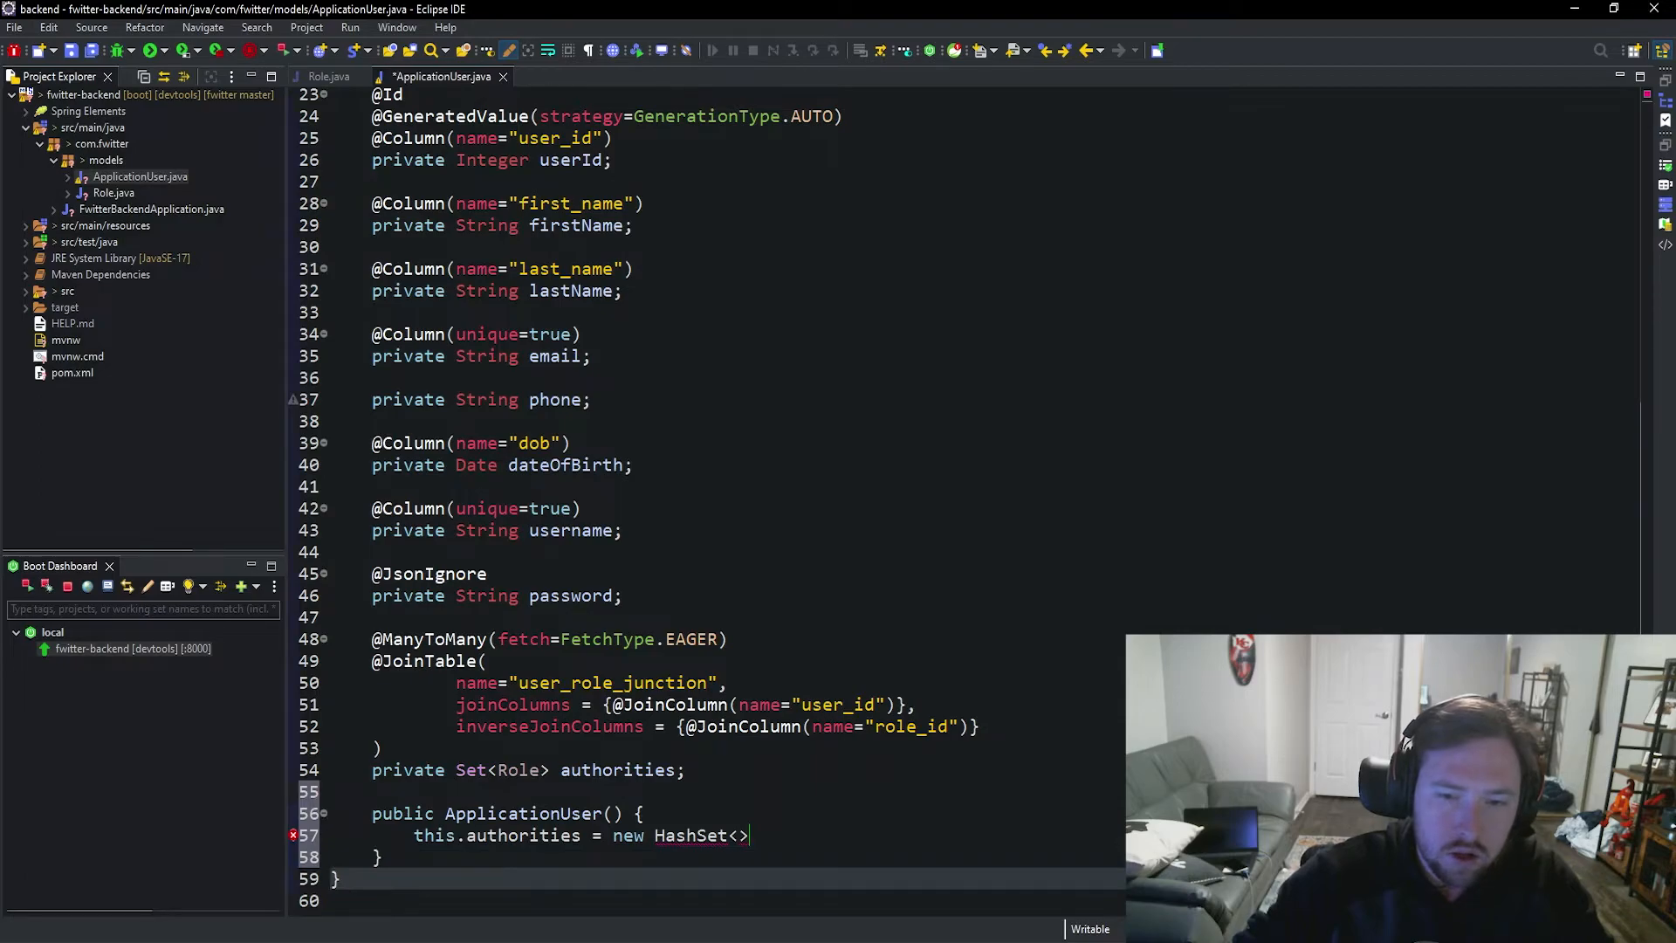
text(())
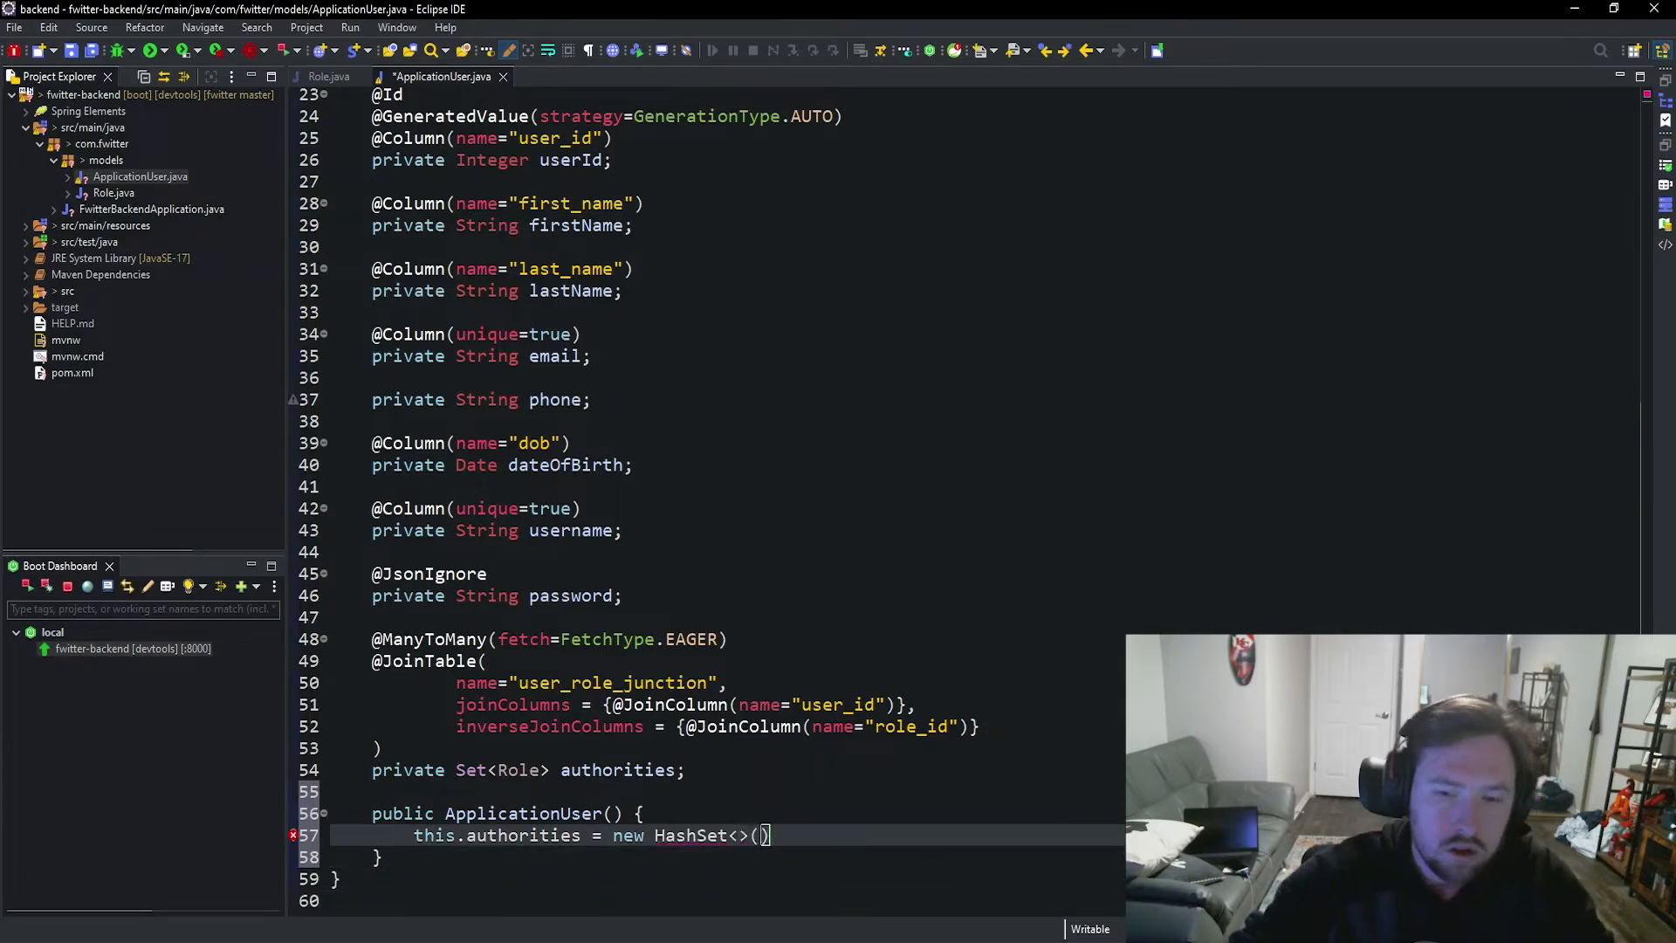
text(;)
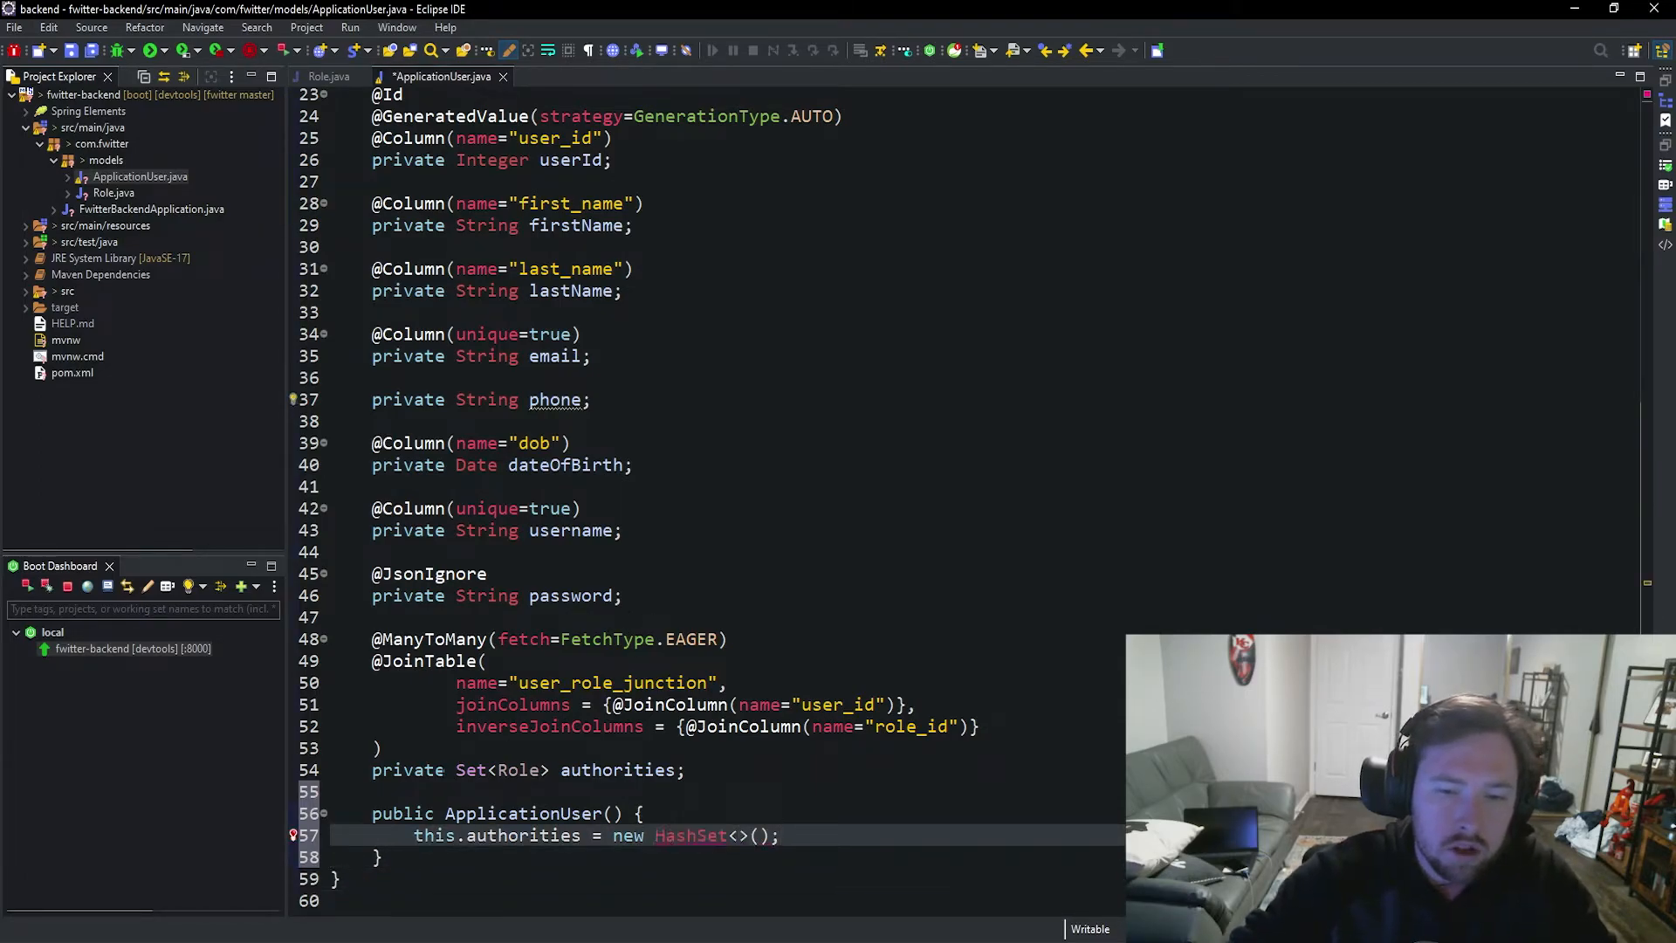
Resolve HashSet with the quick fix importing java.util.HashSet.
click(691, 835)
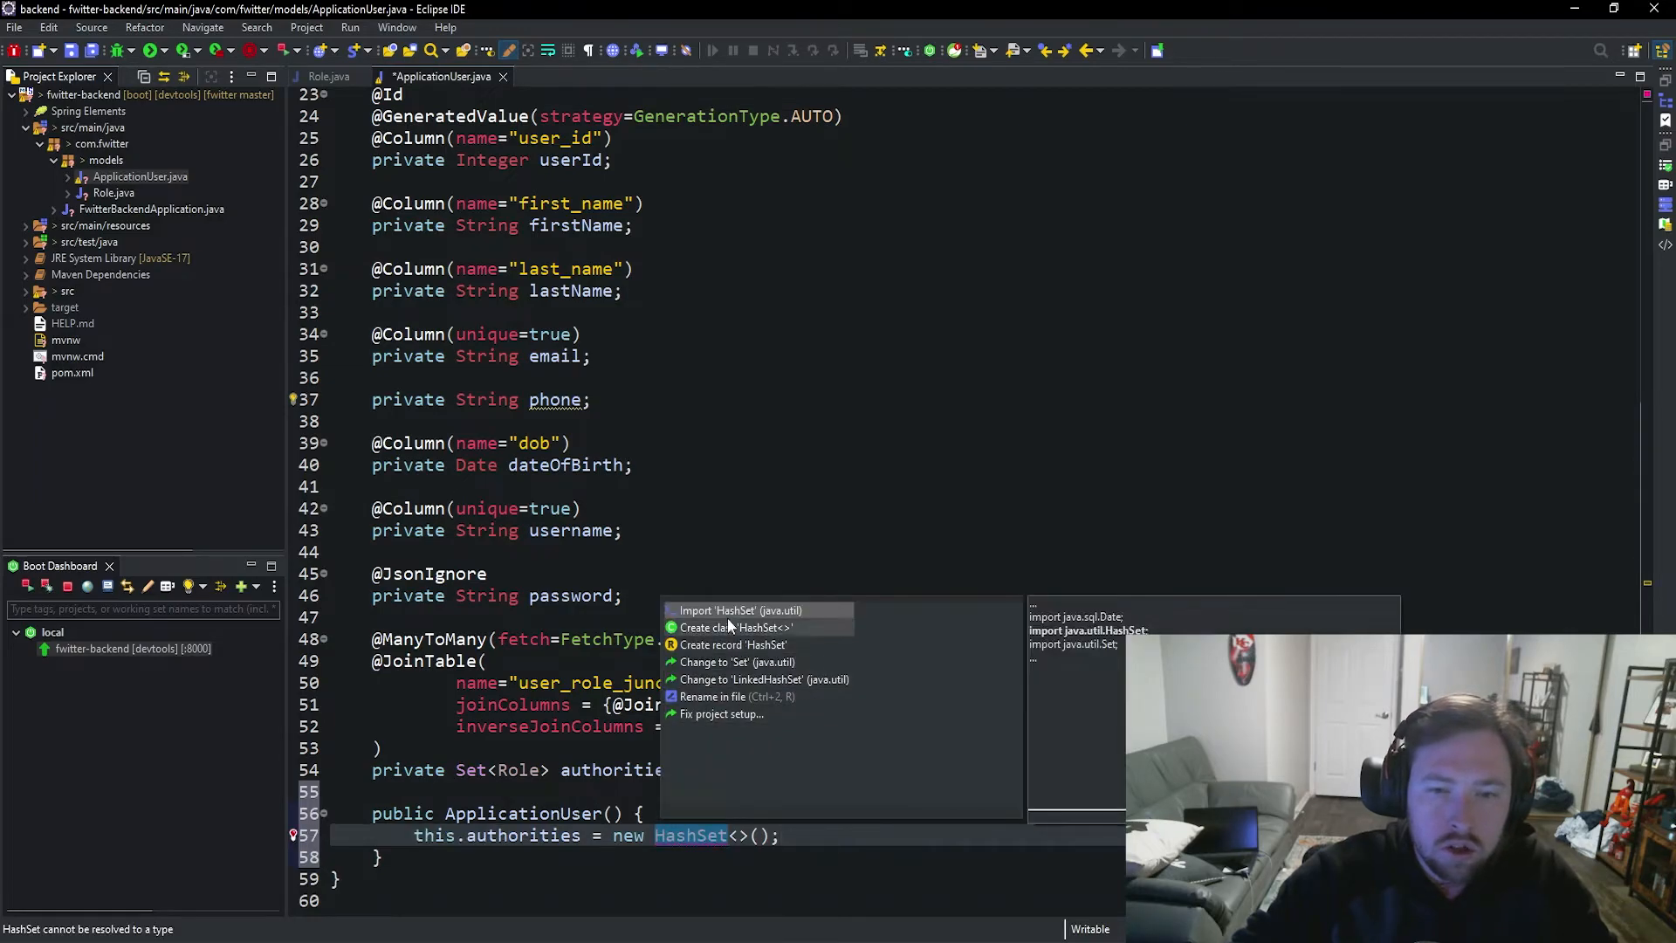
click(740, 611)
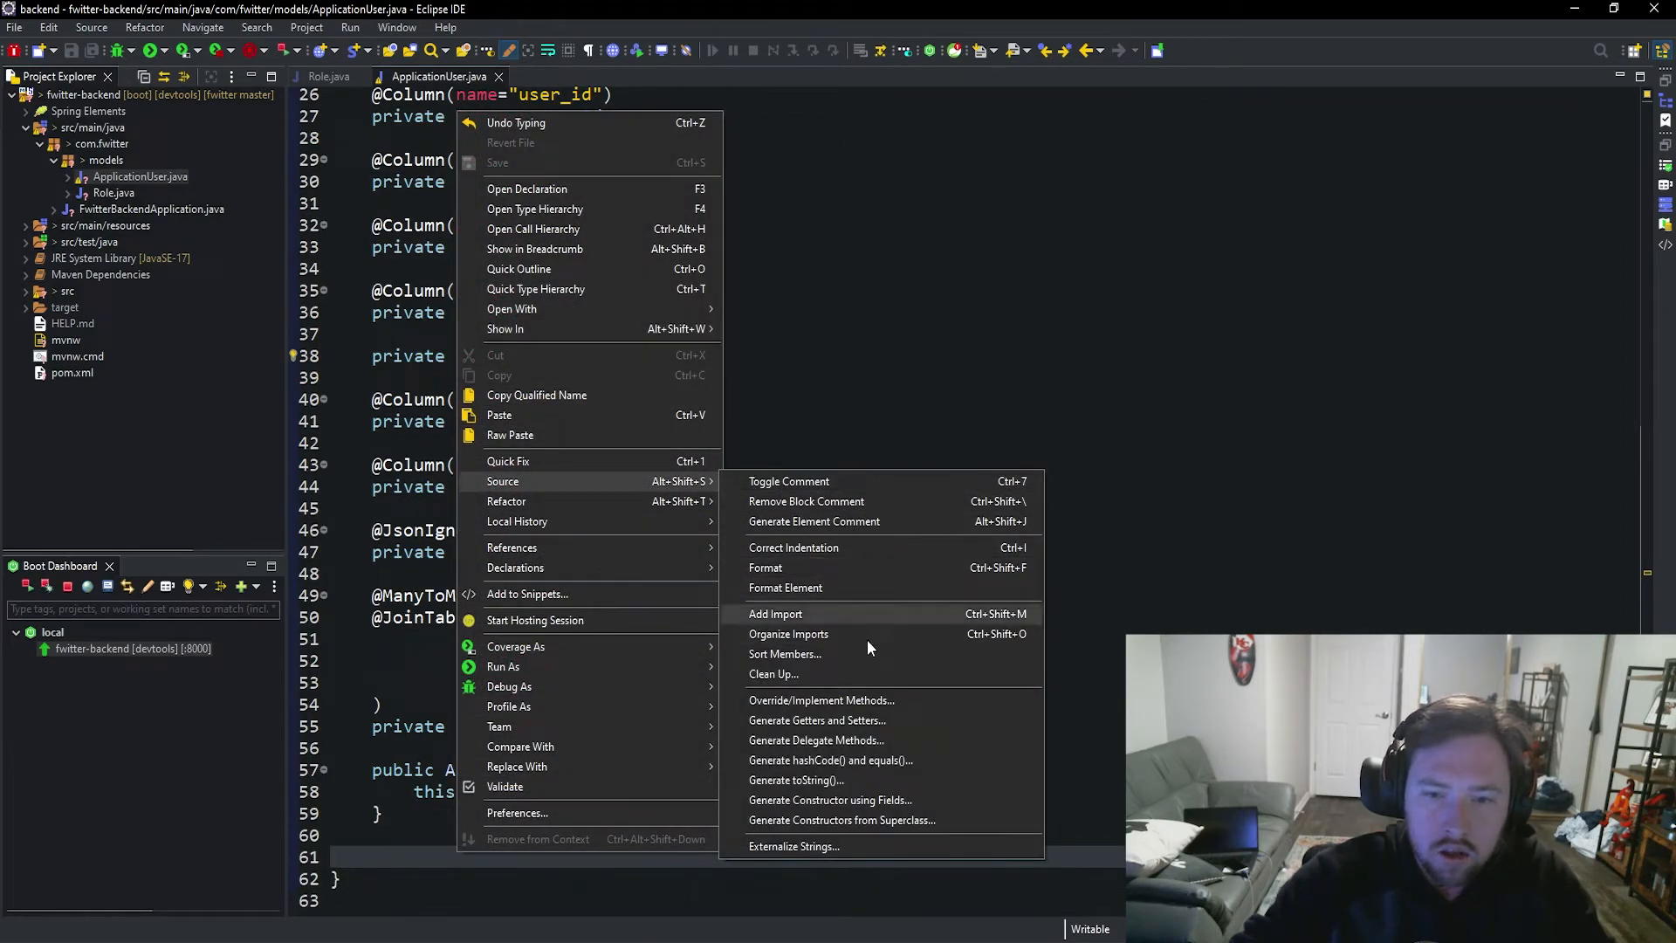
Generate getters and setters for ApplicationUser's fields via Source > Generate Getters and Setters.
click(817, 719)
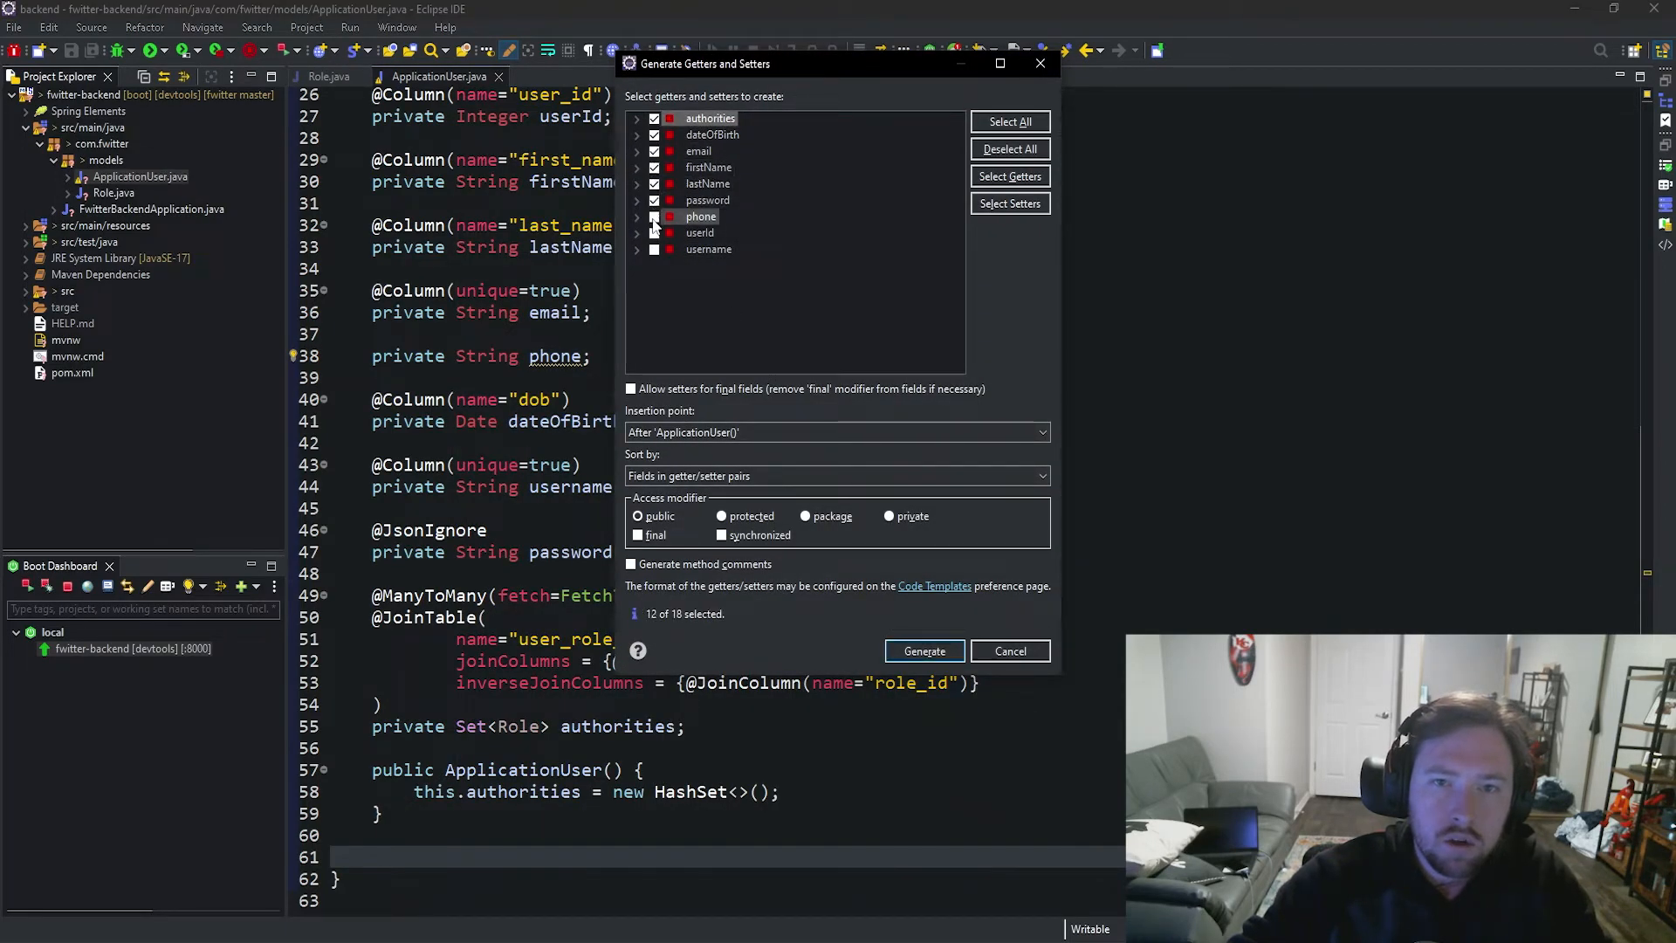
click(922, 652)
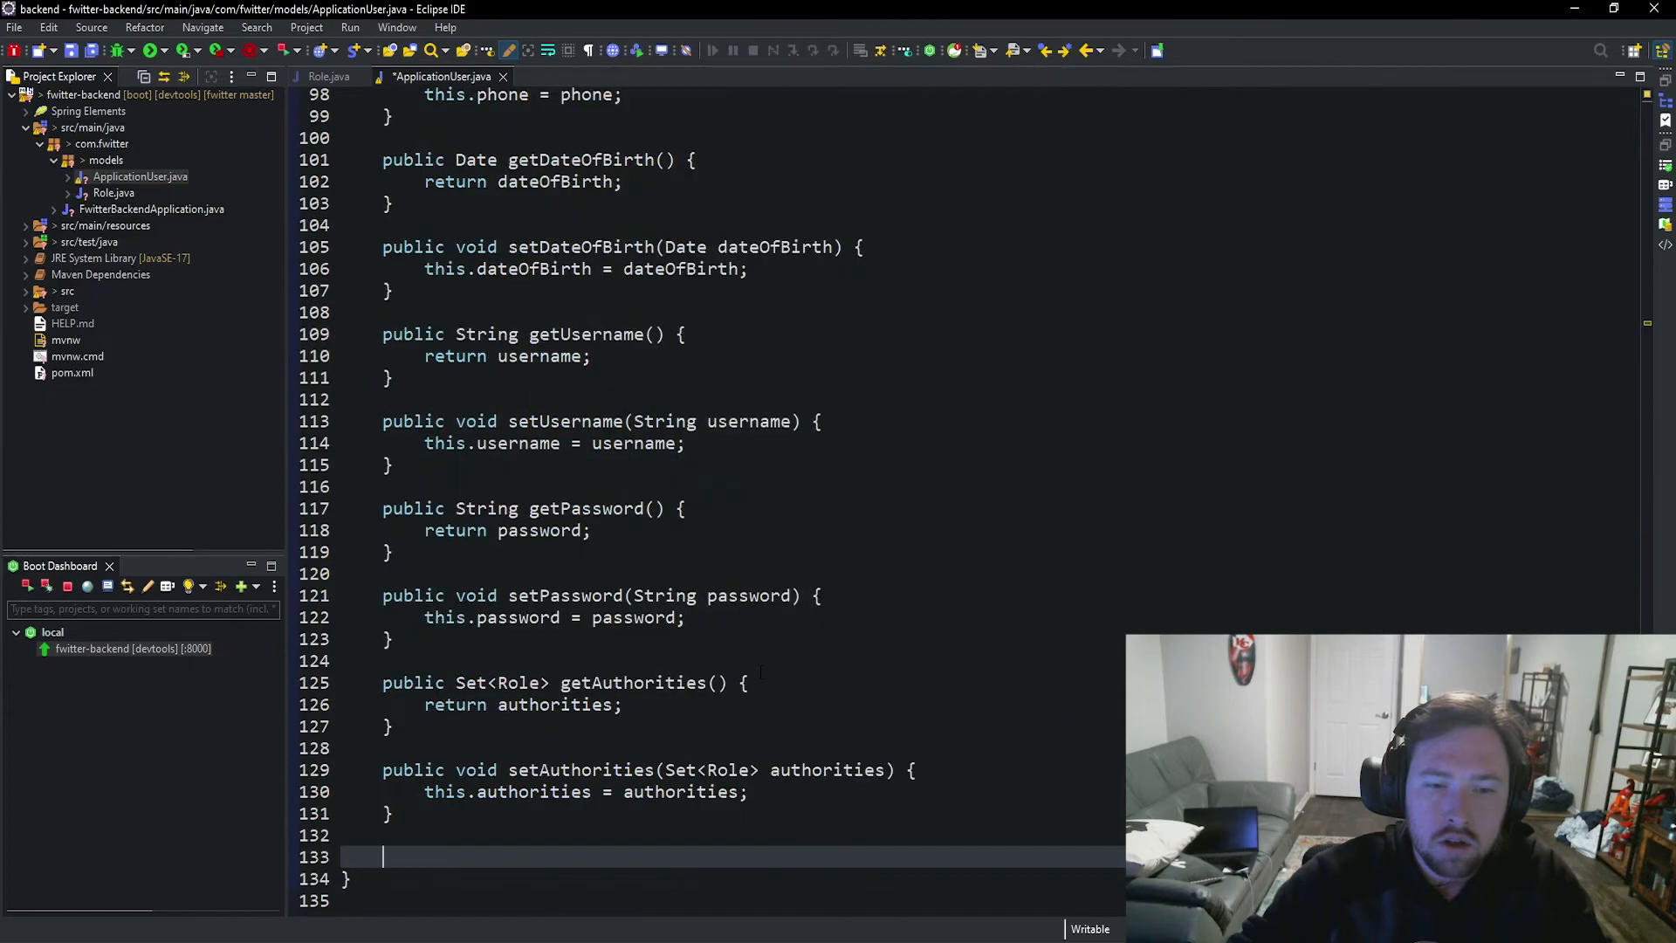
scroll(up, 3)
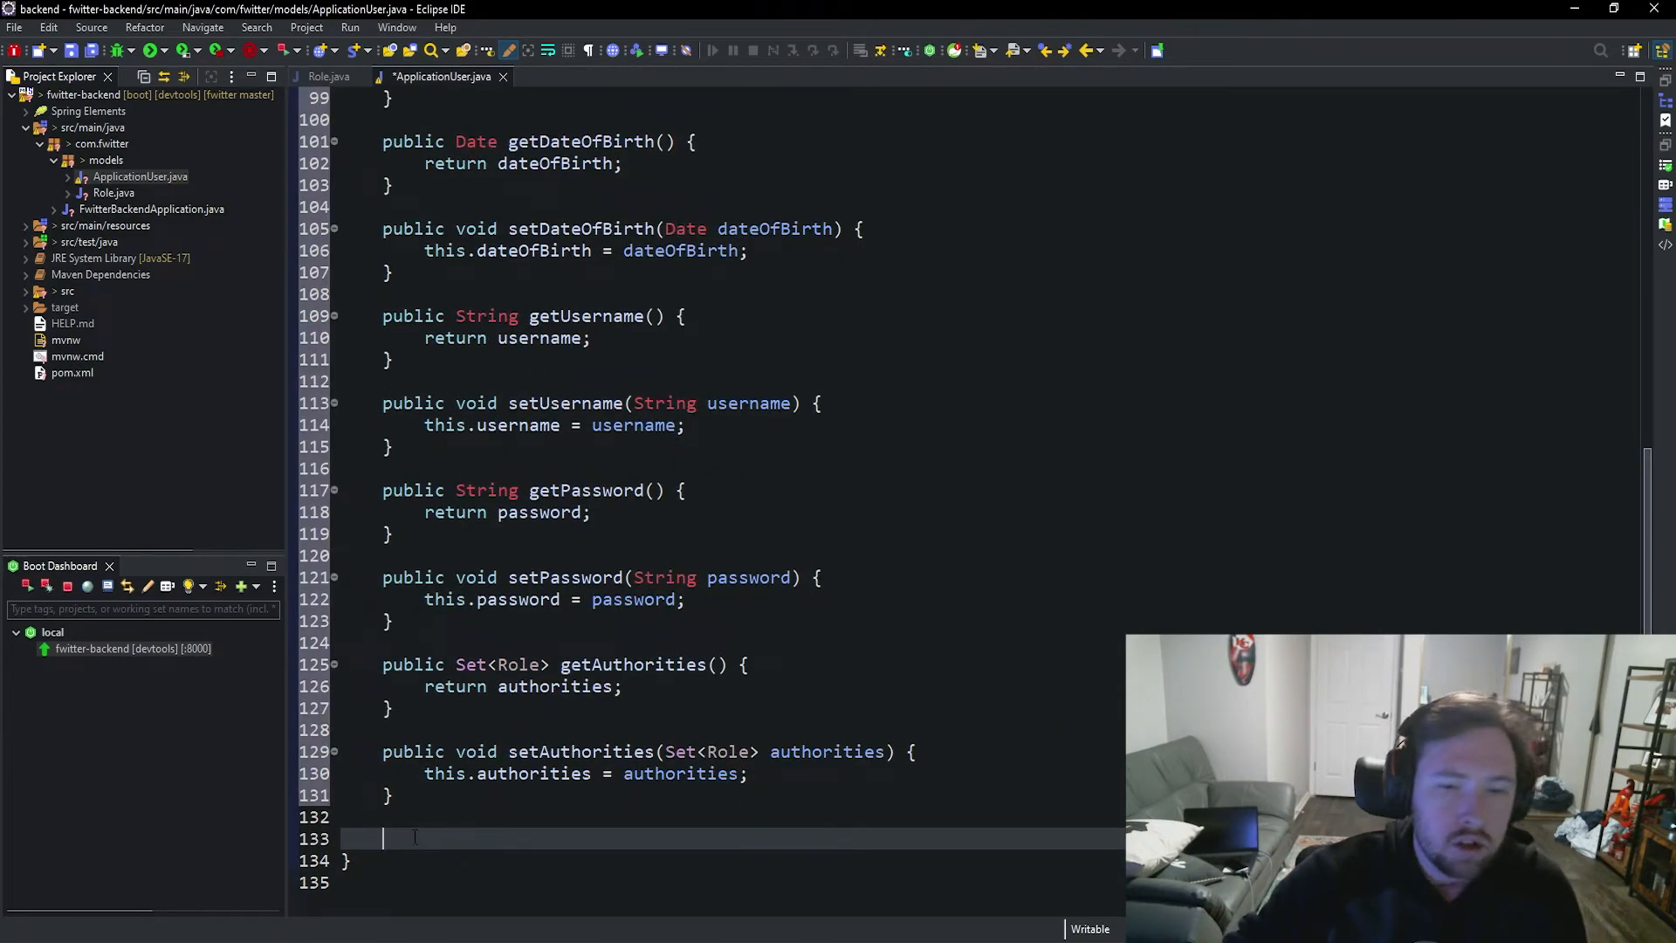
right_click(415, 836)
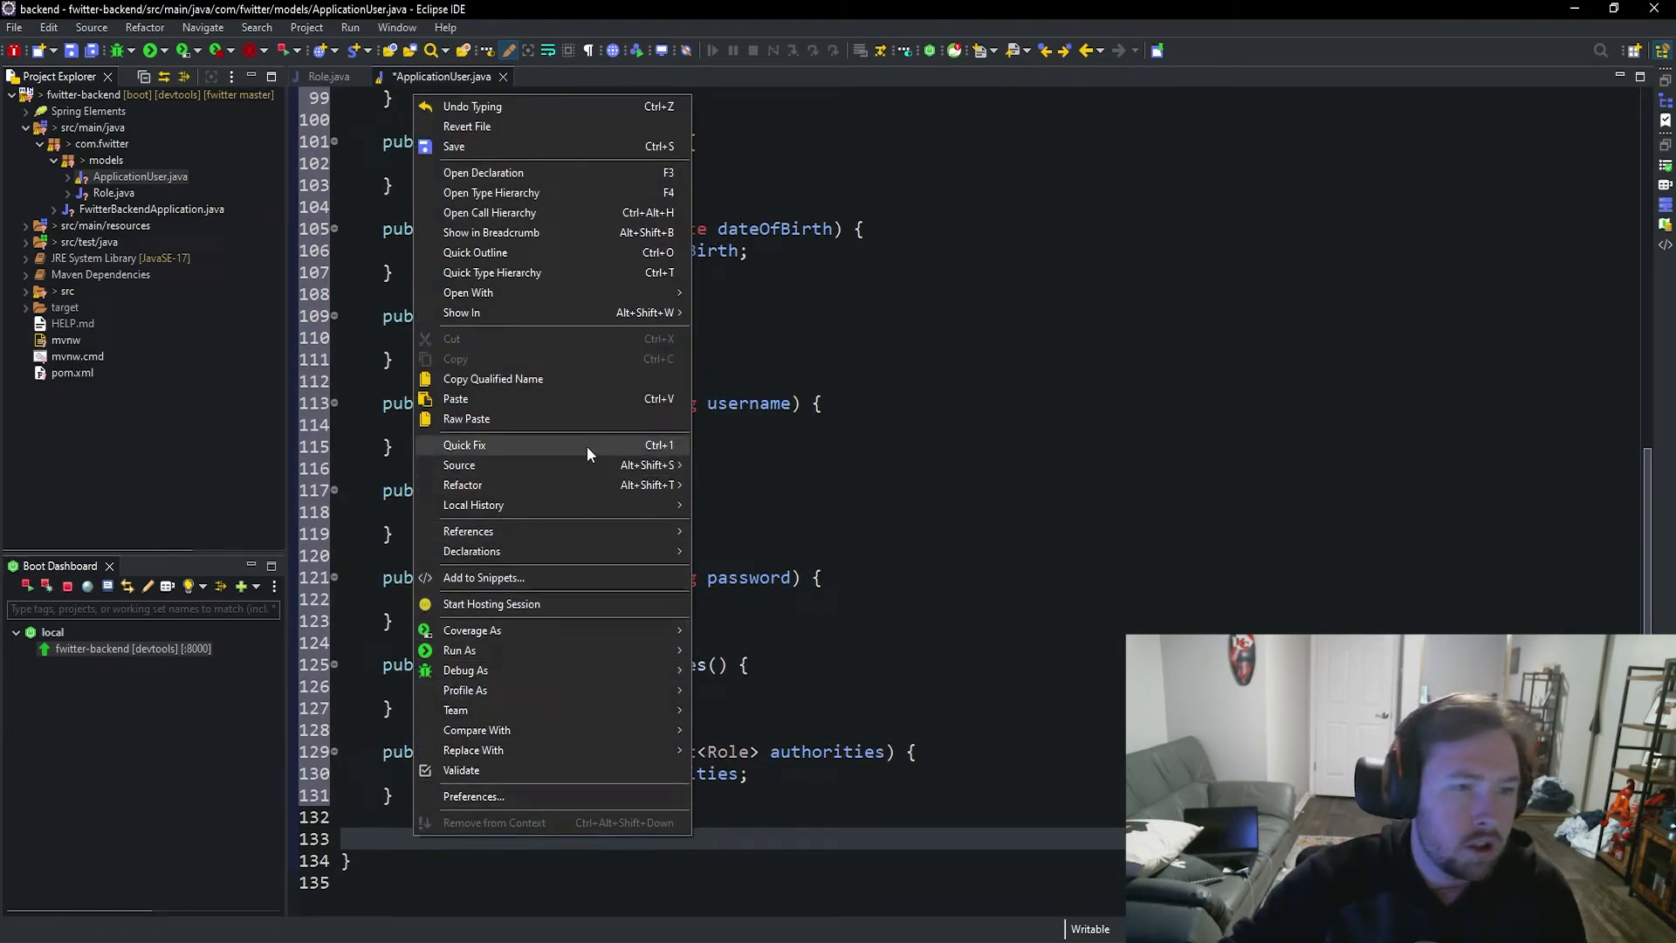
mouse_move(484, 450)
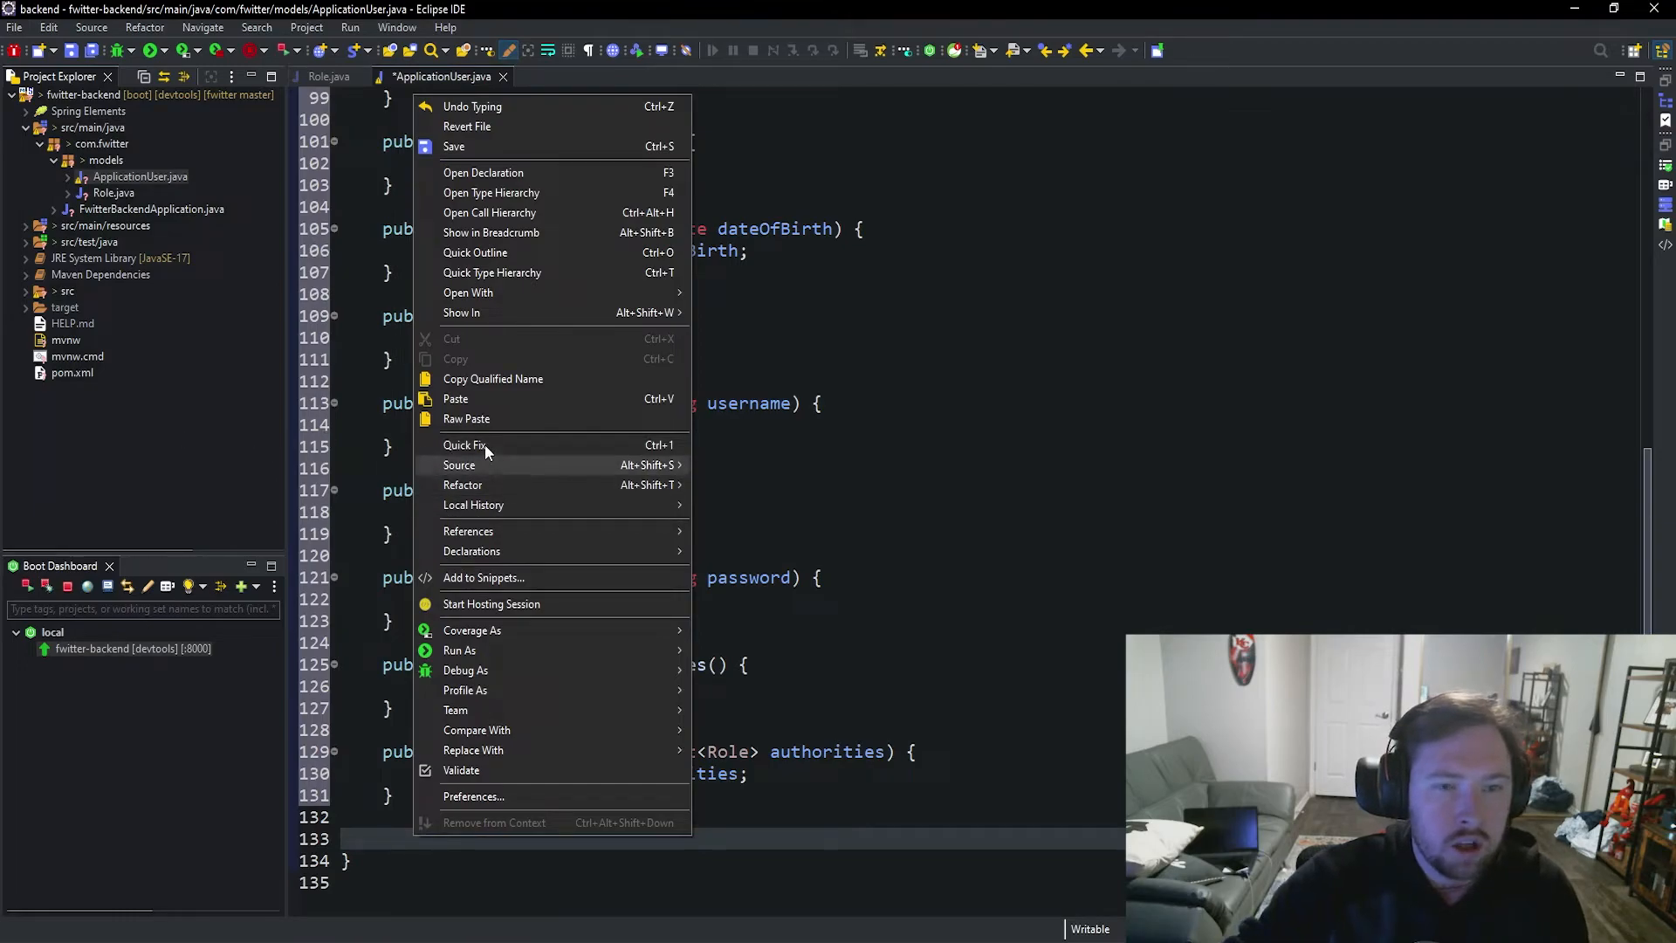
mouse_move(555, 173)
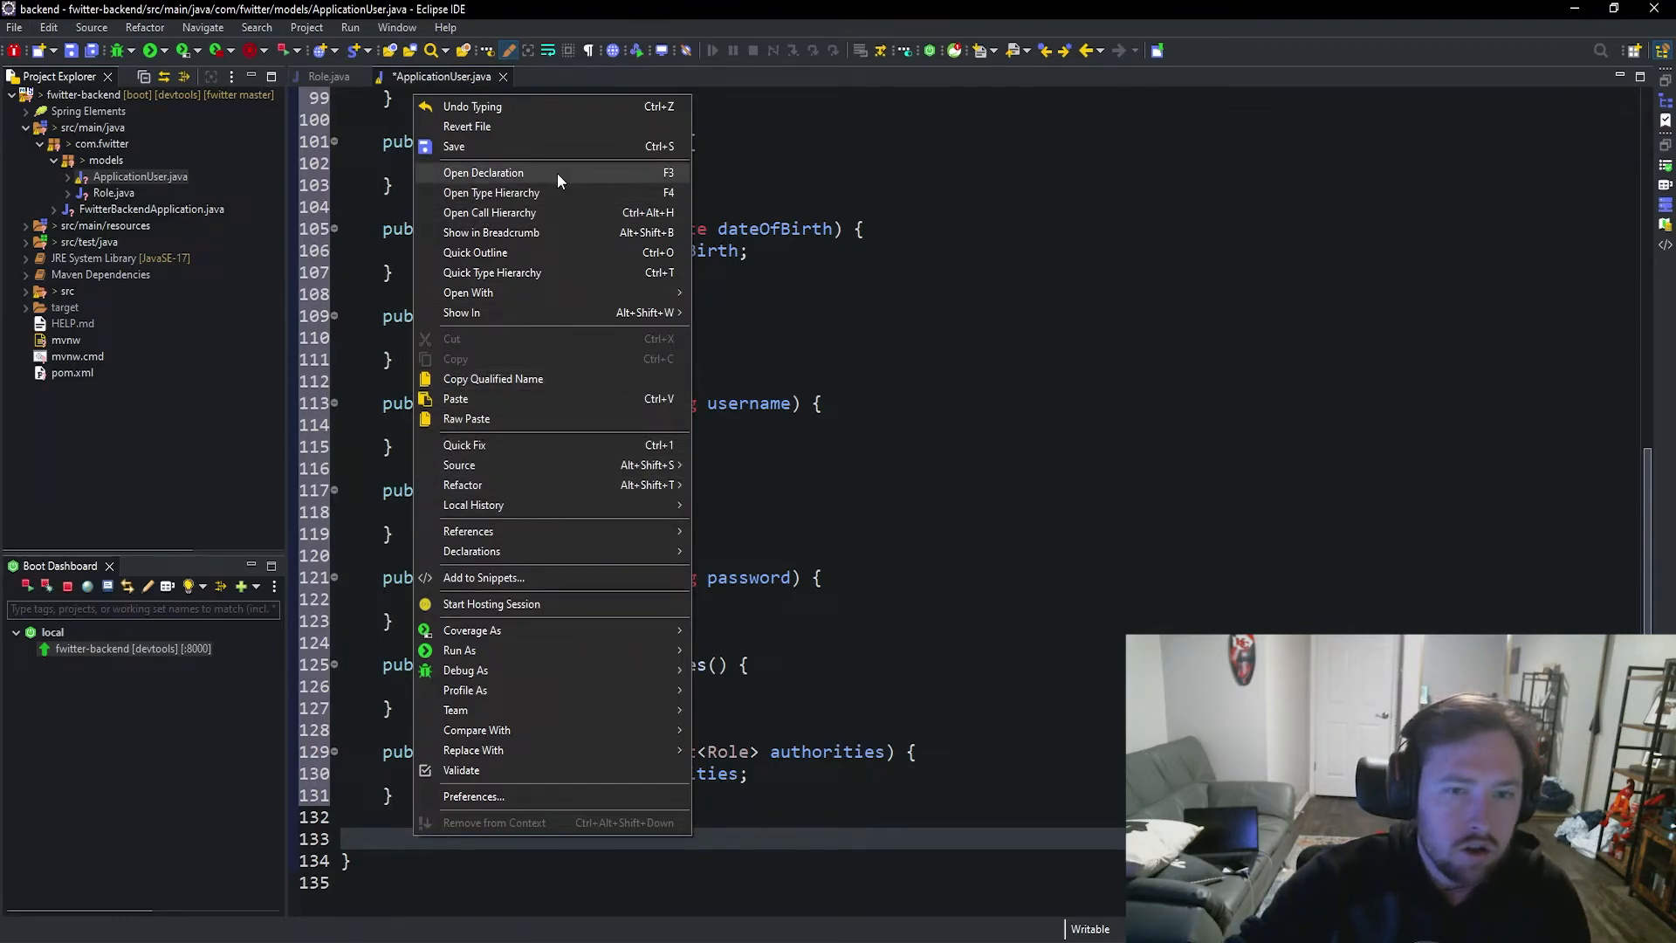
mouse_move(460, 464)
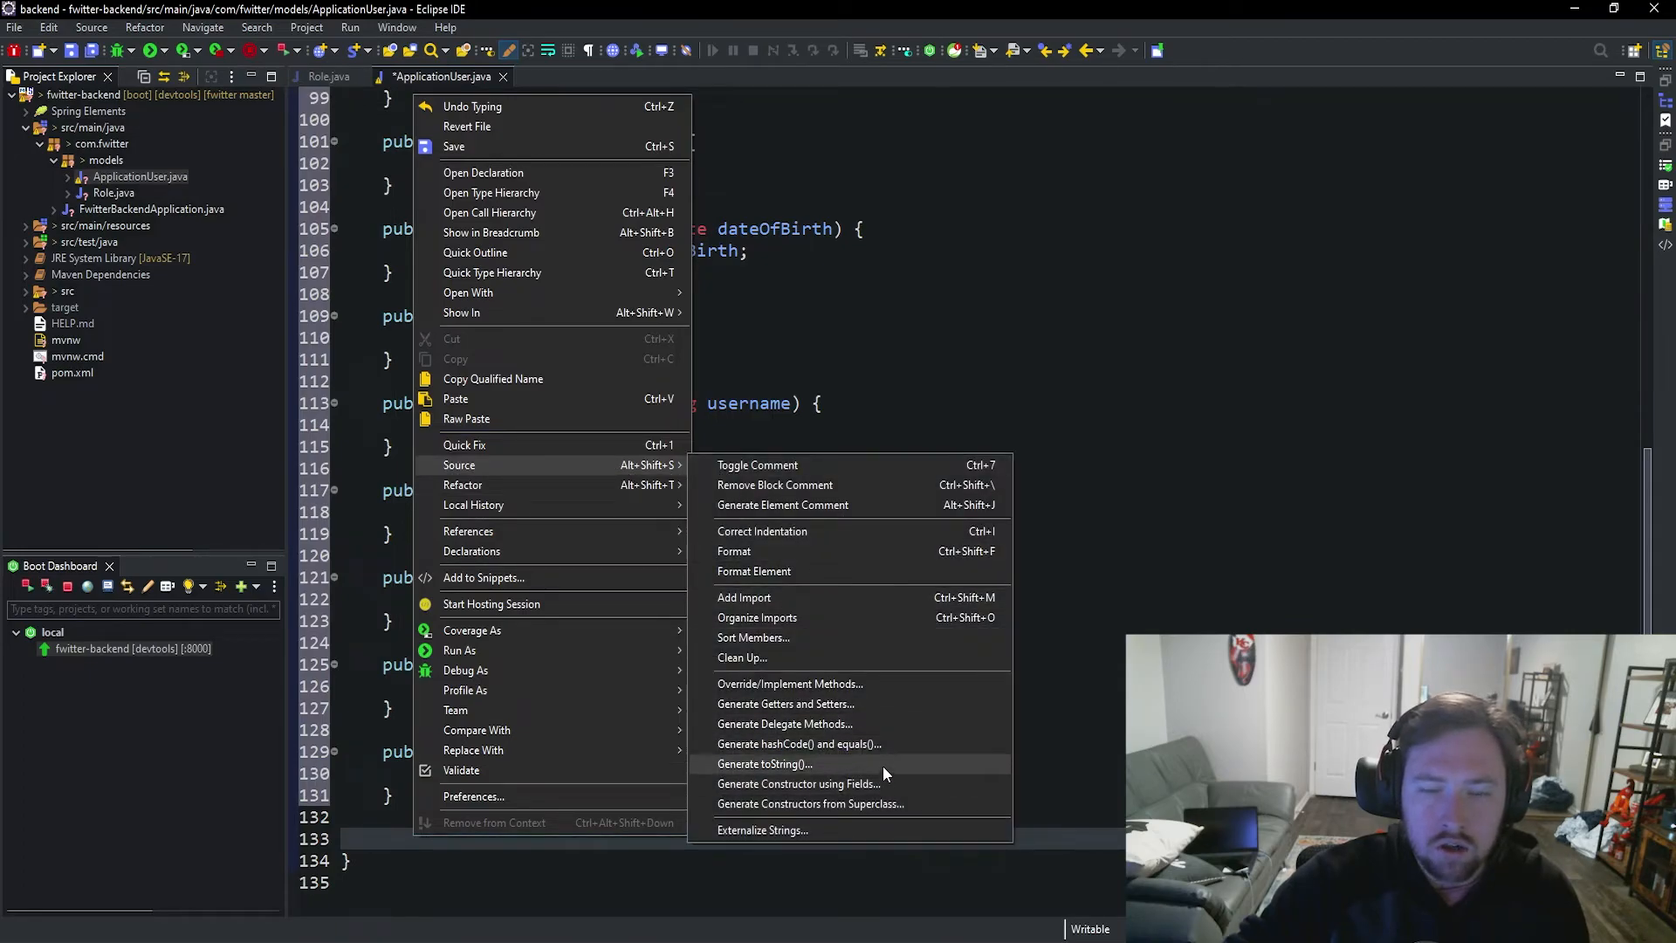
click(765, 762)
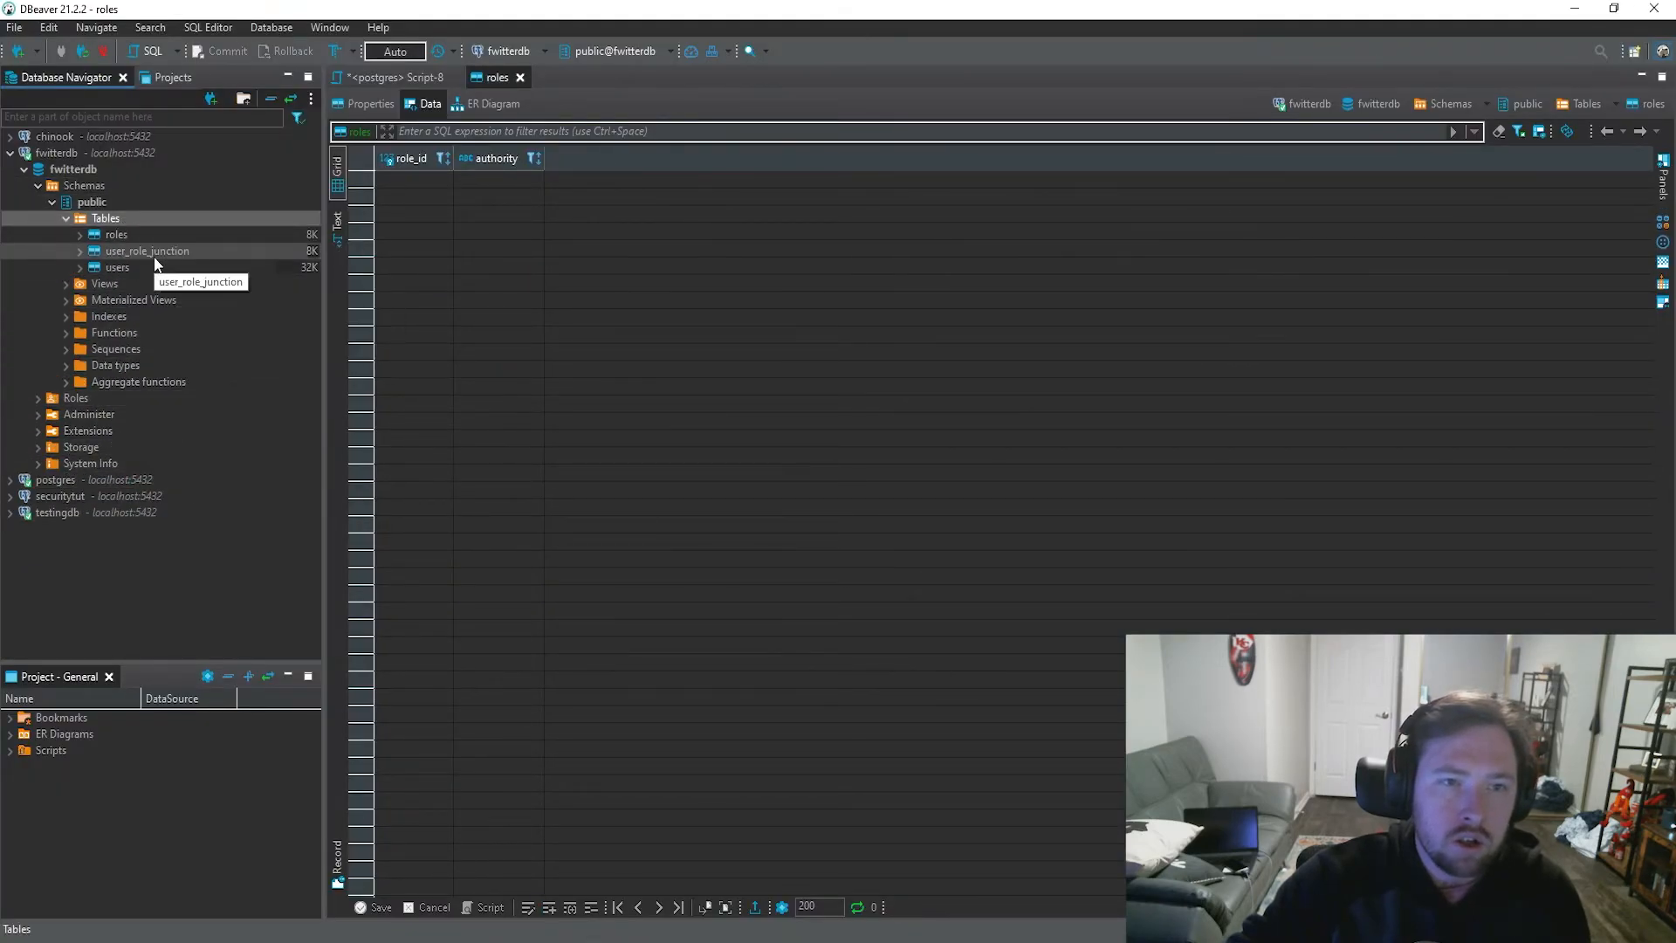
View the users table columns, then the user_role_junction table with user_id and role_id.
double_click(117, 265)
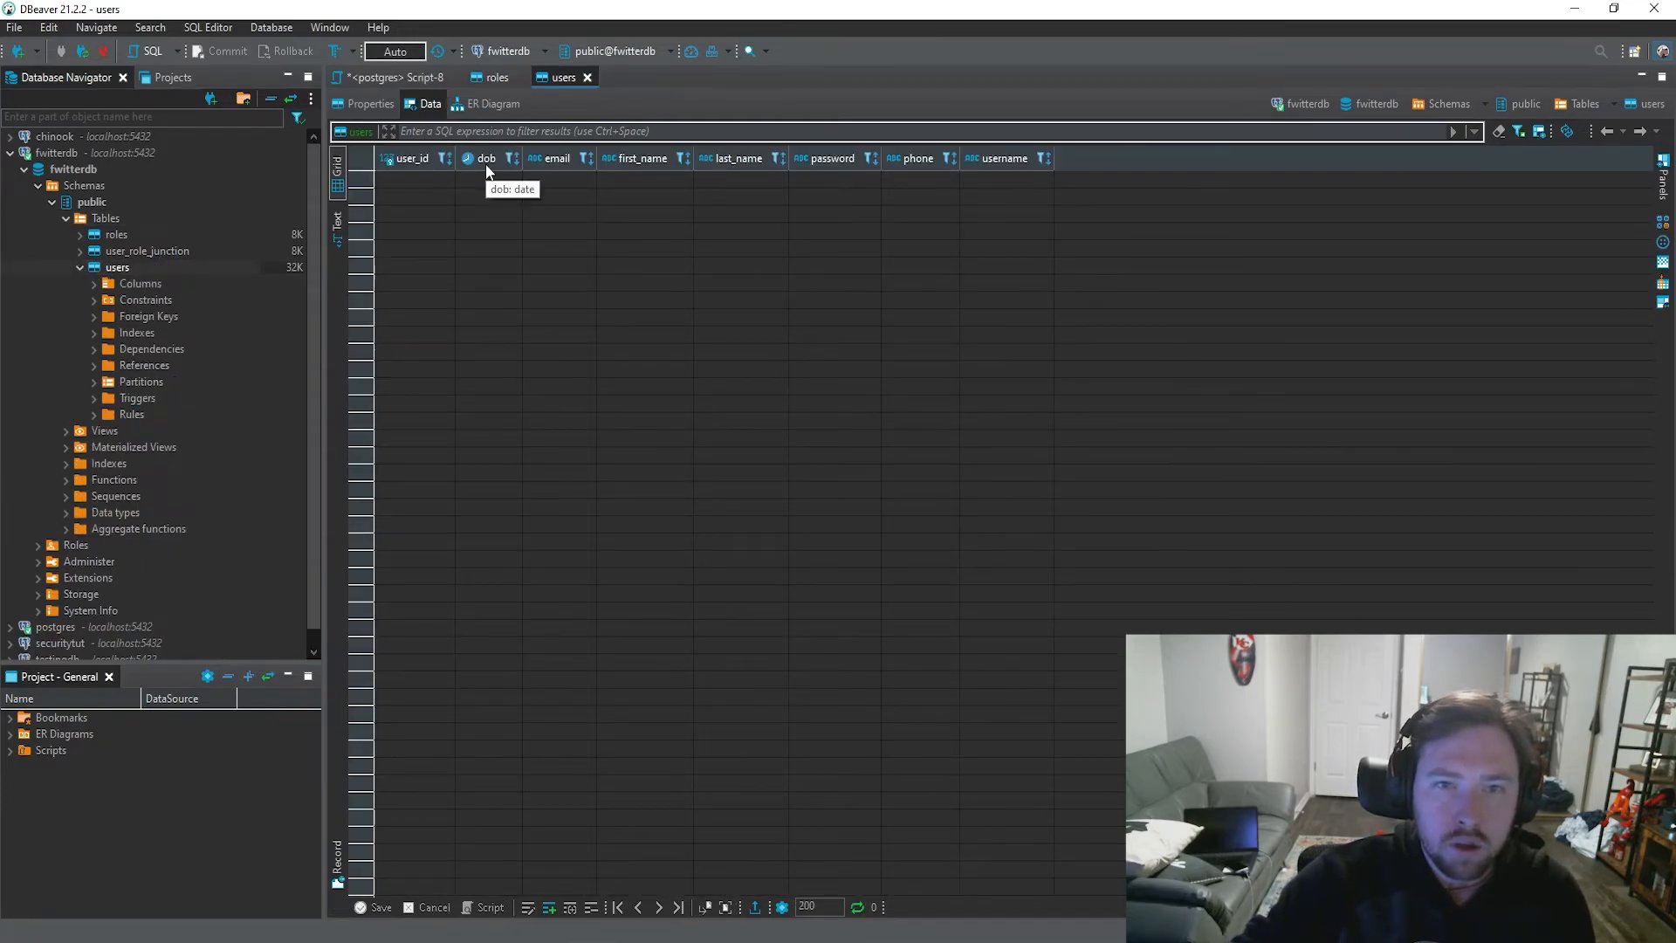
mouse_move(836, 176)
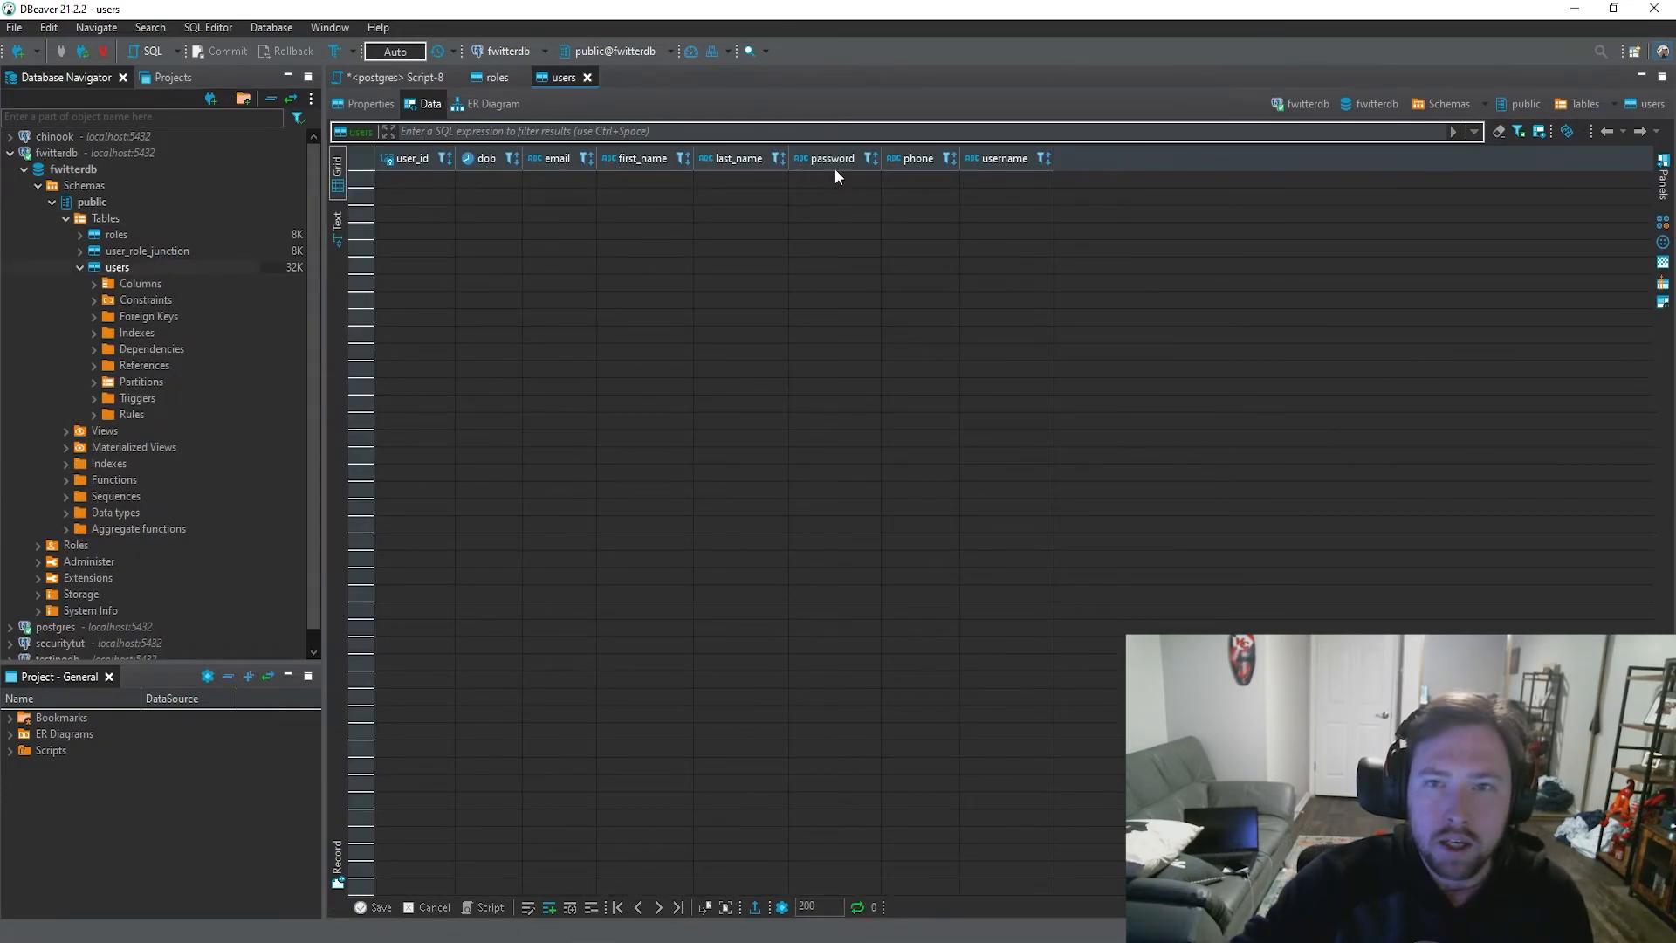
mouse_move(1002, 158)
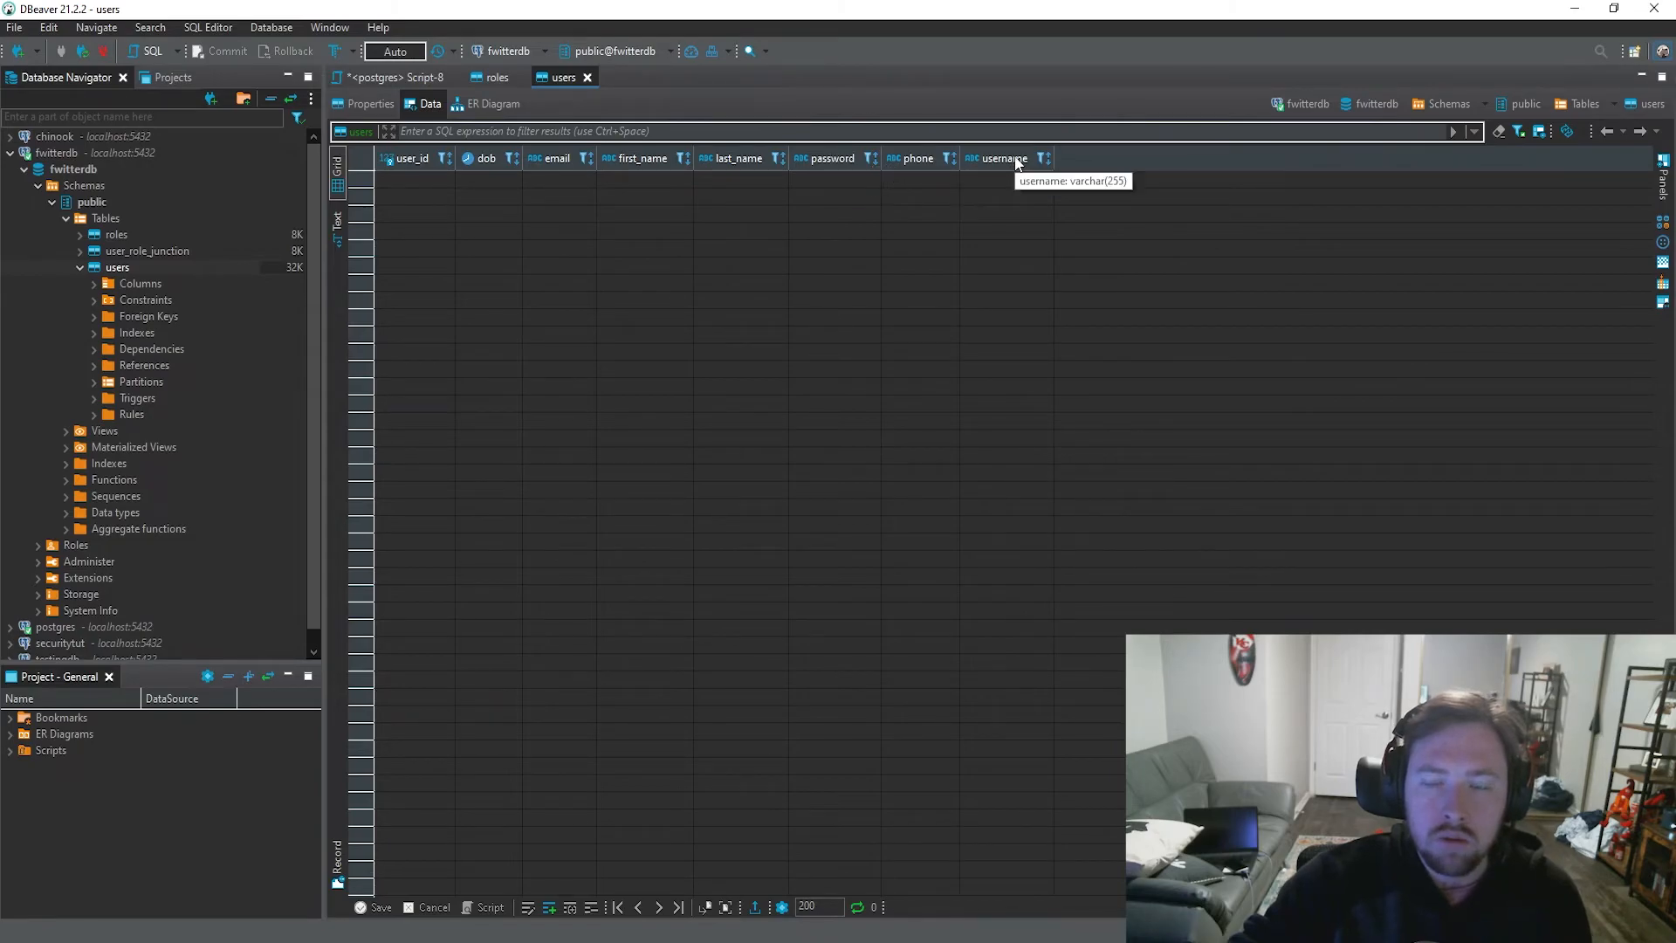
mouse_move(916, 159)
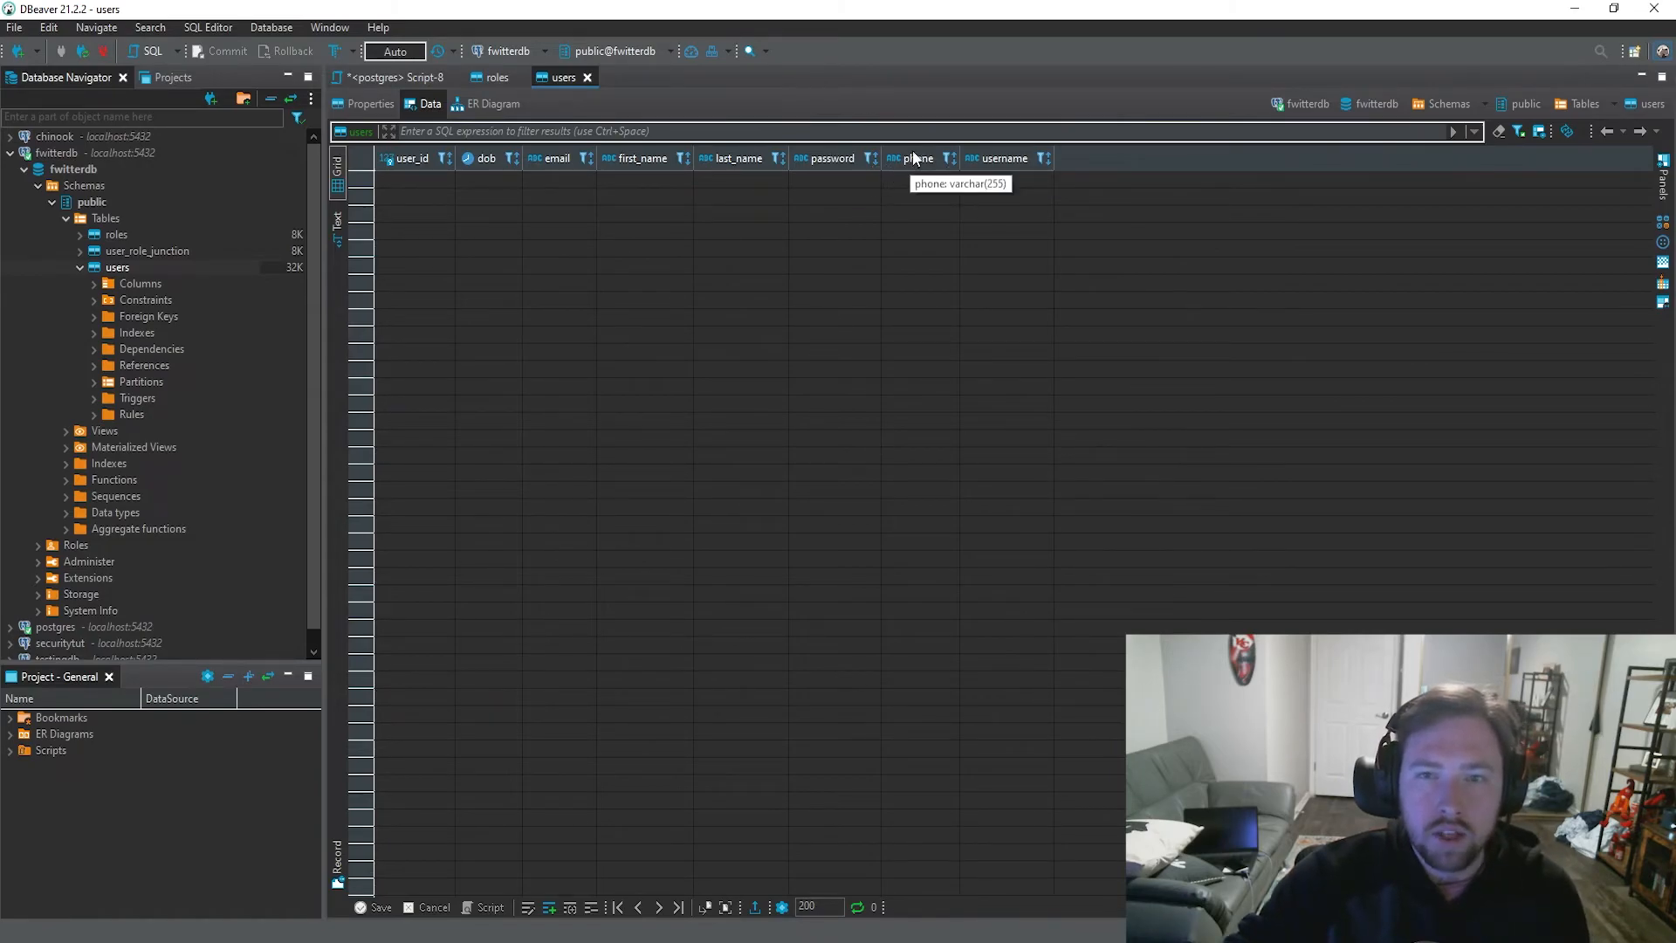
click(147, 250)
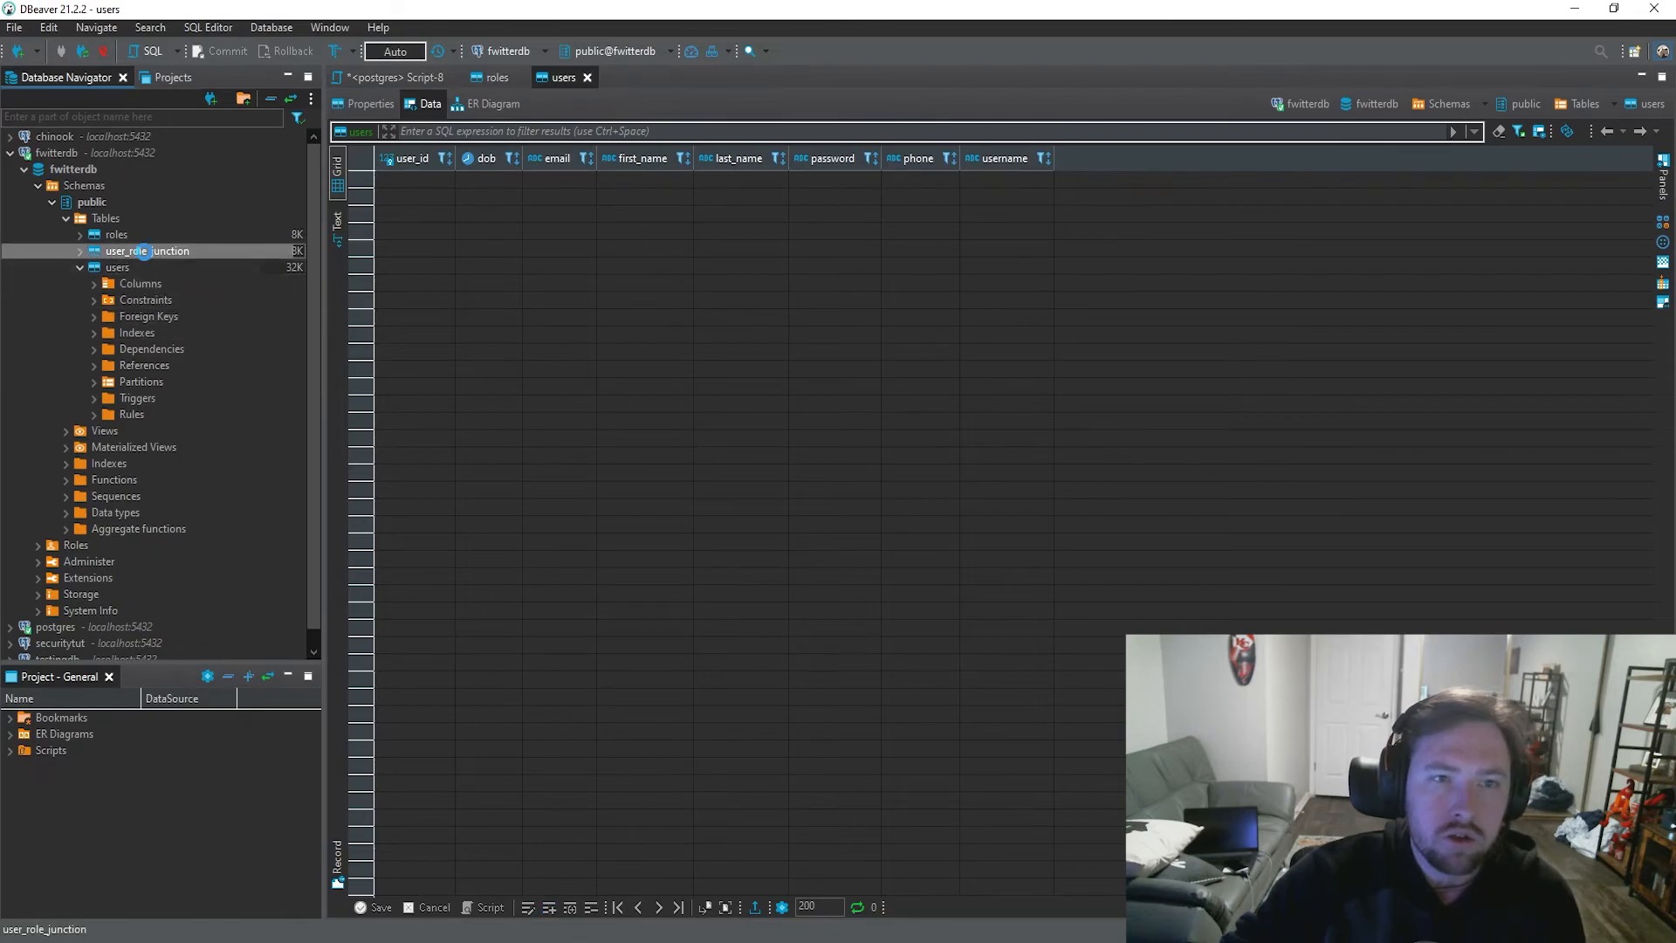
double_click(146, 250)
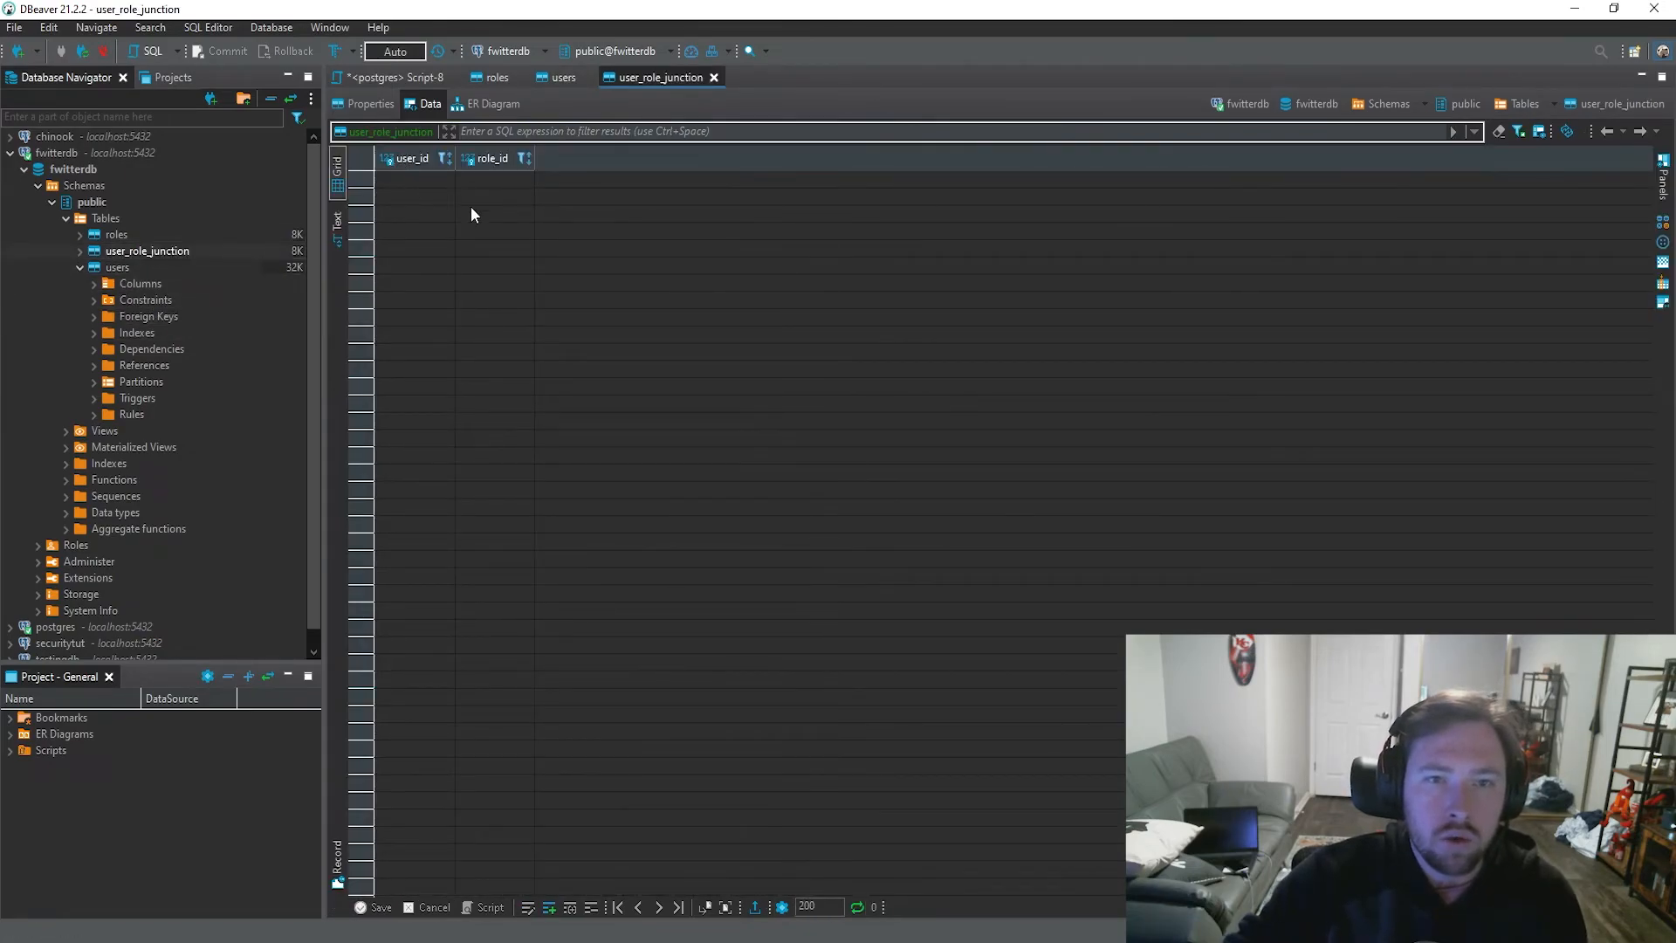